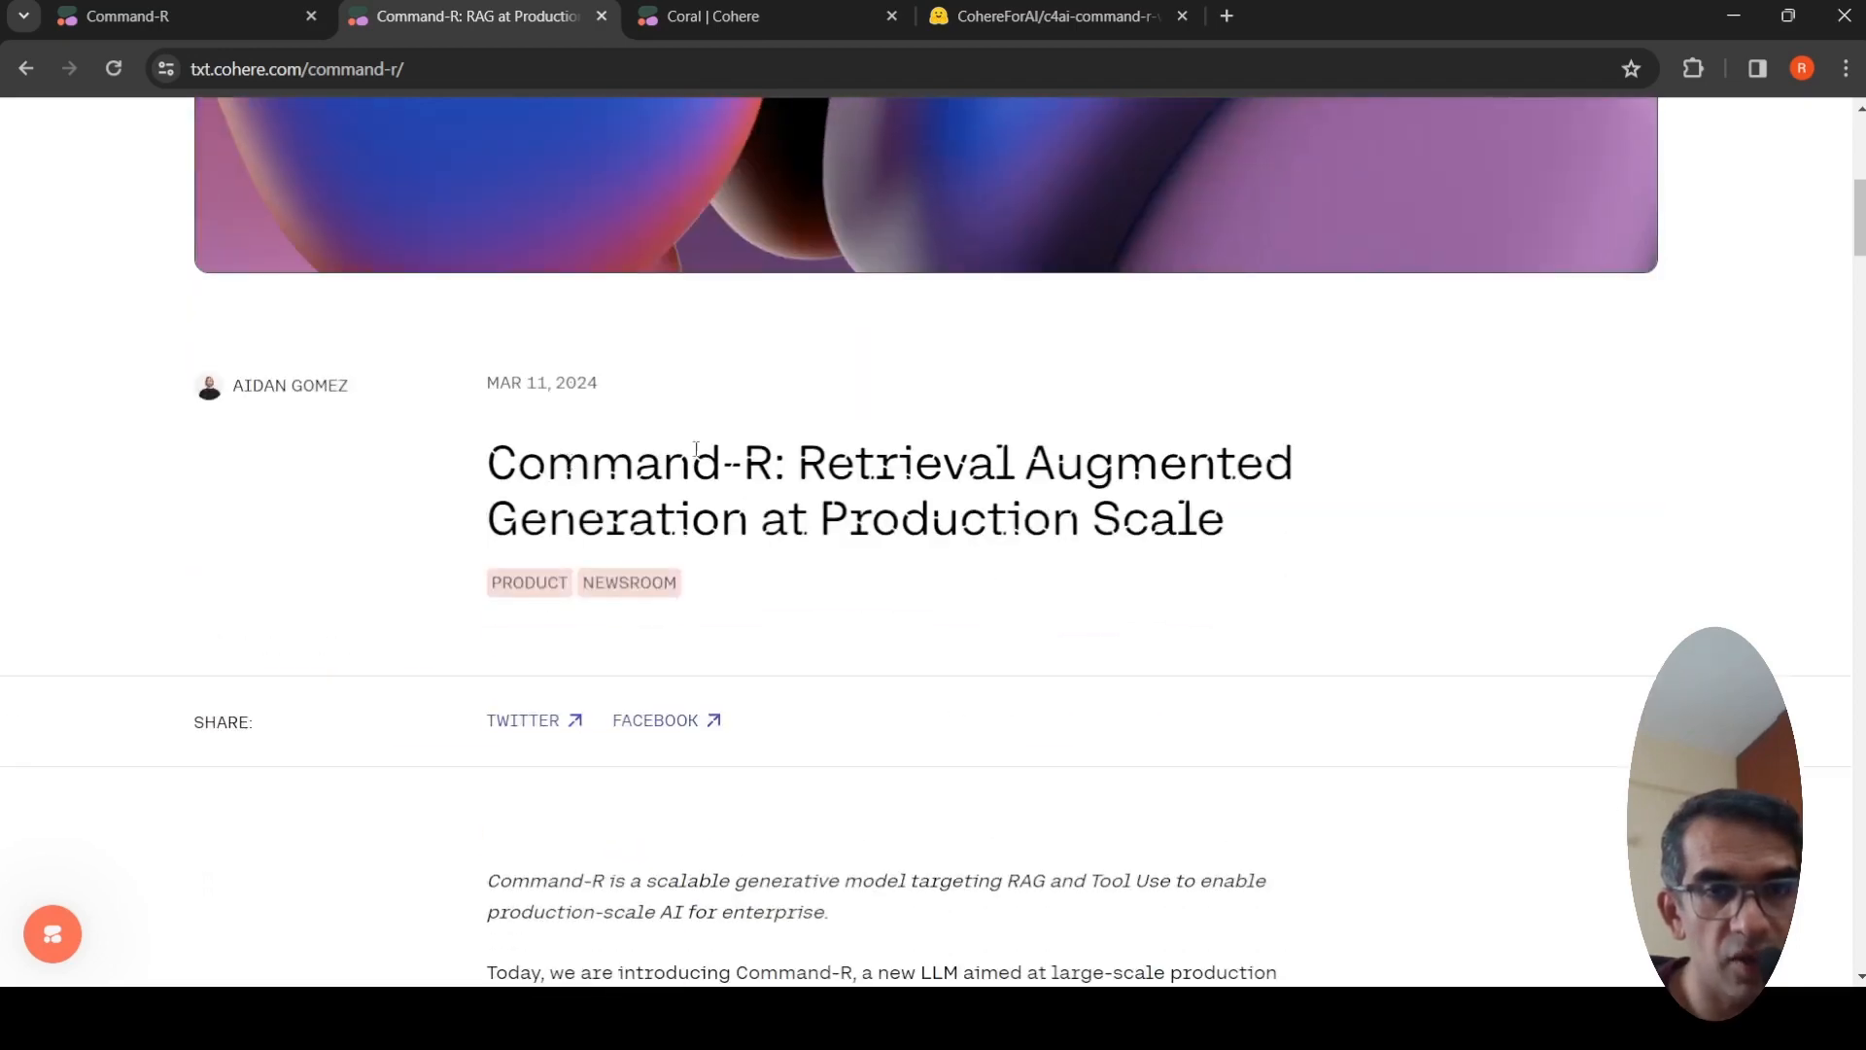
Scroll through the current page, then review the C4AI Command-R model card on Hugging Face
scroll("down", 3)
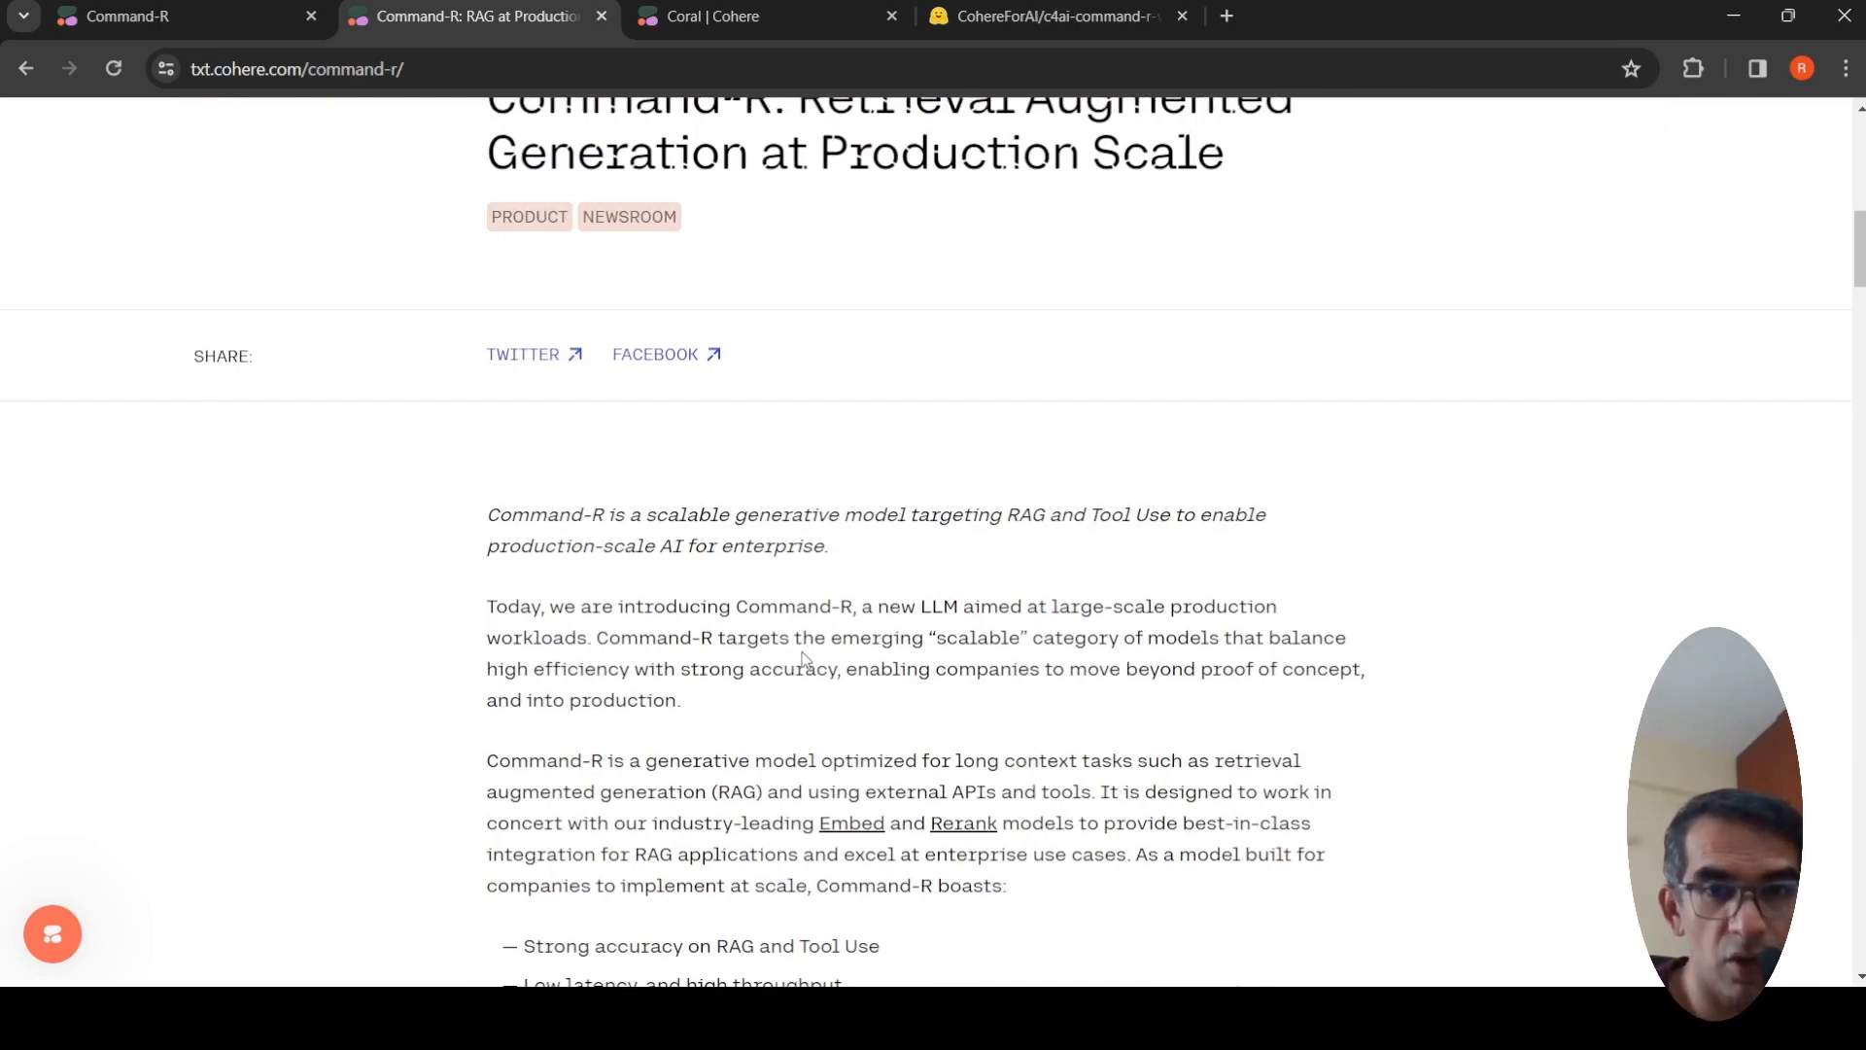
scroll("down", 3)
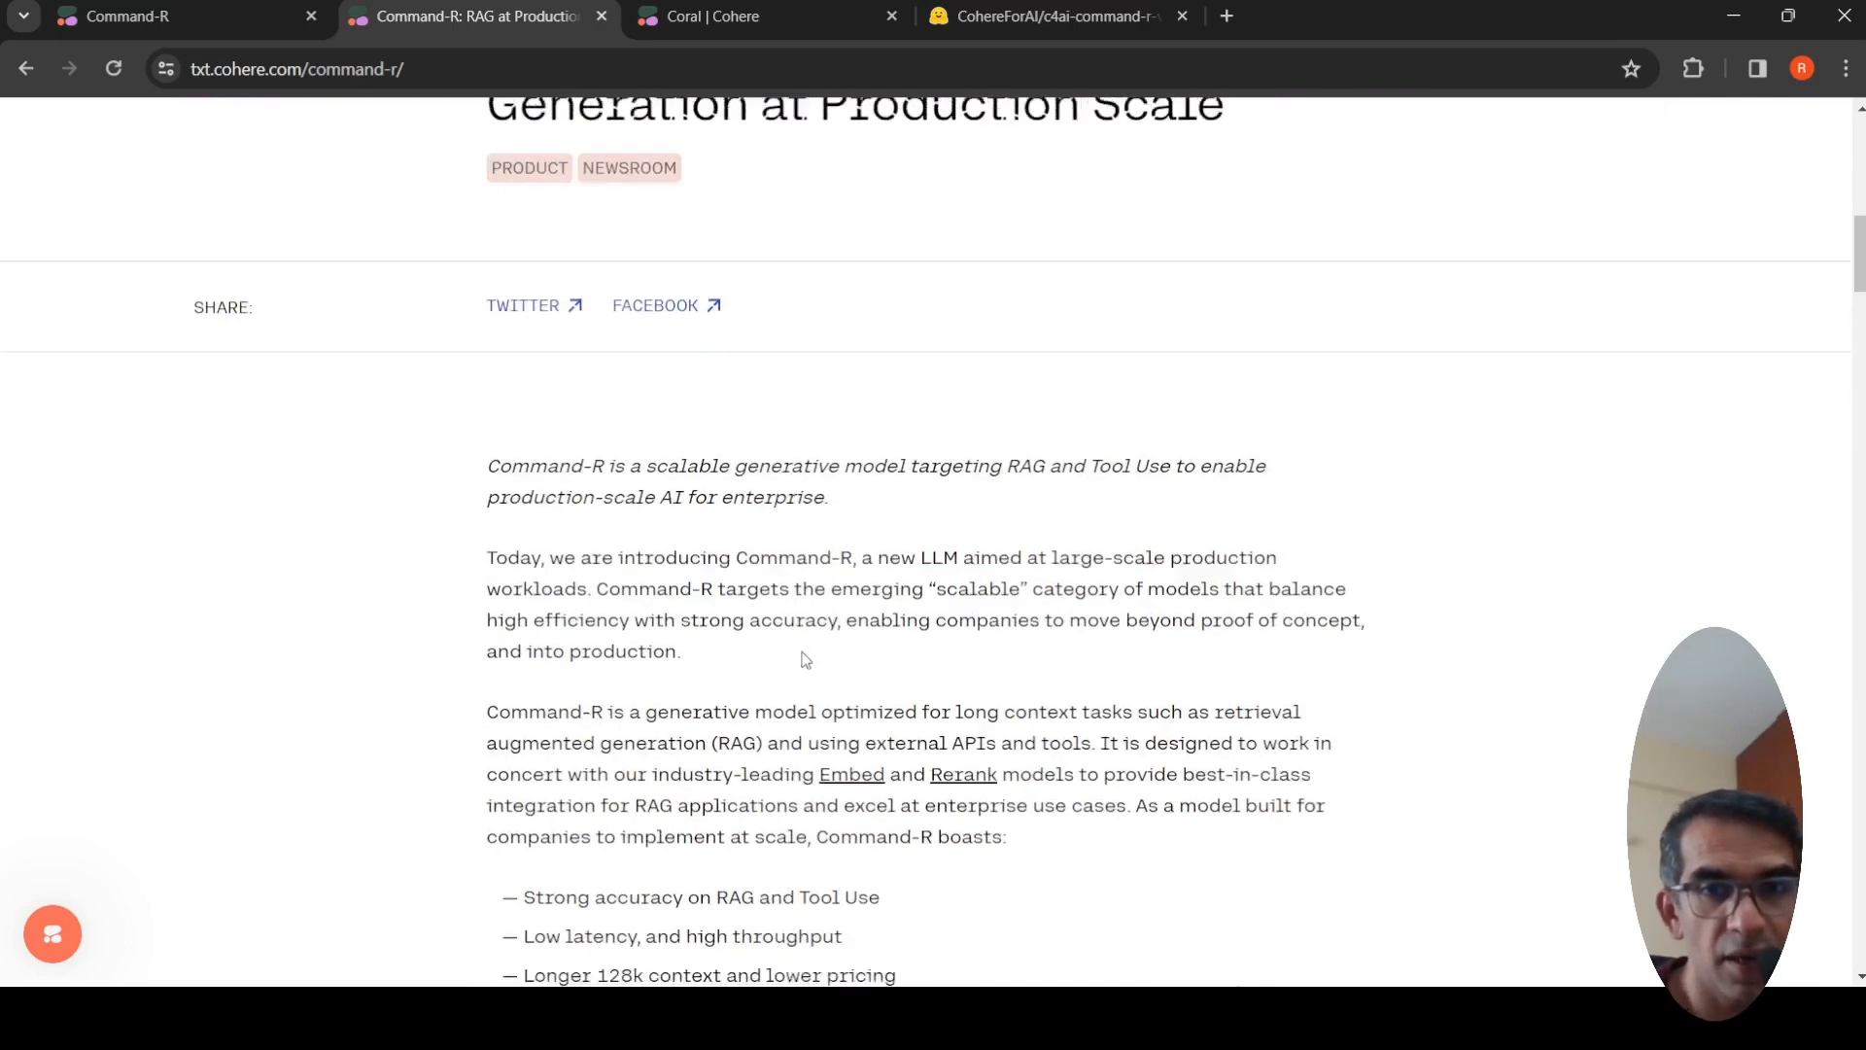
scroll("down", 3)
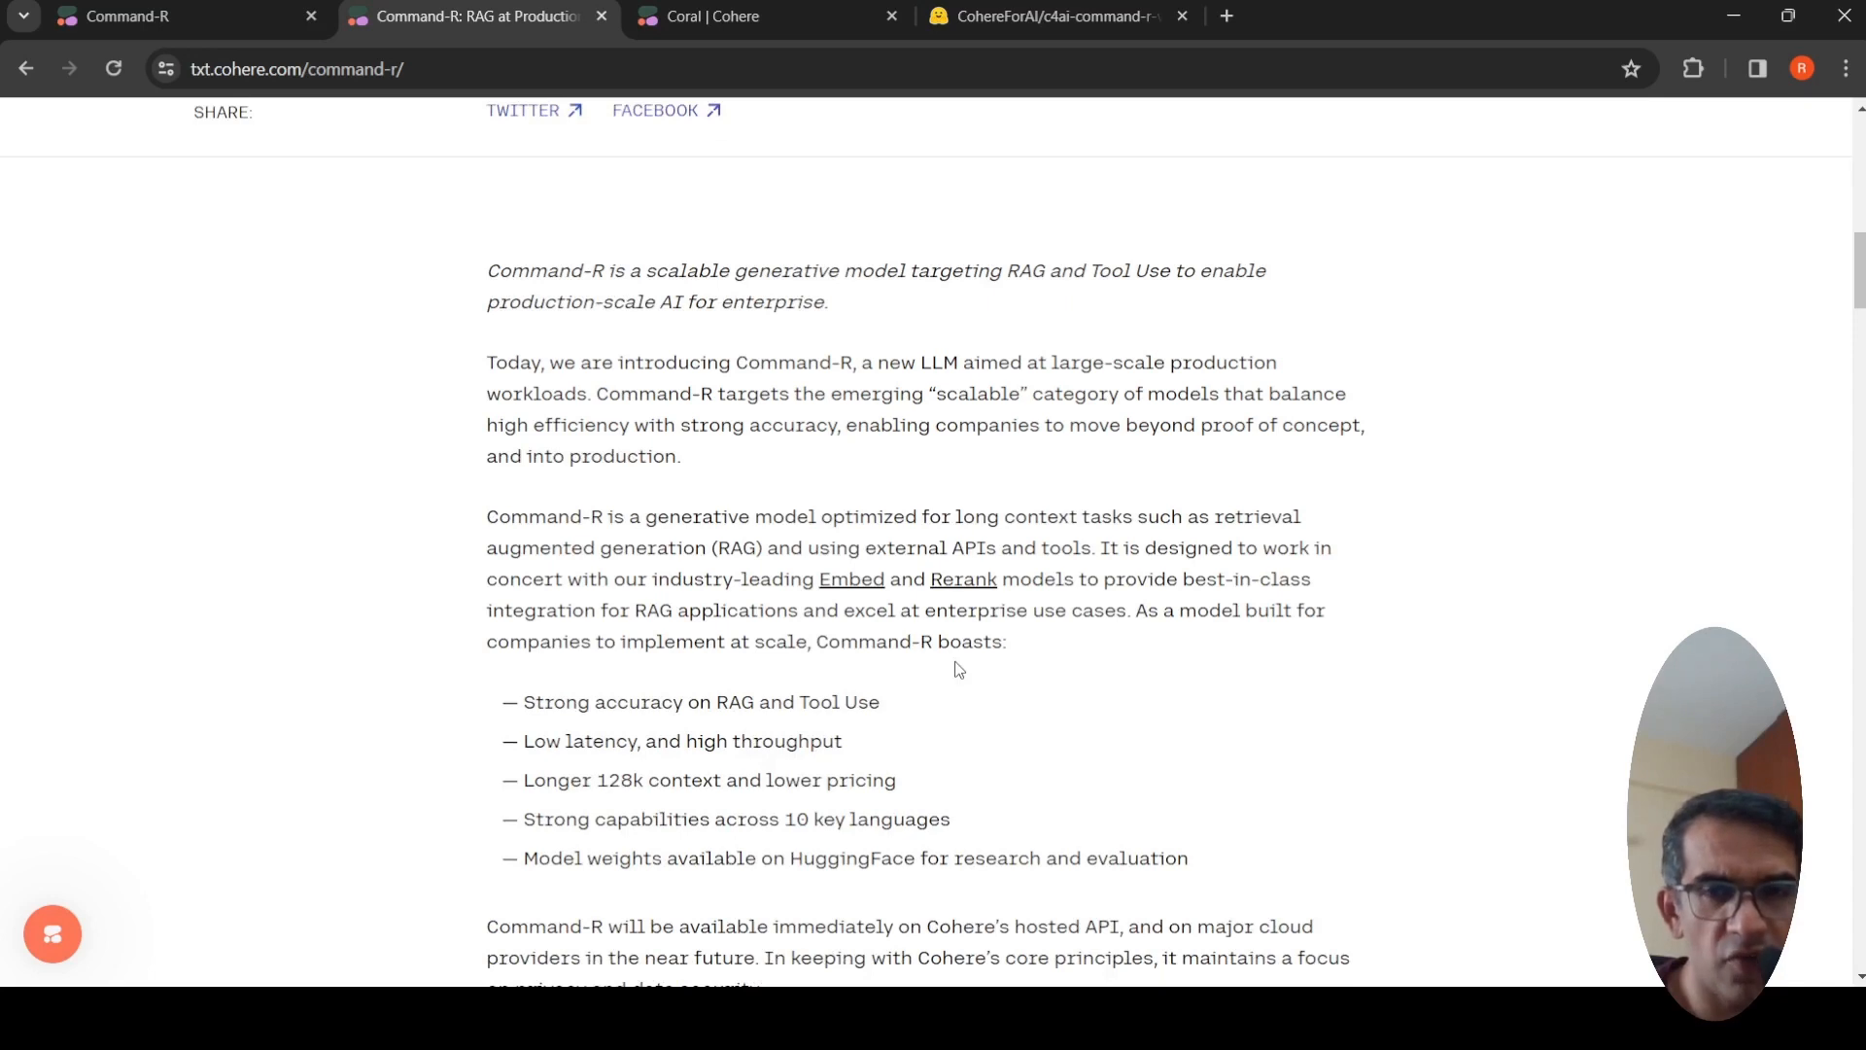
mouse_move(947, 627)
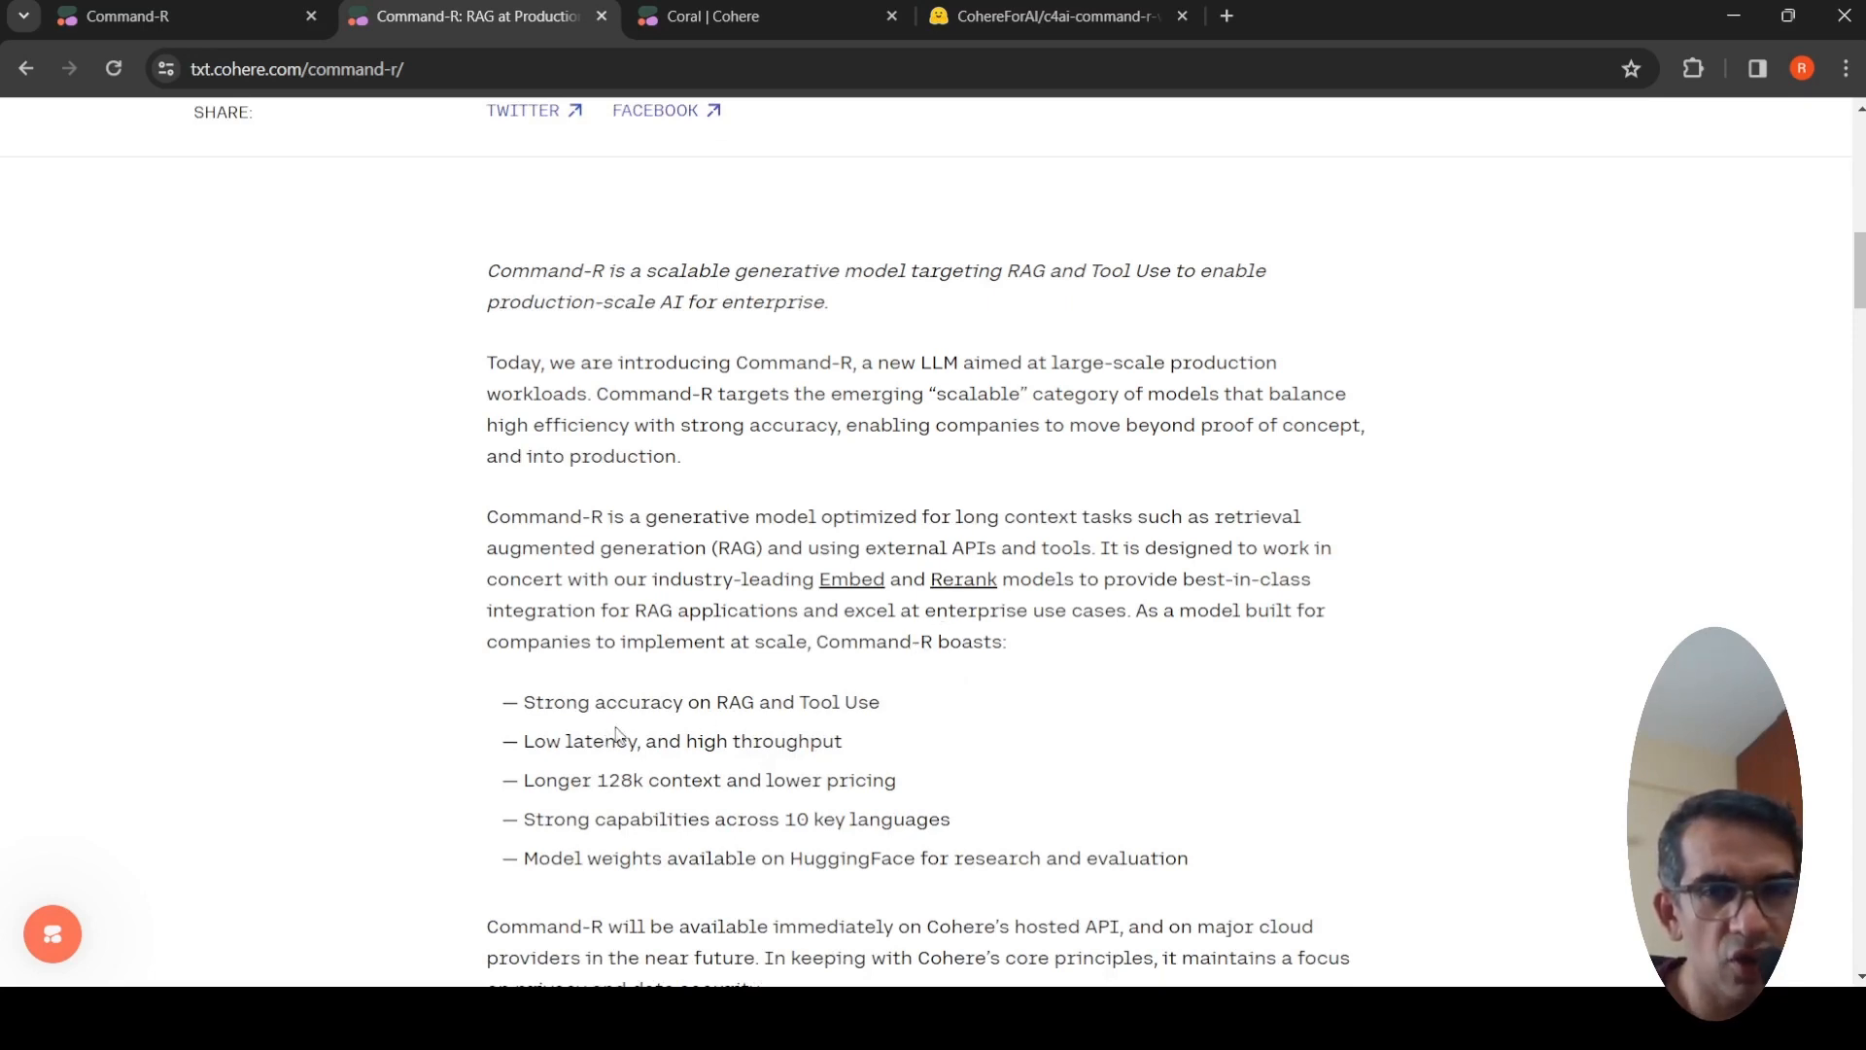
mouse_move(750, 719)
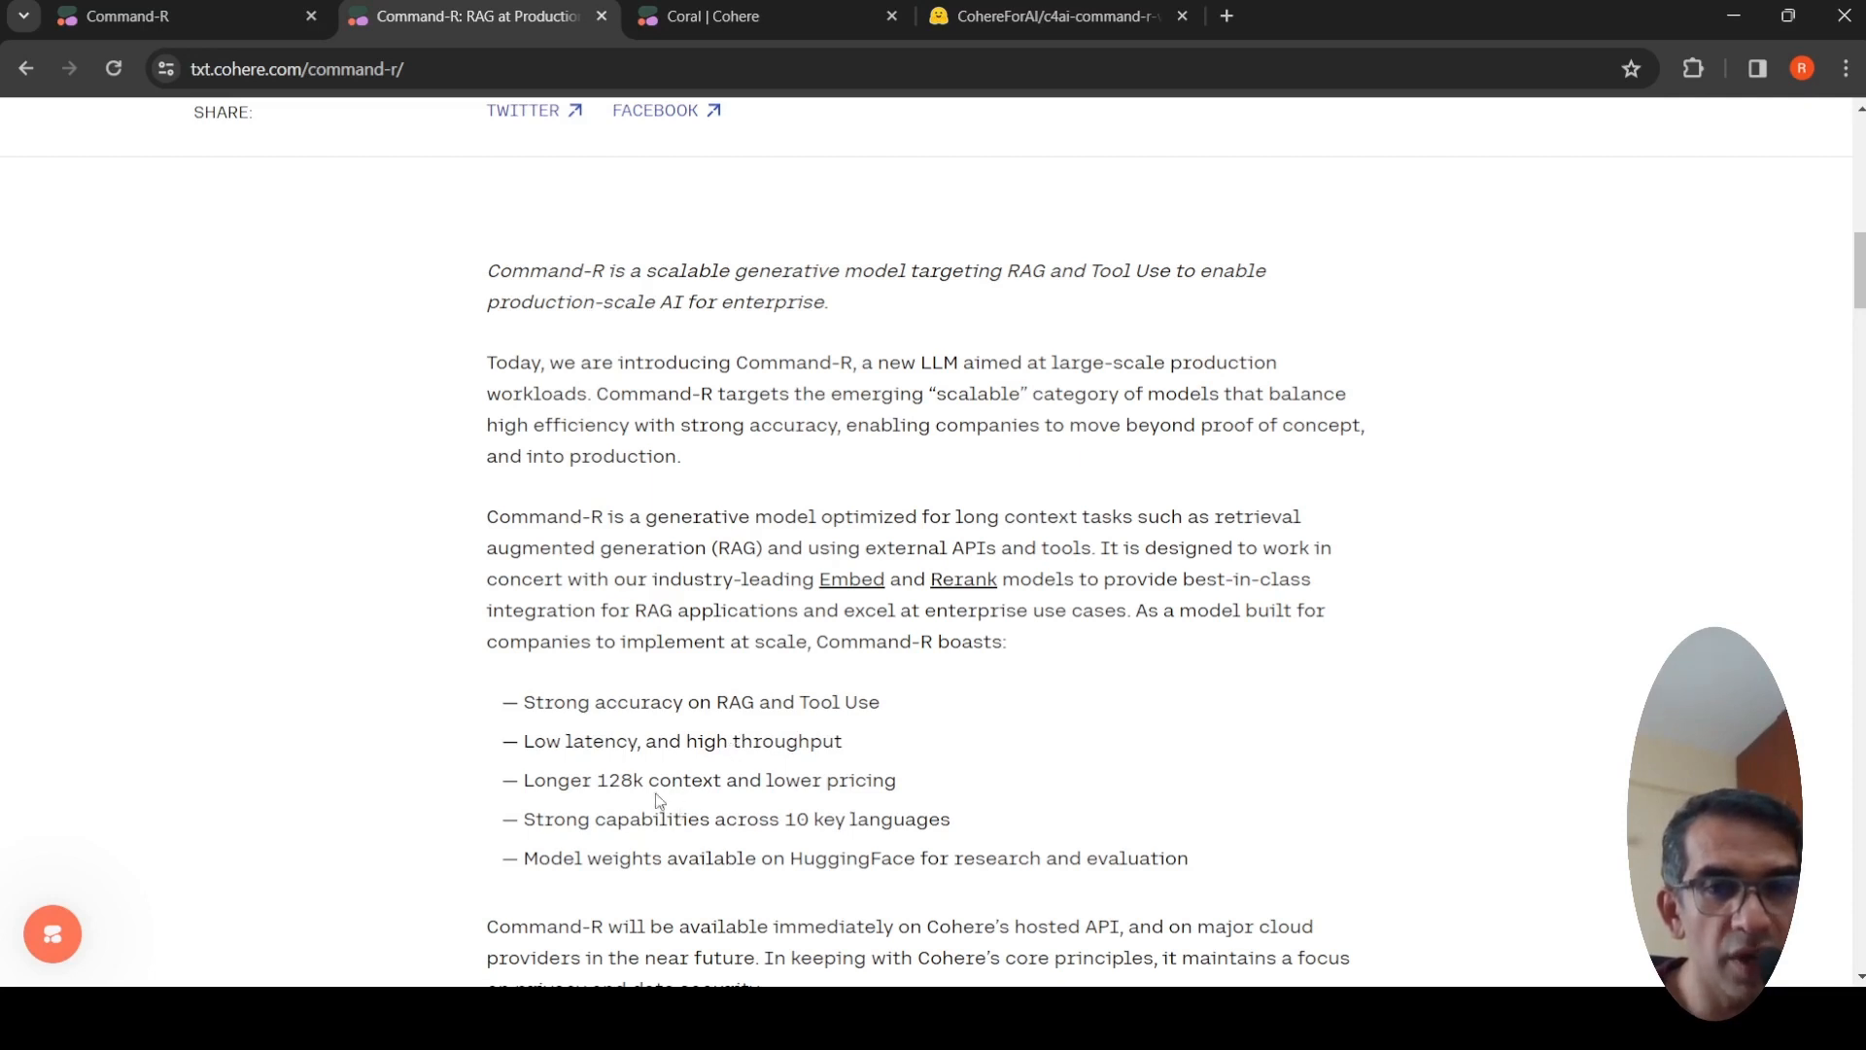
mouse_move(746, 788)
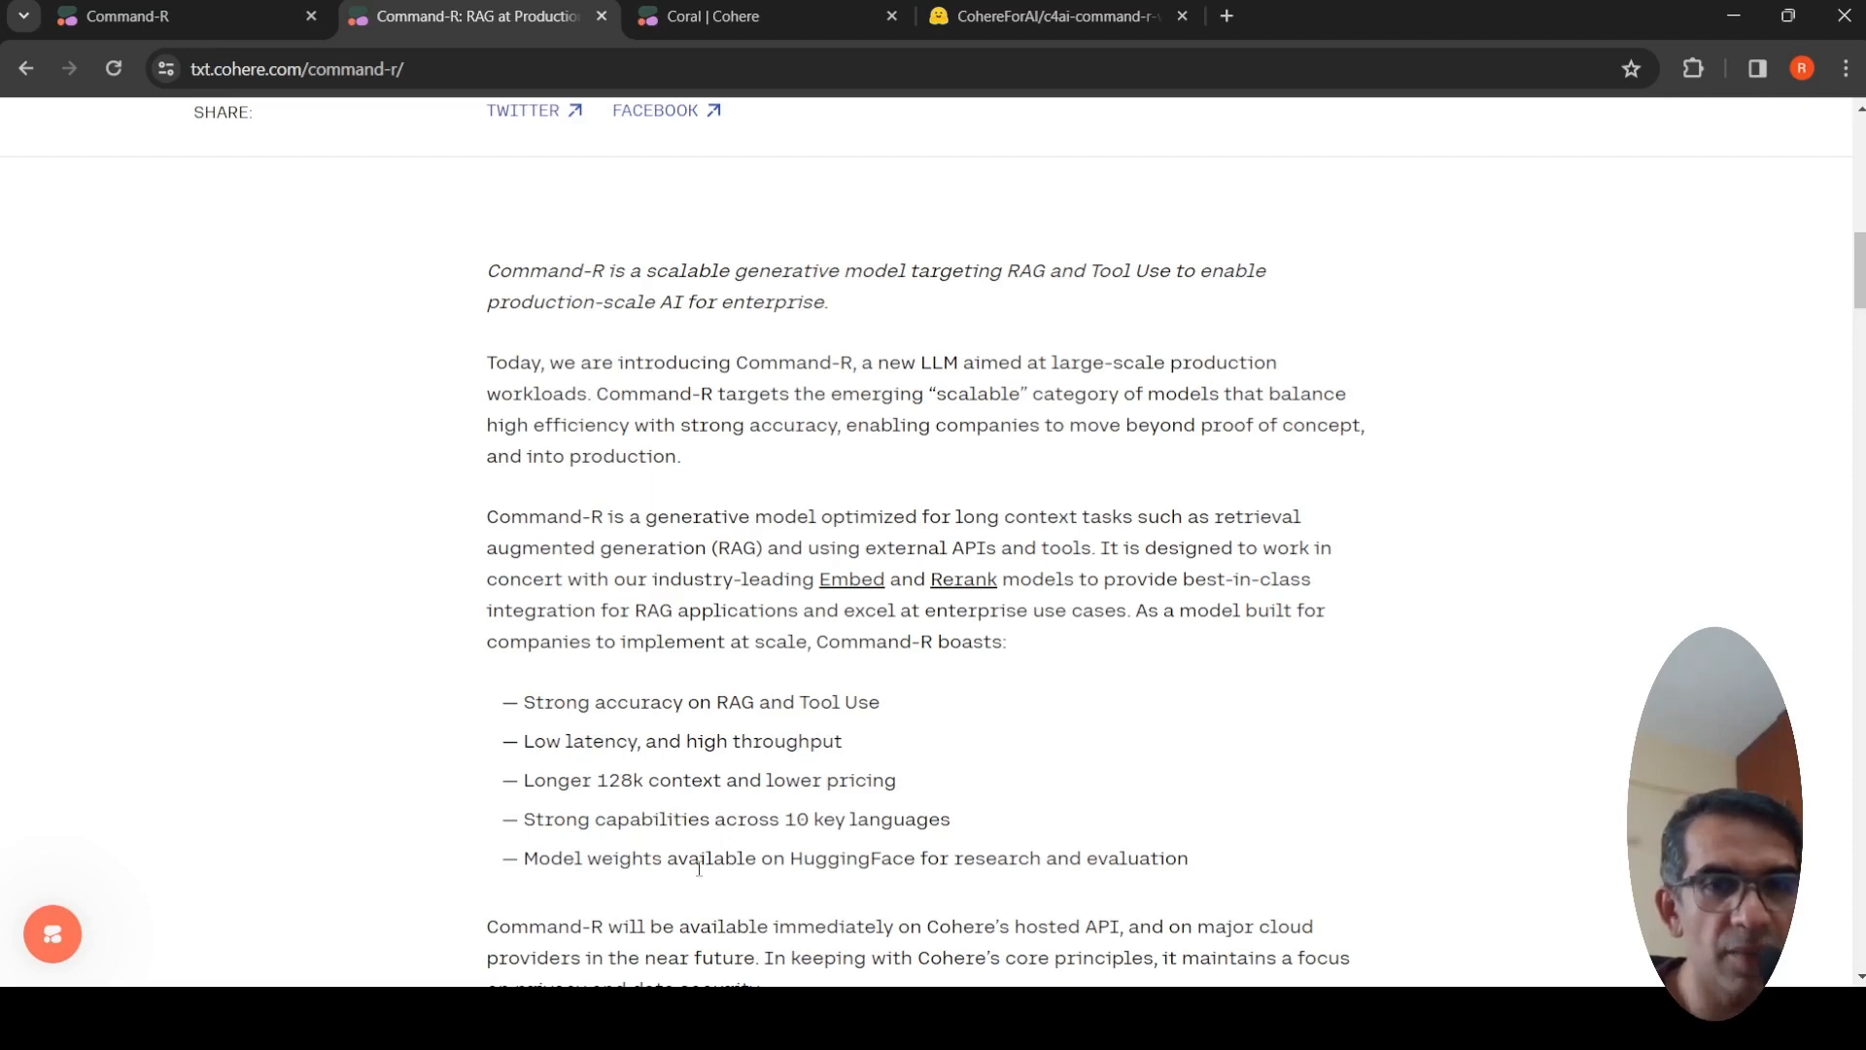
mouse_move(819, 879)
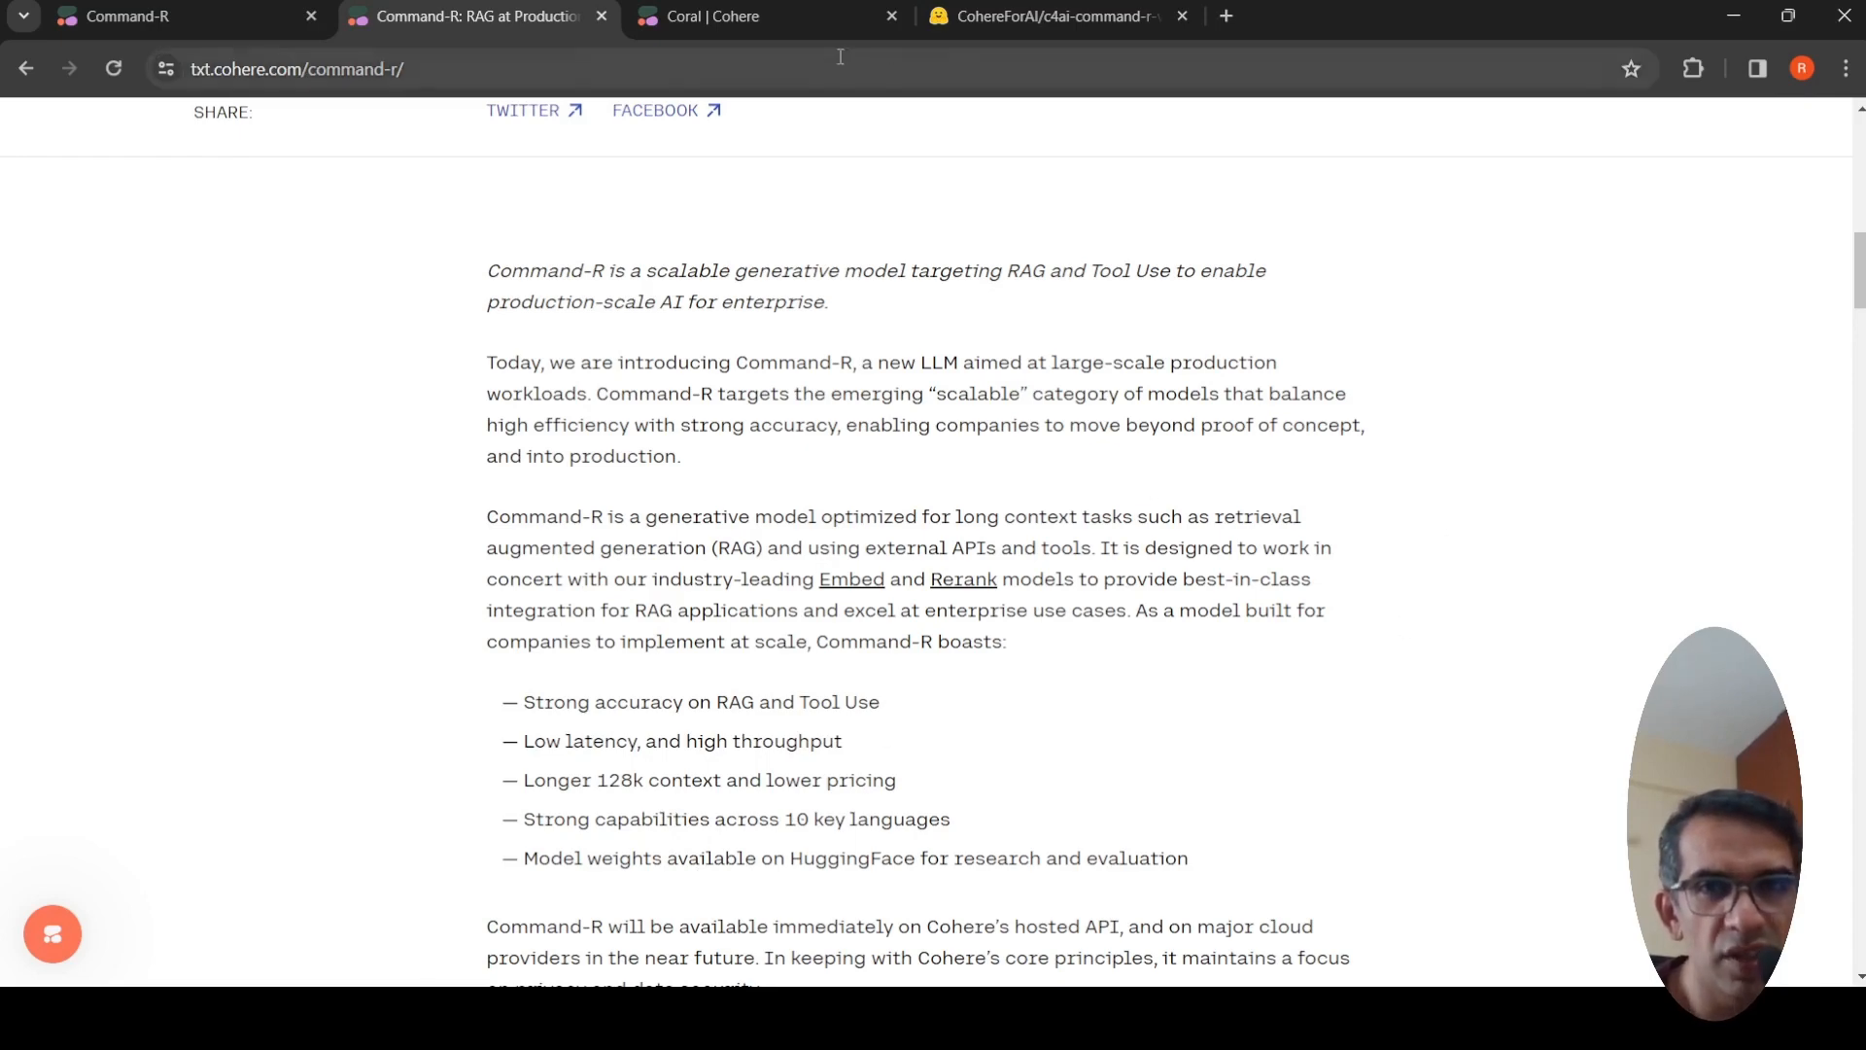
left_click(1054, 15)
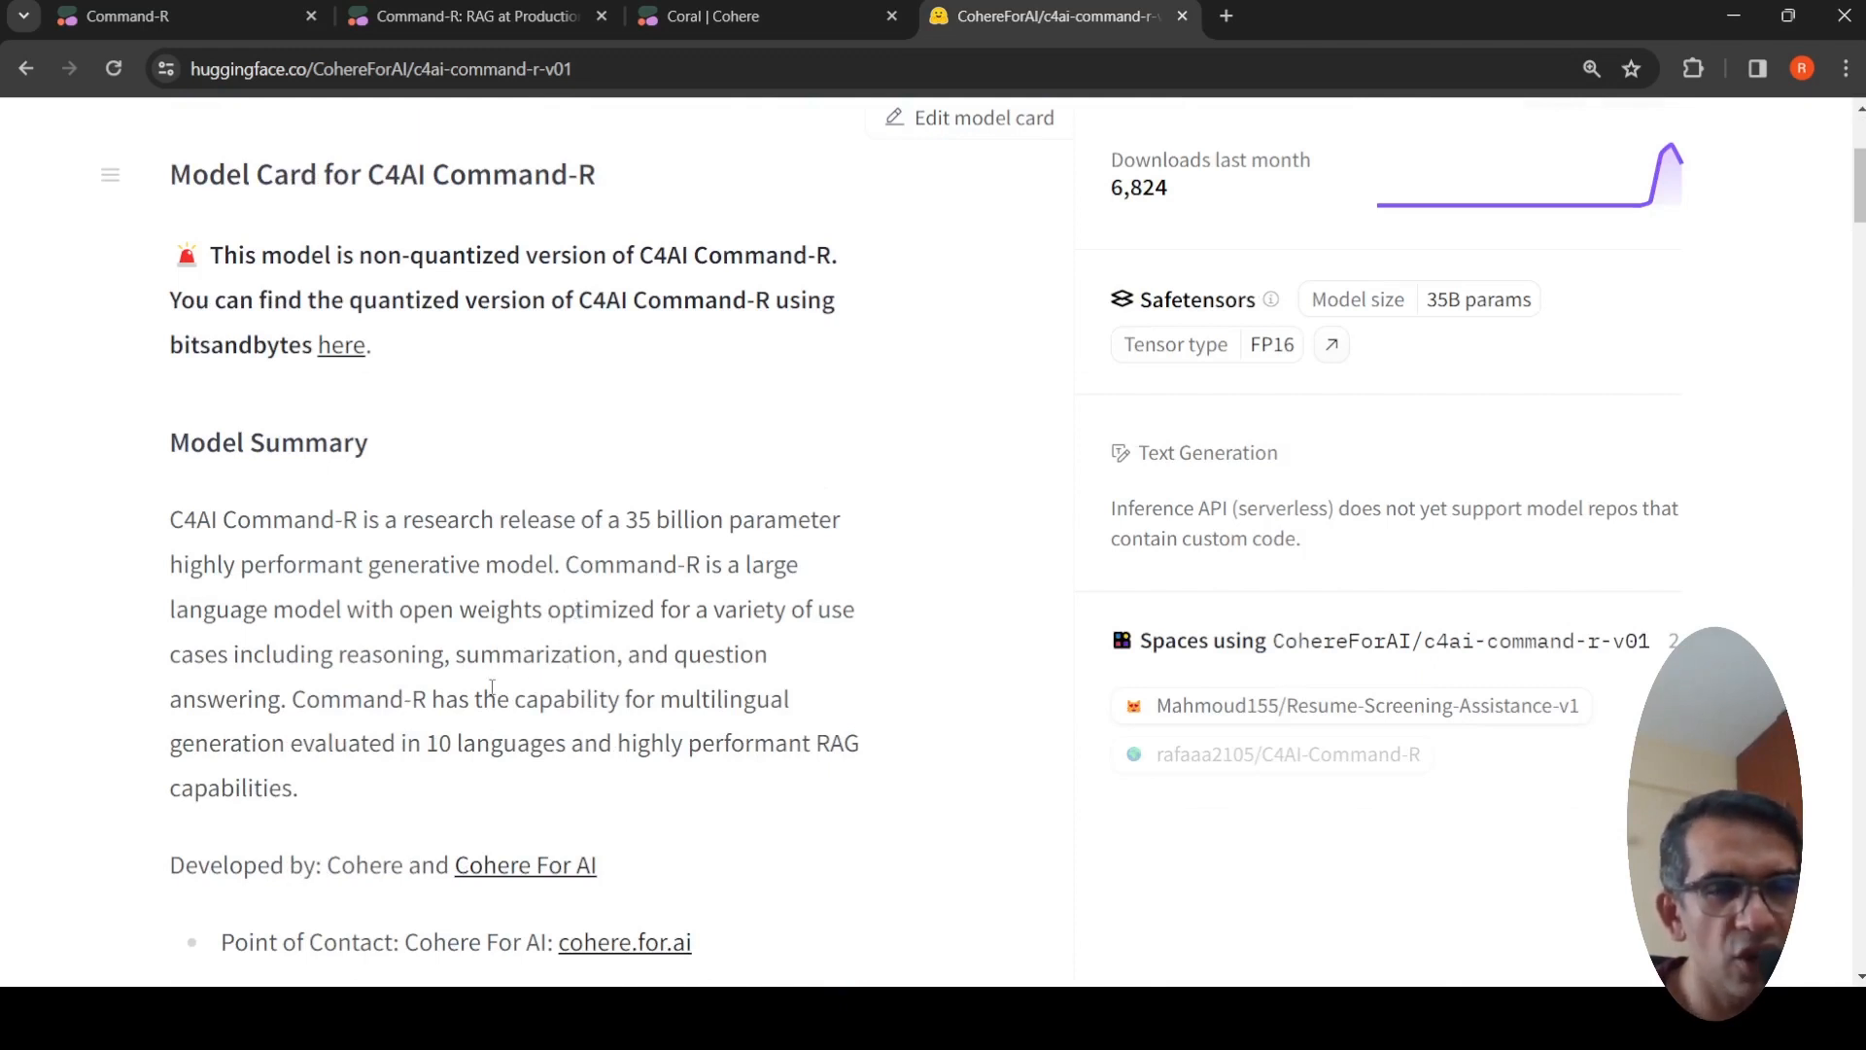
scroll("down", 3)
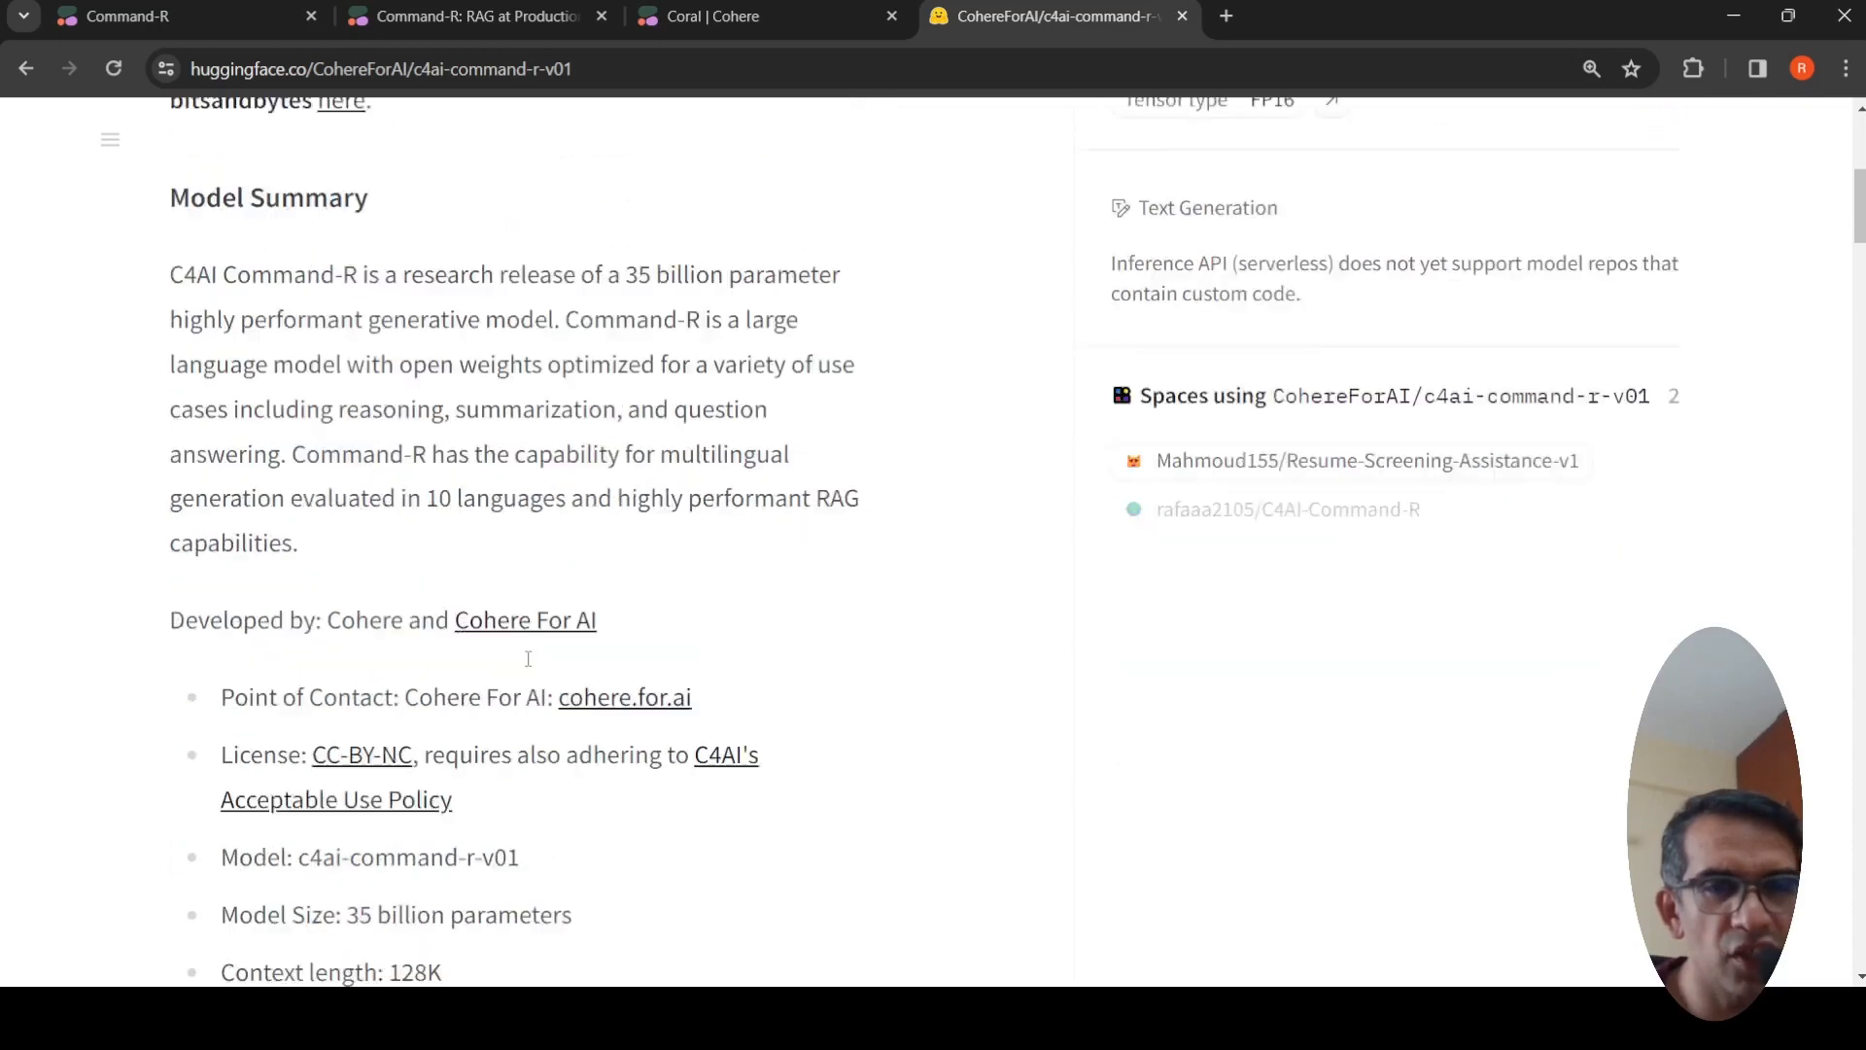
scroll("down", 3)
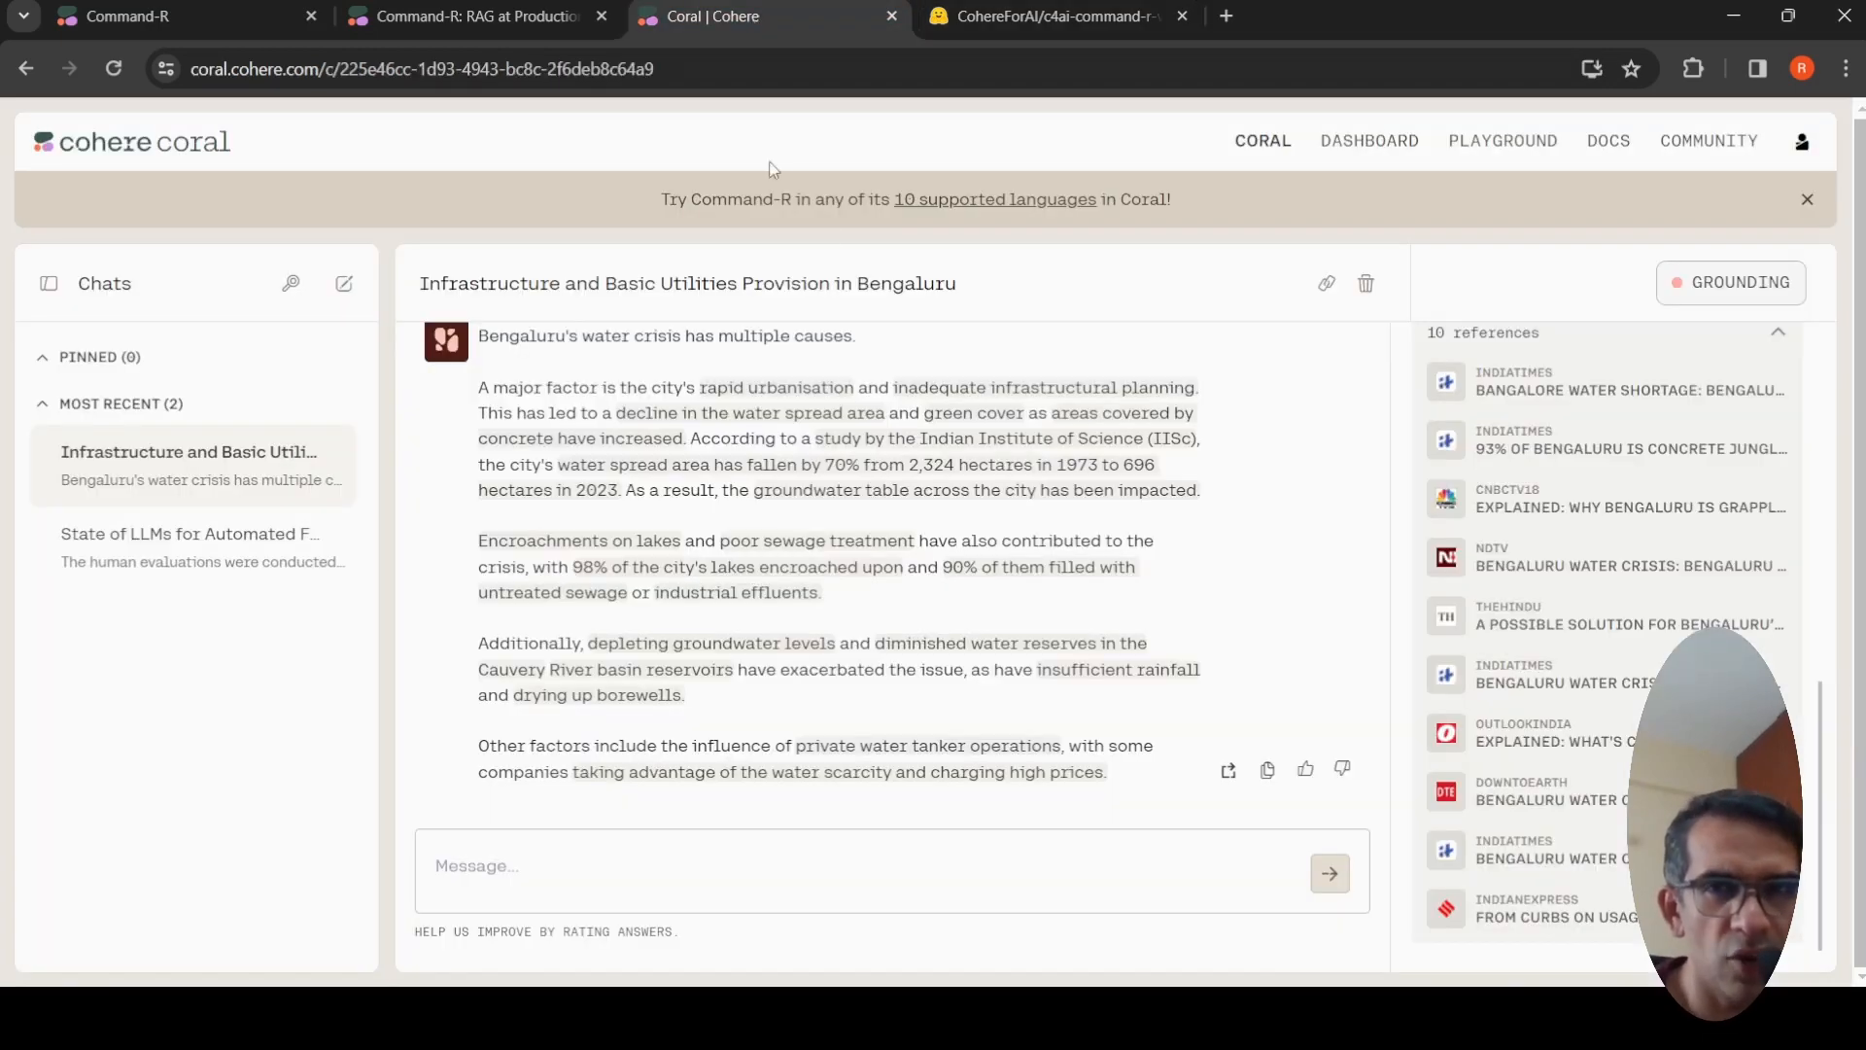
Open the 'State of LLMs for Automated Front-End Engineering' chat and show its grounding Files with the Design2Code PDF checked
left_click(475, 16)
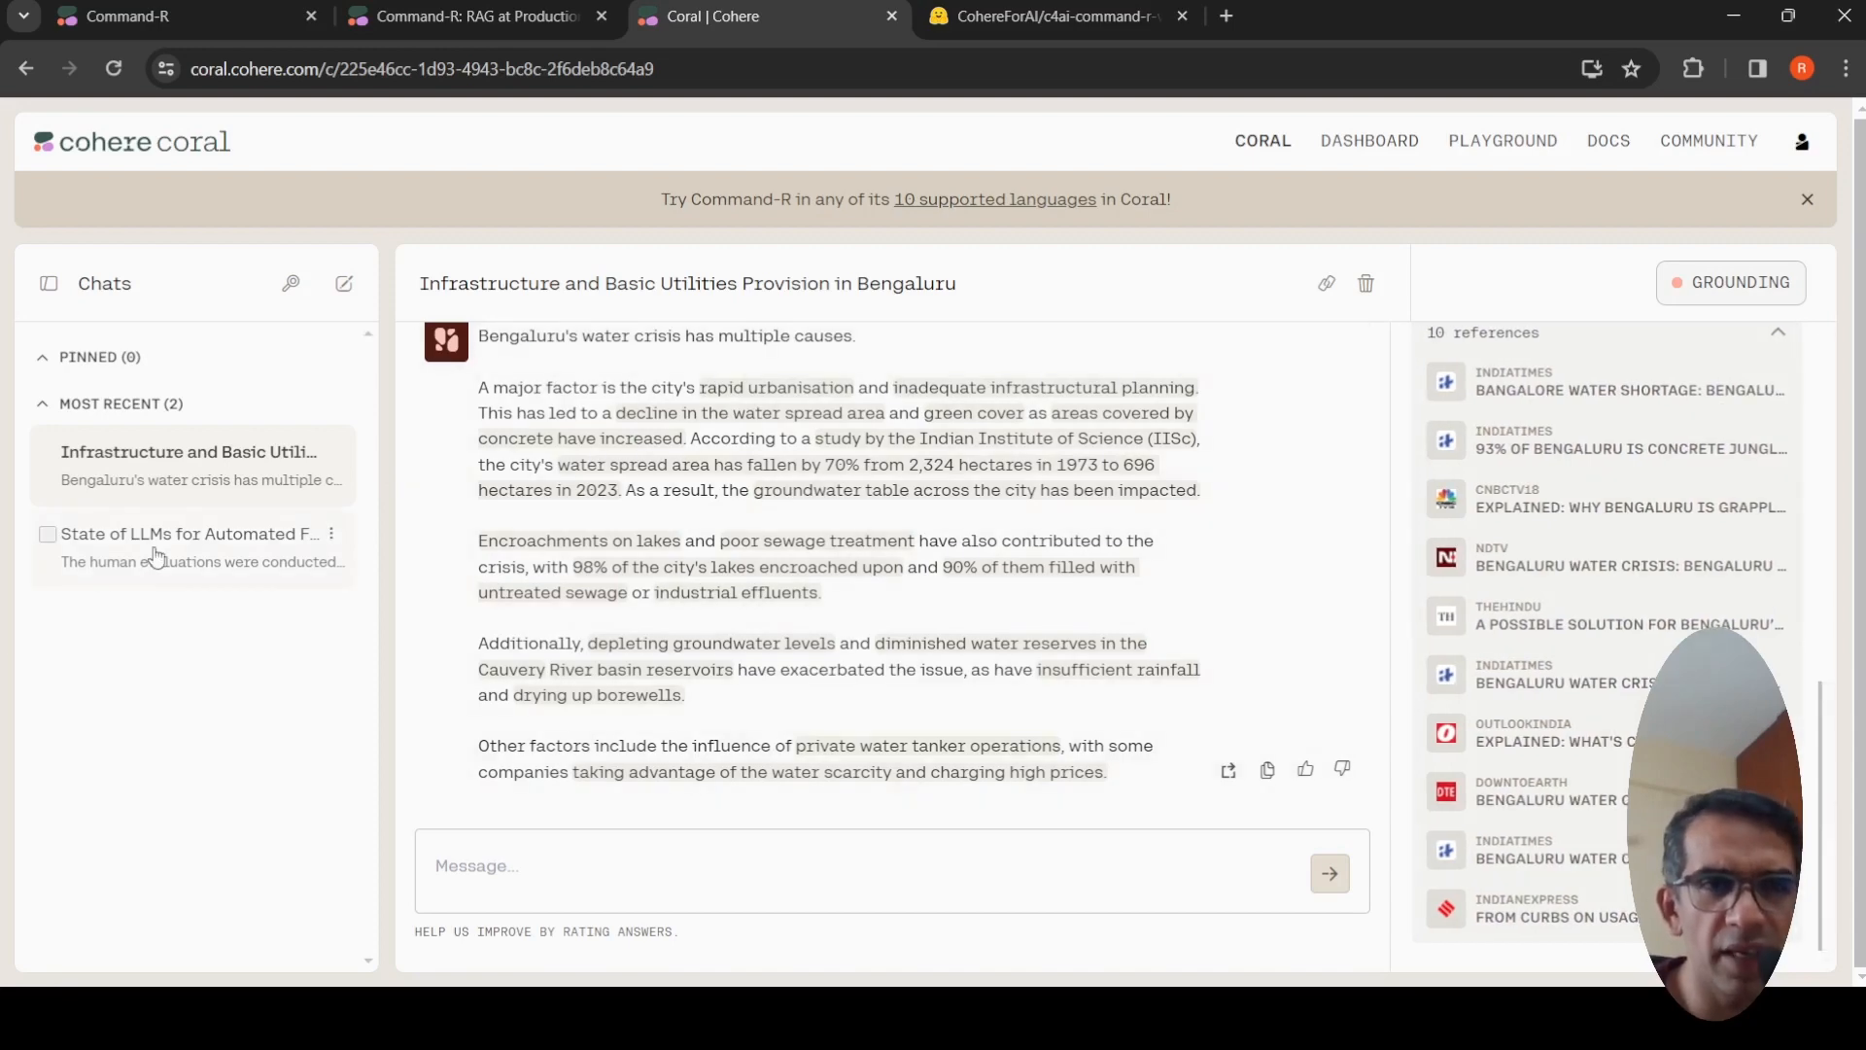
left_click(189, 533)
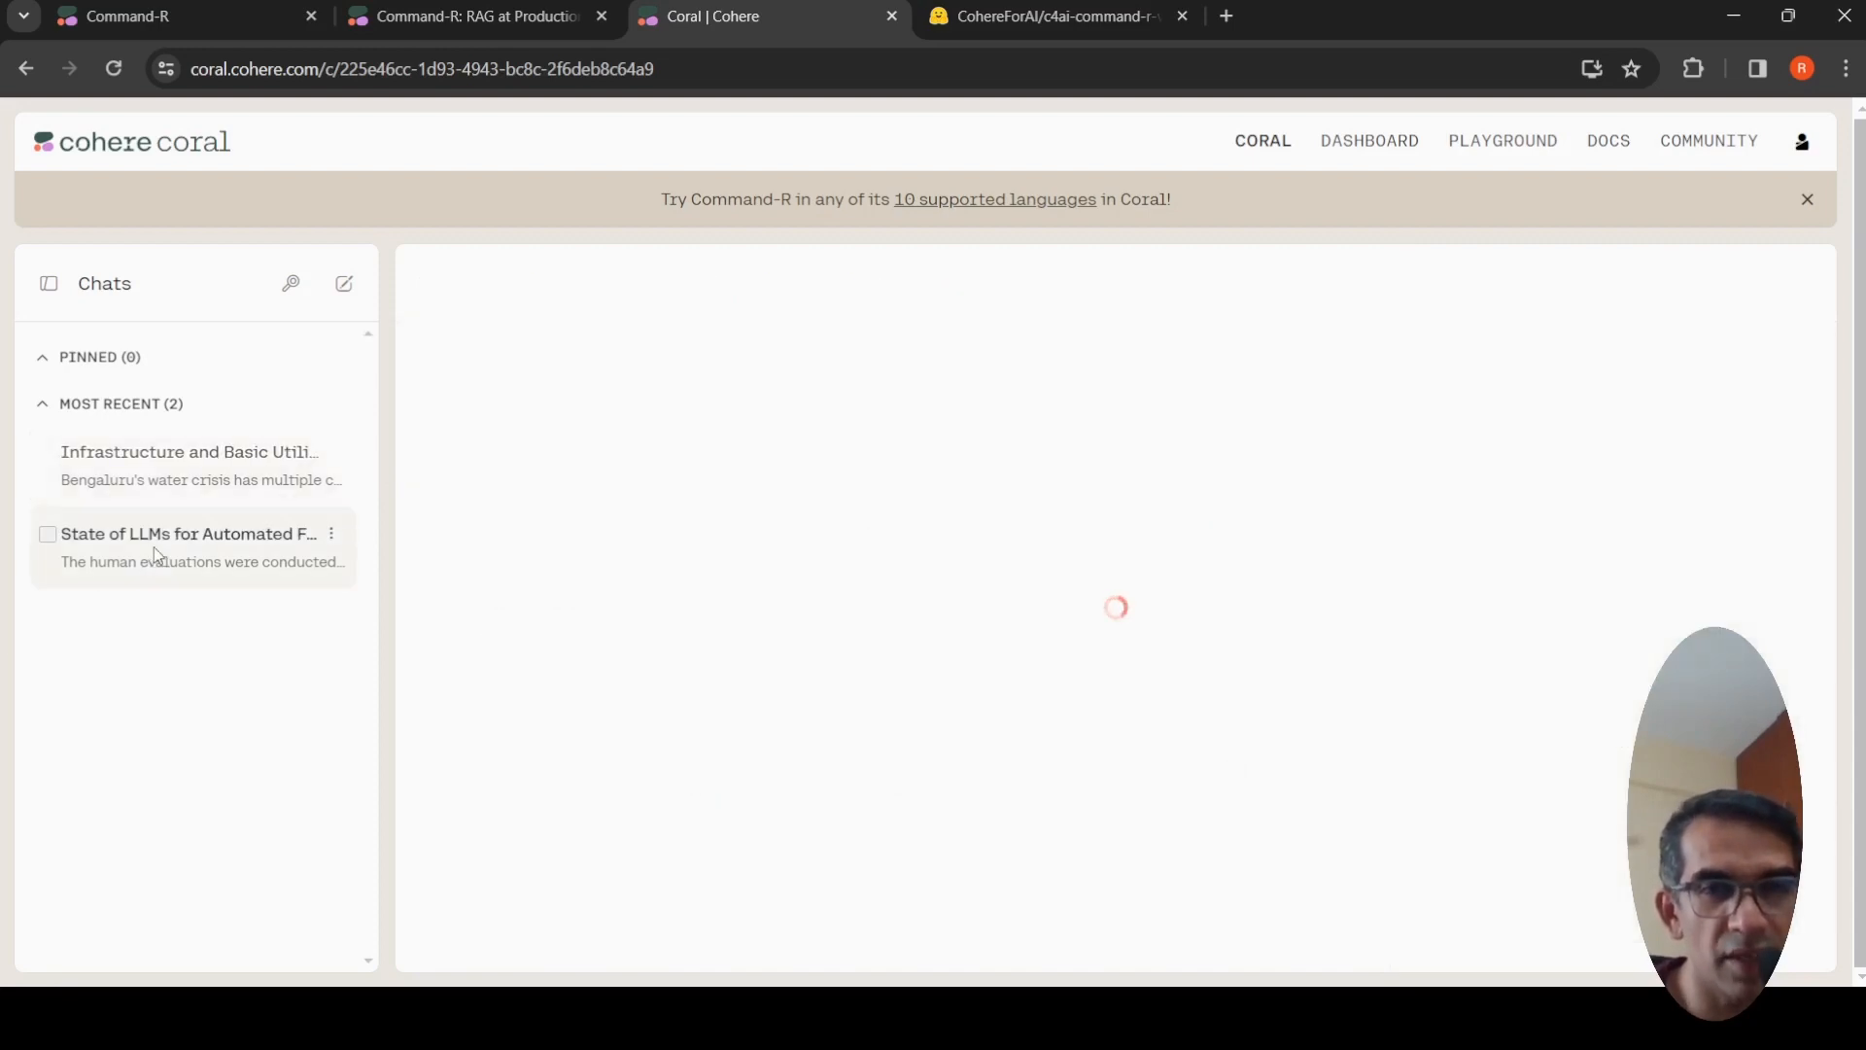
left_click(186, 533)
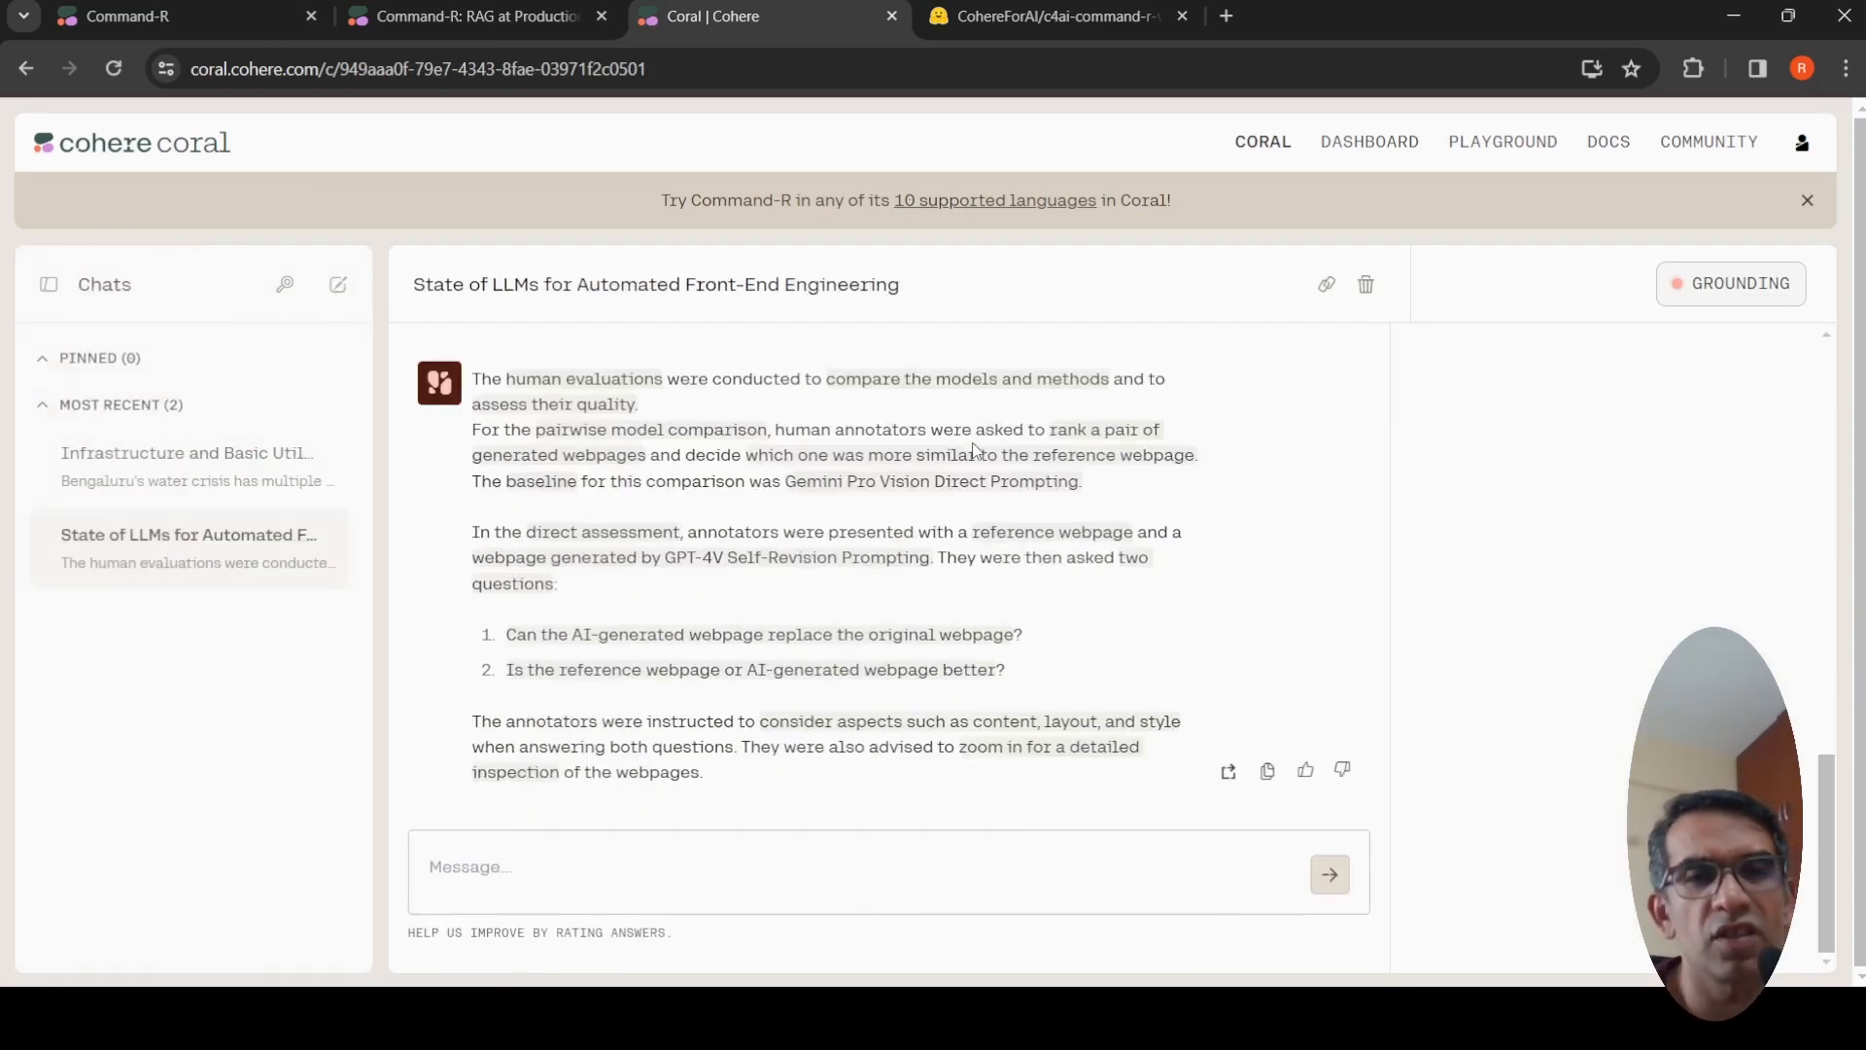
left_click(1730, 284)
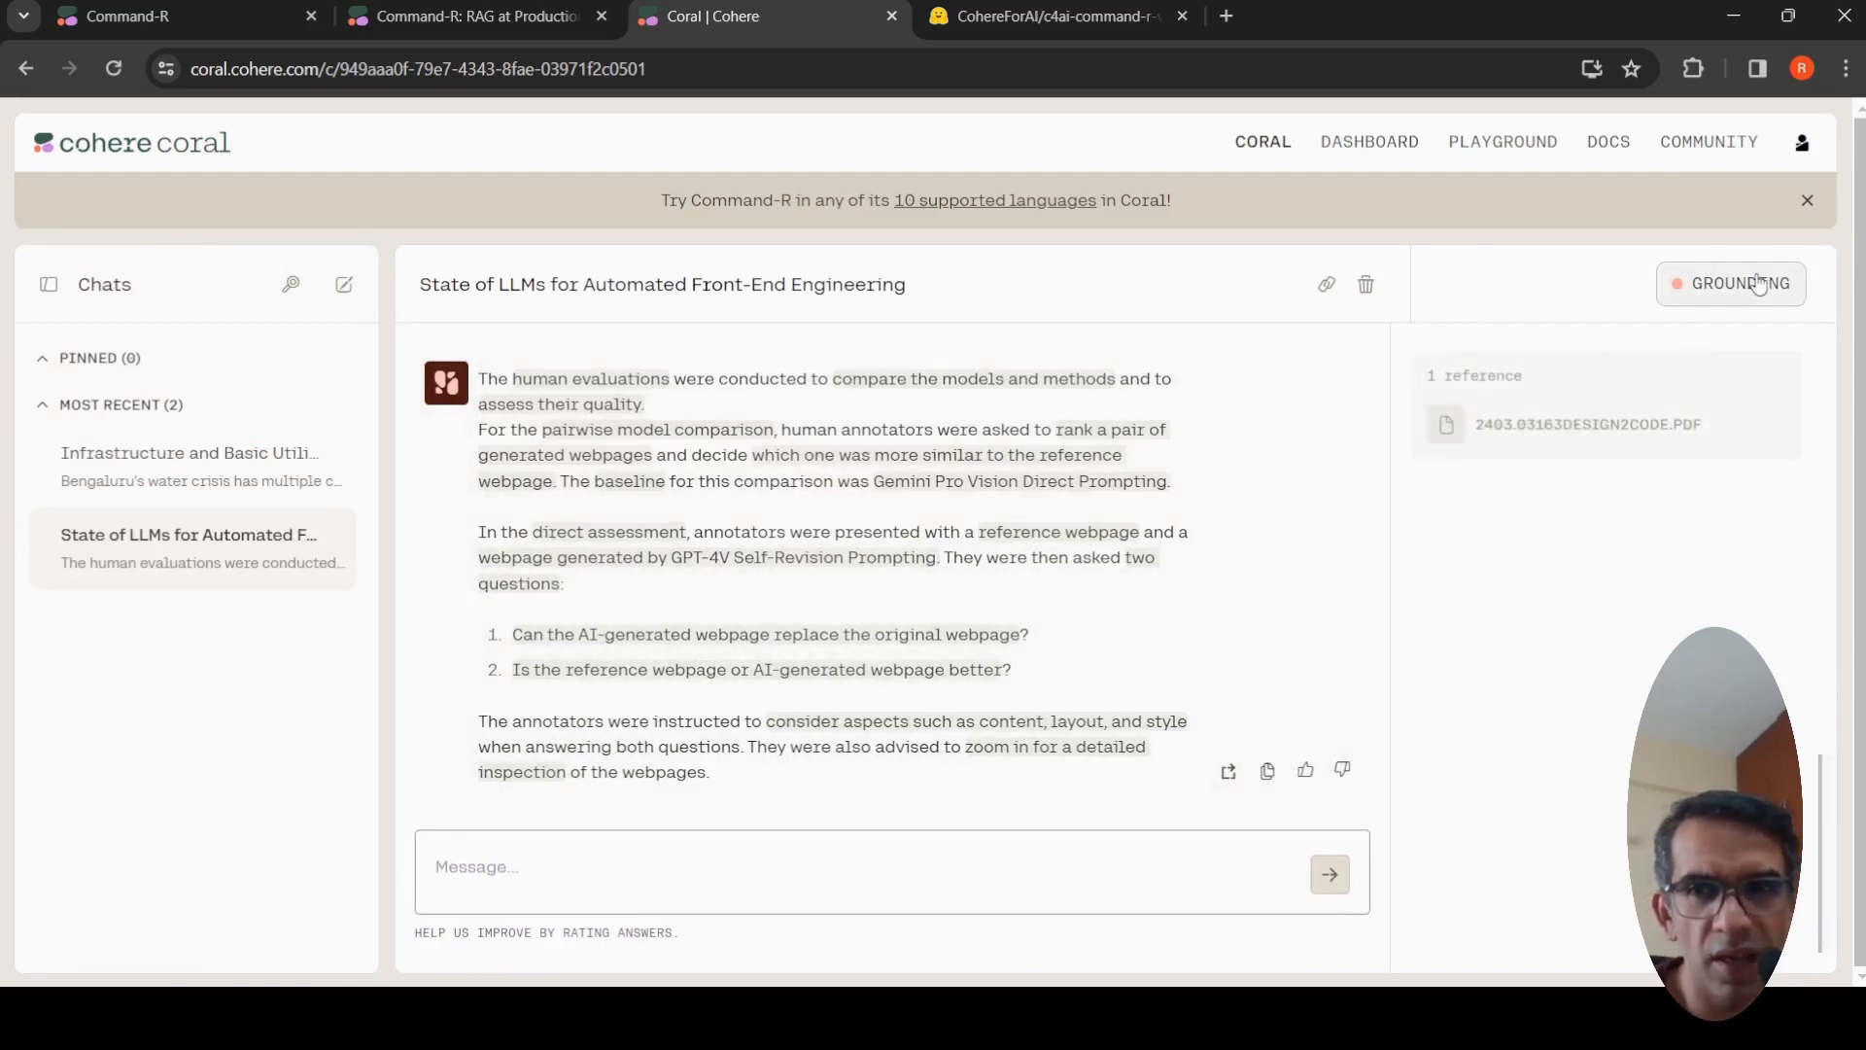
left_click(1730, 283)
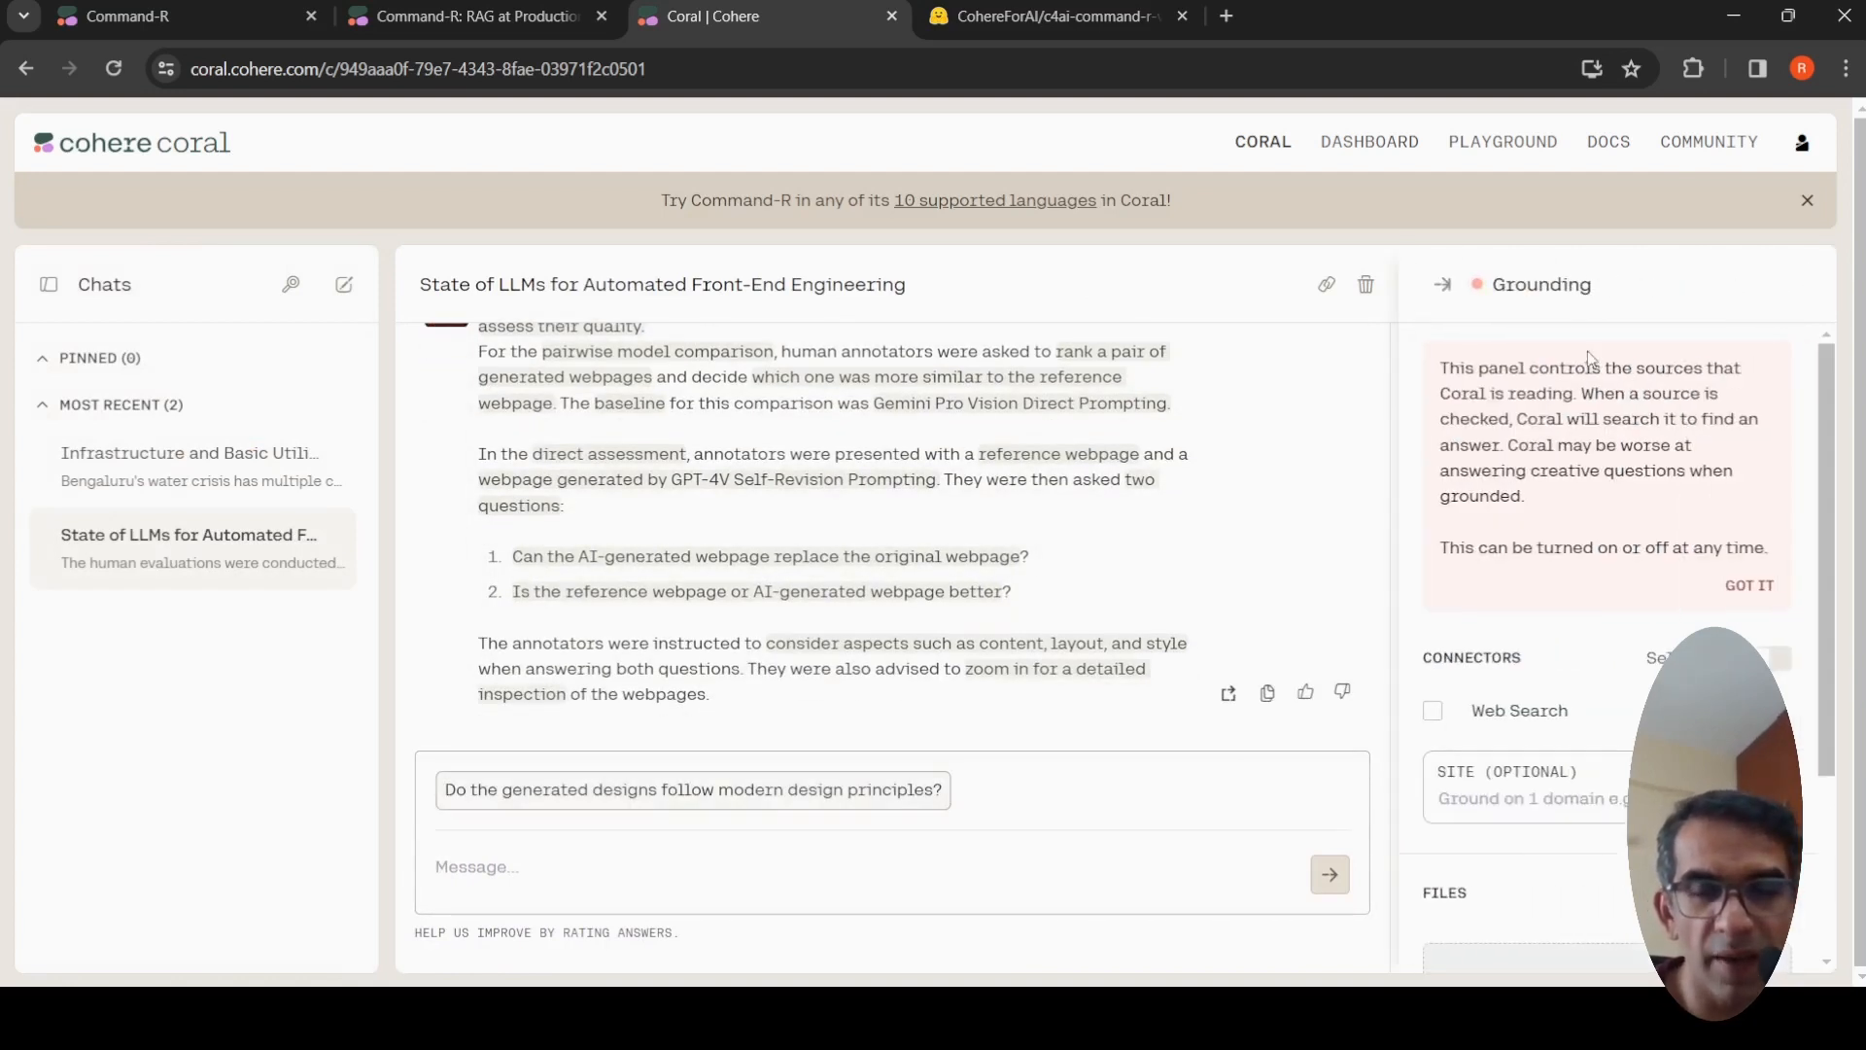
scroll("down", 3)
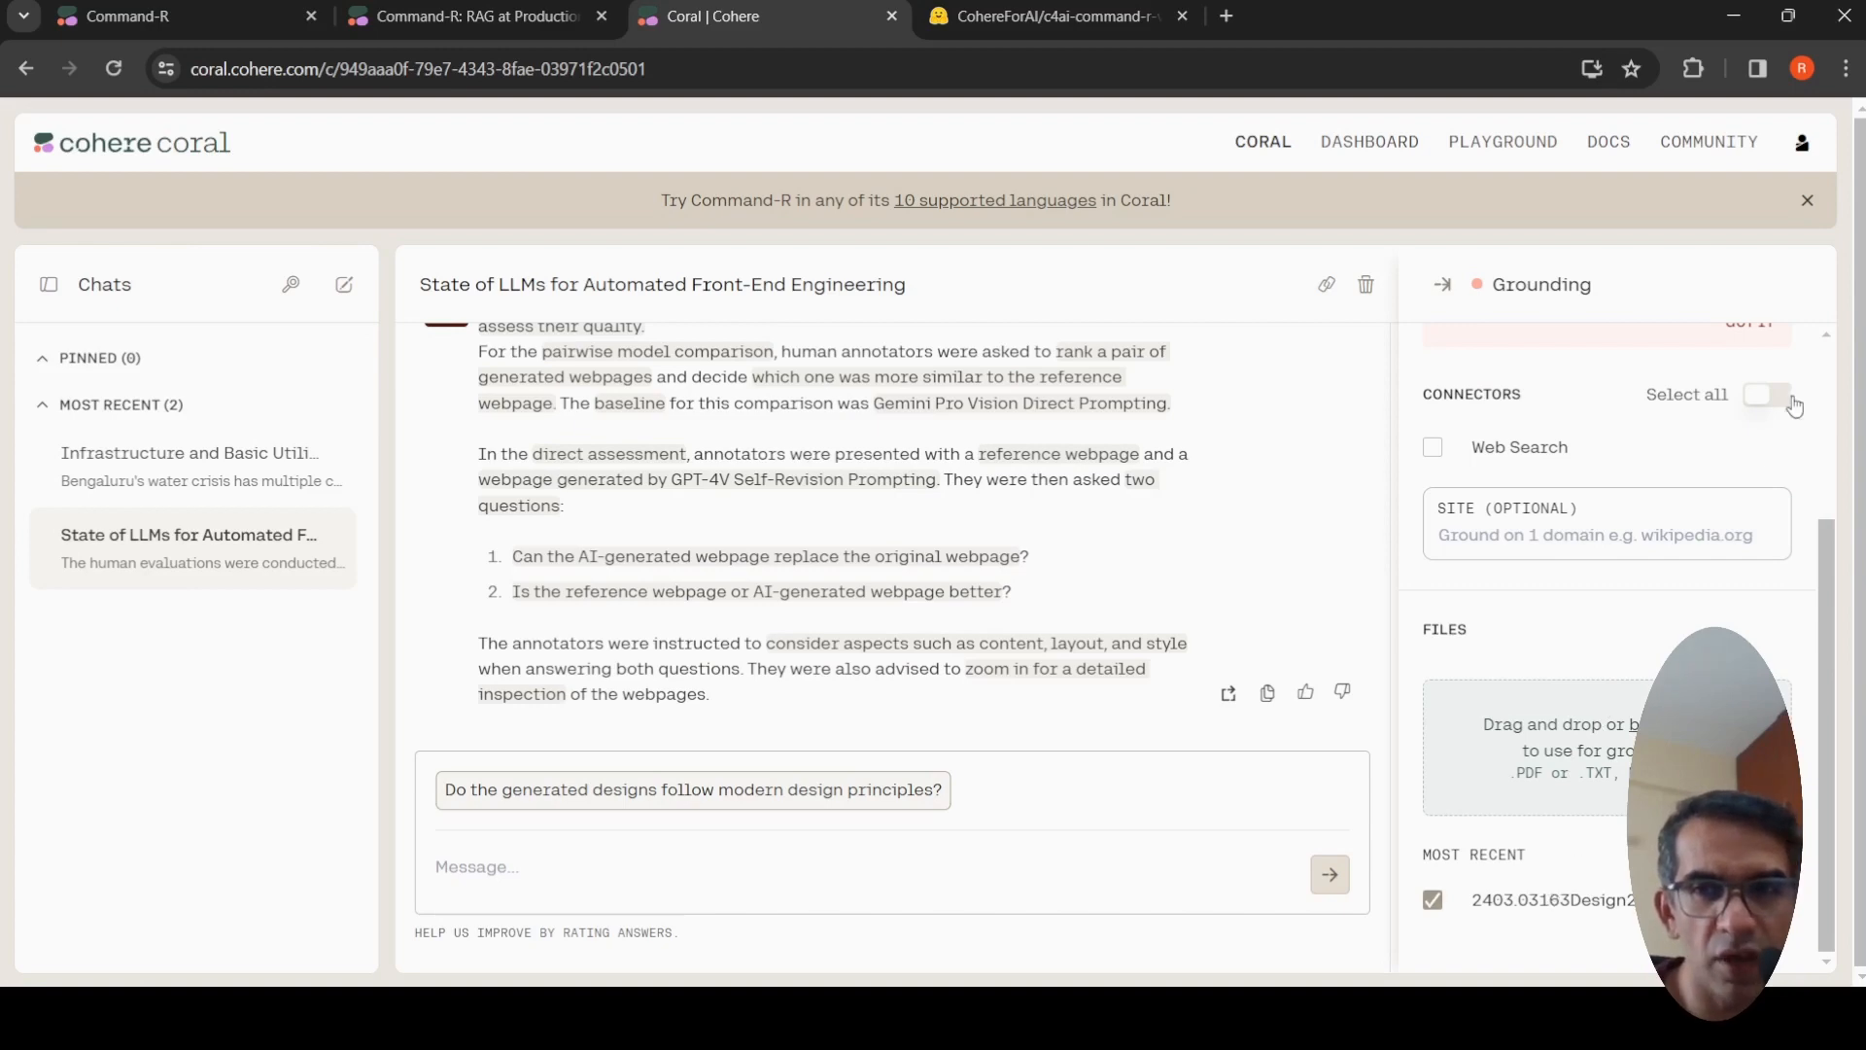
Close the grounding panel and read the Design2Code / GPT-4V answer through to its conclusion
left_click(1769, 395)
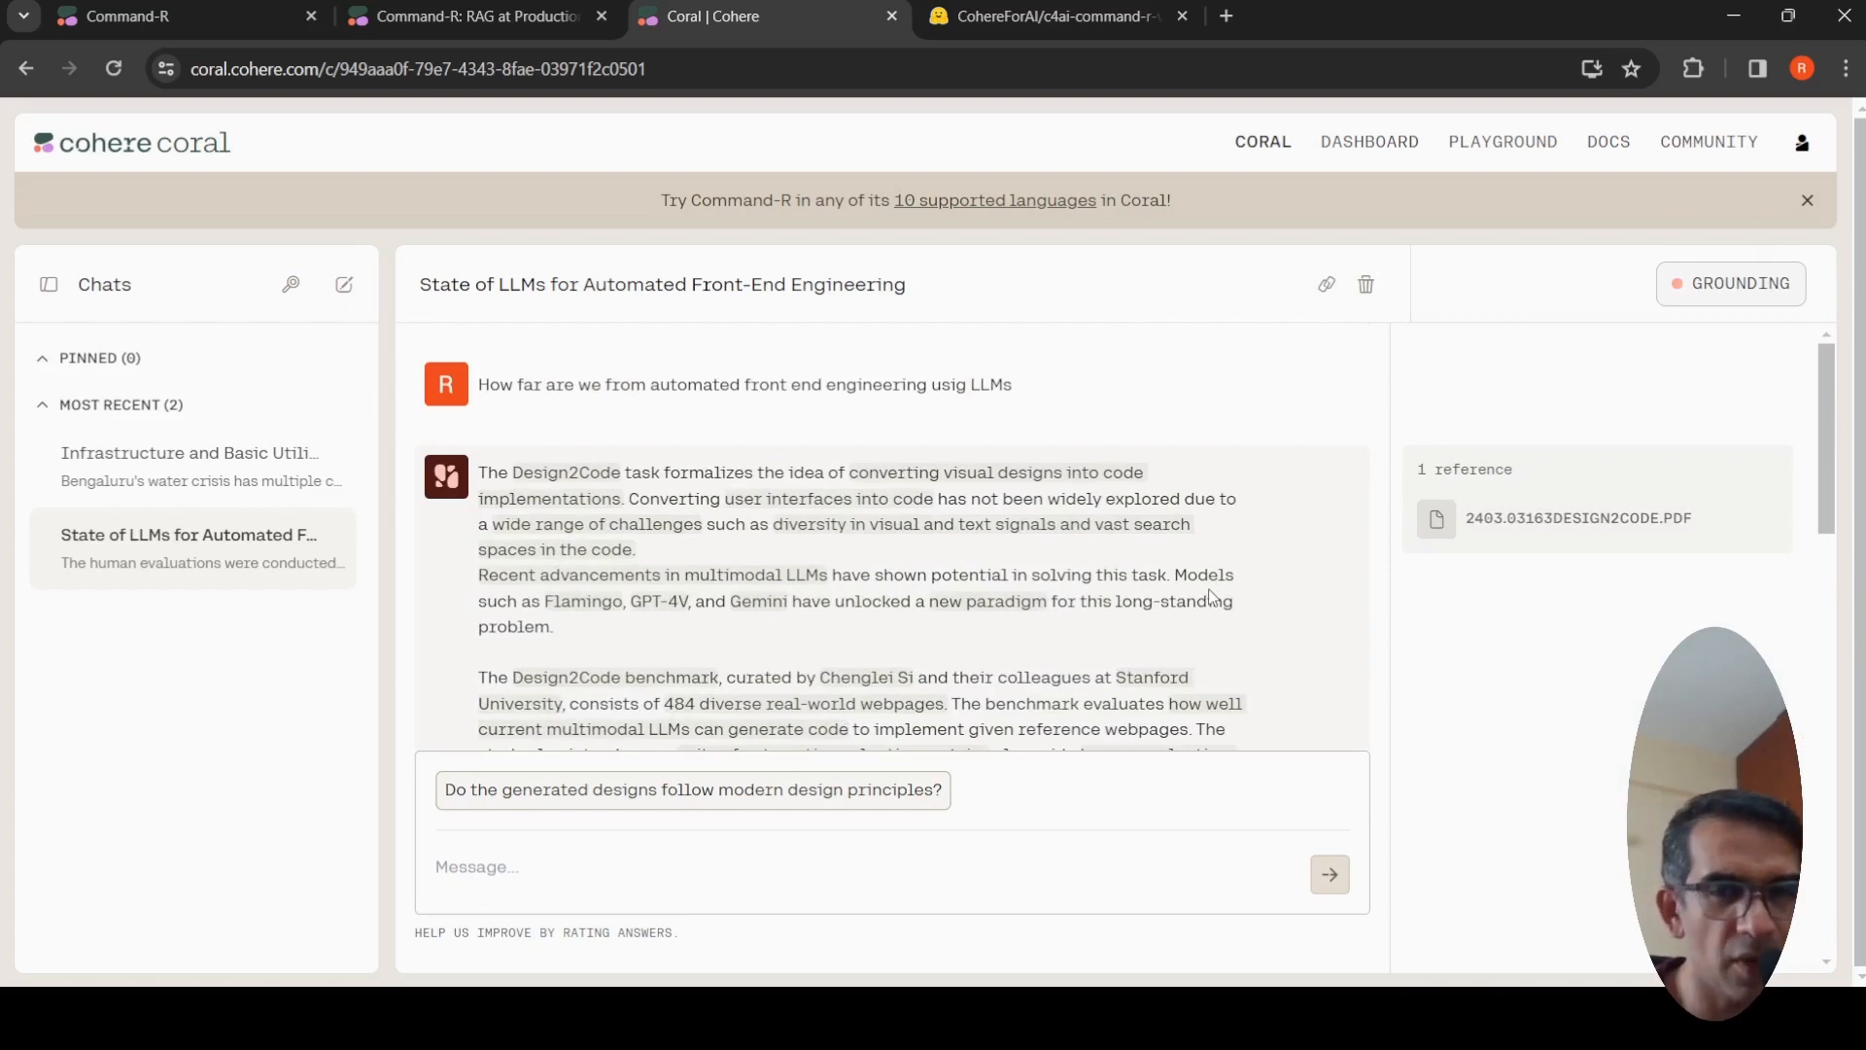
mouse_move(690, 416)
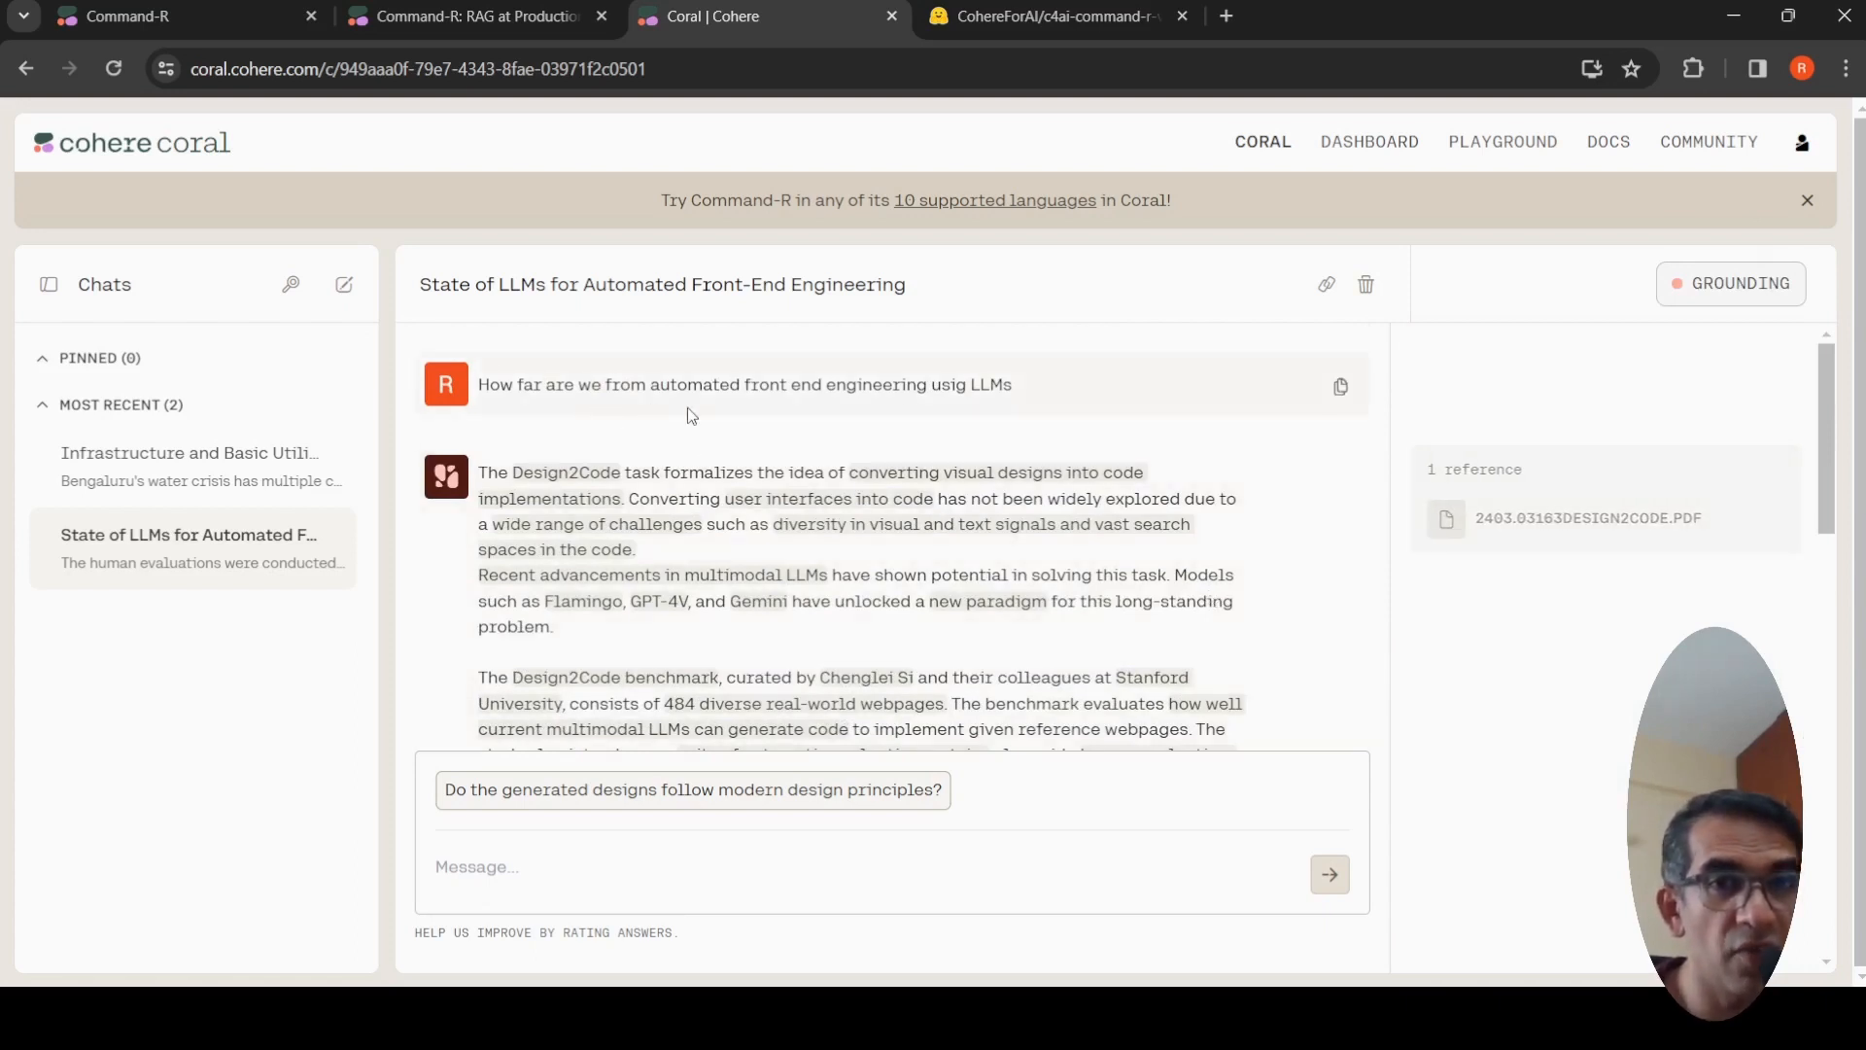
mouse_move(843, 395)
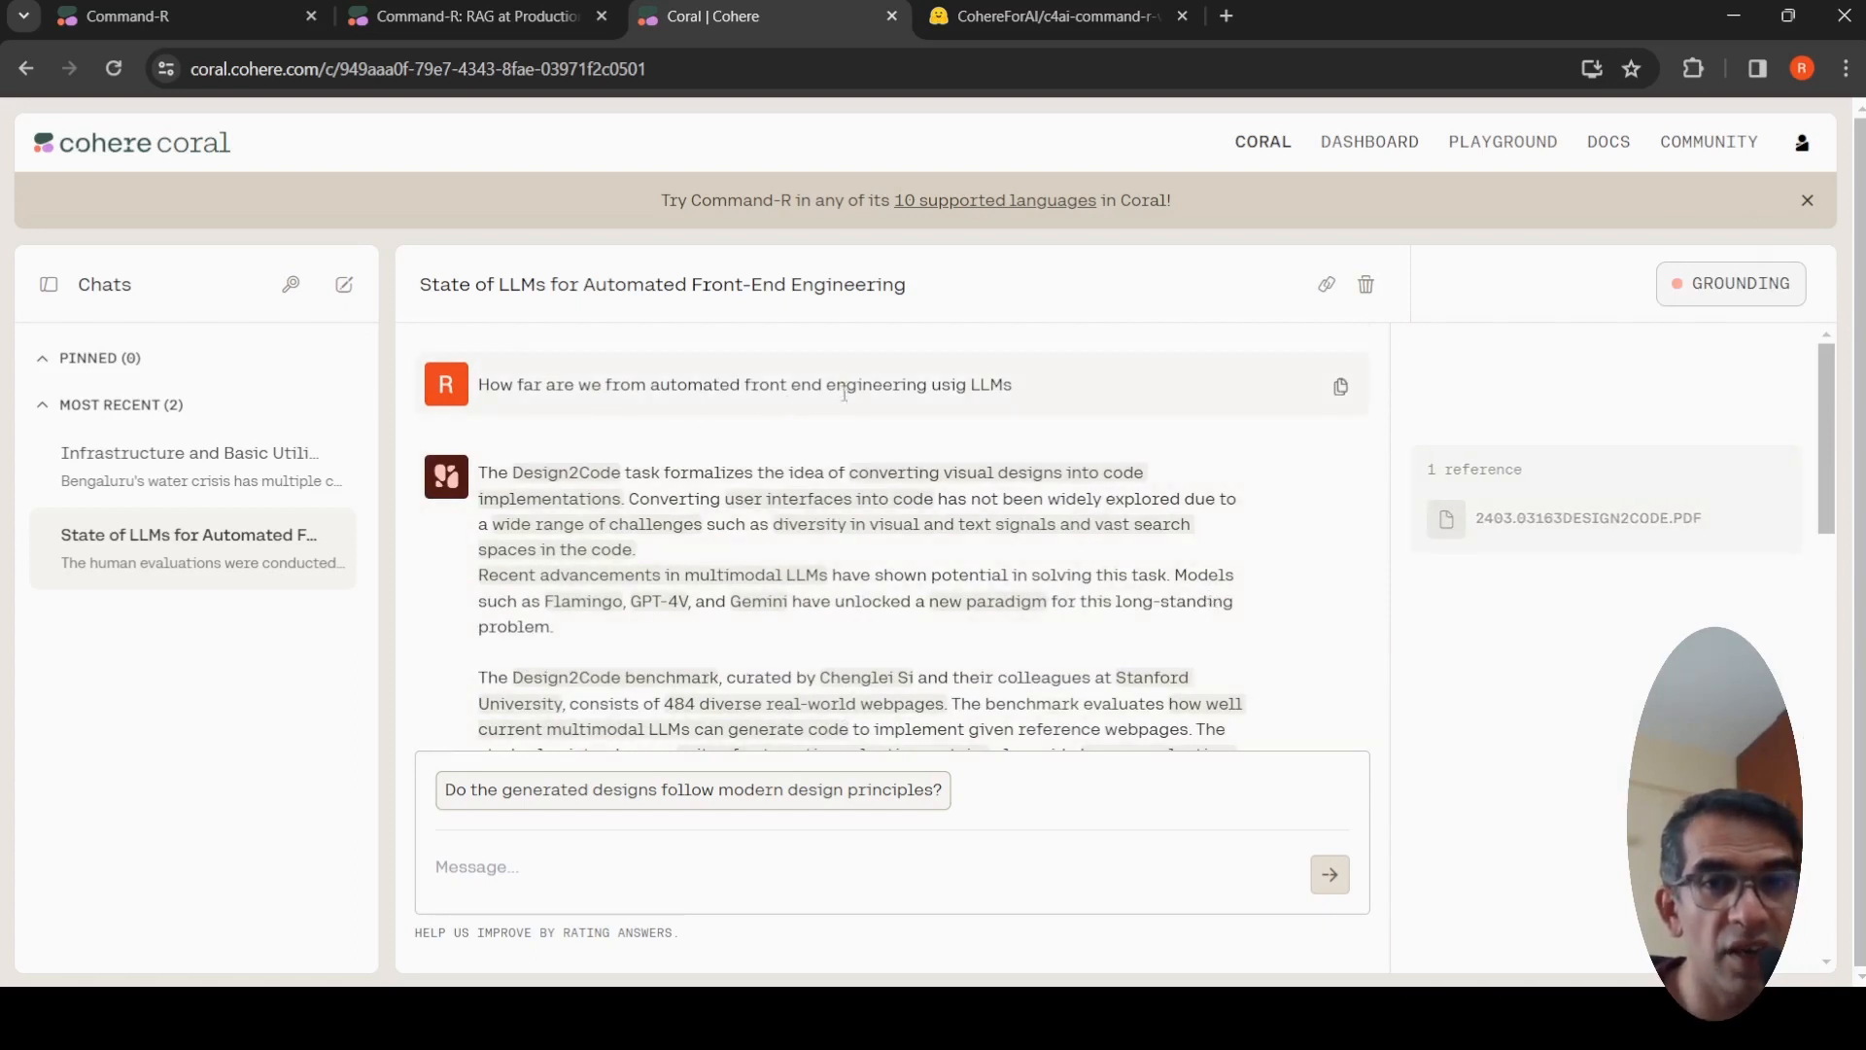
mouse_move(973, 404)
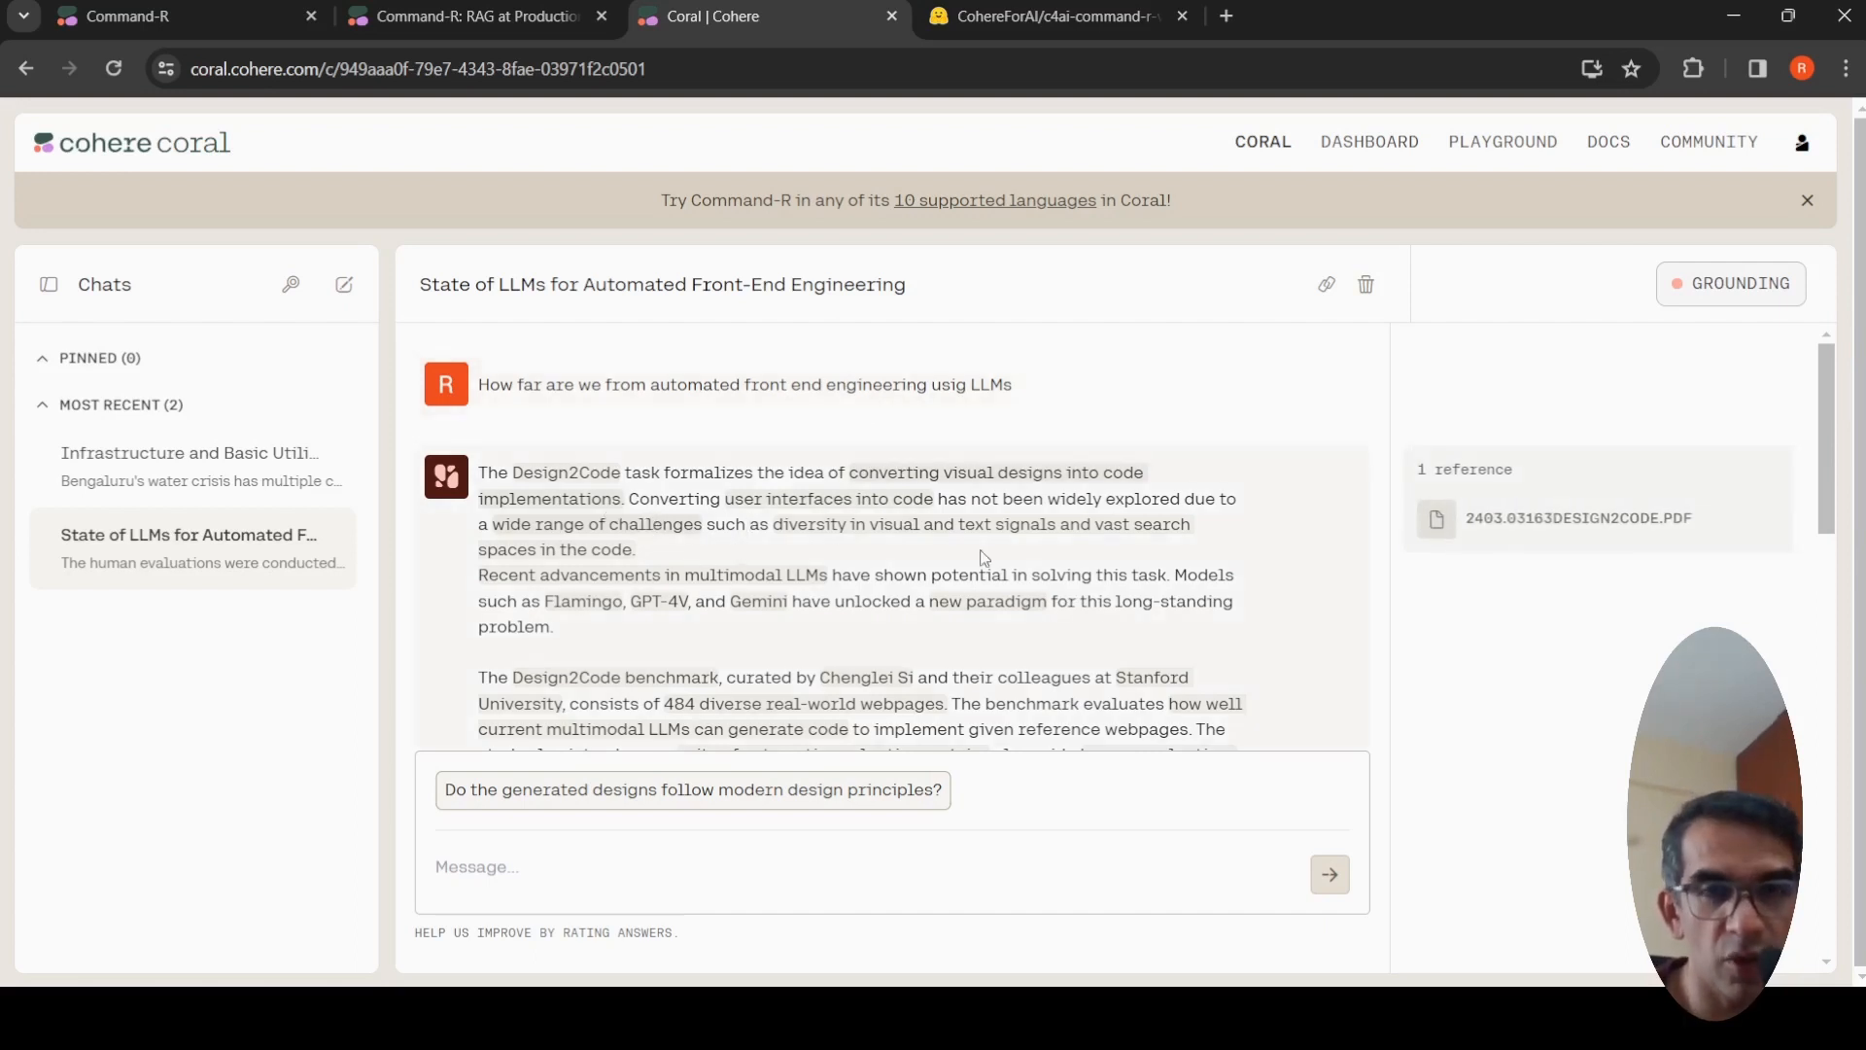
mouse_move(915, 500)
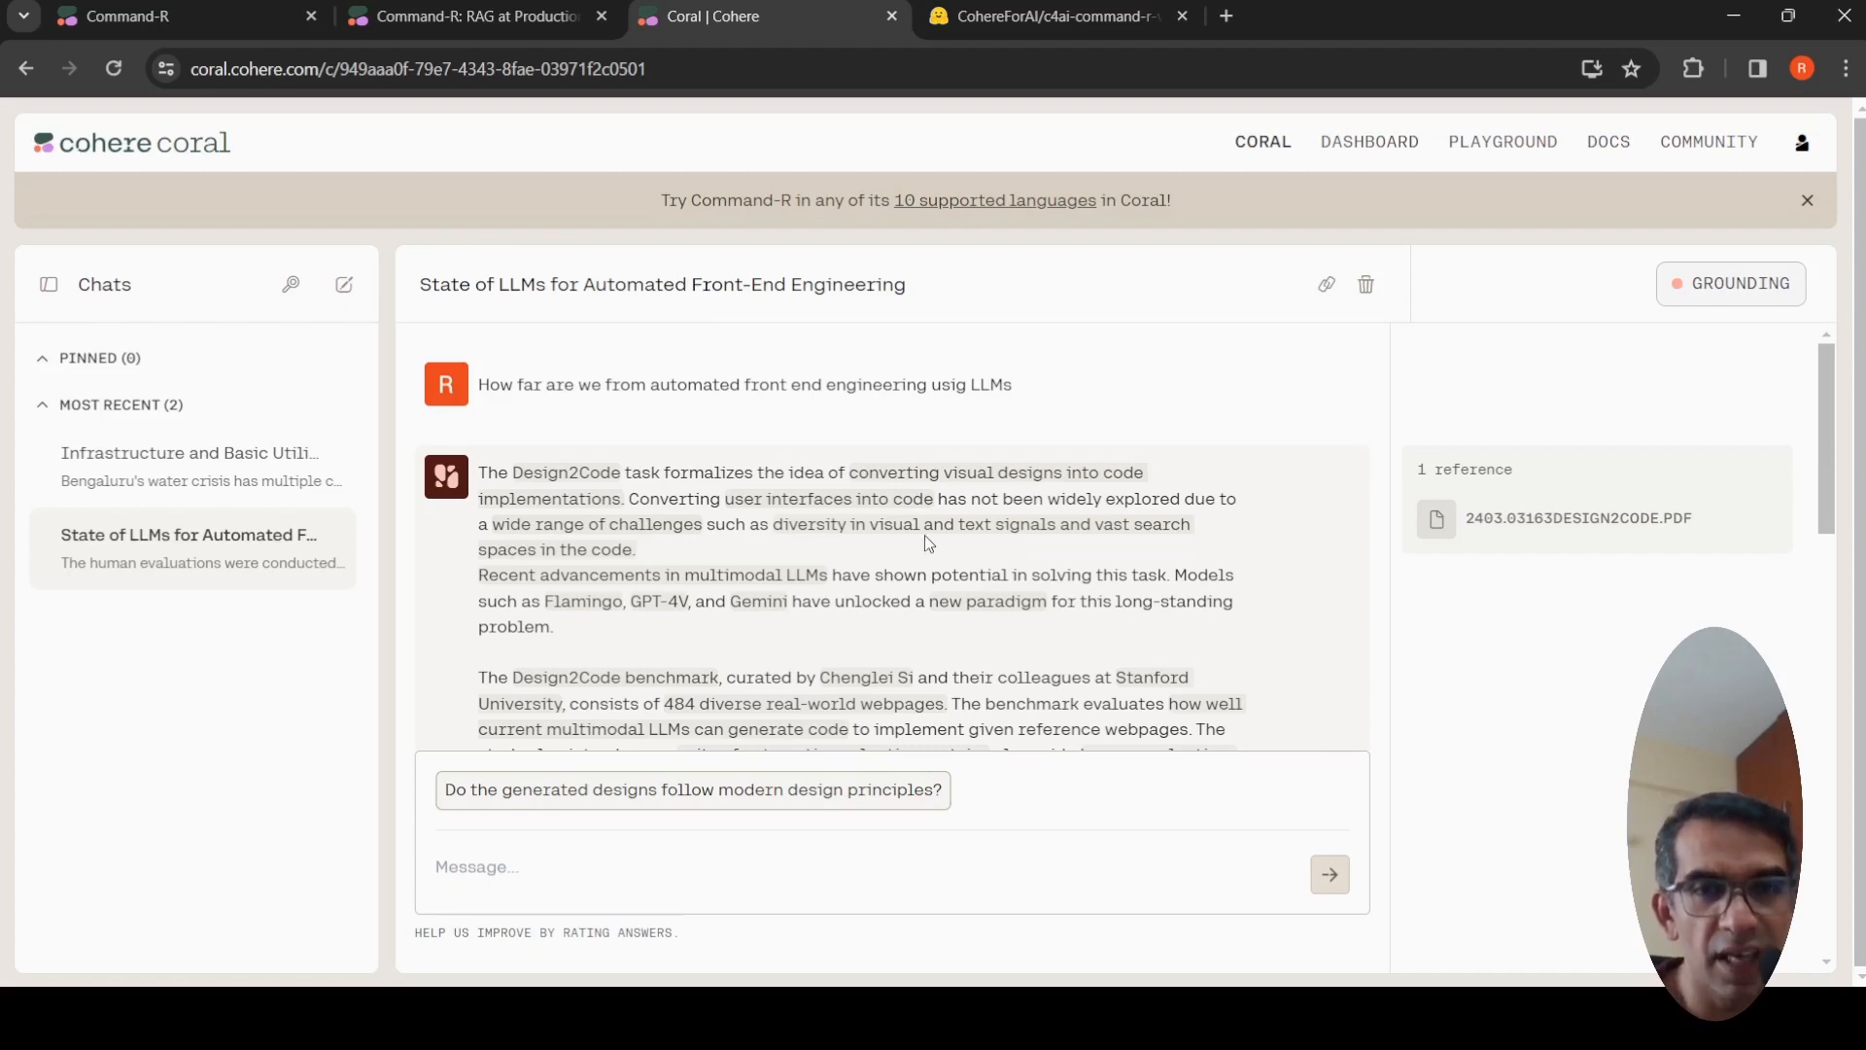
scroll("down", 3)
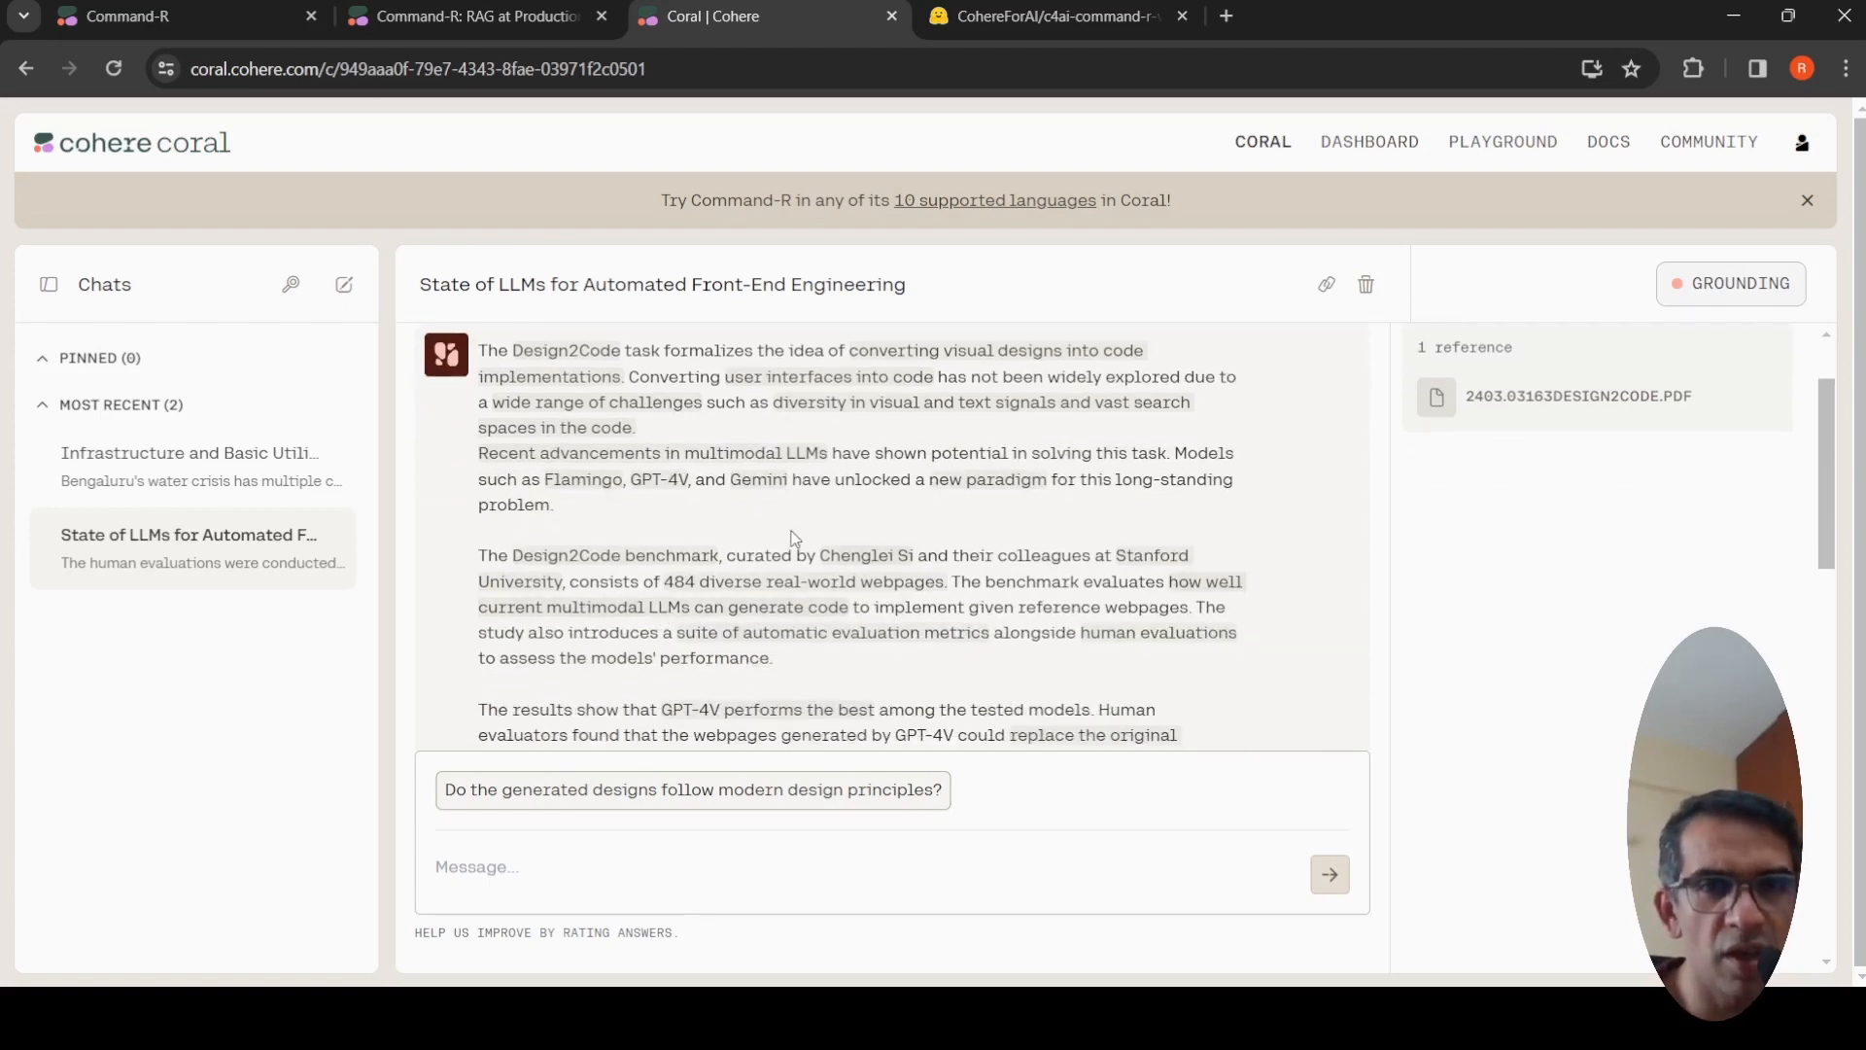
scroll("down", 3)
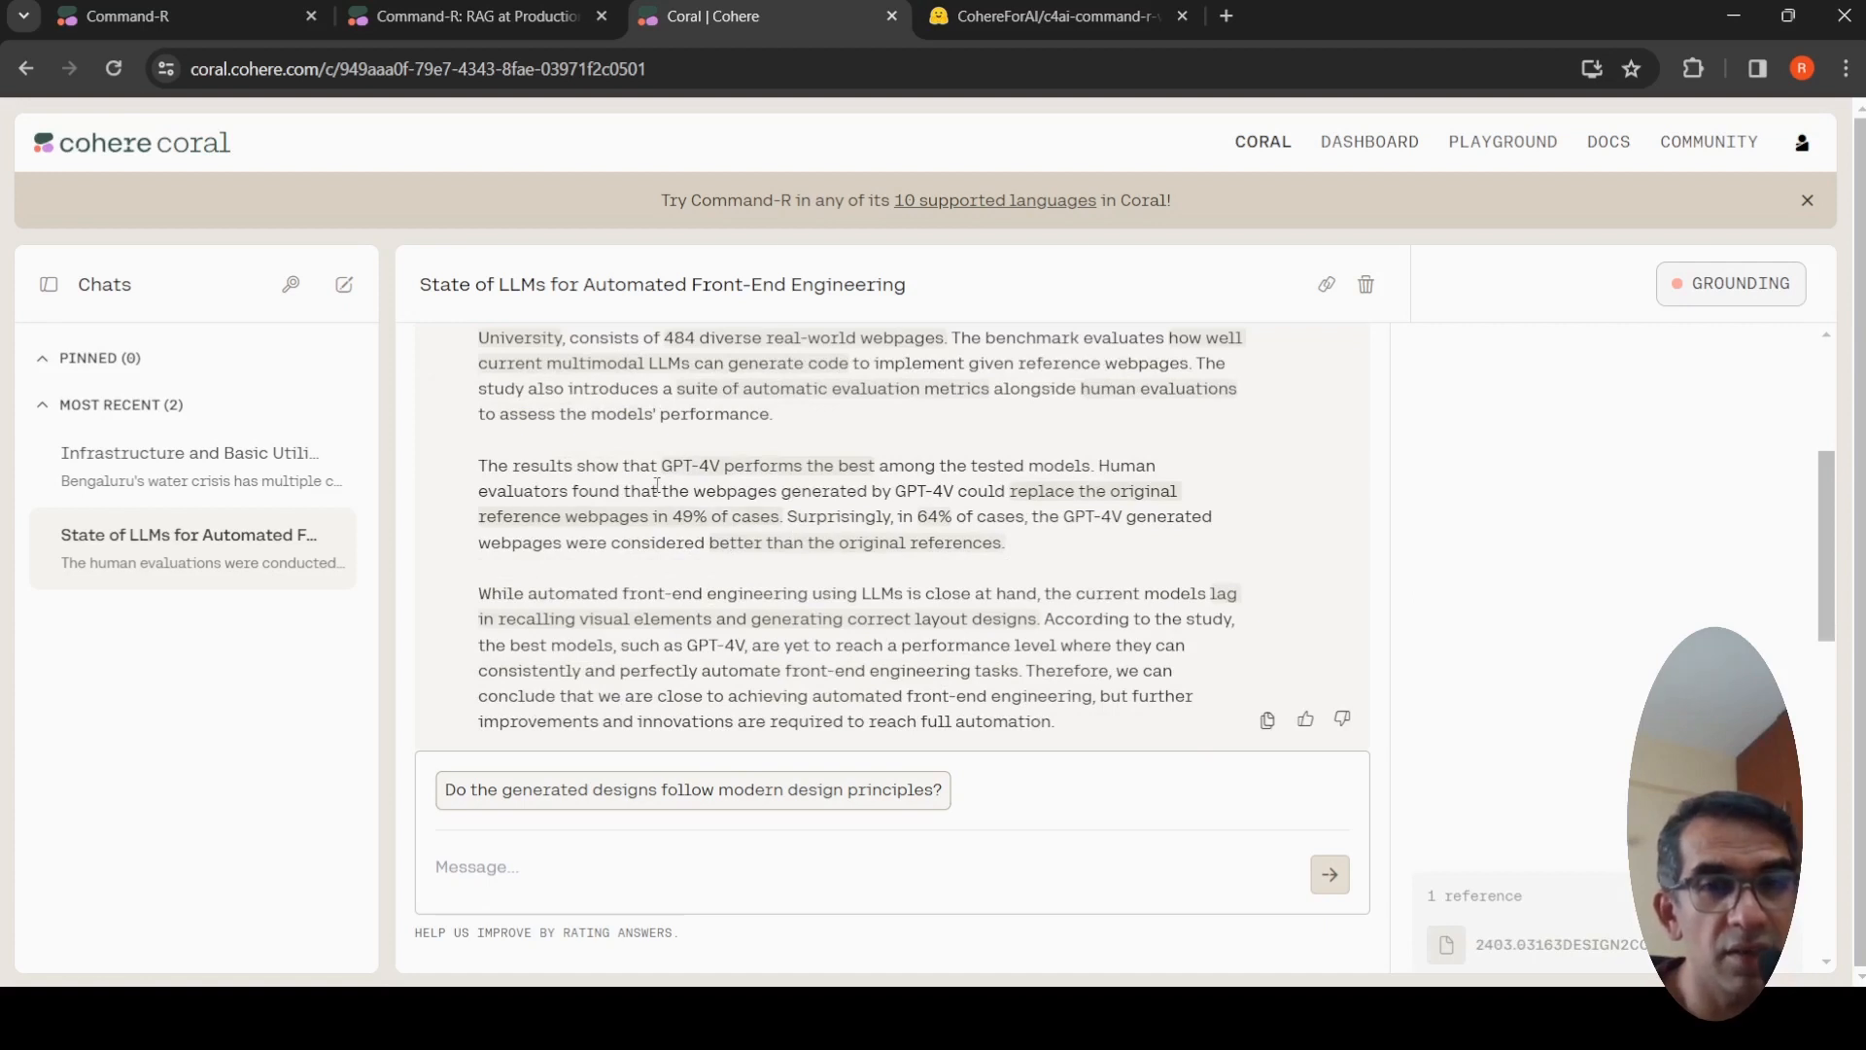
mouse_move(764, 482)
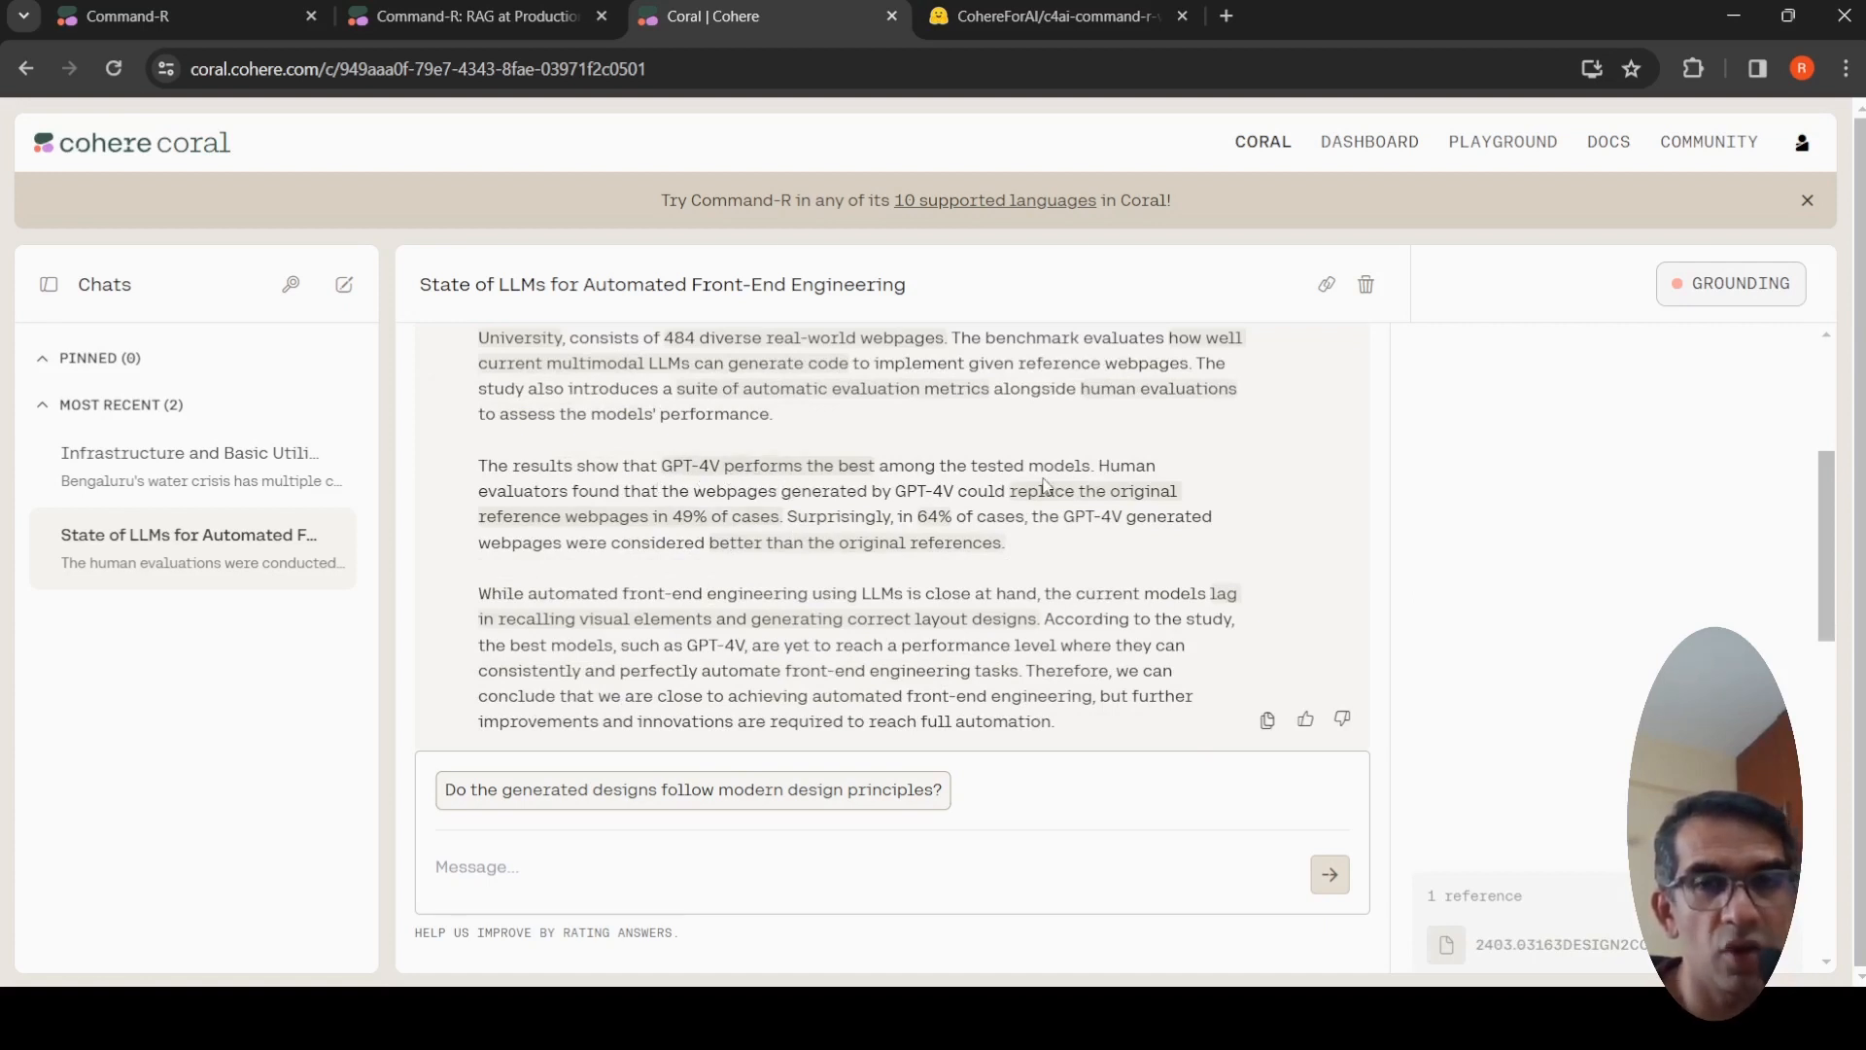
mouse_move(931, 523)
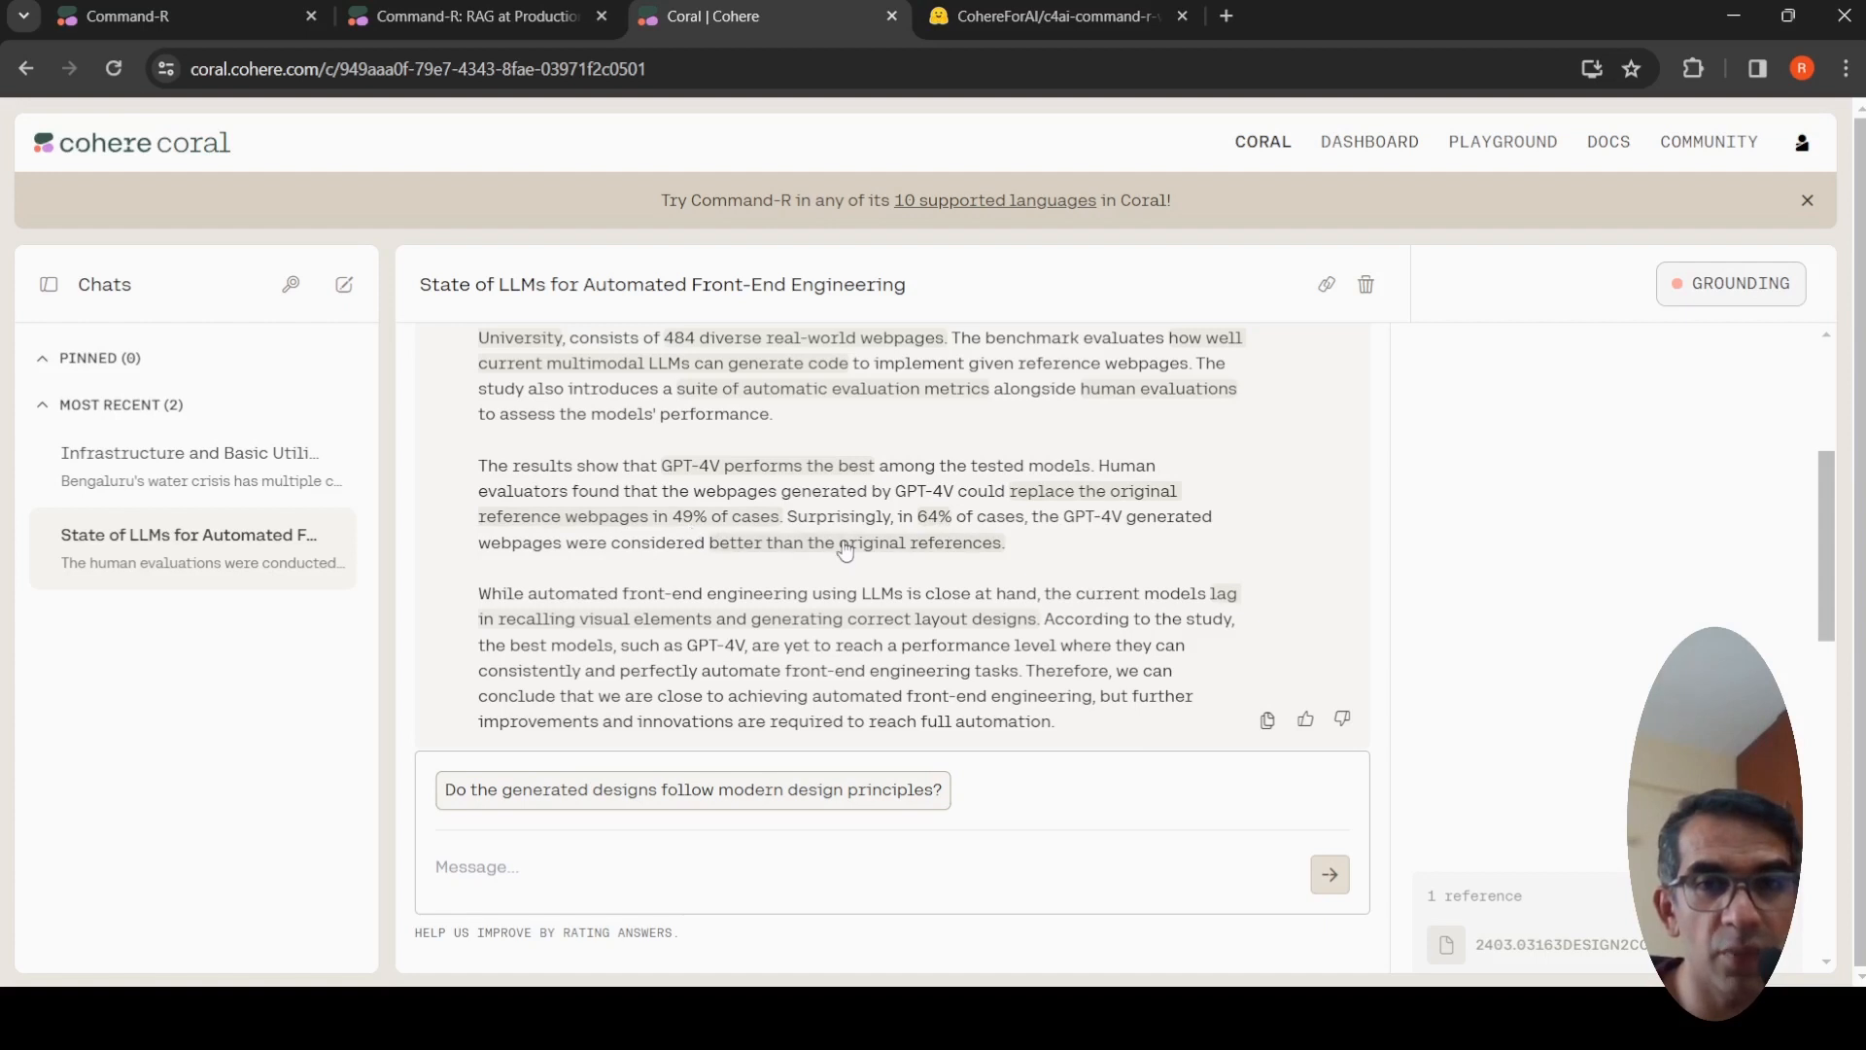
mouse_move(991, 538)
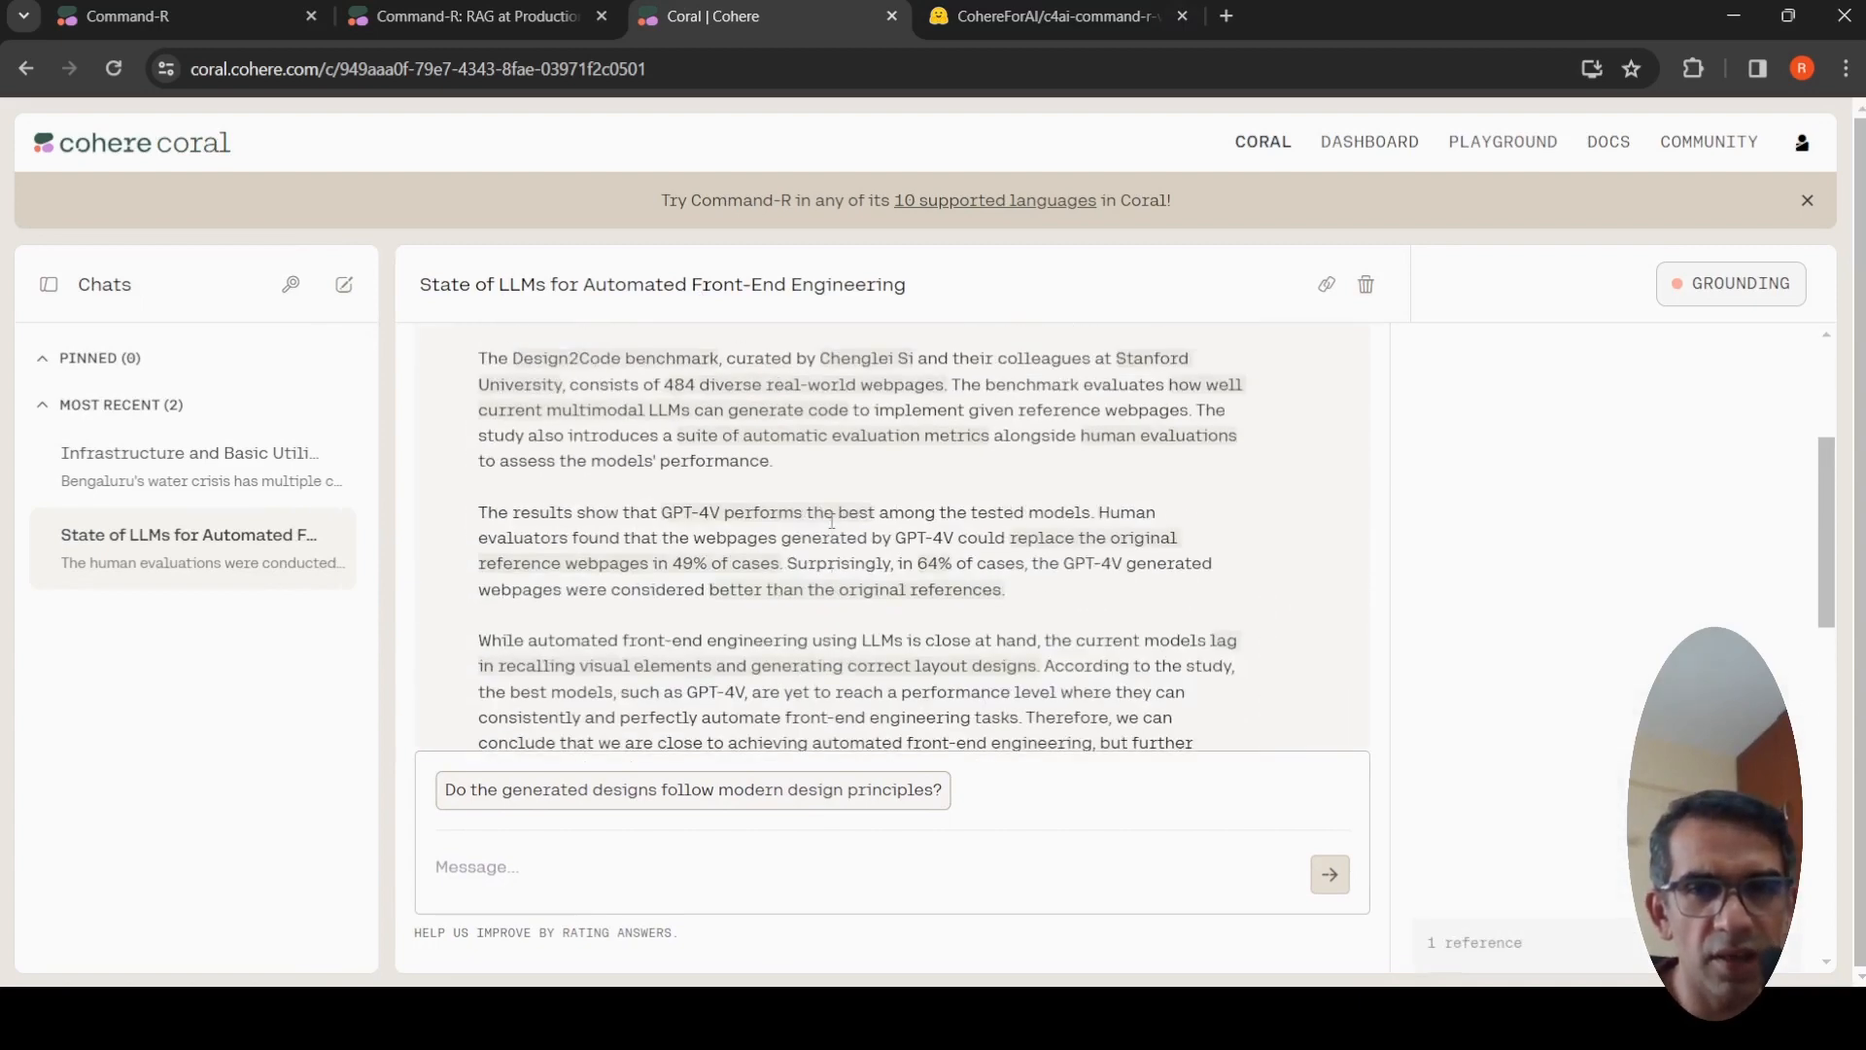
mouse_move(880, 592)
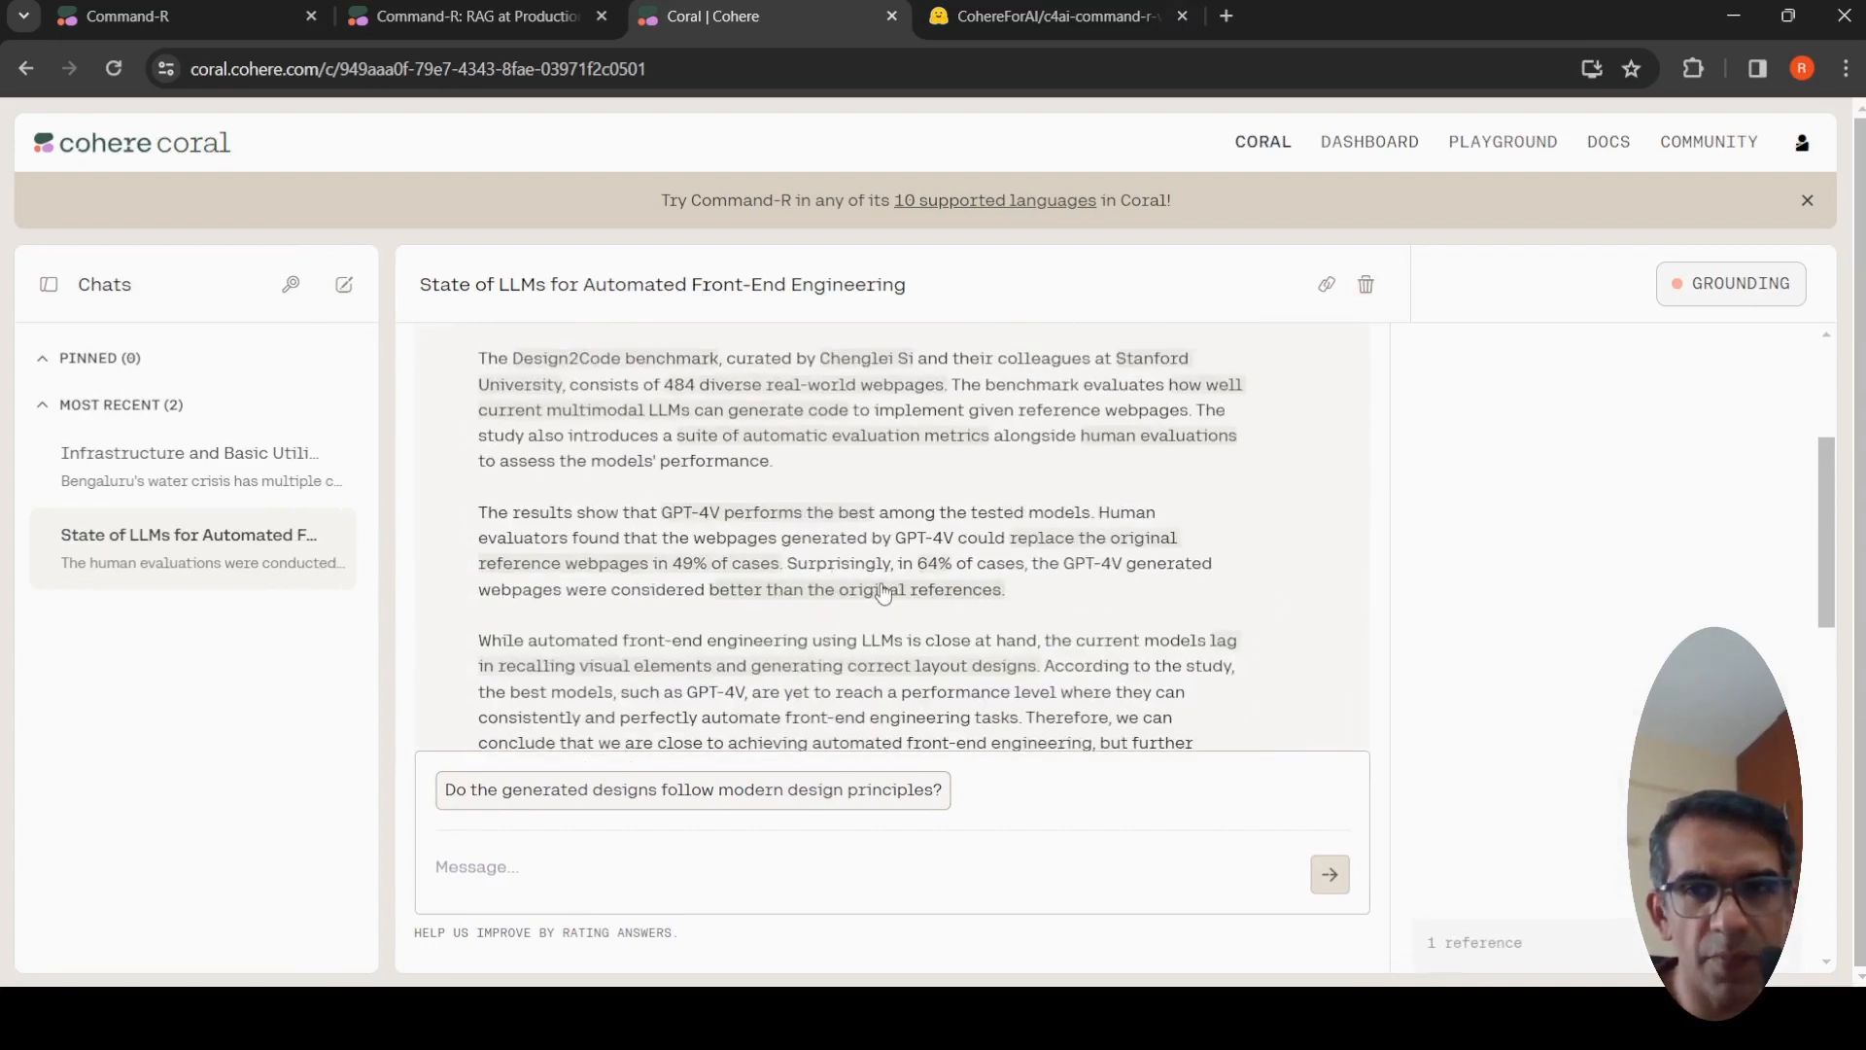
left_click(855, 589)
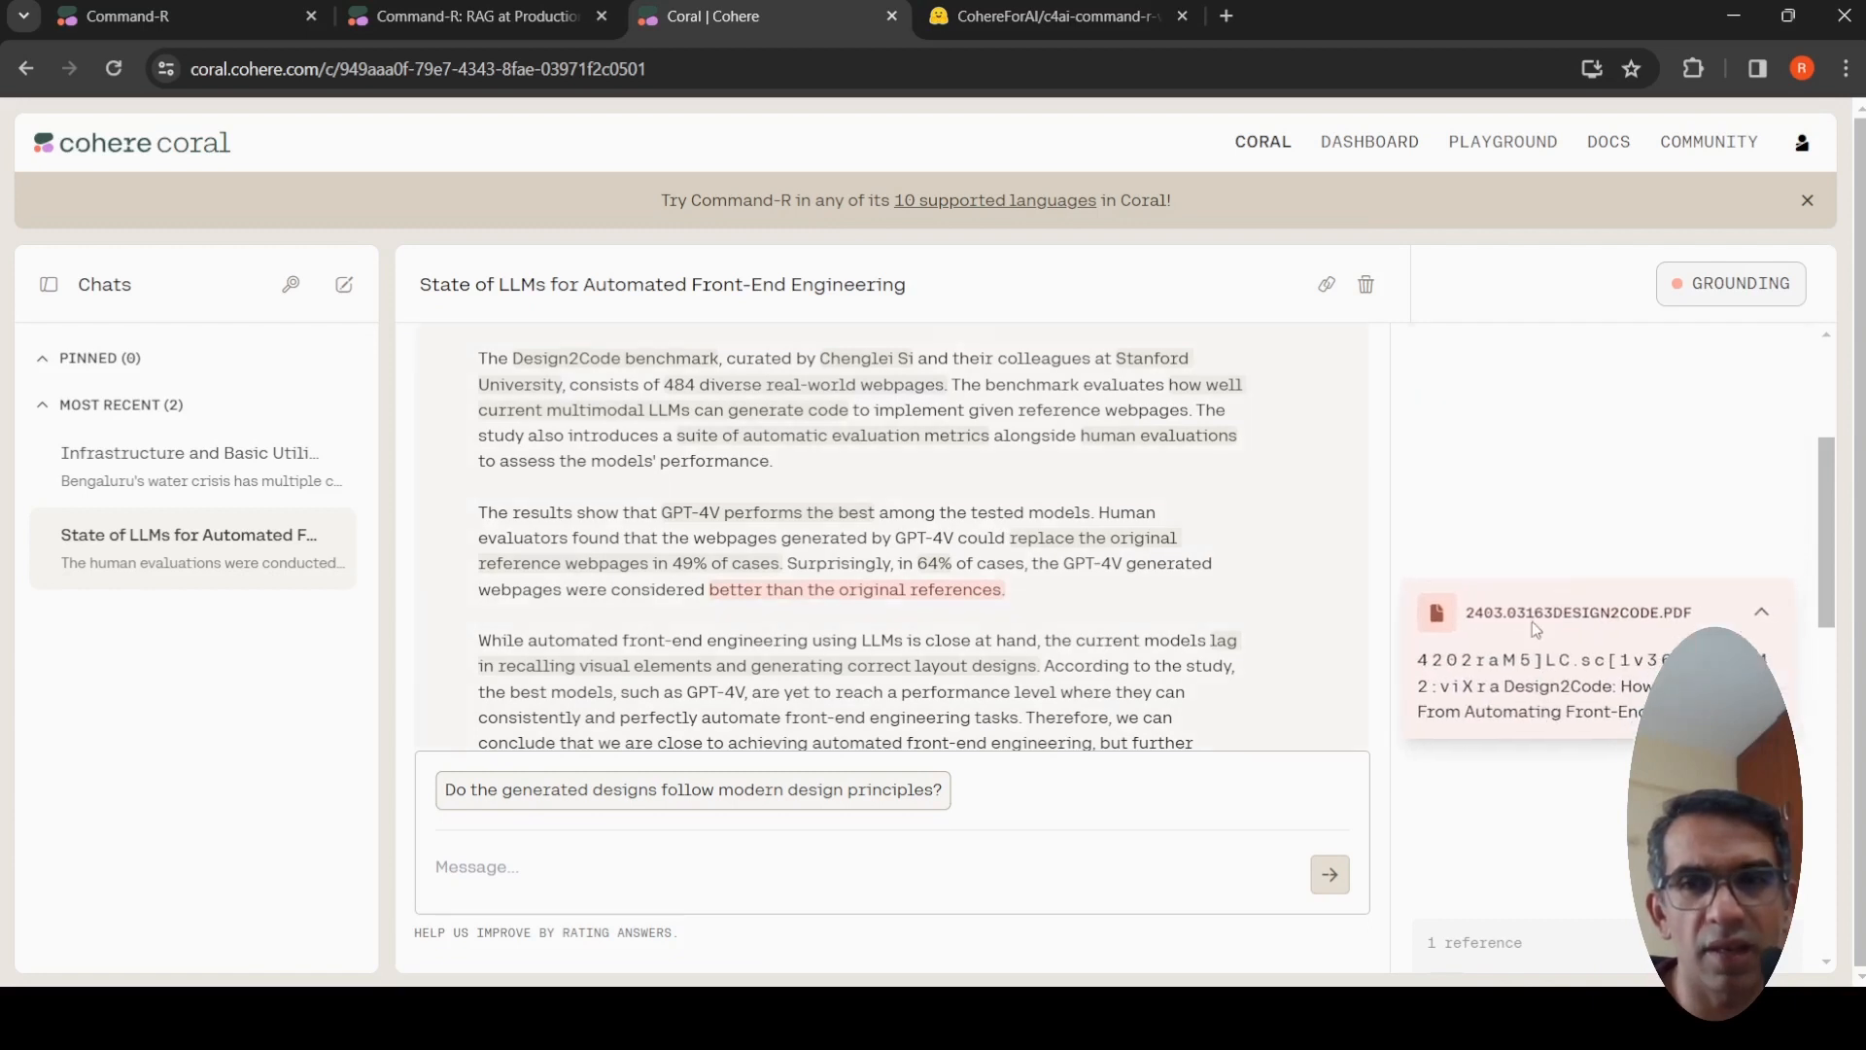
mouse_move(807, 683)
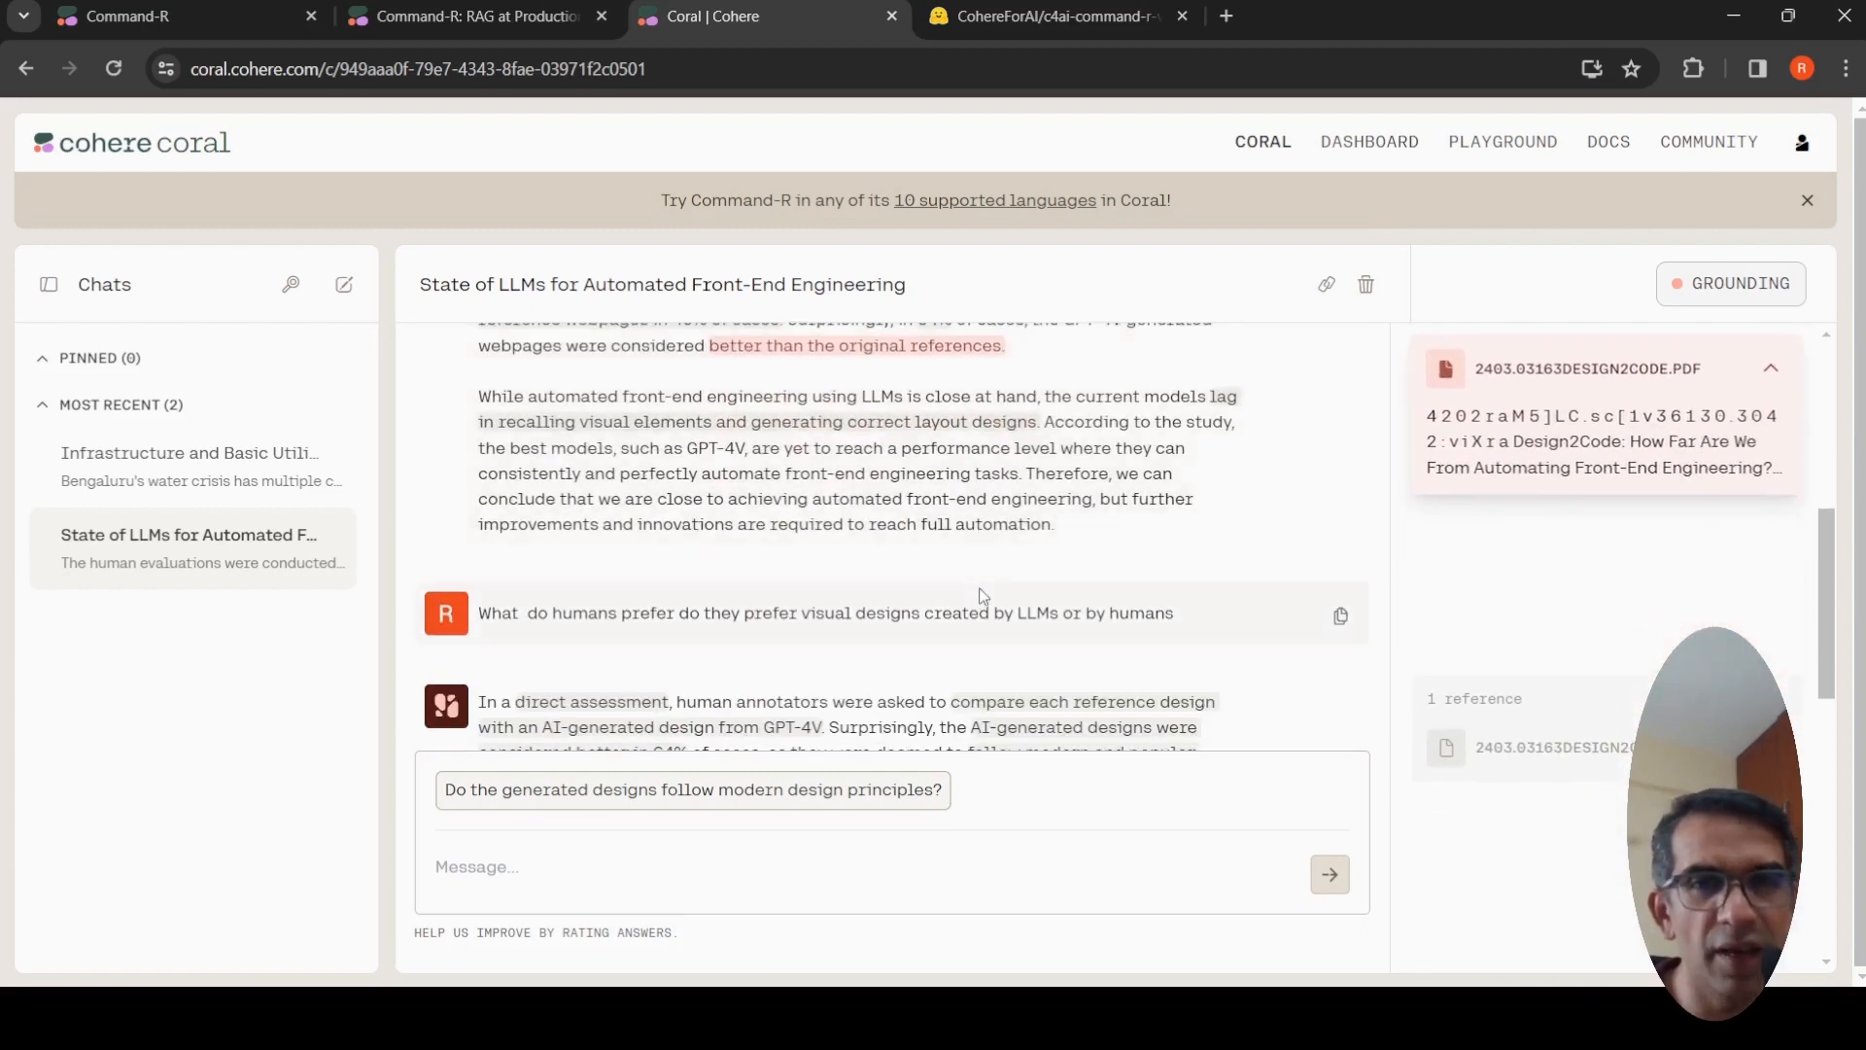
scroll("down", 3)
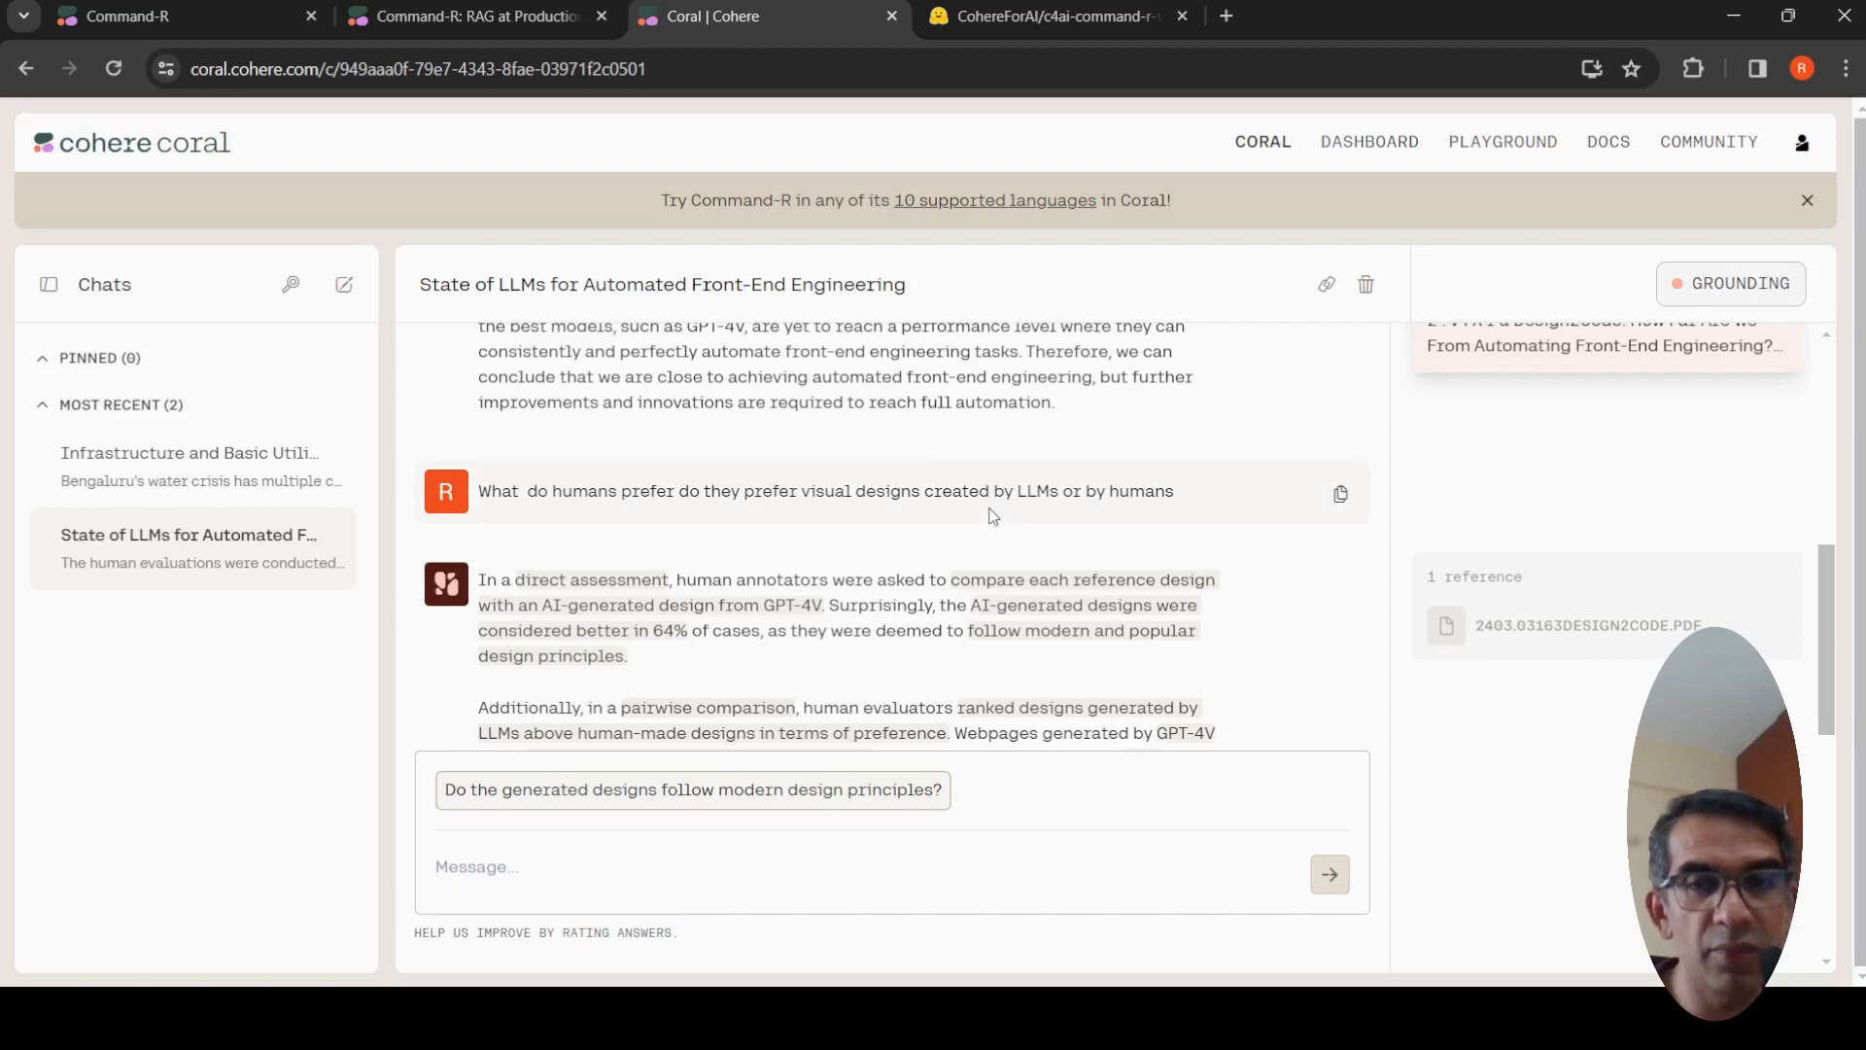
scroll("down", 3)
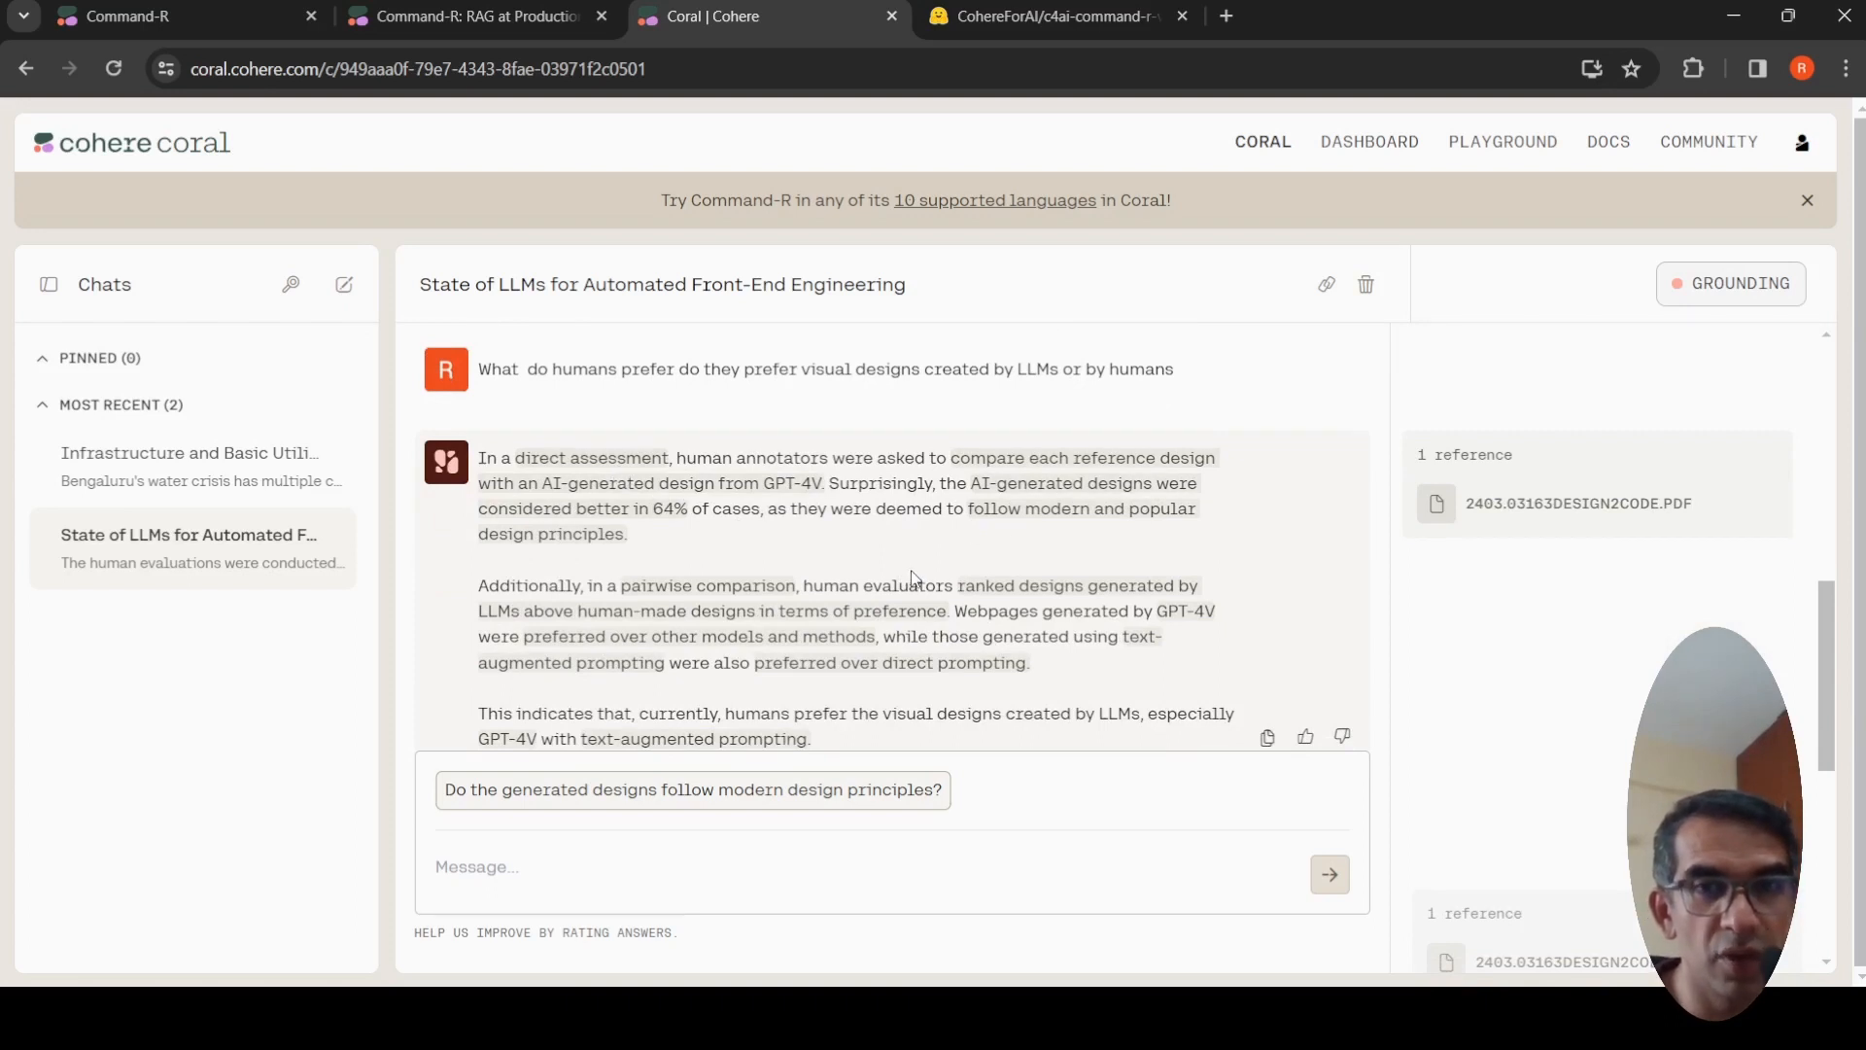
mouse_move(898, 558)
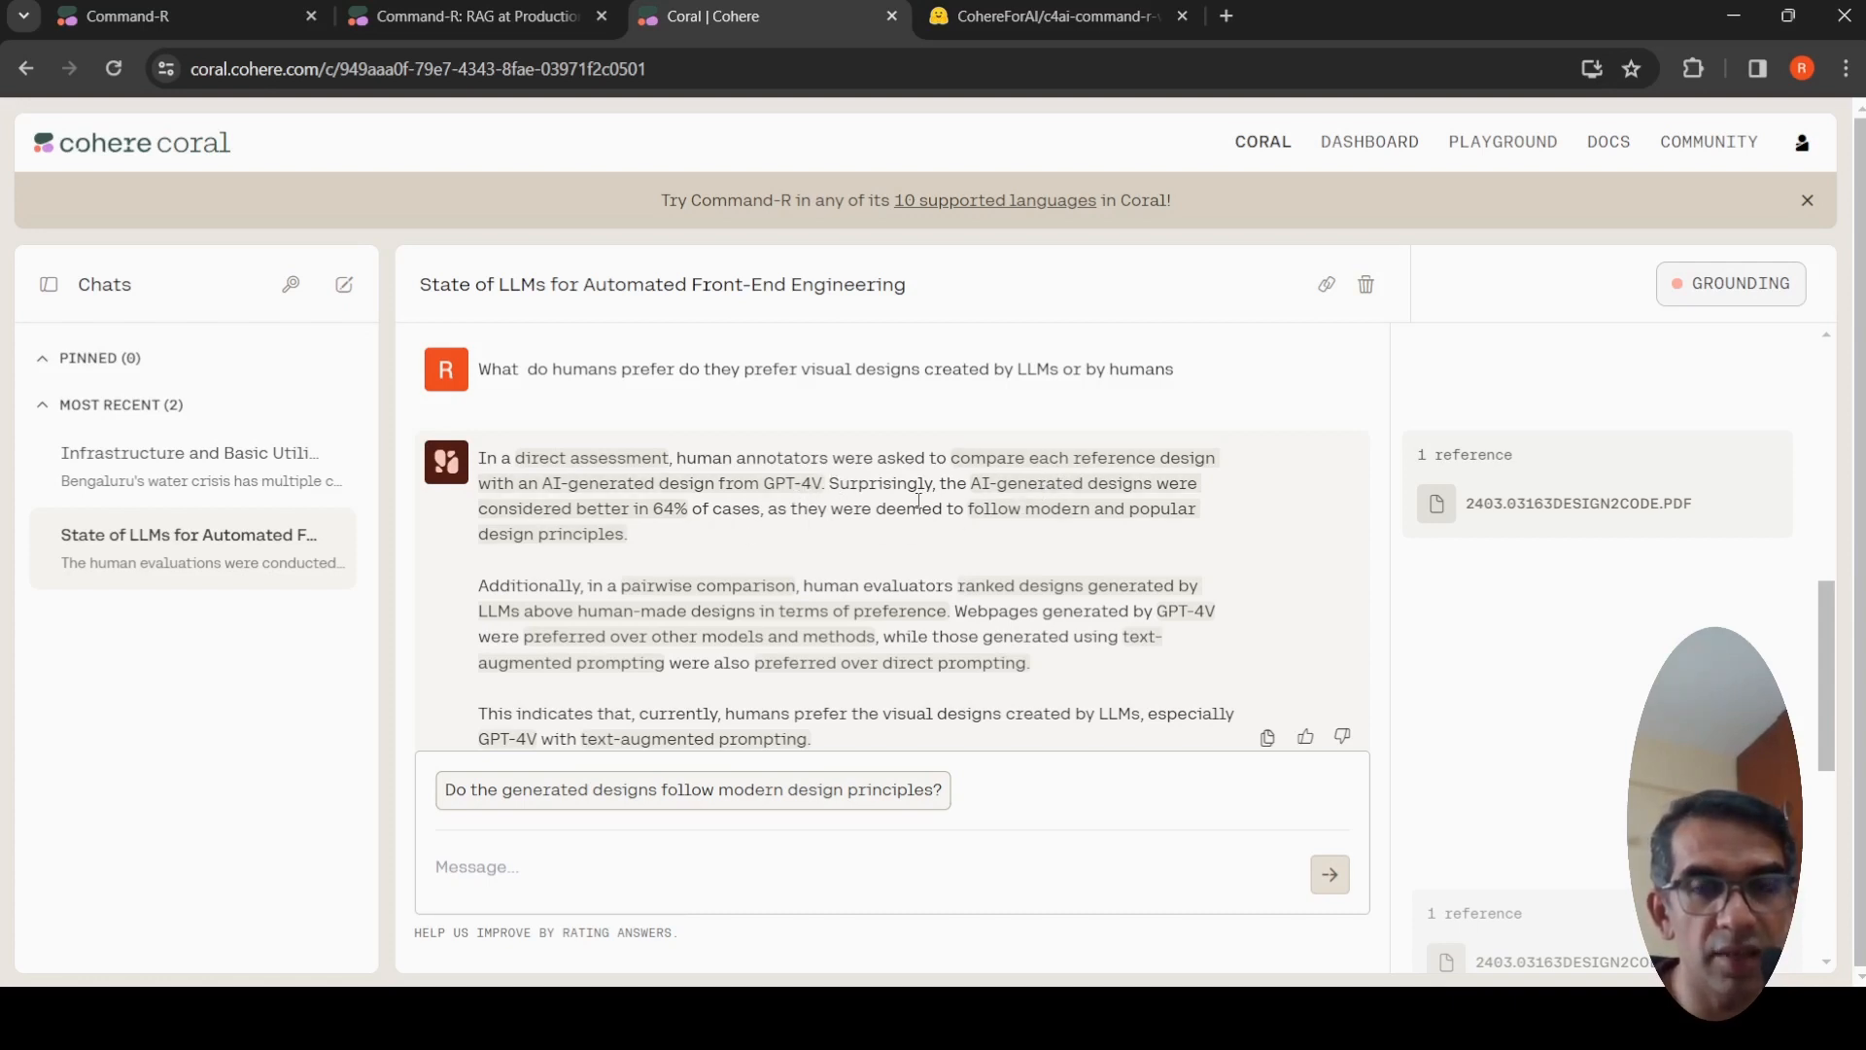
mouse_move(667, 546)
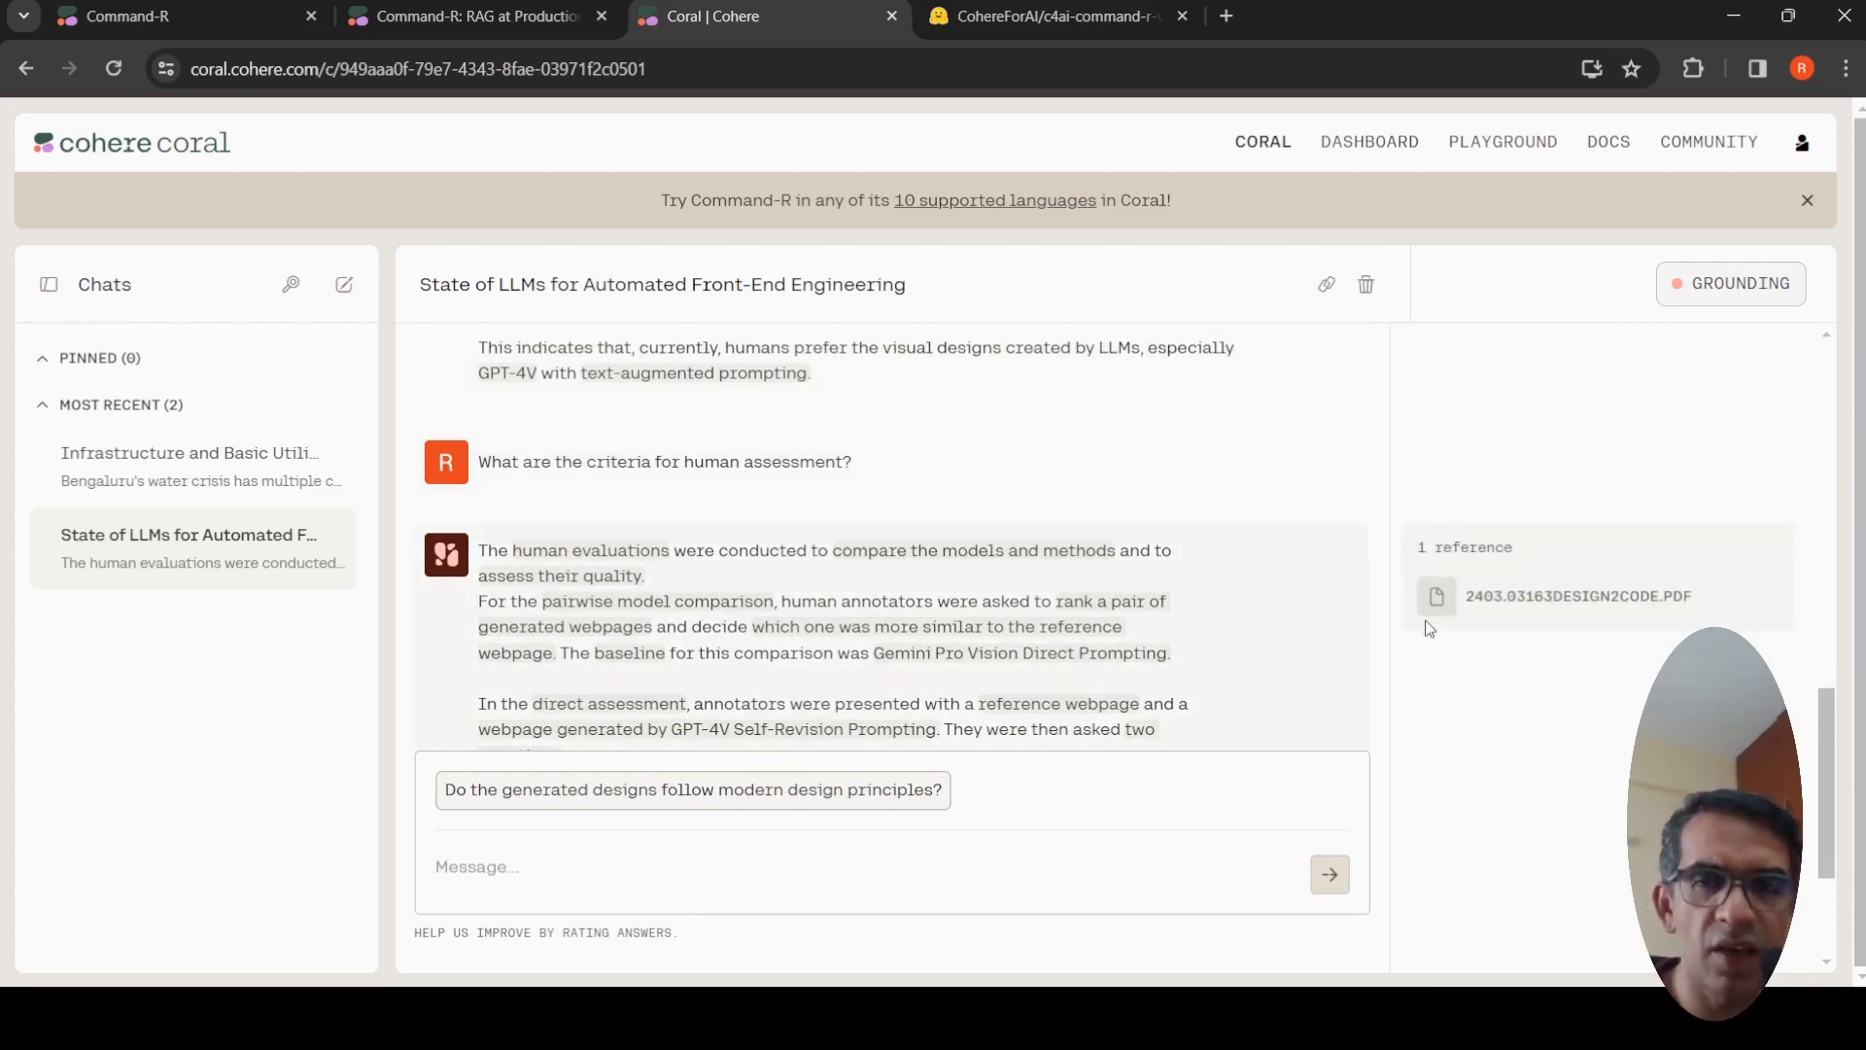
scroll("down", 3)
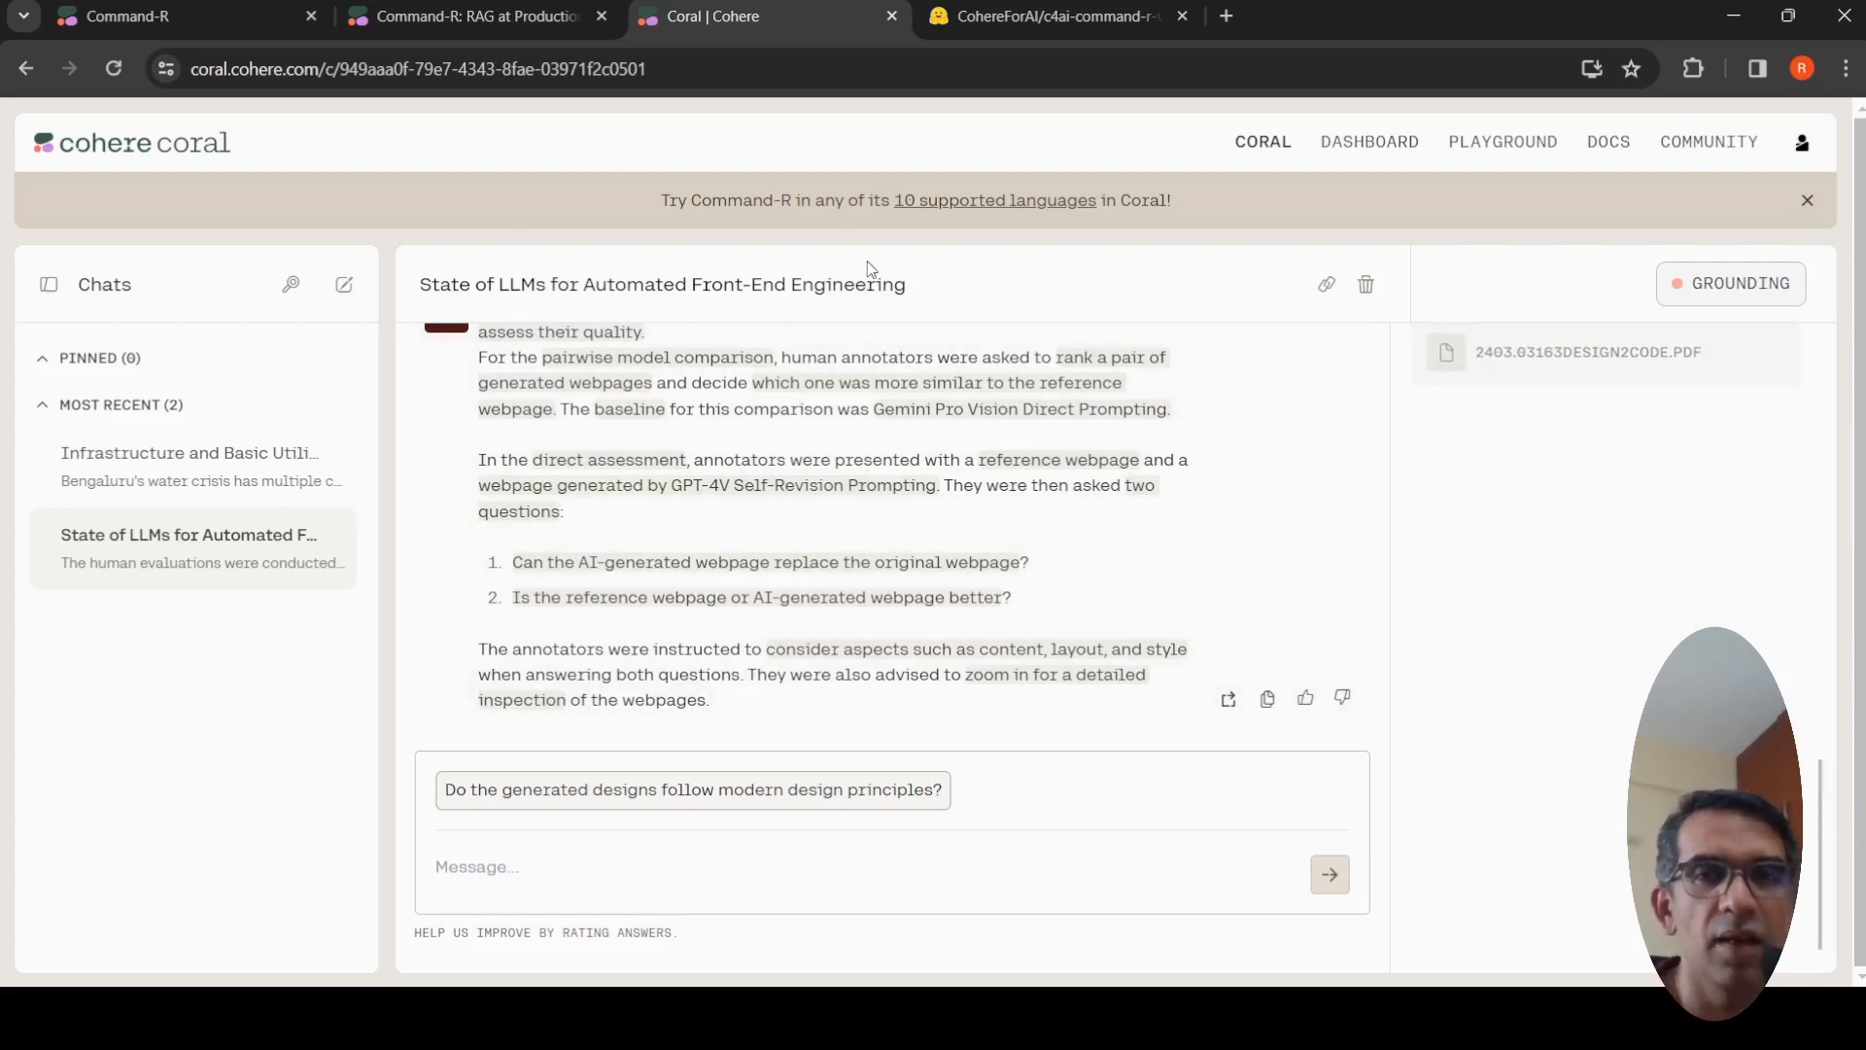
Open the 'Infrastructure and Basic Utilities' Bengaluru chat, check its grounding, and read the water-crisis answer
left_click(191, 464)
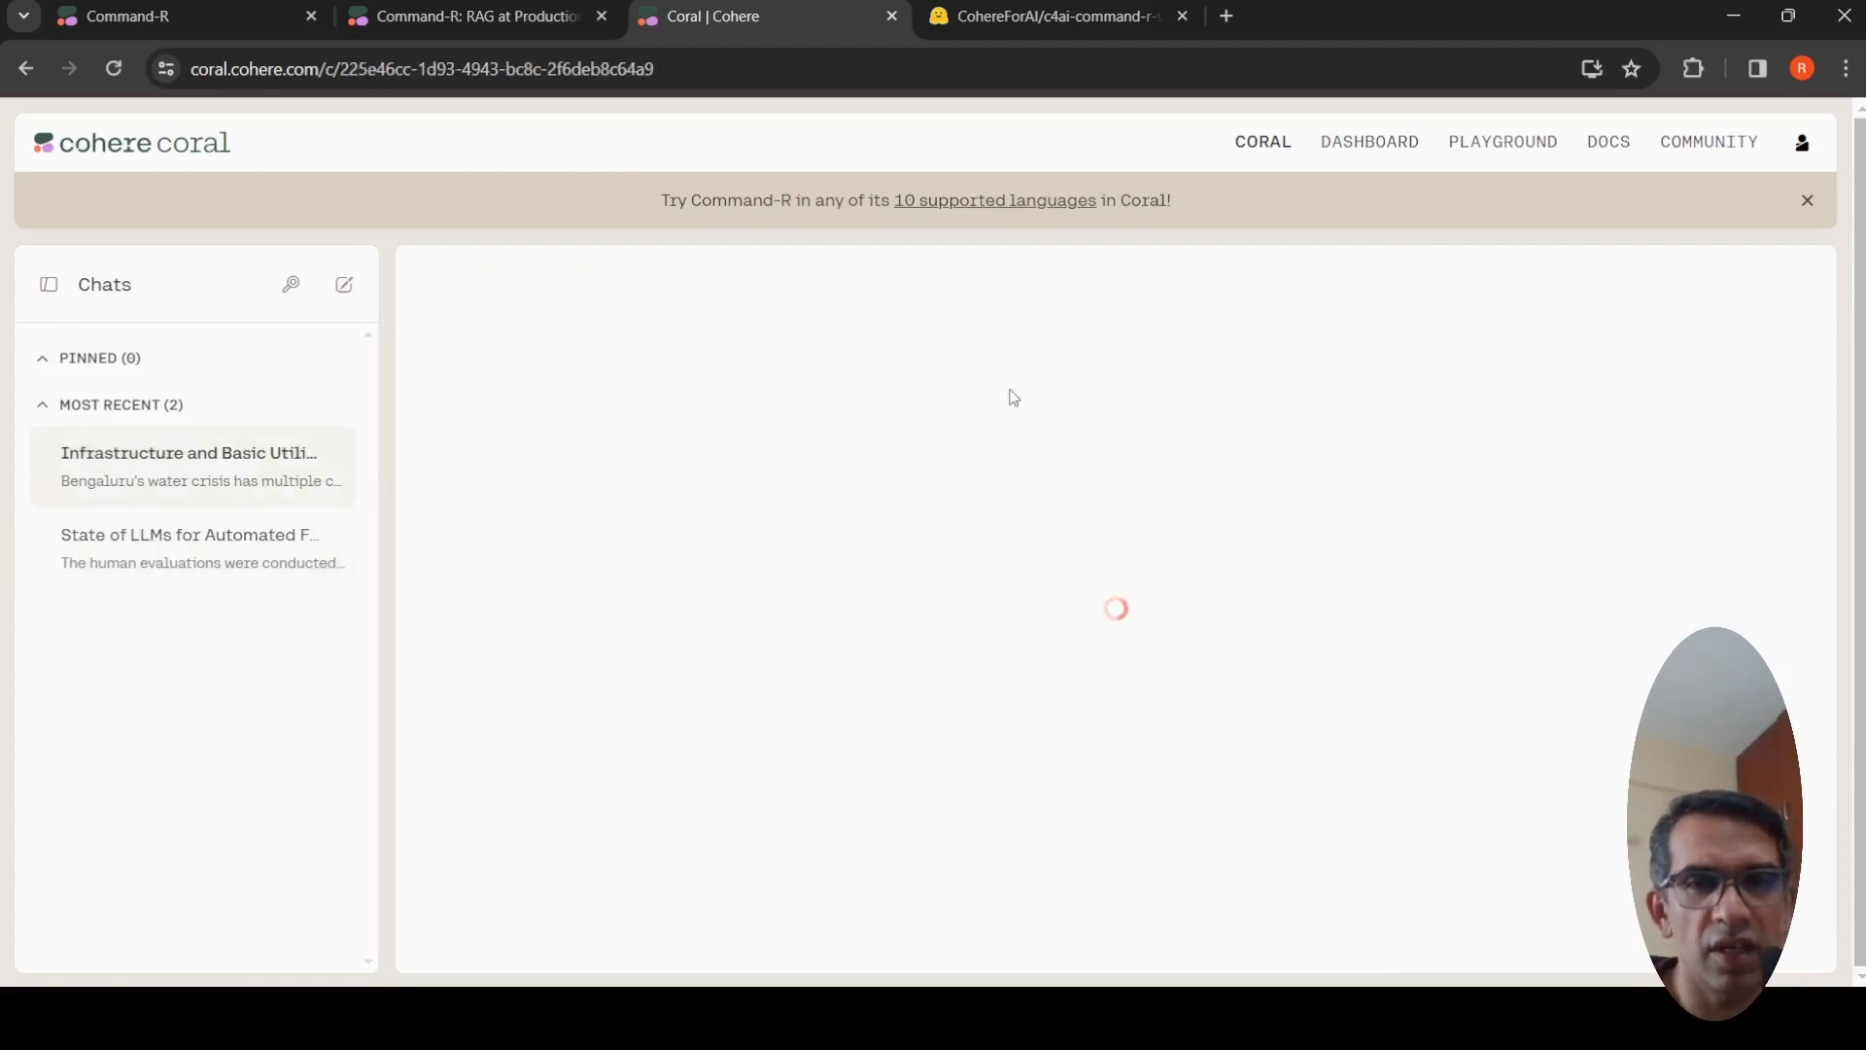
left_click(189, 465)
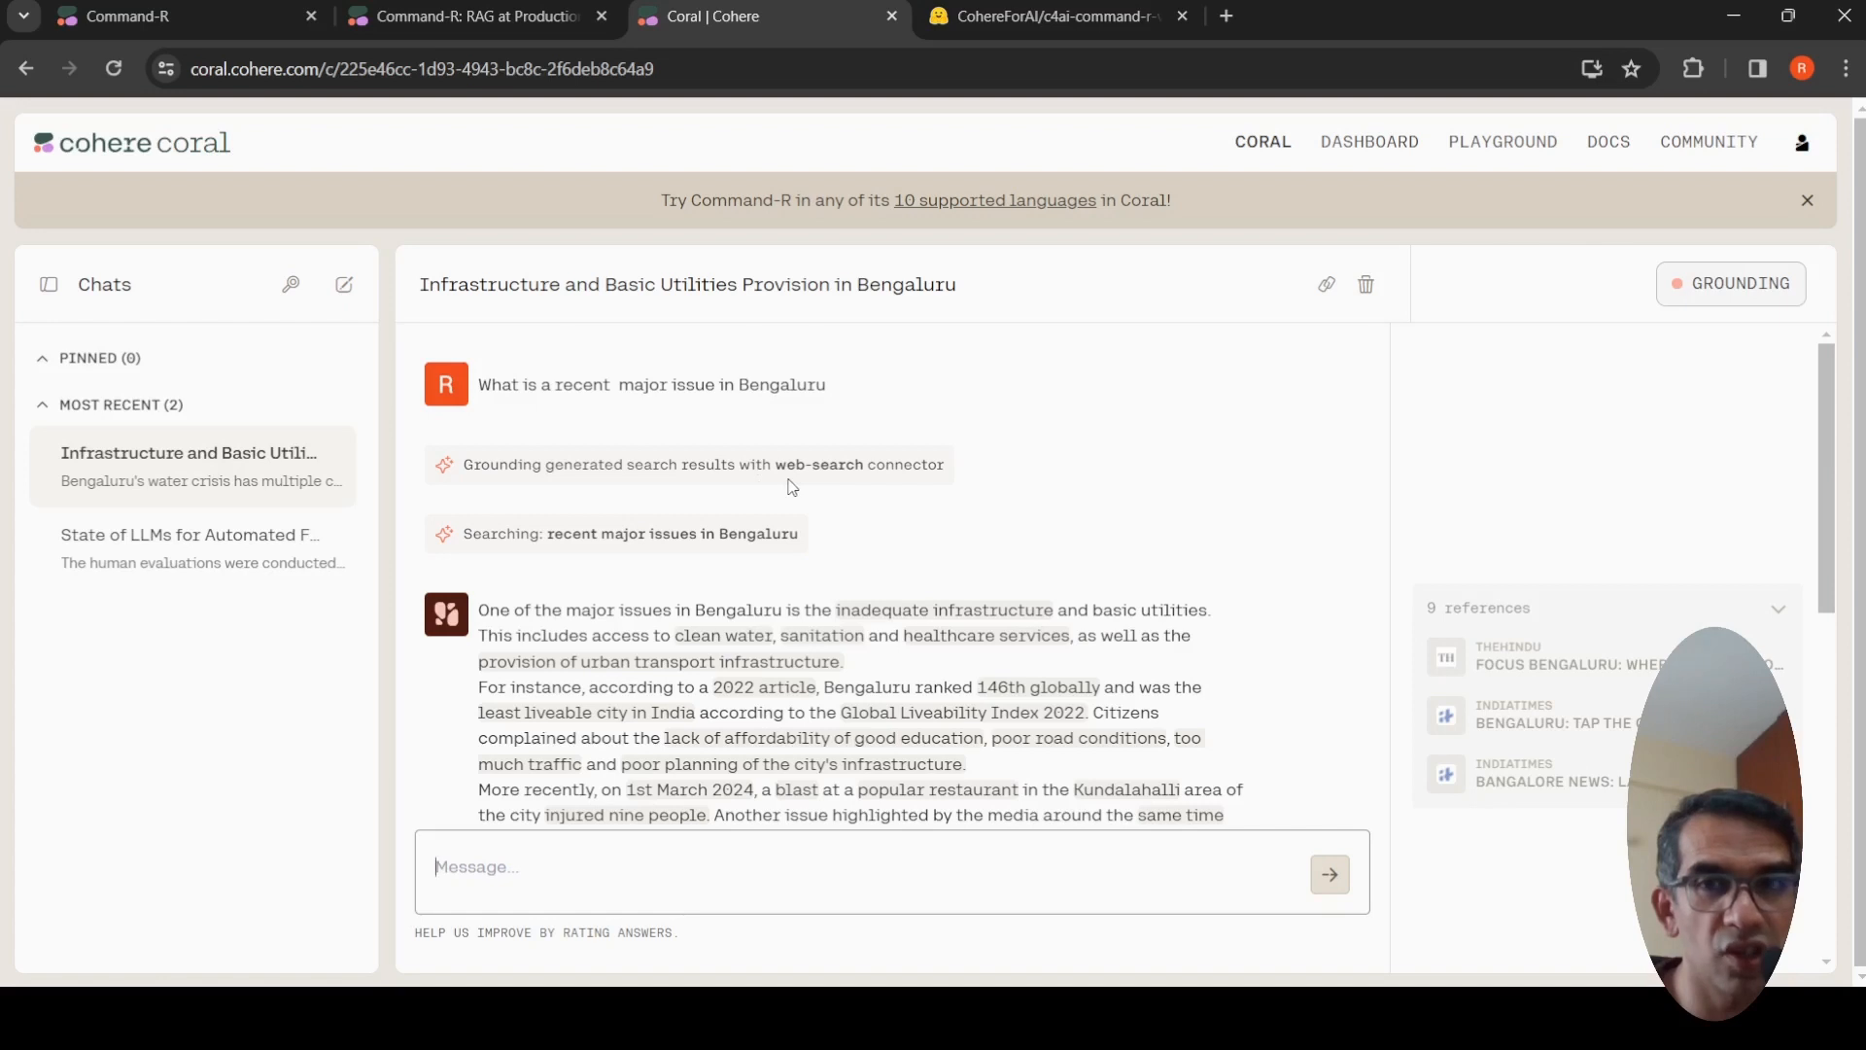
left_click(1730, 284)
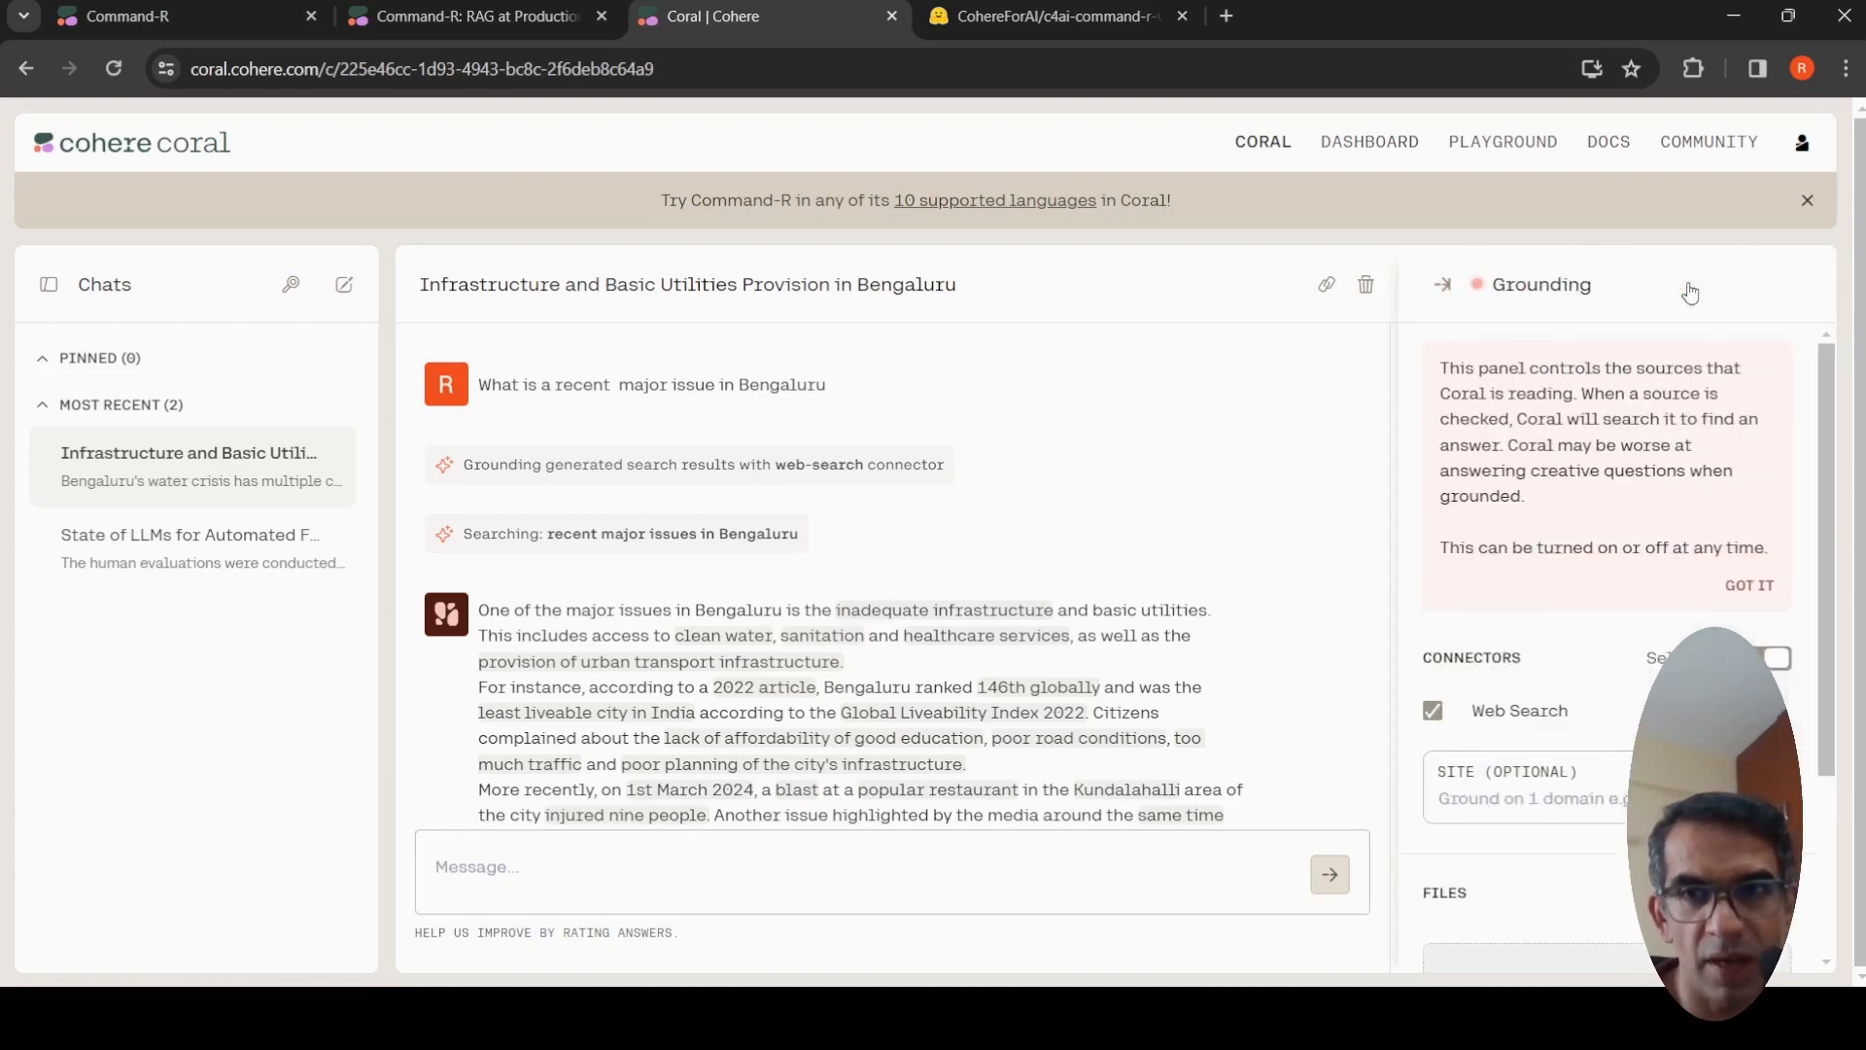
mouse_move(1199, 569)
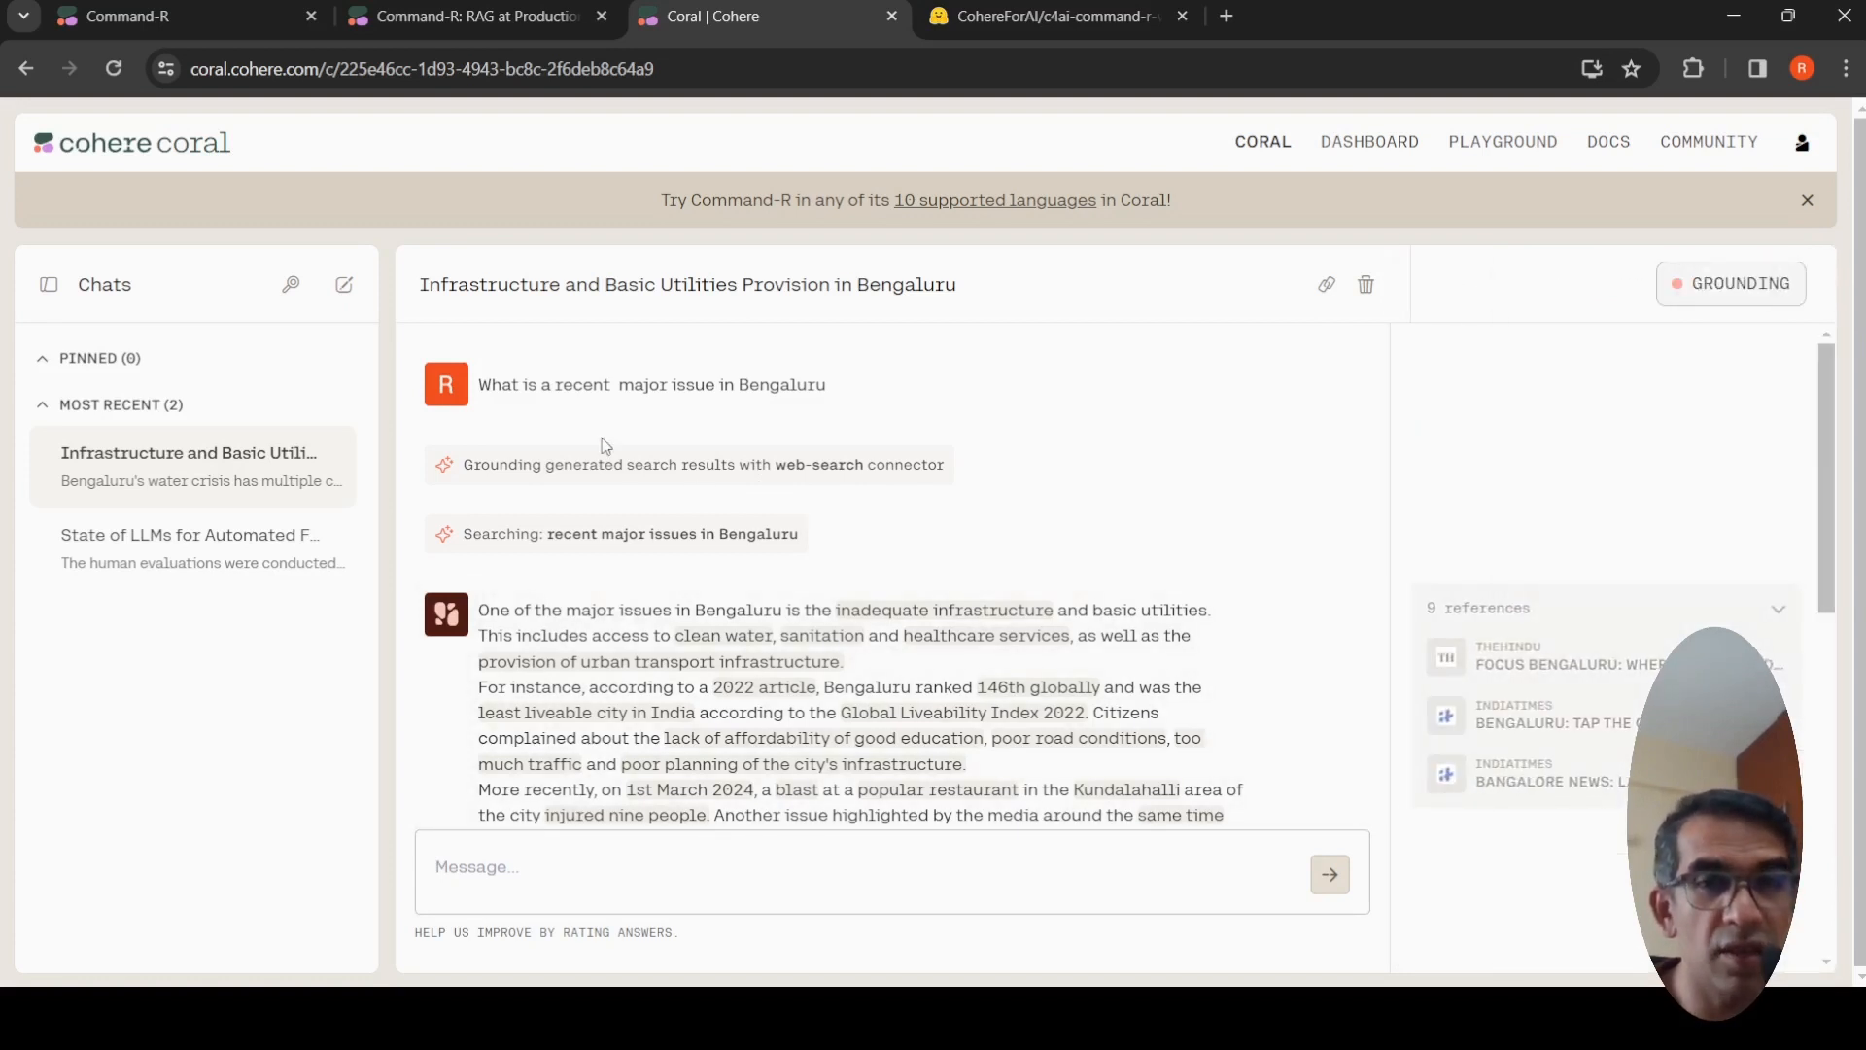
mouse_move(708, 432)
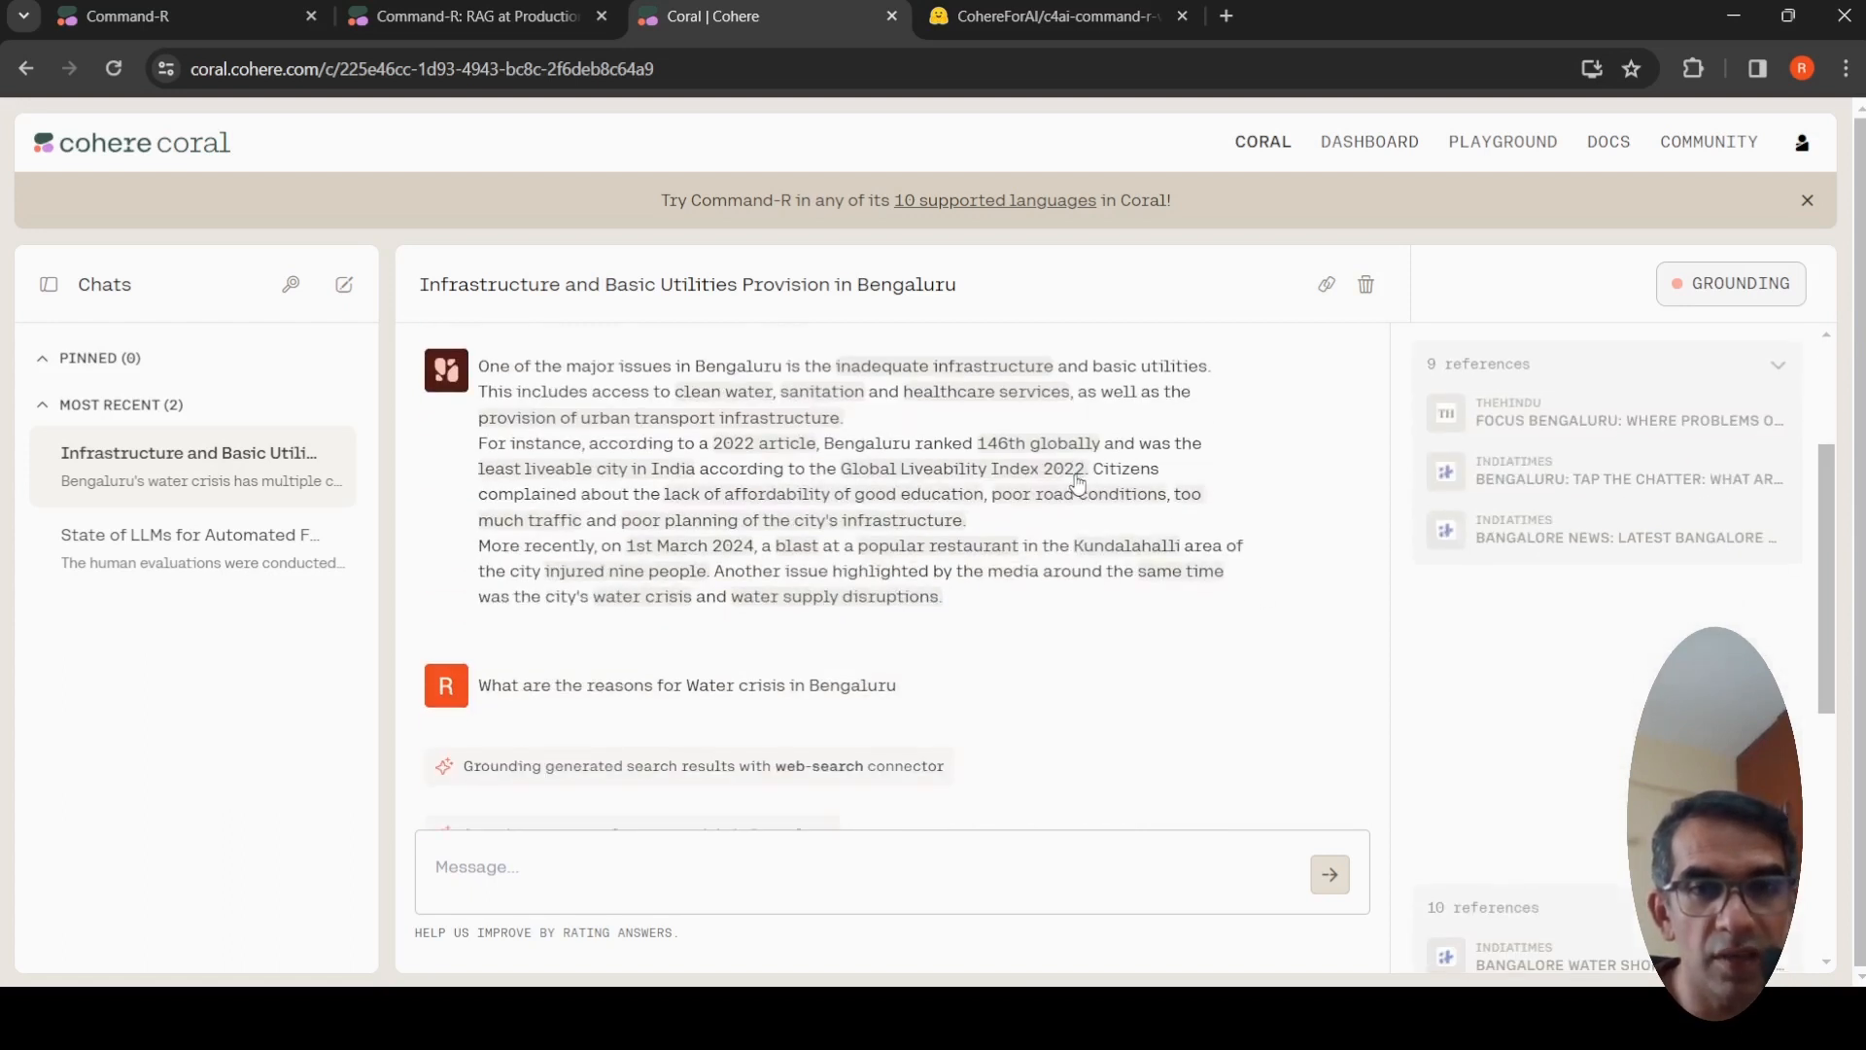
mouse_move(741, 643)
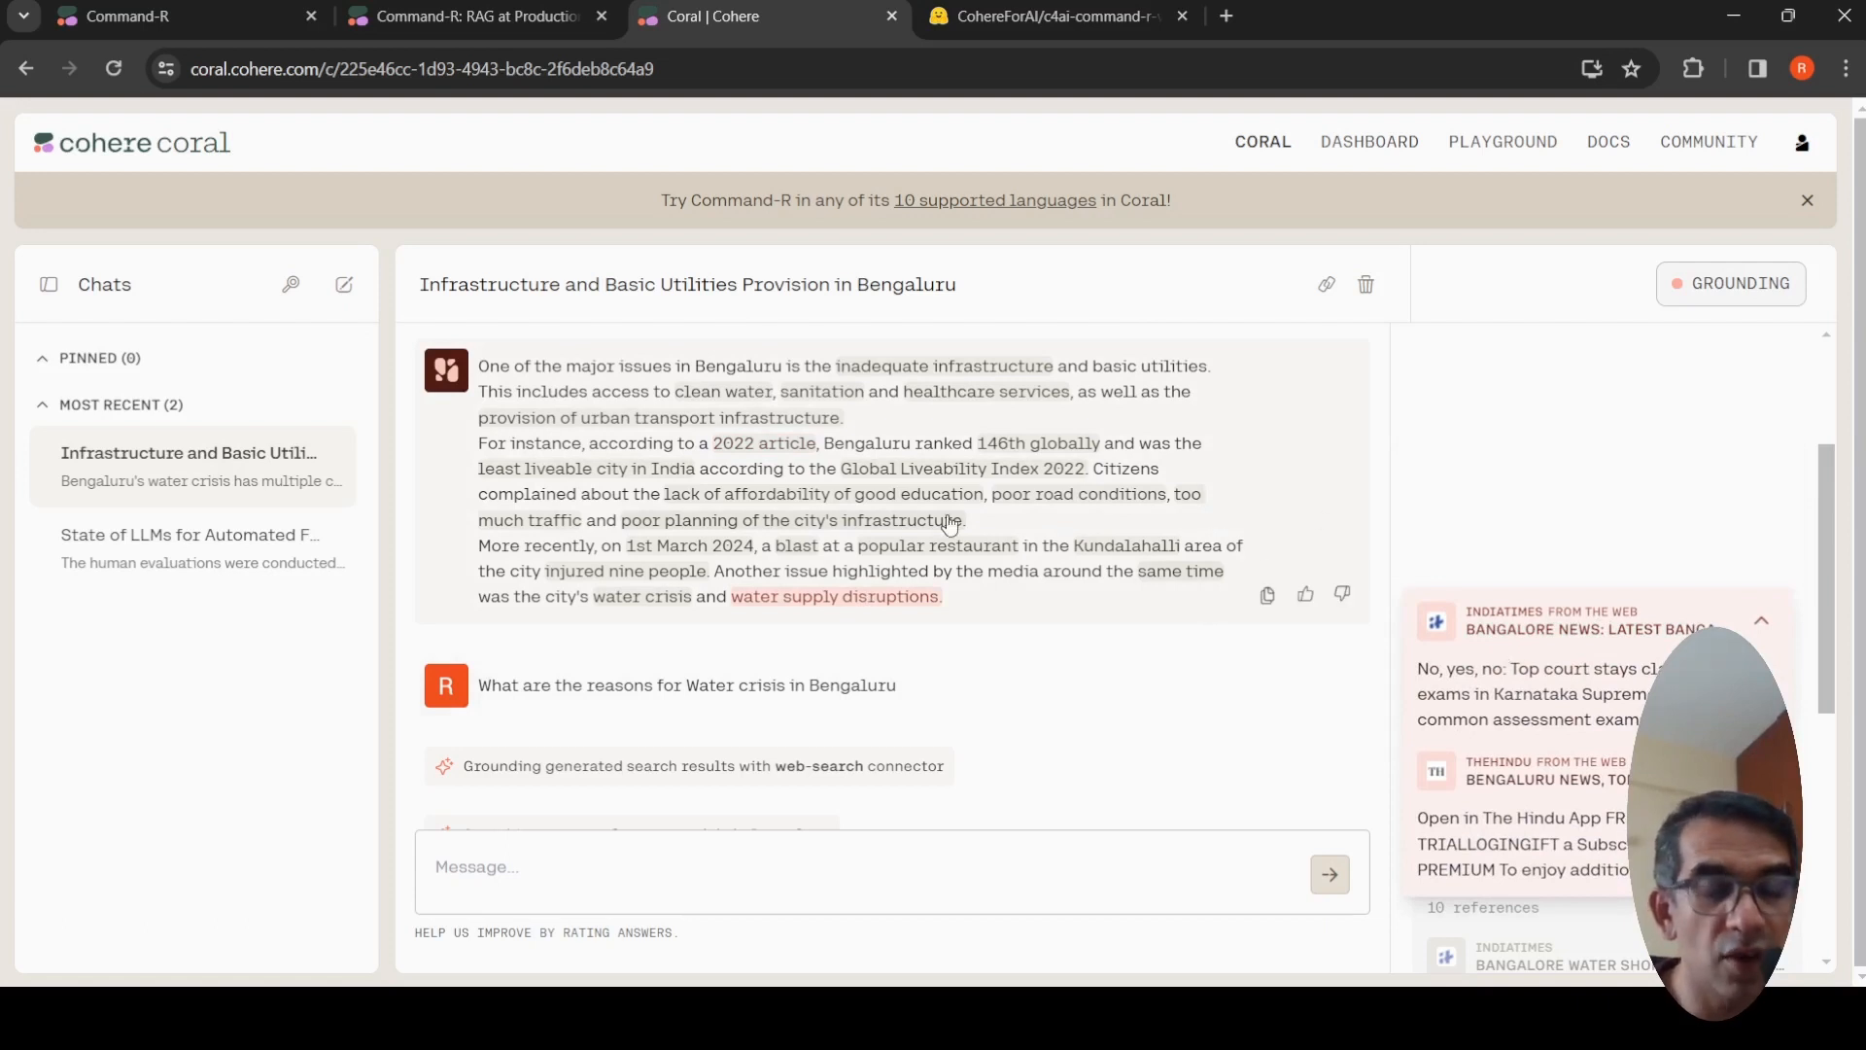
mouse_move(1060, 618)
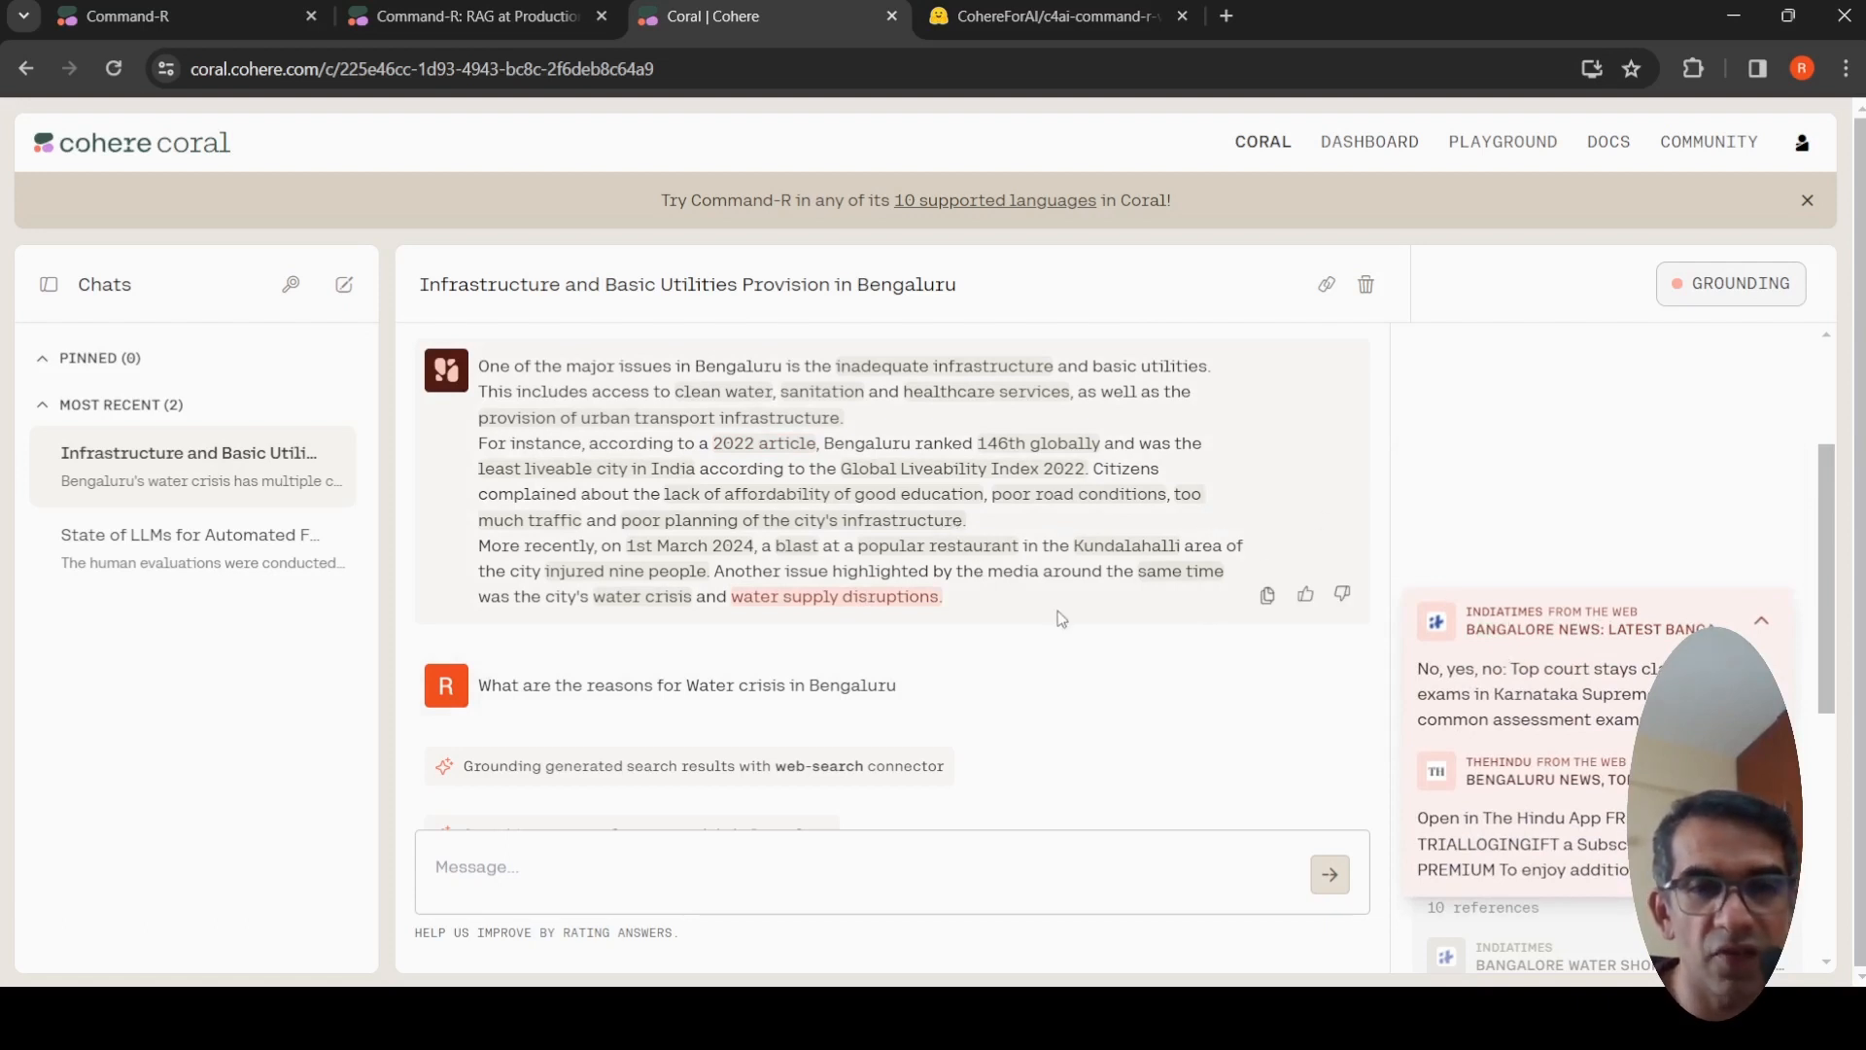
scroll("down", 3)
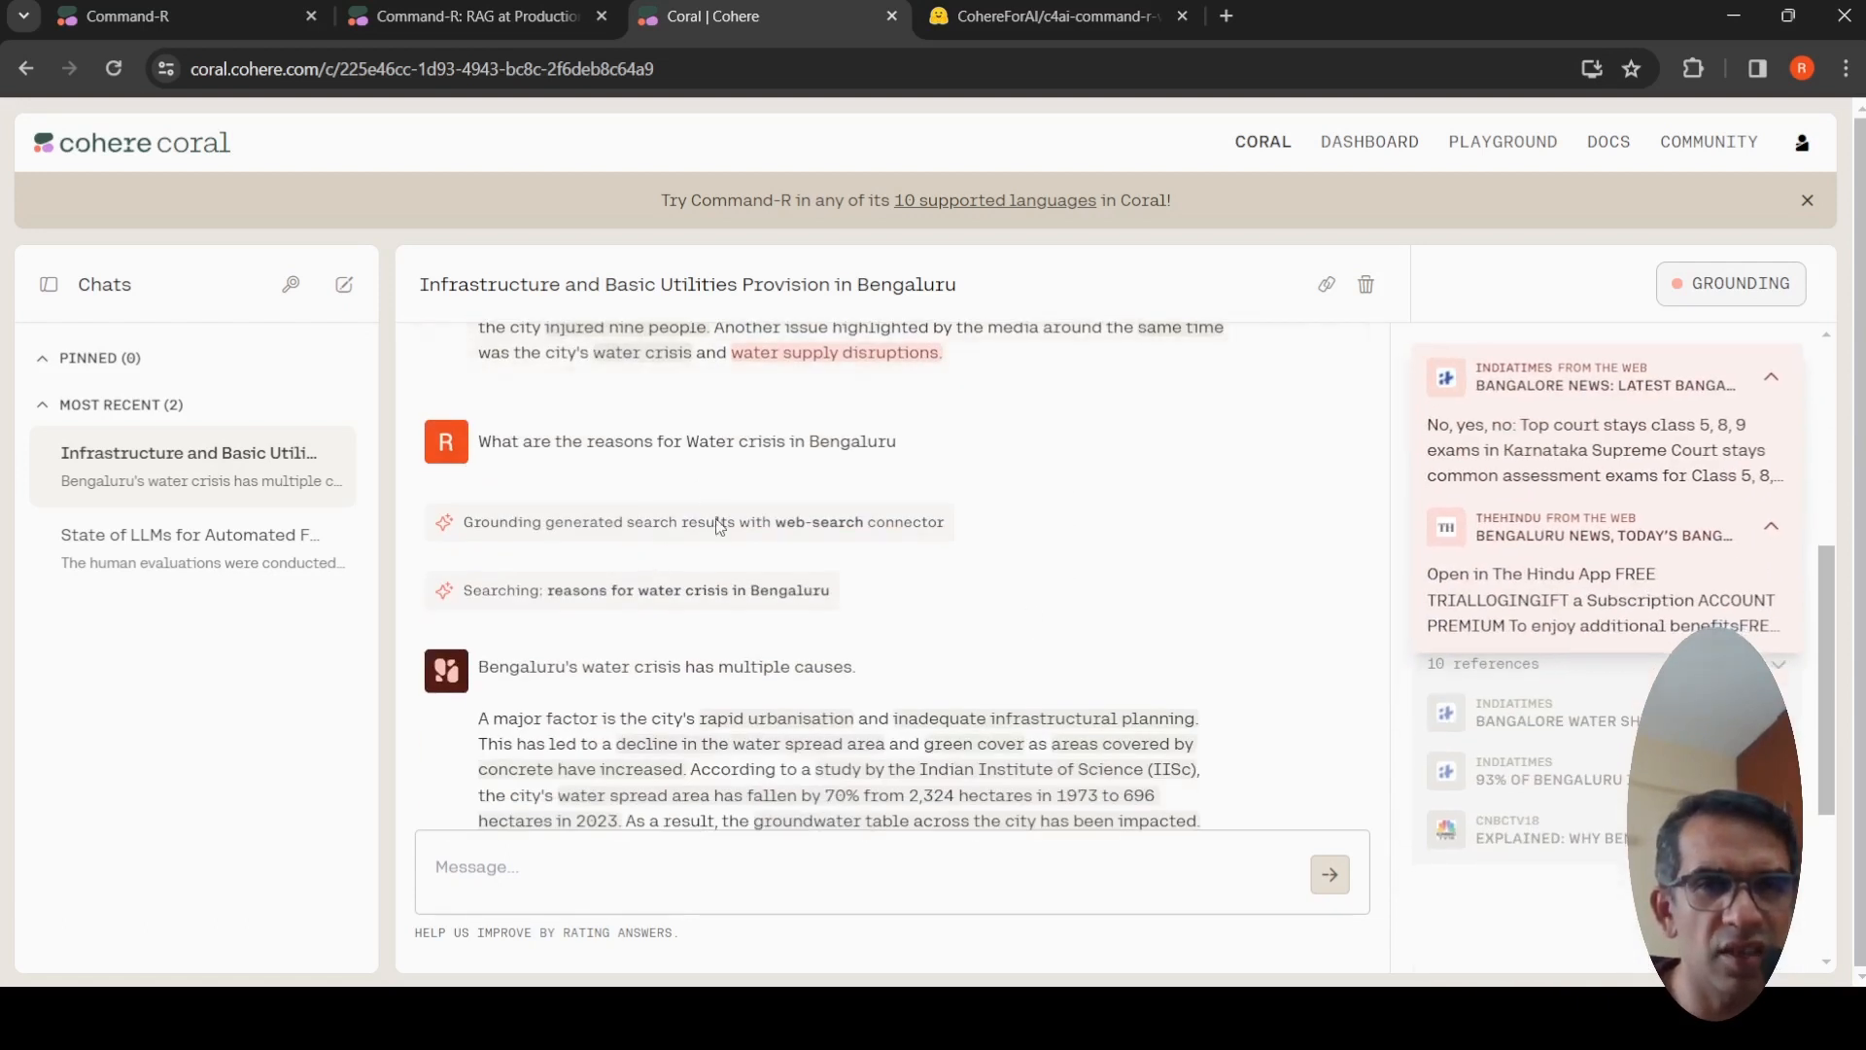
scroll("down", 3)
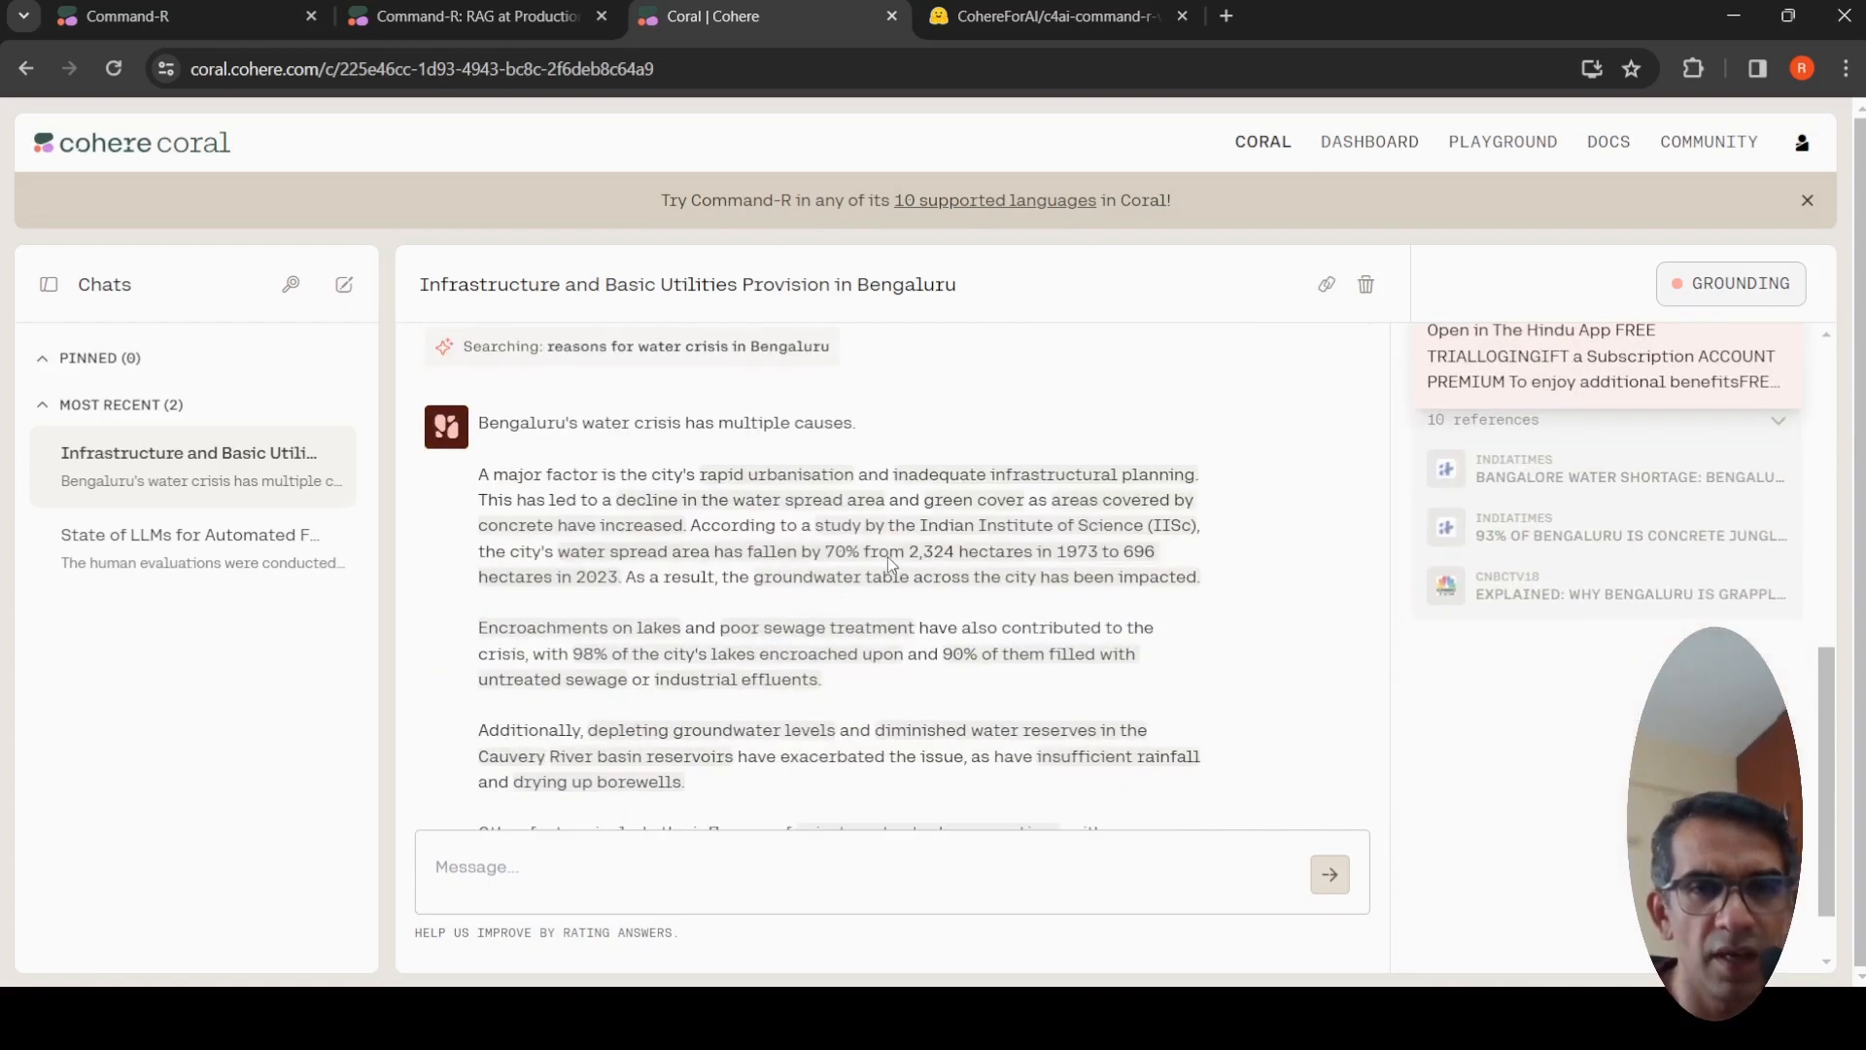
scroll("down", 3)
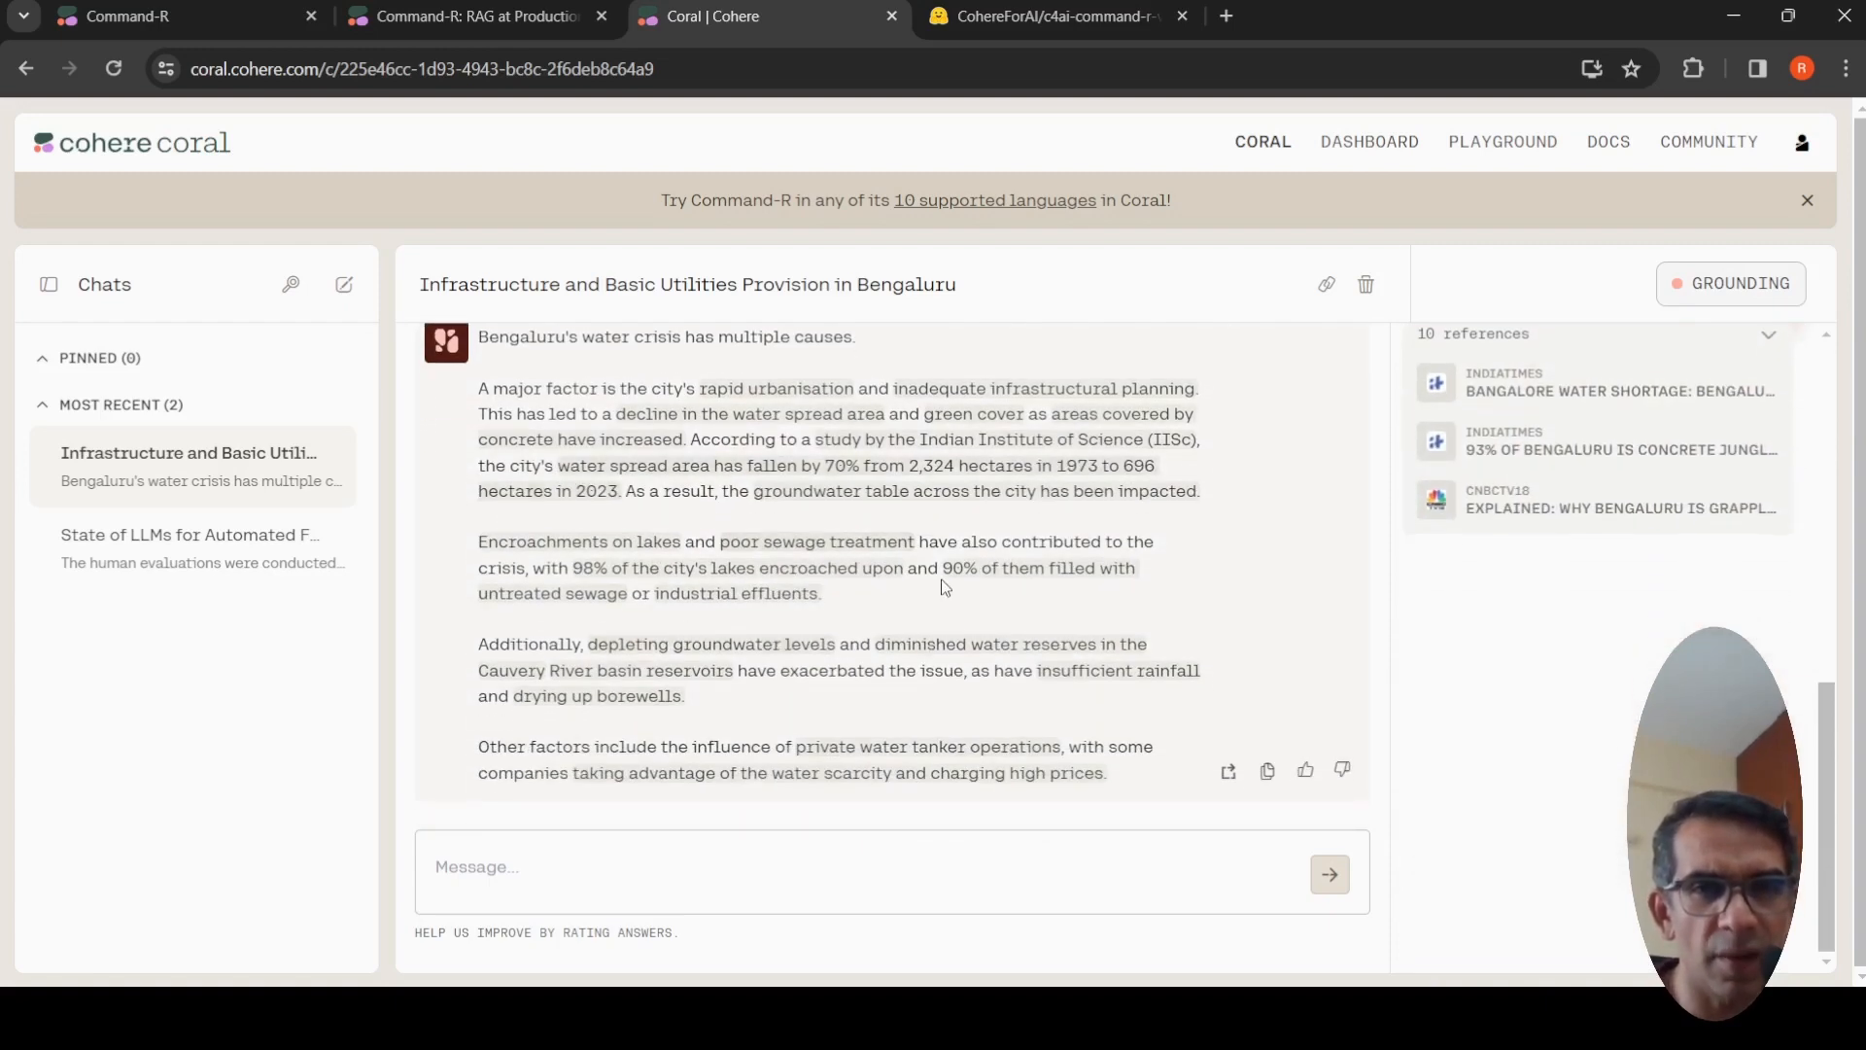
mouse_move(1030, 455)
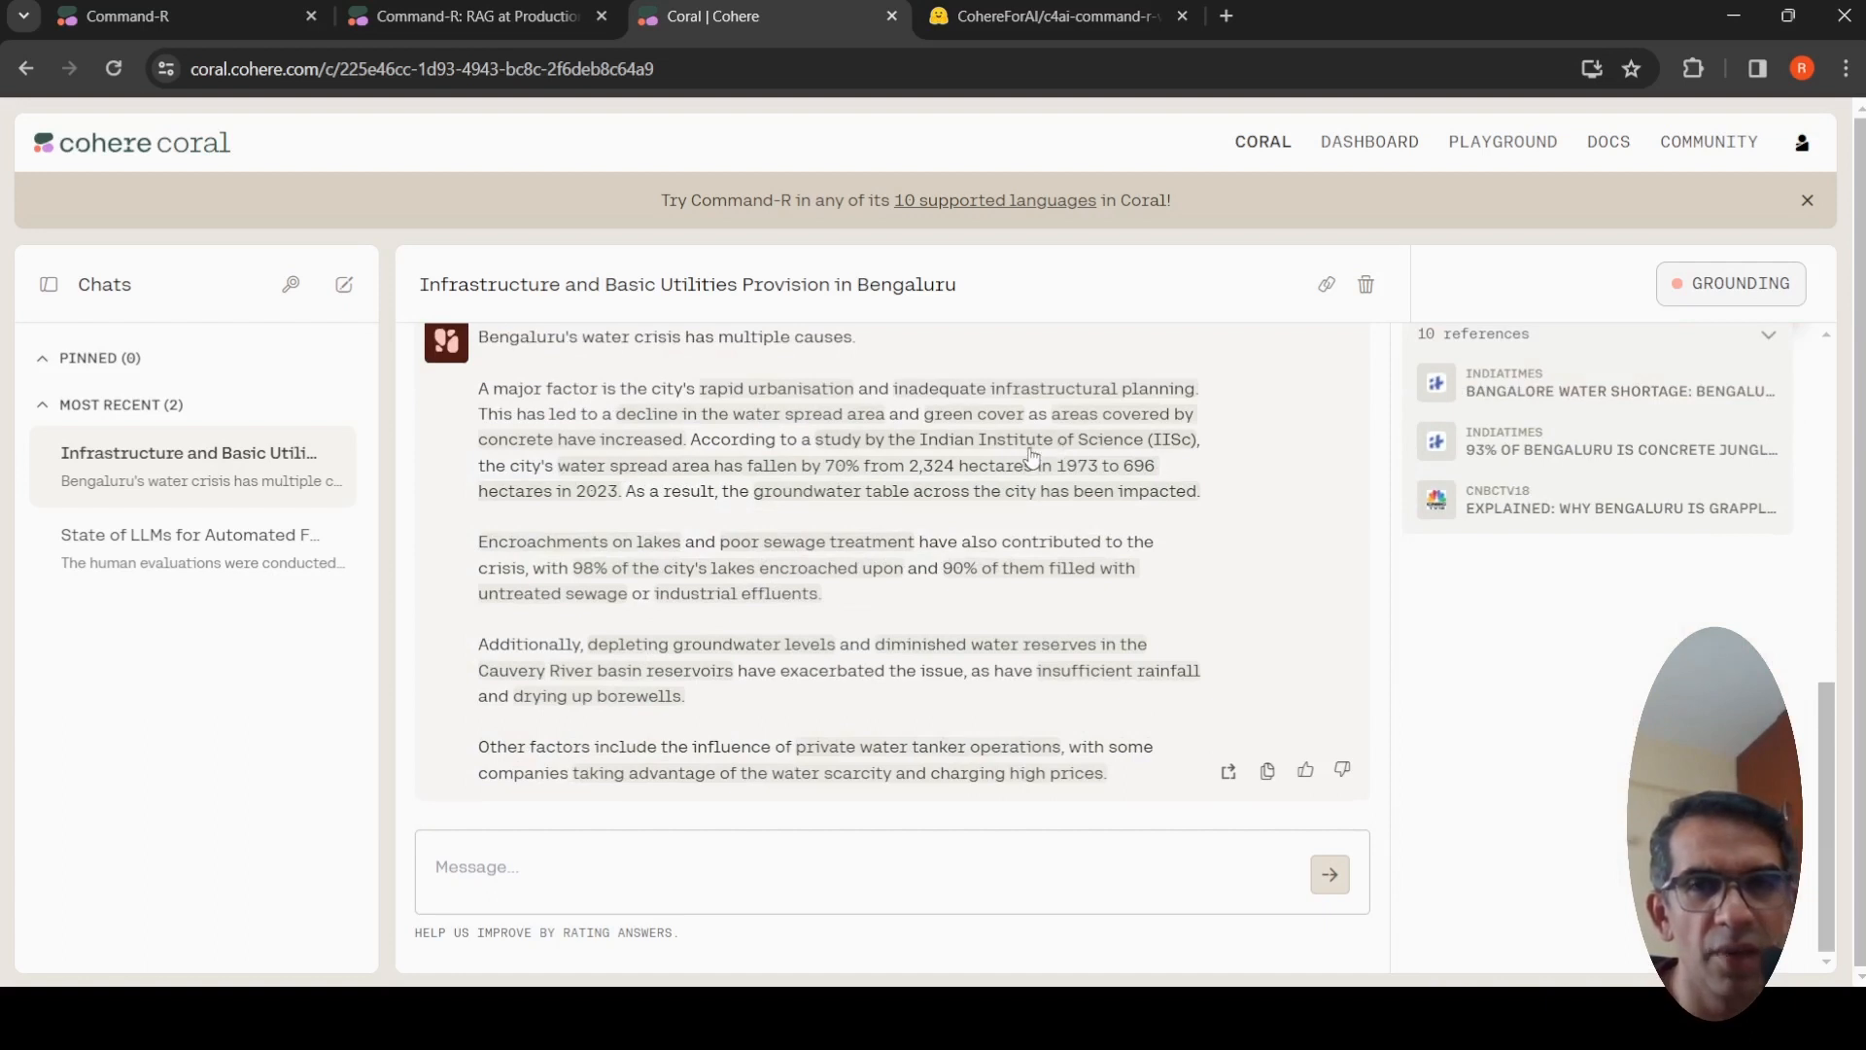
mouse_move(1026, 455)
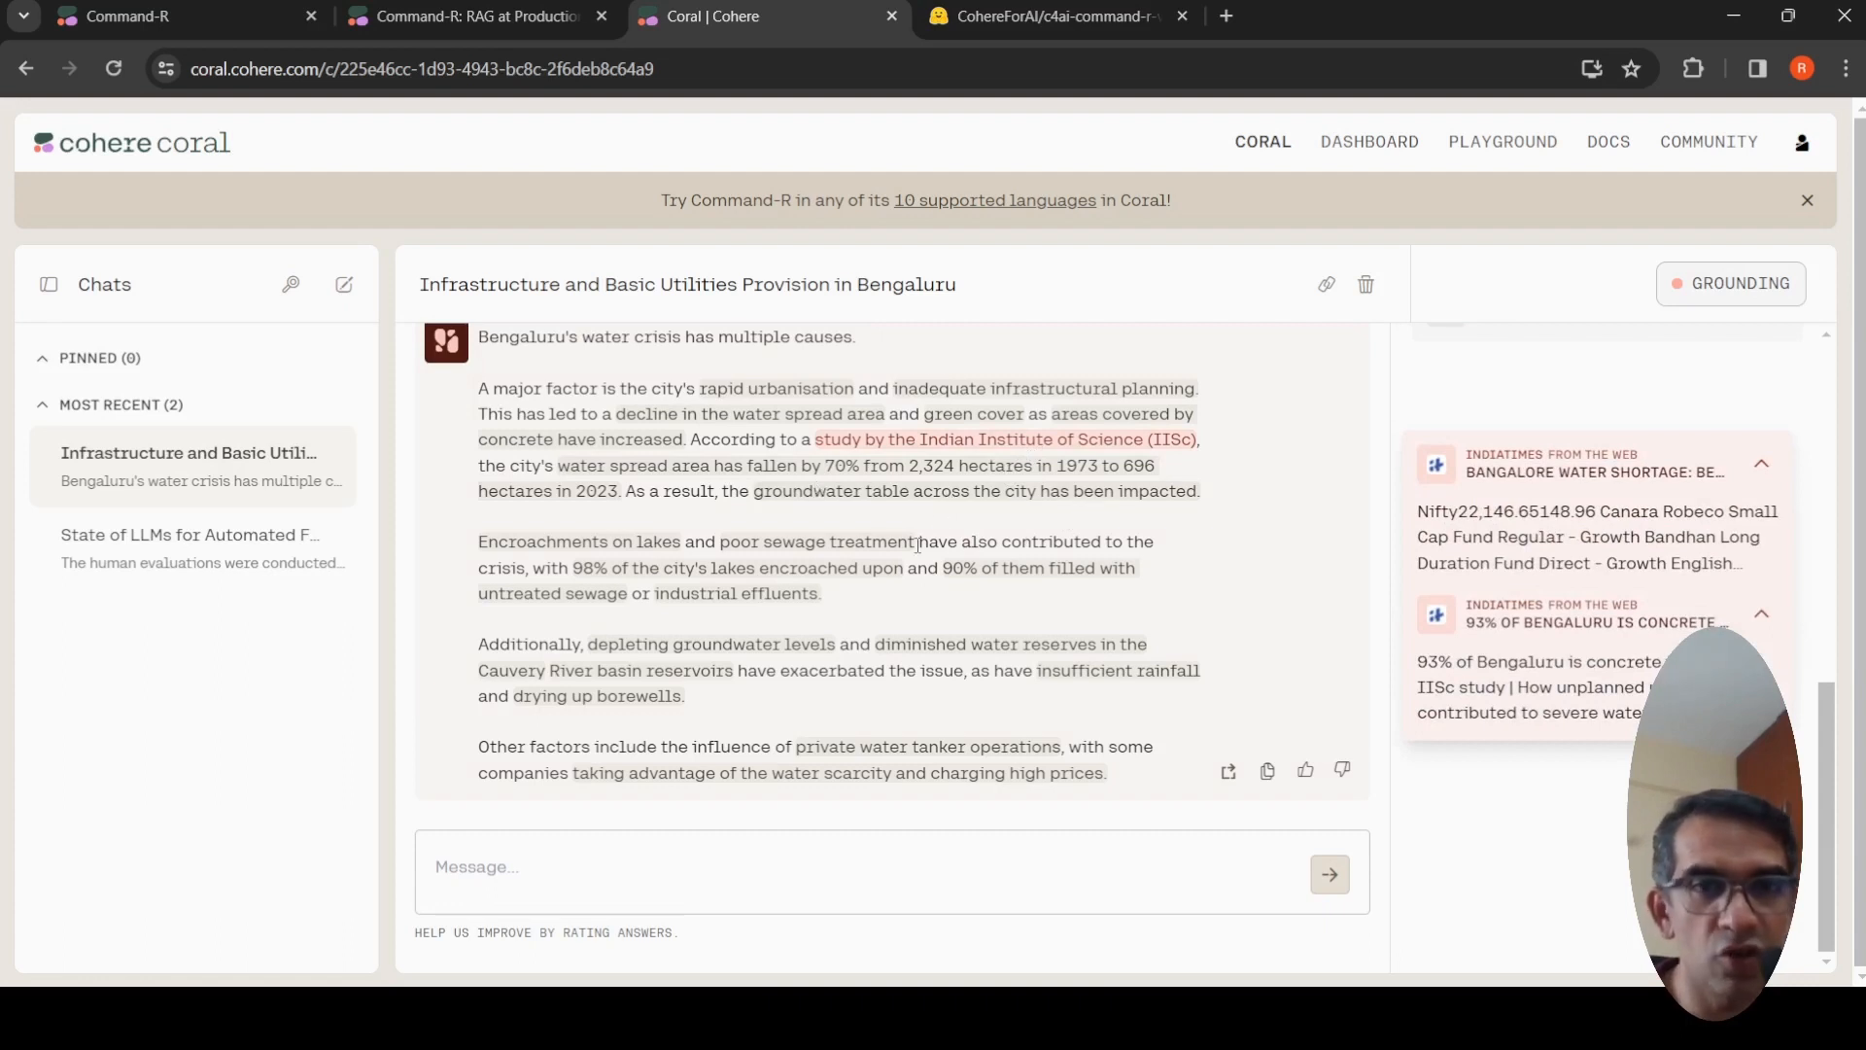
mouse_move(974, 638)
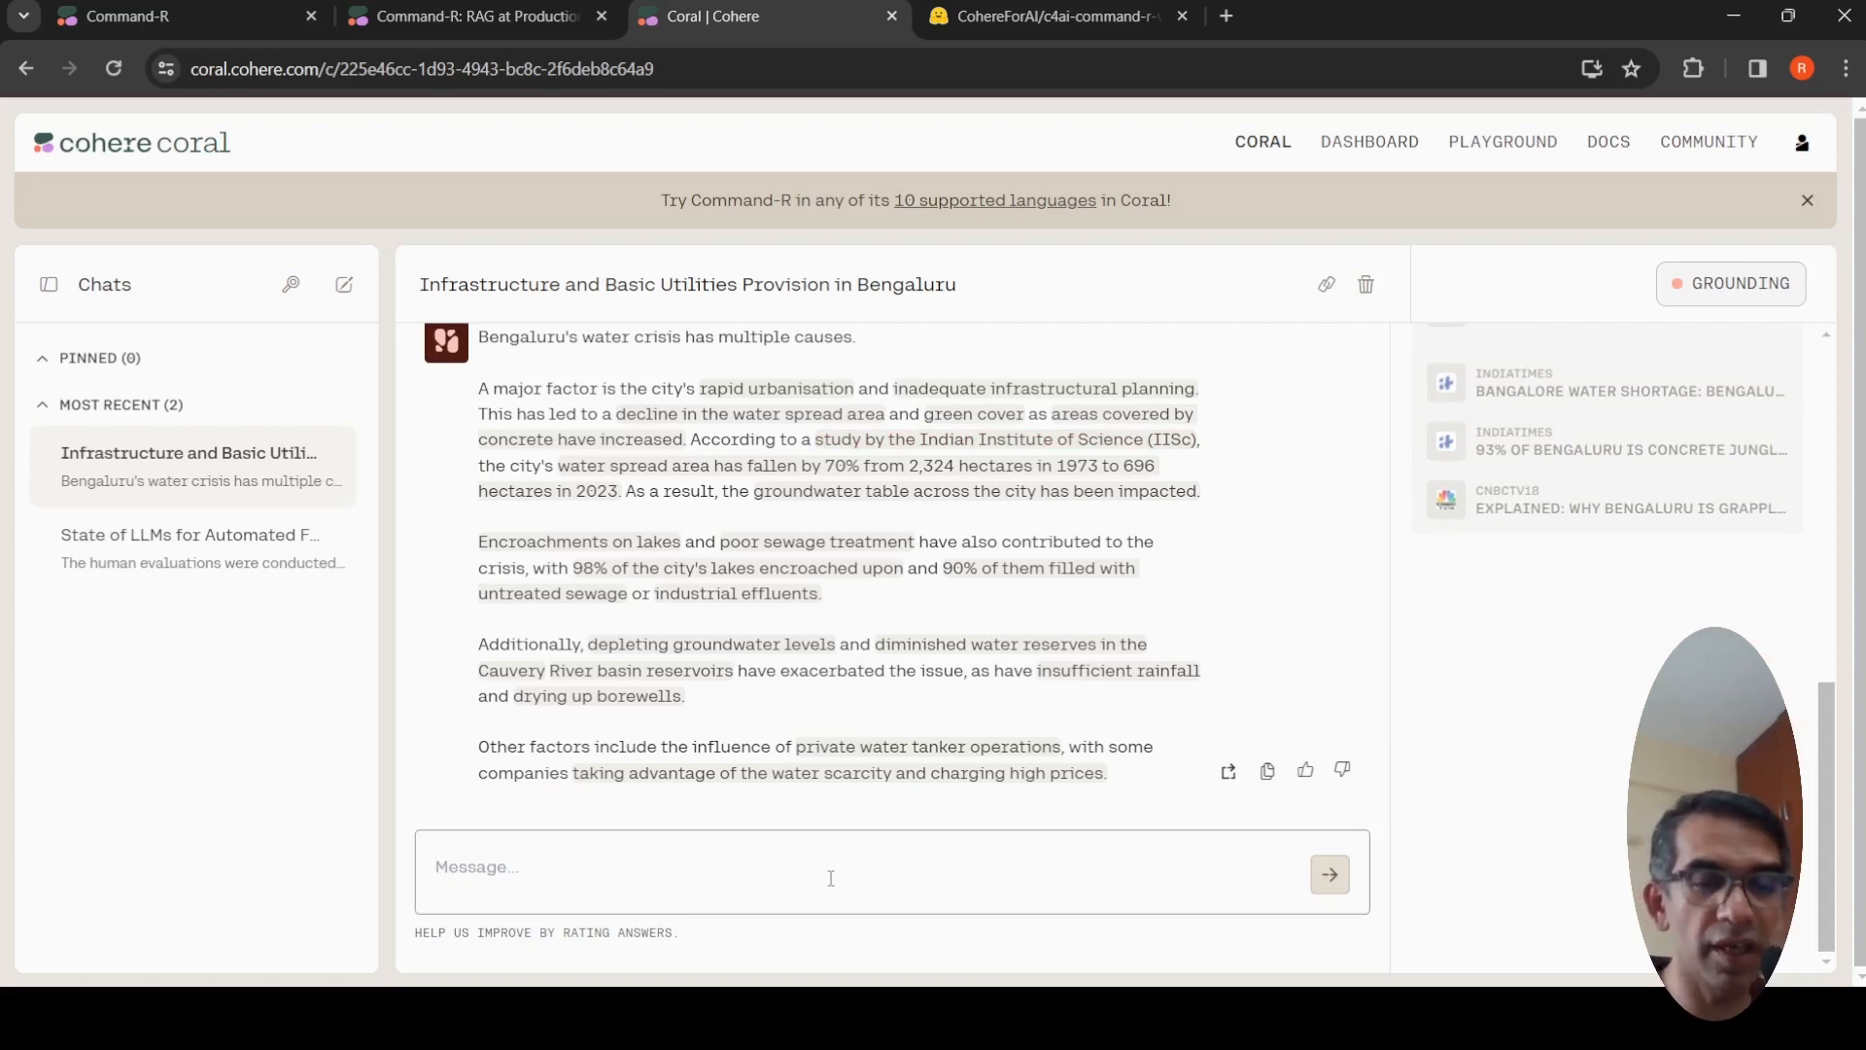
Send the follow-up 'what can we do to prevent water shortage' in the Bengaluru chat
type("w")
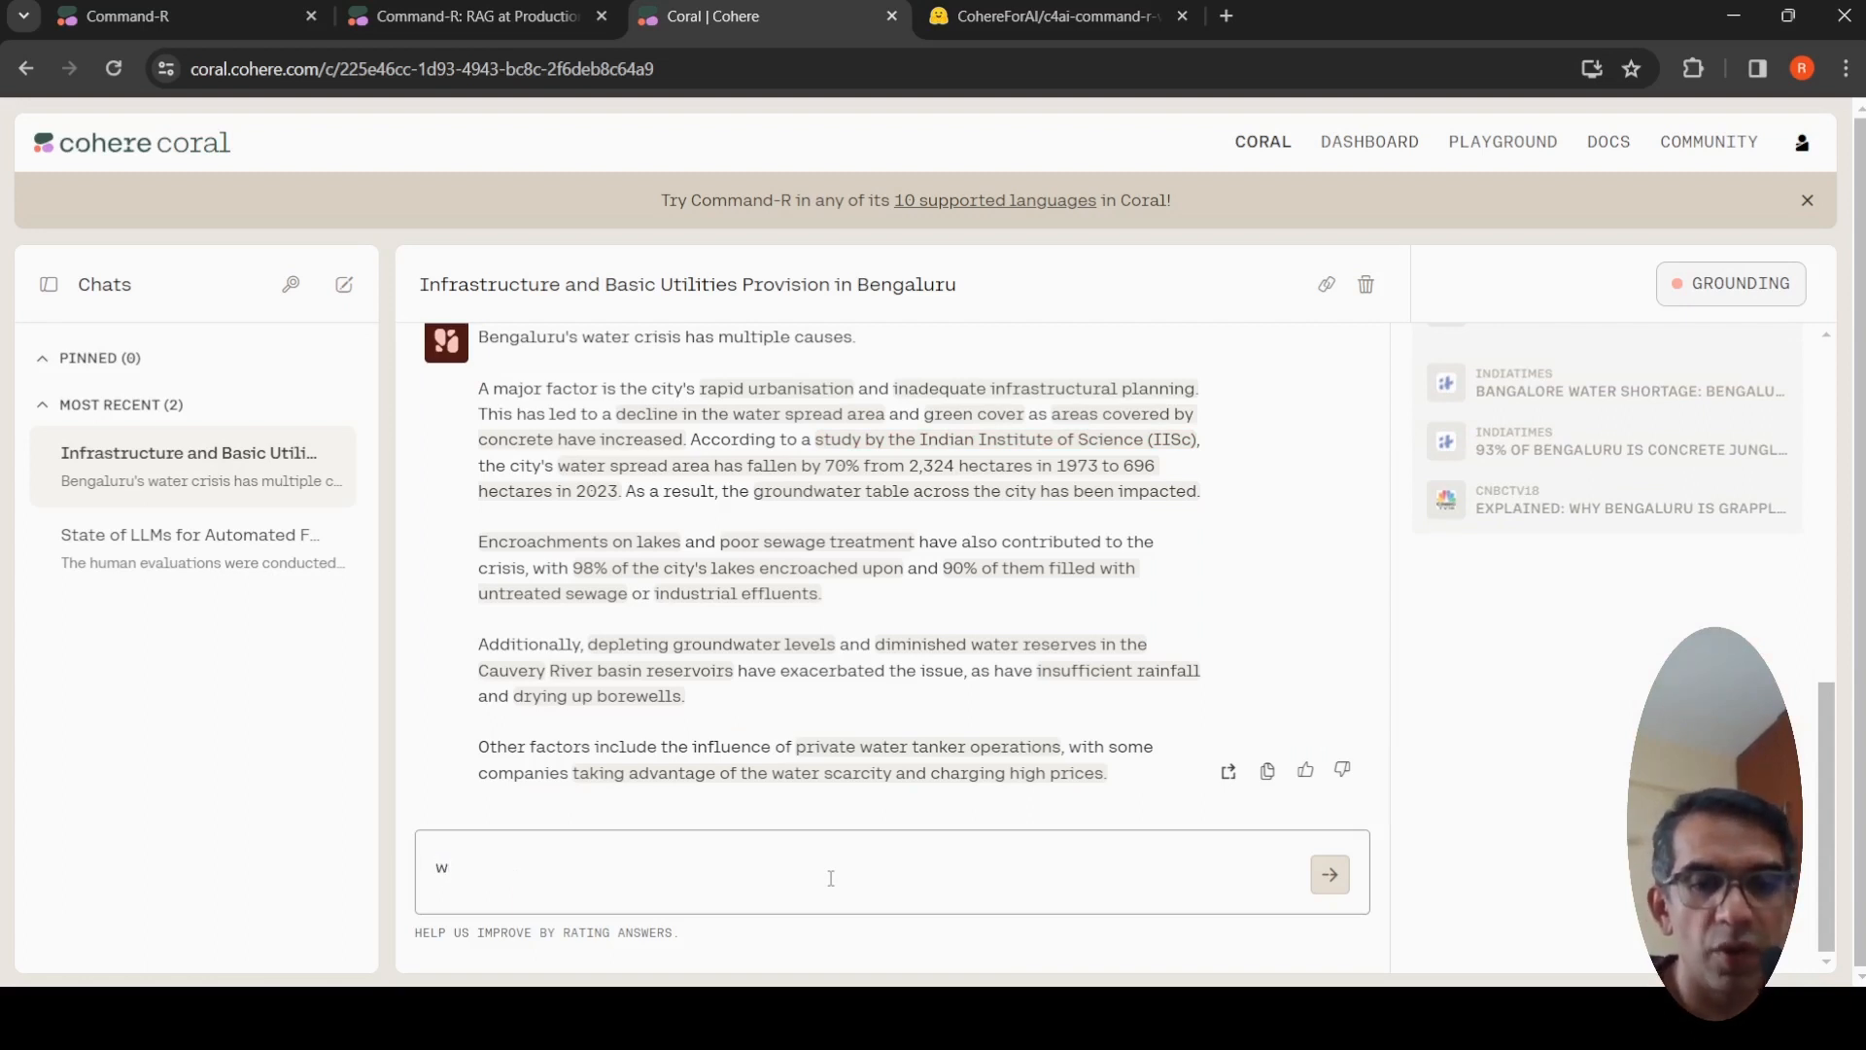
type("hat c")
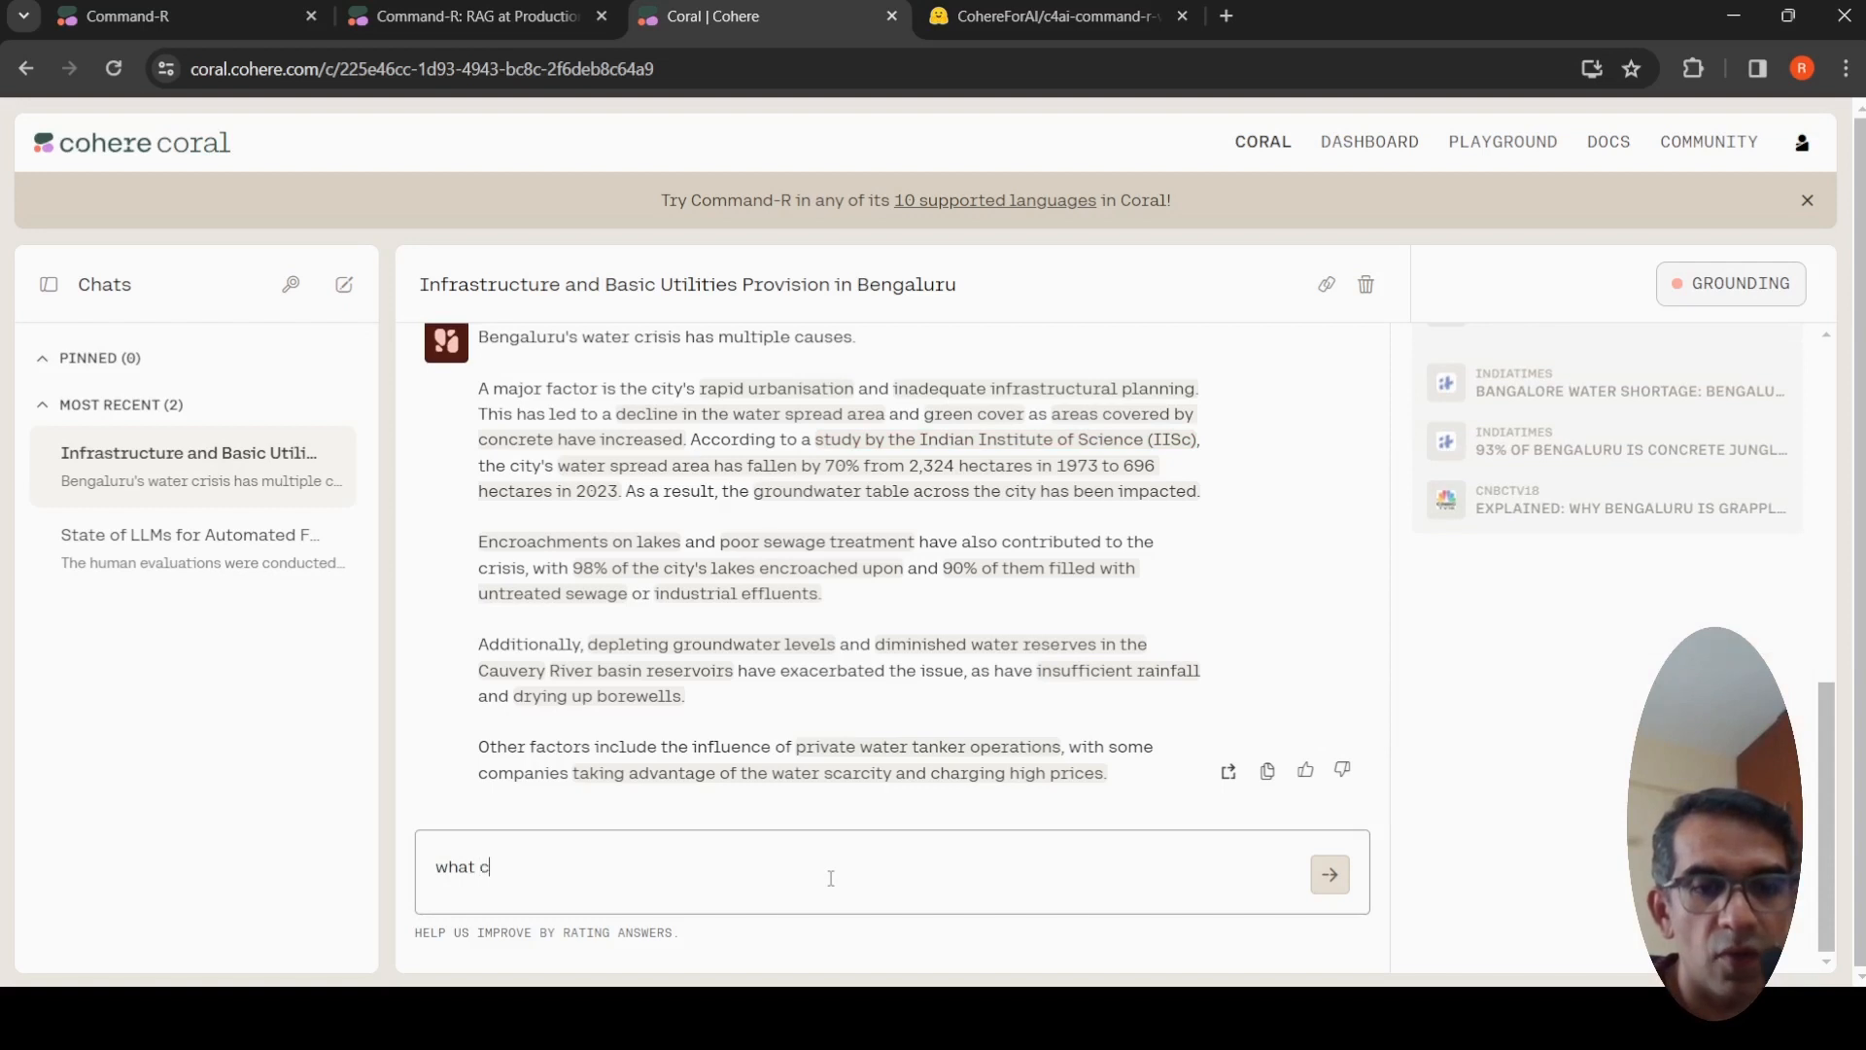
type("an we do t")
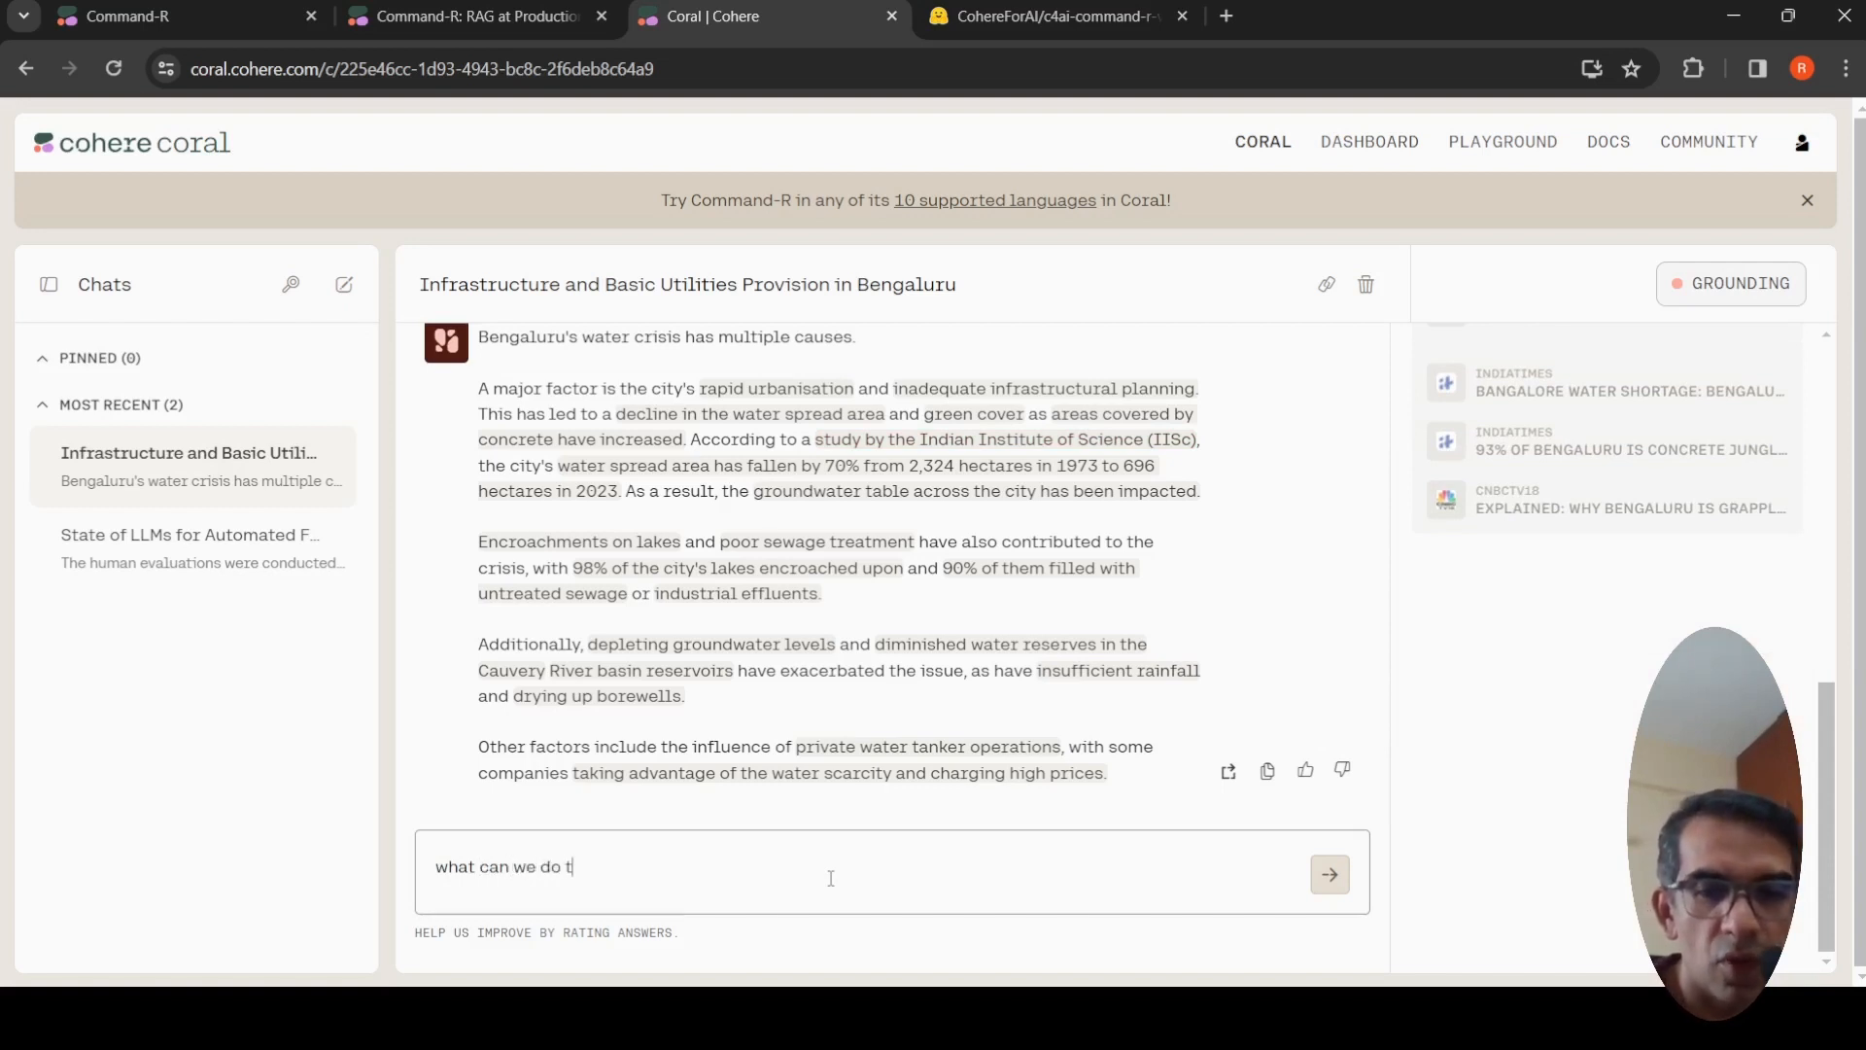
type("o preb")
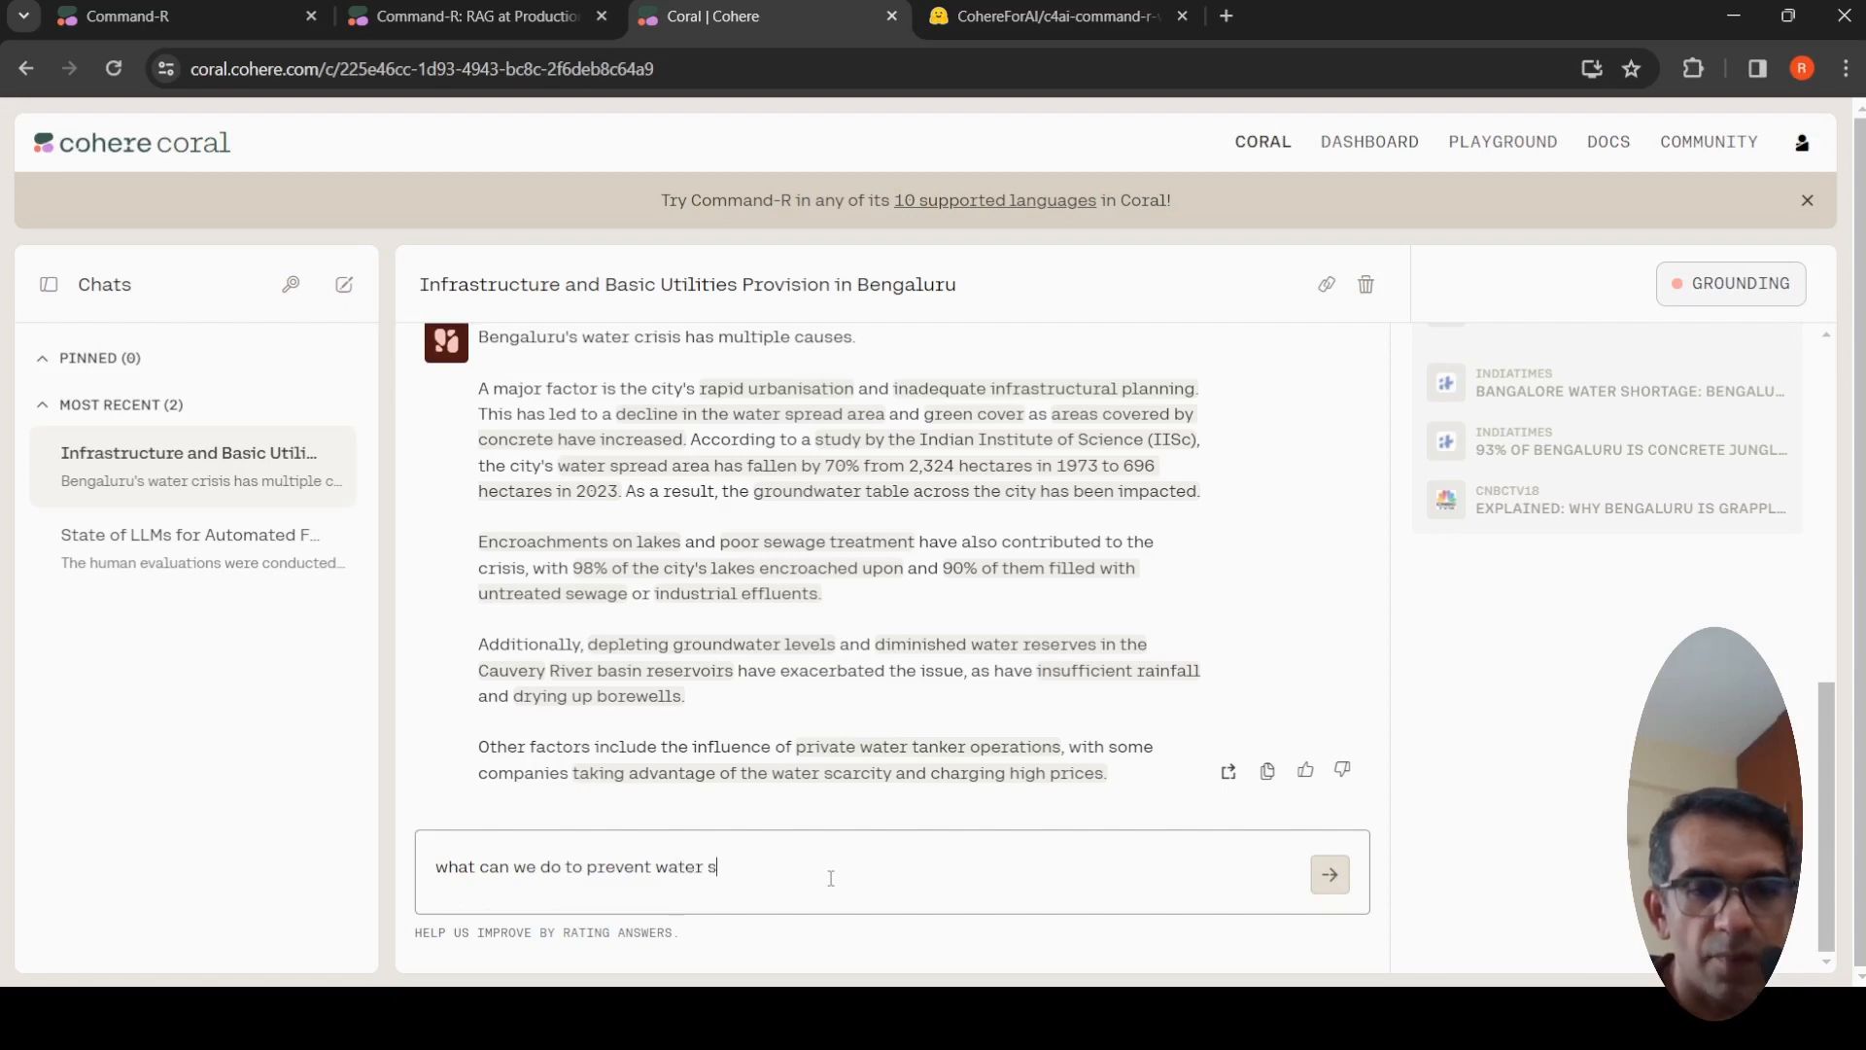
type("horta")
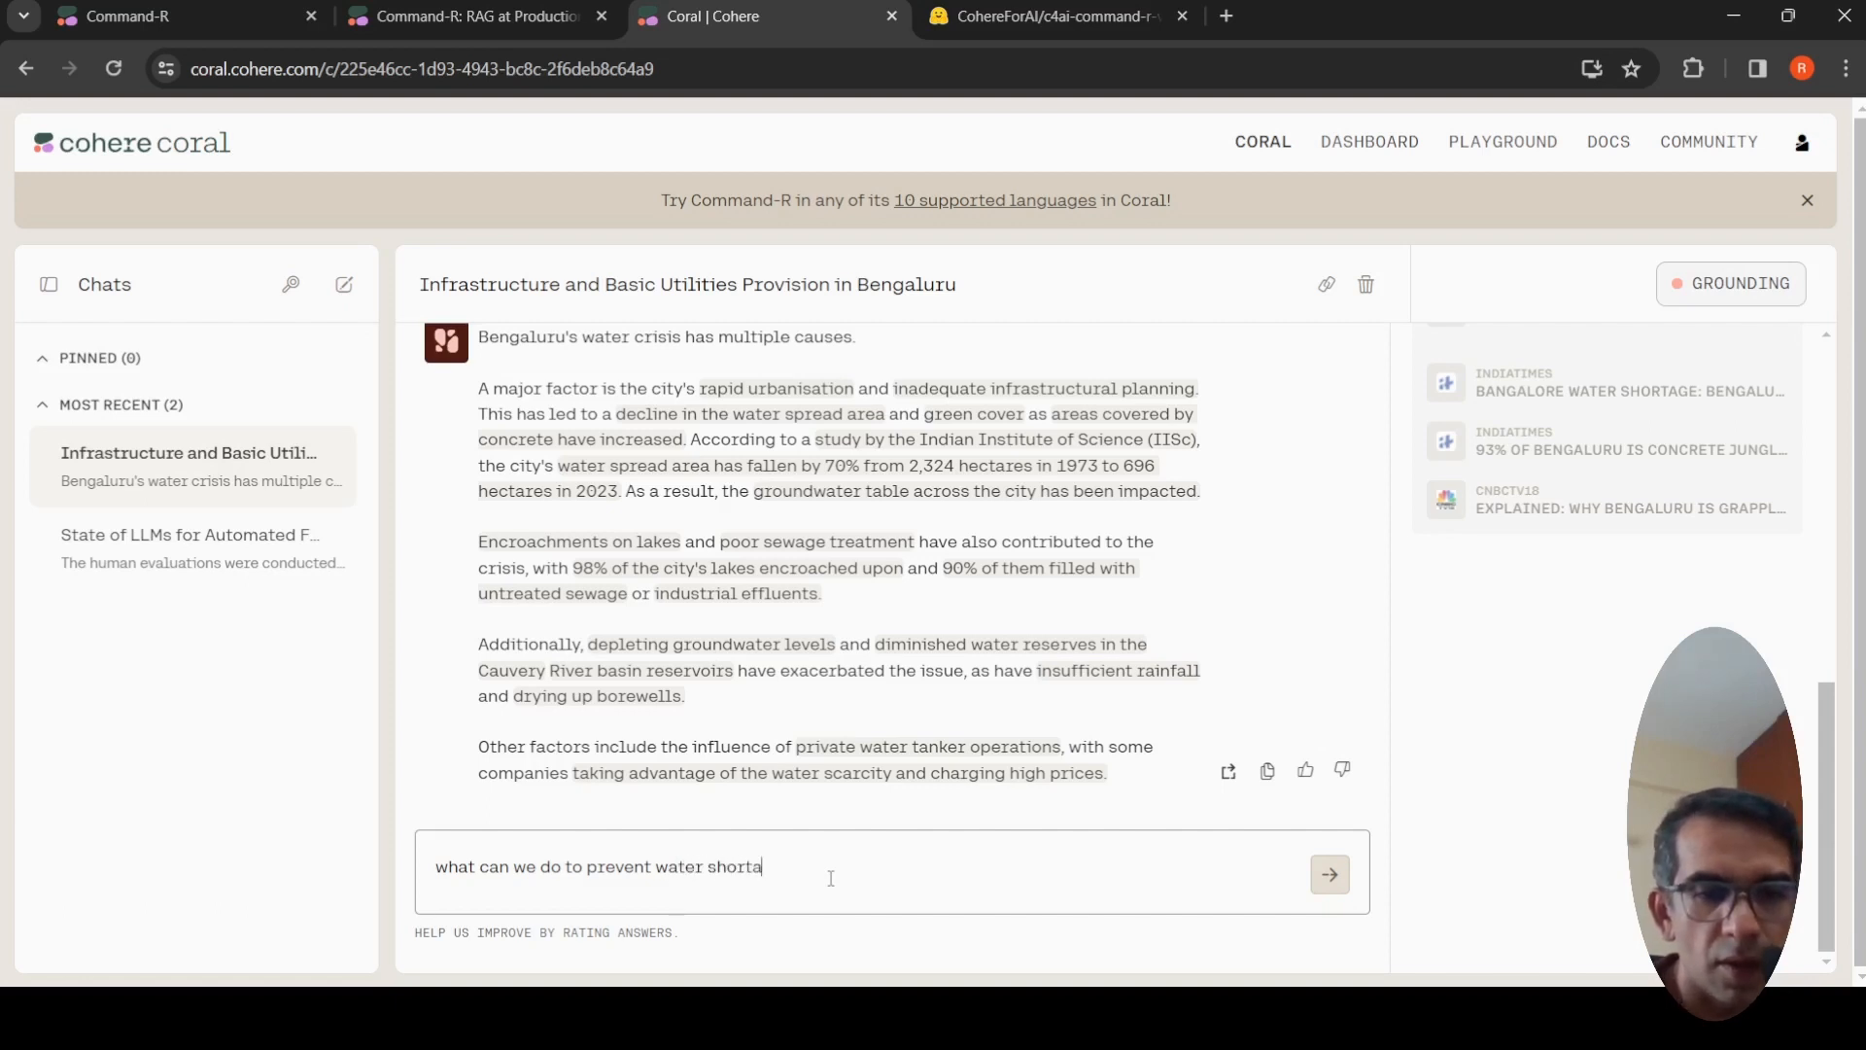
type("ge")
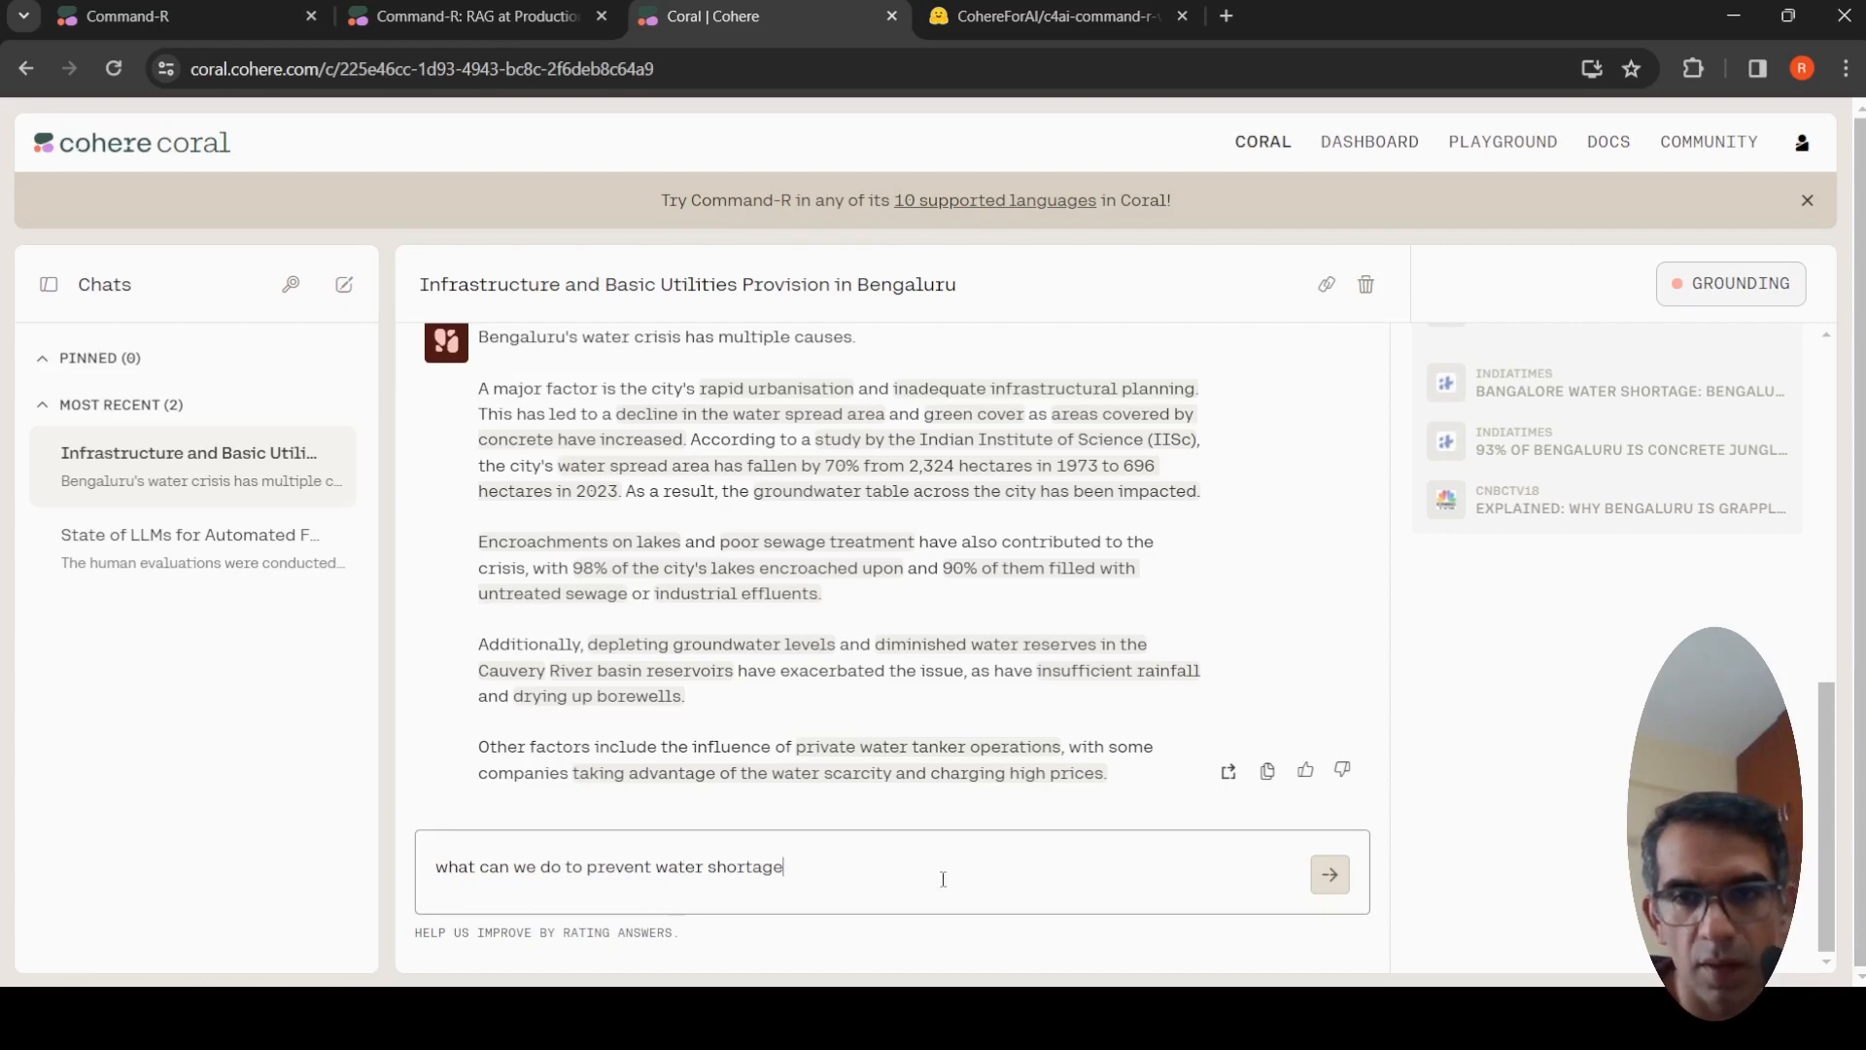
left_click(1327, 875)
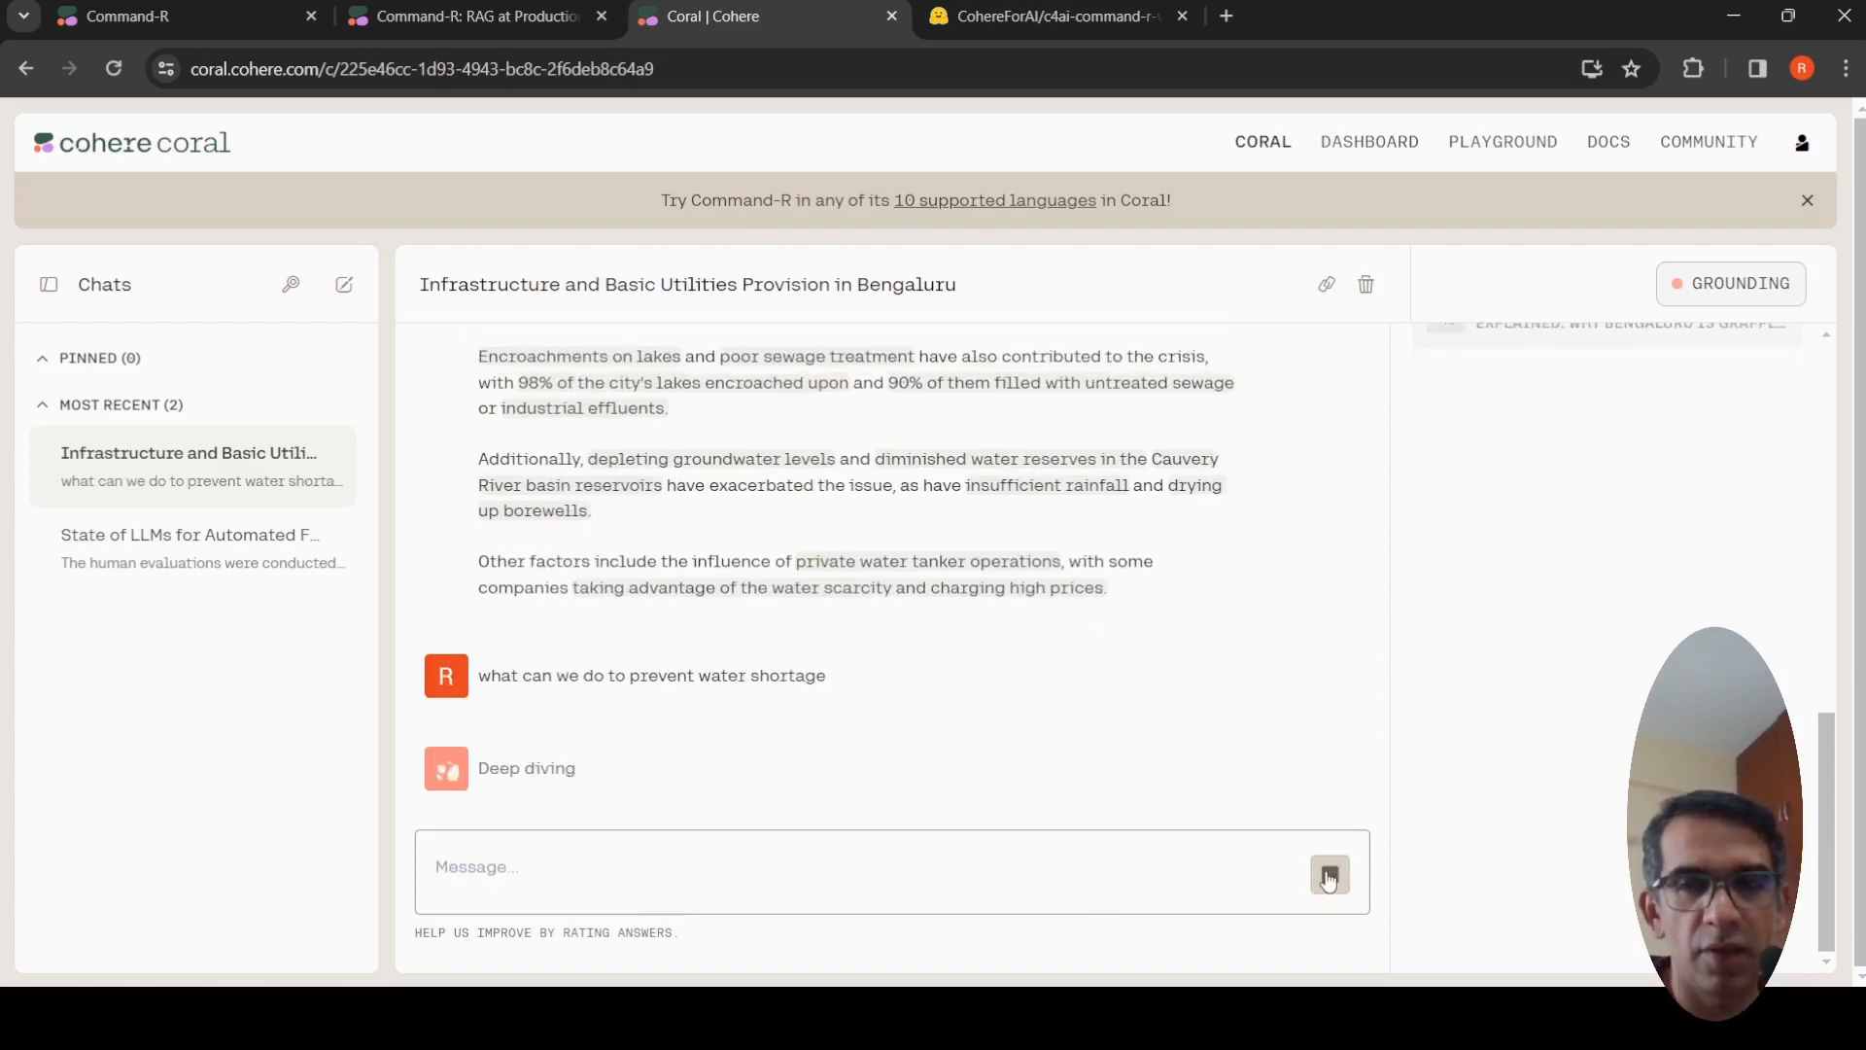
Read Coral's web-sourced list of solutions to prevent Bengaluru water shortages and its references
left_click(1328, 875)
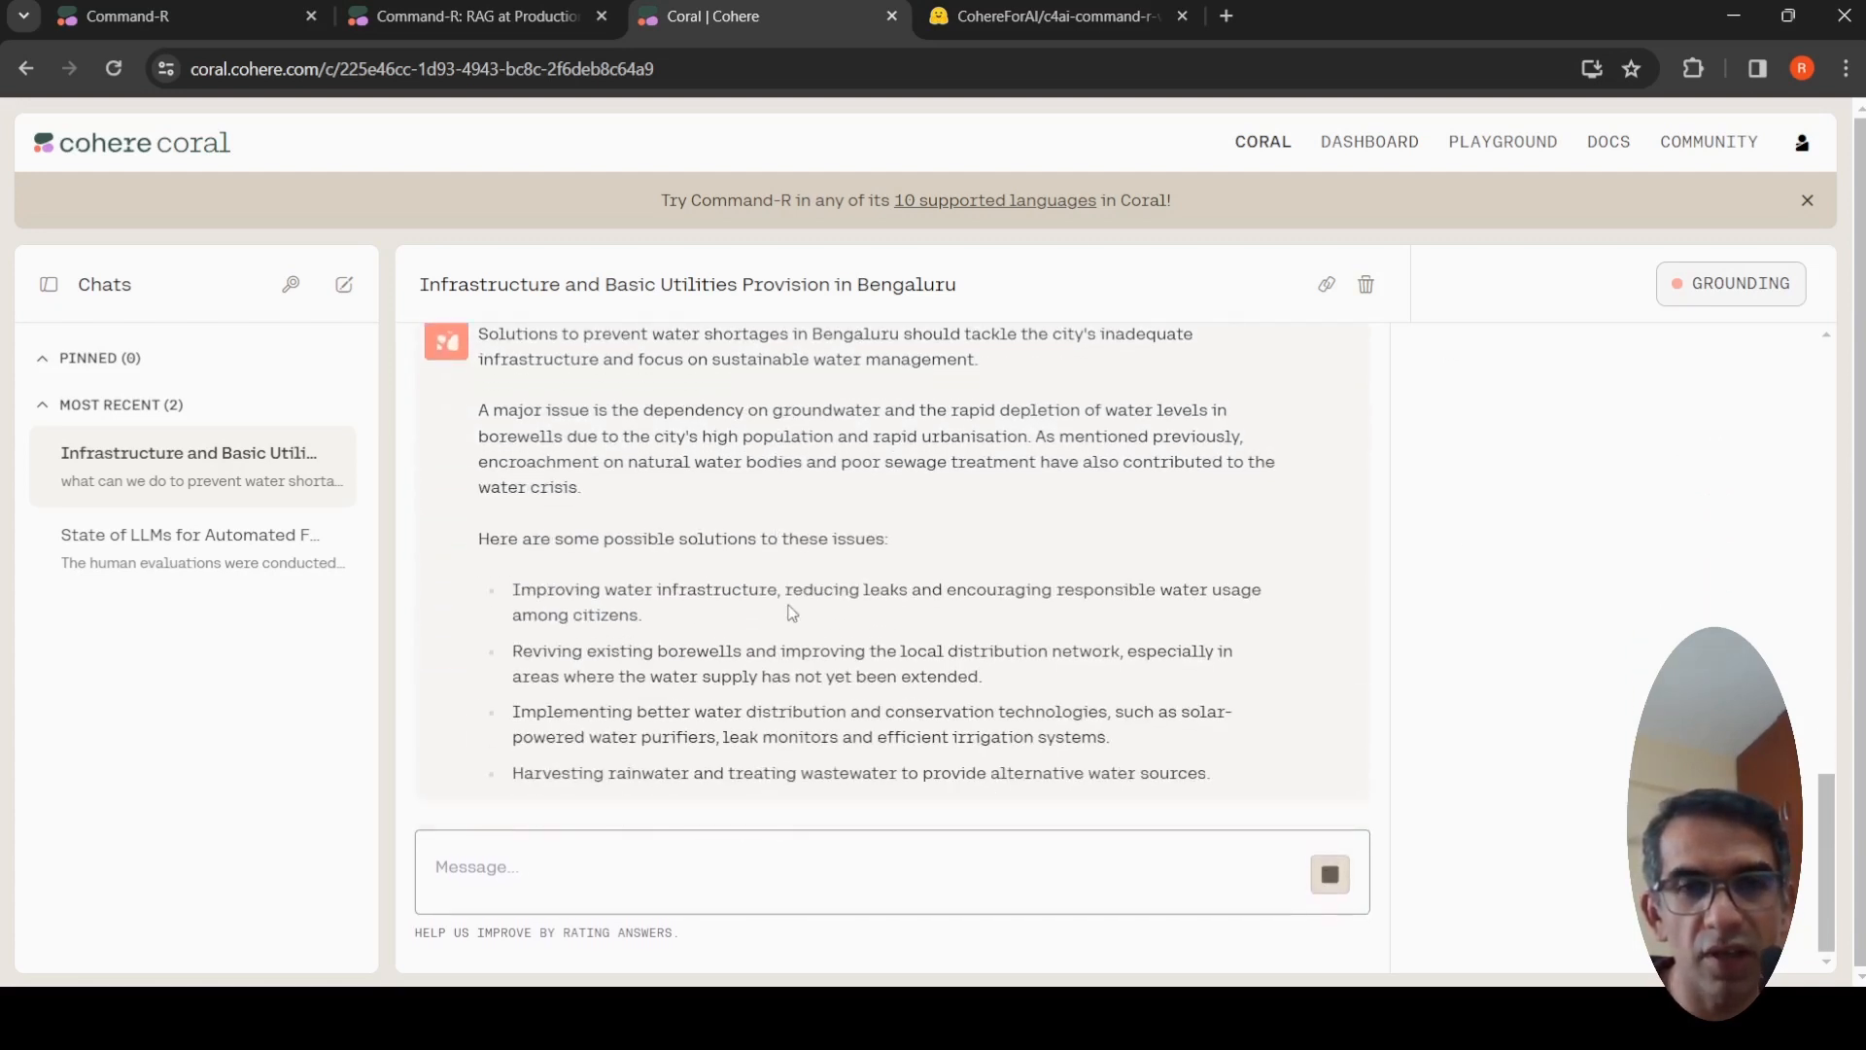
scroll("down", 3)
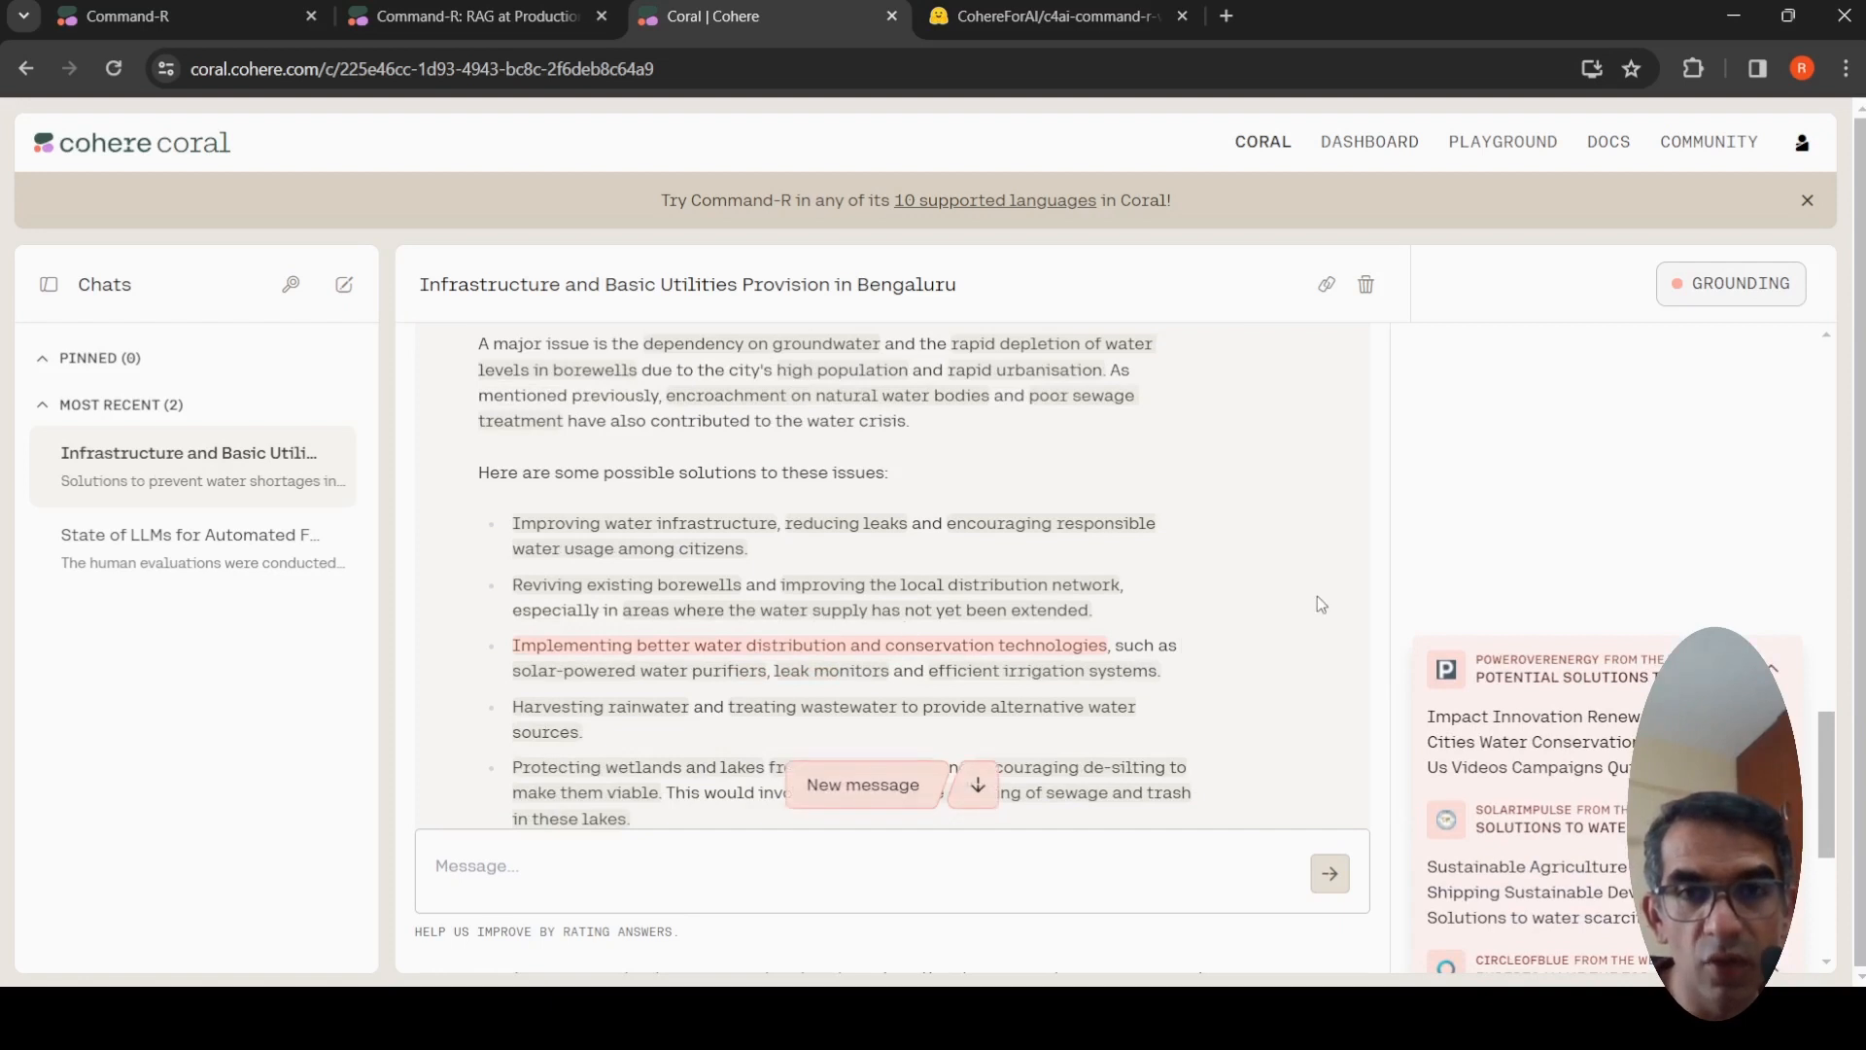
mouse_move(1753, 608)
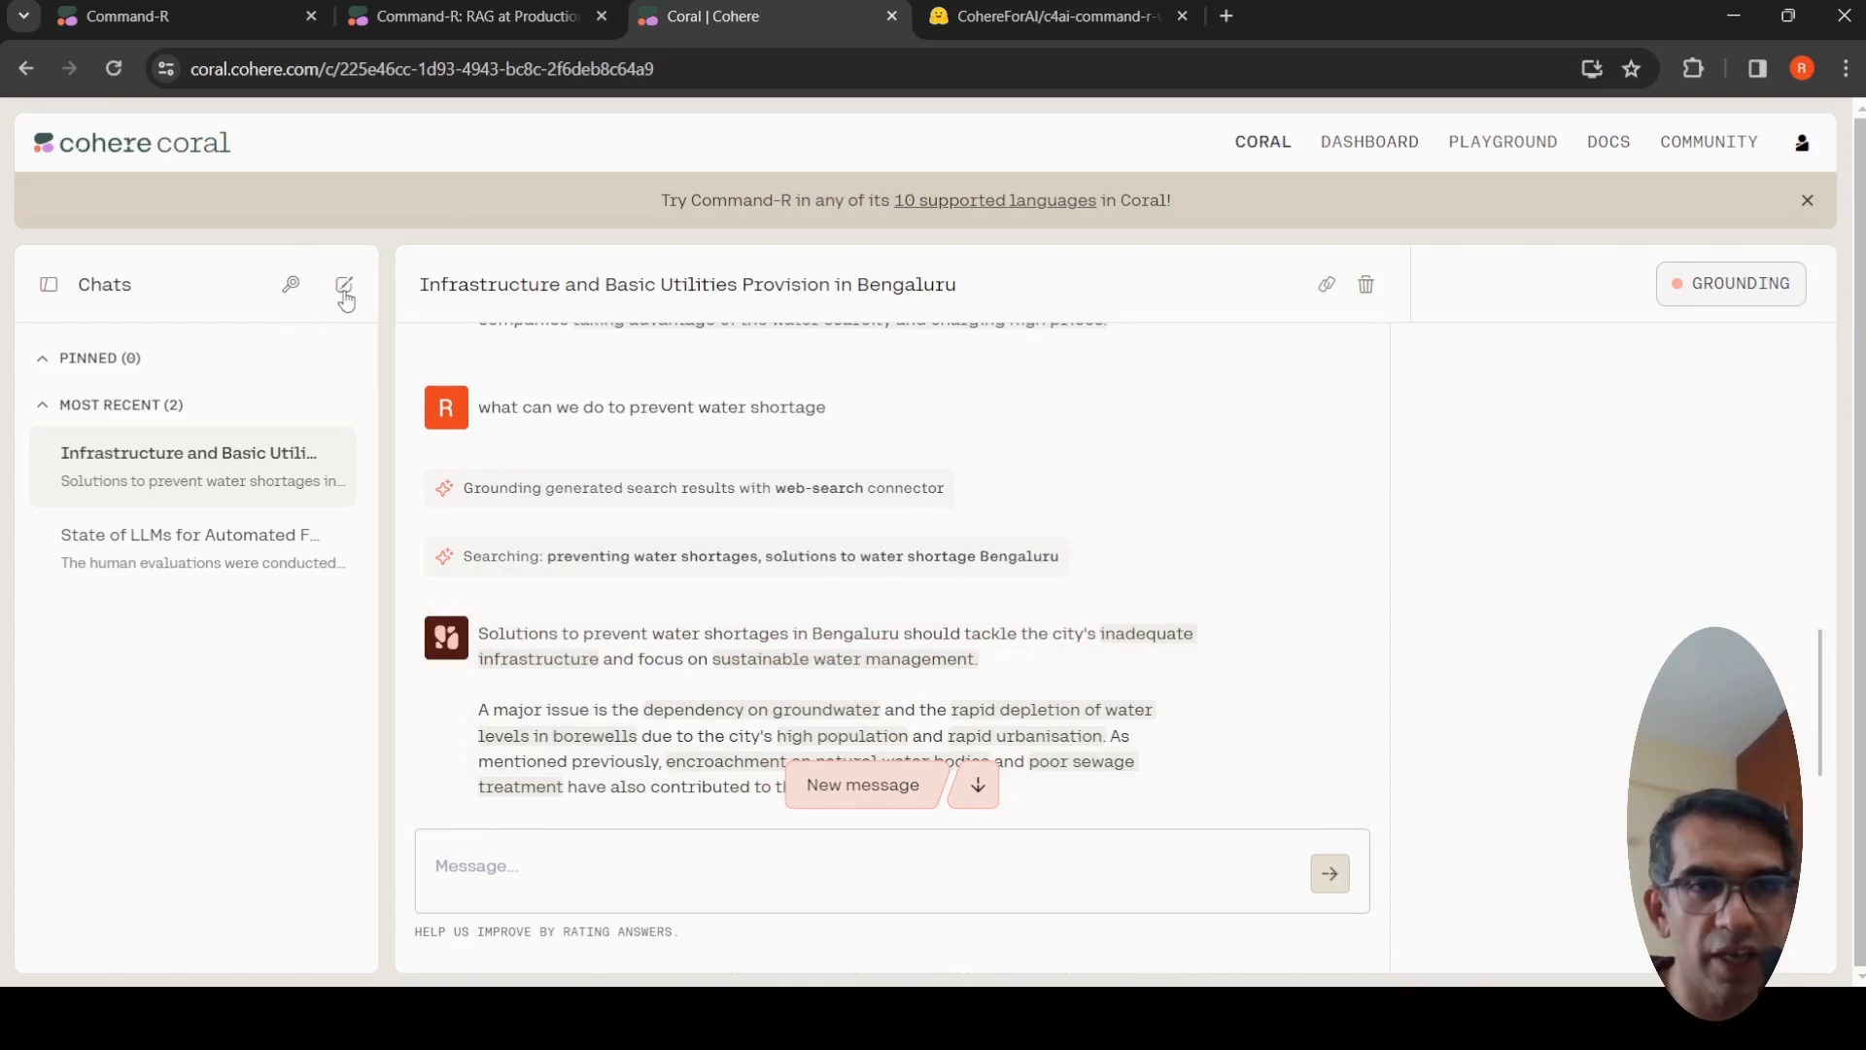
Start a new Coral chat from the sidebar
left_click(346, 286)
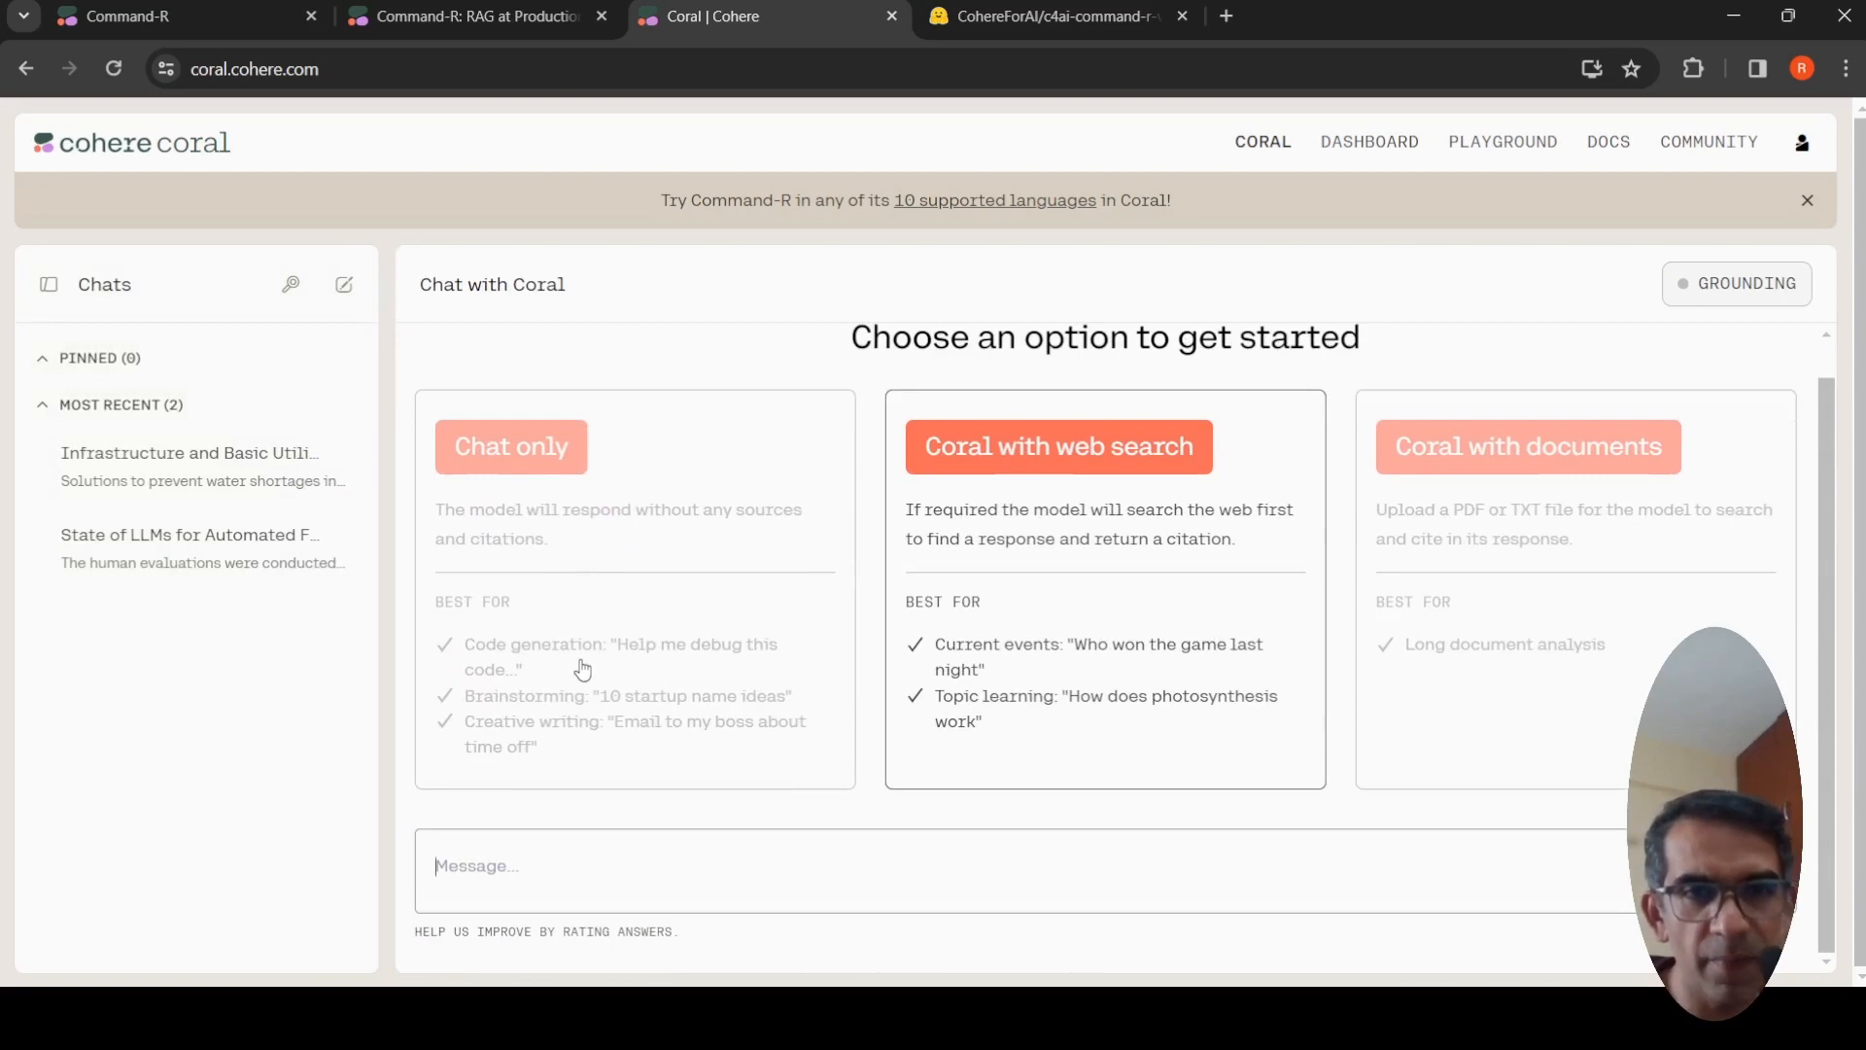
mouse_move(589, 619)
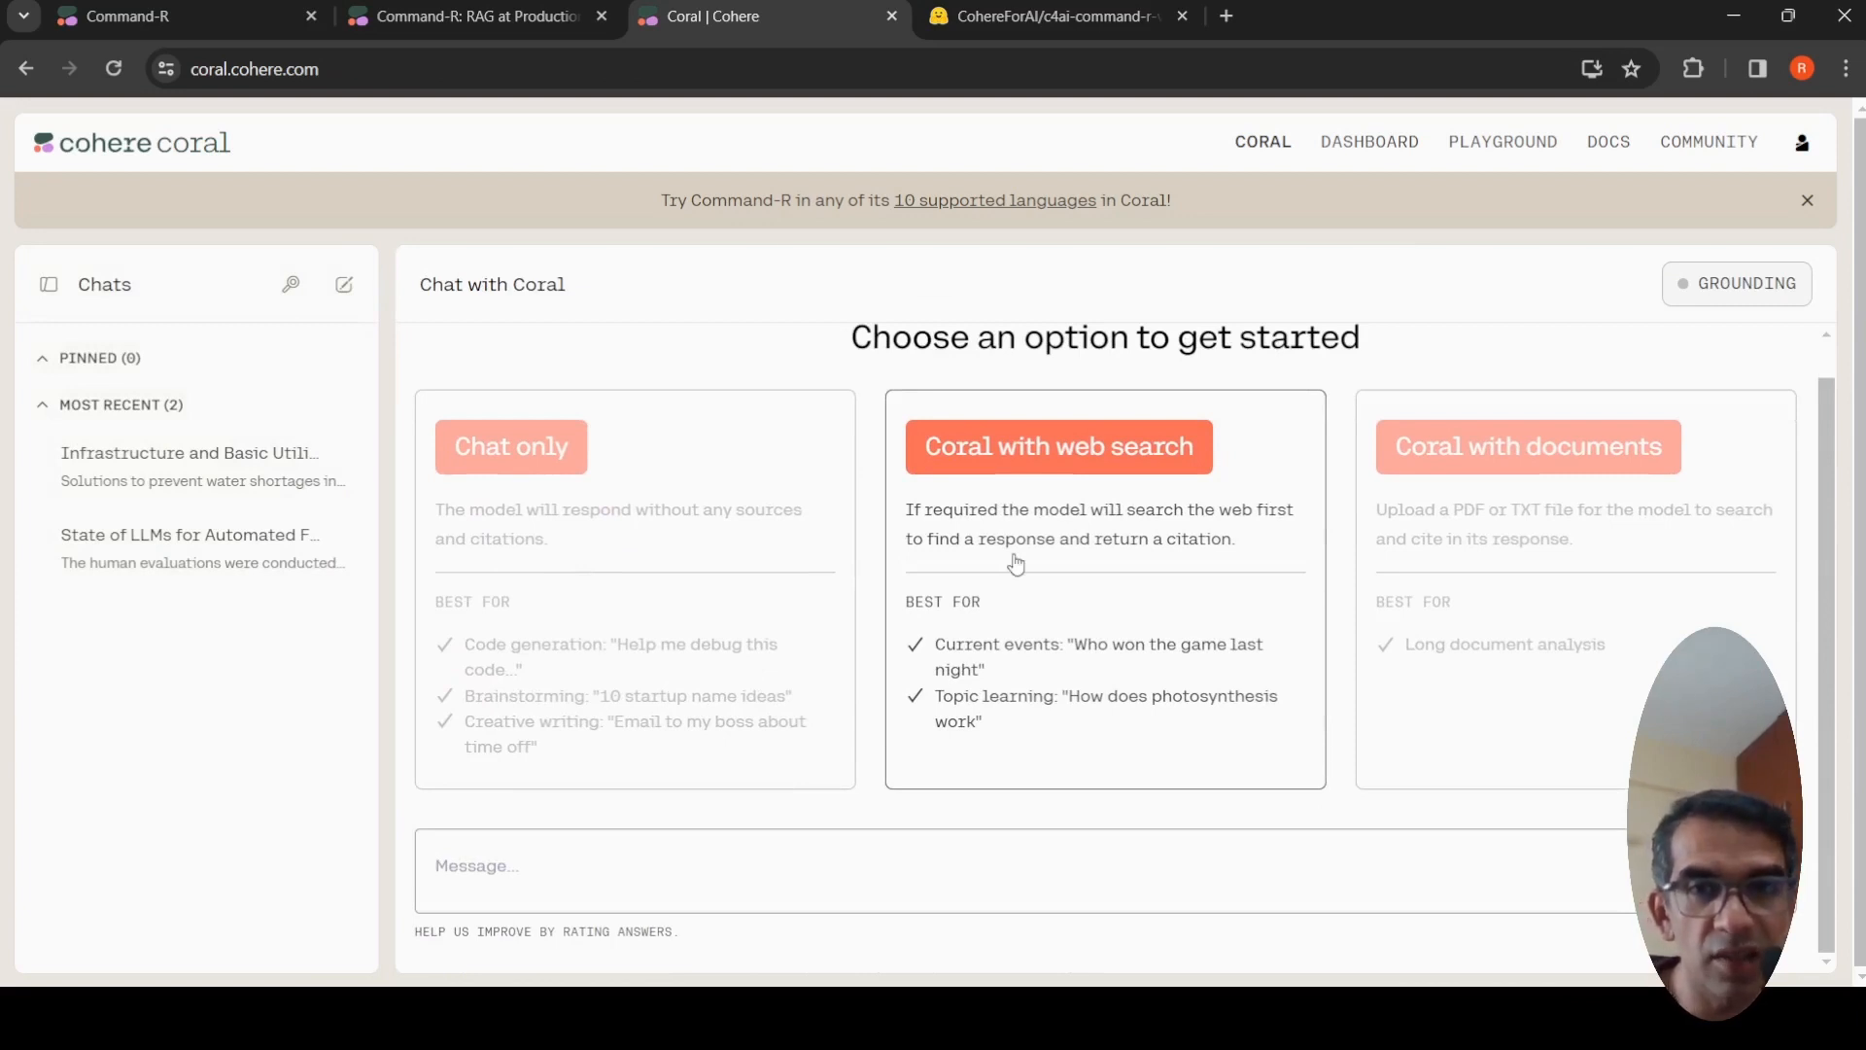
mouse_move(1088, 585)
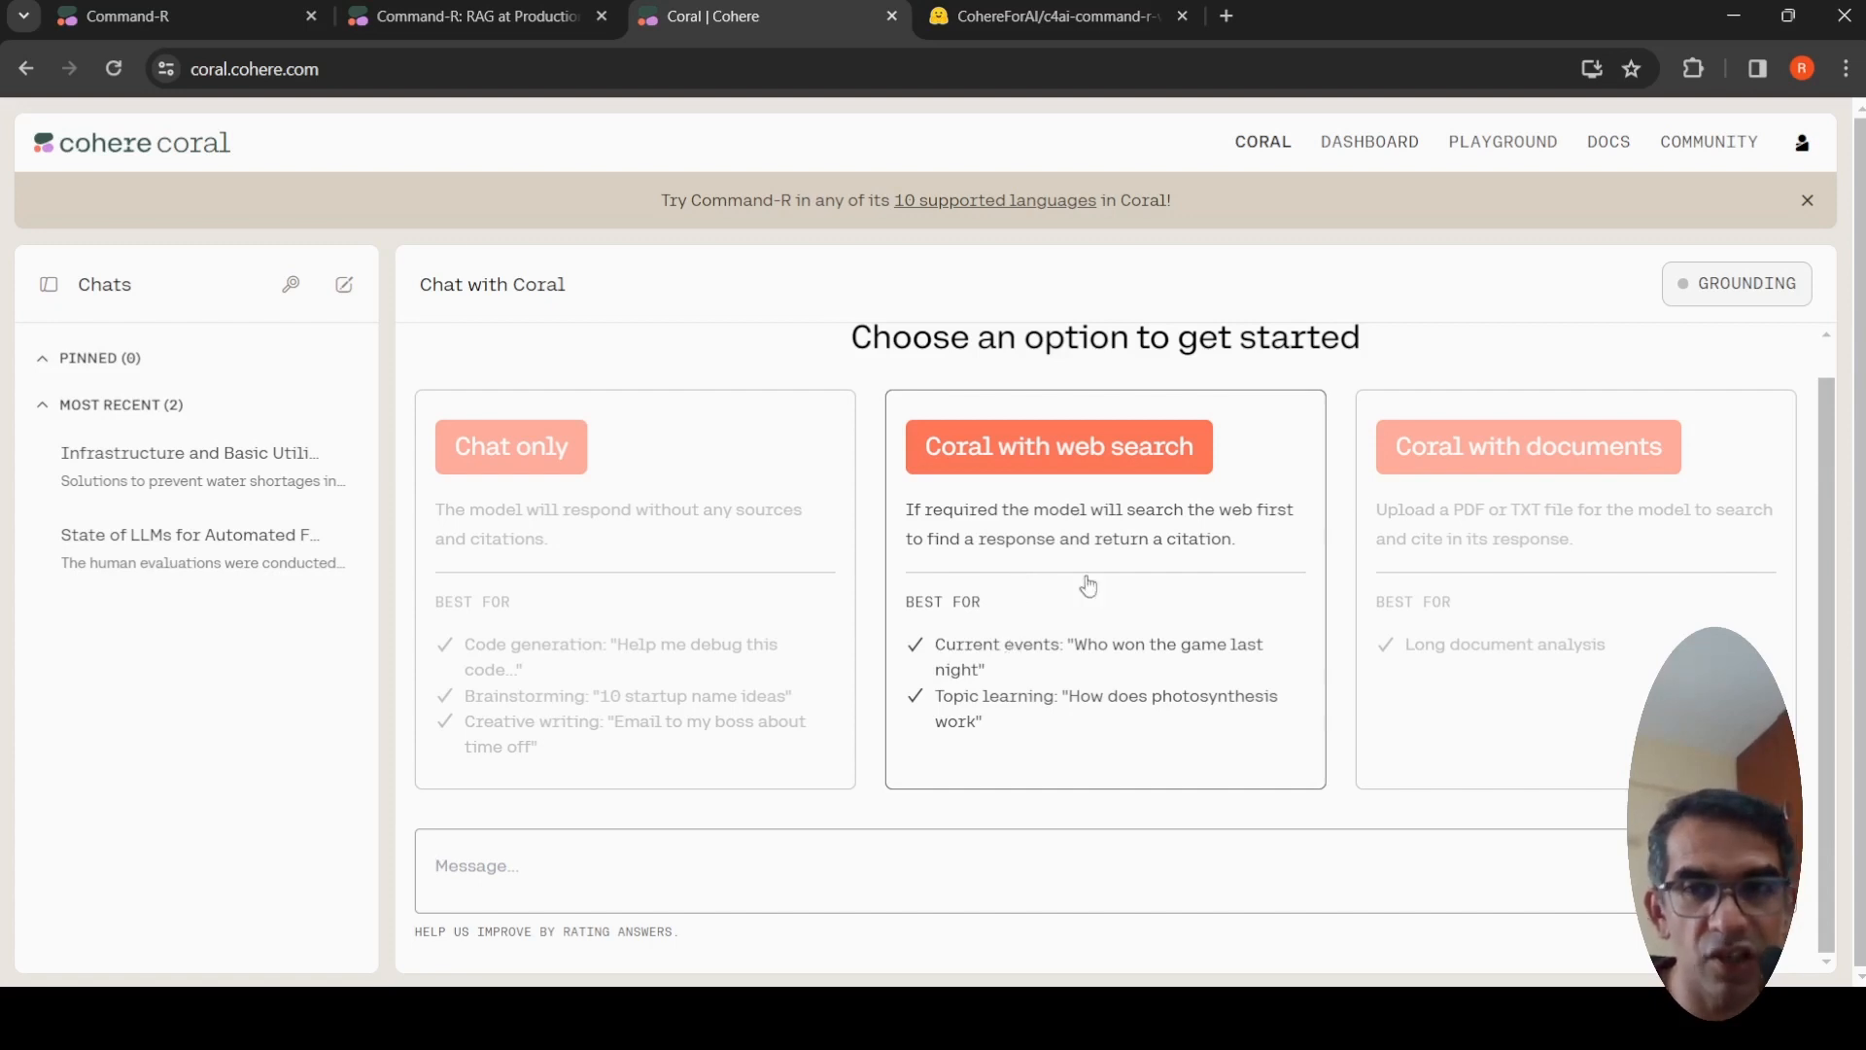
mouse_move(1642, 587)
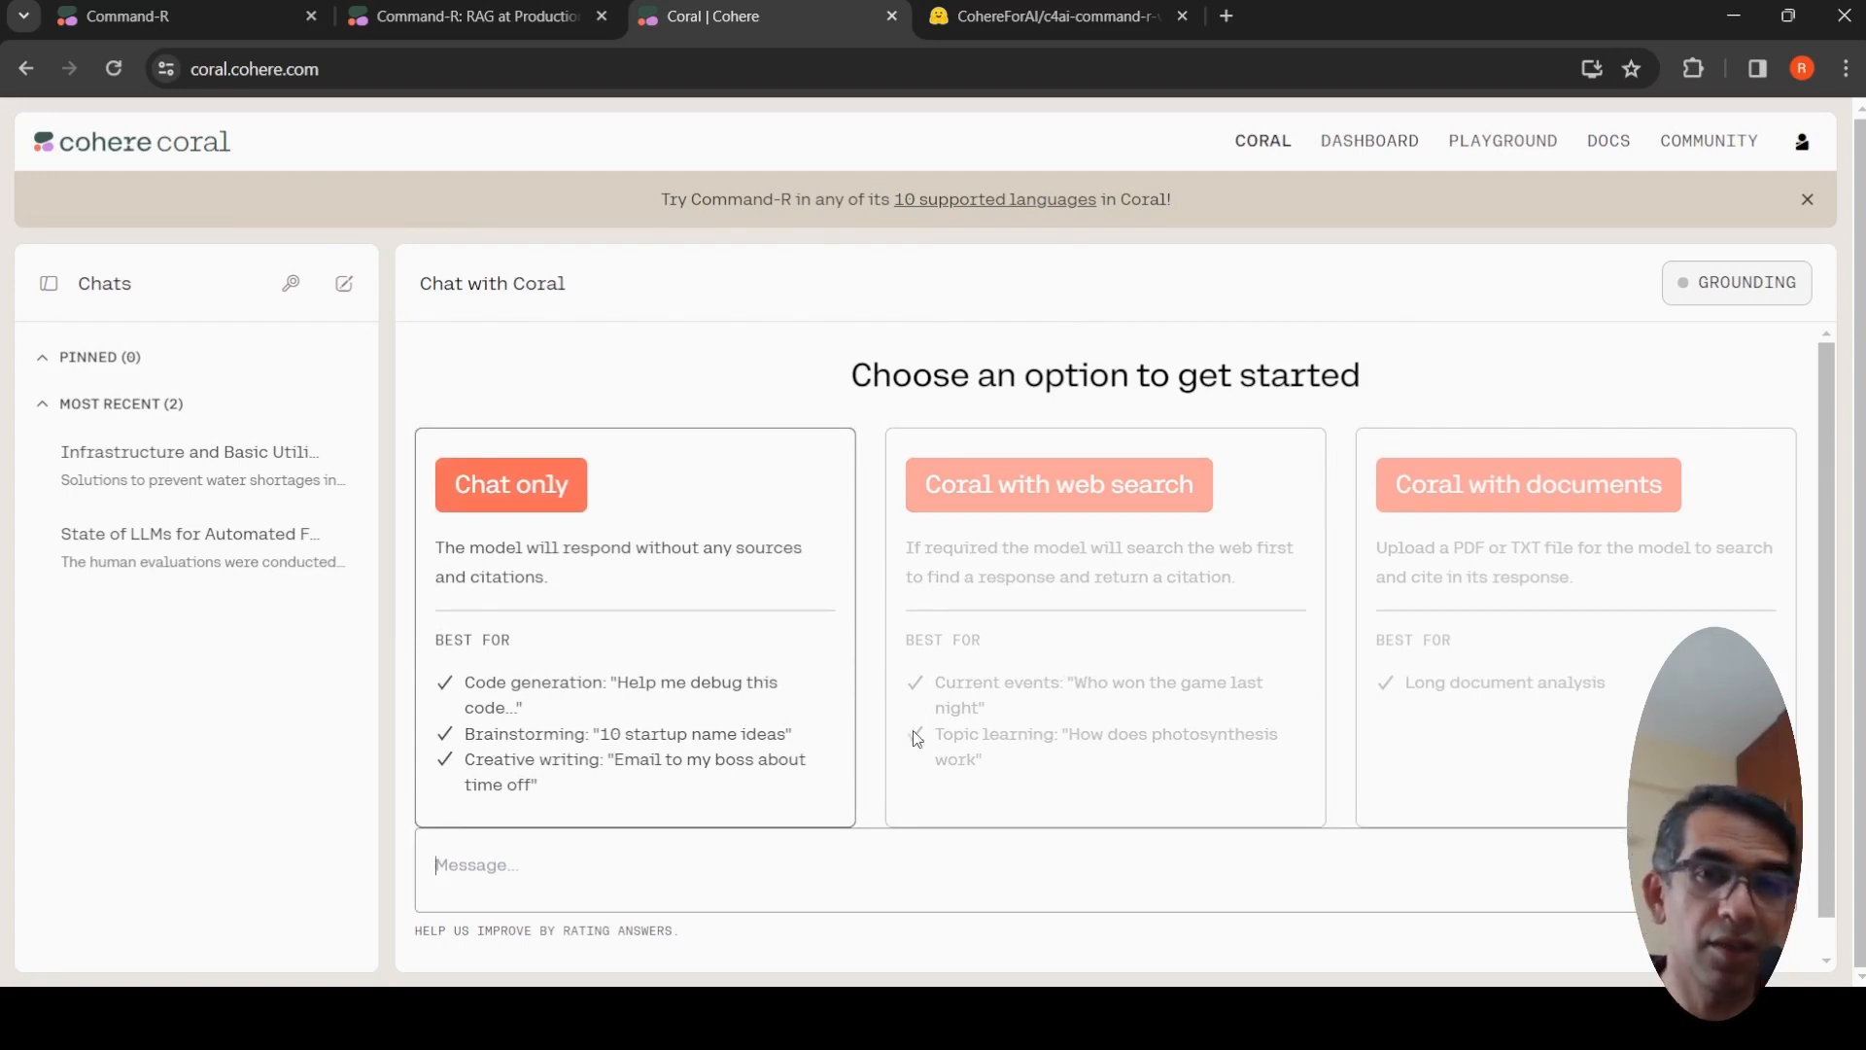
Ask Coral with web search 'Have you heard about Devin'
left_click(1057, 484)
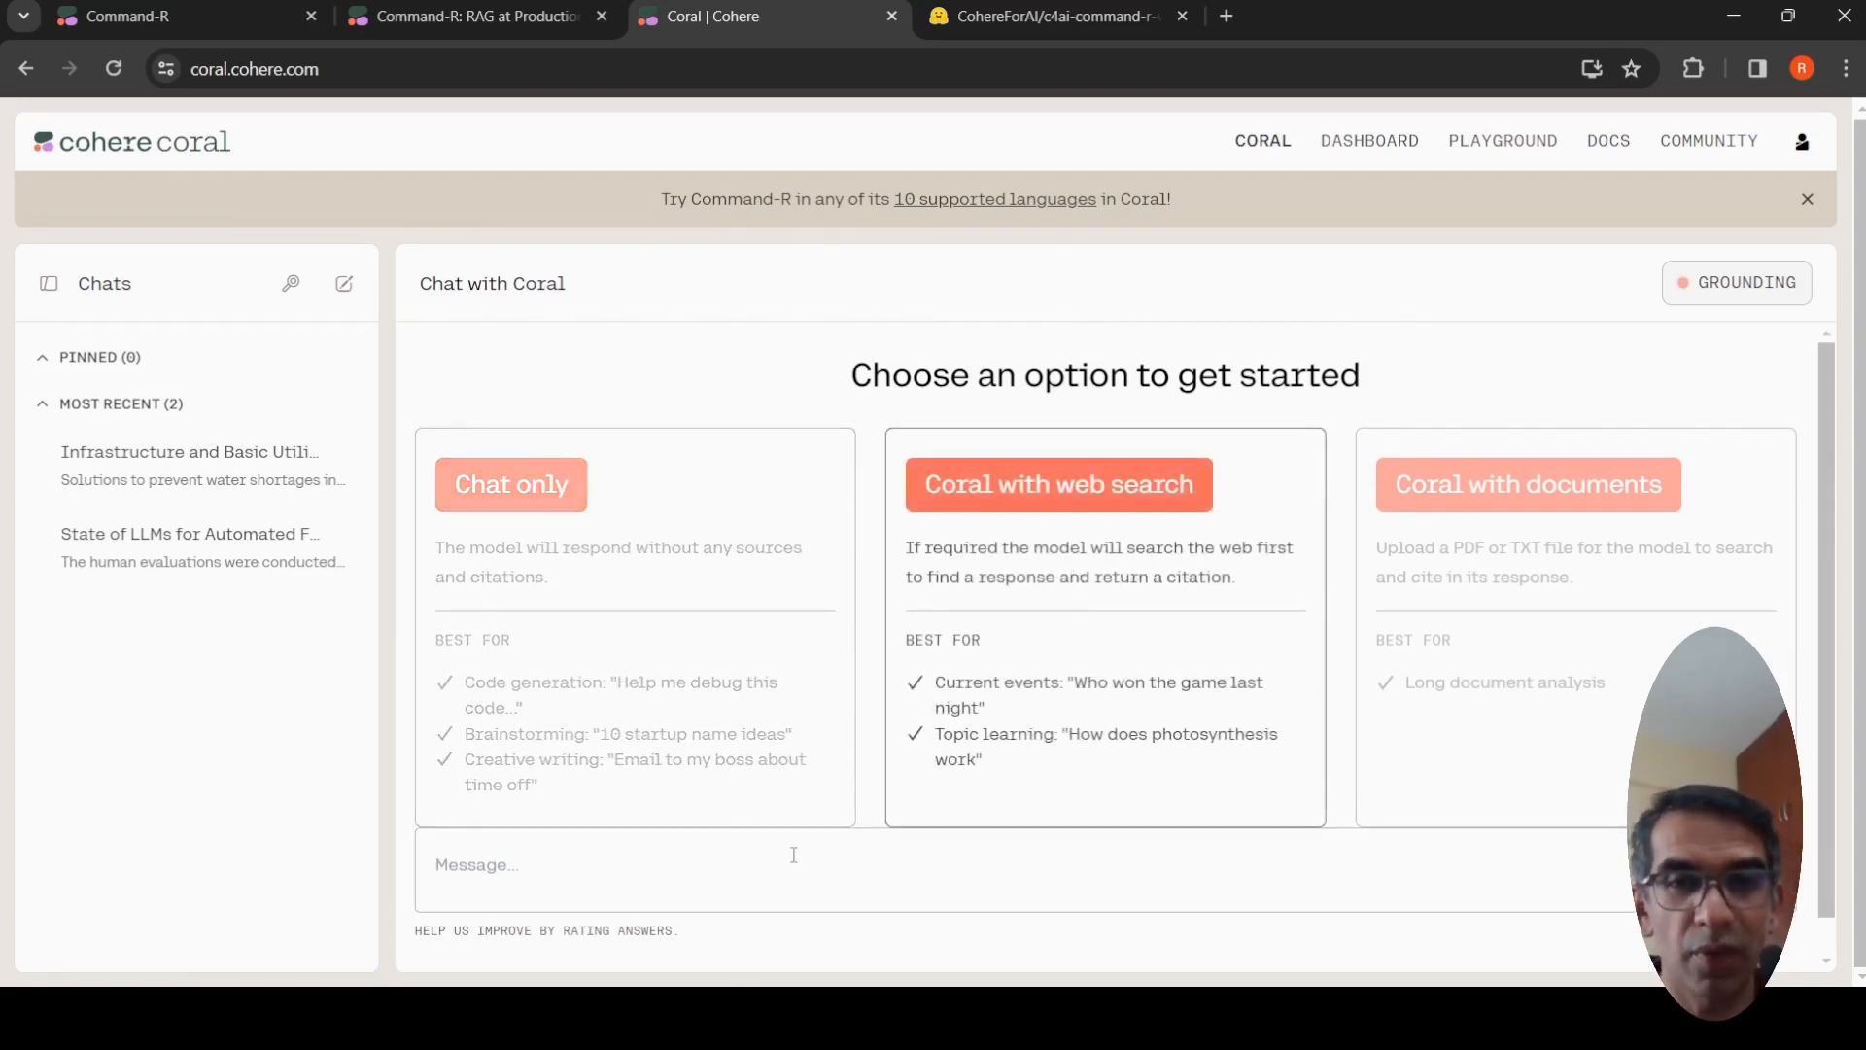
type("H")
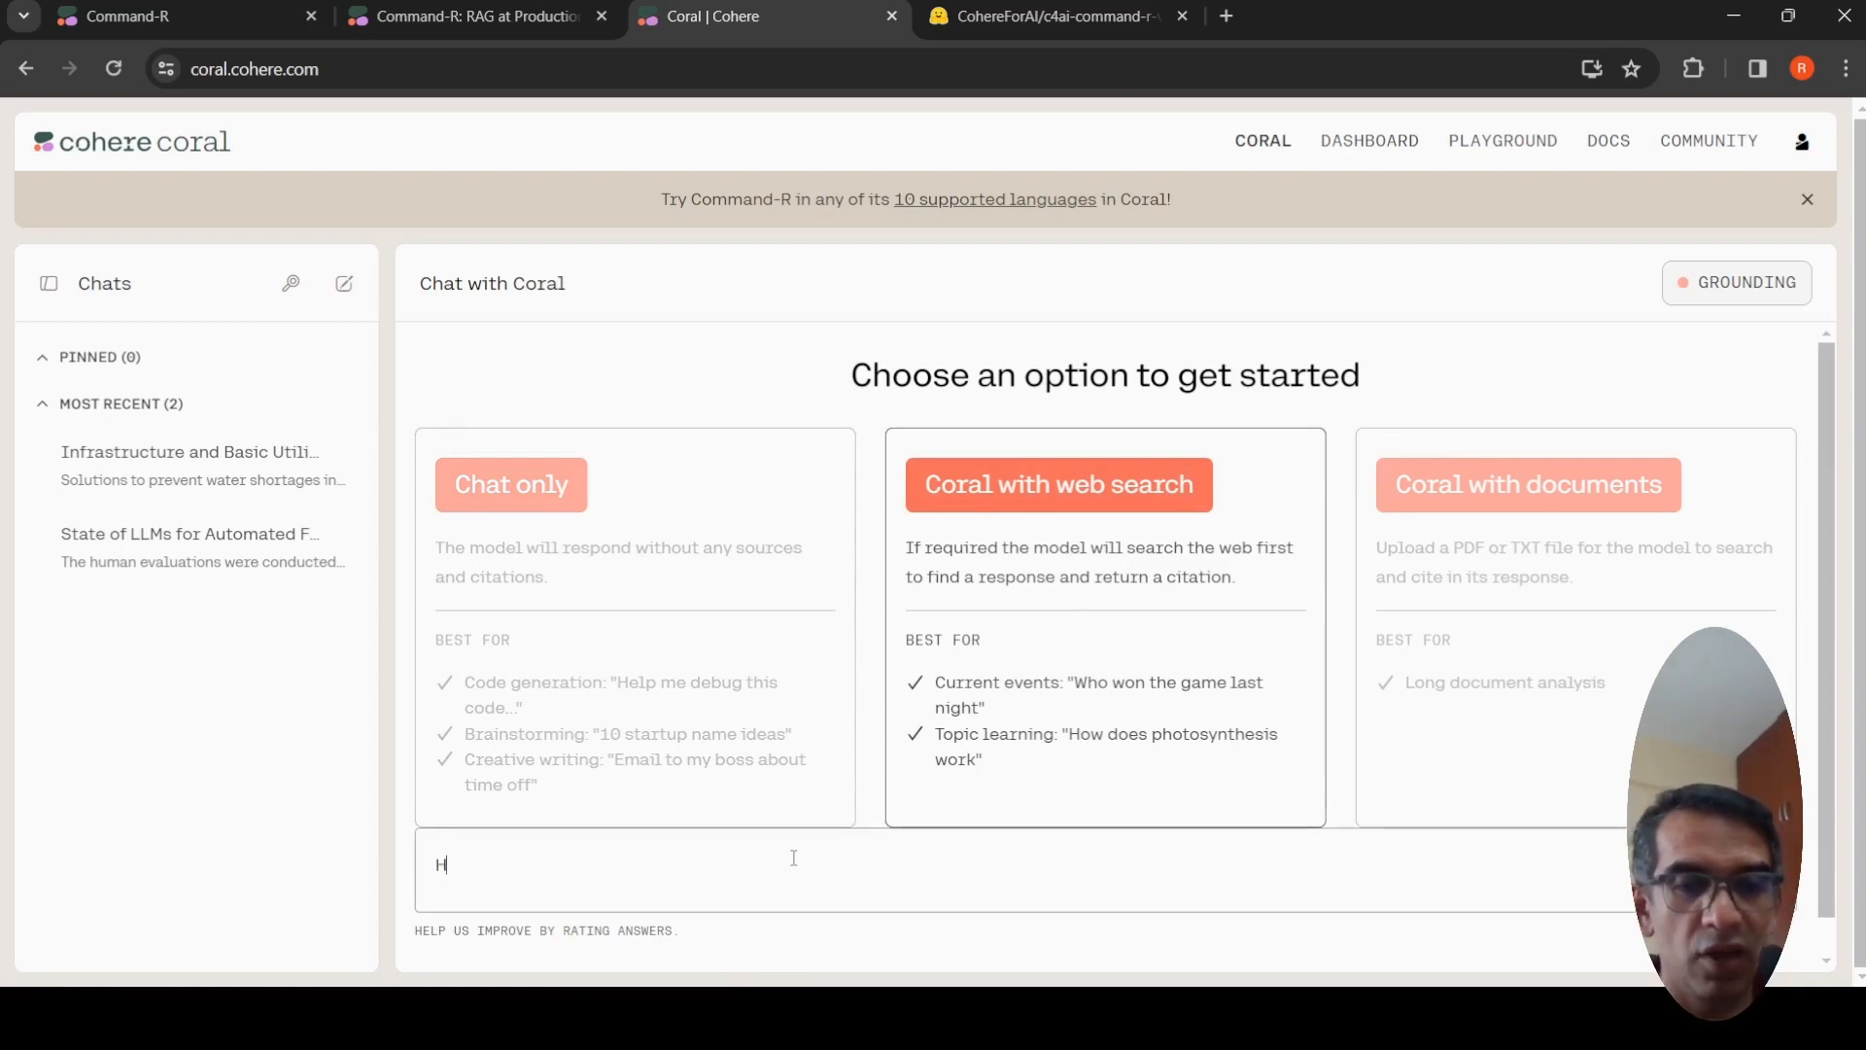
type("ave you hear")
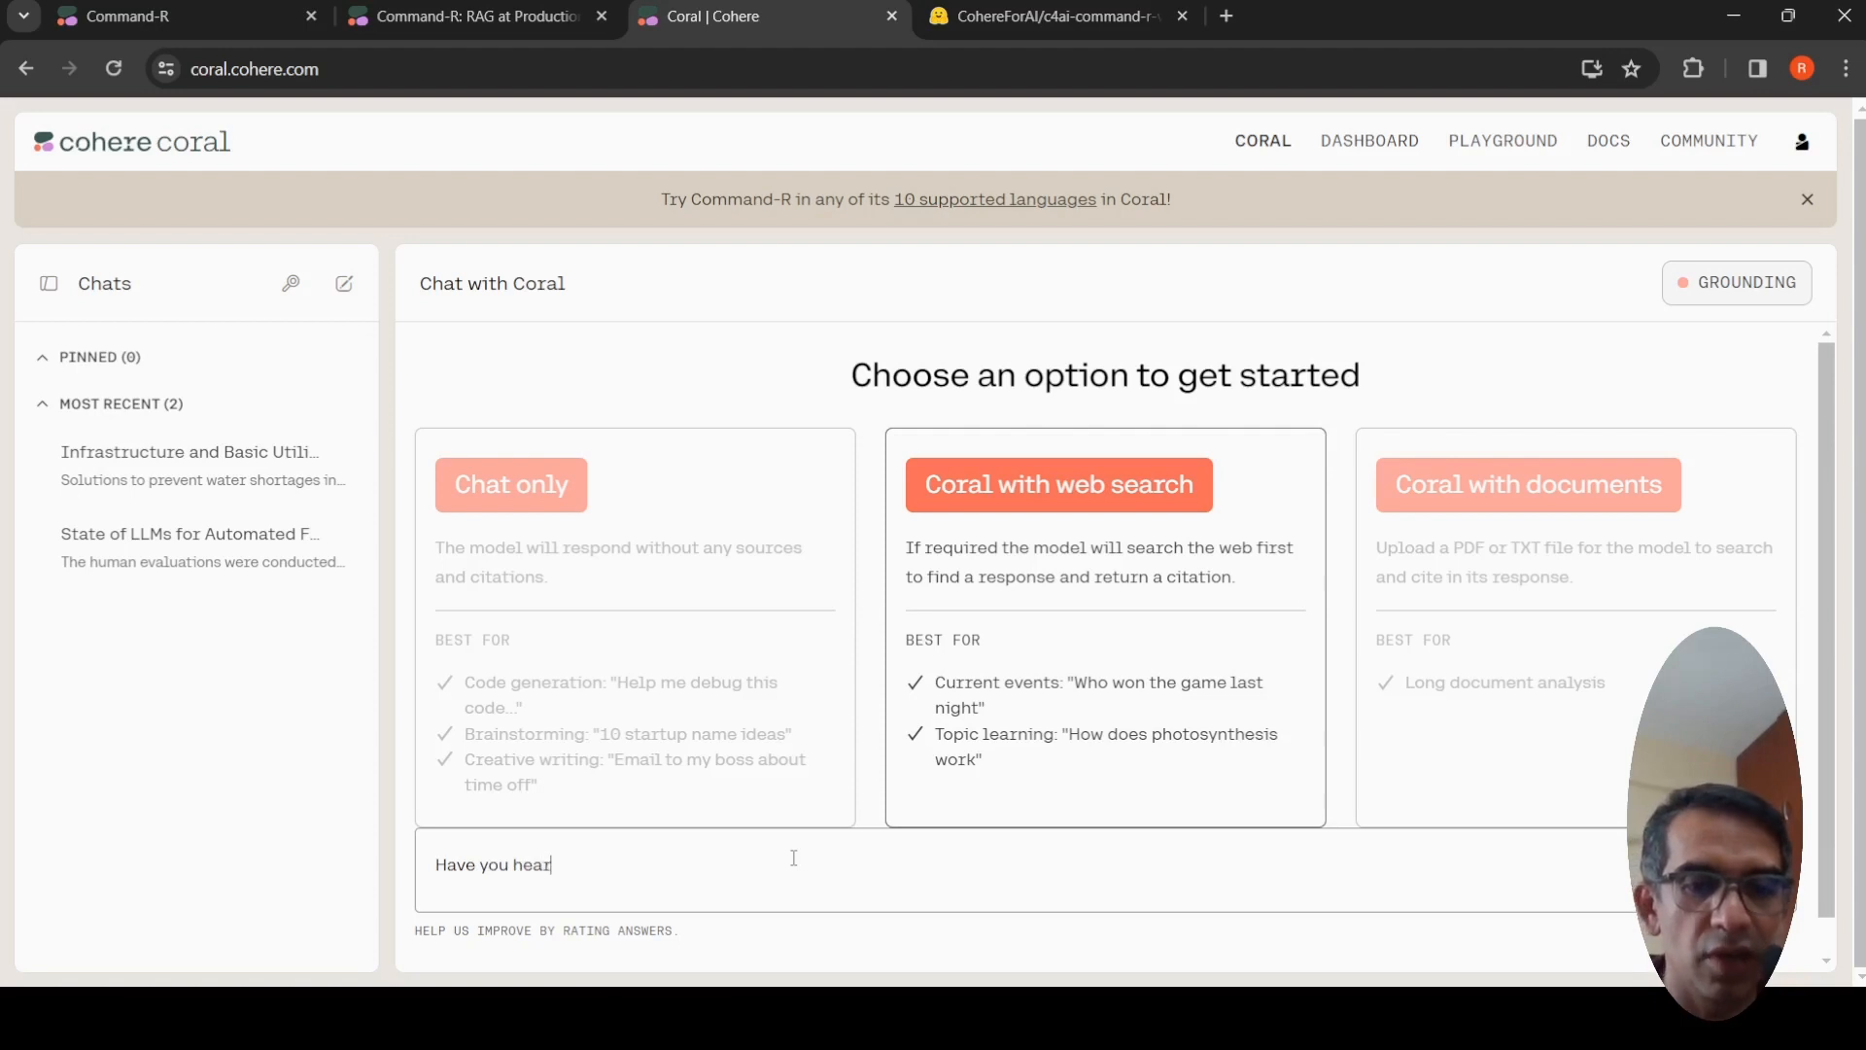
type("d a")
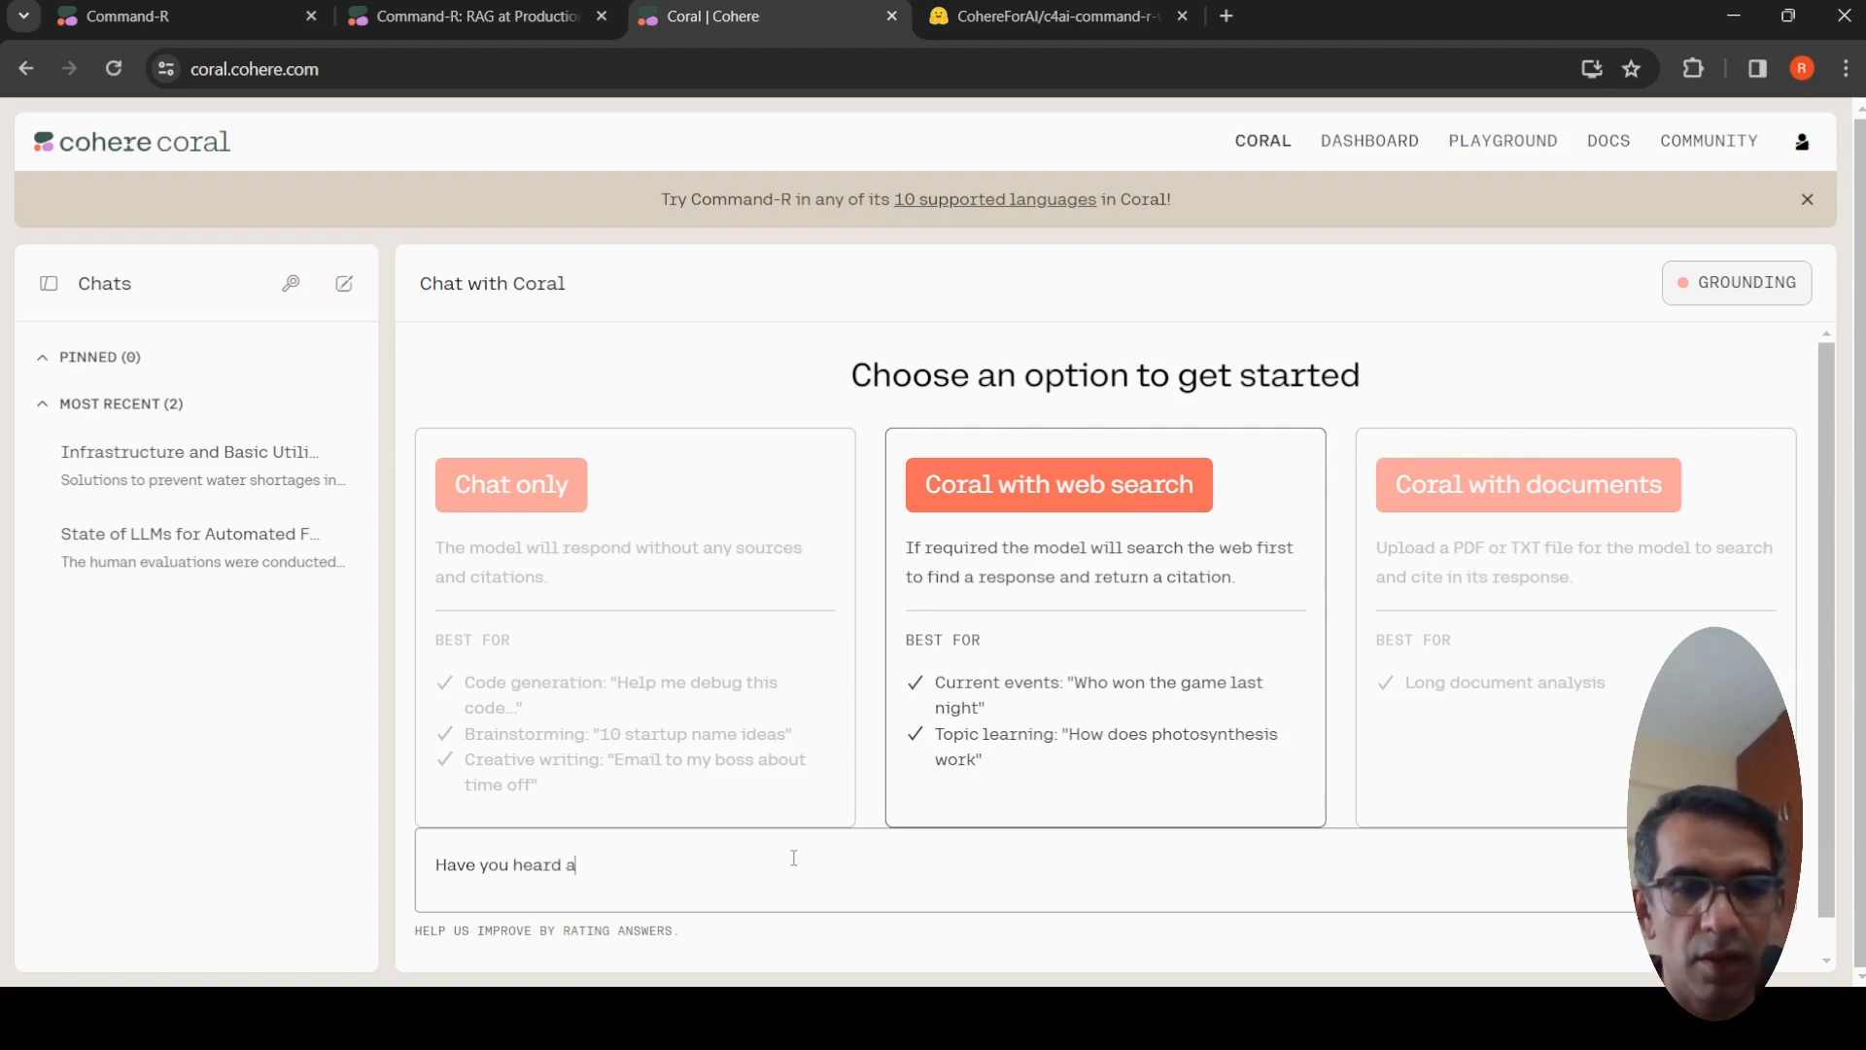
type("bout")
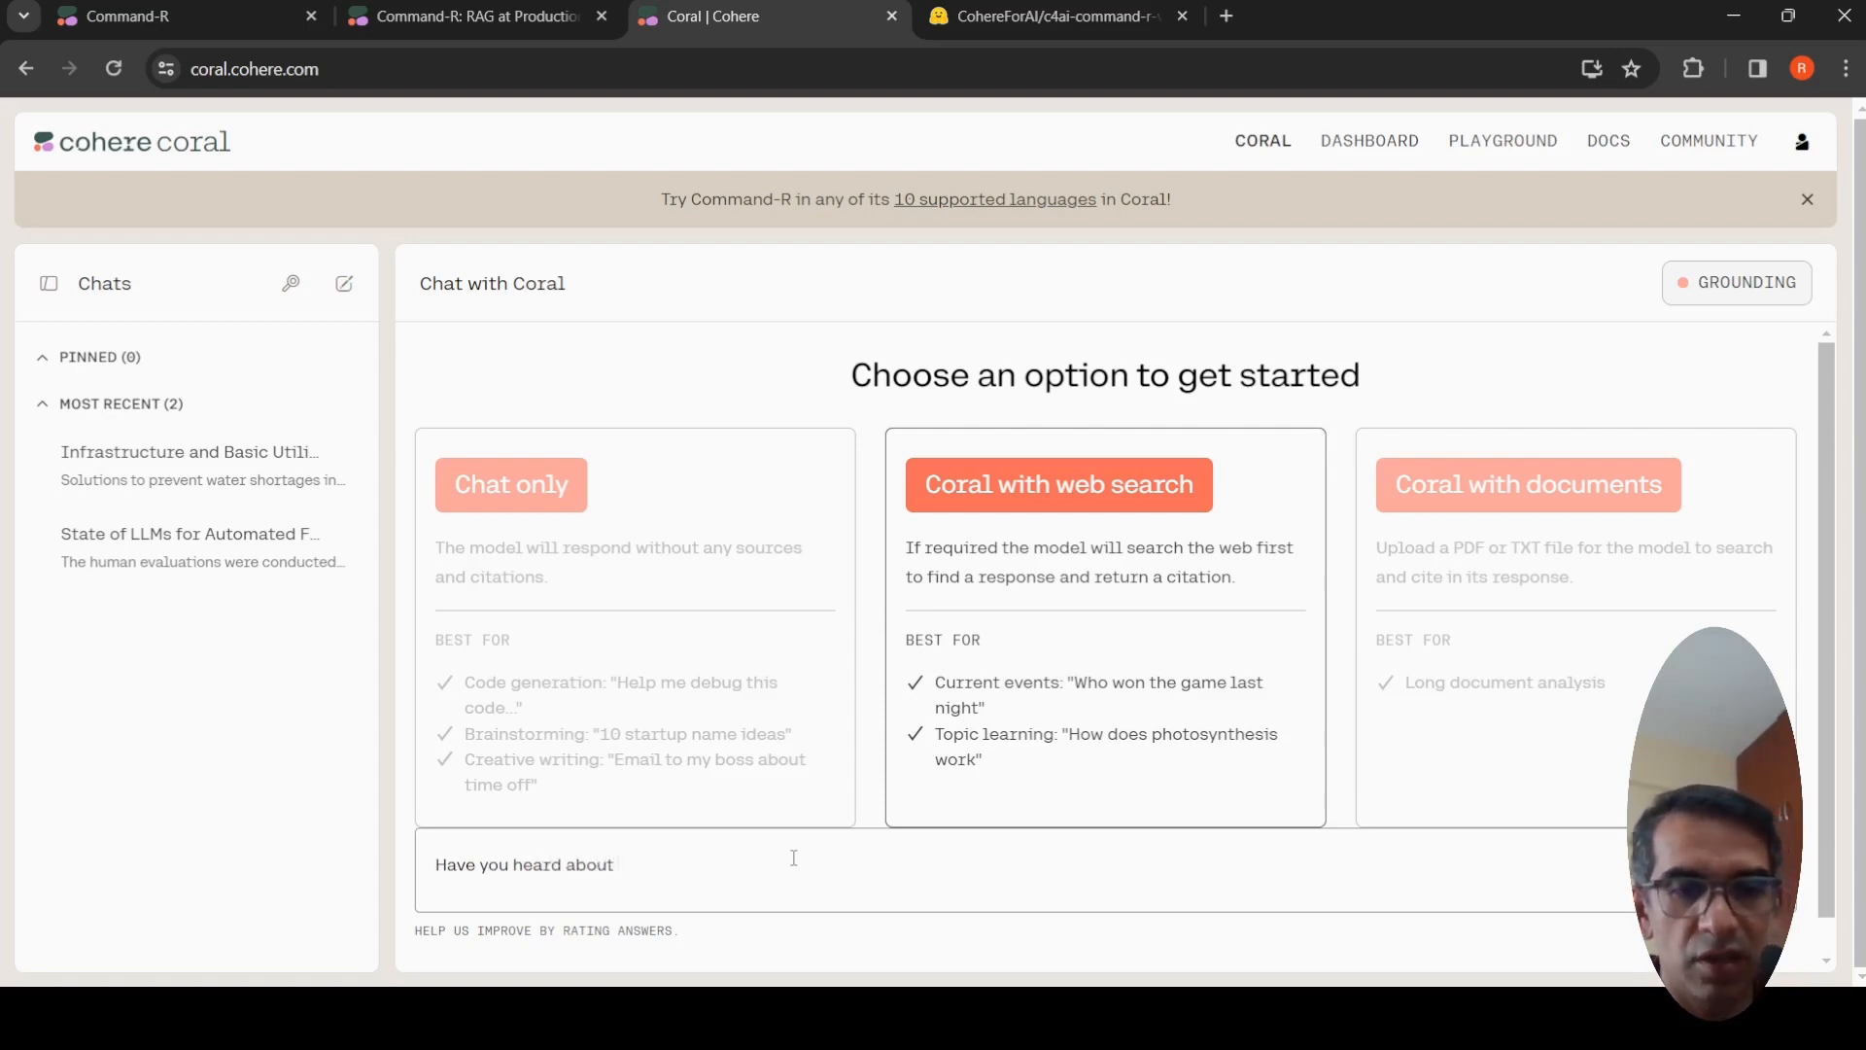
type("Dev")
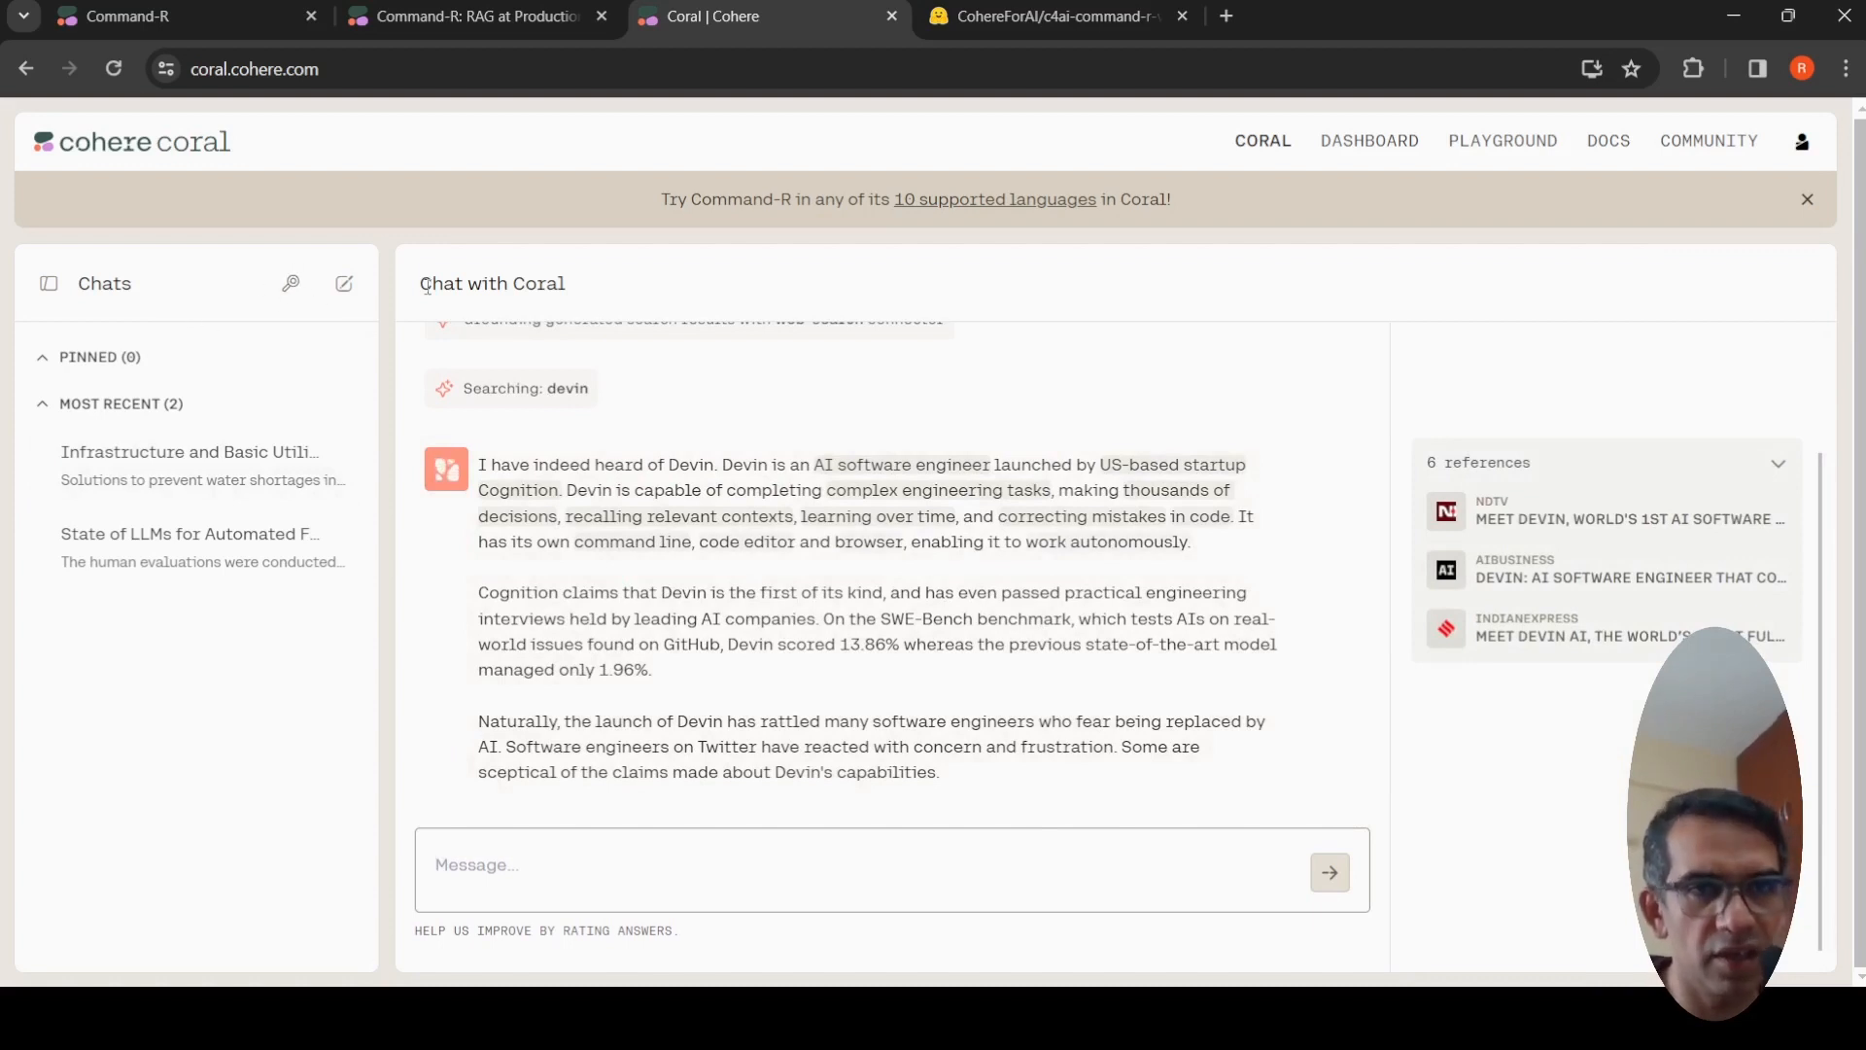
In a new chat-only conversation ask 'Tell me the mathematical intuition behind attention mechanism', fixing the 'intutio' typo, and read the reply
left_click(344, 284)
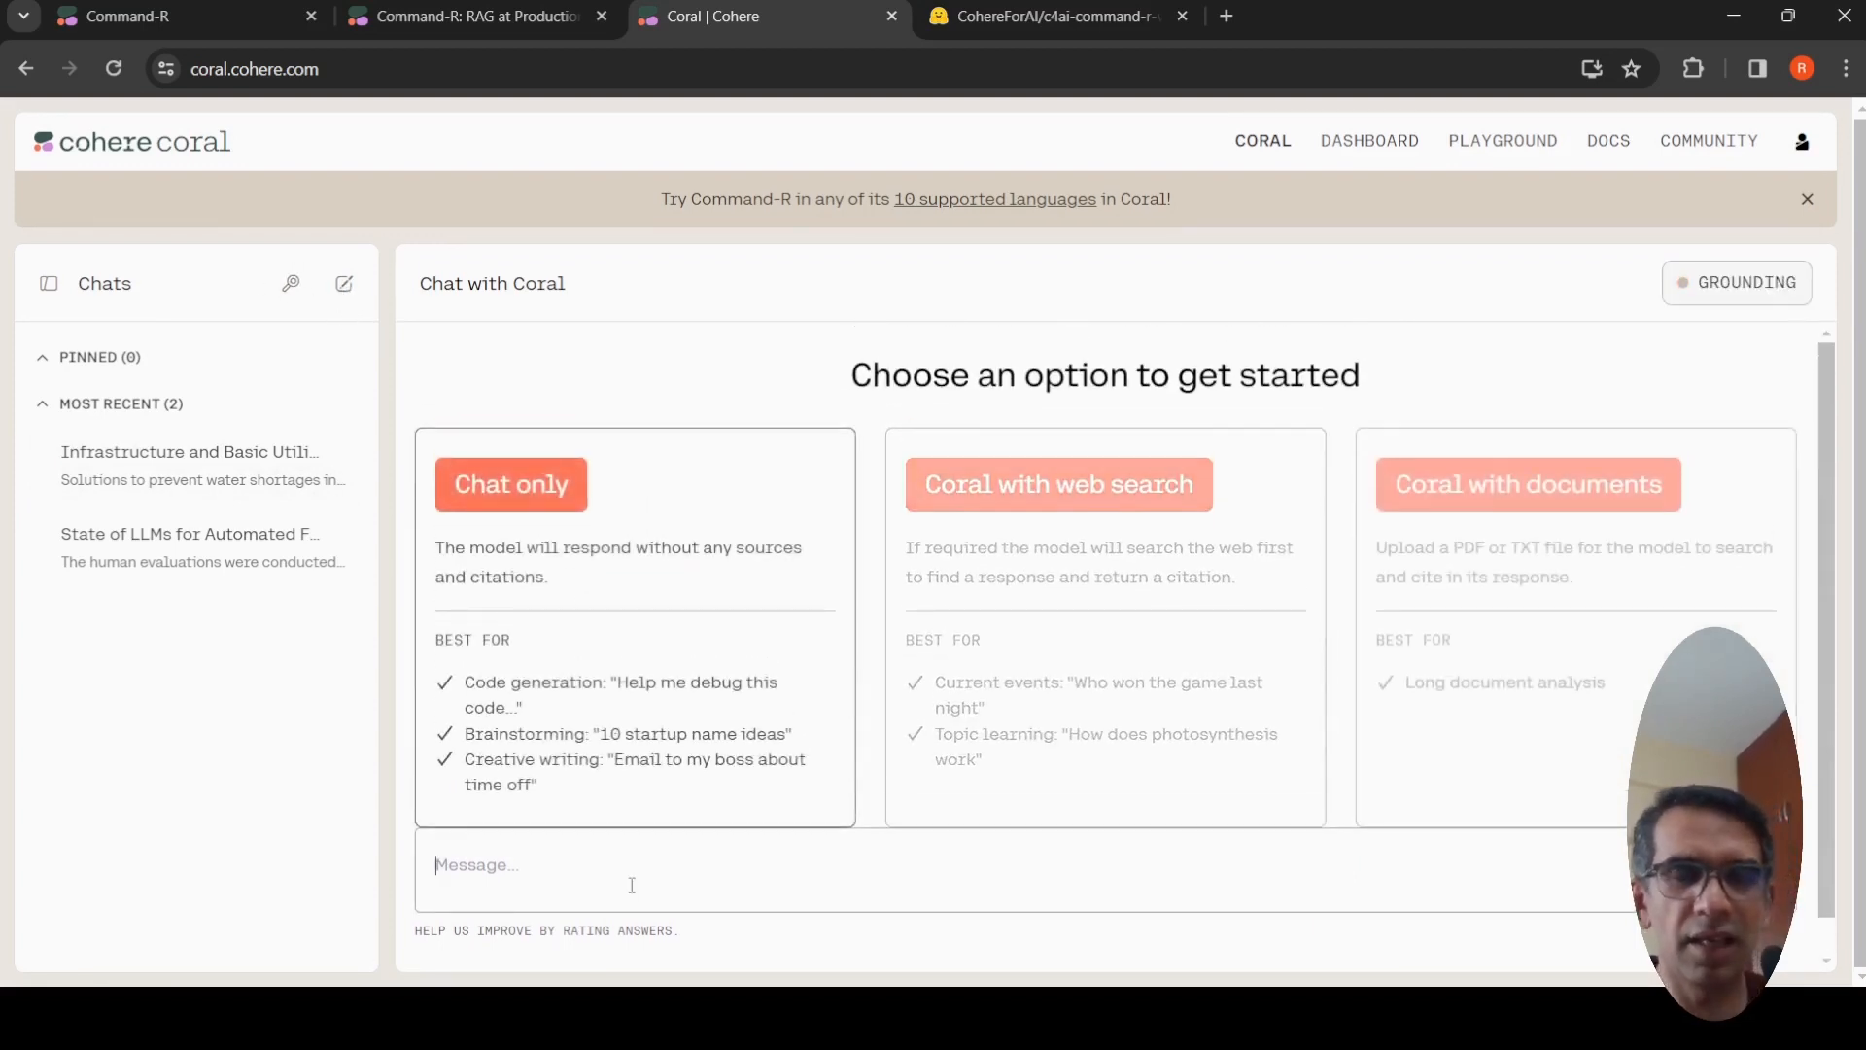
type("Tell me the m")
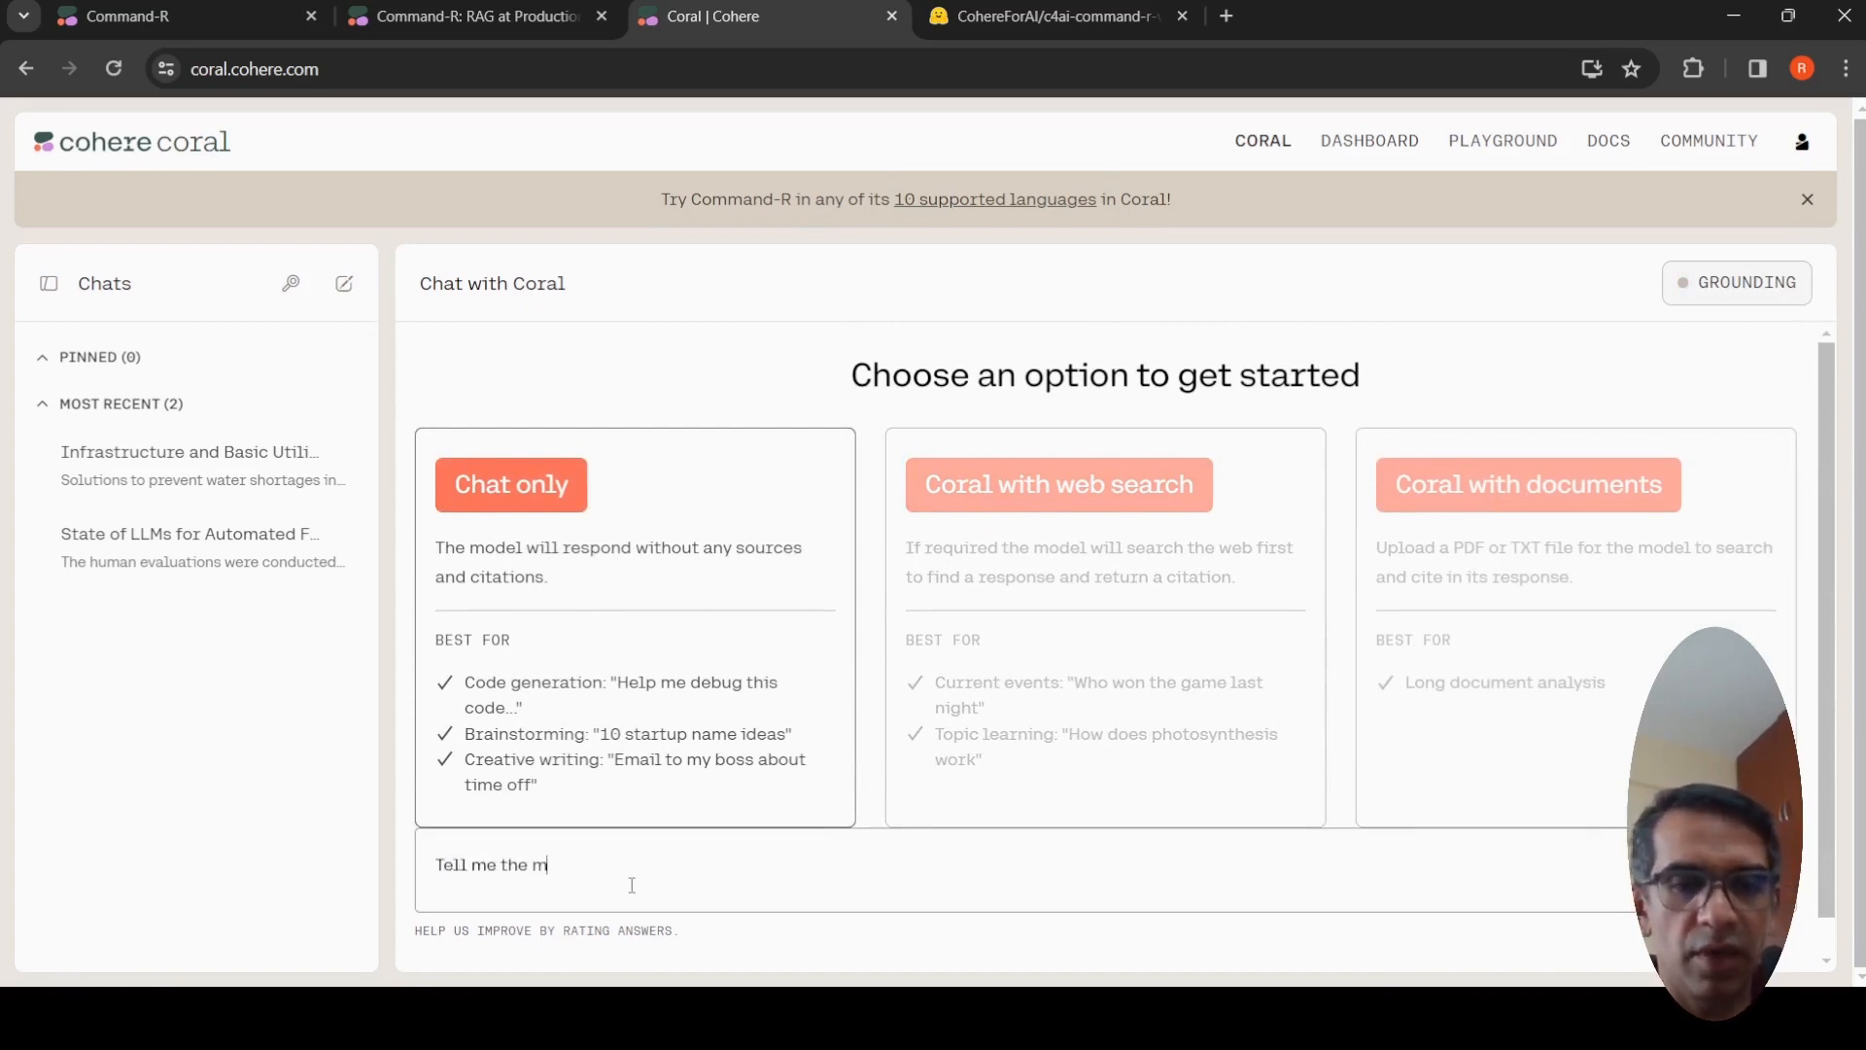
type("athemati")
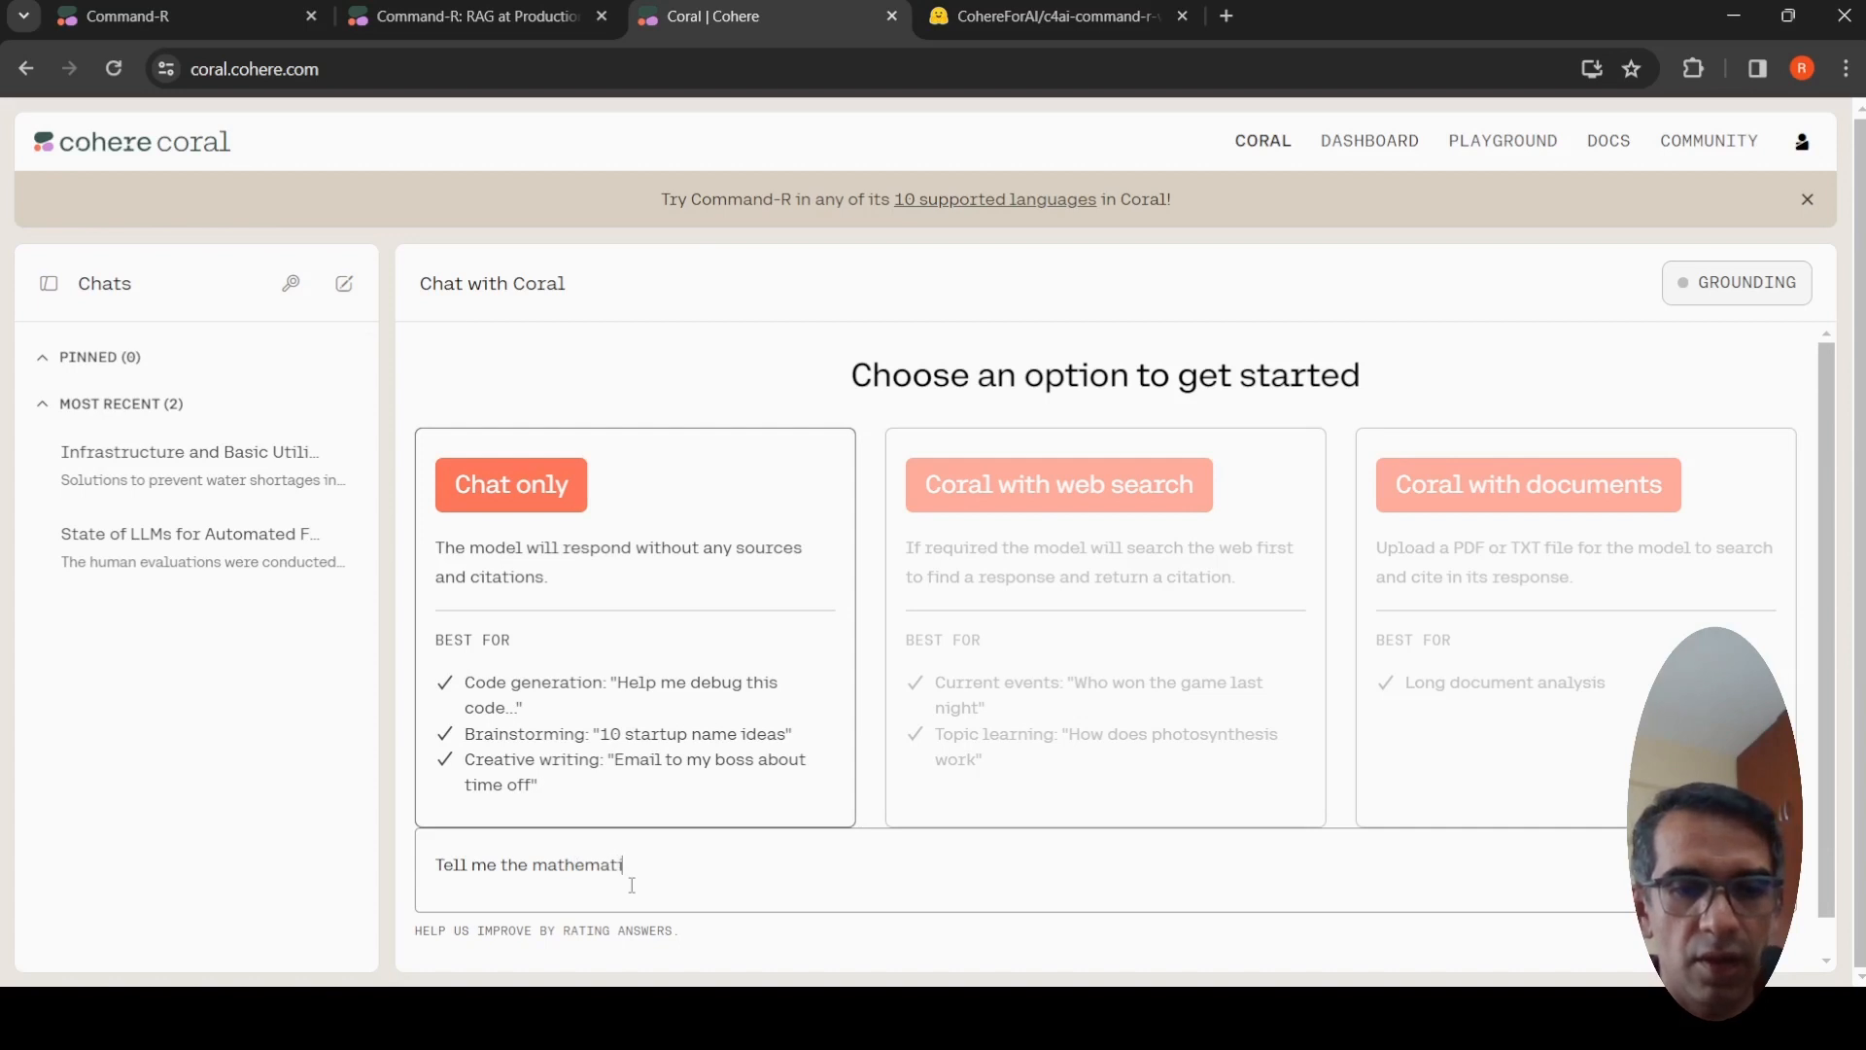
type("cal")
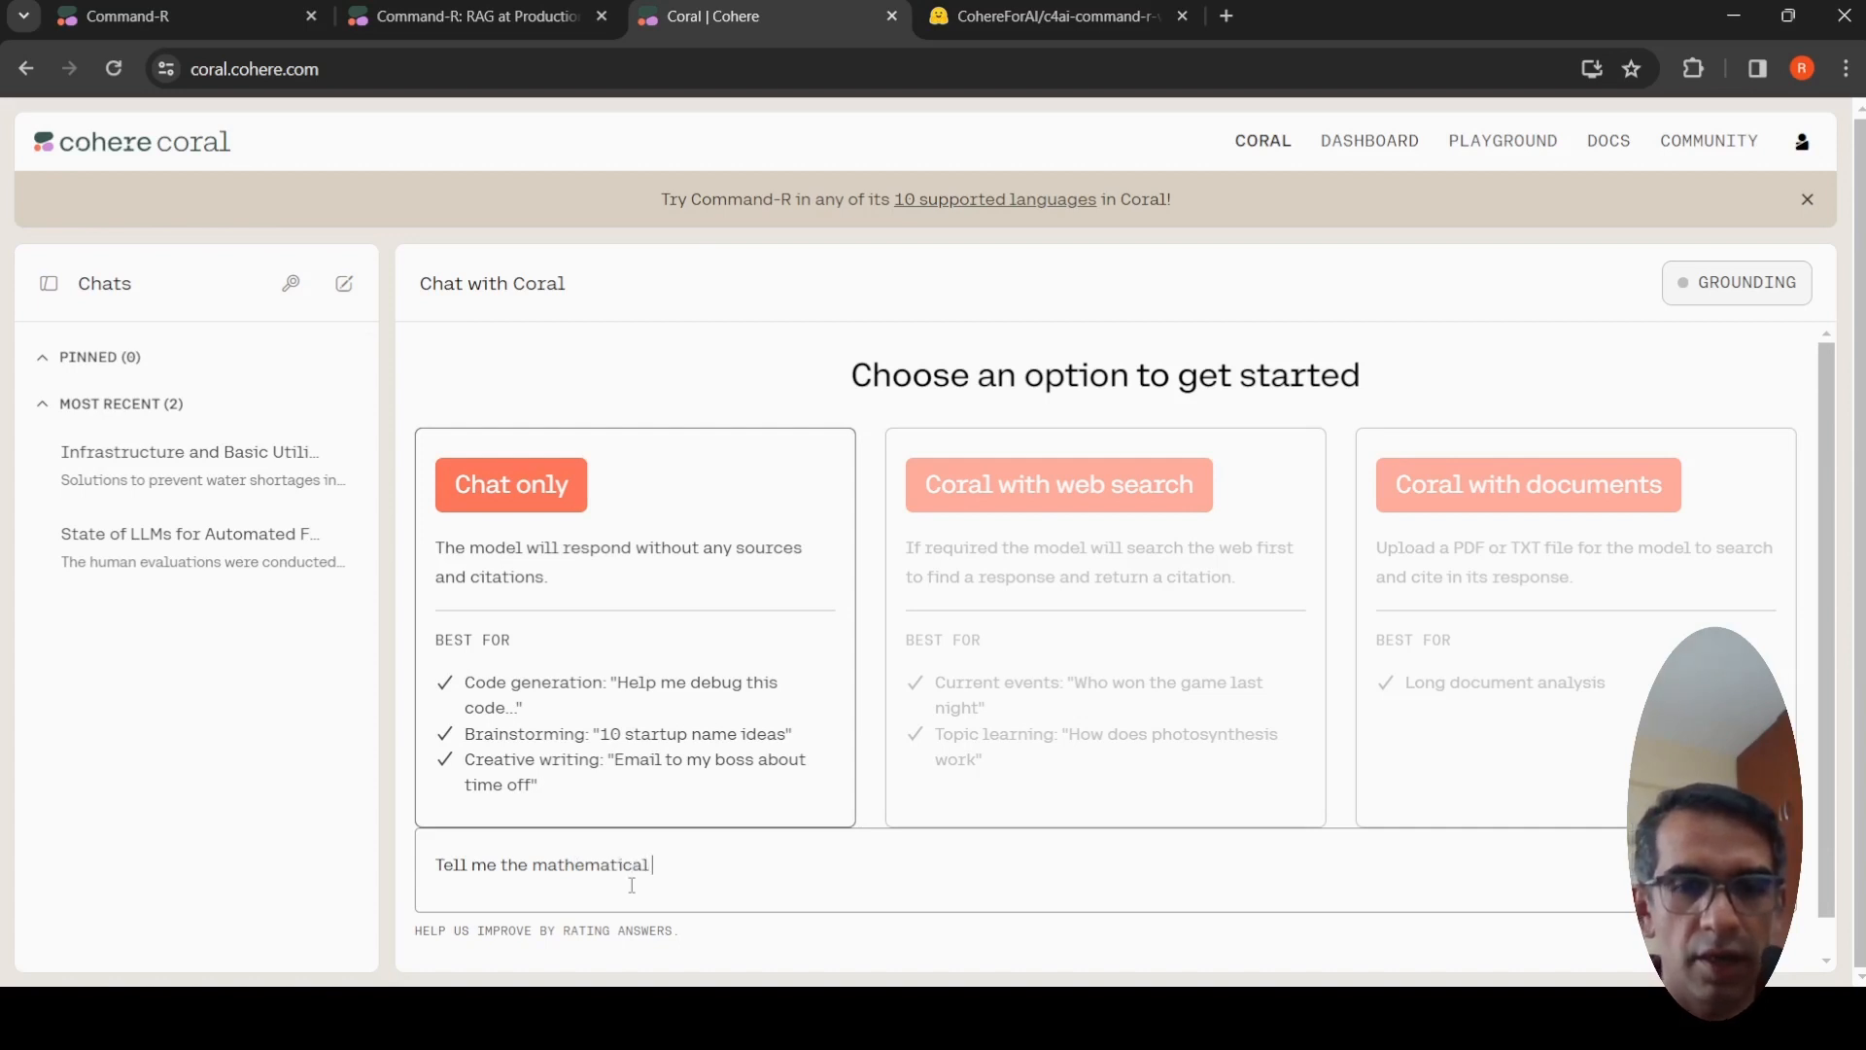
type("intution beh")
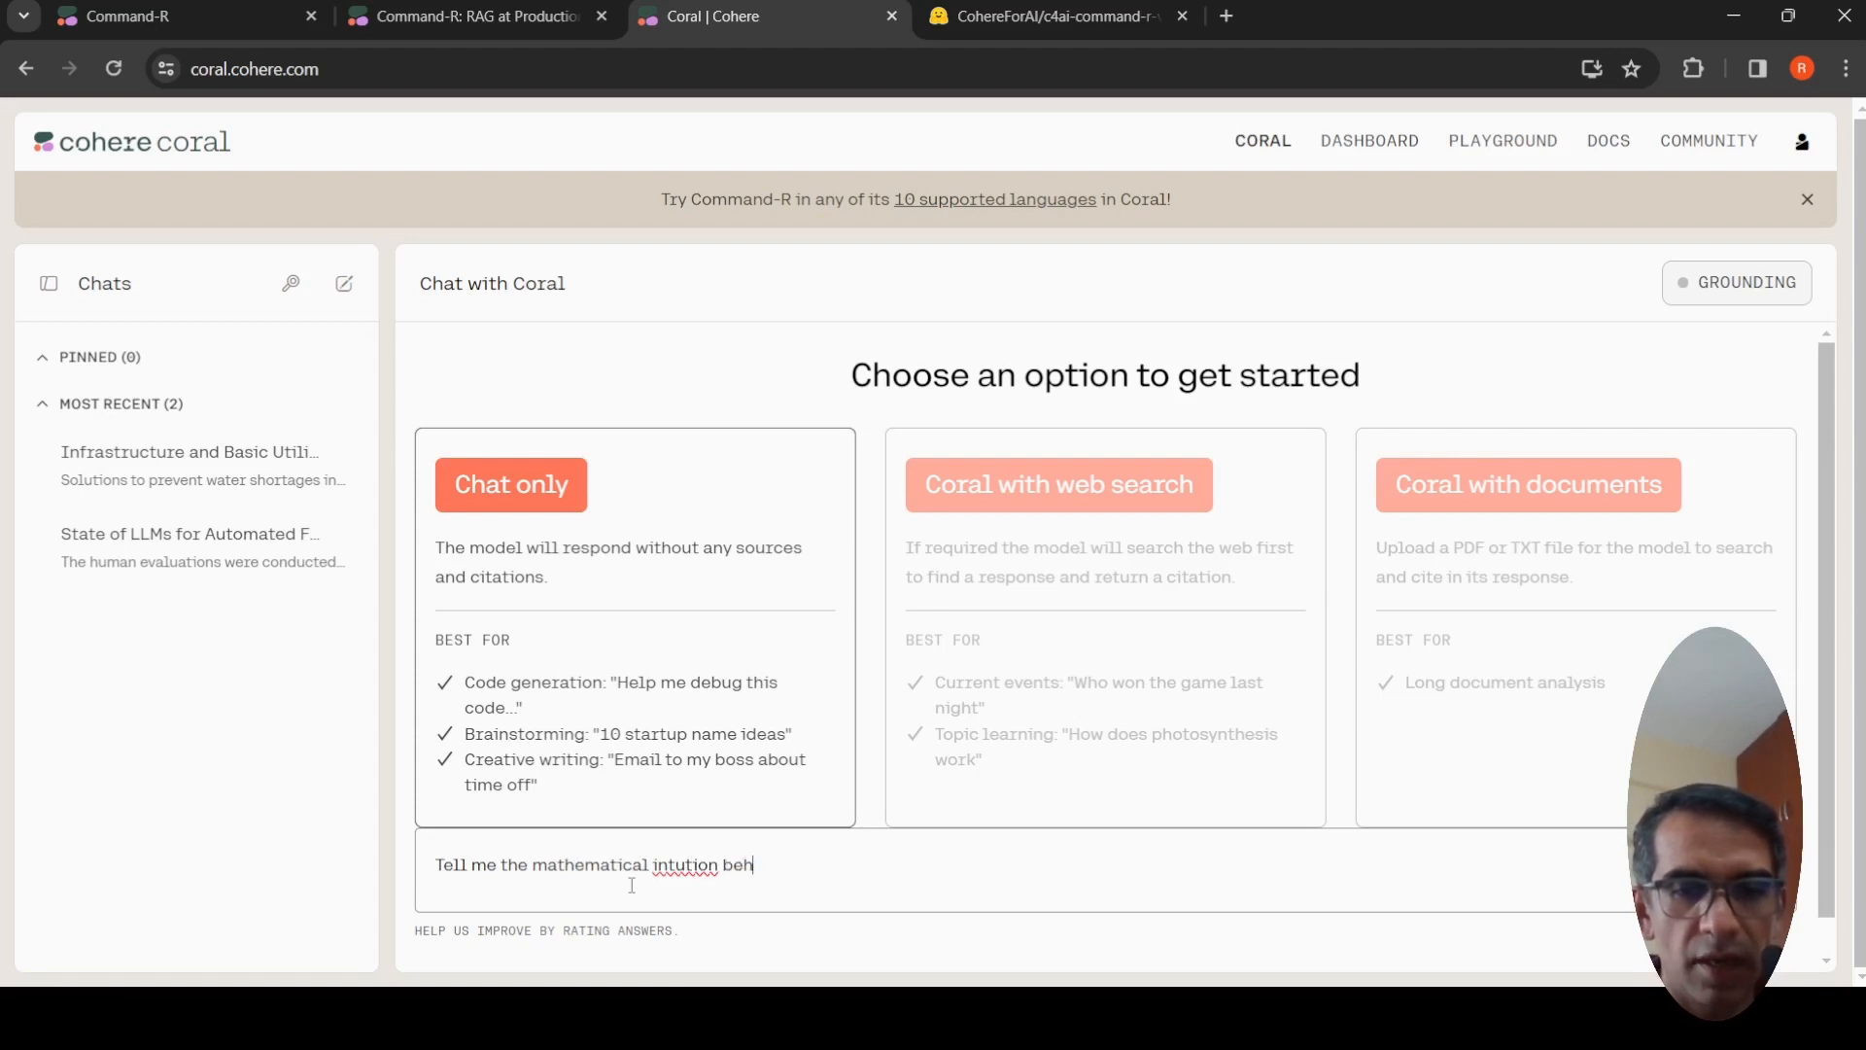
type("ind")
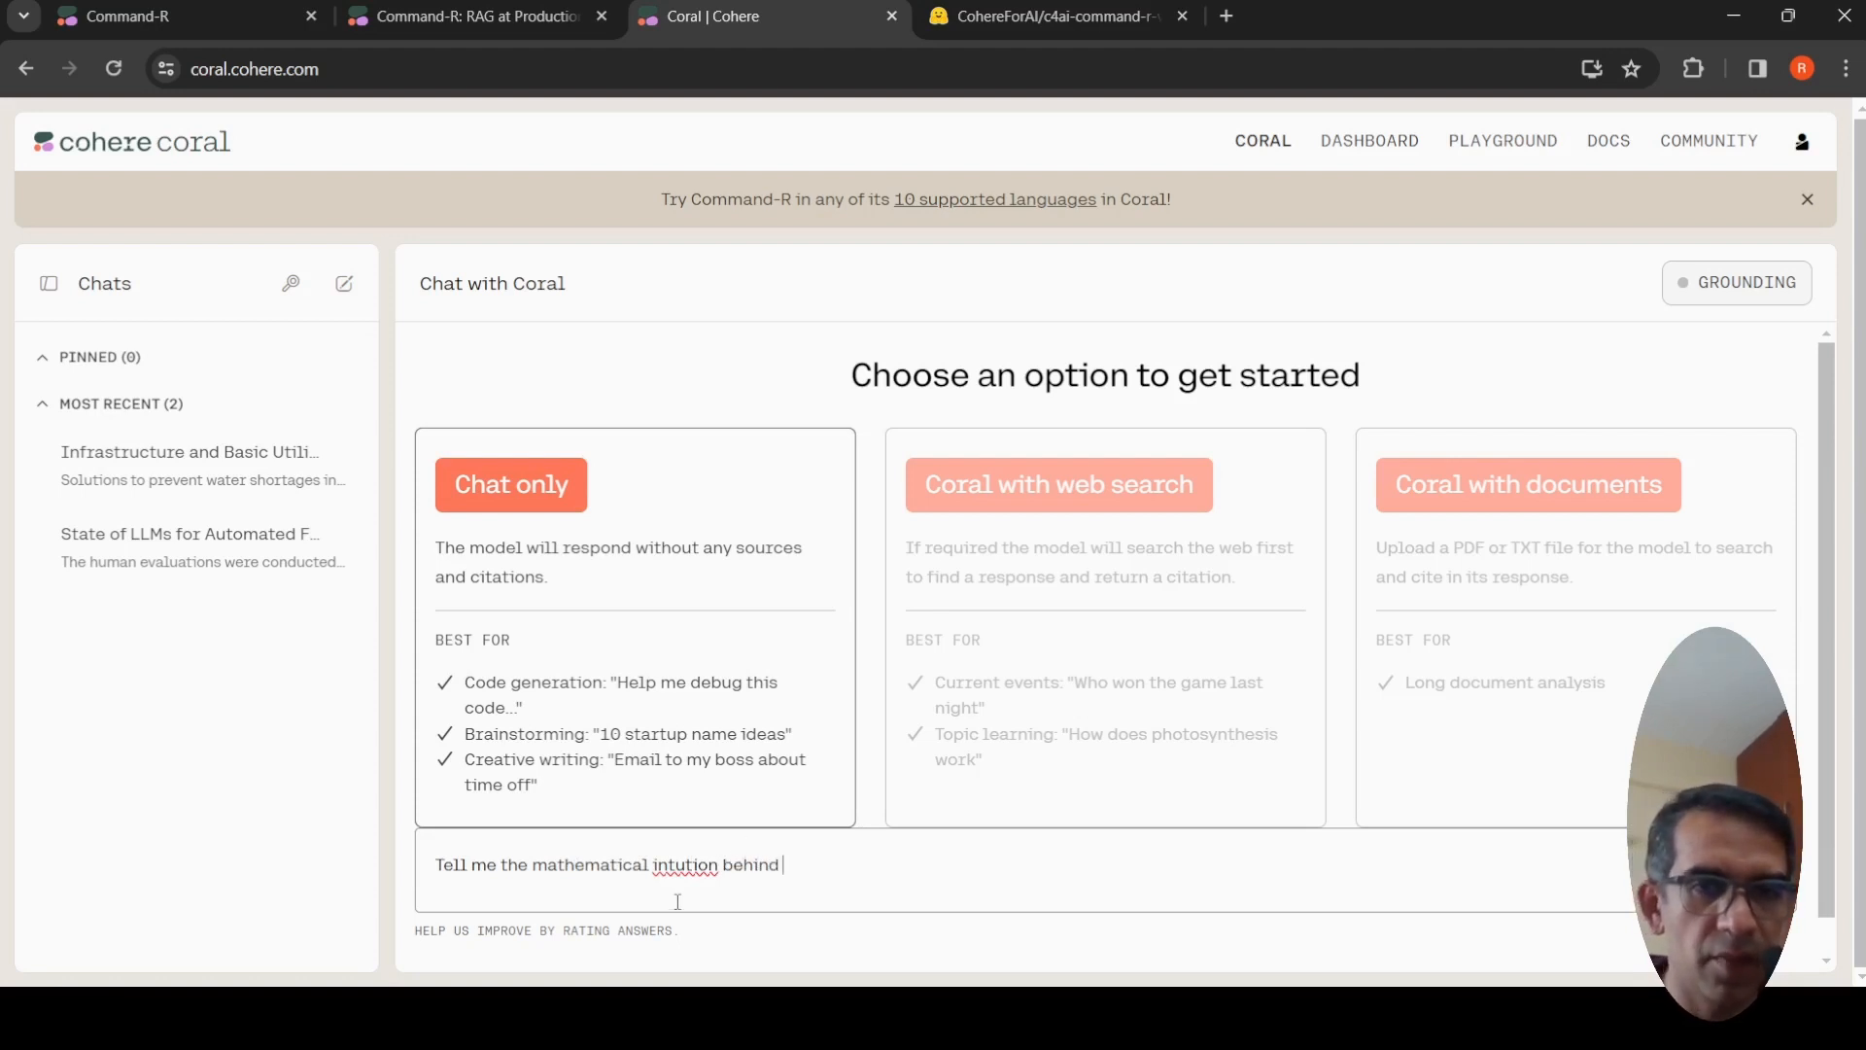
double_click(687, 865)
type("i")
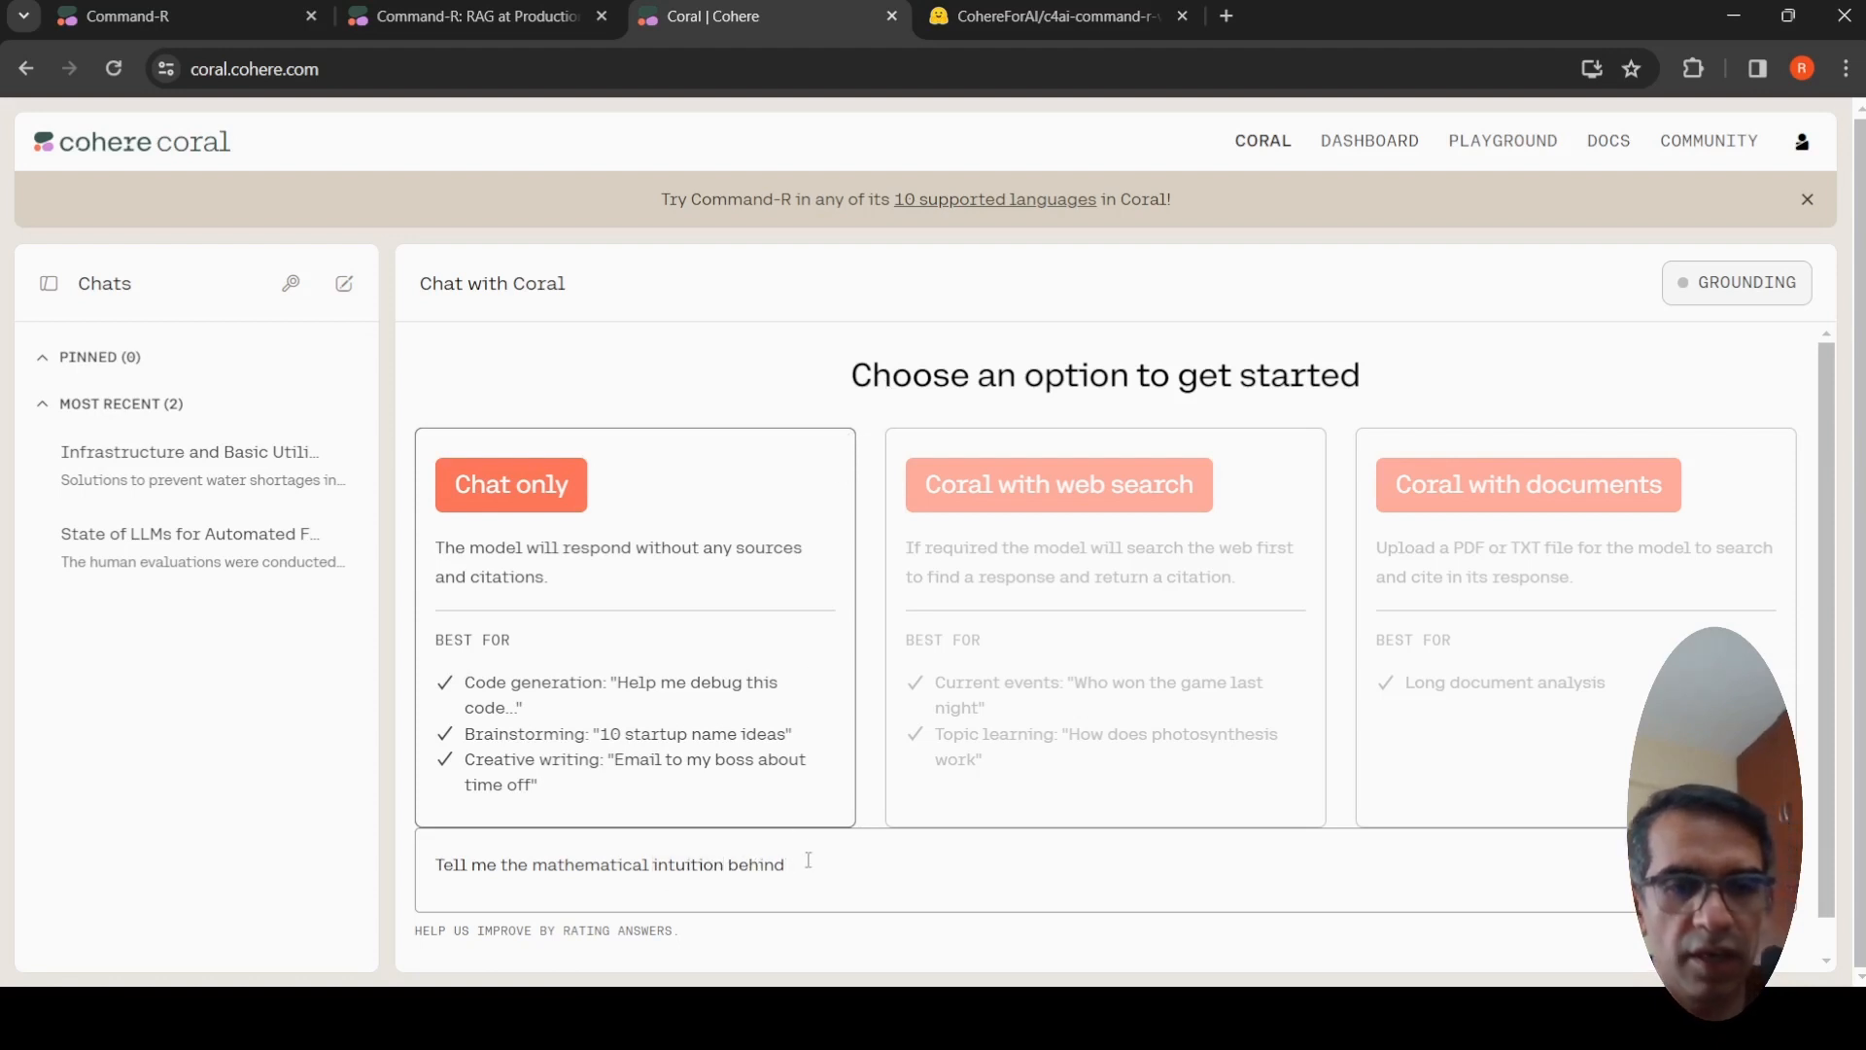
type("attent")
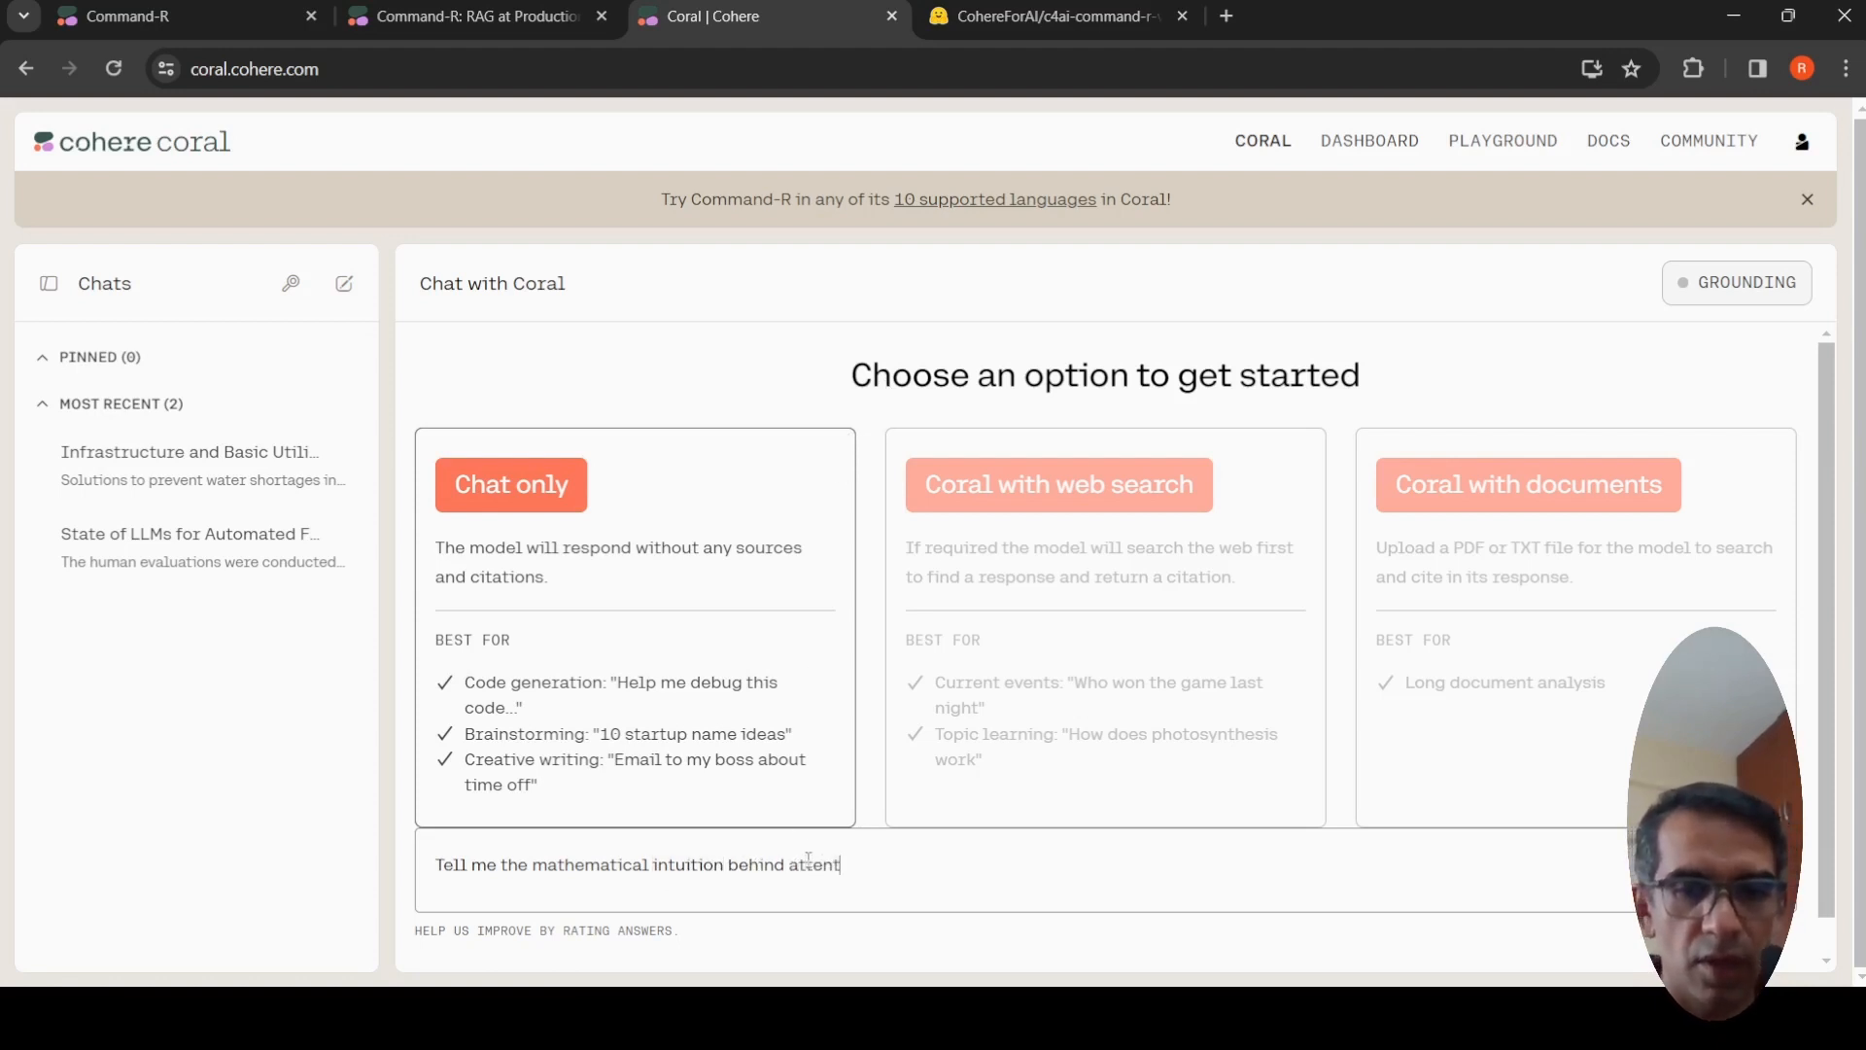
type("ion mech")
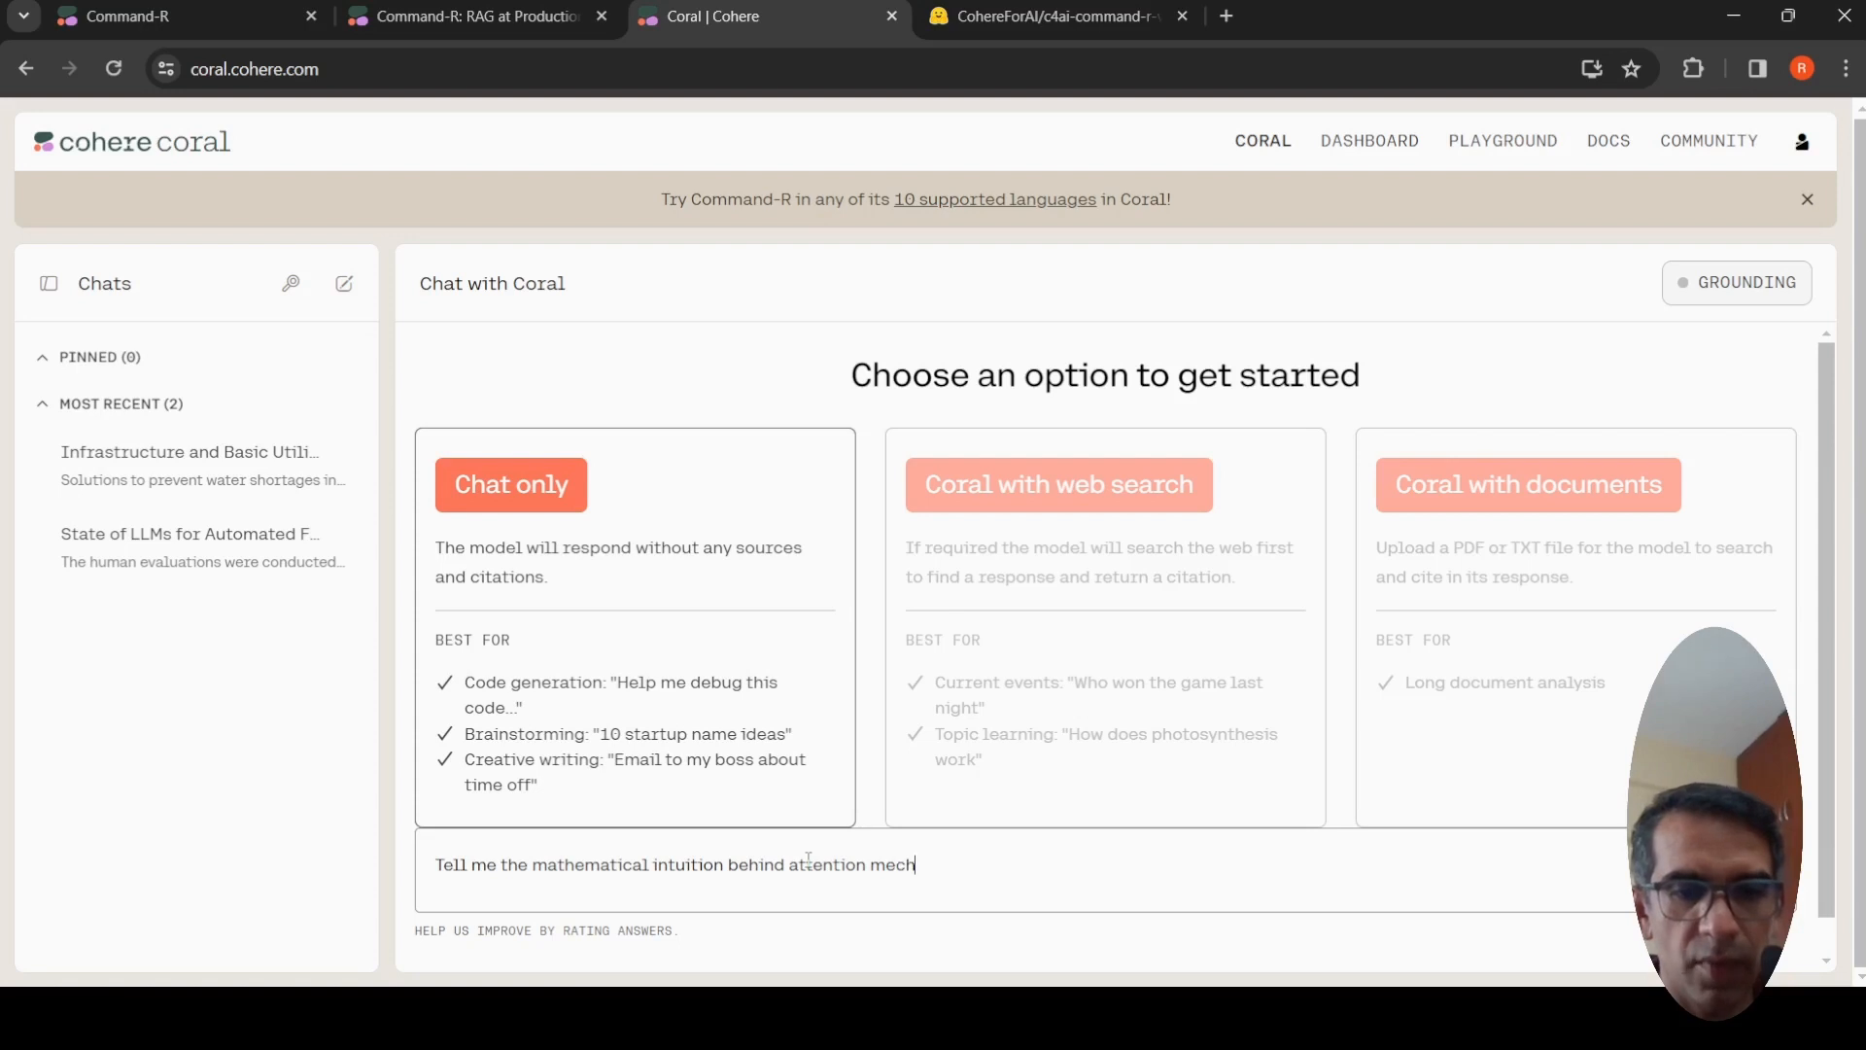
type("anism")
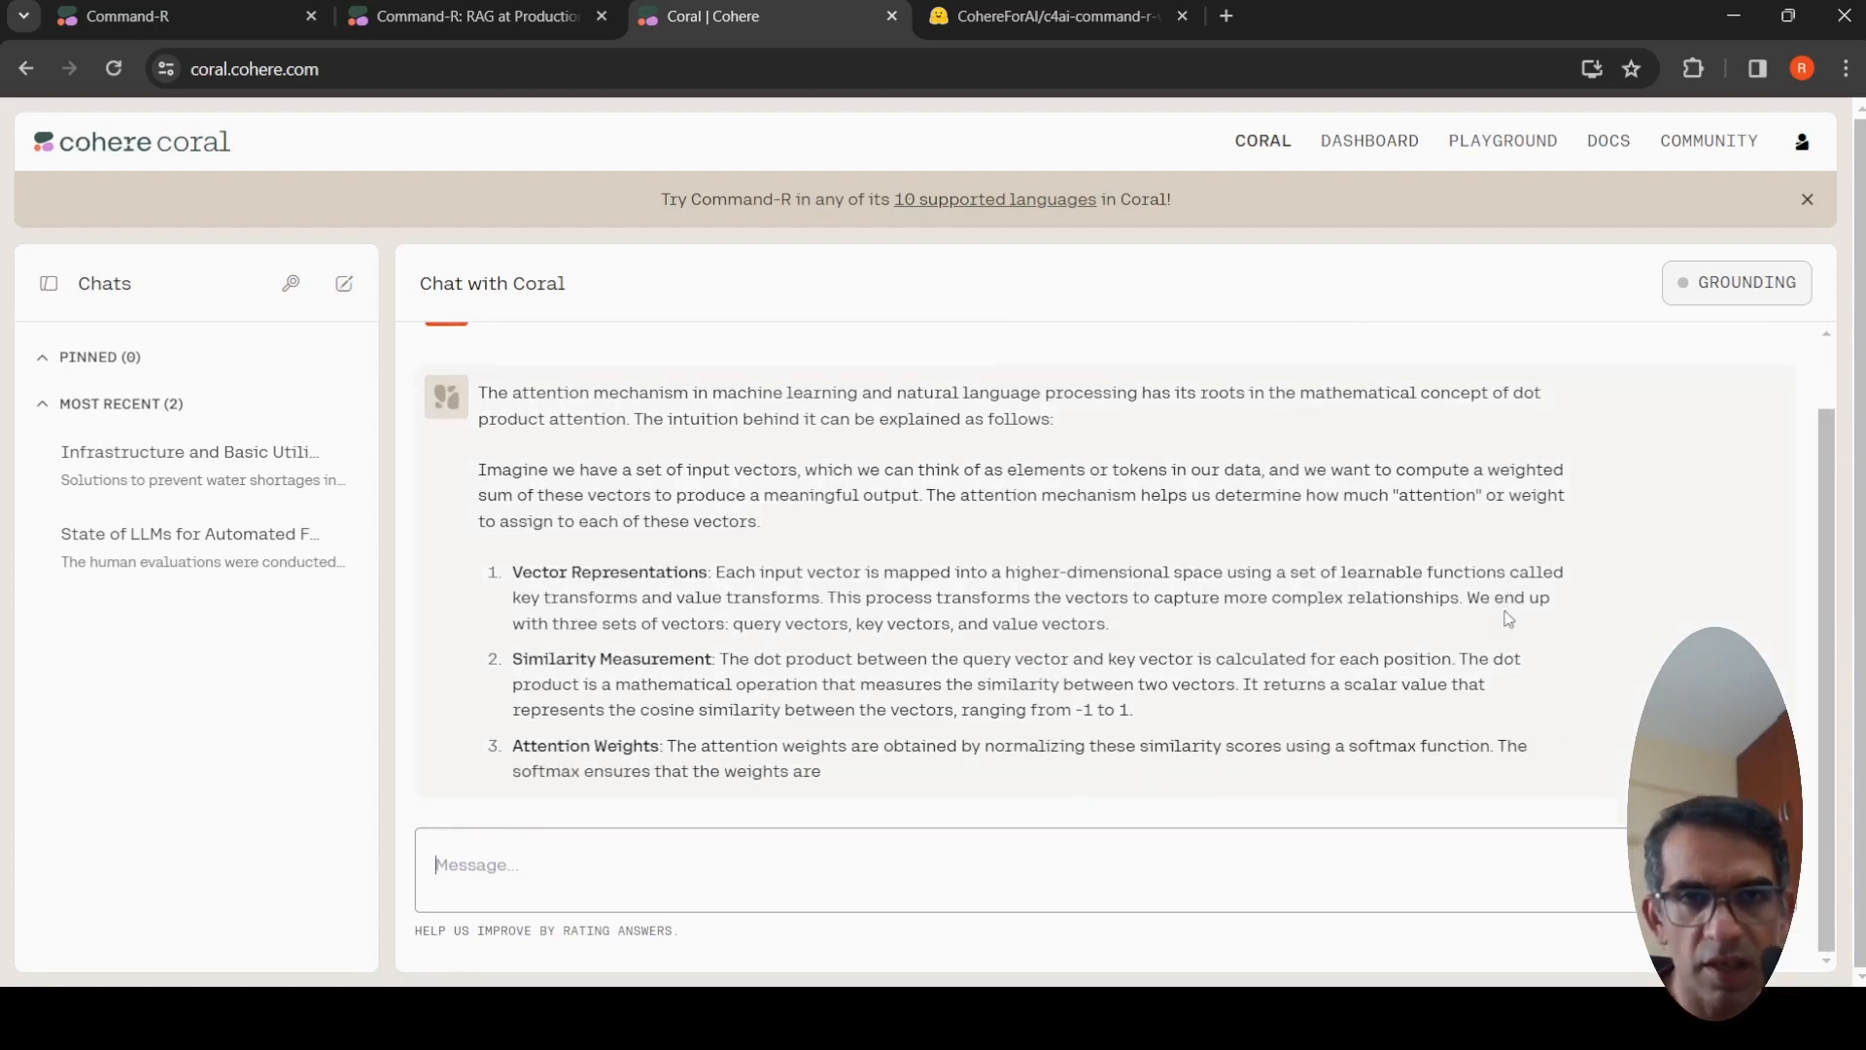
scroll("down", 3)
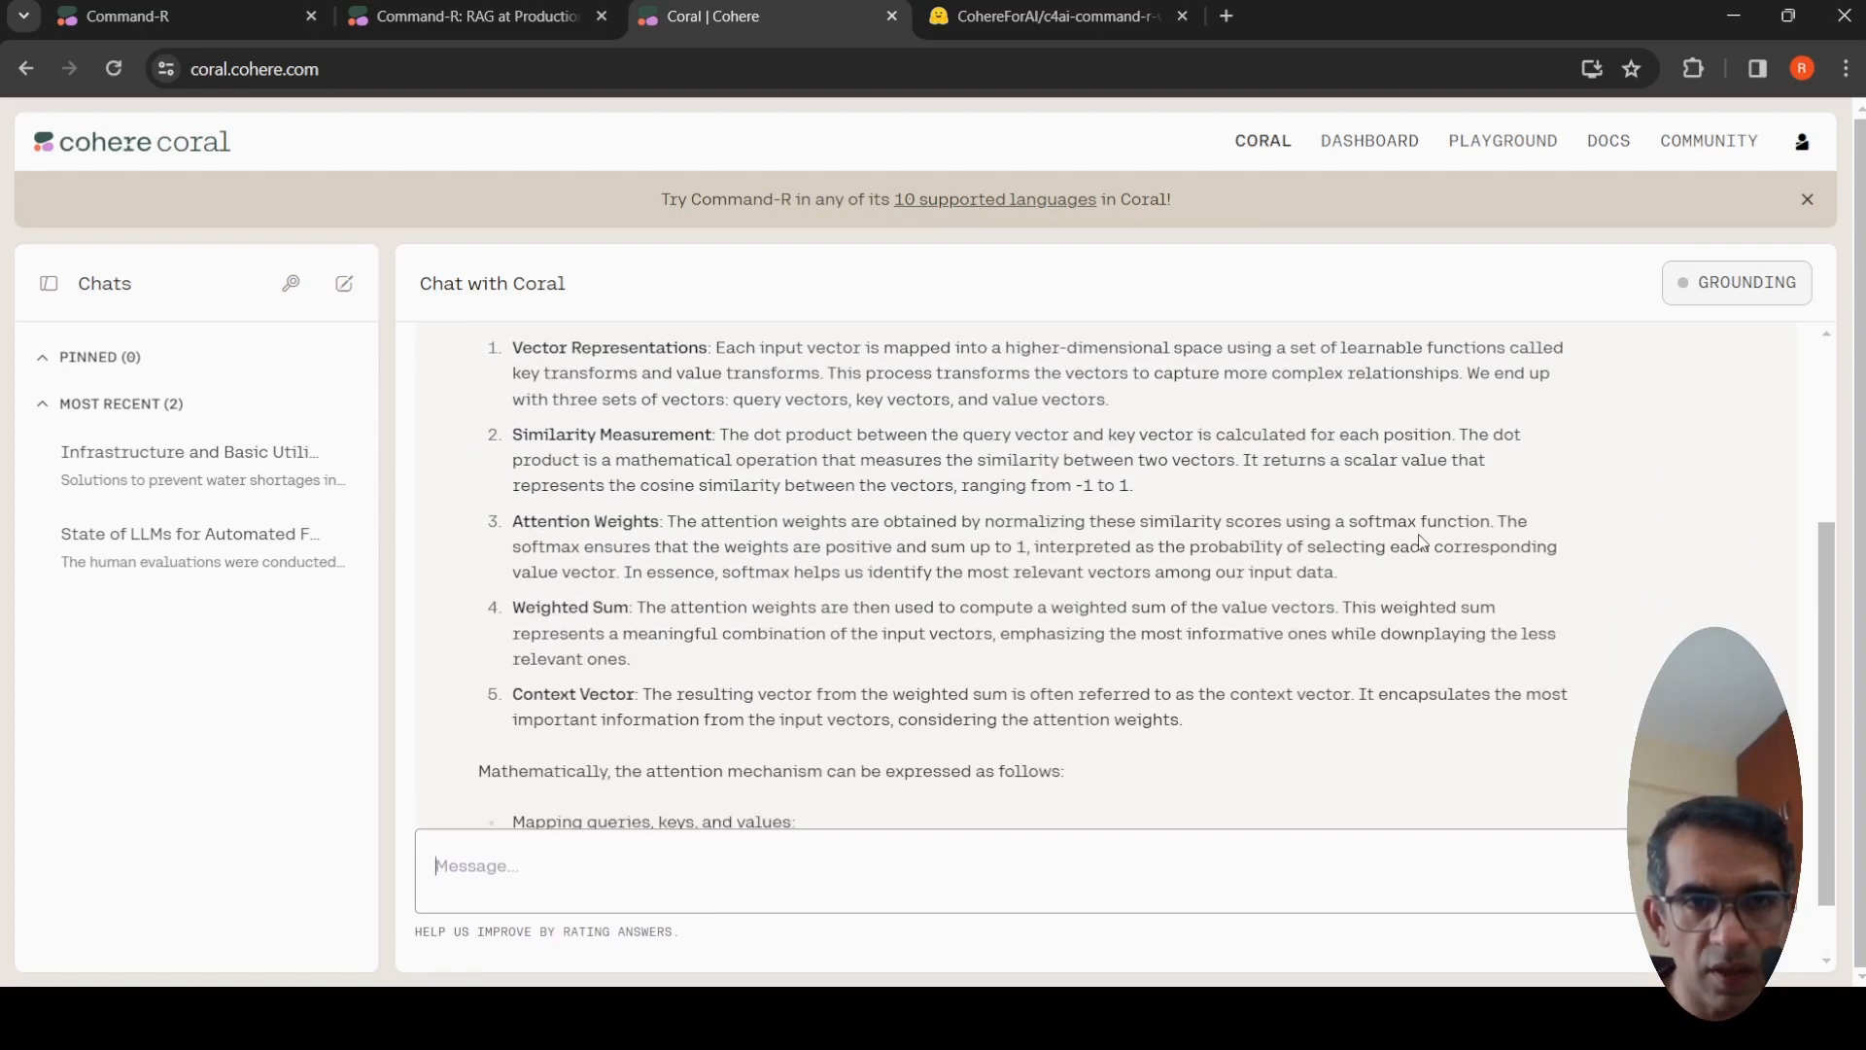
scroll("down", 3)
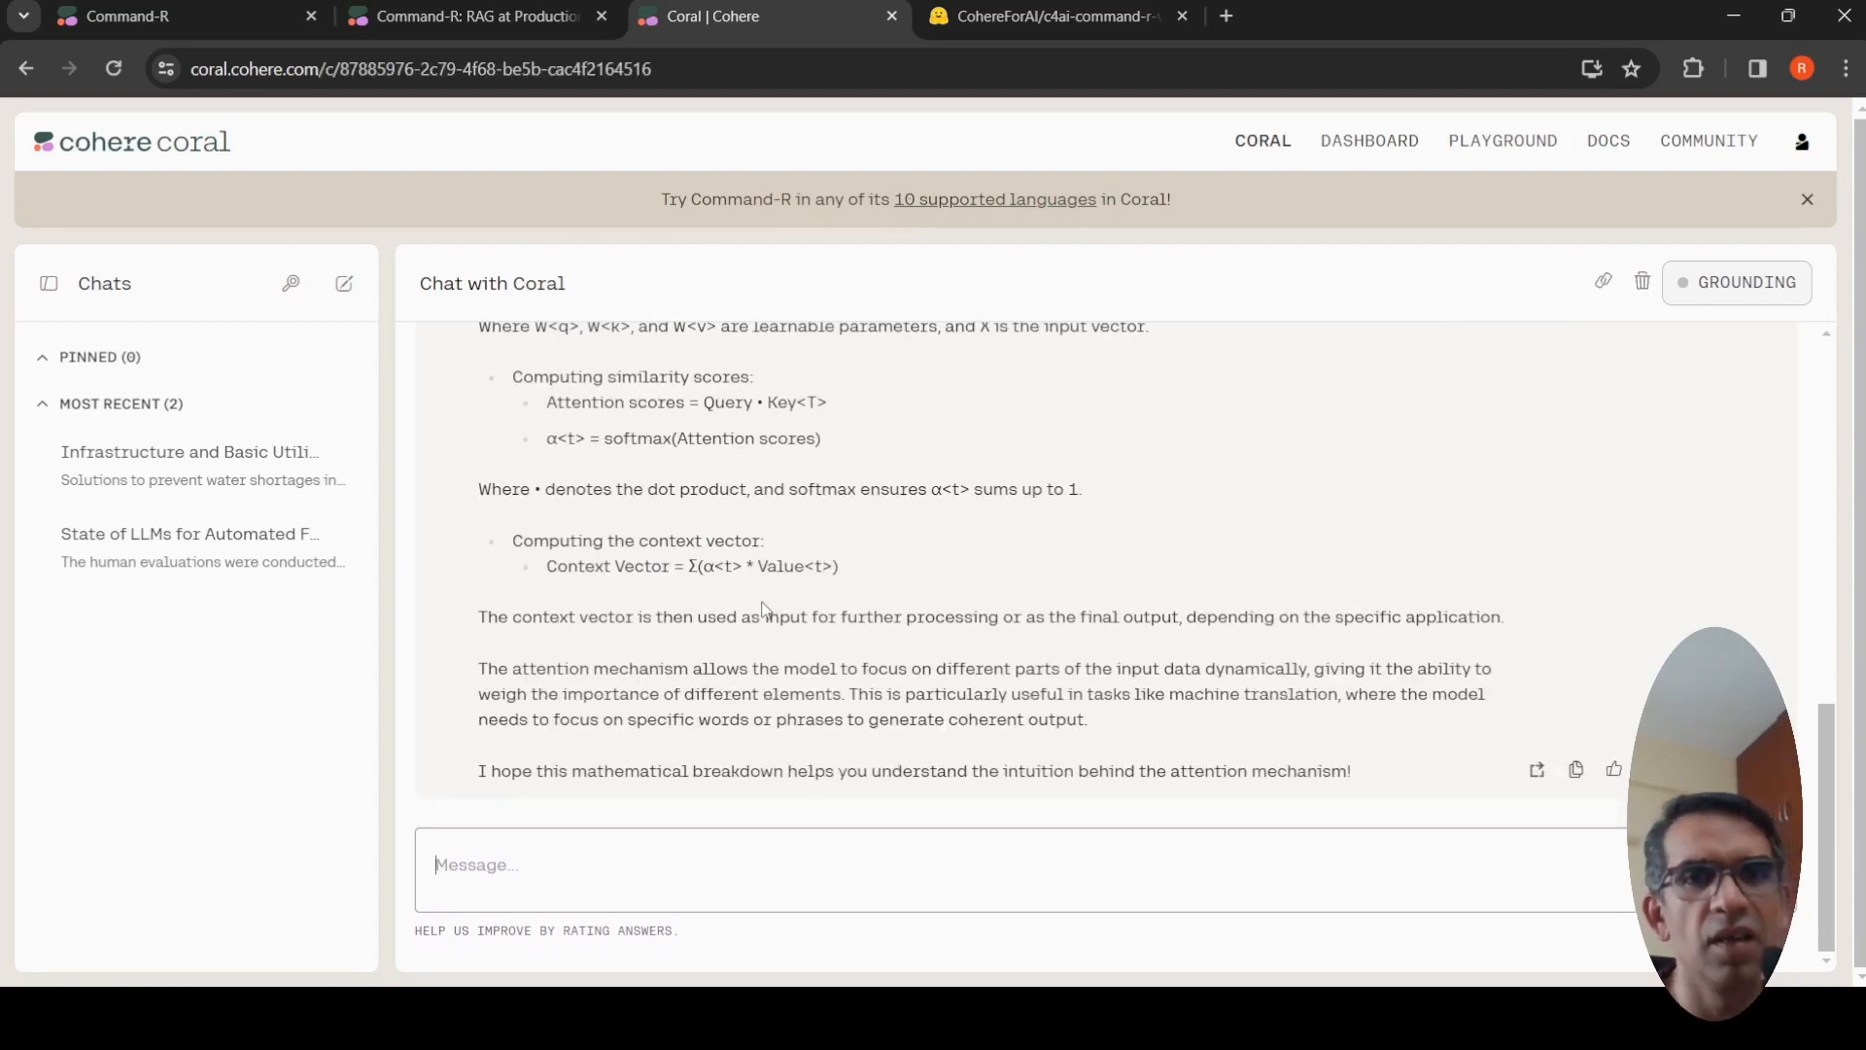
left_click(344, 284)
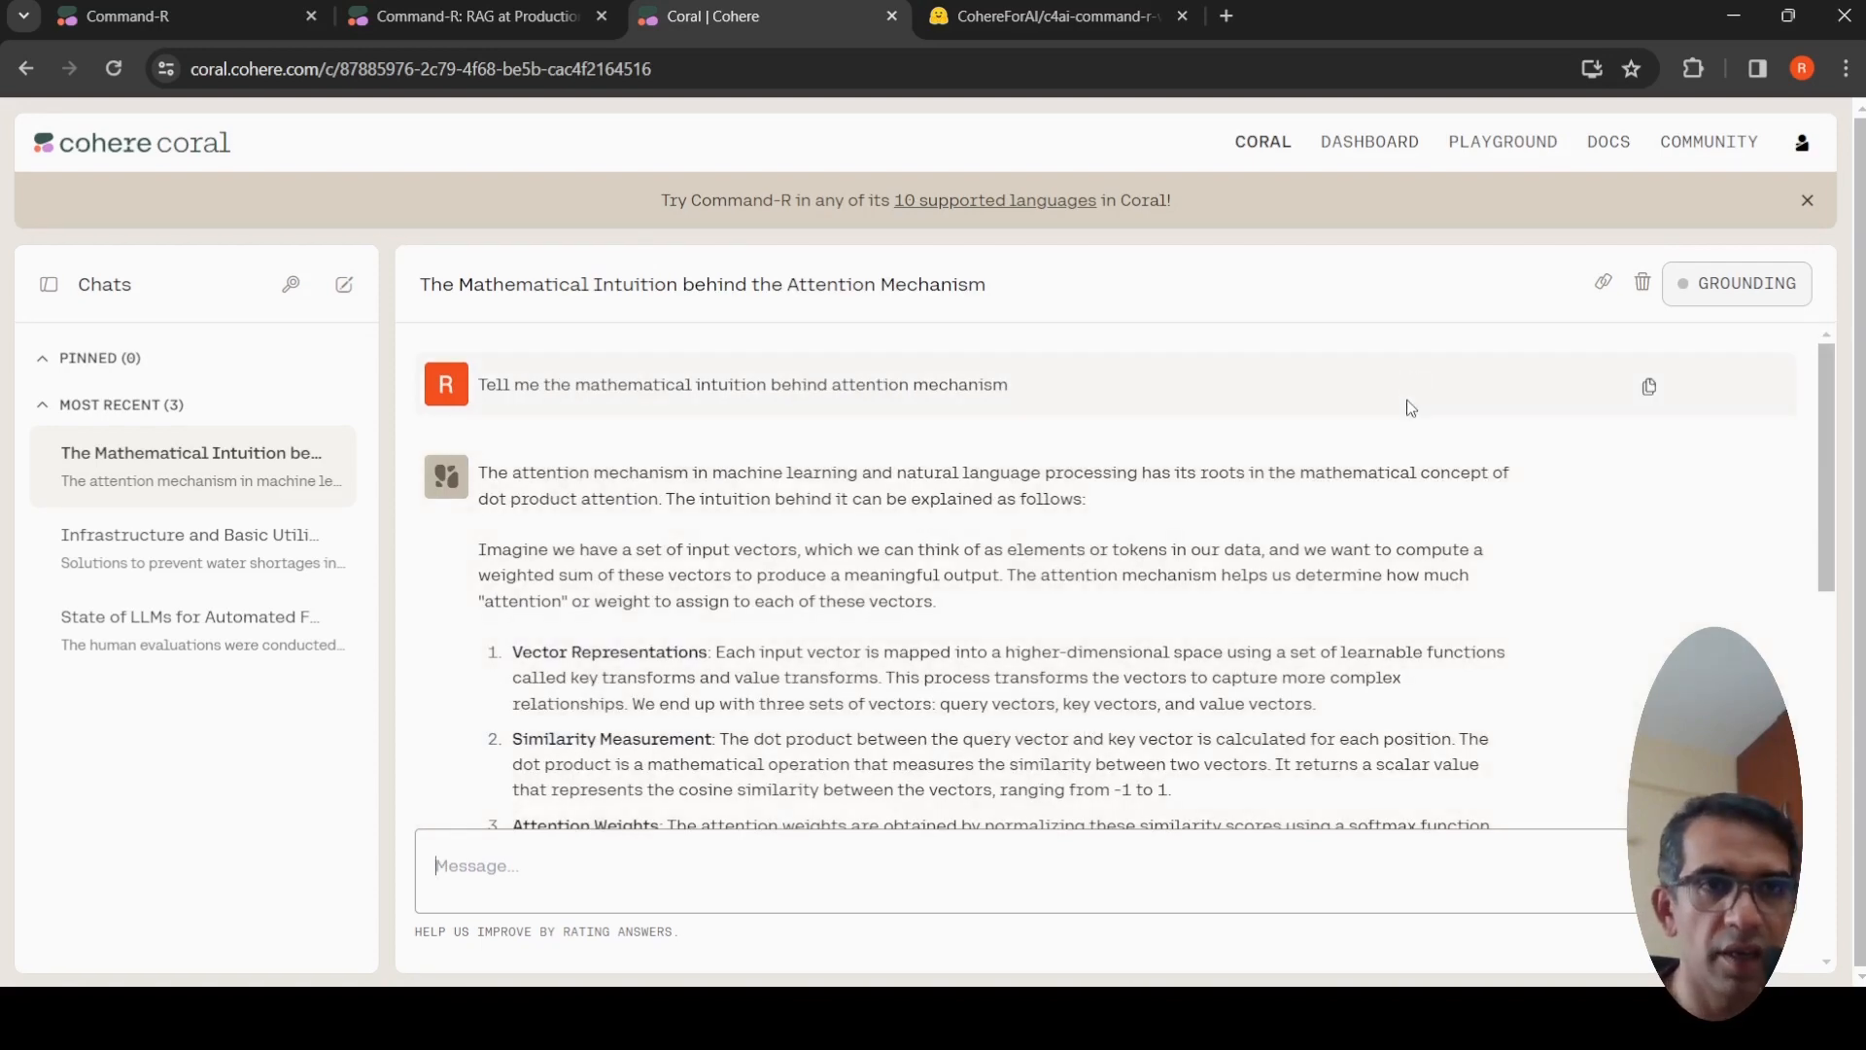
Read the c4ai-command-r-v01 model card summary and usage code down to the 4-bit quantized loading example
left_click(1055, 16)
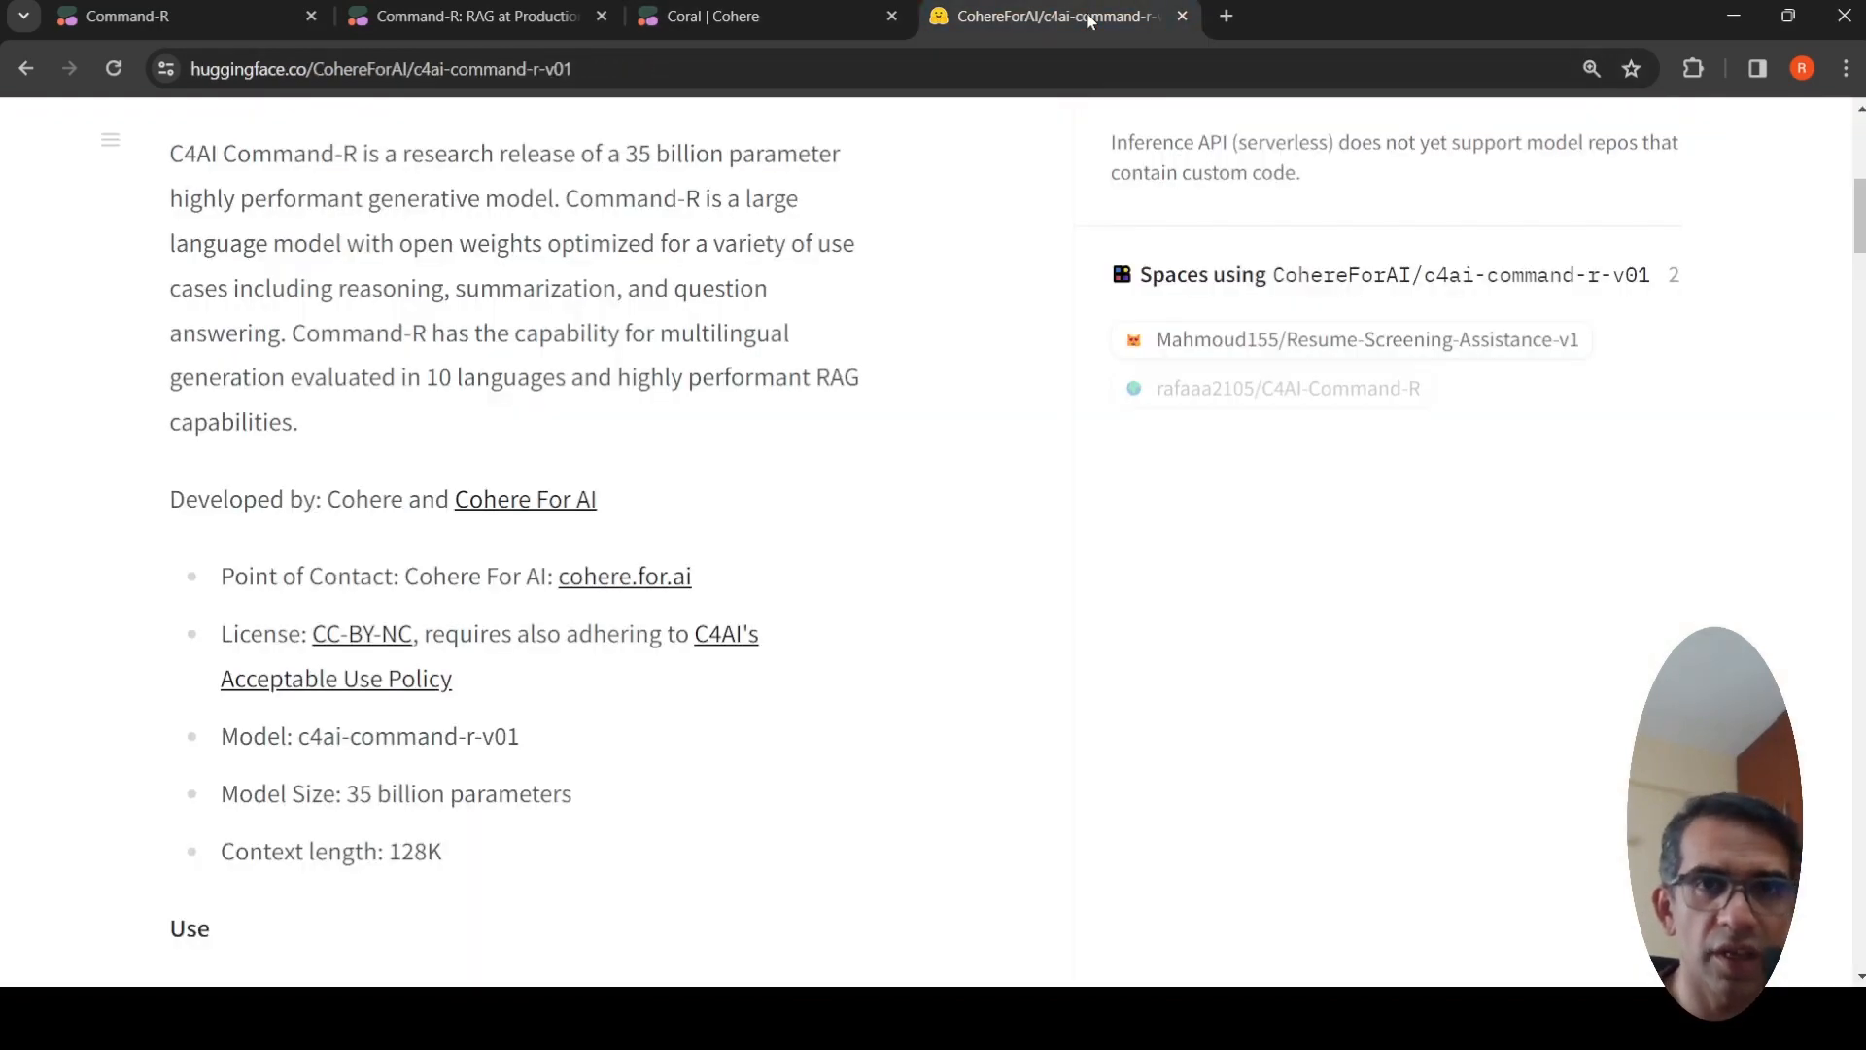
scroll("up", 3)
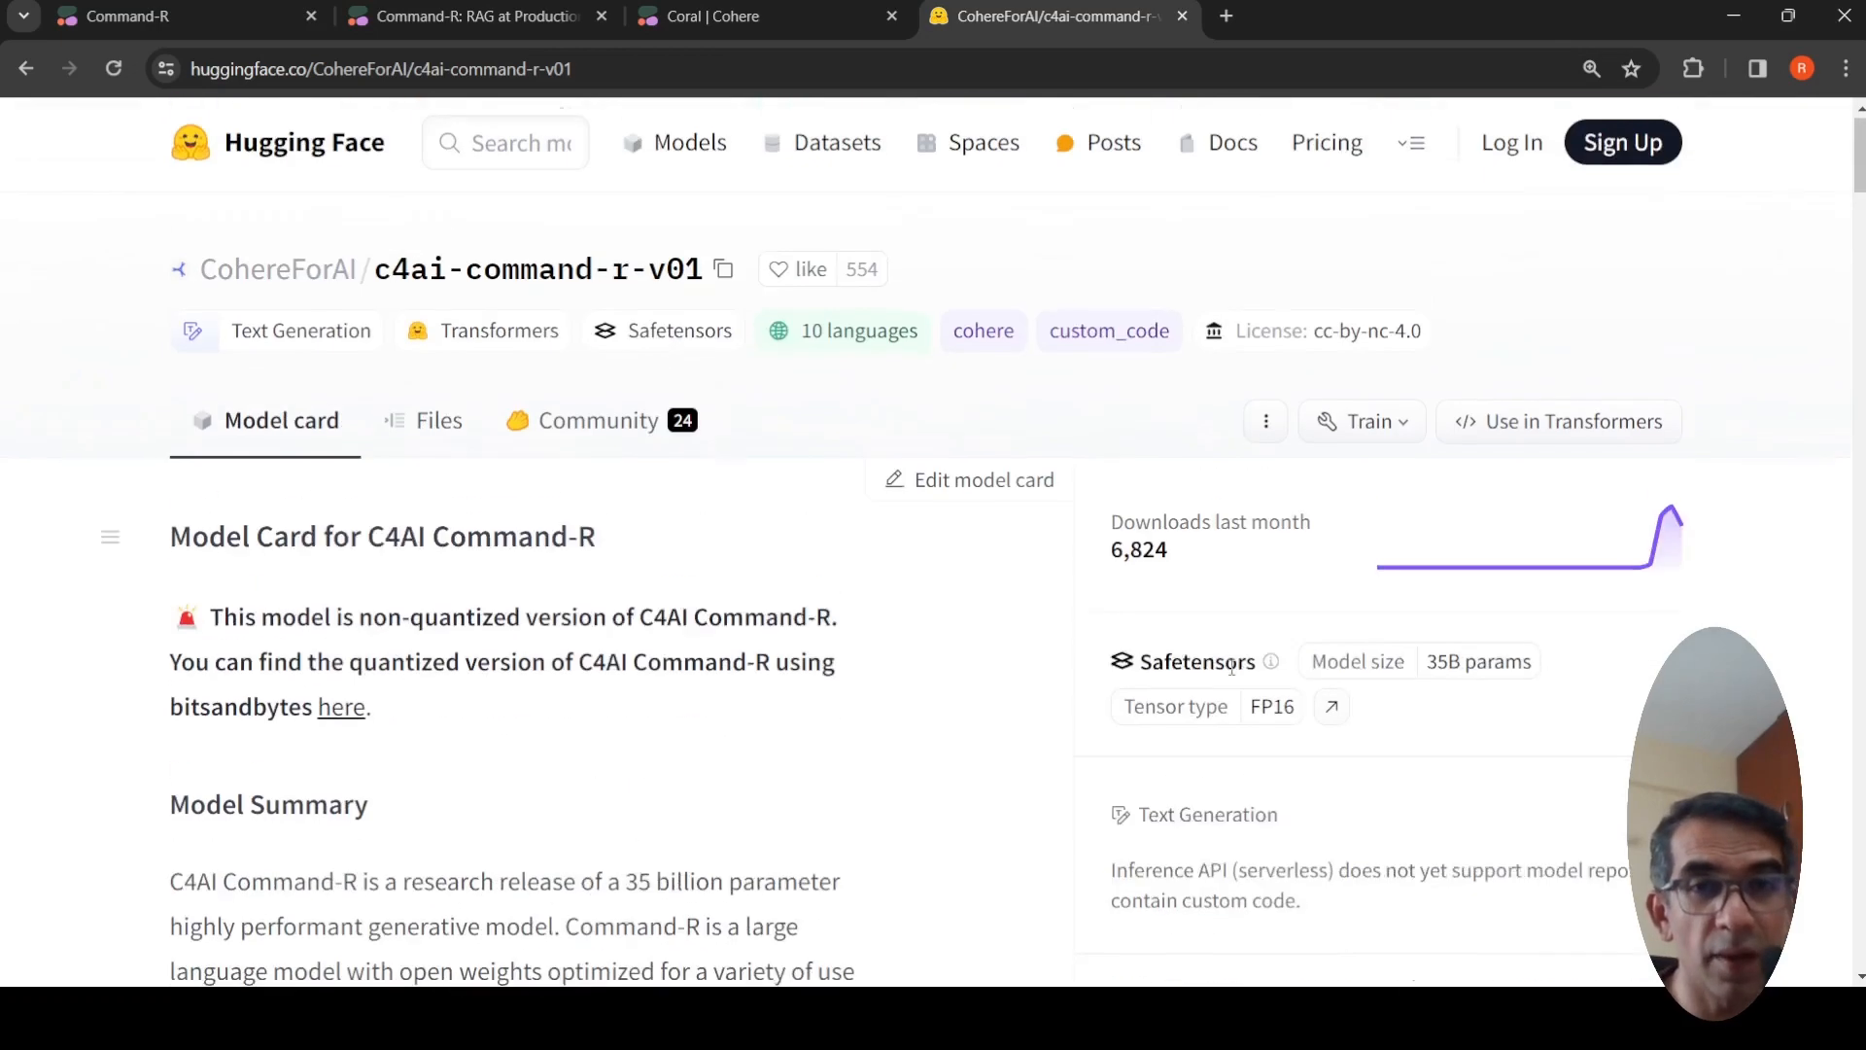
scroll("down", 3)
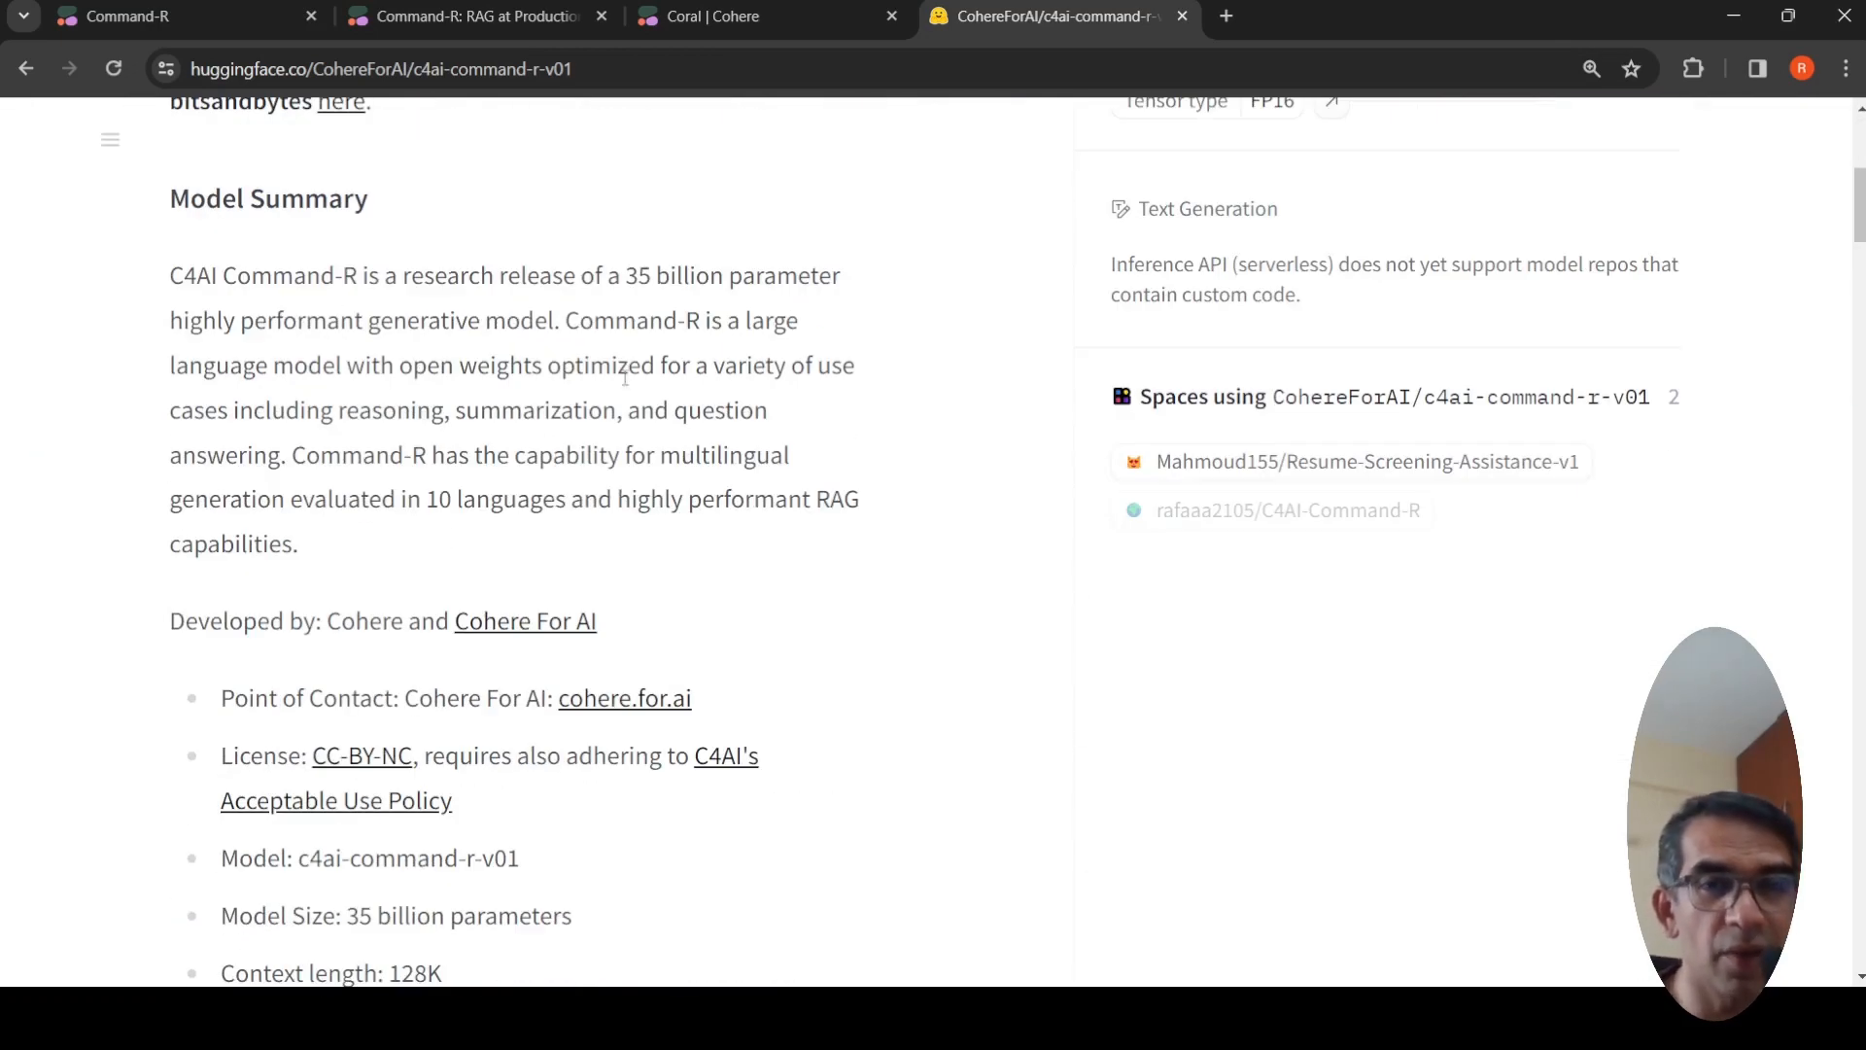
mouse_move(678, 557)
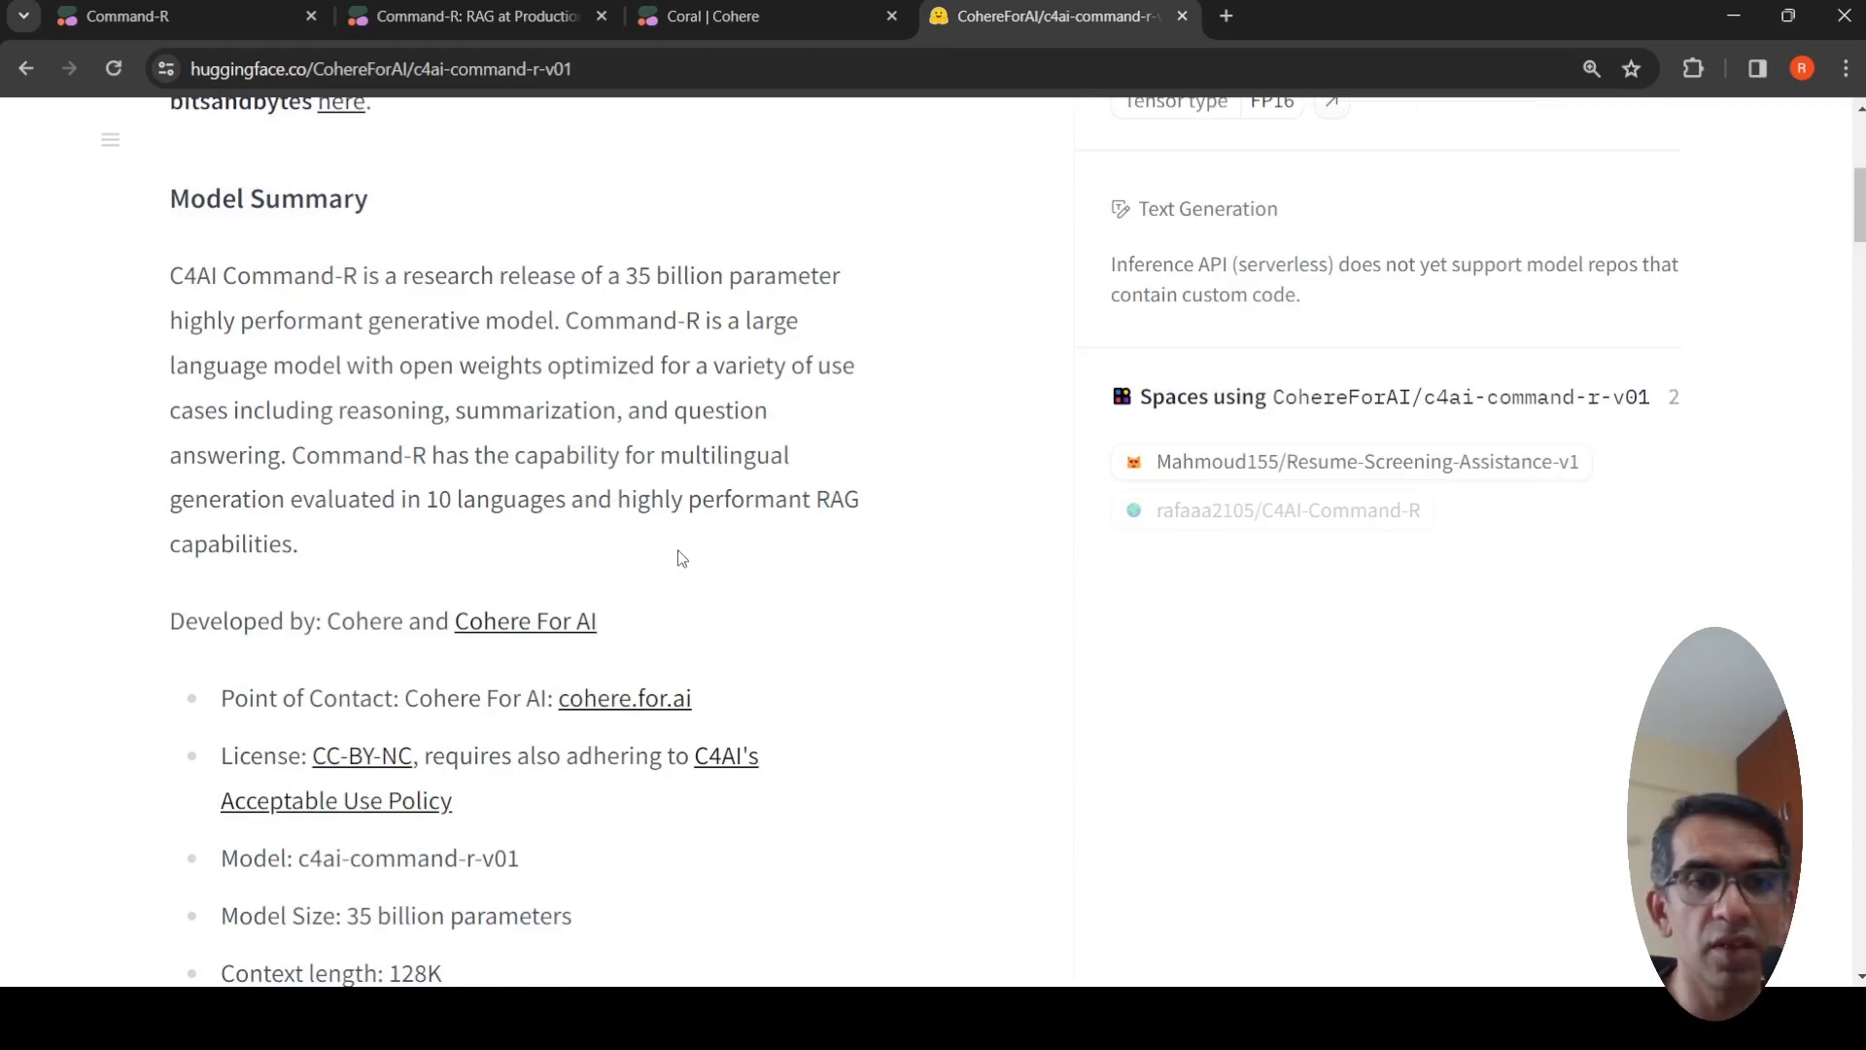
scroll("down", 3)
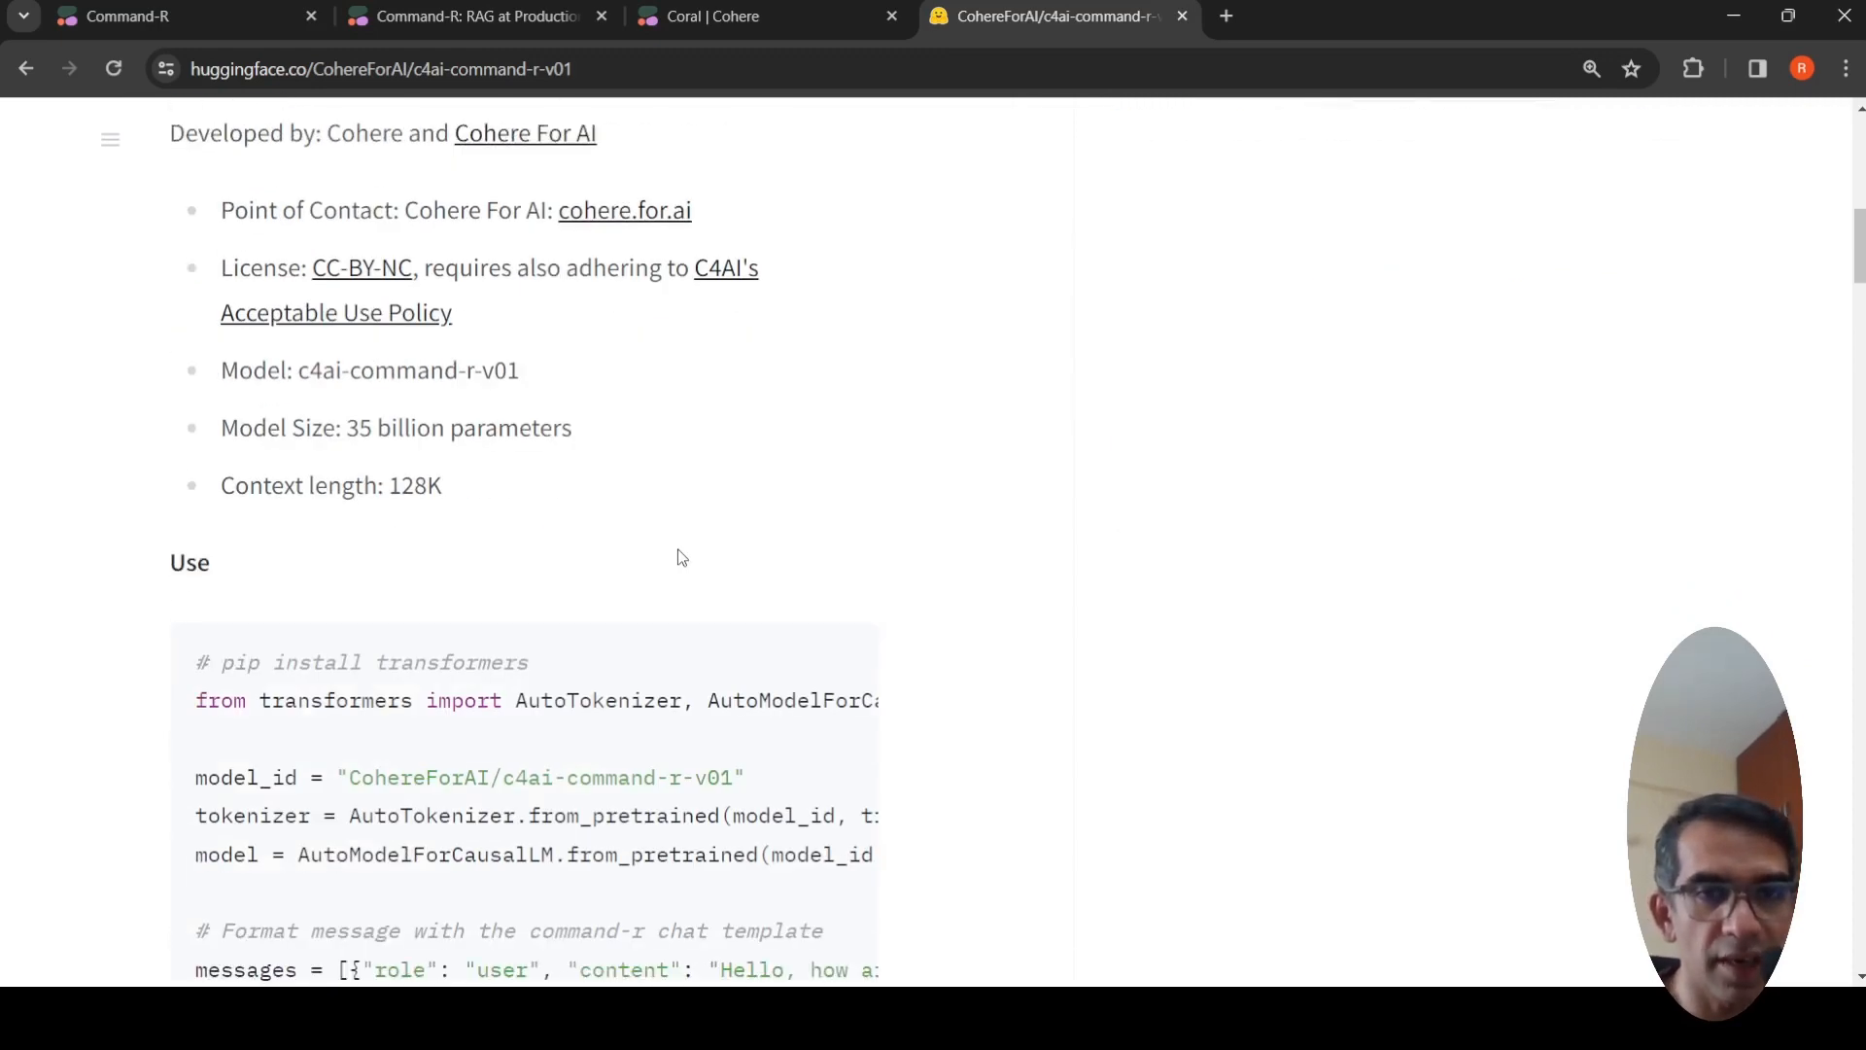
scroll("down", 3)
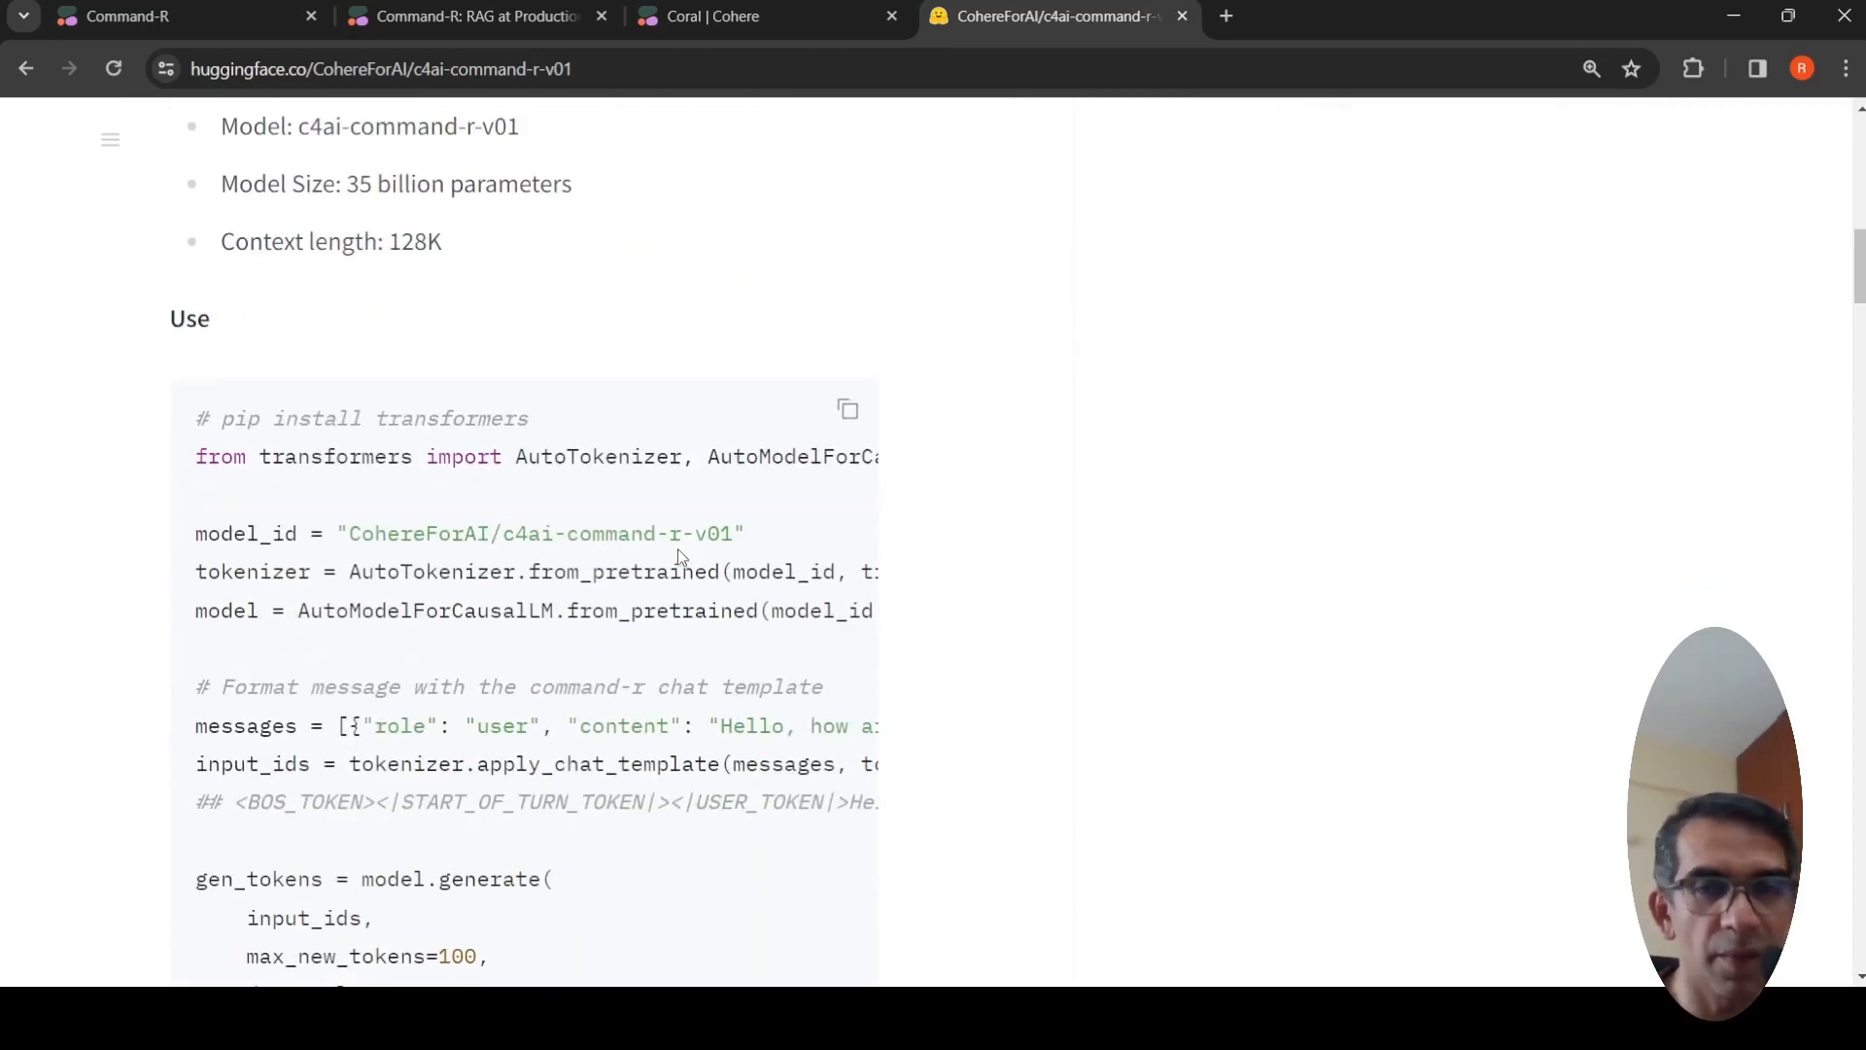
scroll("down", 3)
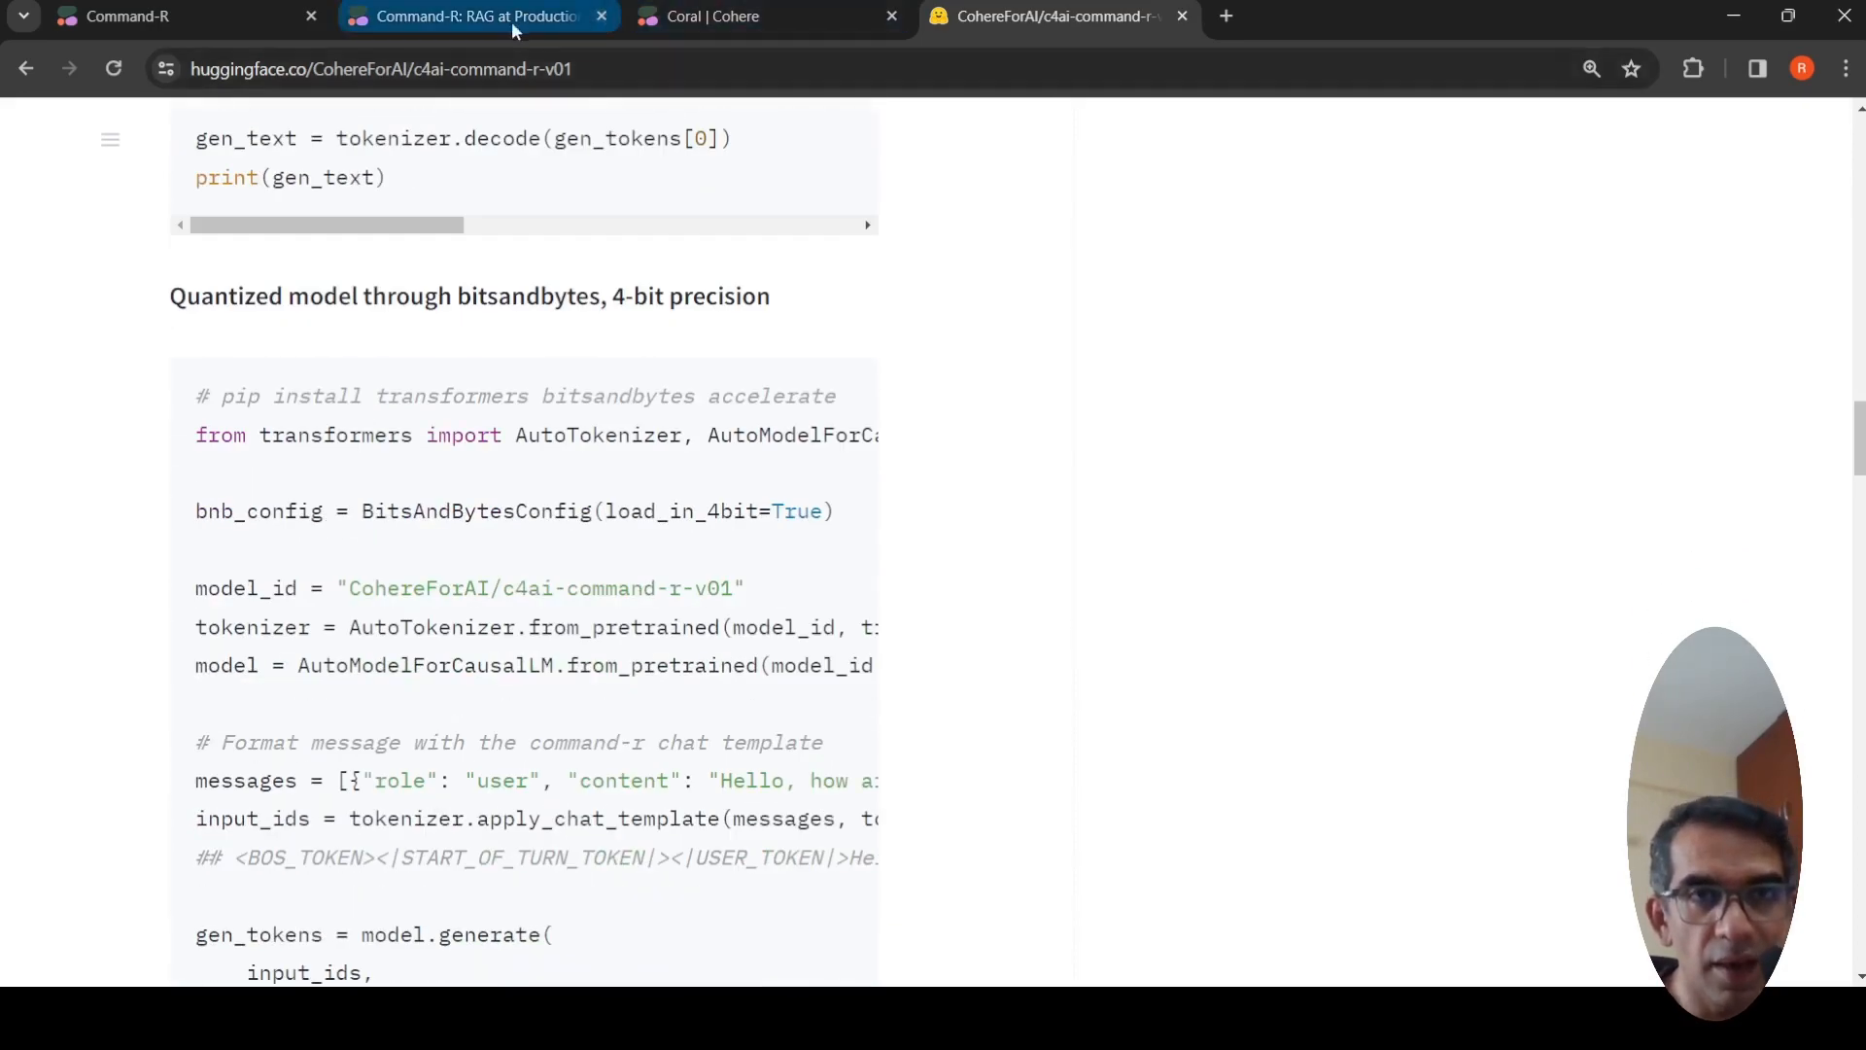
Return to the Command-R blog post and read the High Performance RAG section down to the Scale quote
left_click(762, 16)
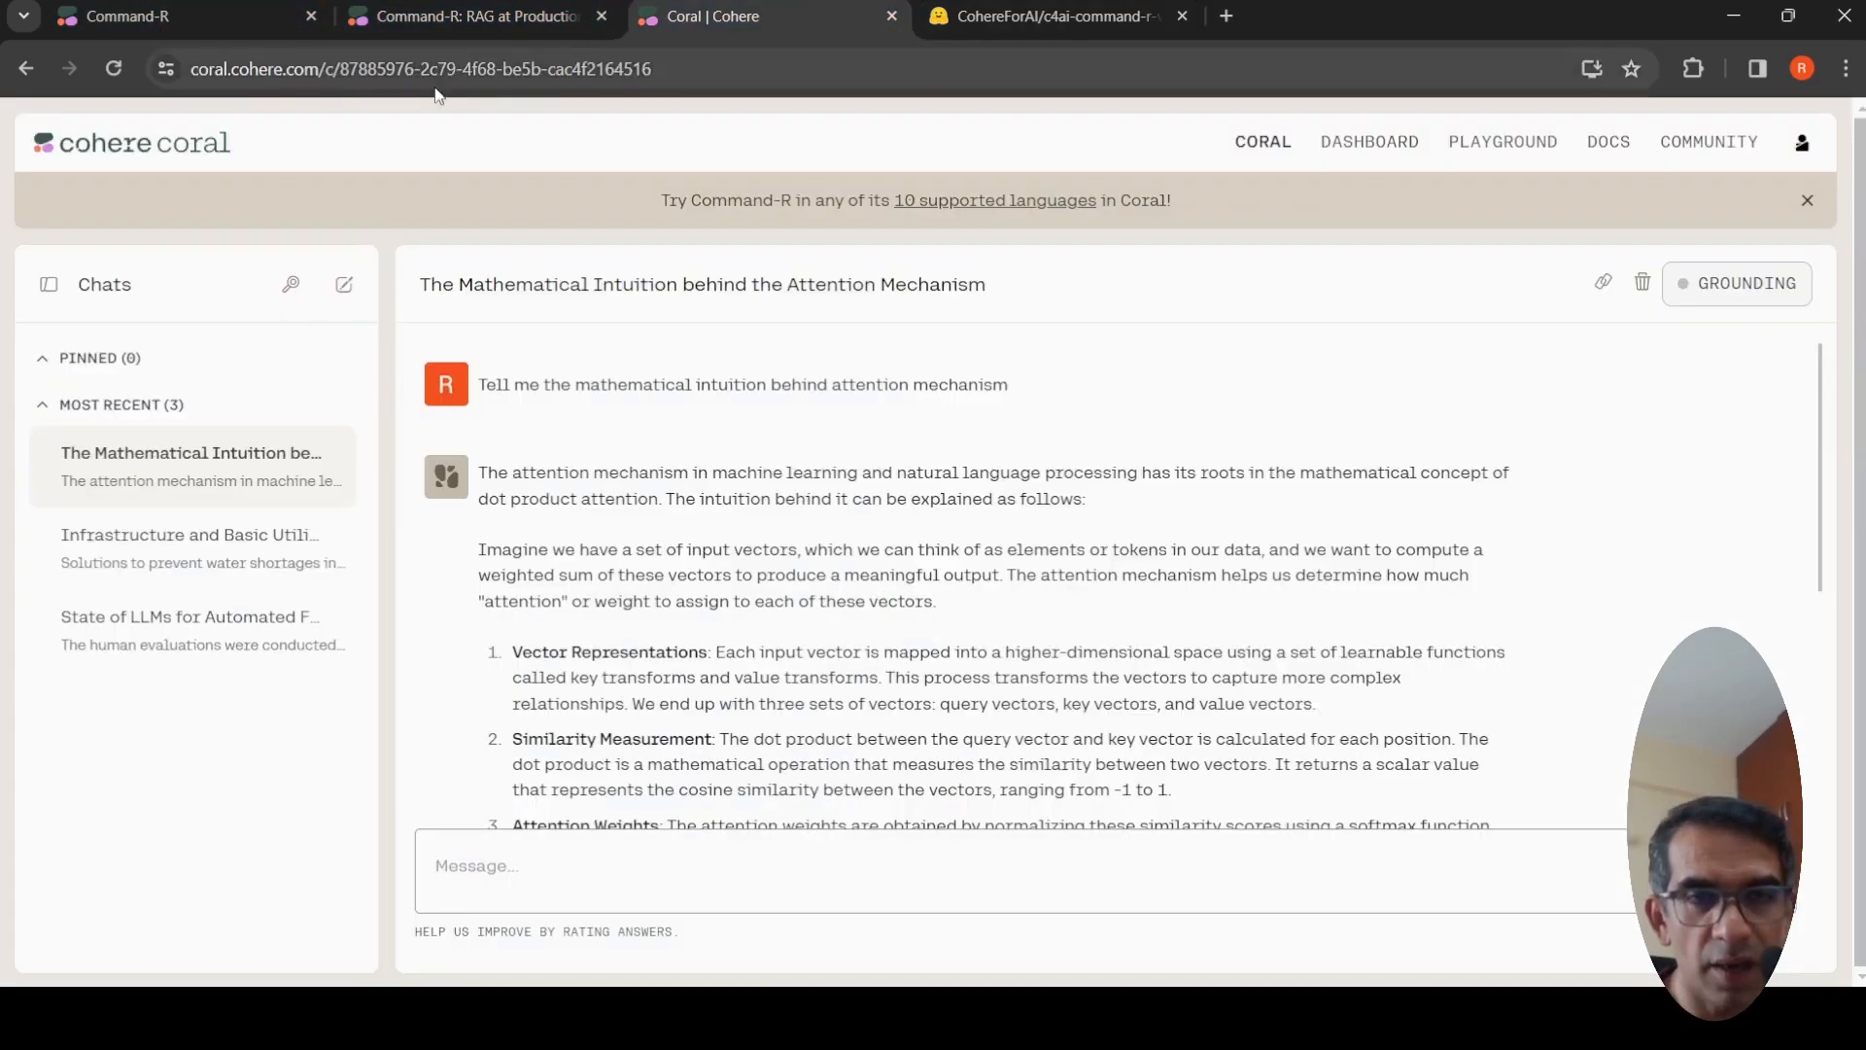
left_click(471, 16)
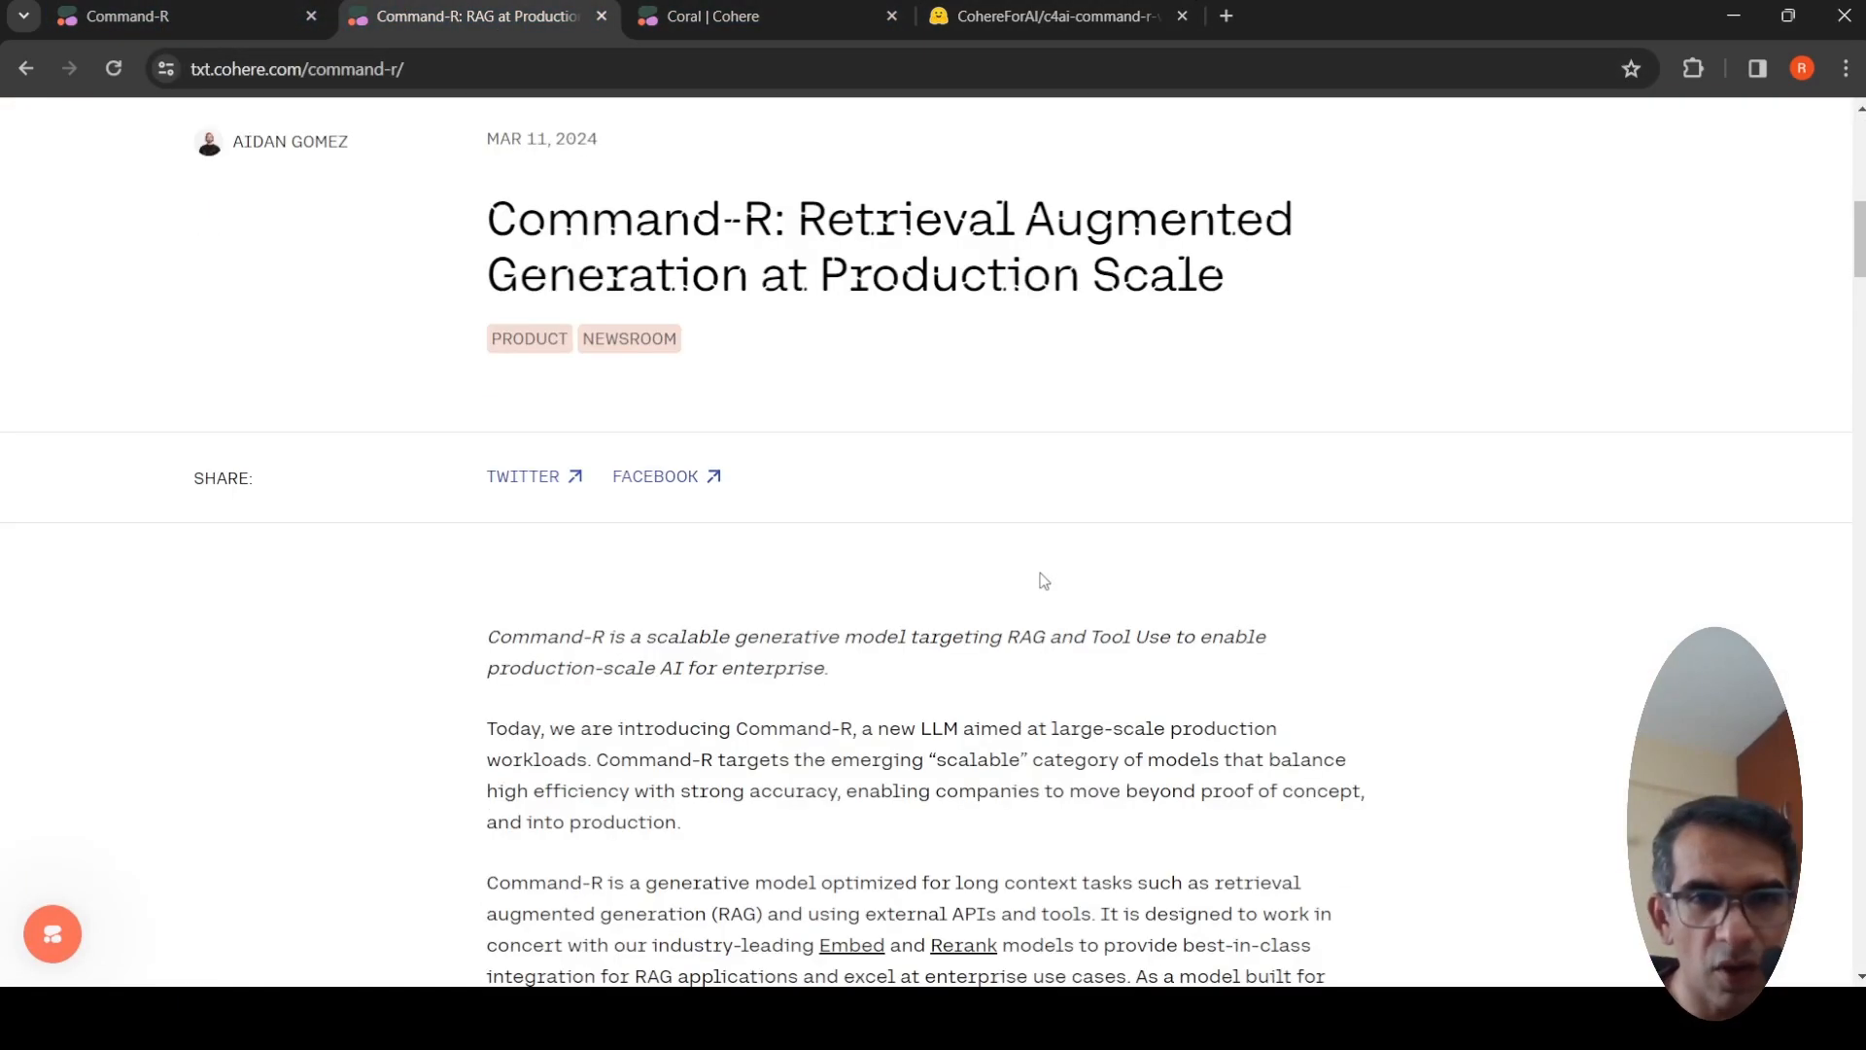
scroll("down", 3)
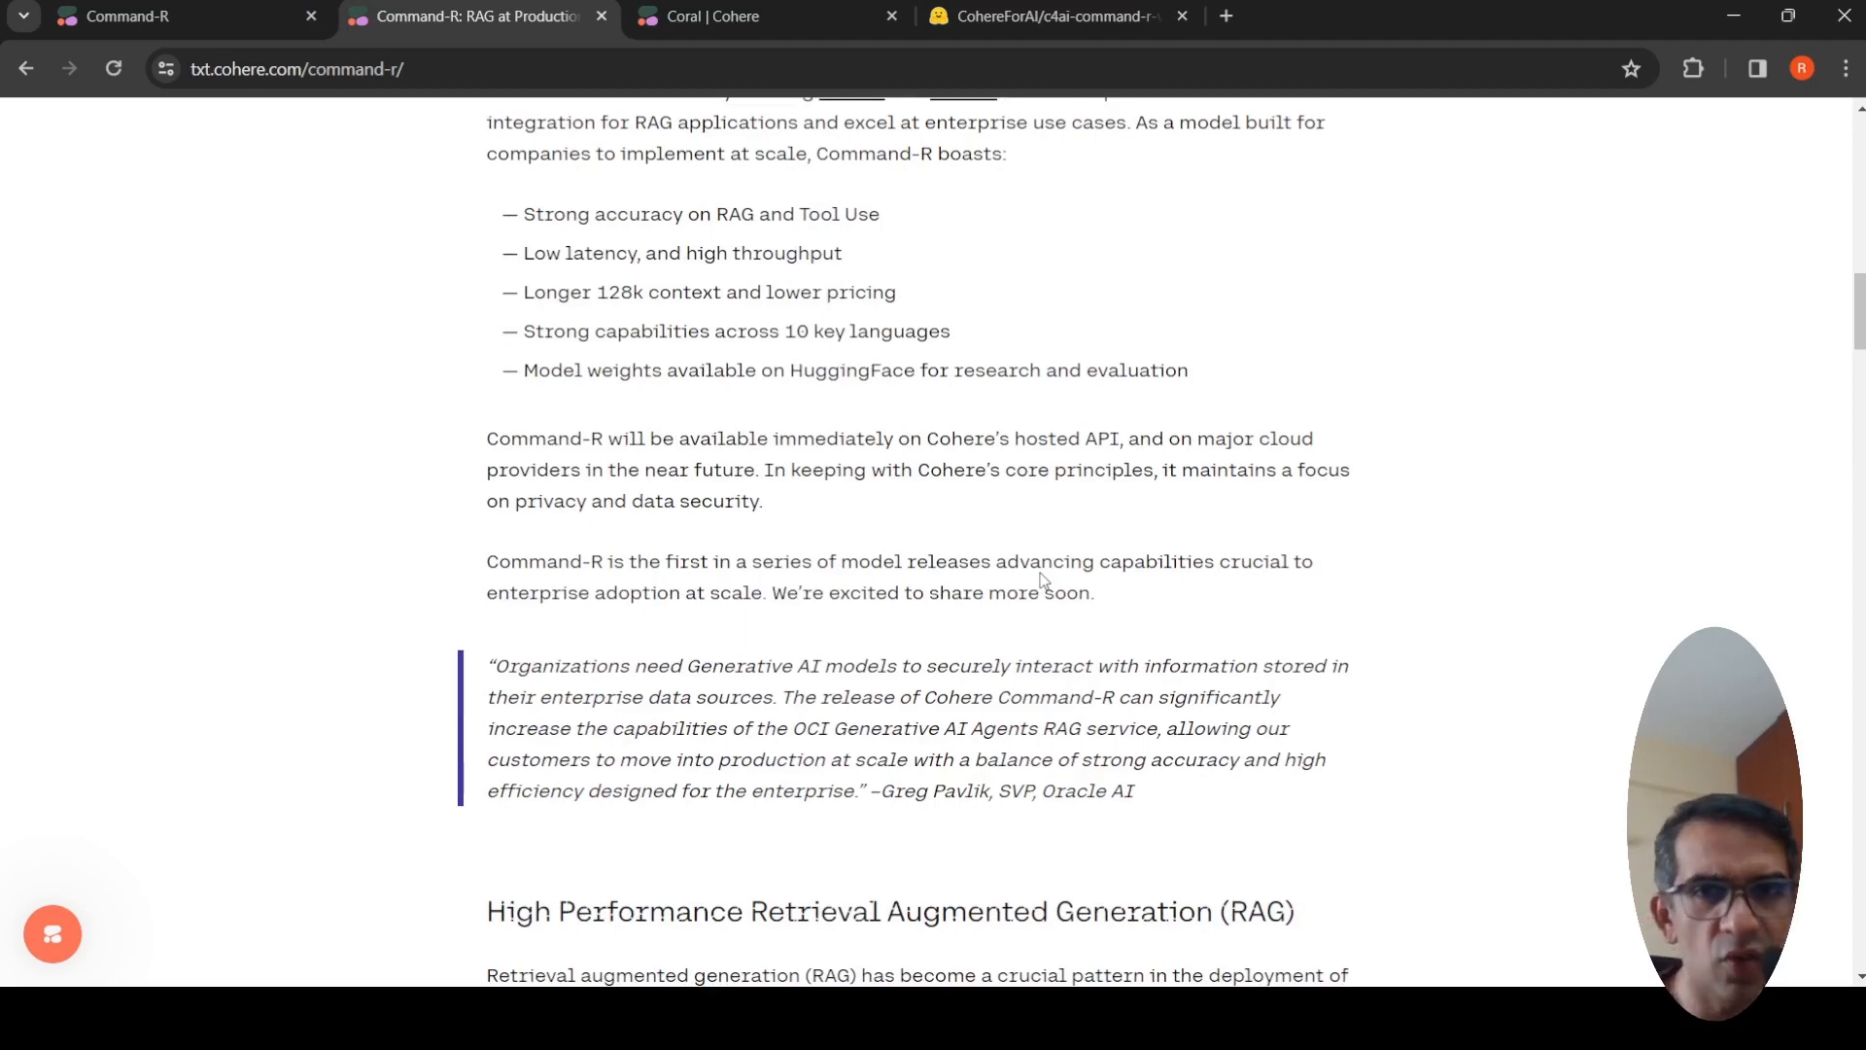
scroll("down", 3)
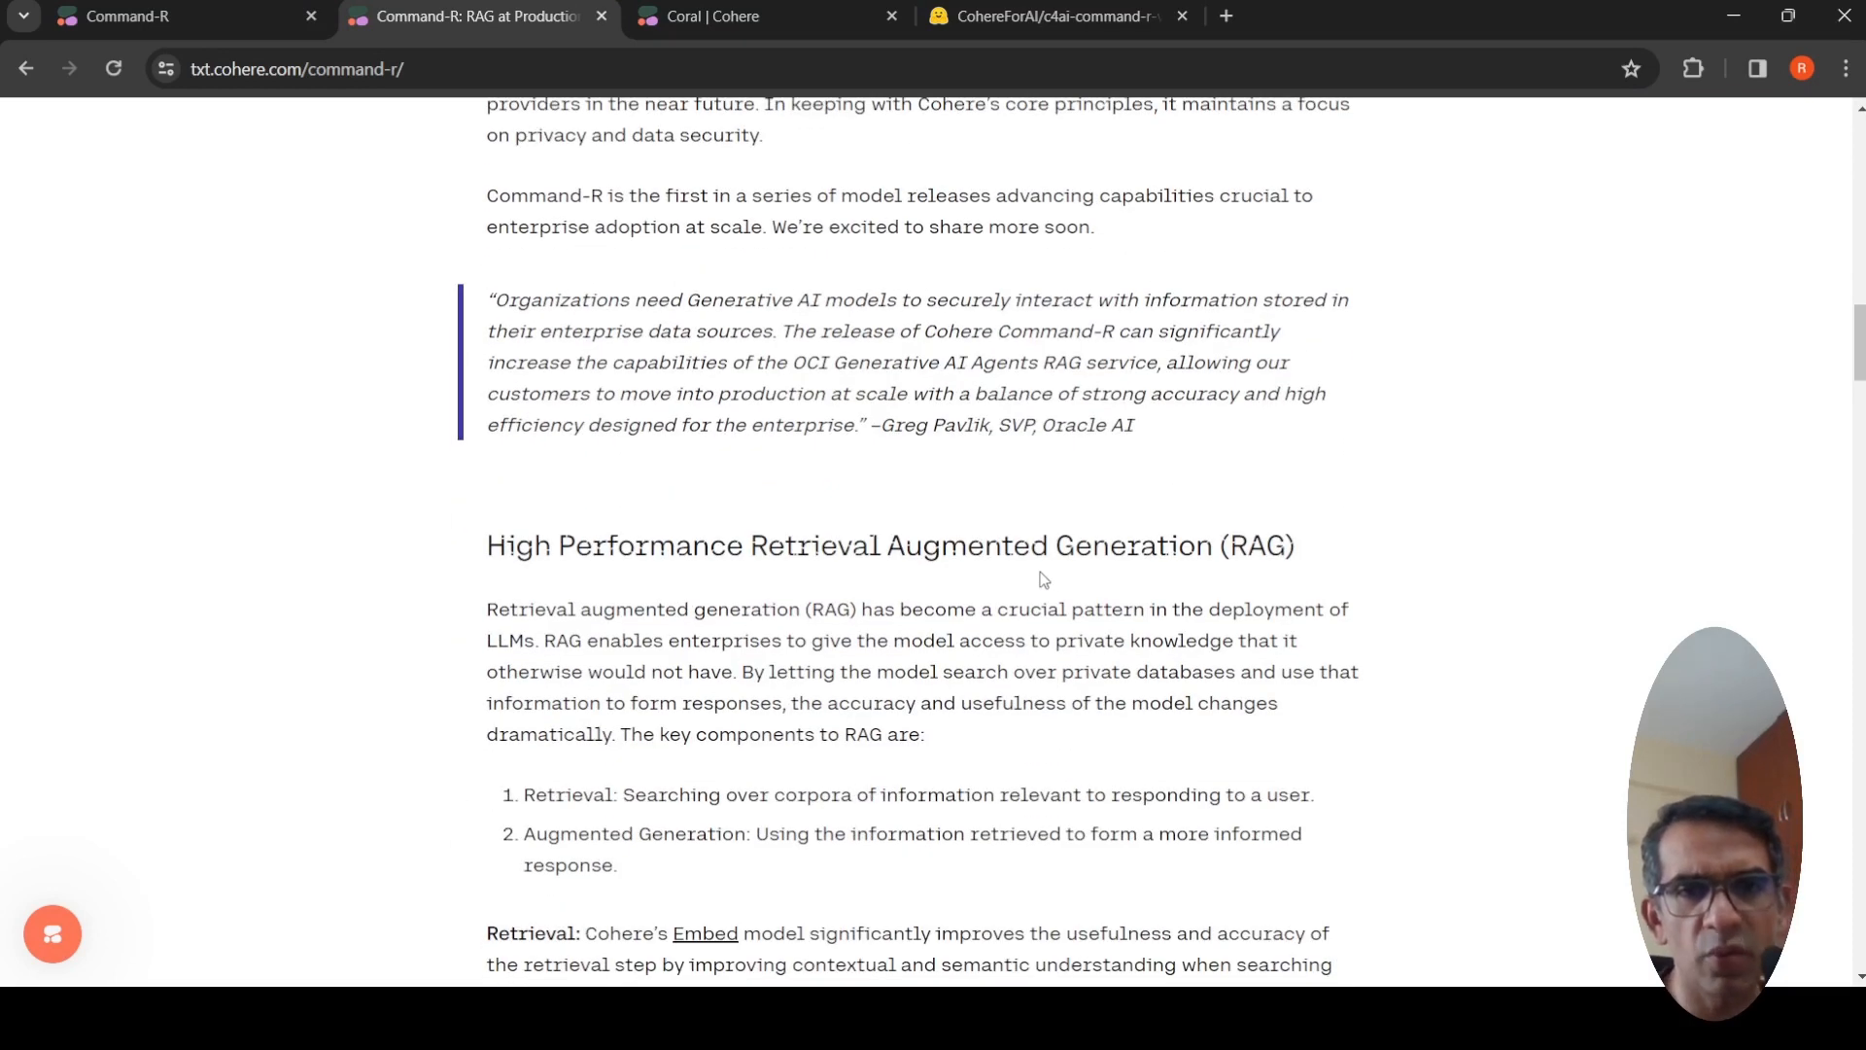
scroll("down", 3)
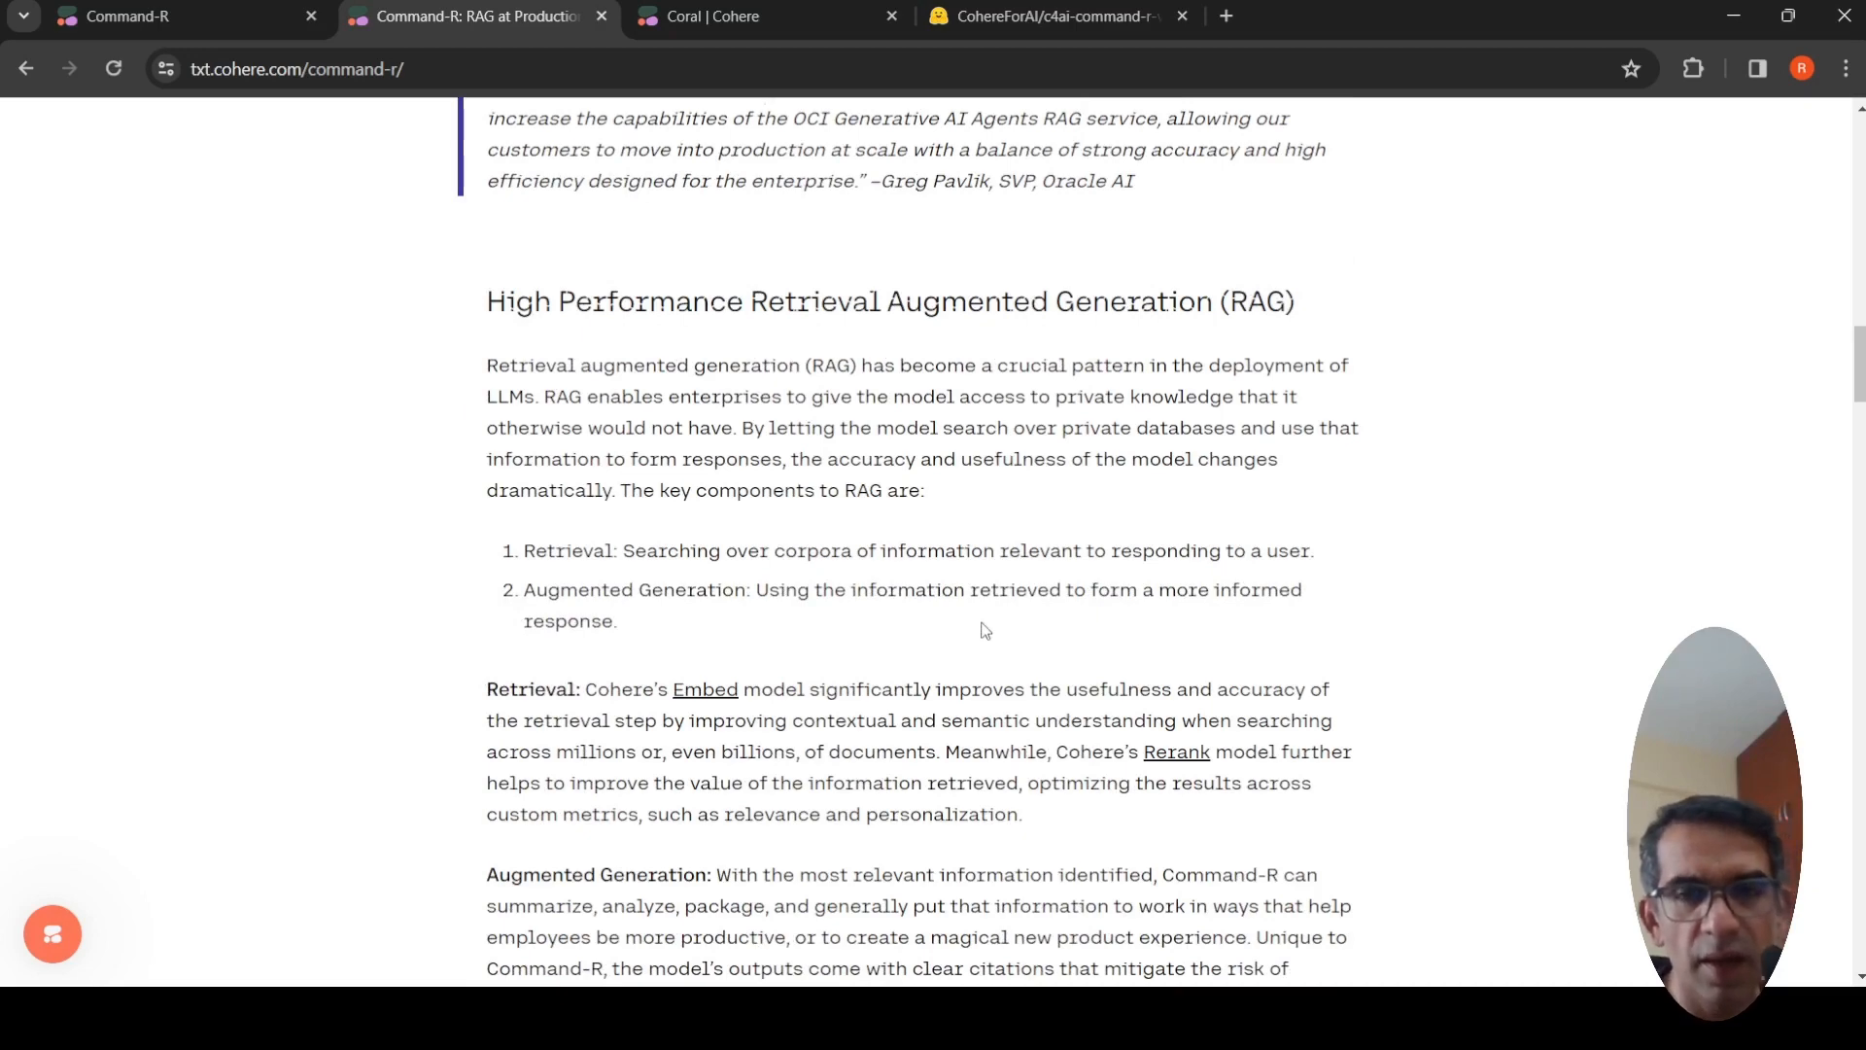
scroll("down", 3)
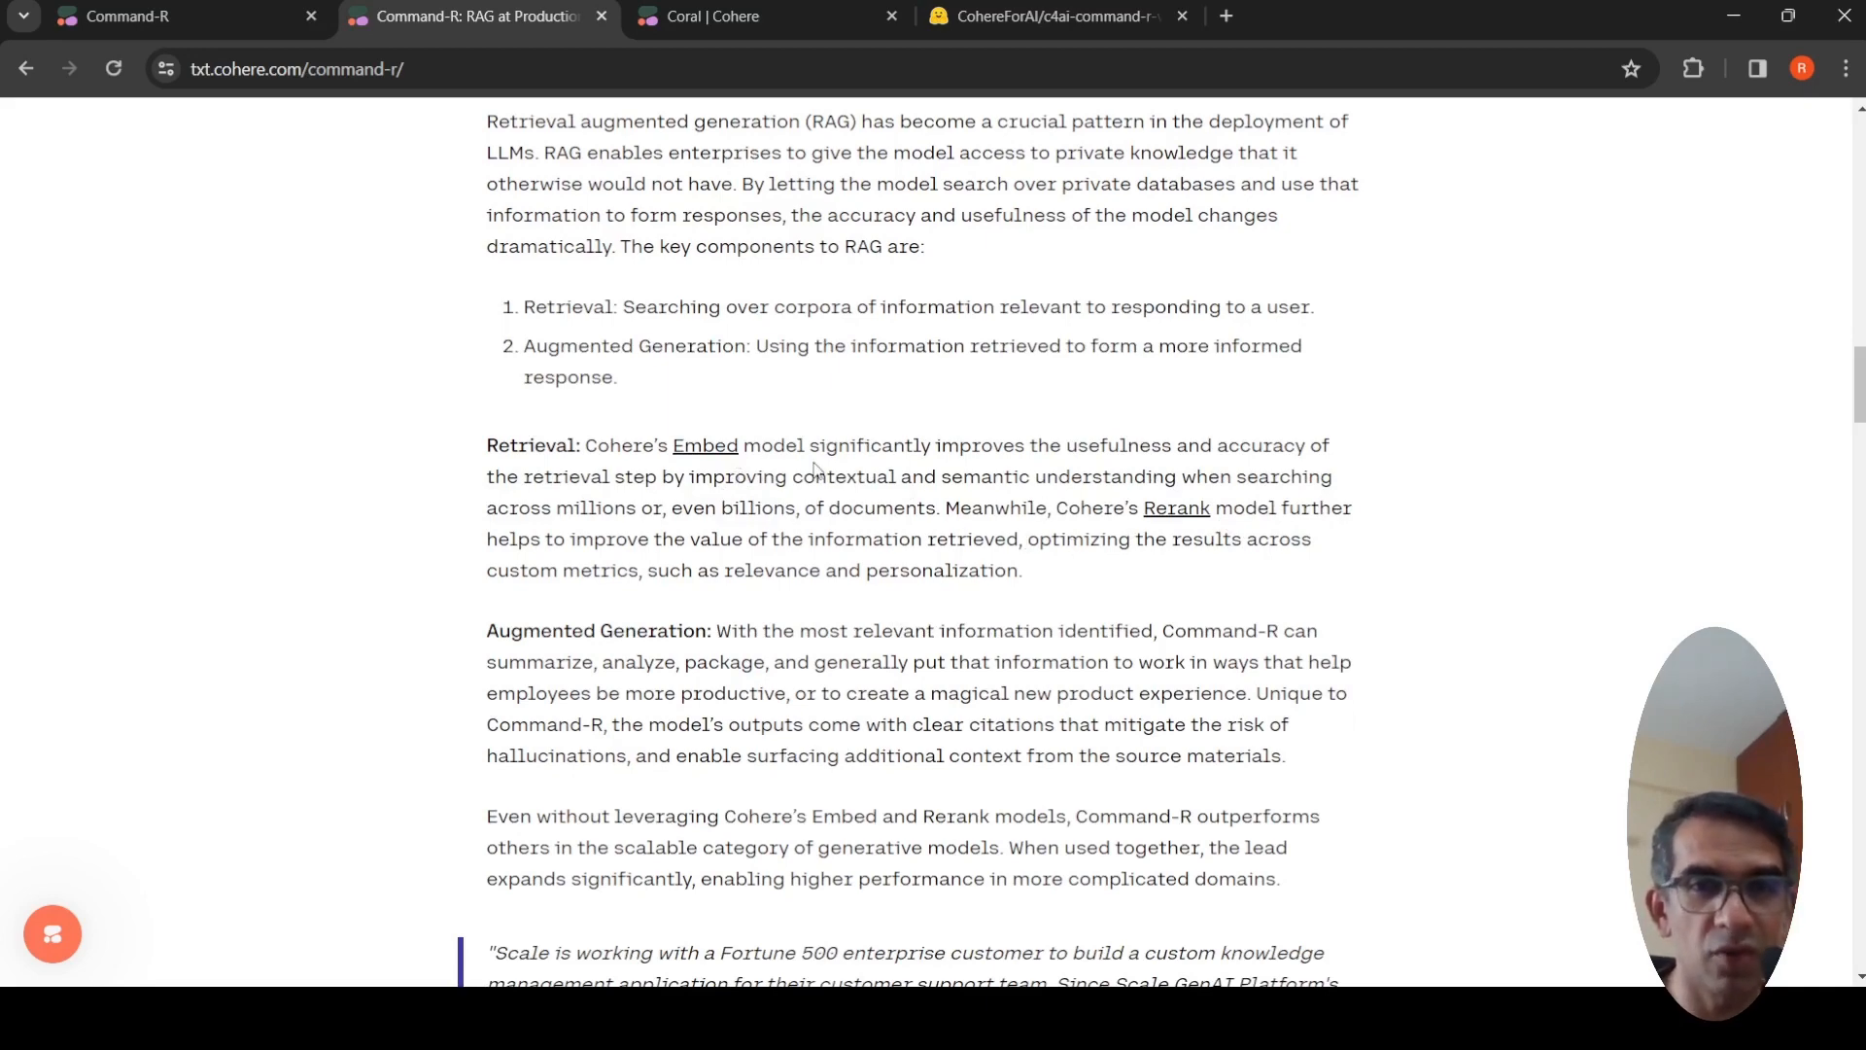
scroll("down", 3)
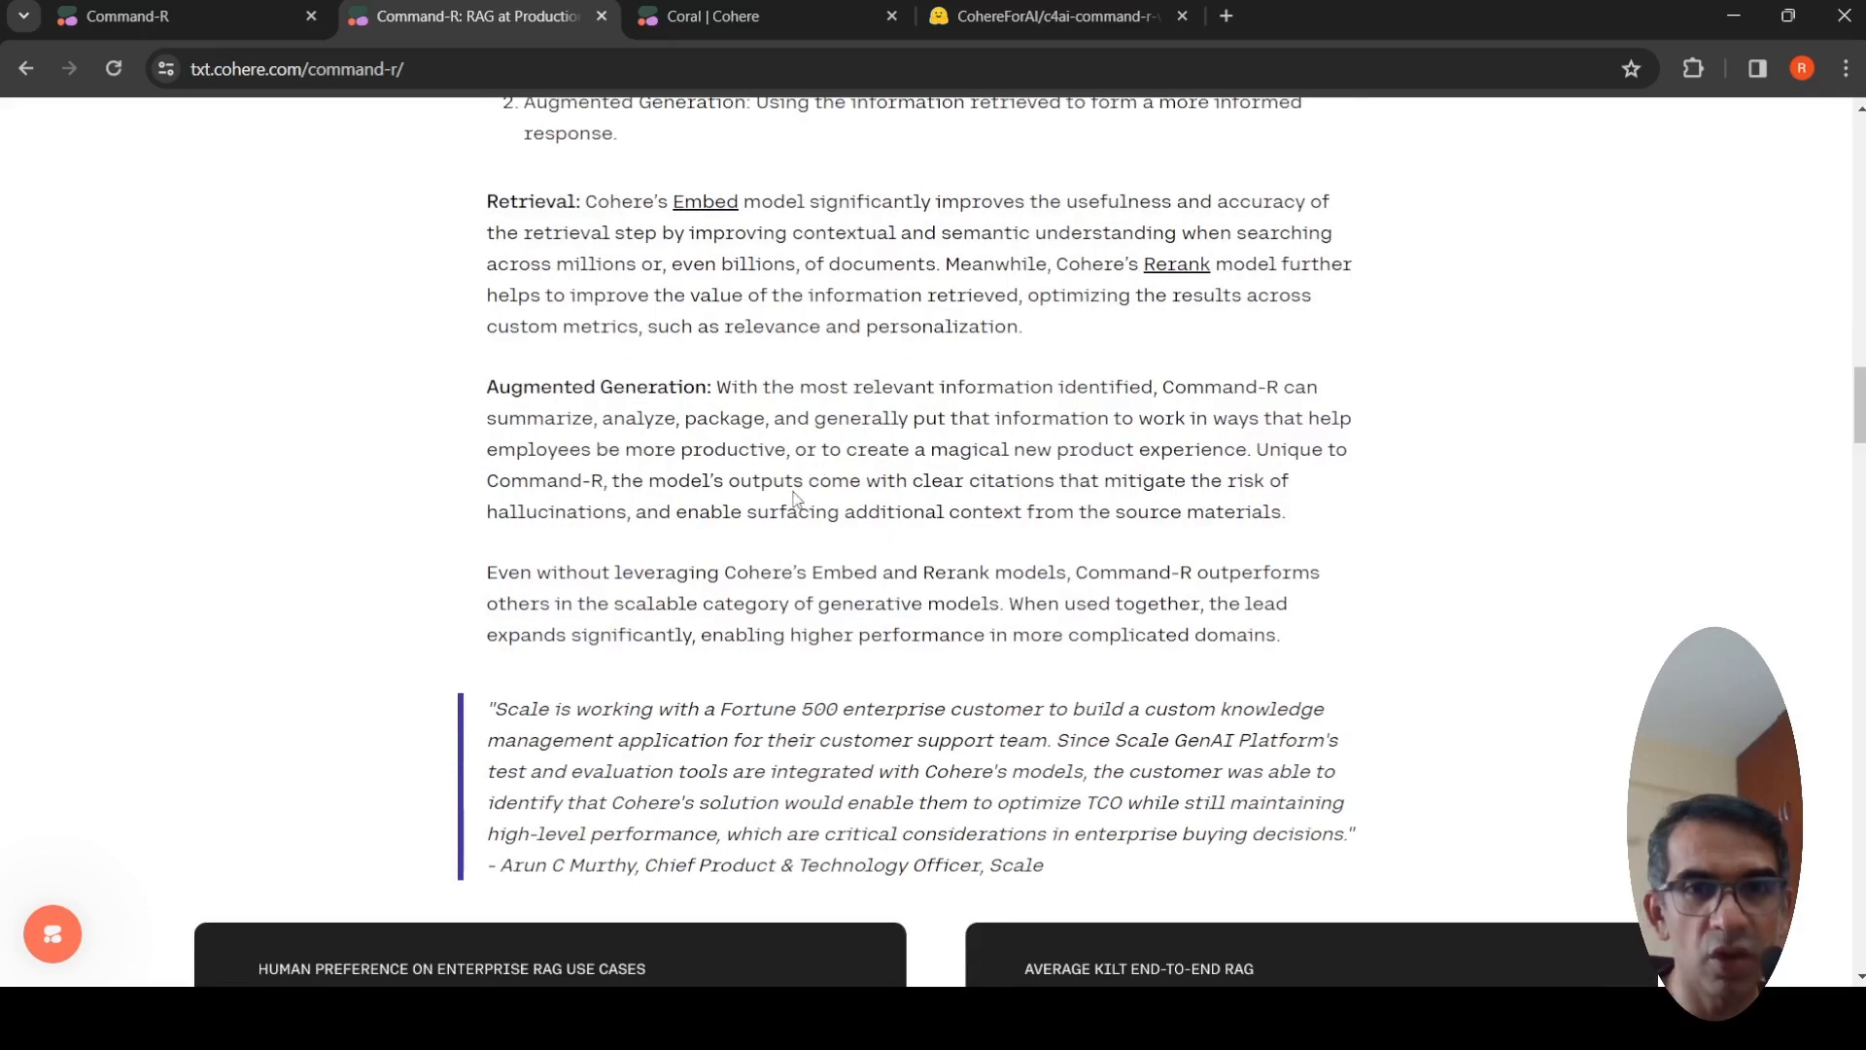
scroll("down", 3)
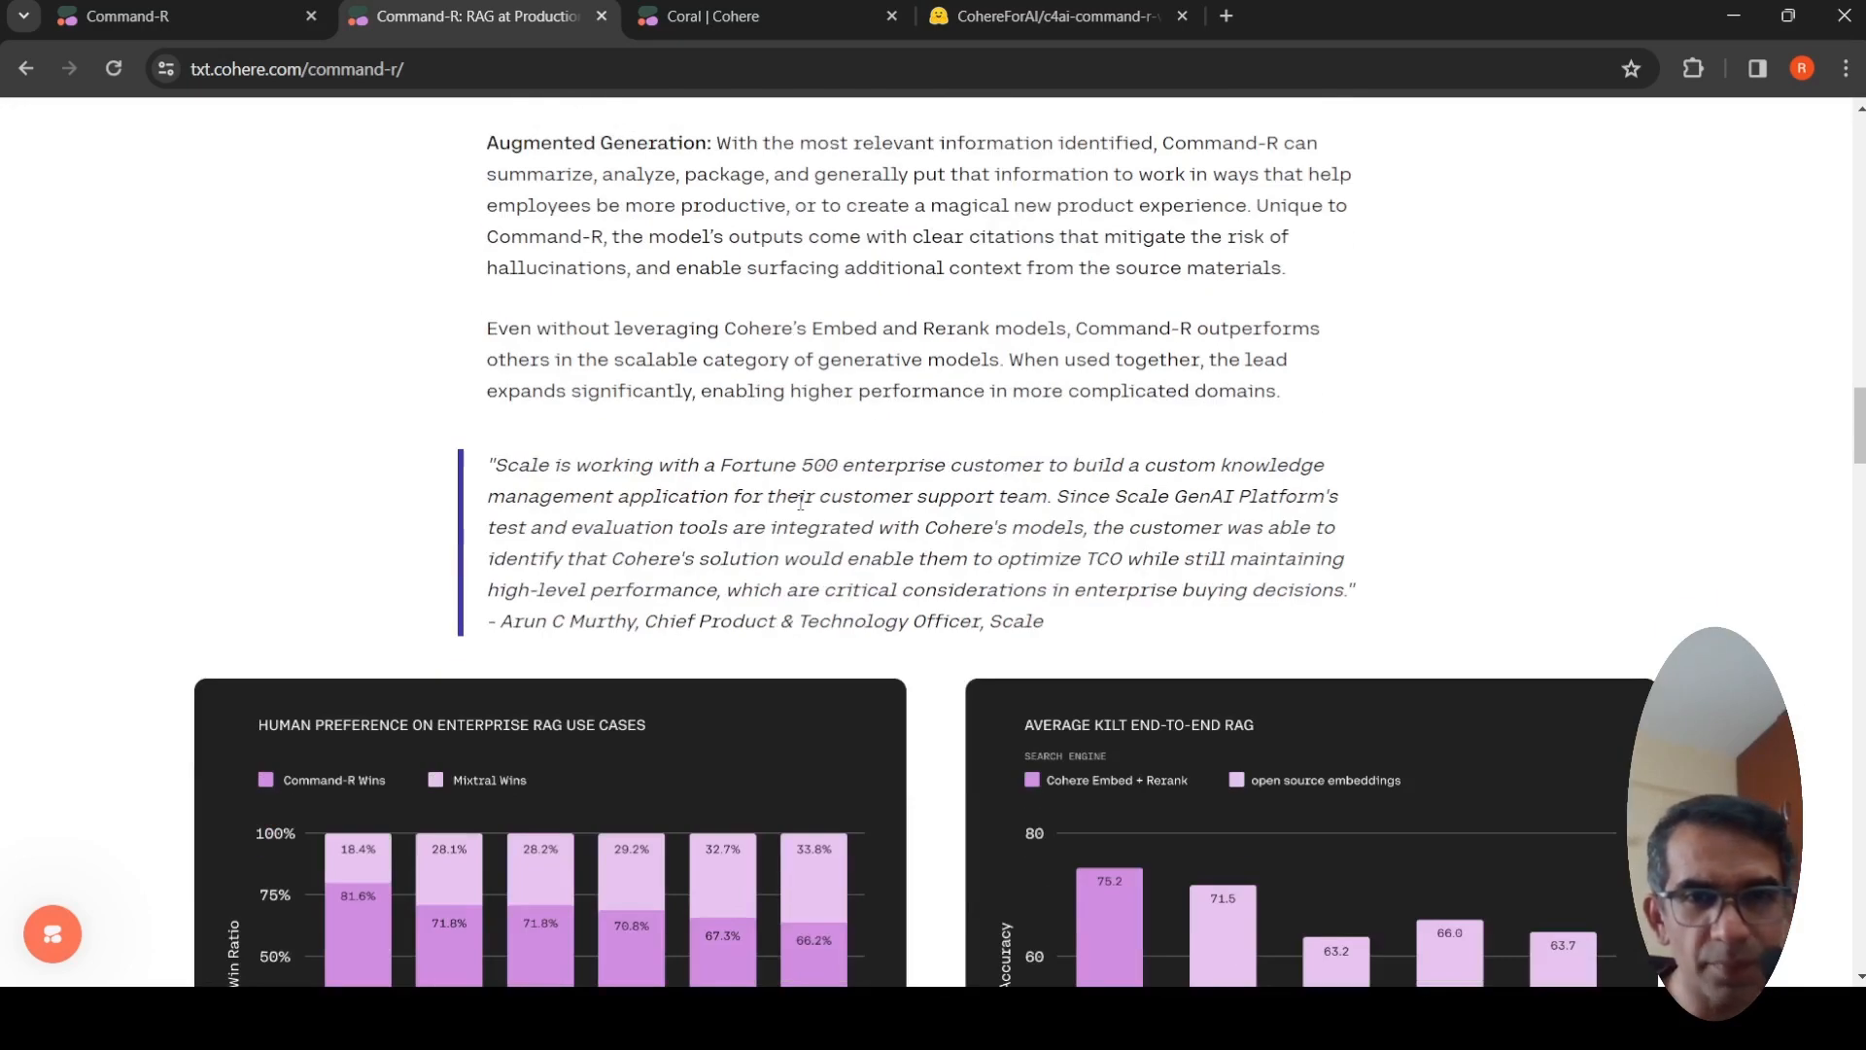
Bring the Human Preference and Average KILT End-to-End RAG charts and caption into view
scroll("down", 3)
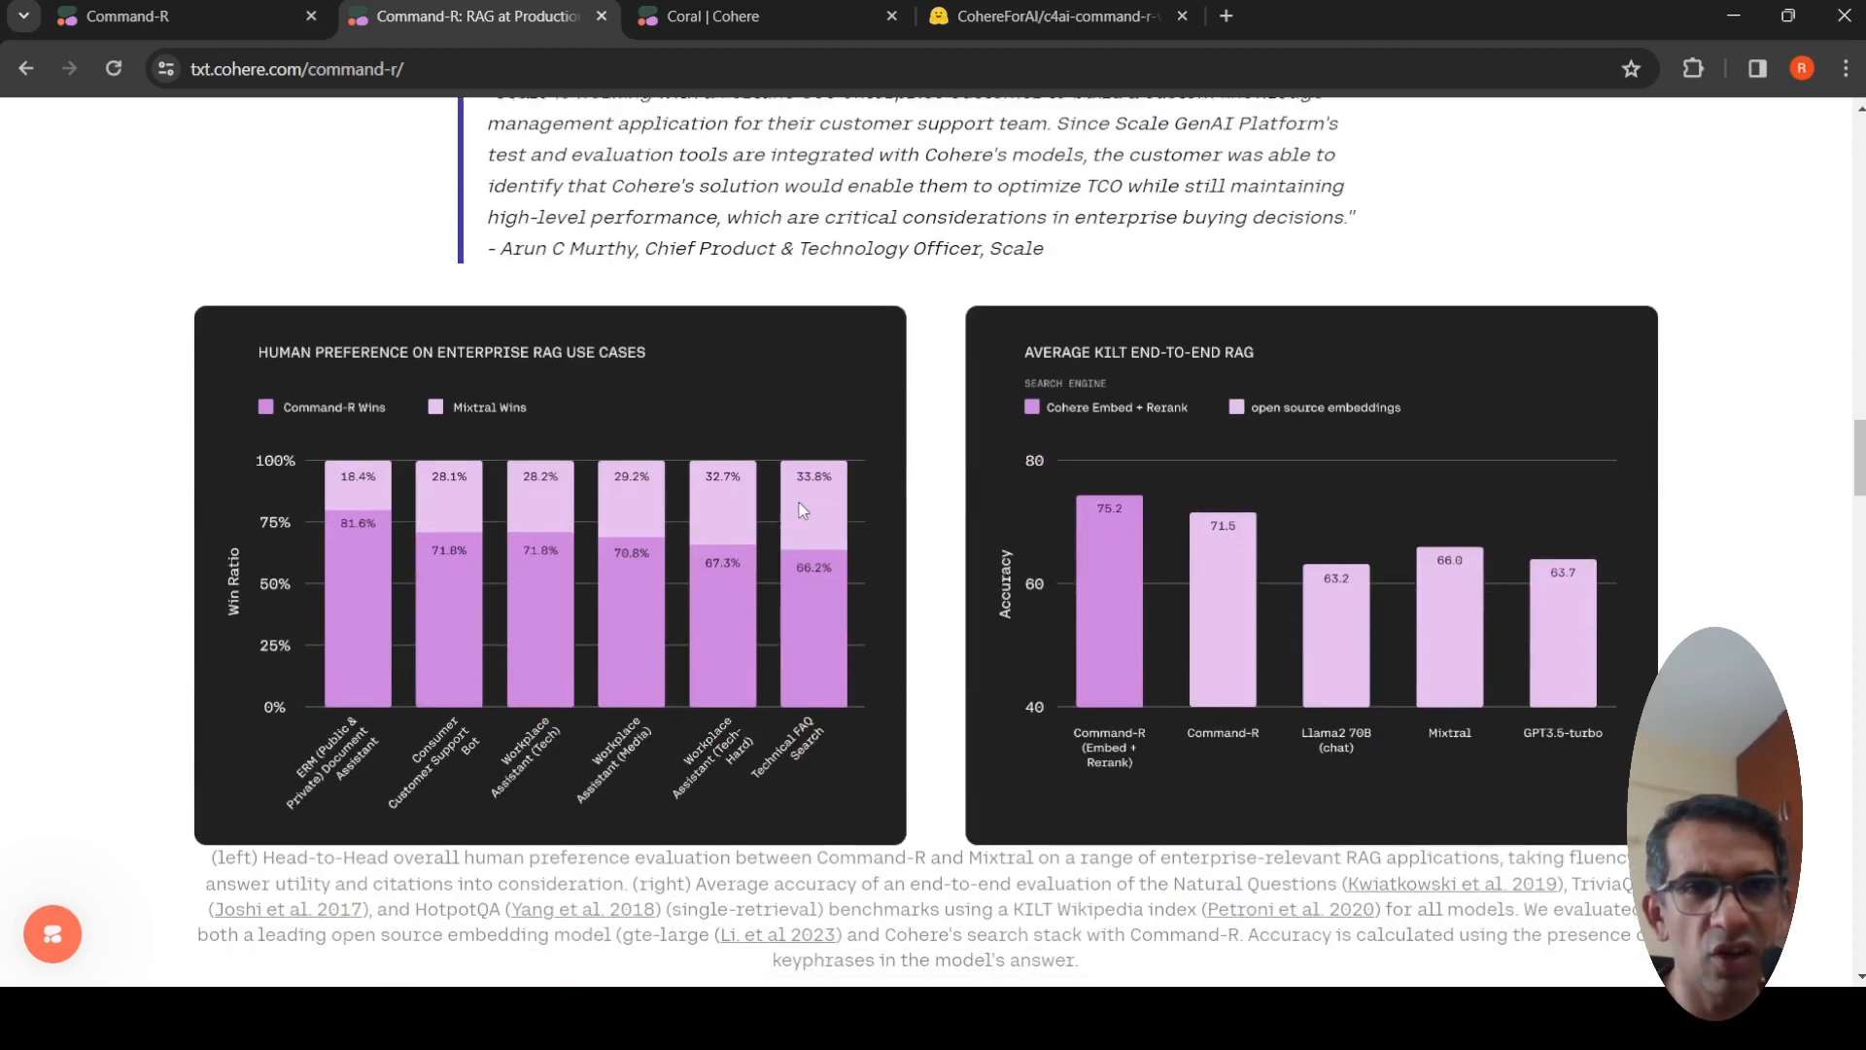
scroll("down", 3)
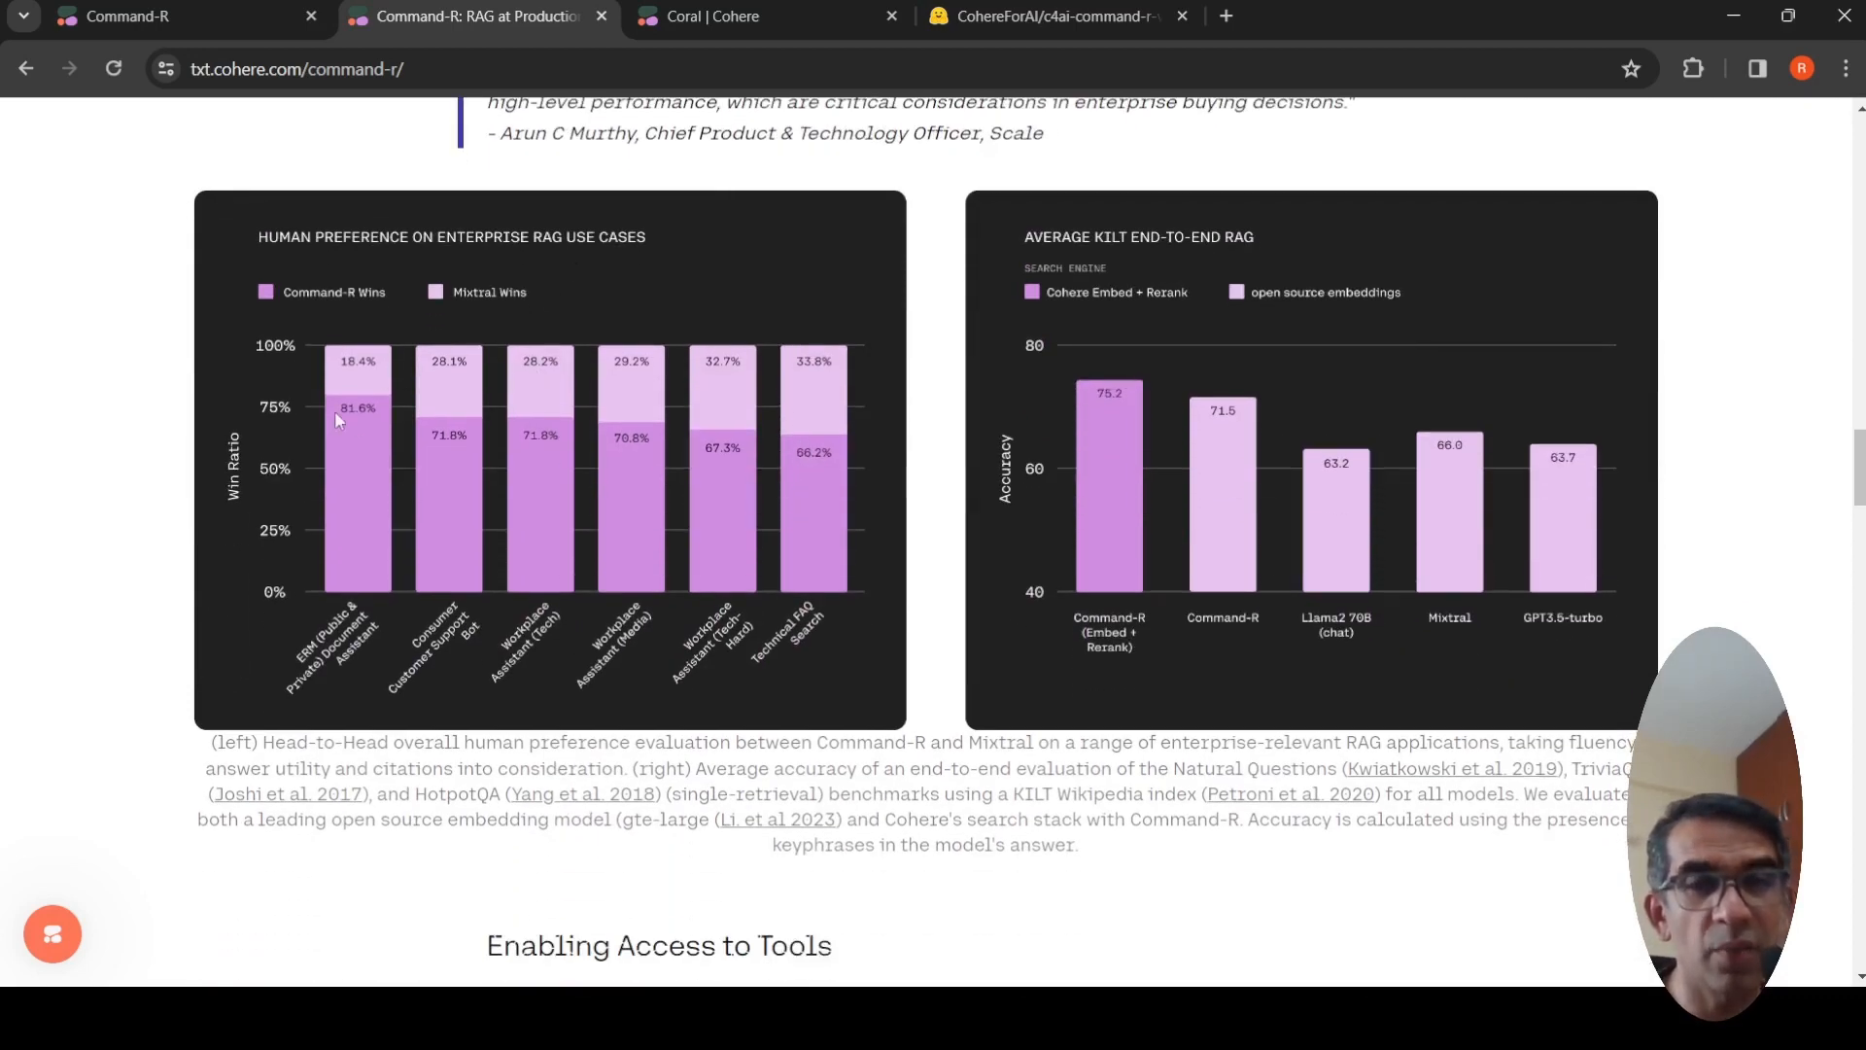
mouse_move(612, 361)
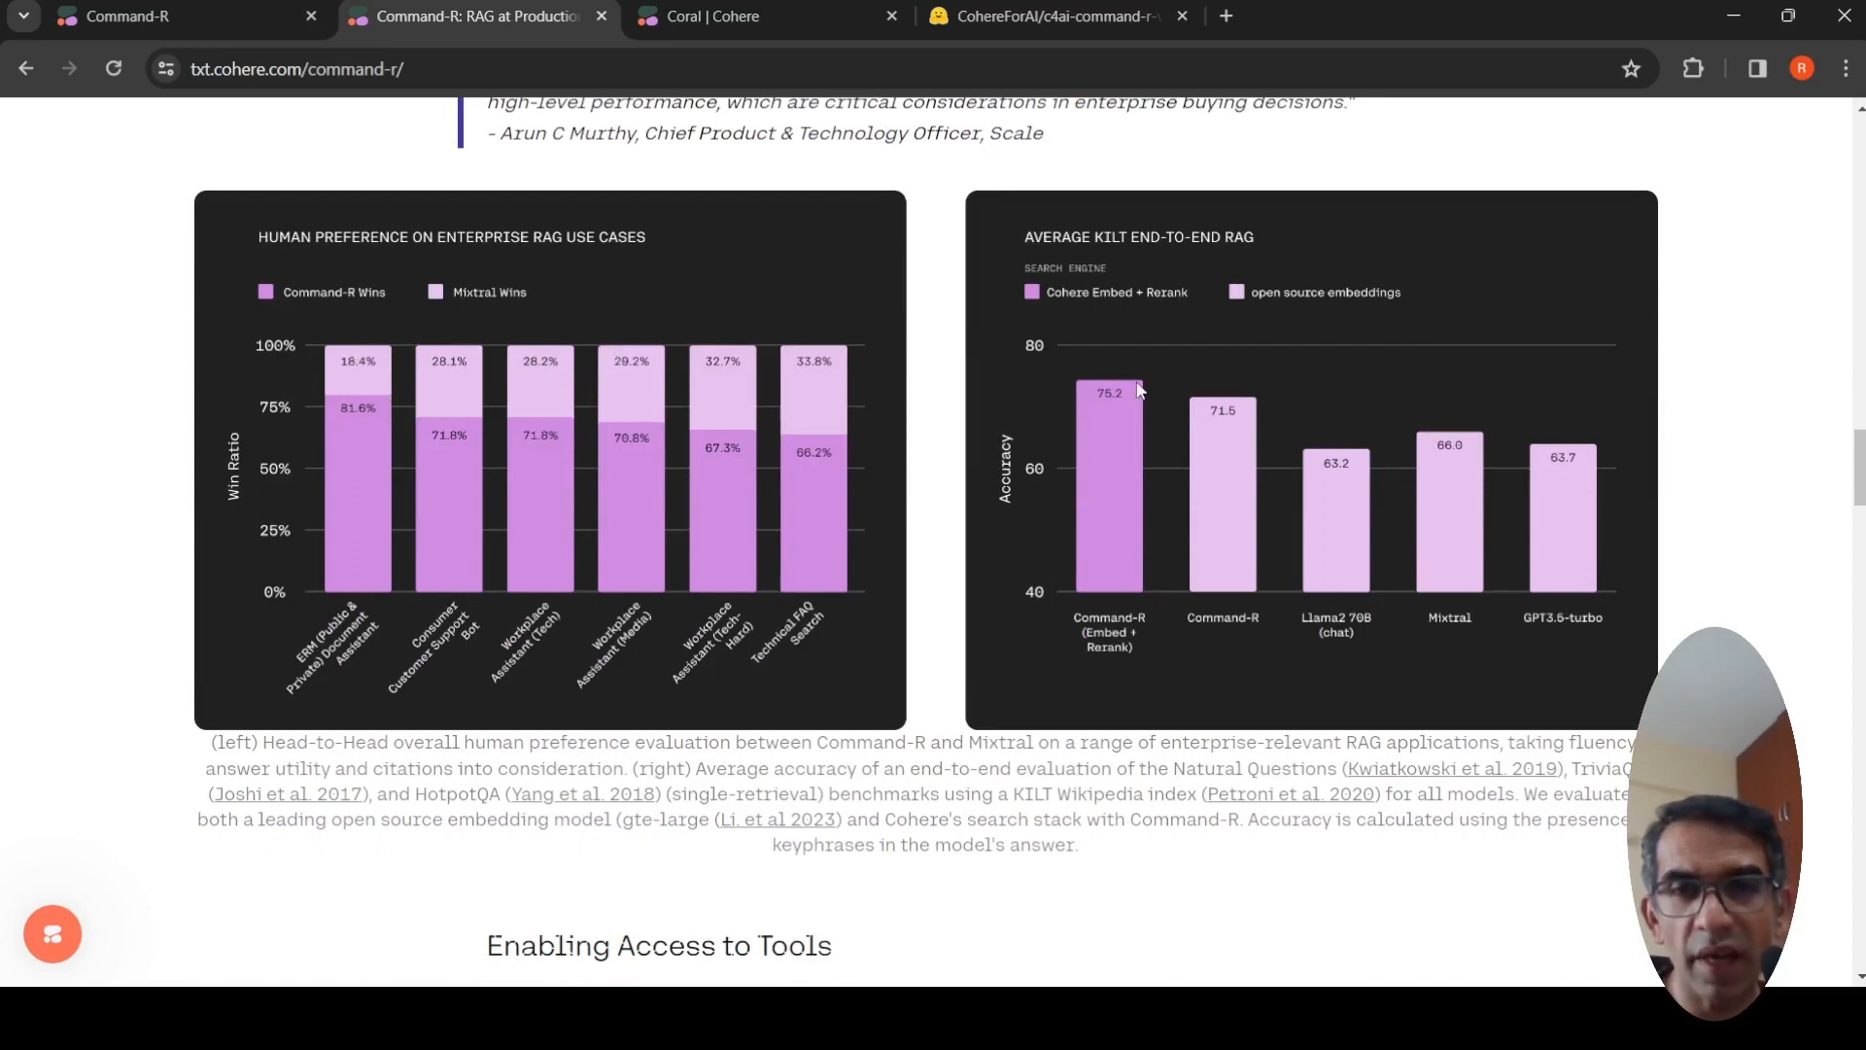
mouse_move(1011, 908)
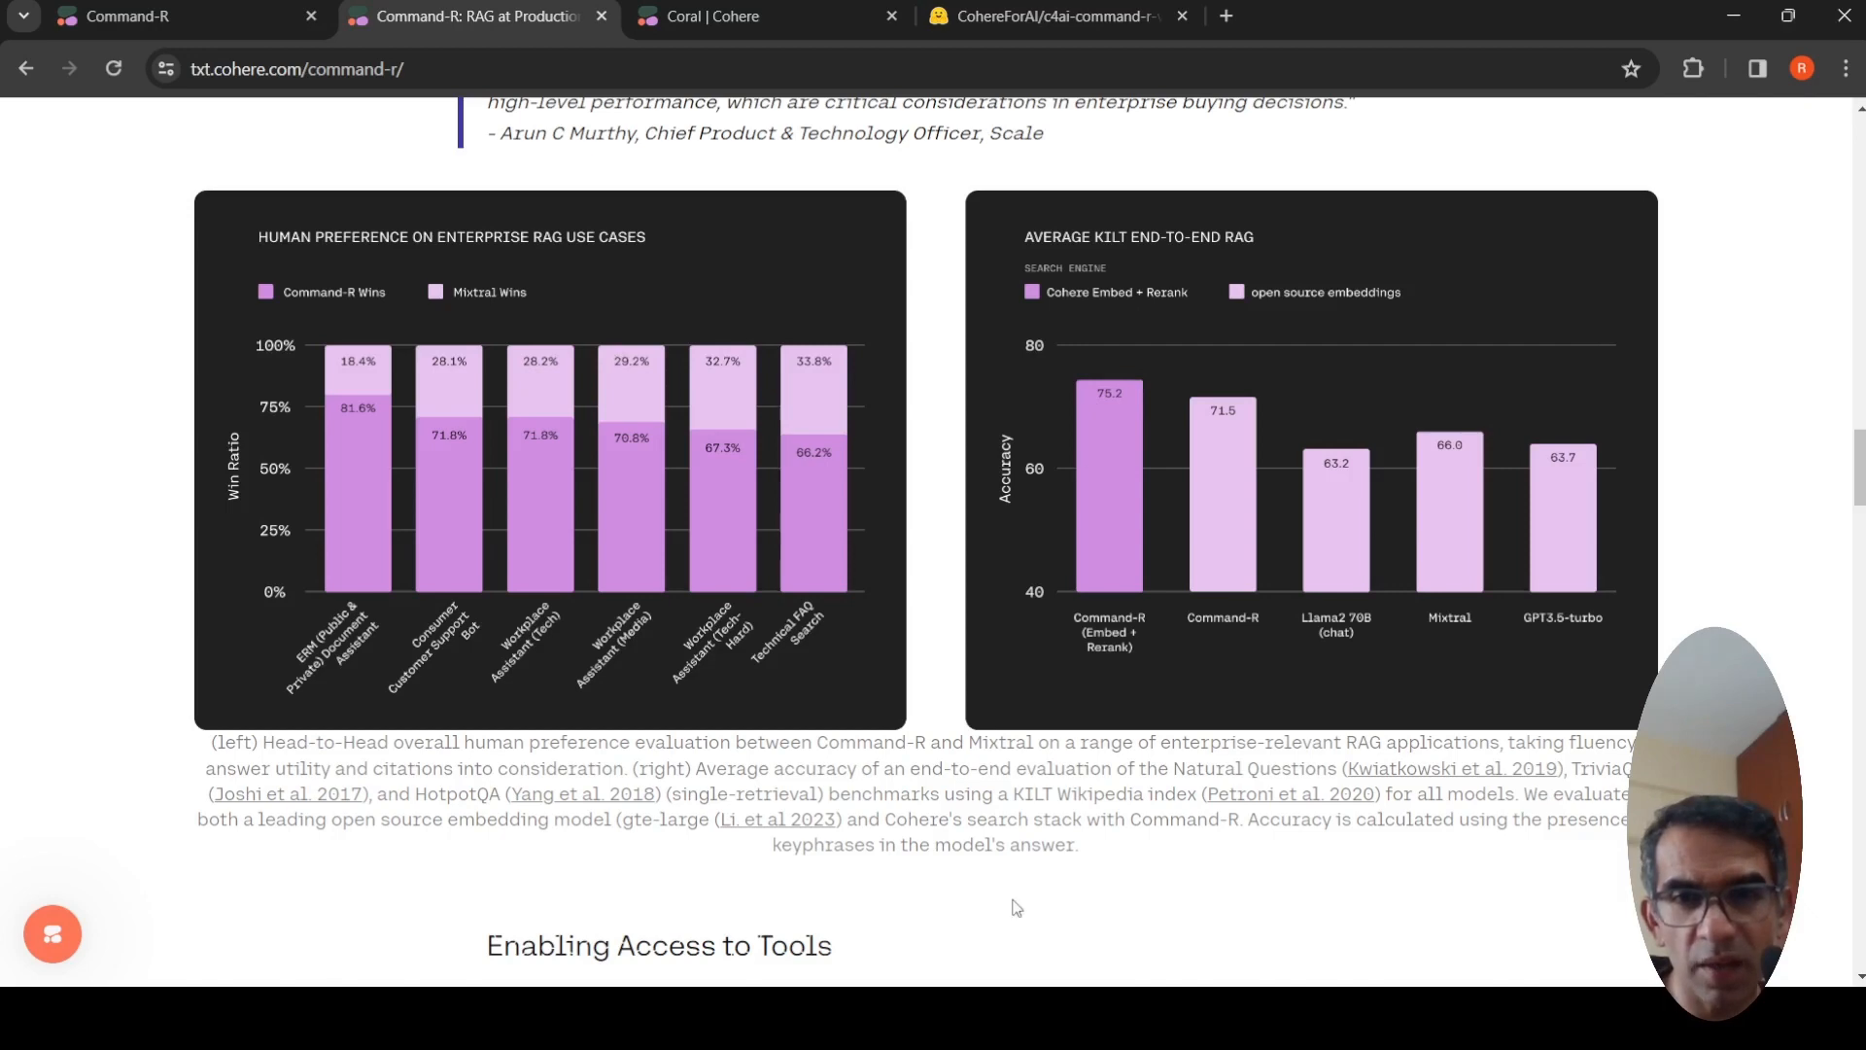
mouse_move(915, 815)
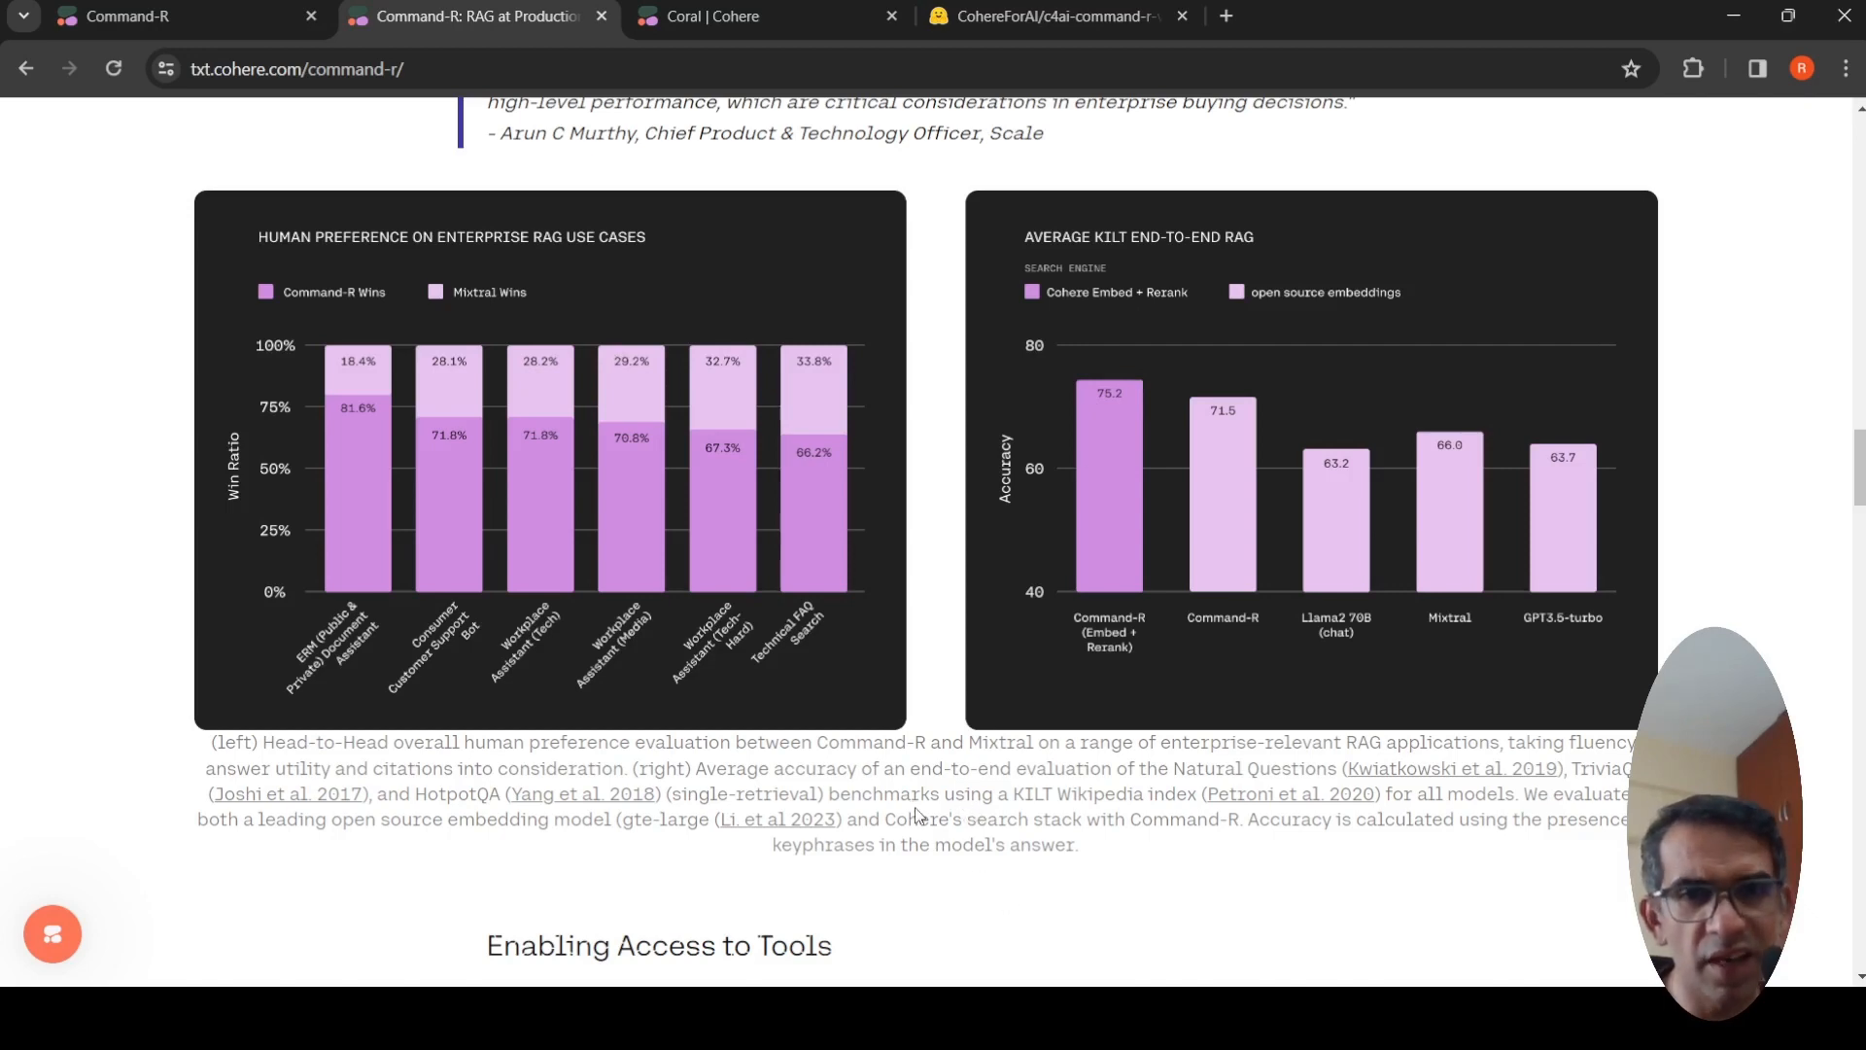
mouse_move(982, 815)
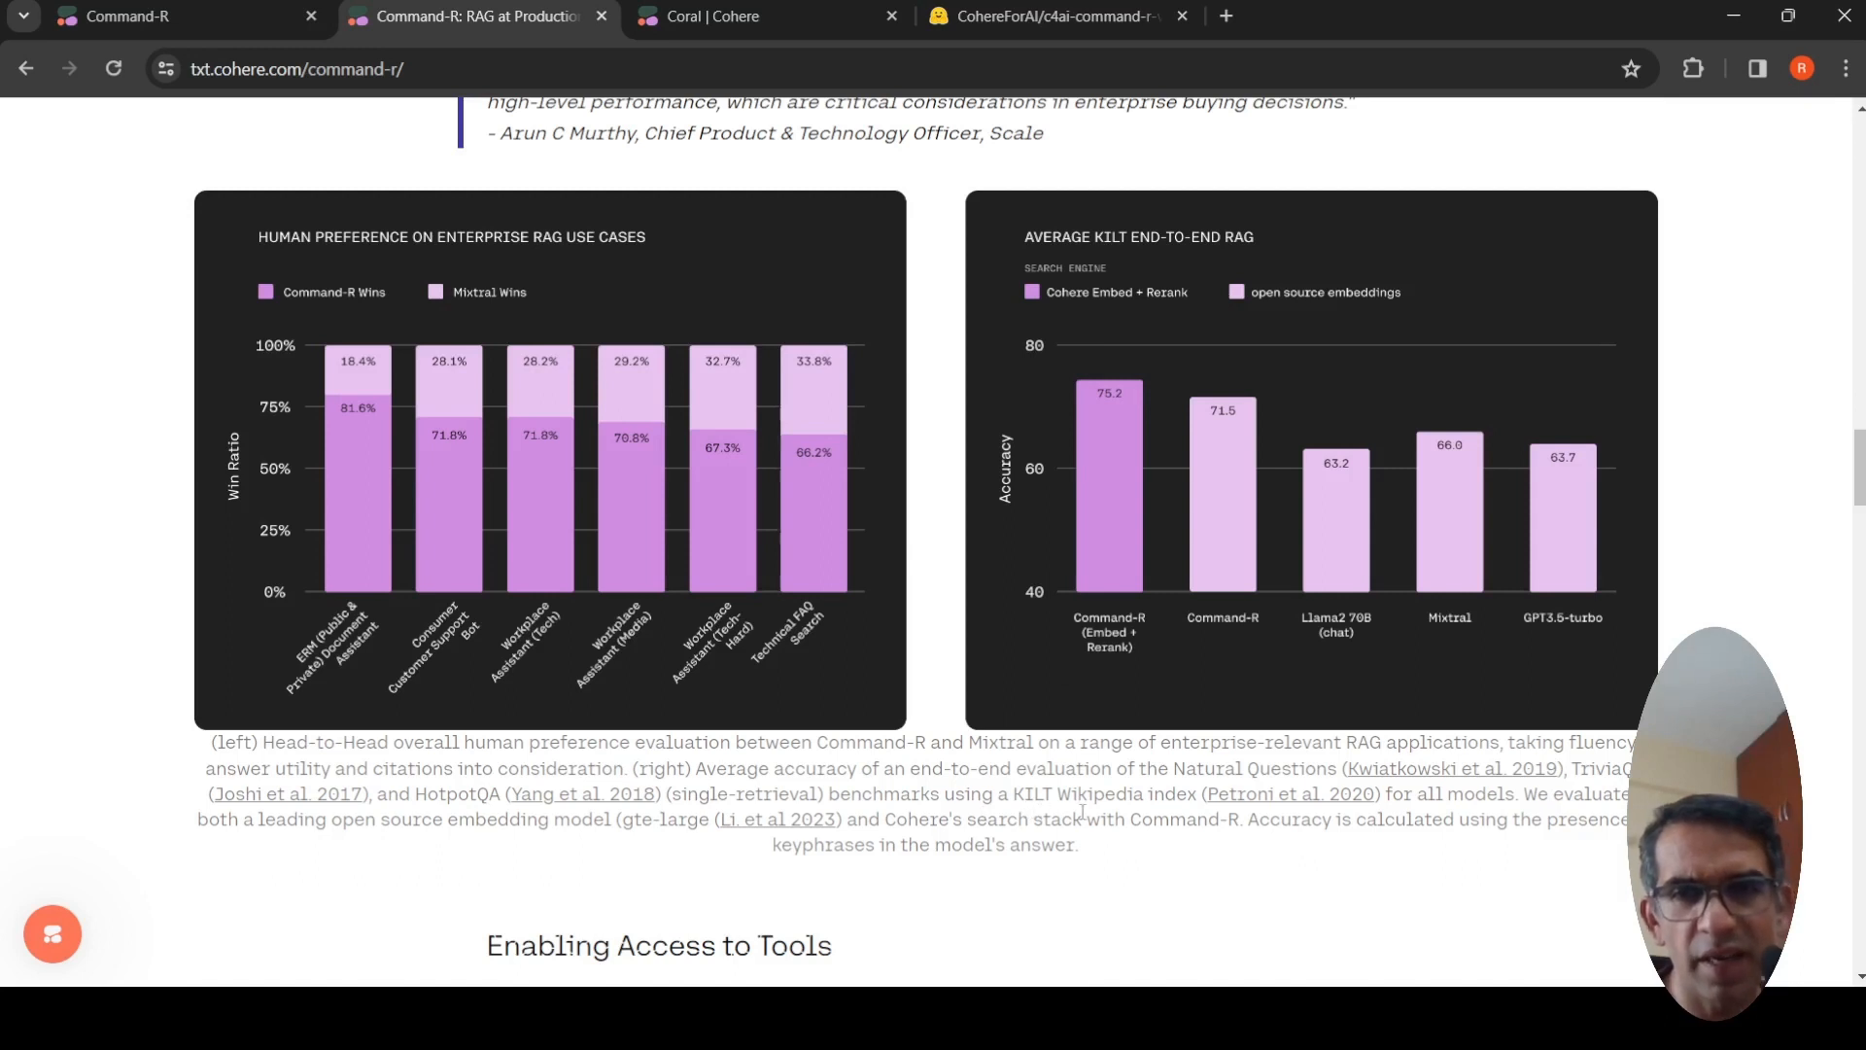
mouse_move(1195, 643)
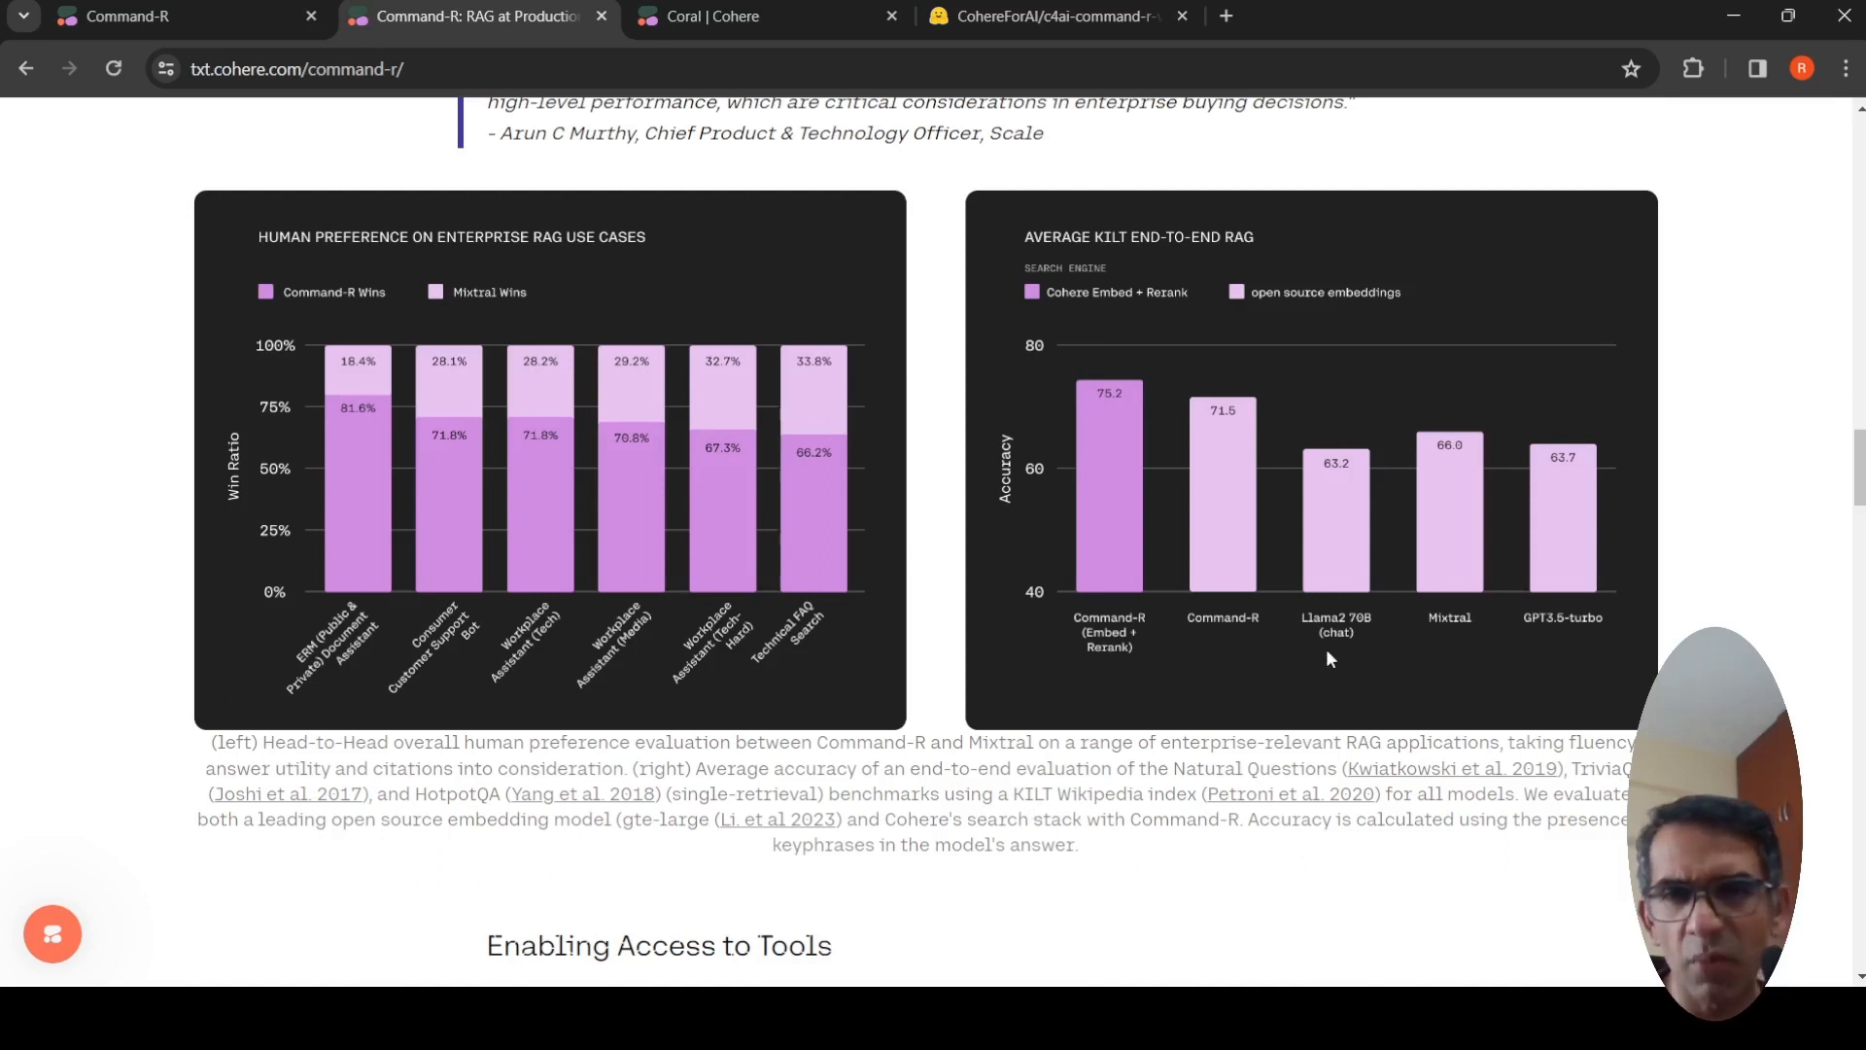
mouse_move(1487, 632)
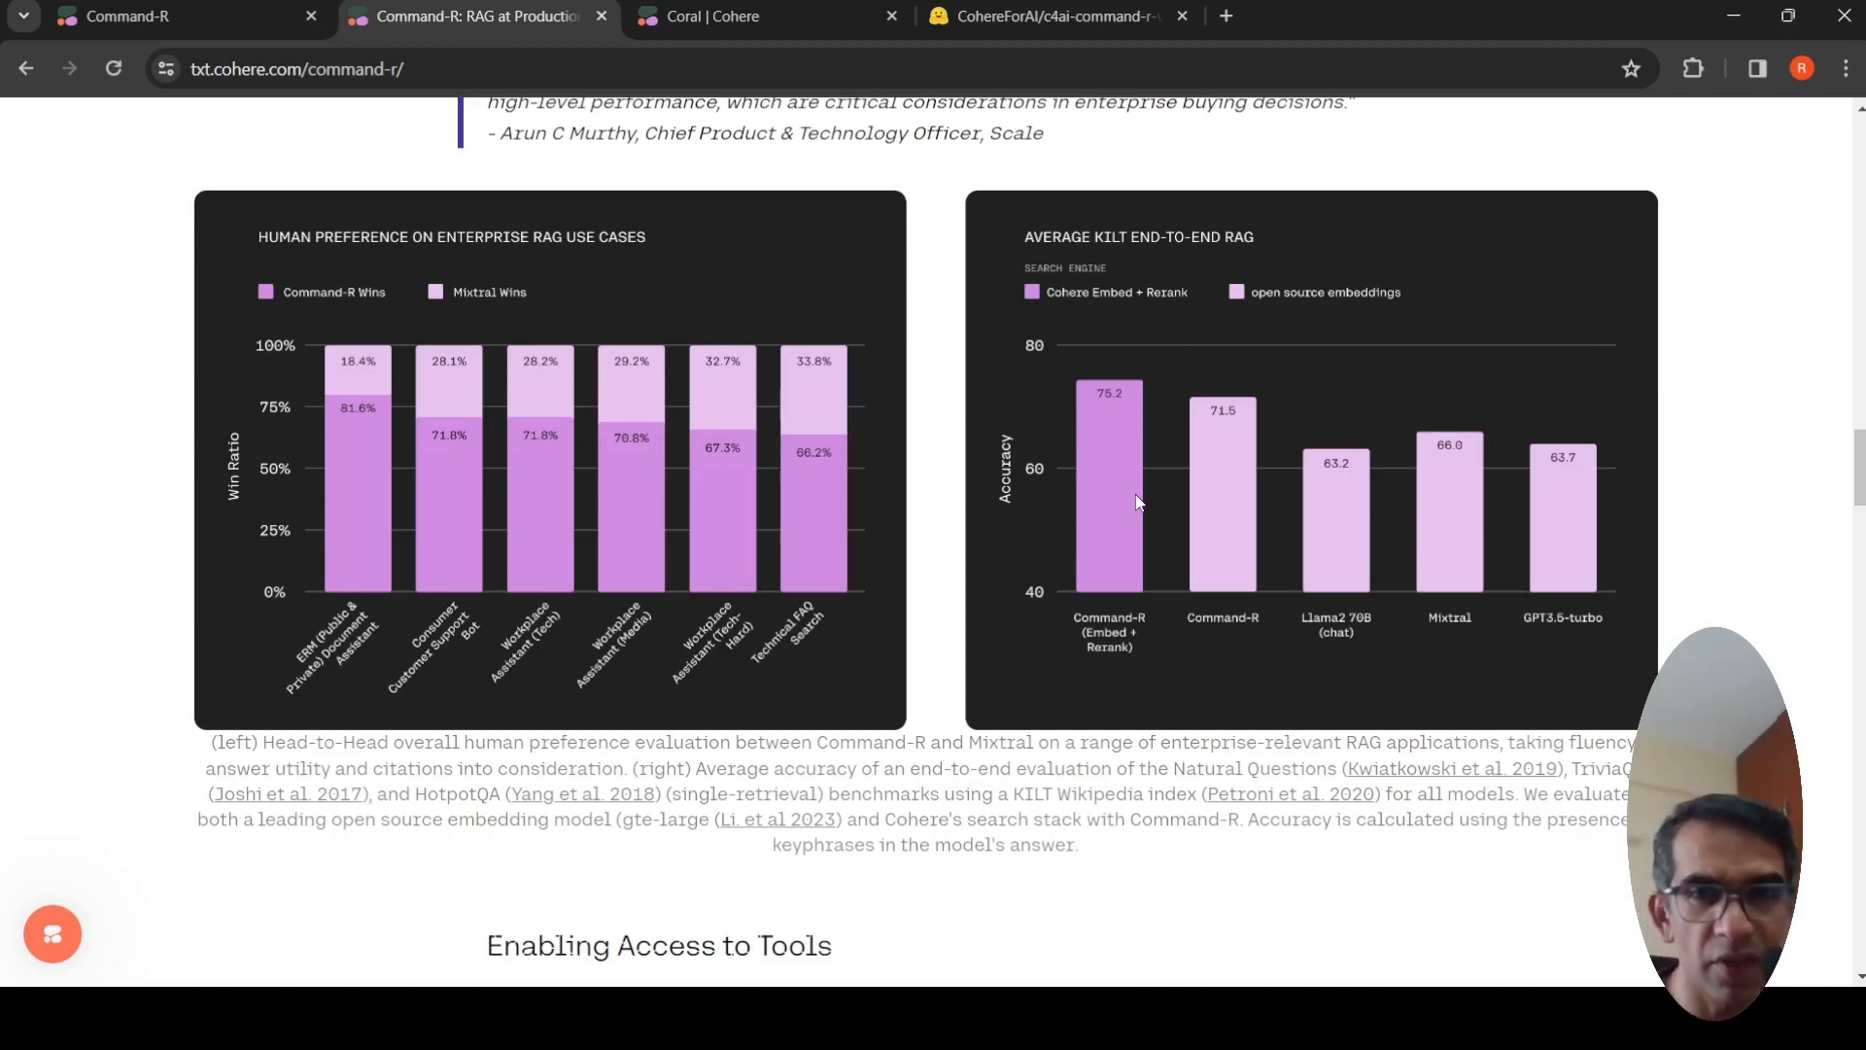
scroll("down", 3)
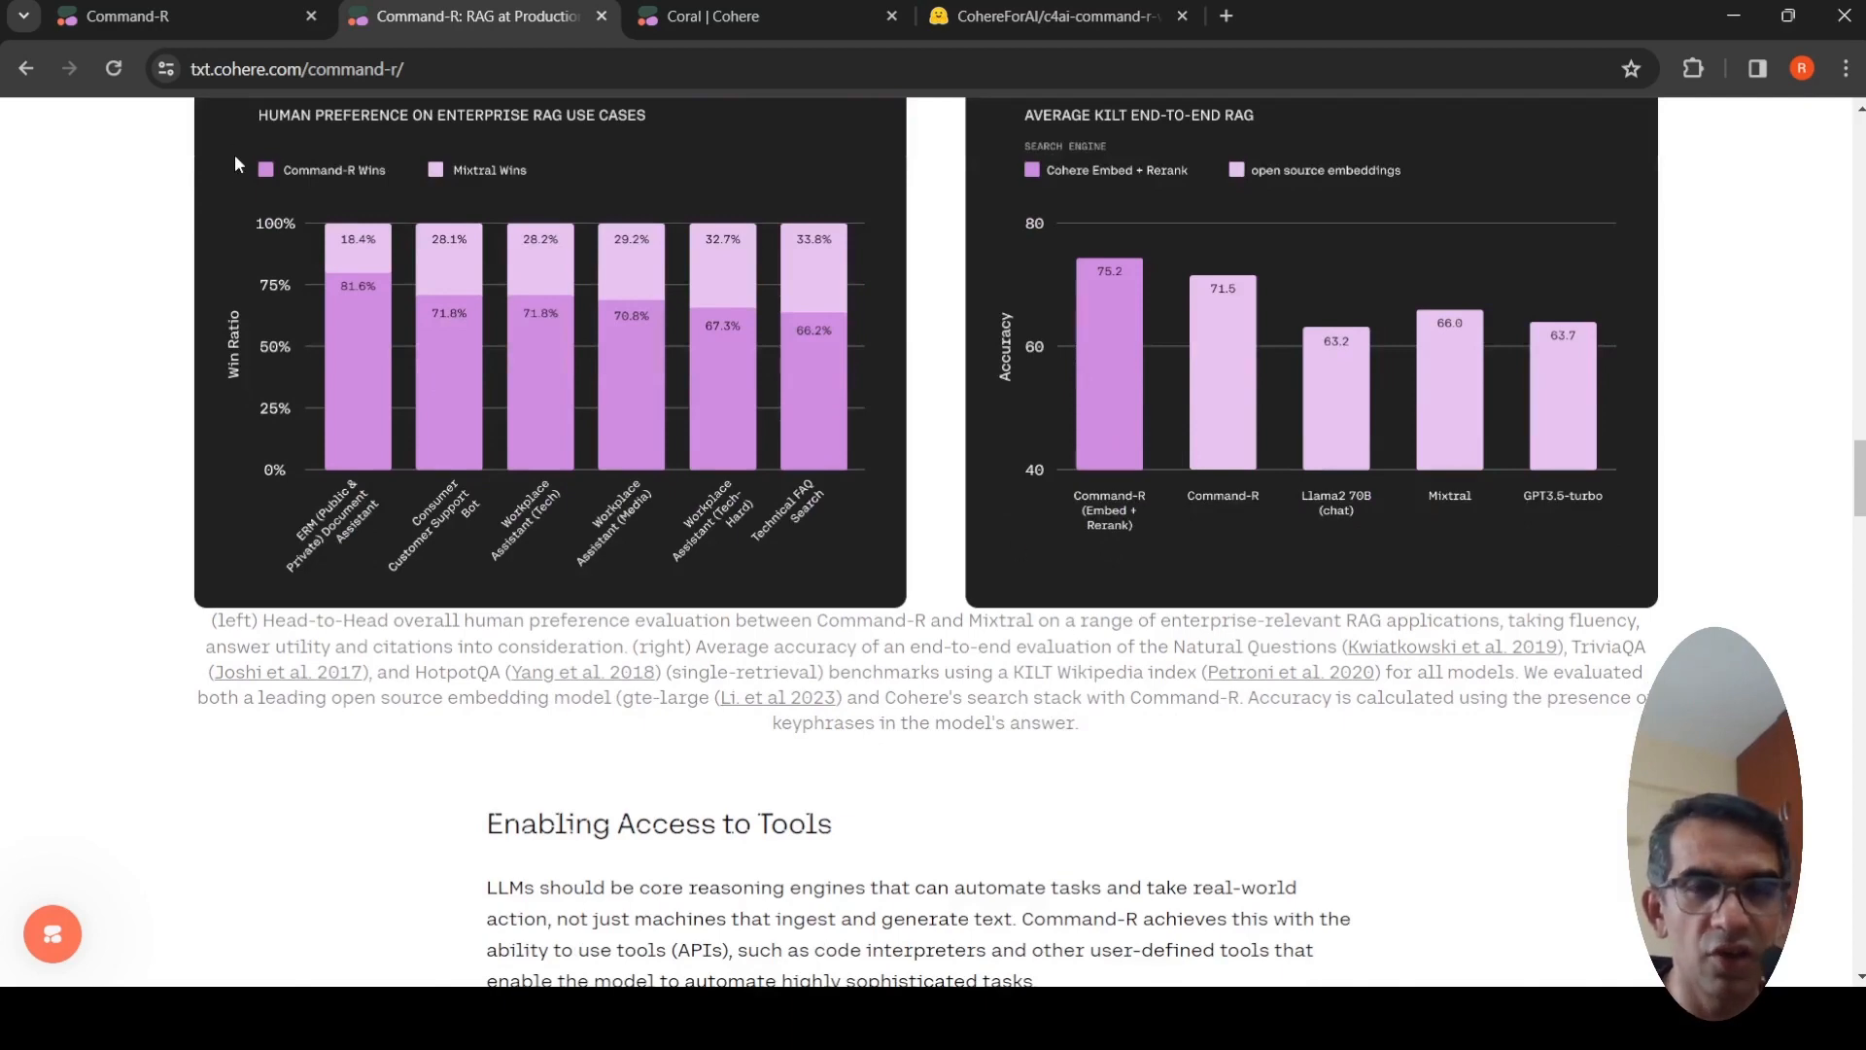
Read down the Command-R post to the Cohere API Pricing table
scroll("down", 3)
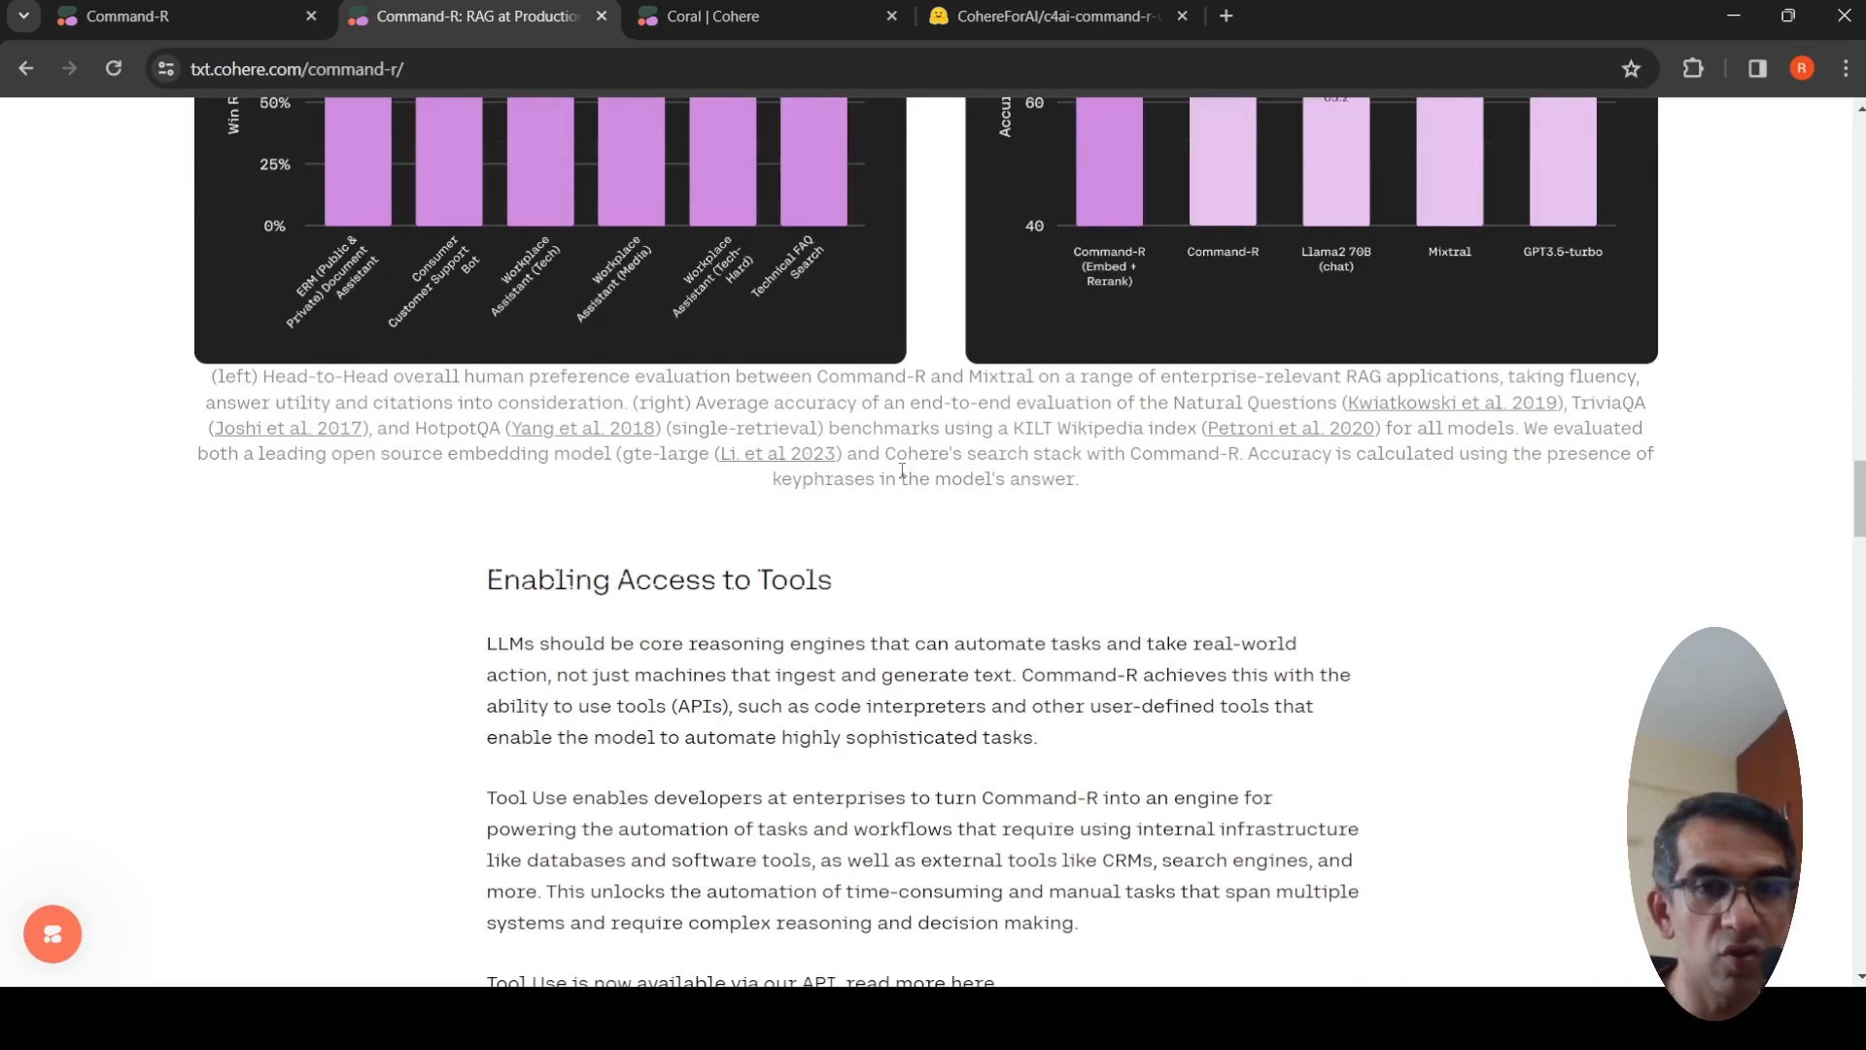
scroll("down", 3)
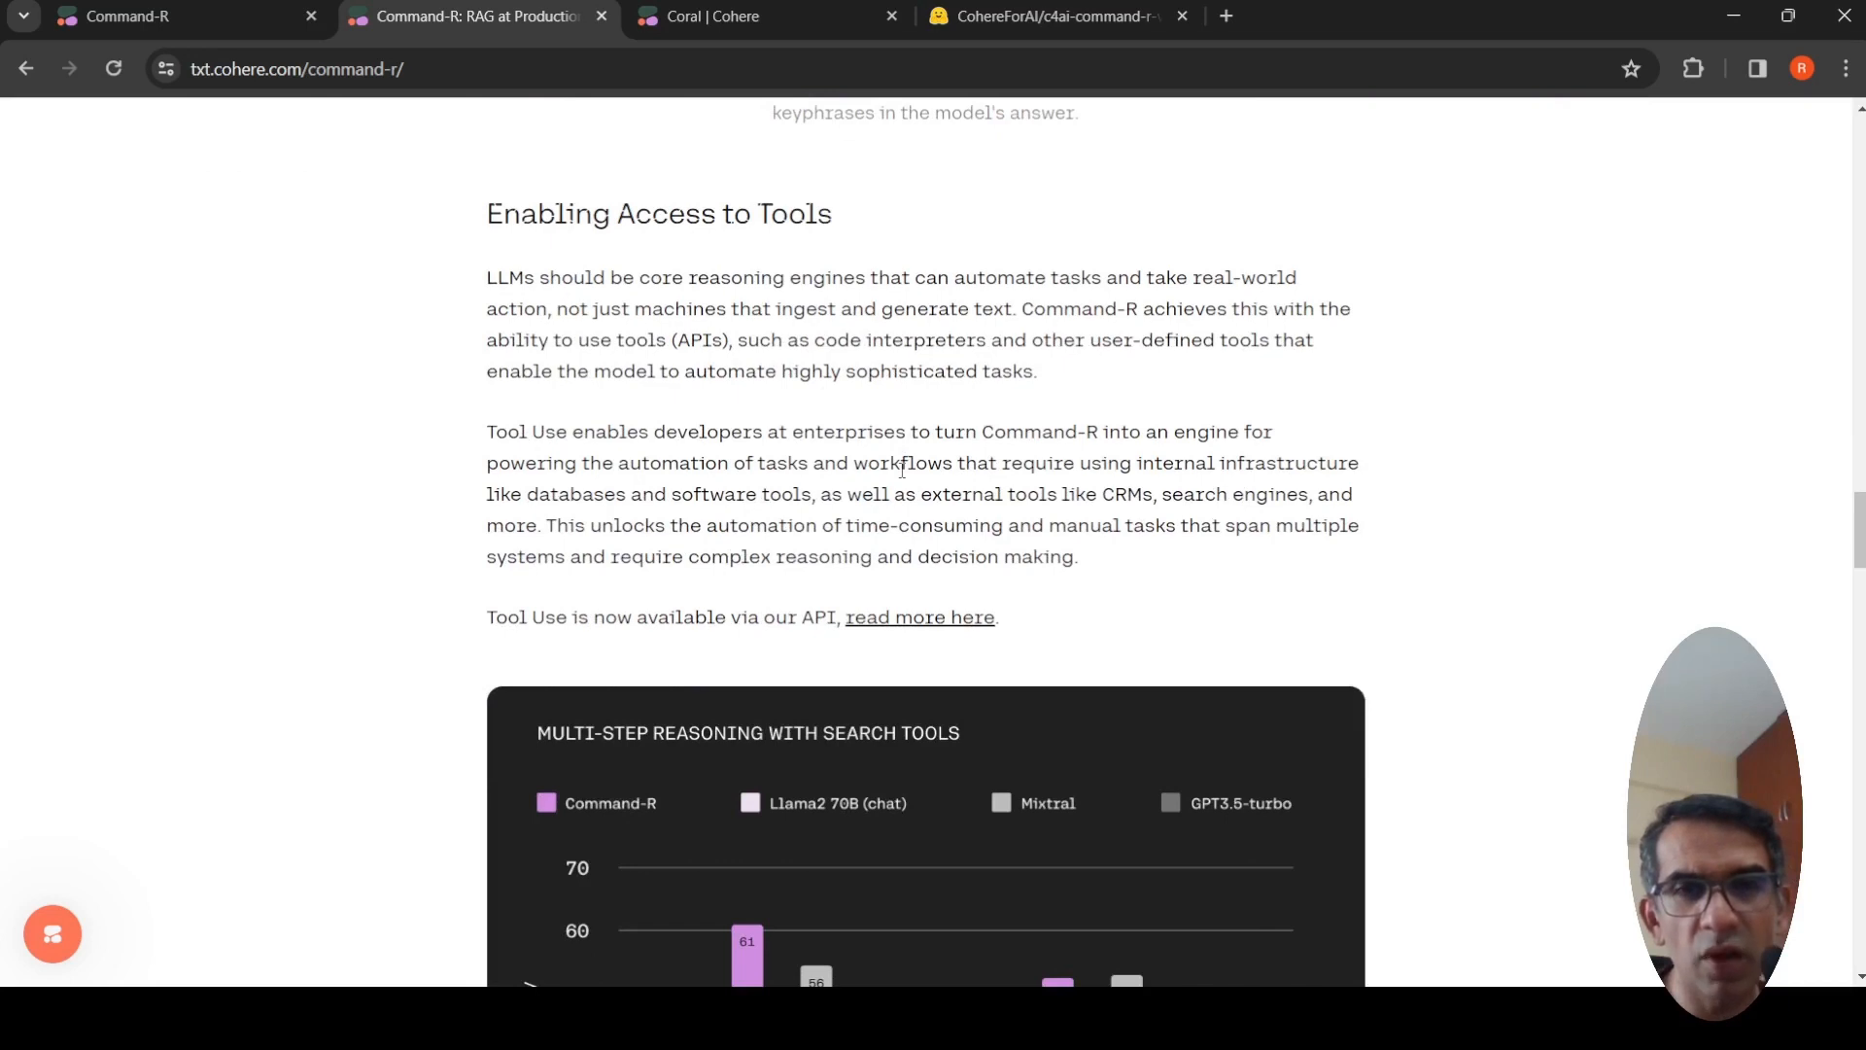
mouse_move(839, 361)
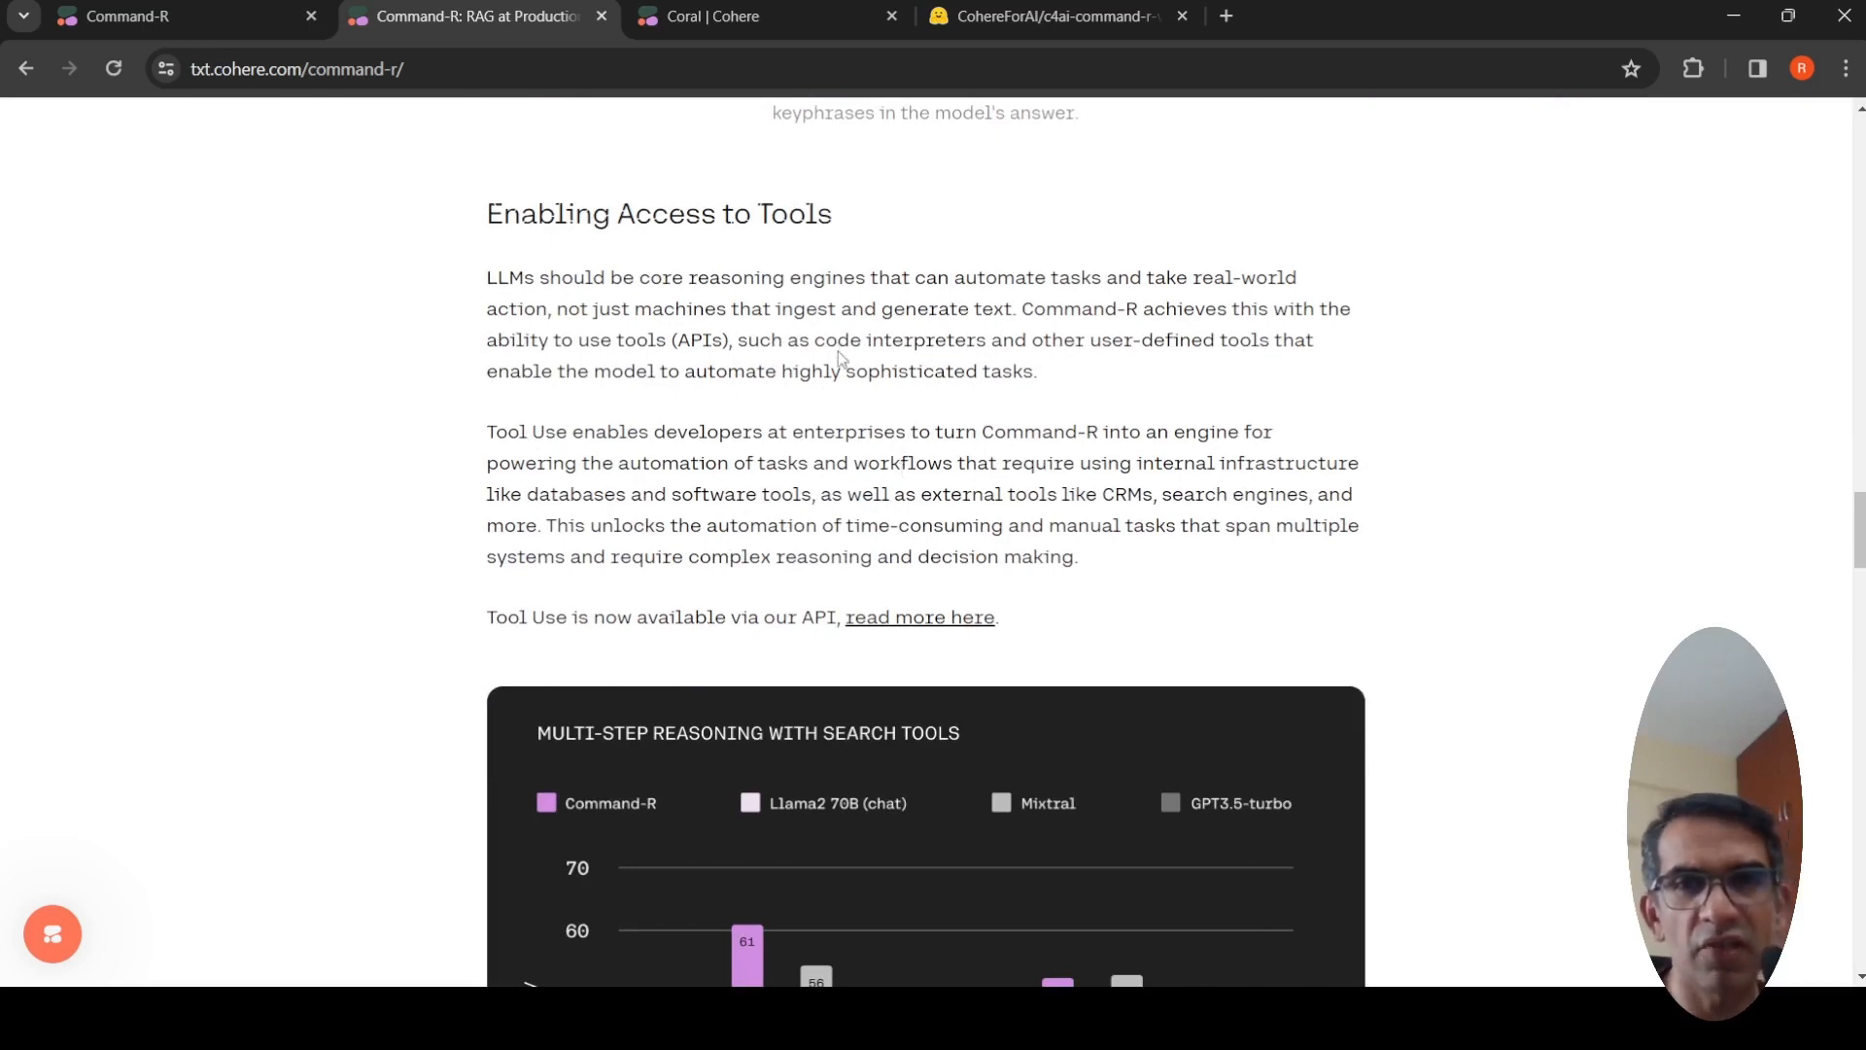
mouse_move(896, 453)
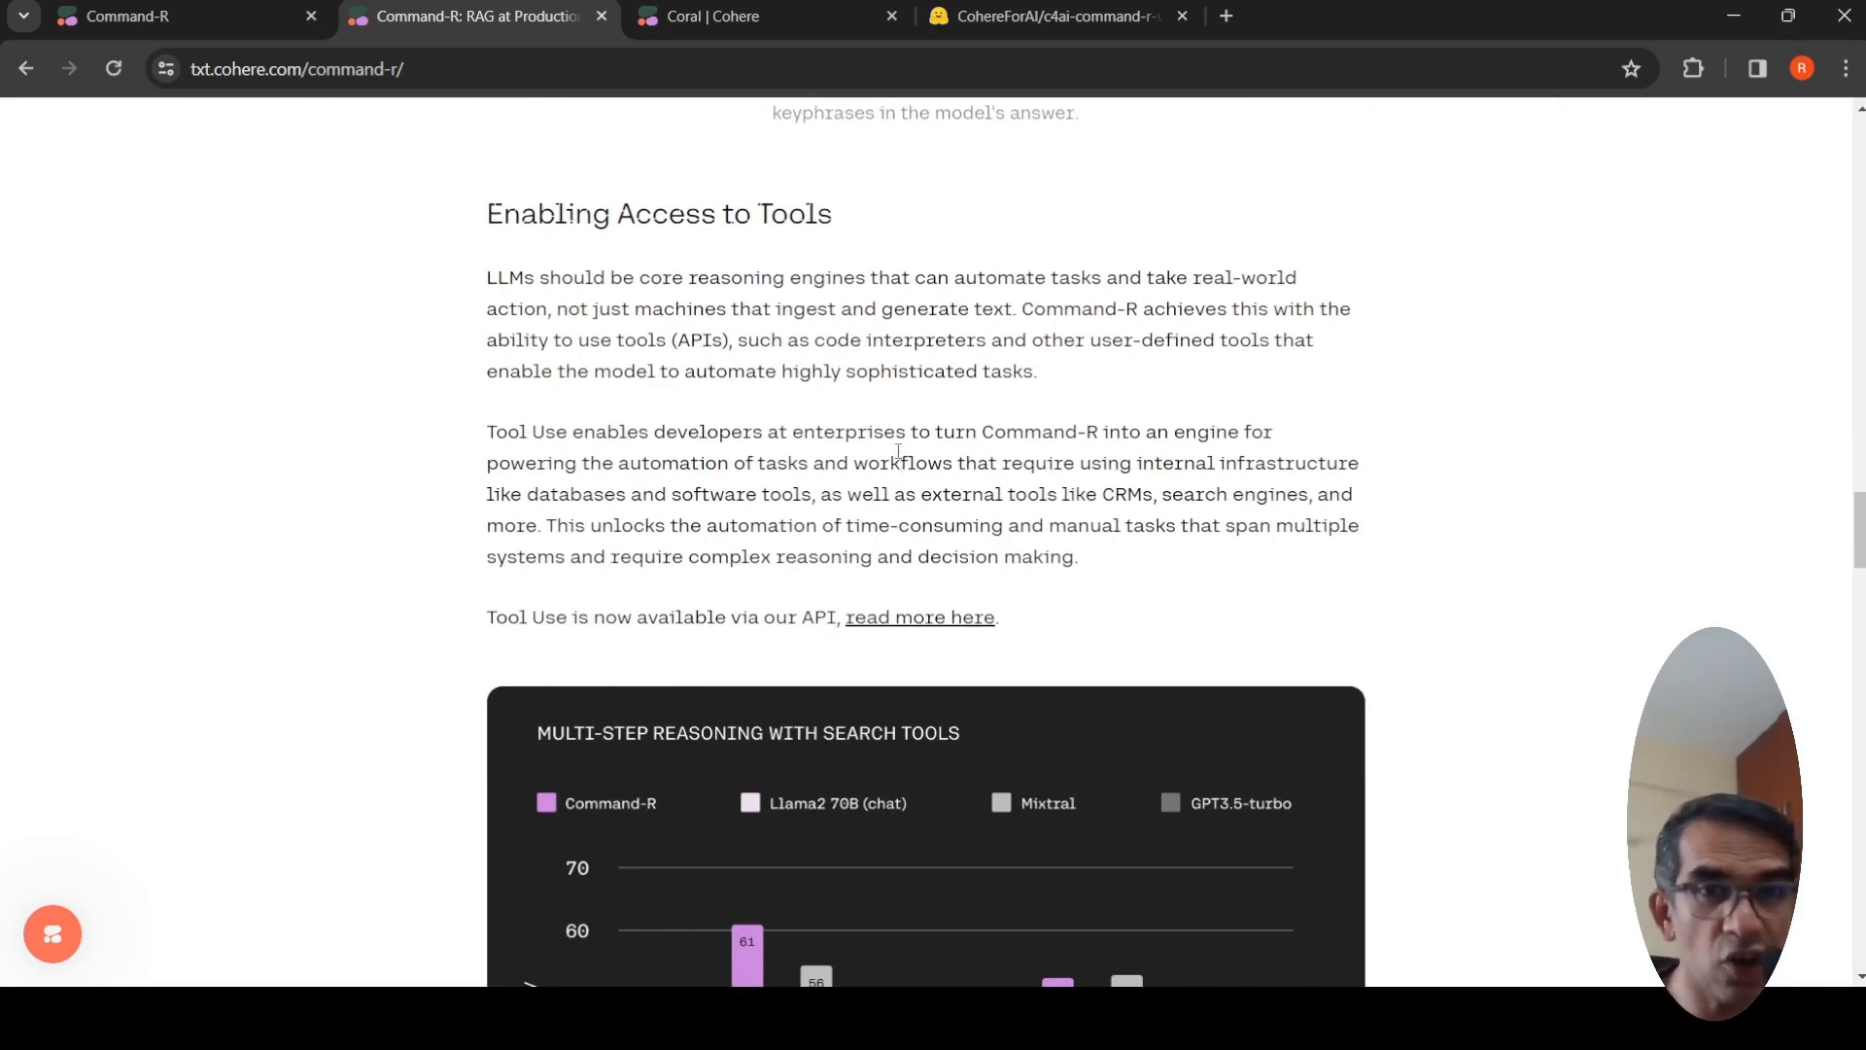
mouse_move(1032, 398)
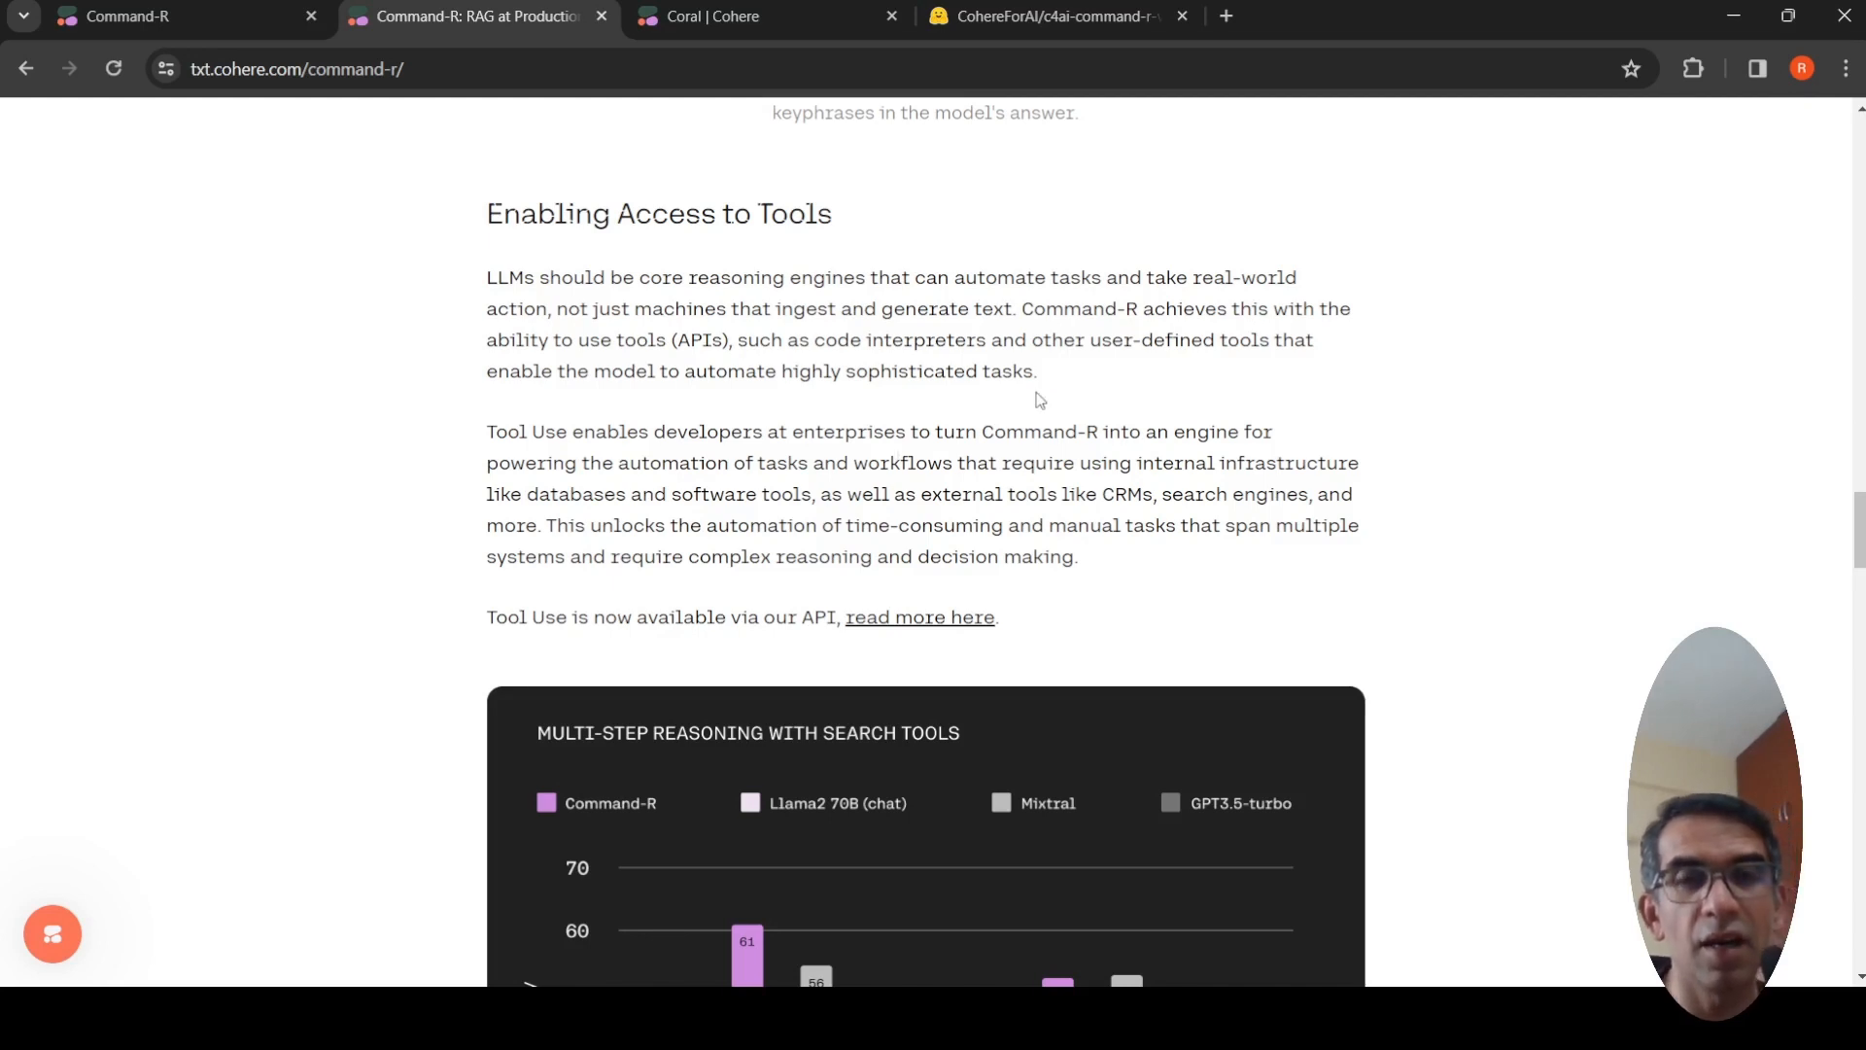
mouse_move(1154, 382)
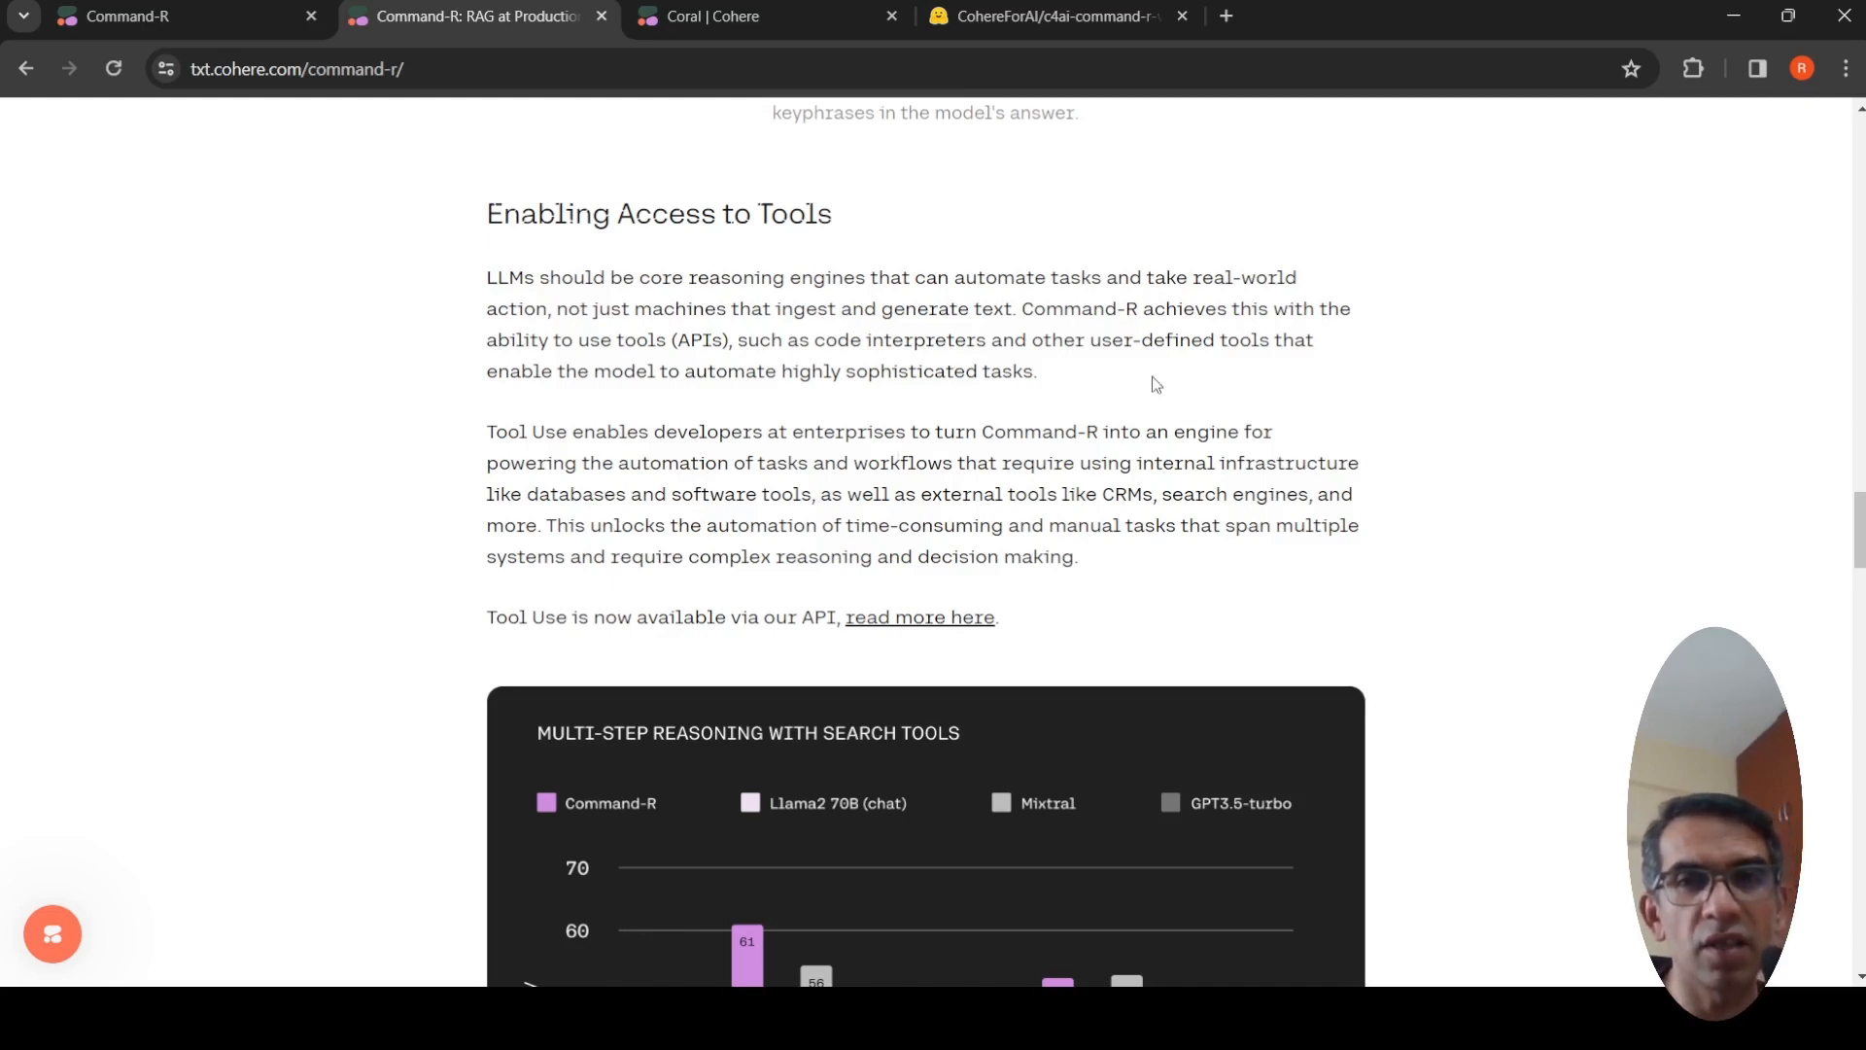
mouse_move(1079, 426)
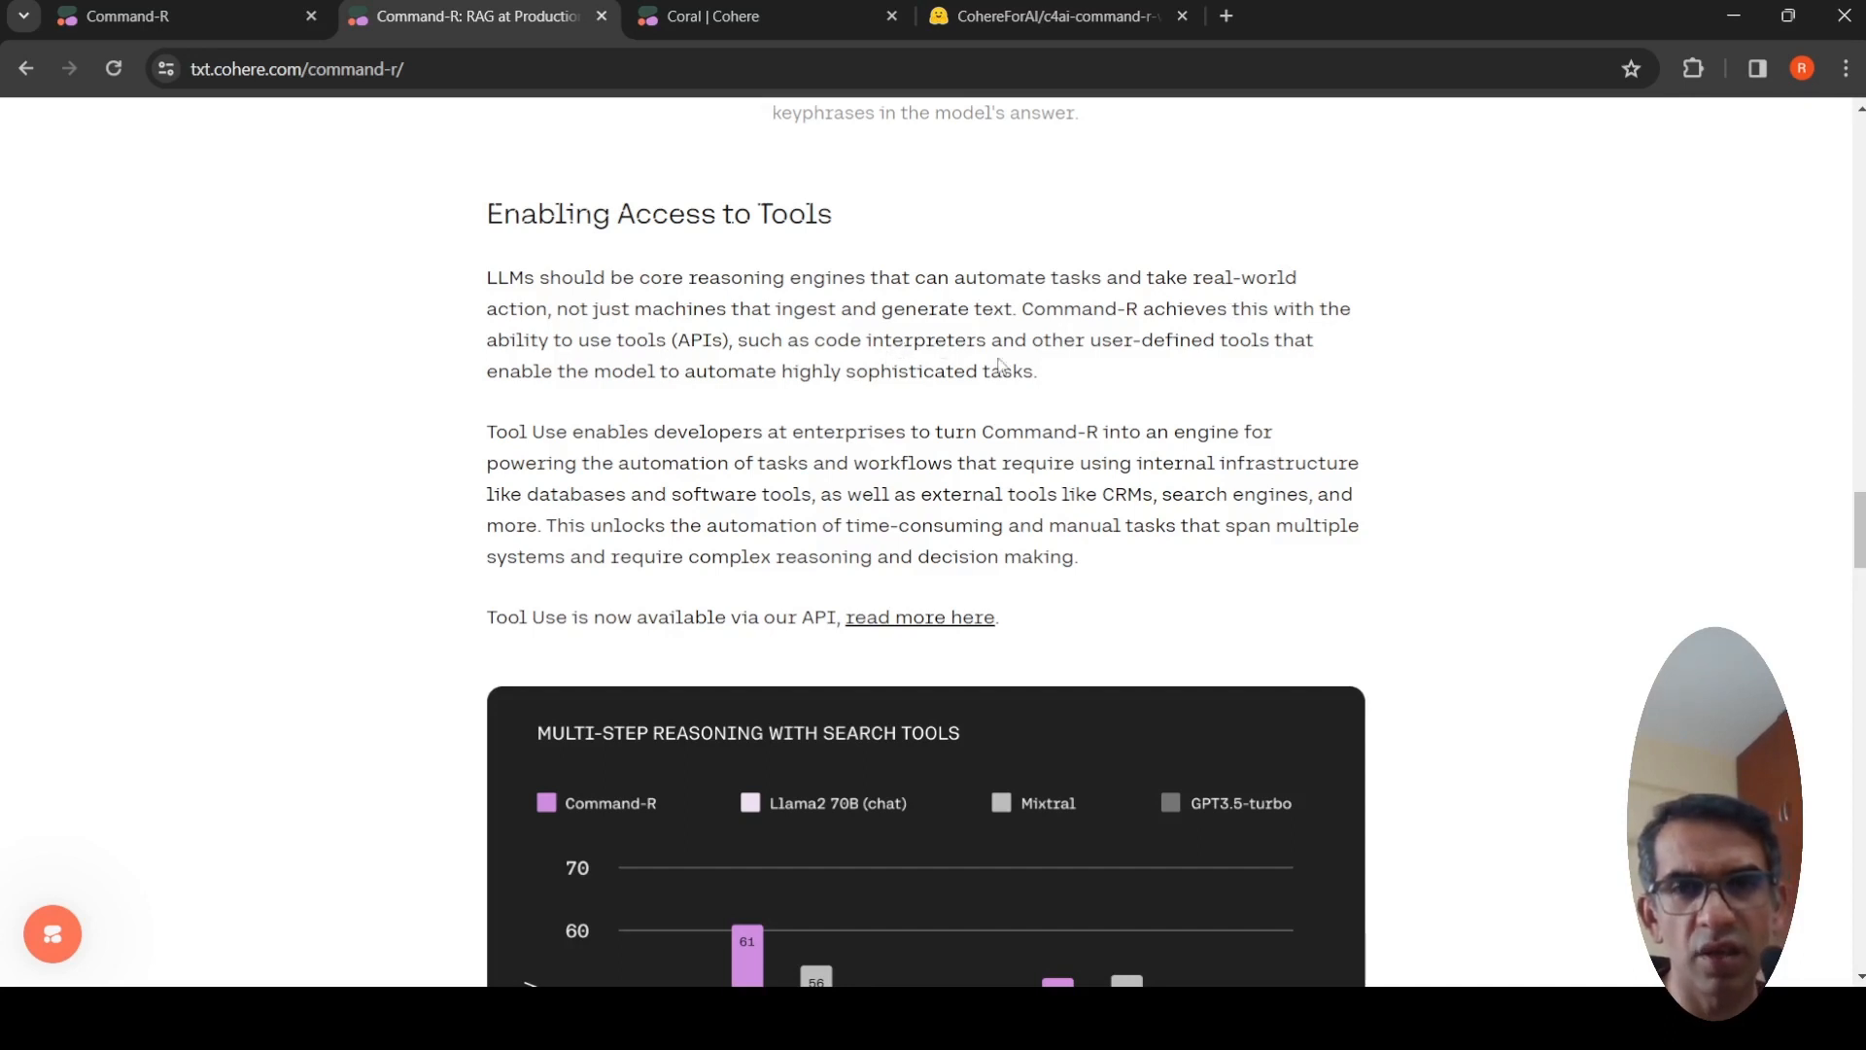
mouse_move(921, 410)
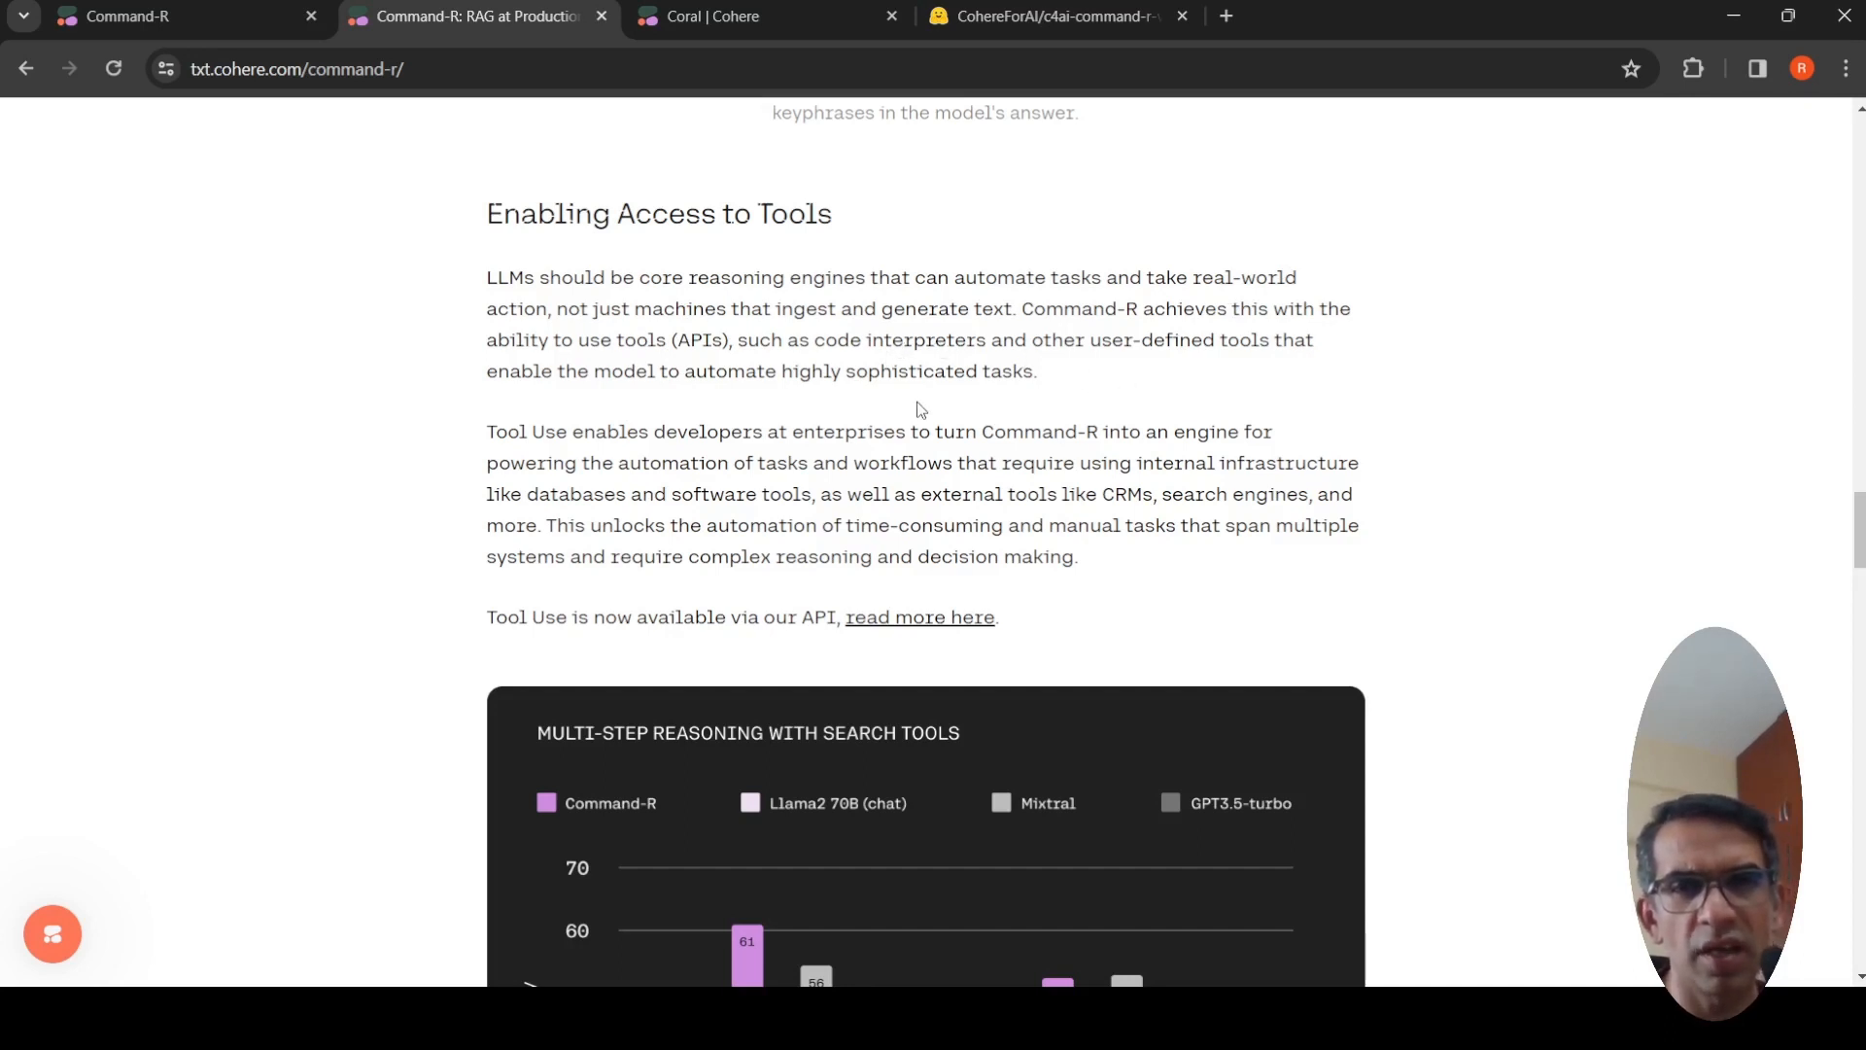
scroll("down", 3)
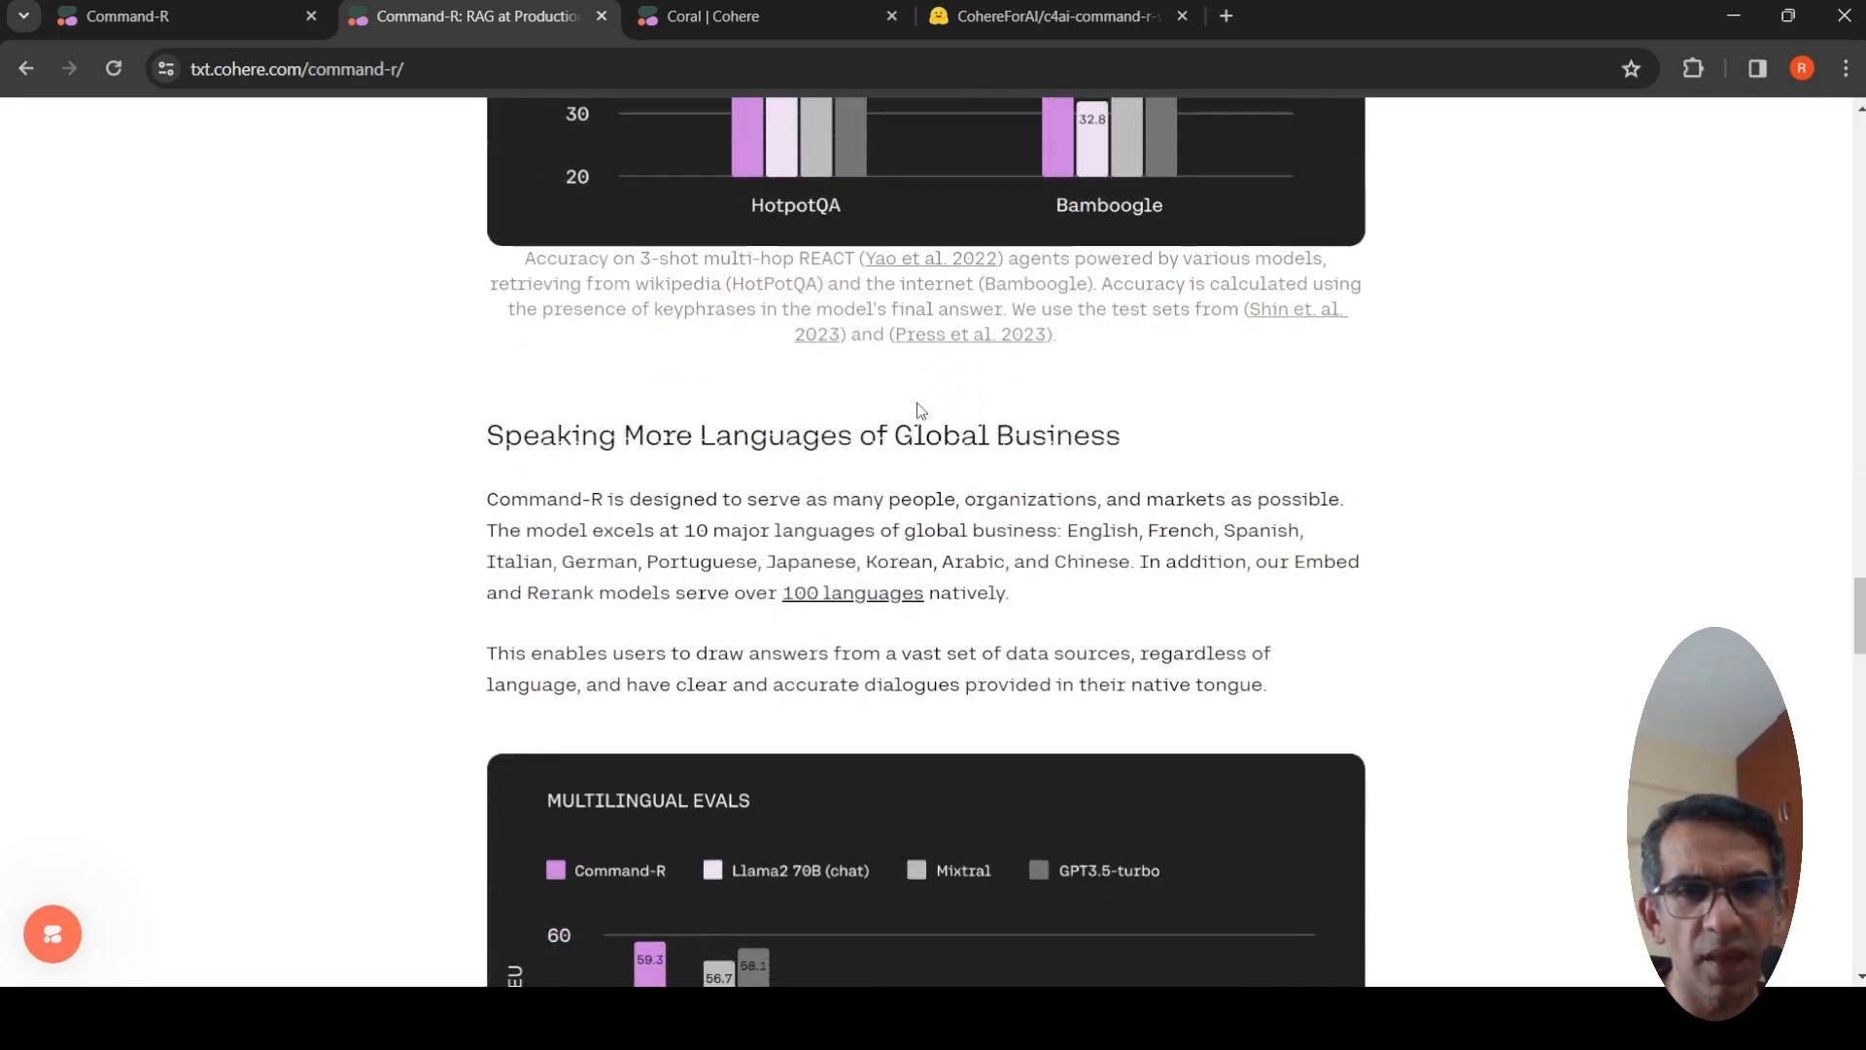
scroll("down", 3)
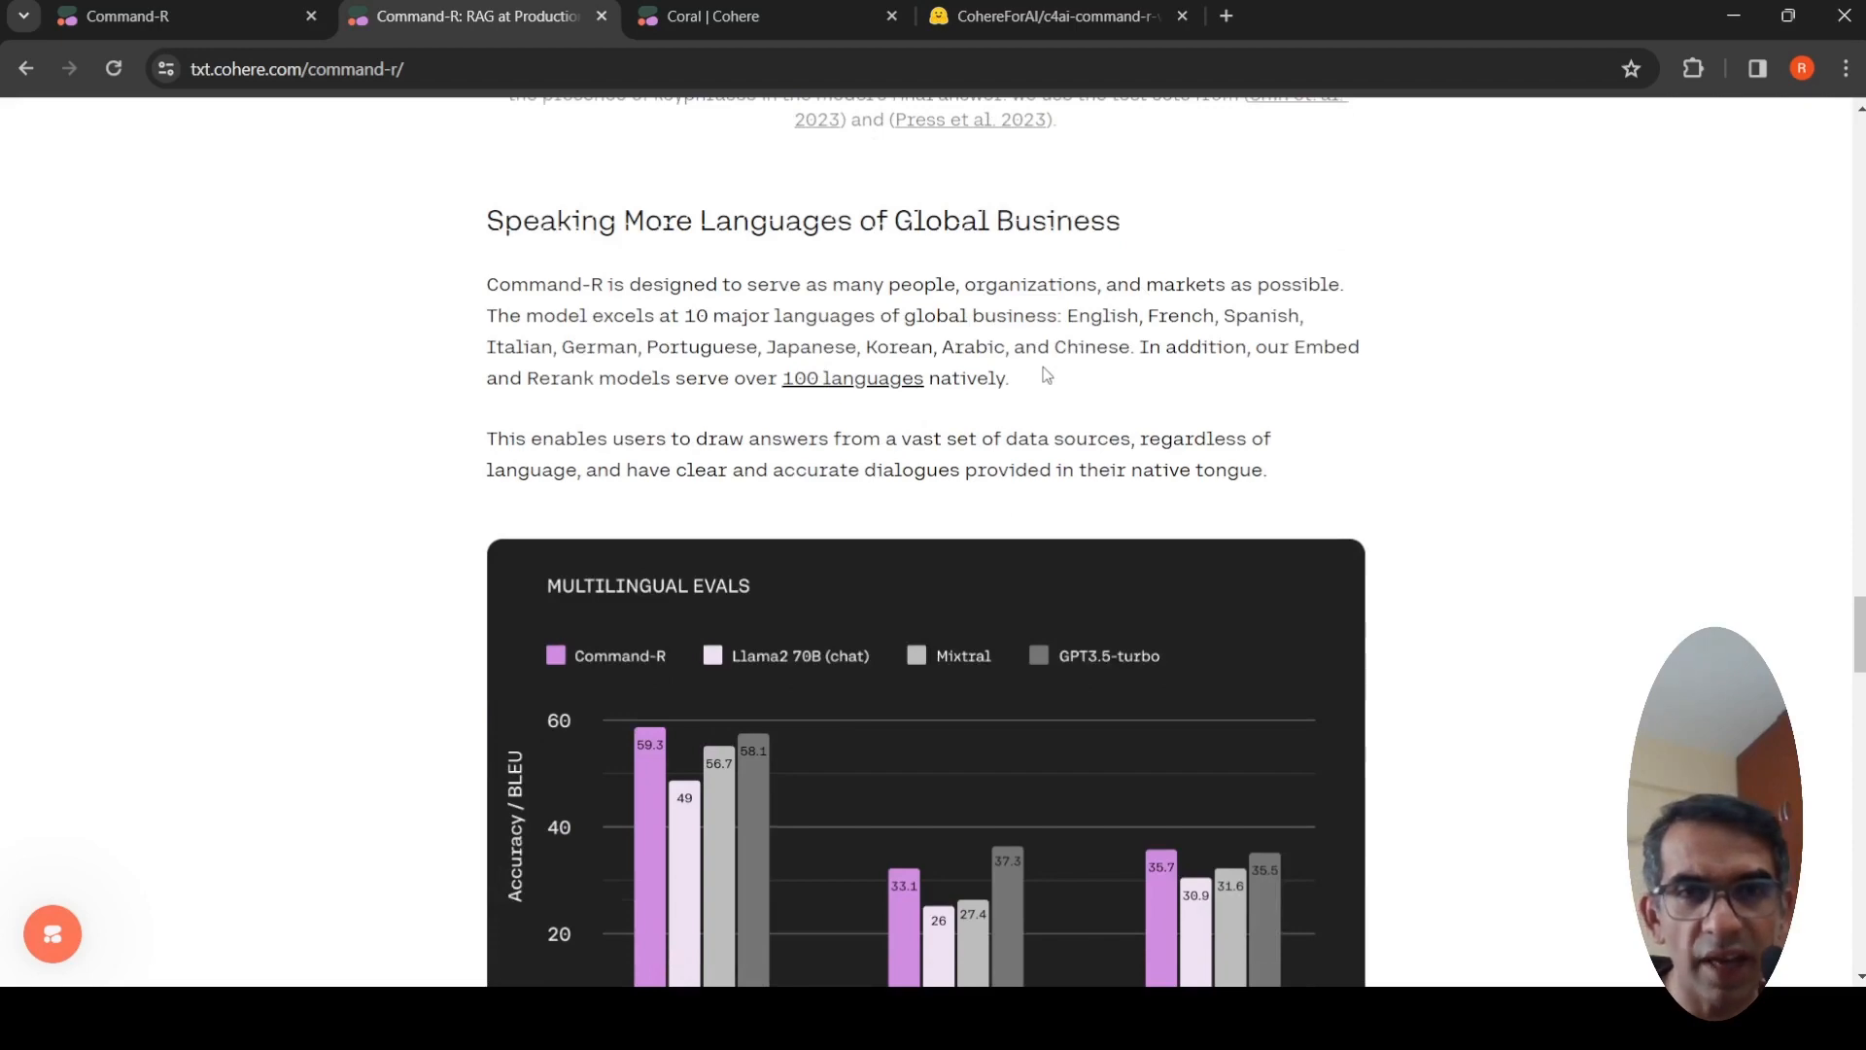
Continue to the Availability and Continuing to Support the ML Research Community sections
scroll("down", 3)
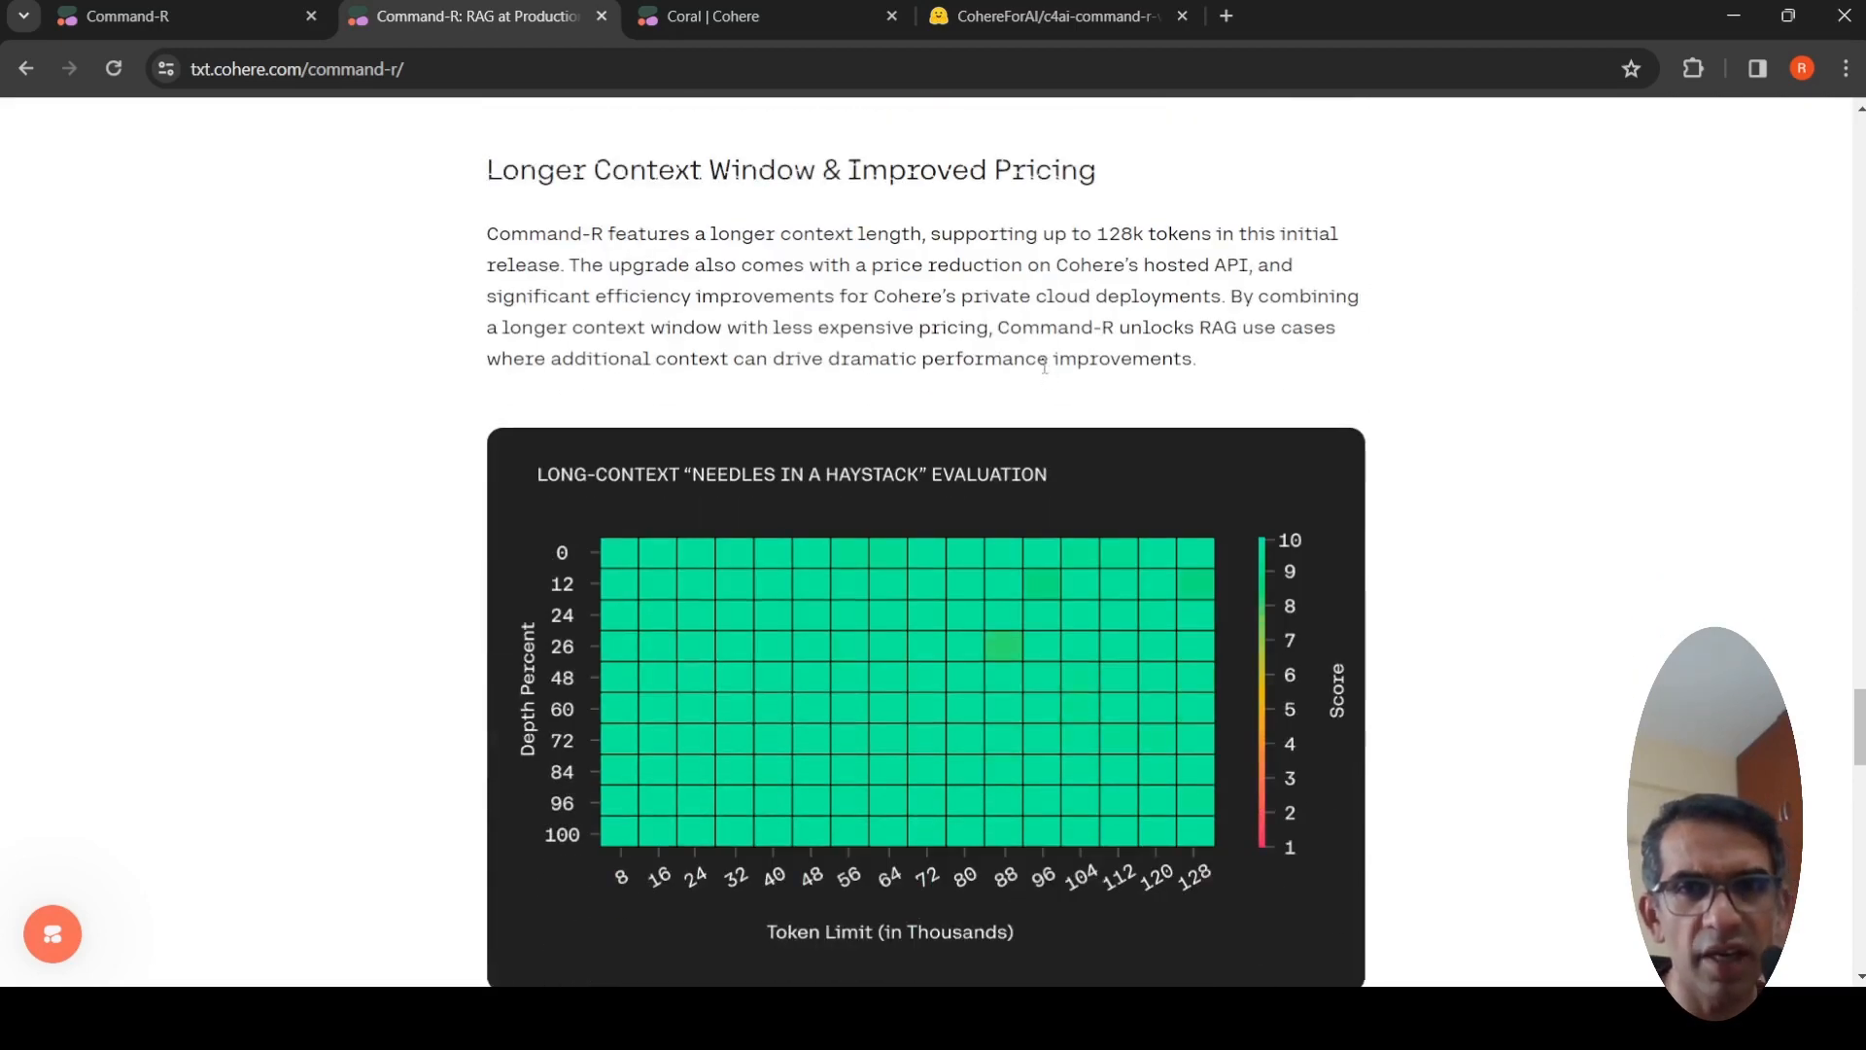
scroll("down", 3)
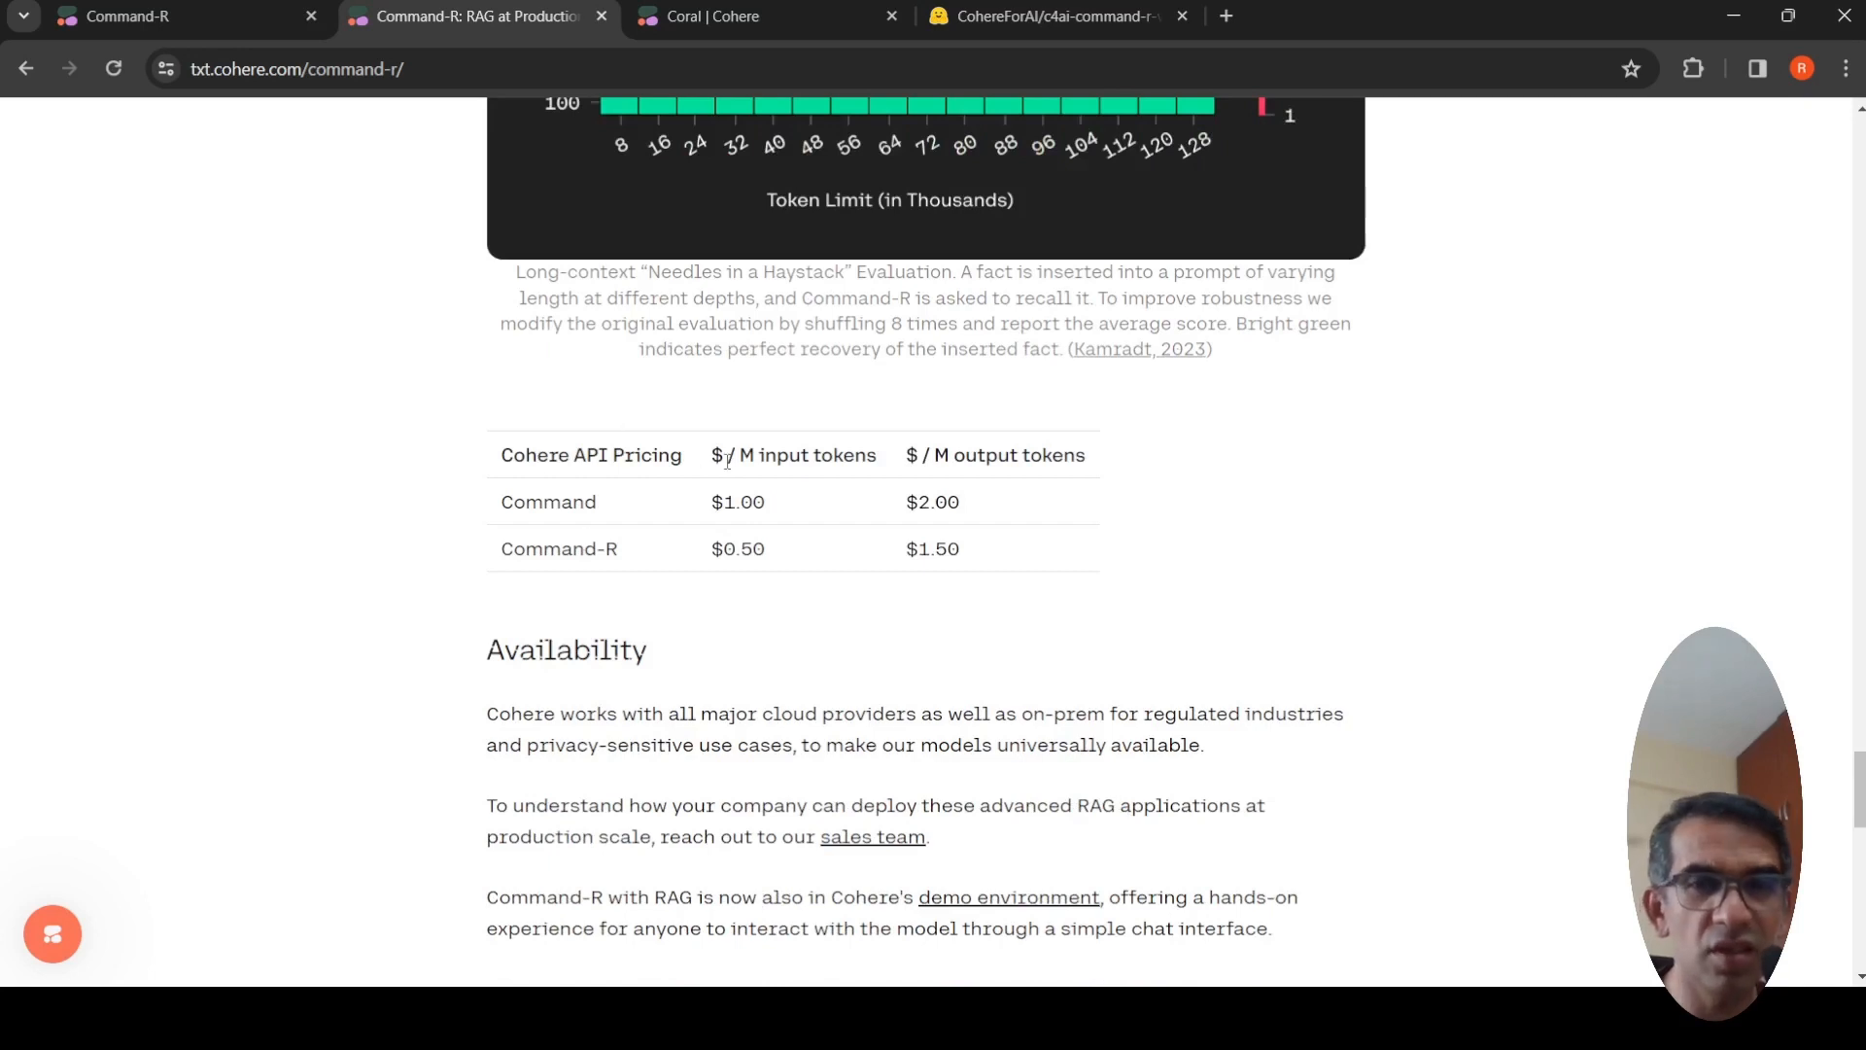
mouse_move(767, 488)
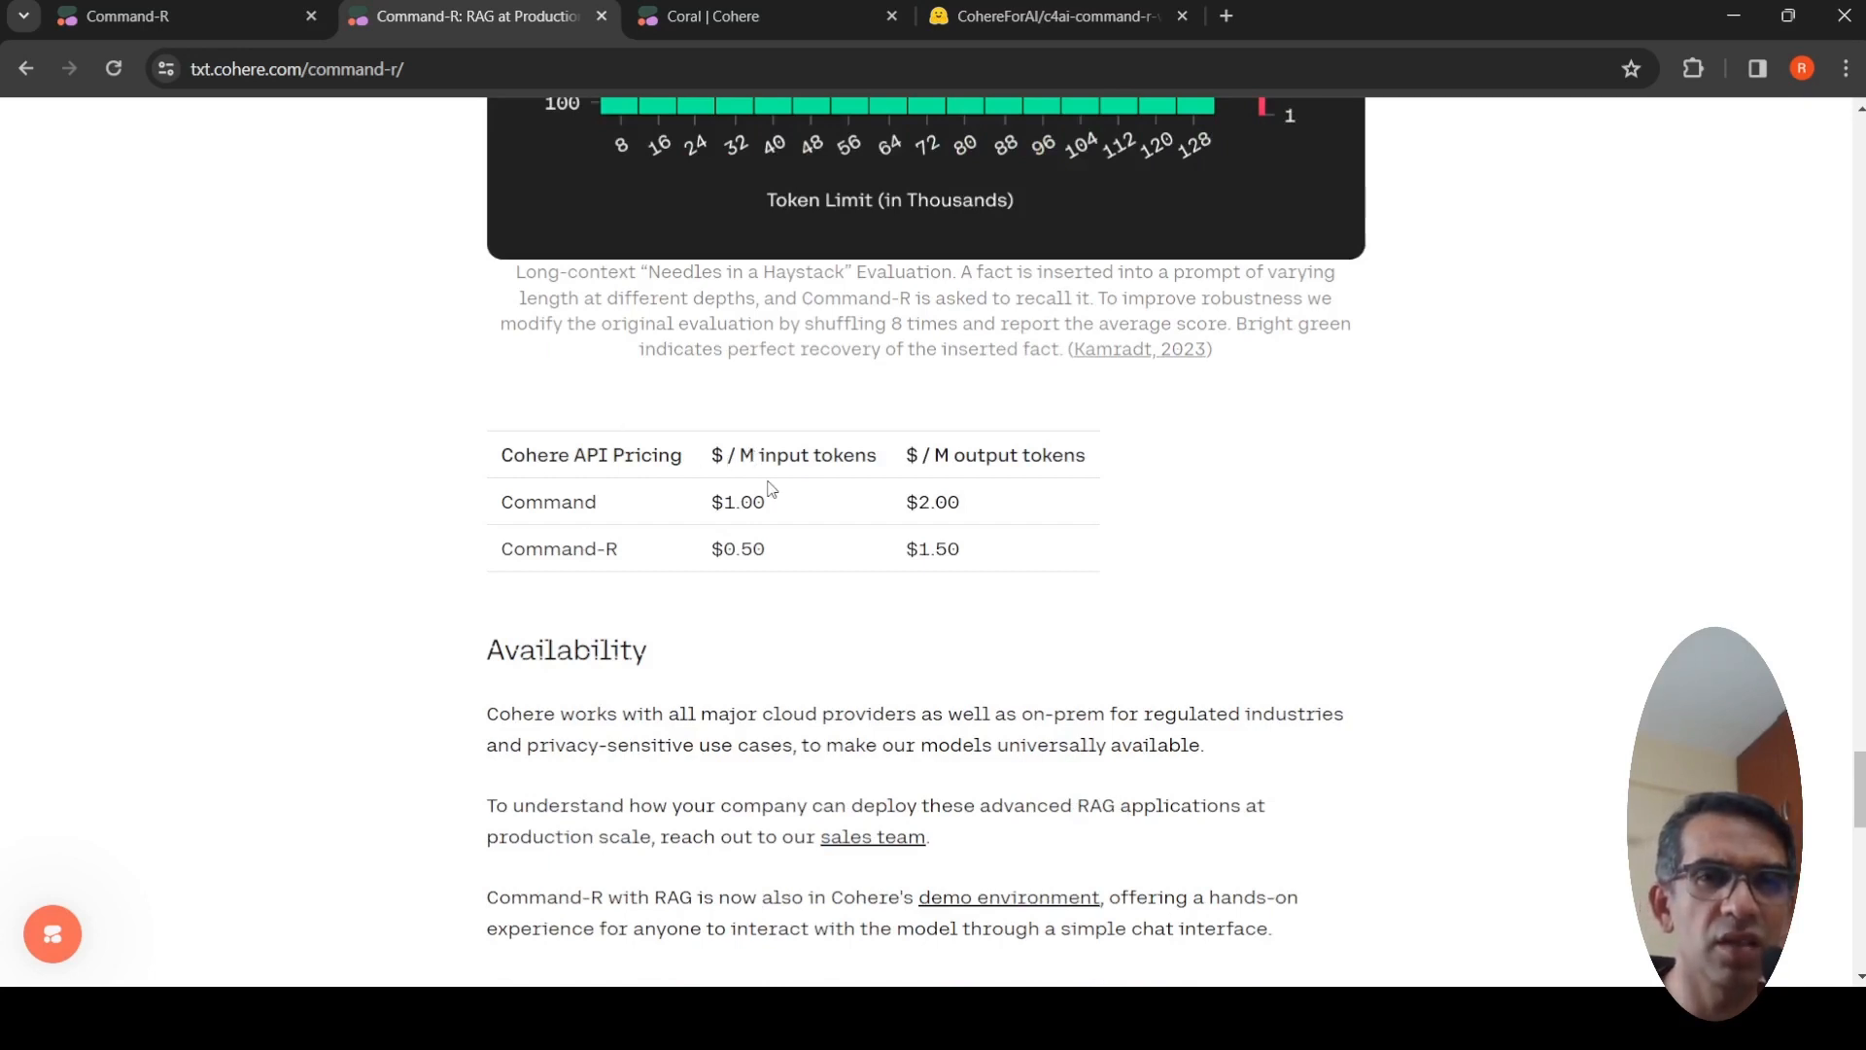
mouse_move(629, 567)
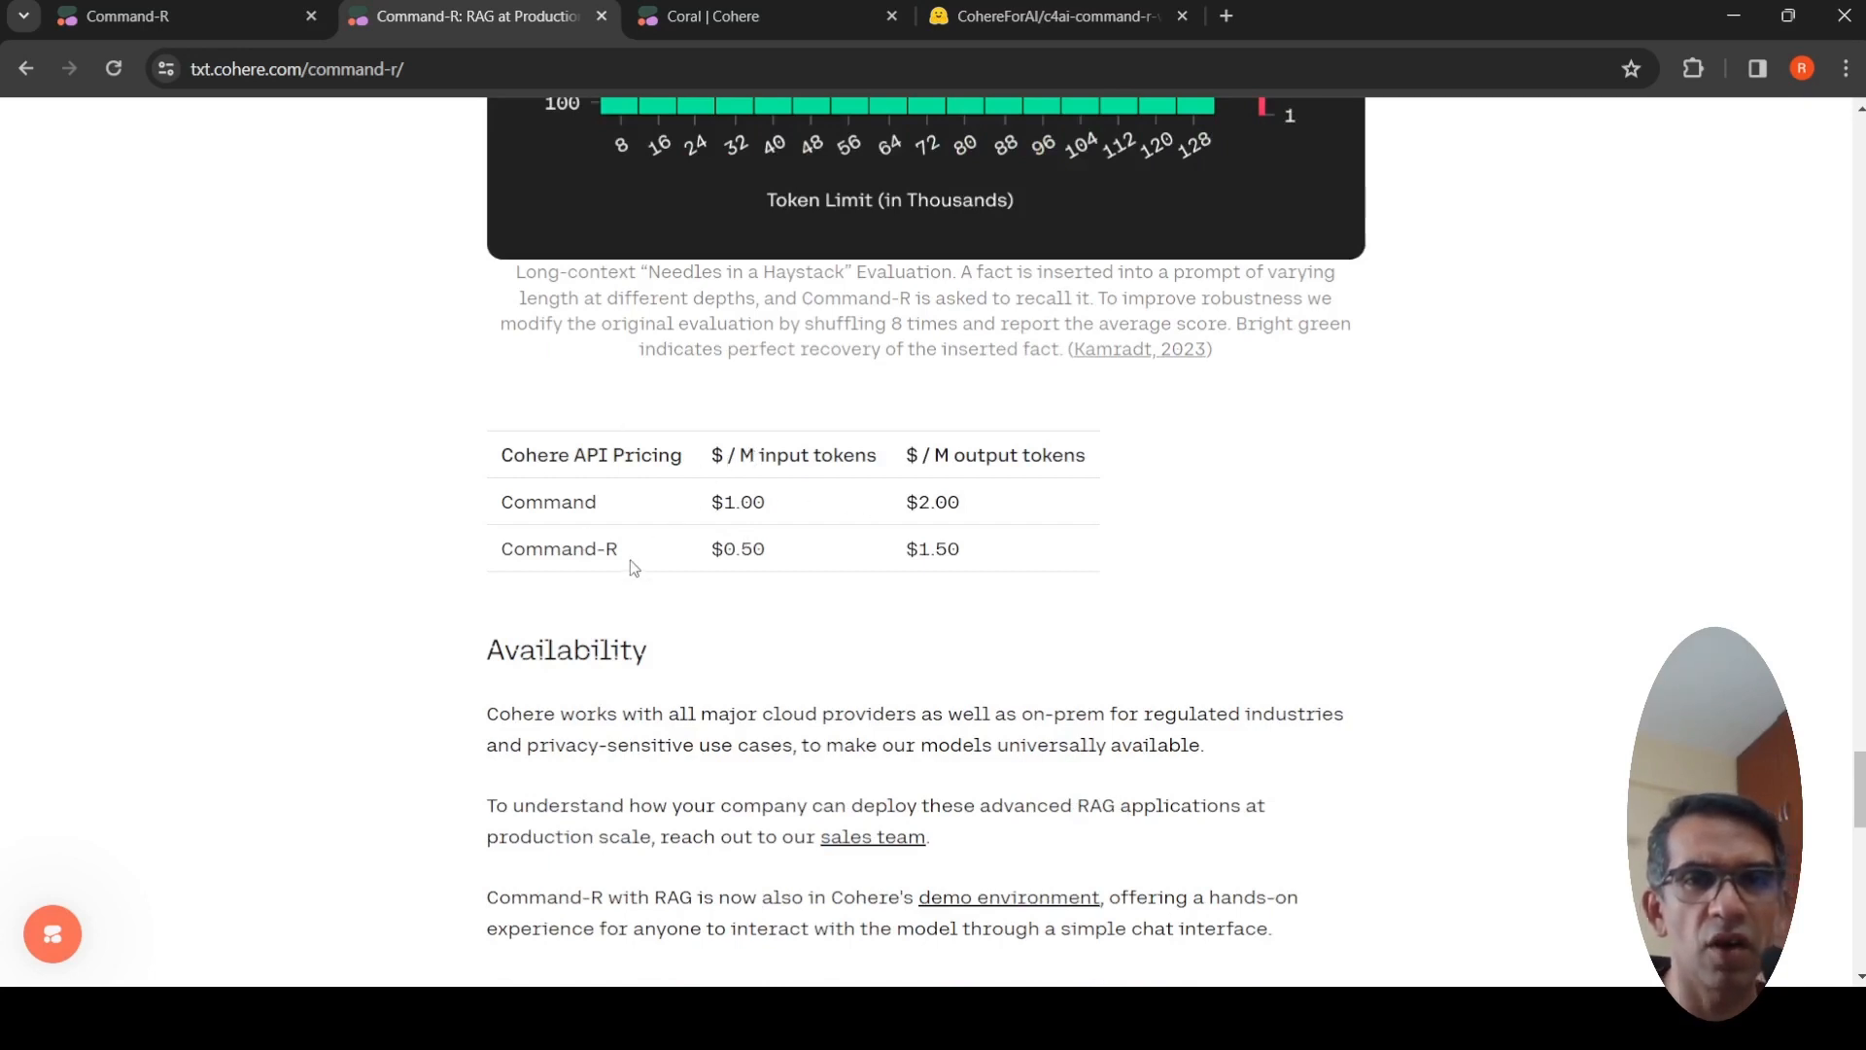
mouse_move(744, 570)
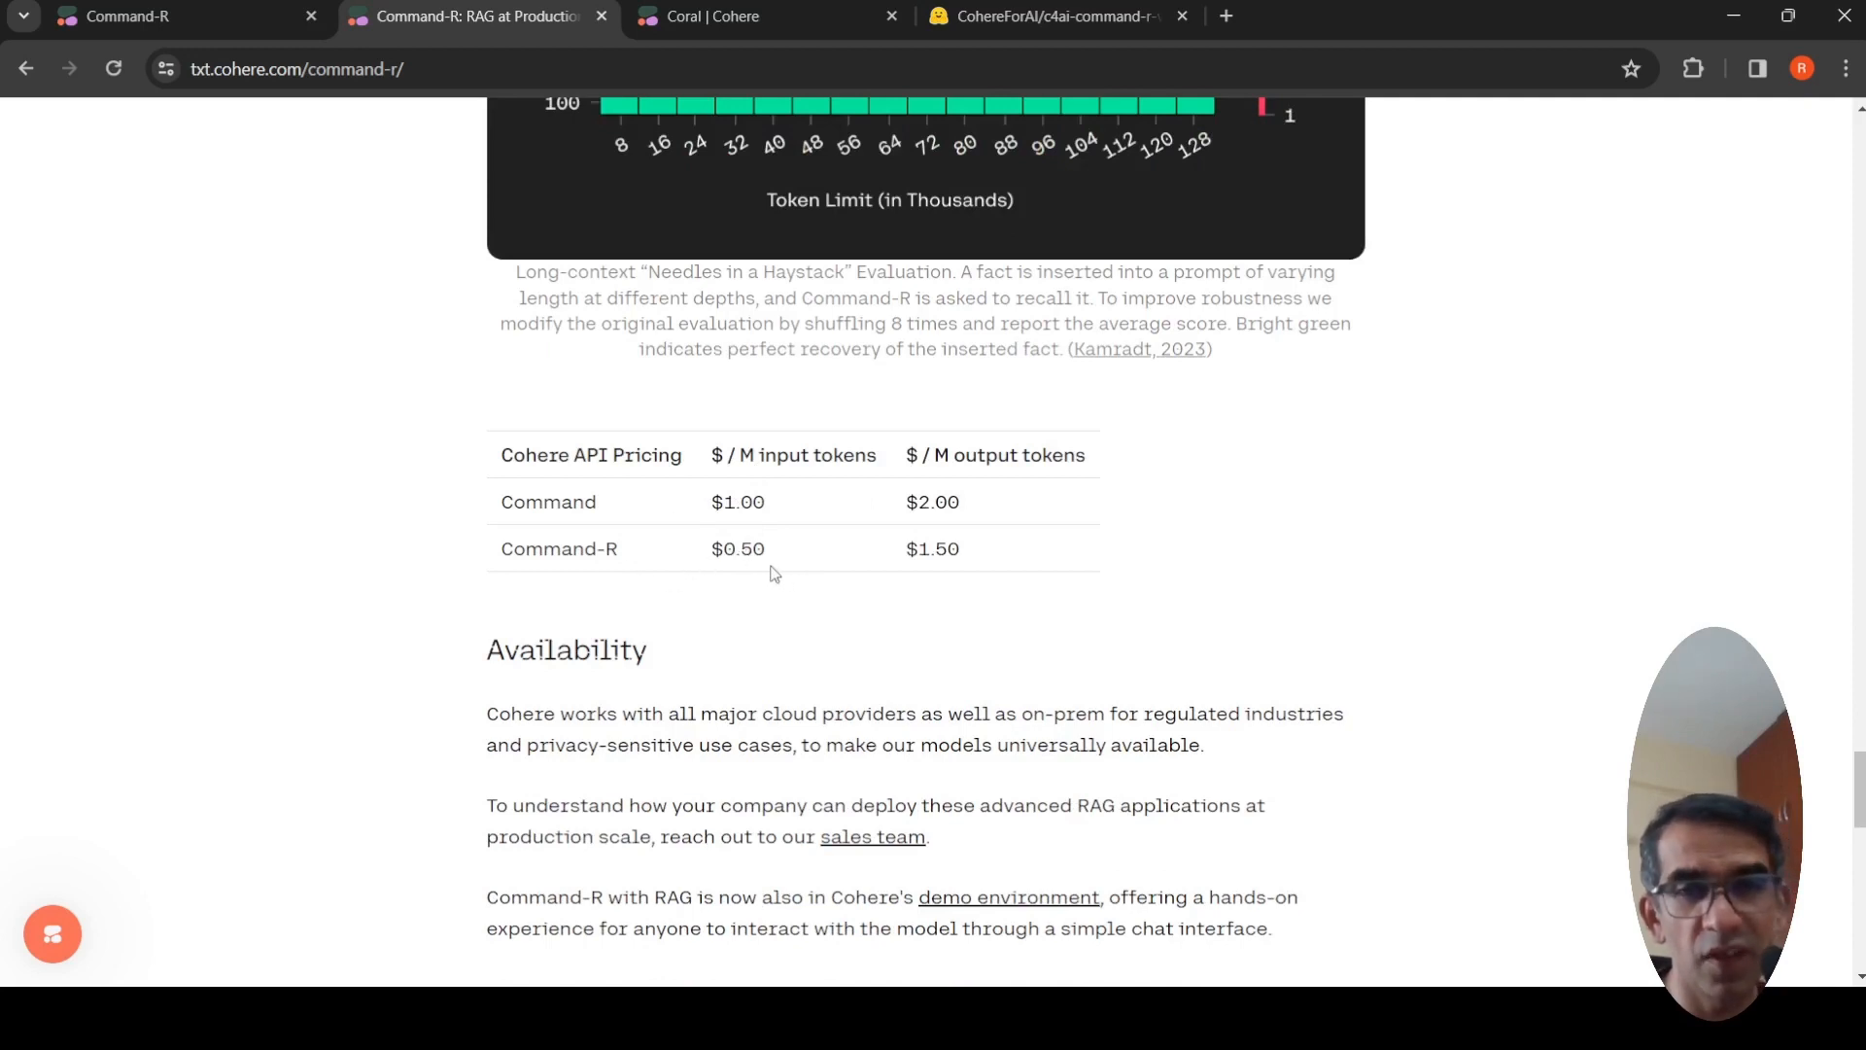
mouse_move(901, 557)
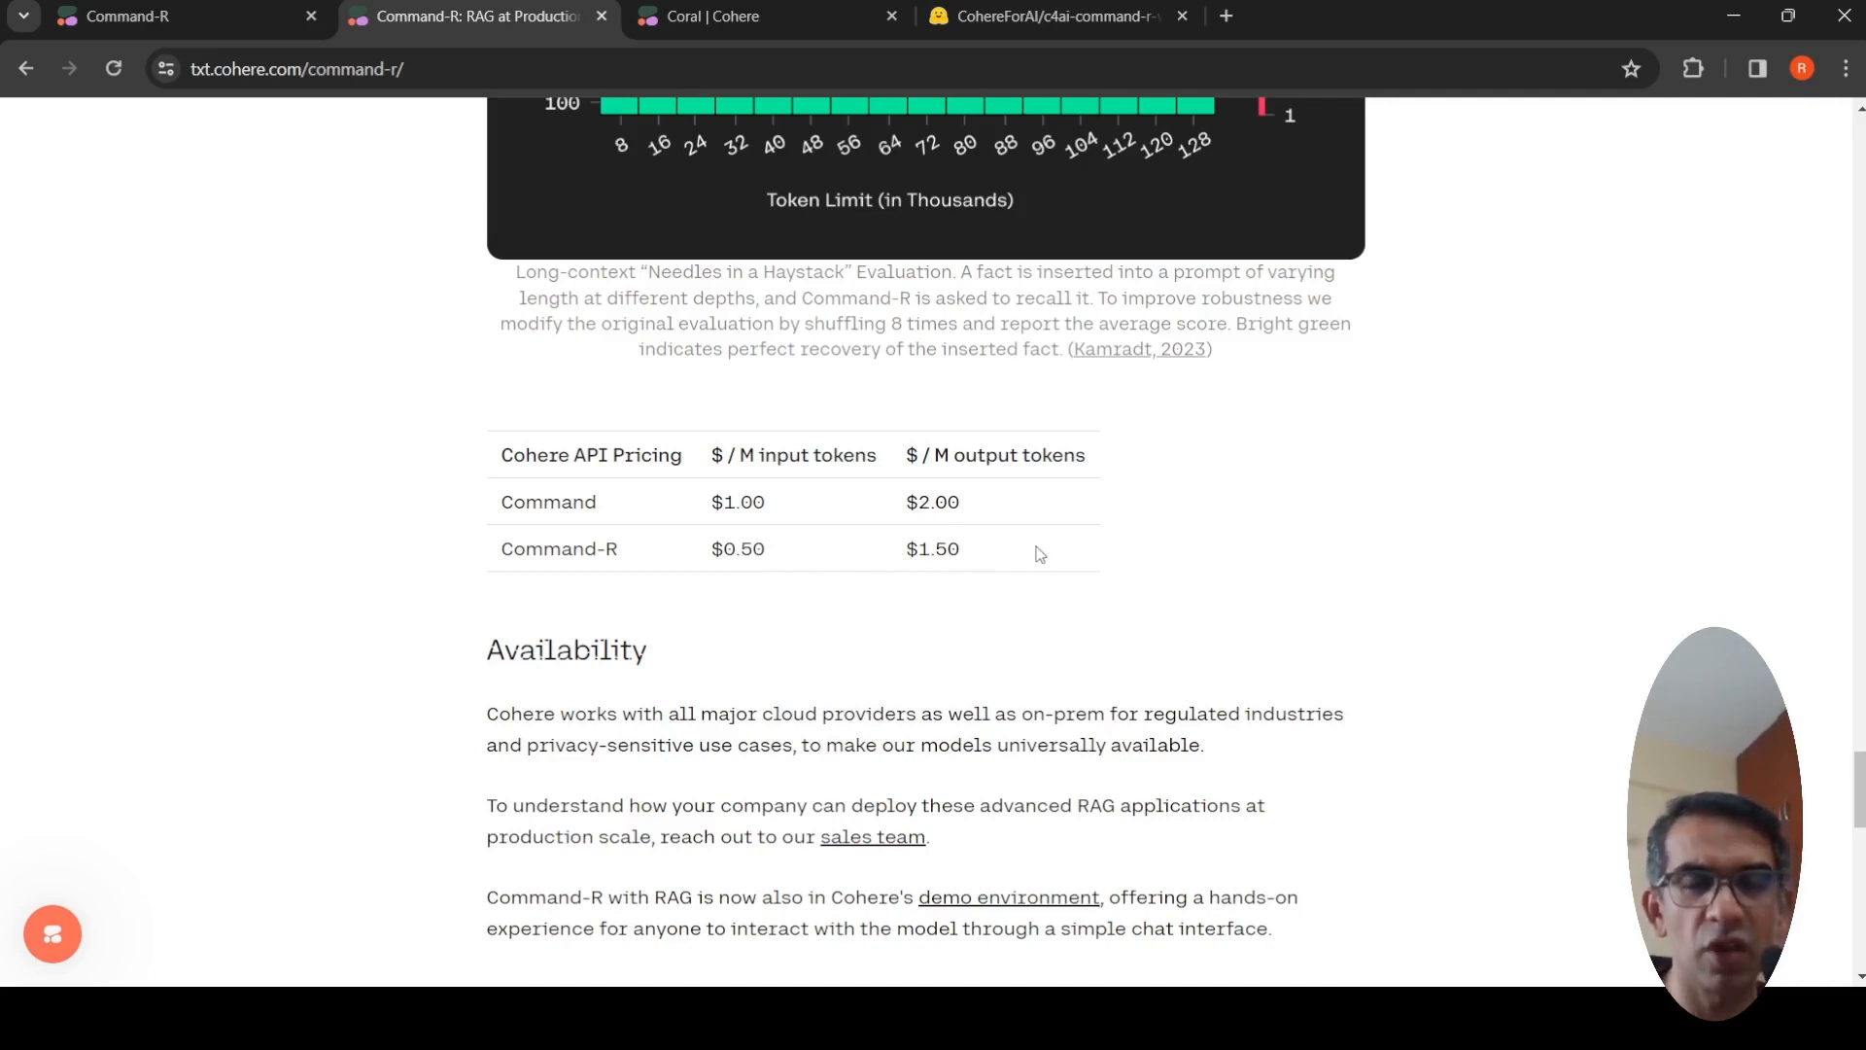
scroll("down", 3)
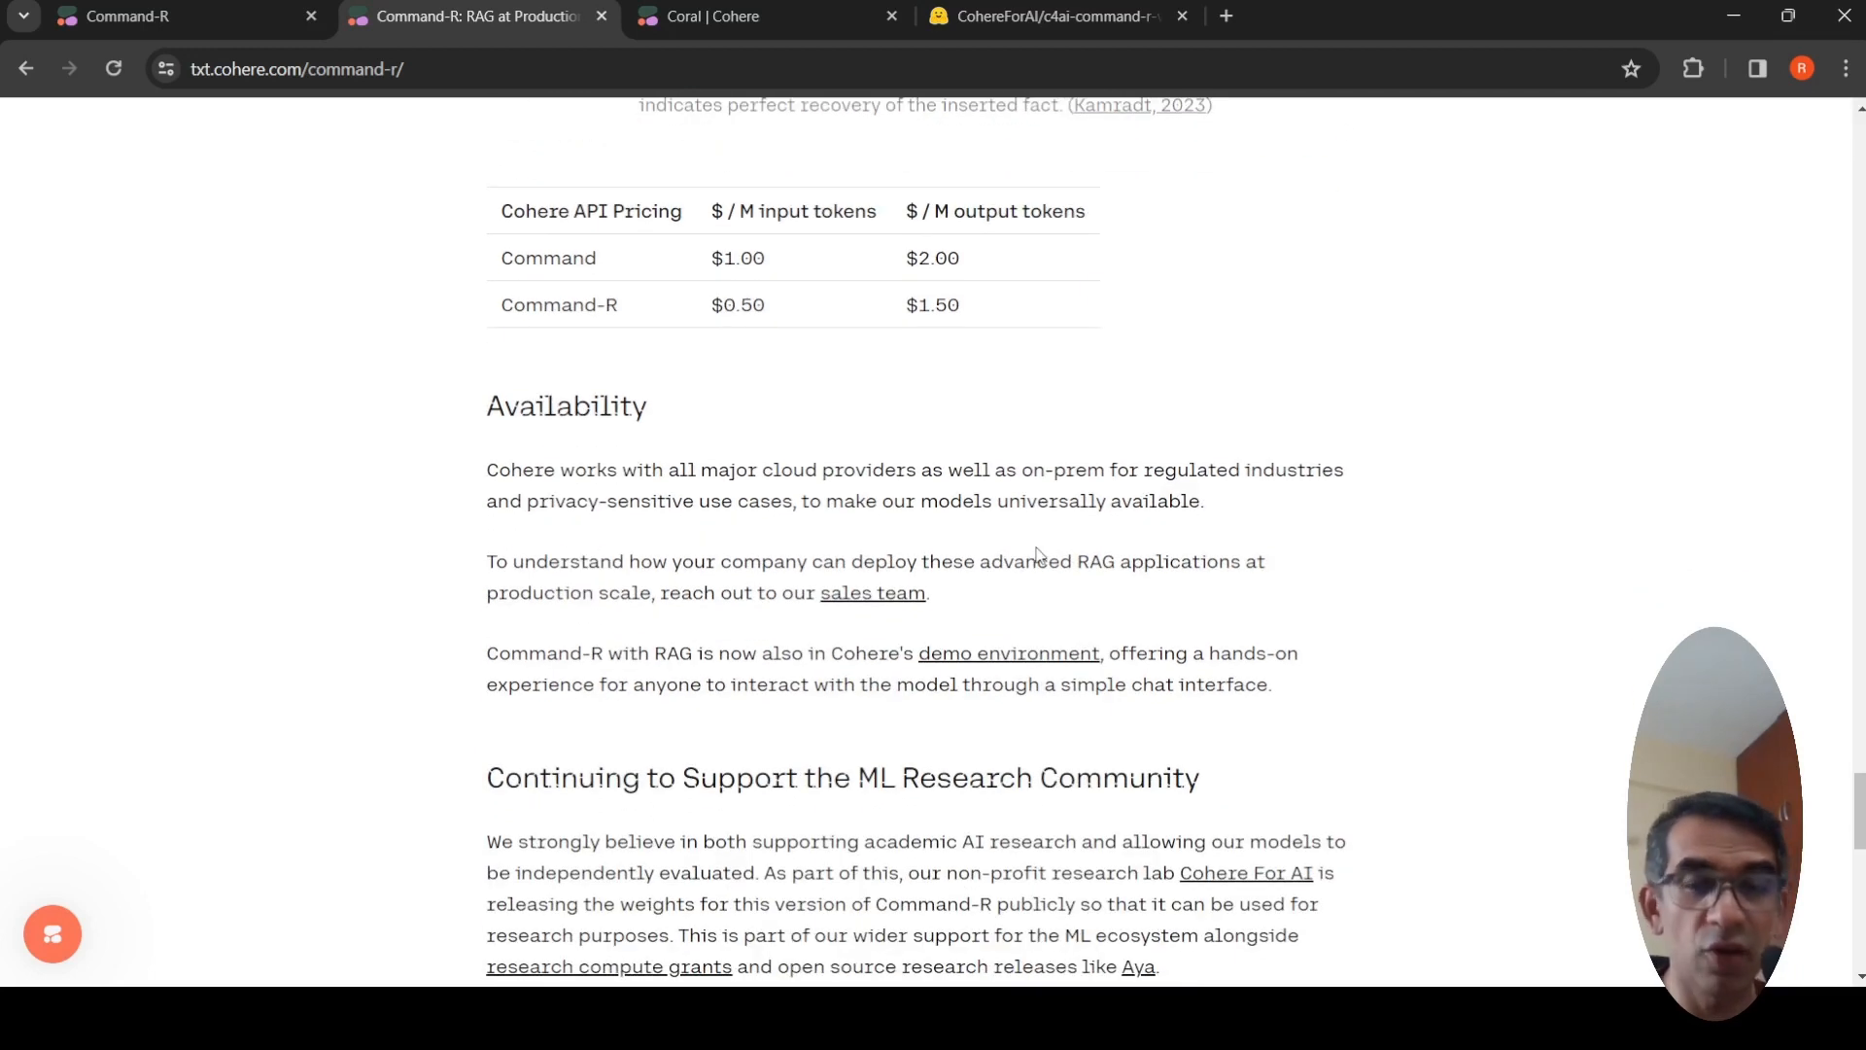
mouse_move(908, 295)
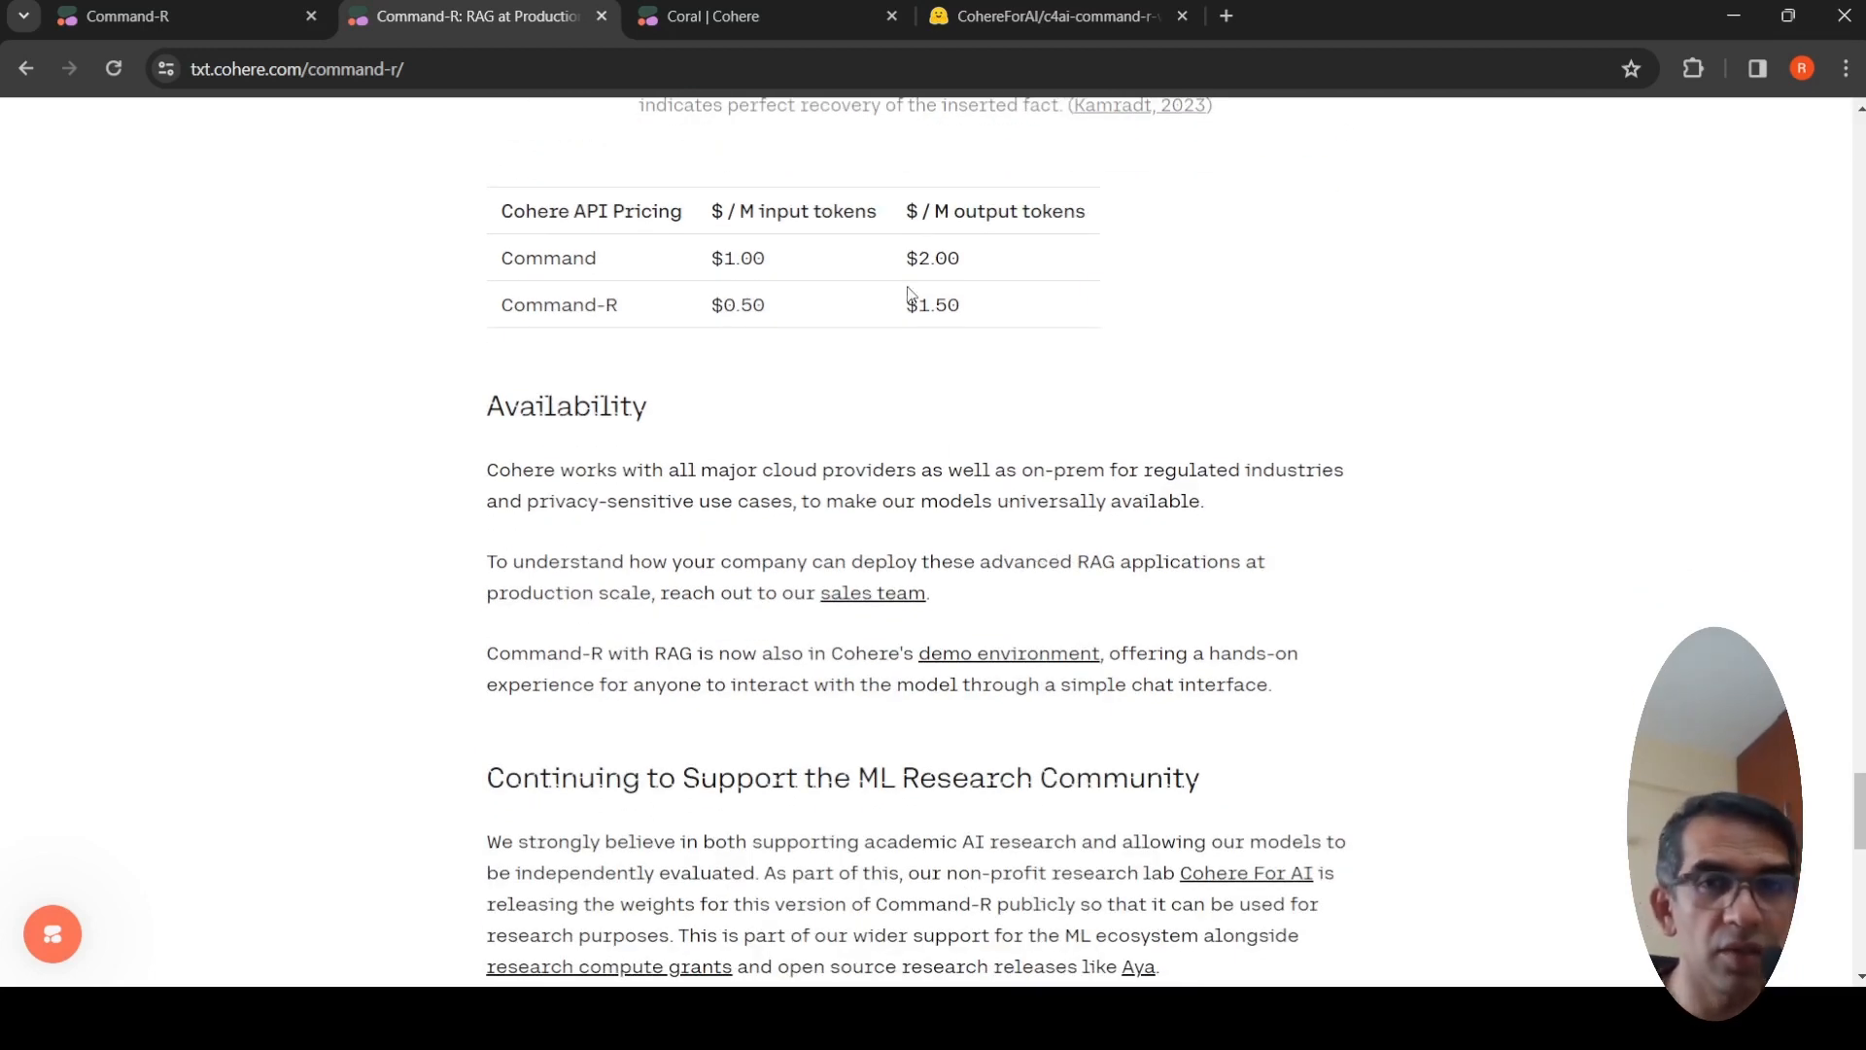
mouse_move(956, 342)
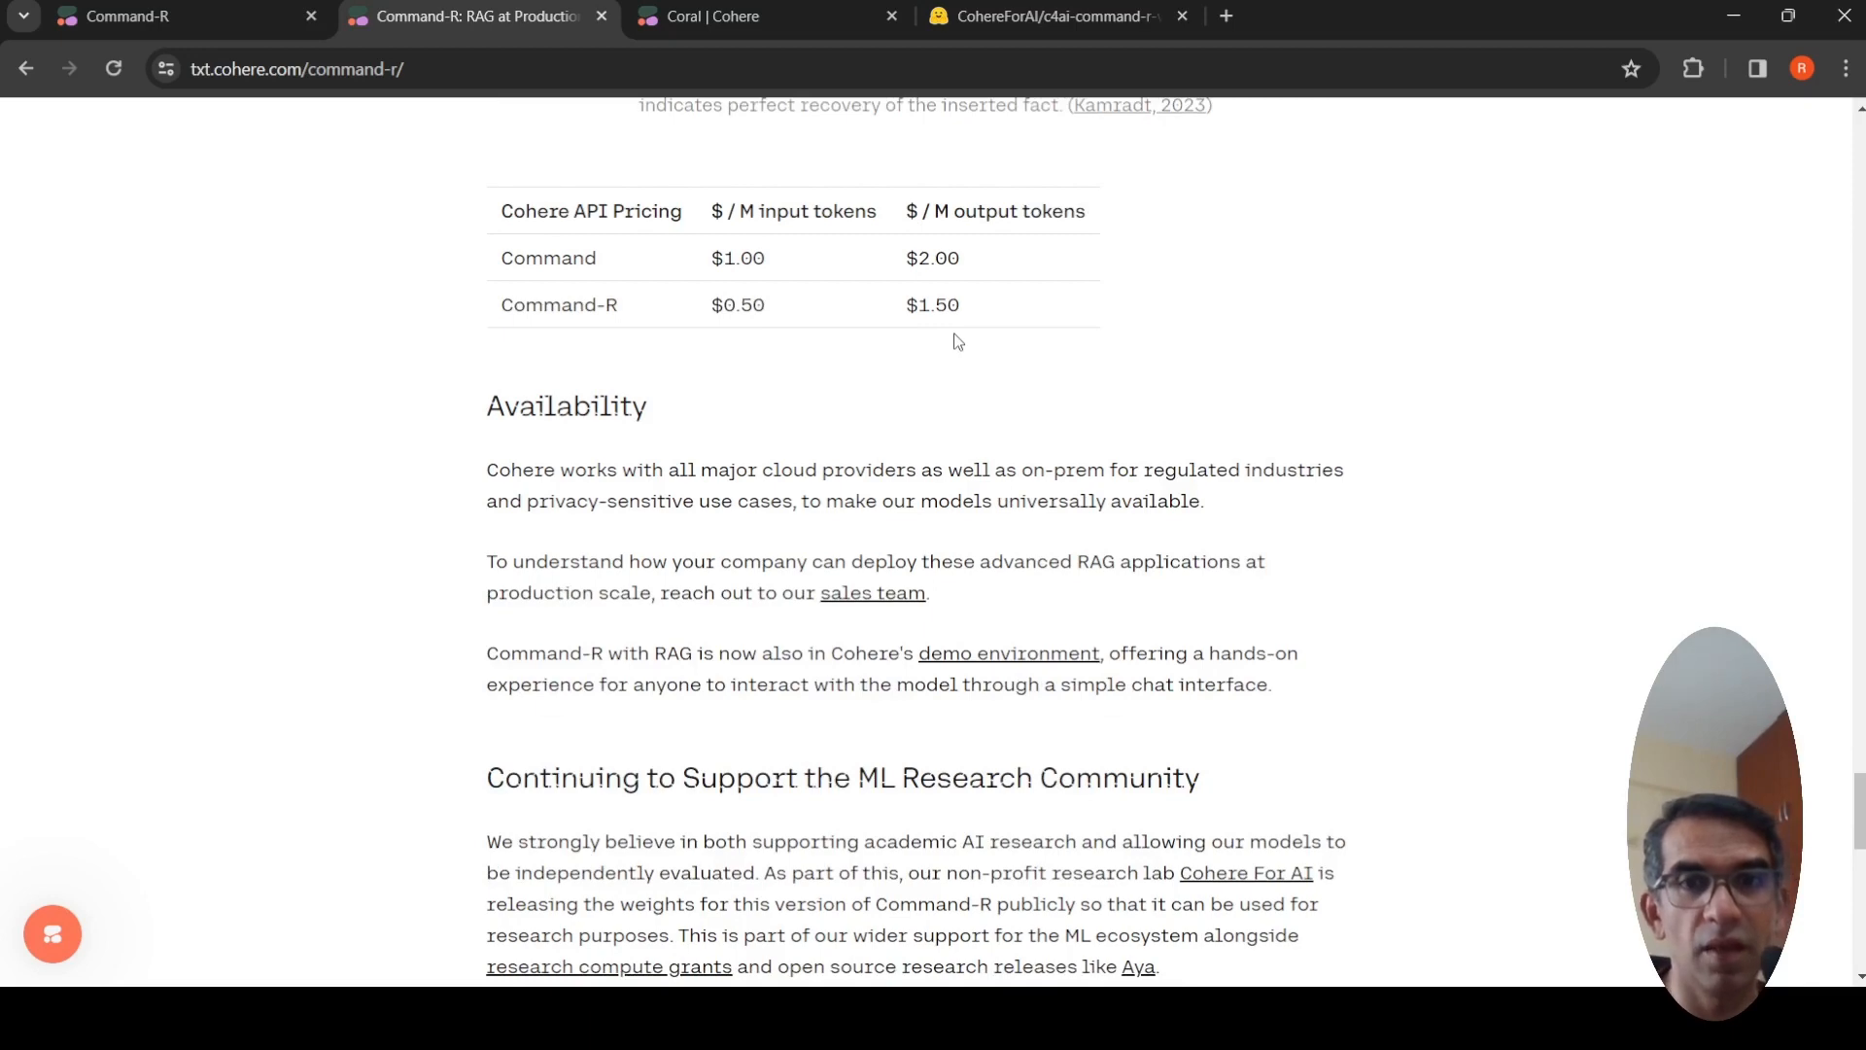
scroll("down", 3)
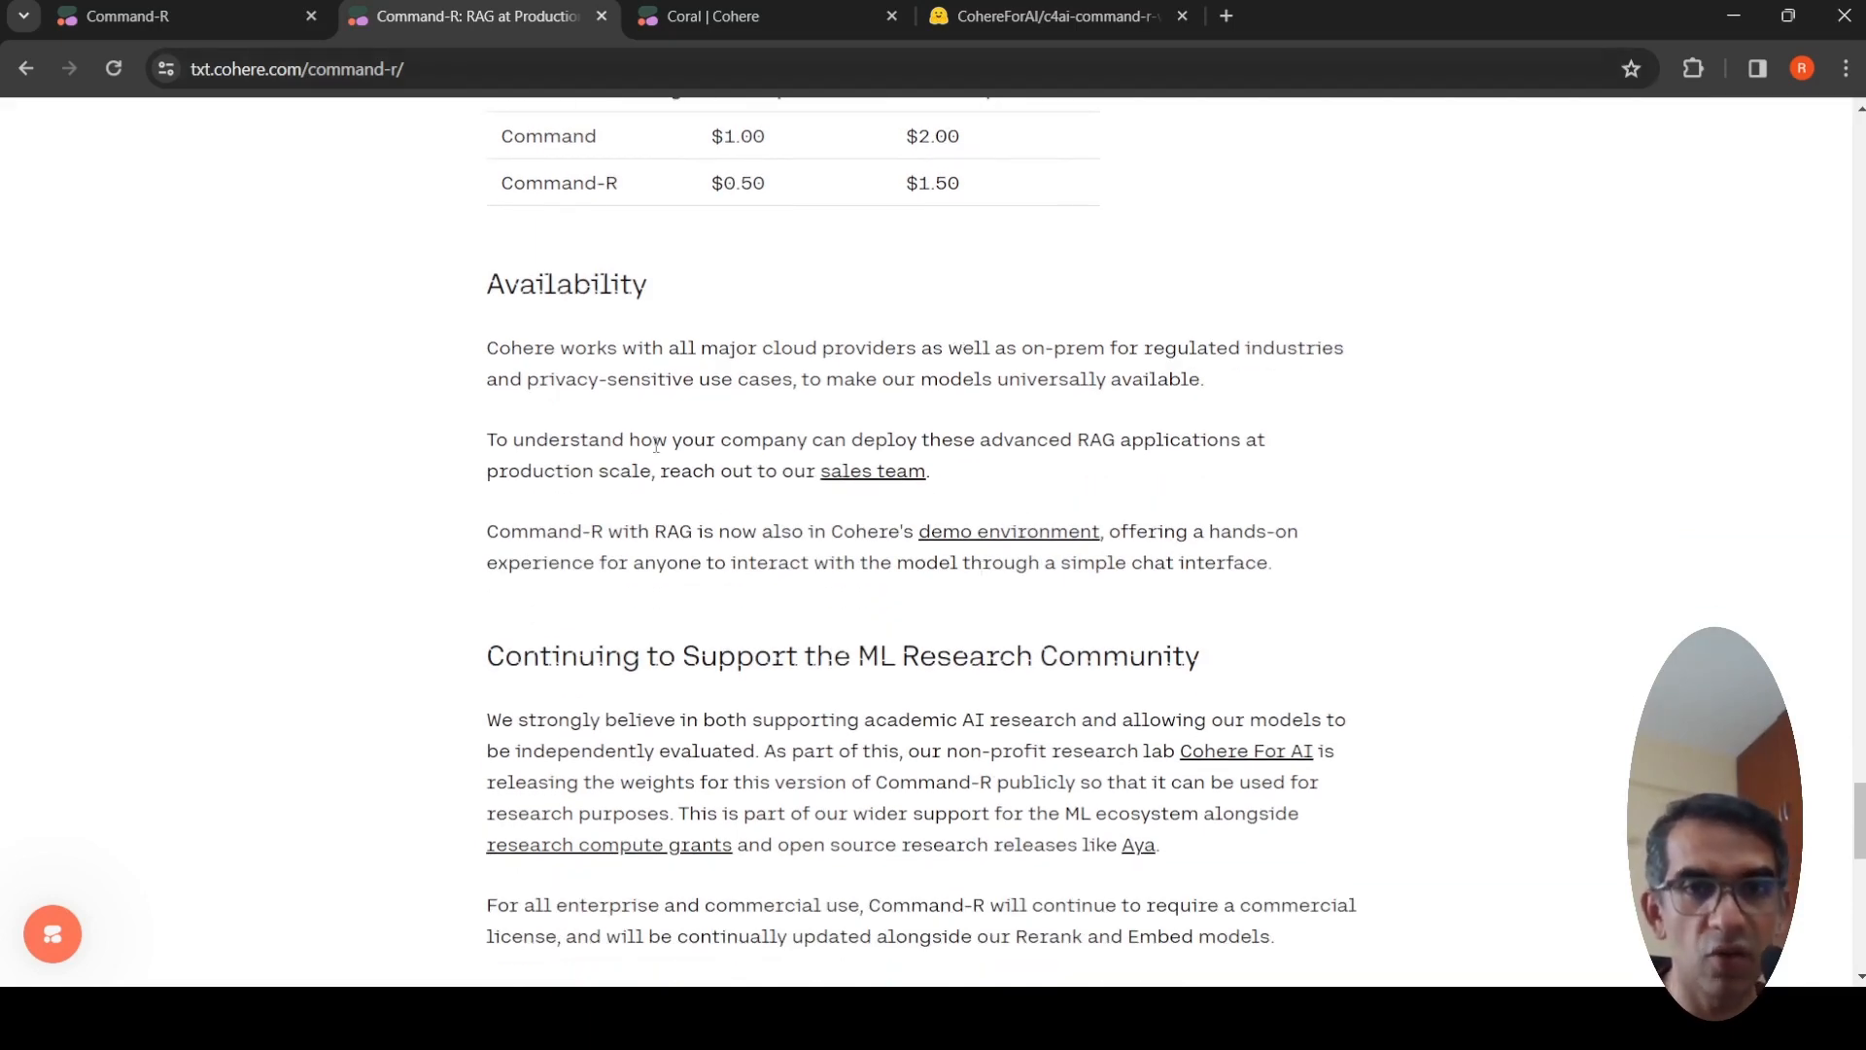
Read the Cohere Docs Command-R page through Model Details, Multilingual, RAG and Tool Use
left_click(179, 15)
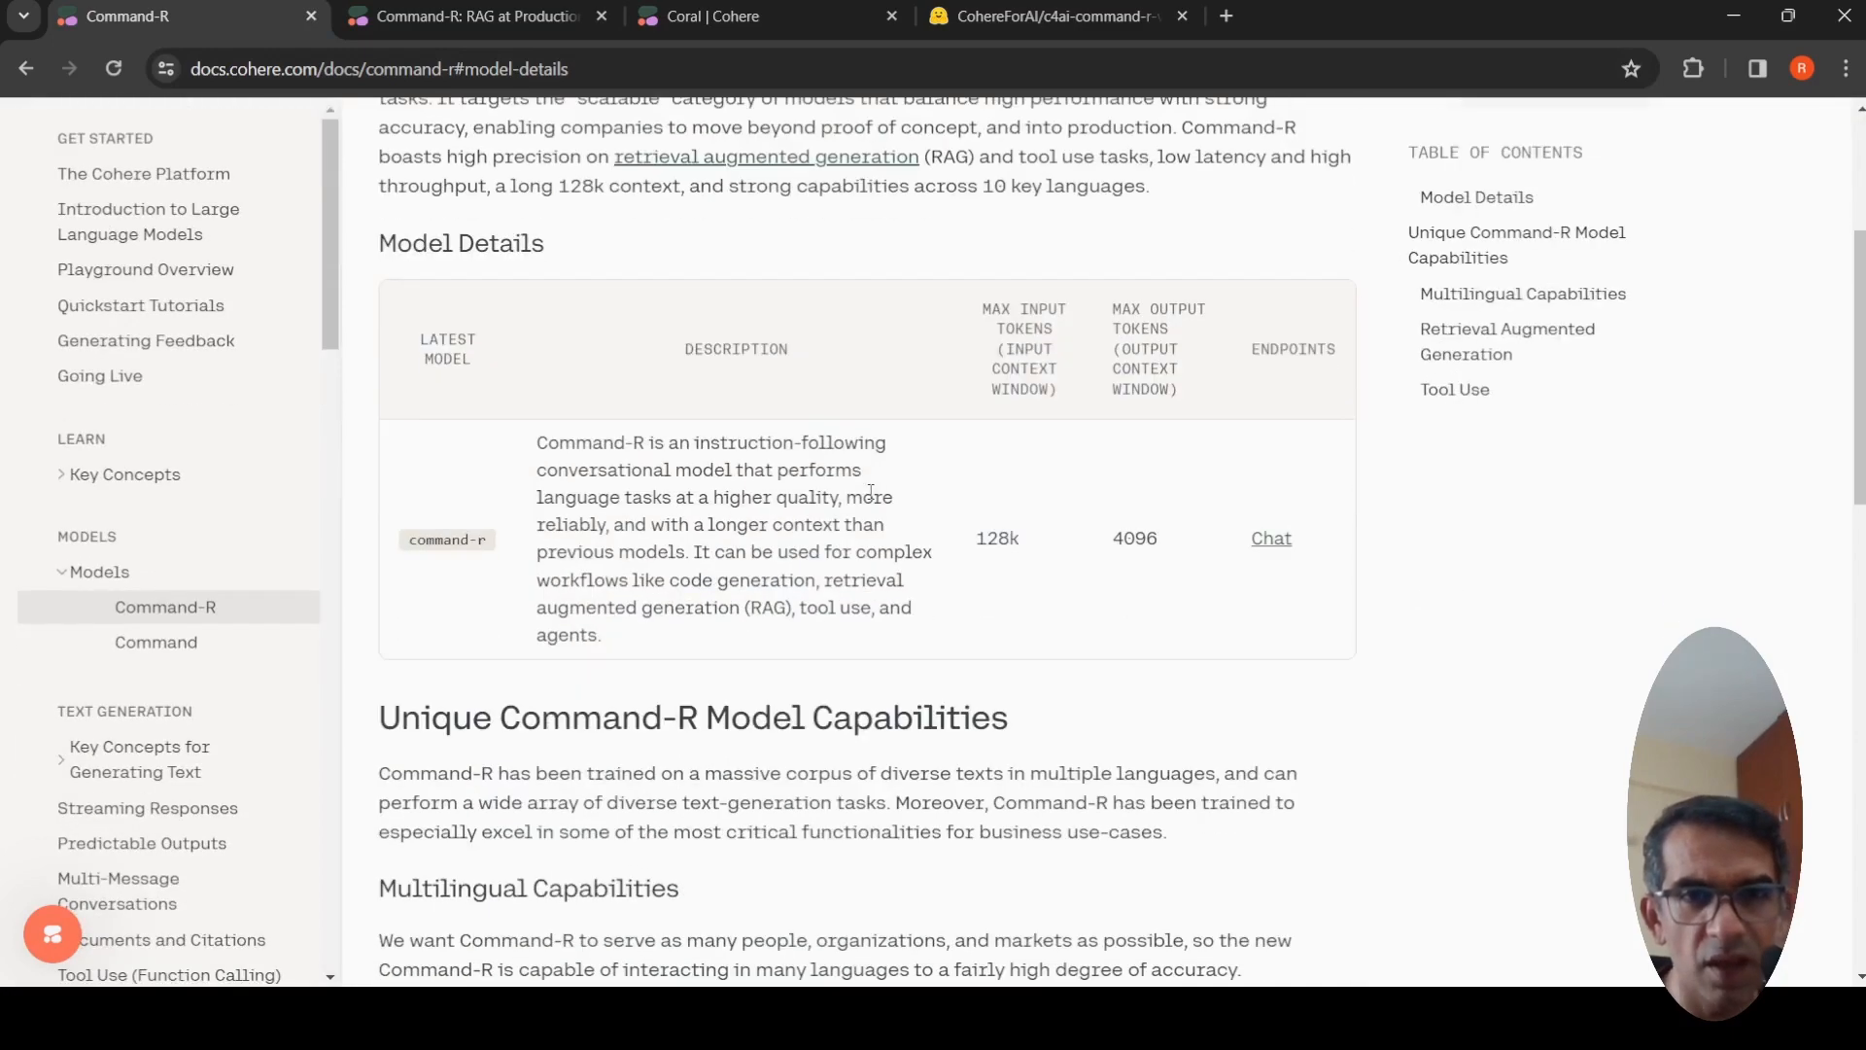
scroll("down", 3)
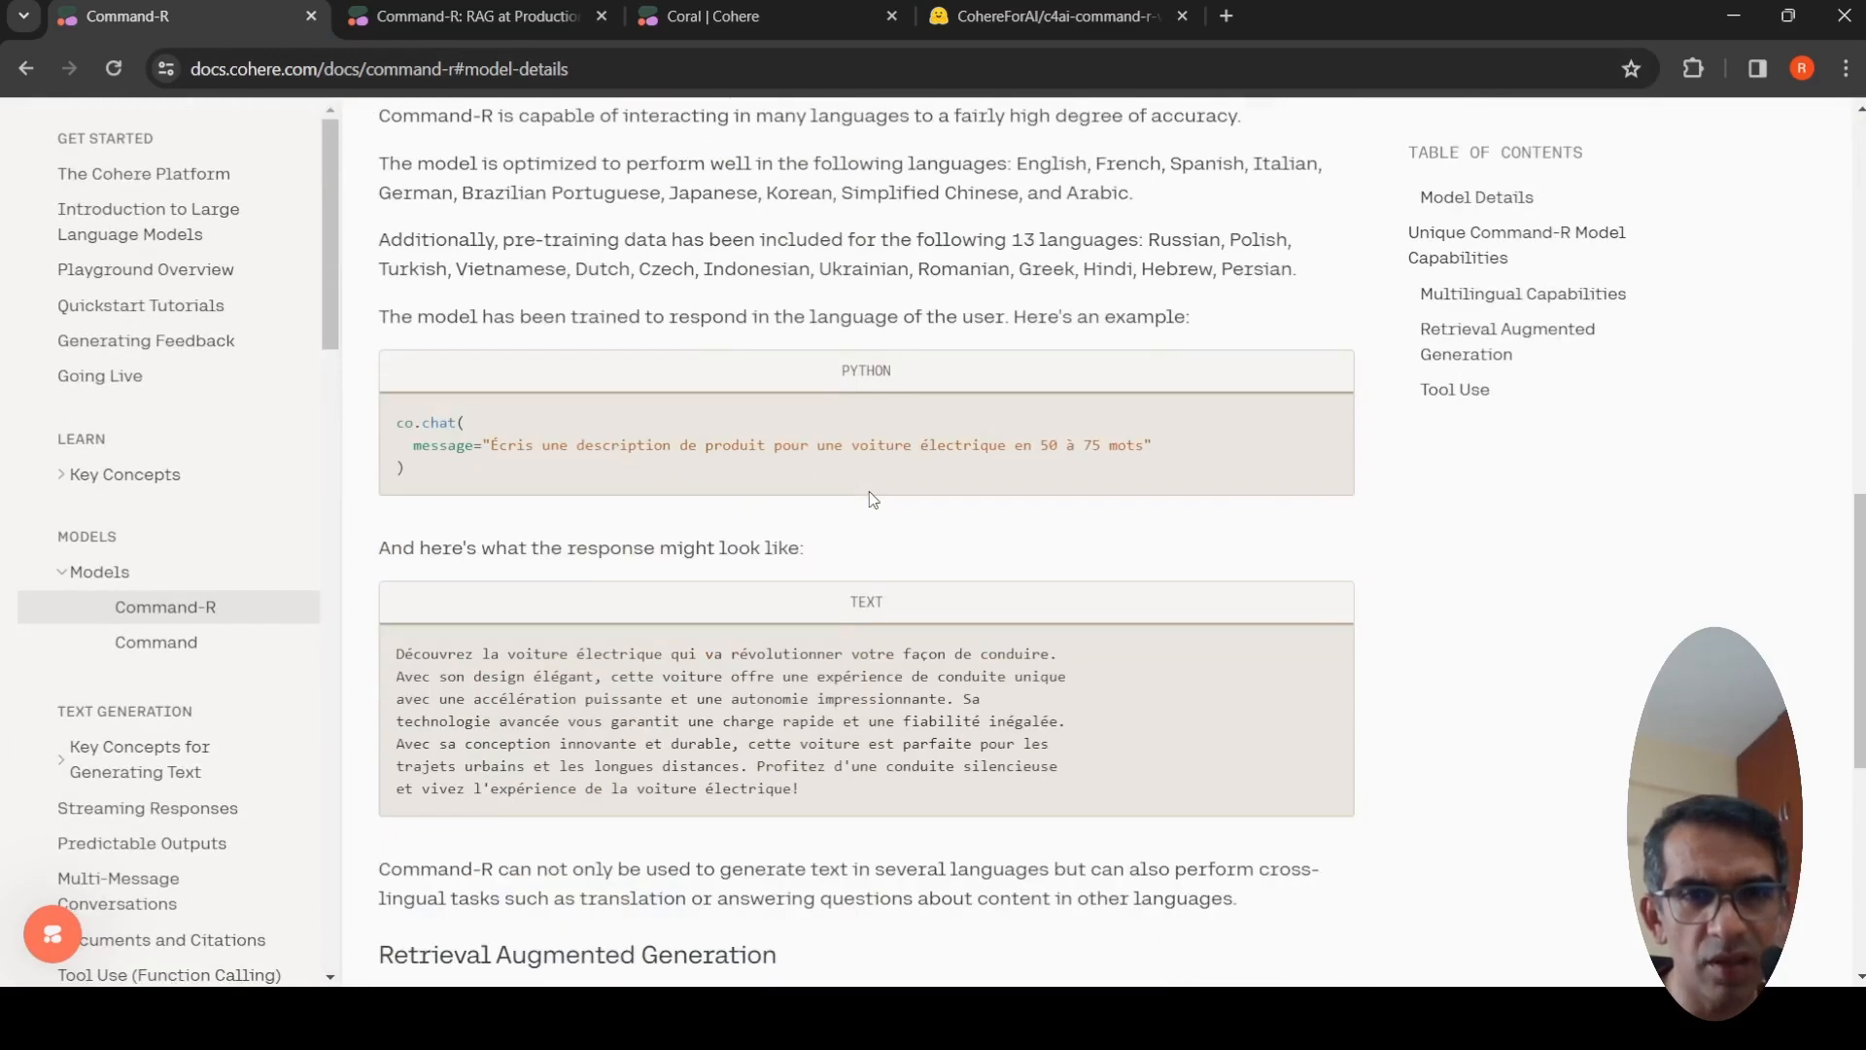
scroll("down", 3)
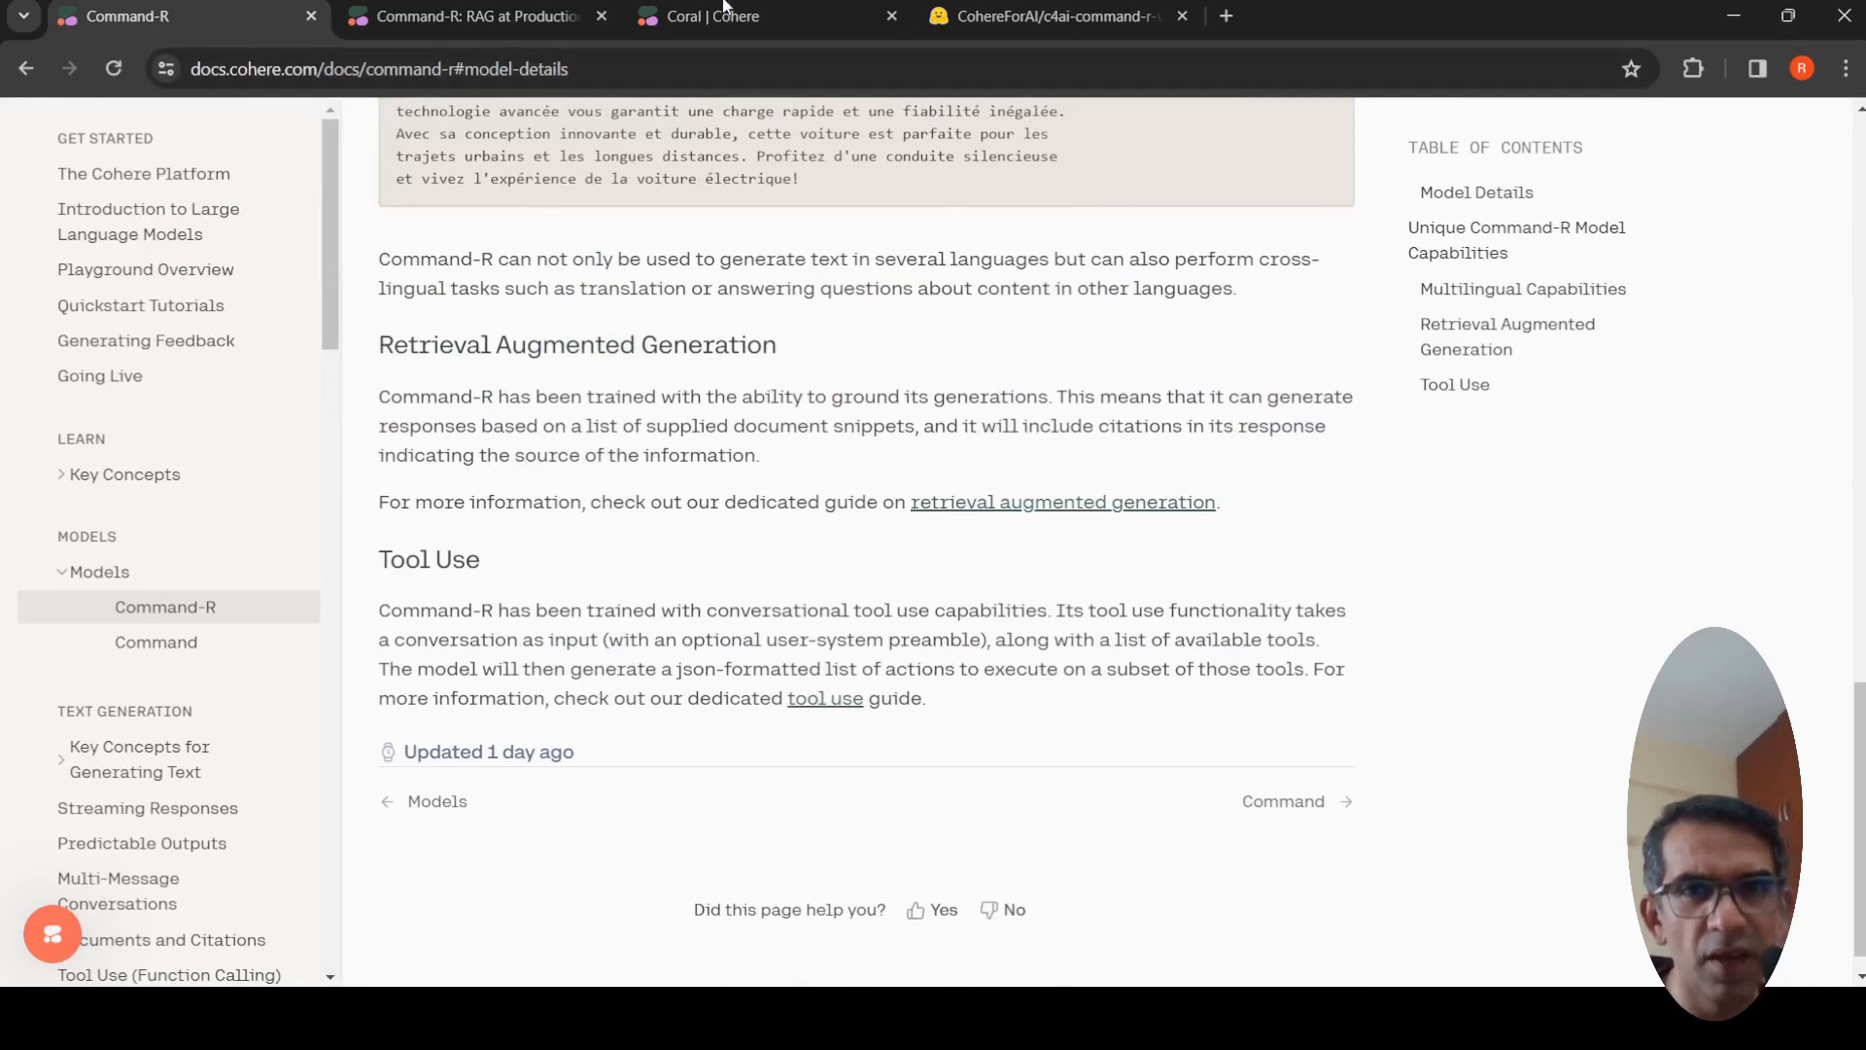
Return to Coral and show the new chat's grounding panel with Web Search checked
left_click(714, 16)
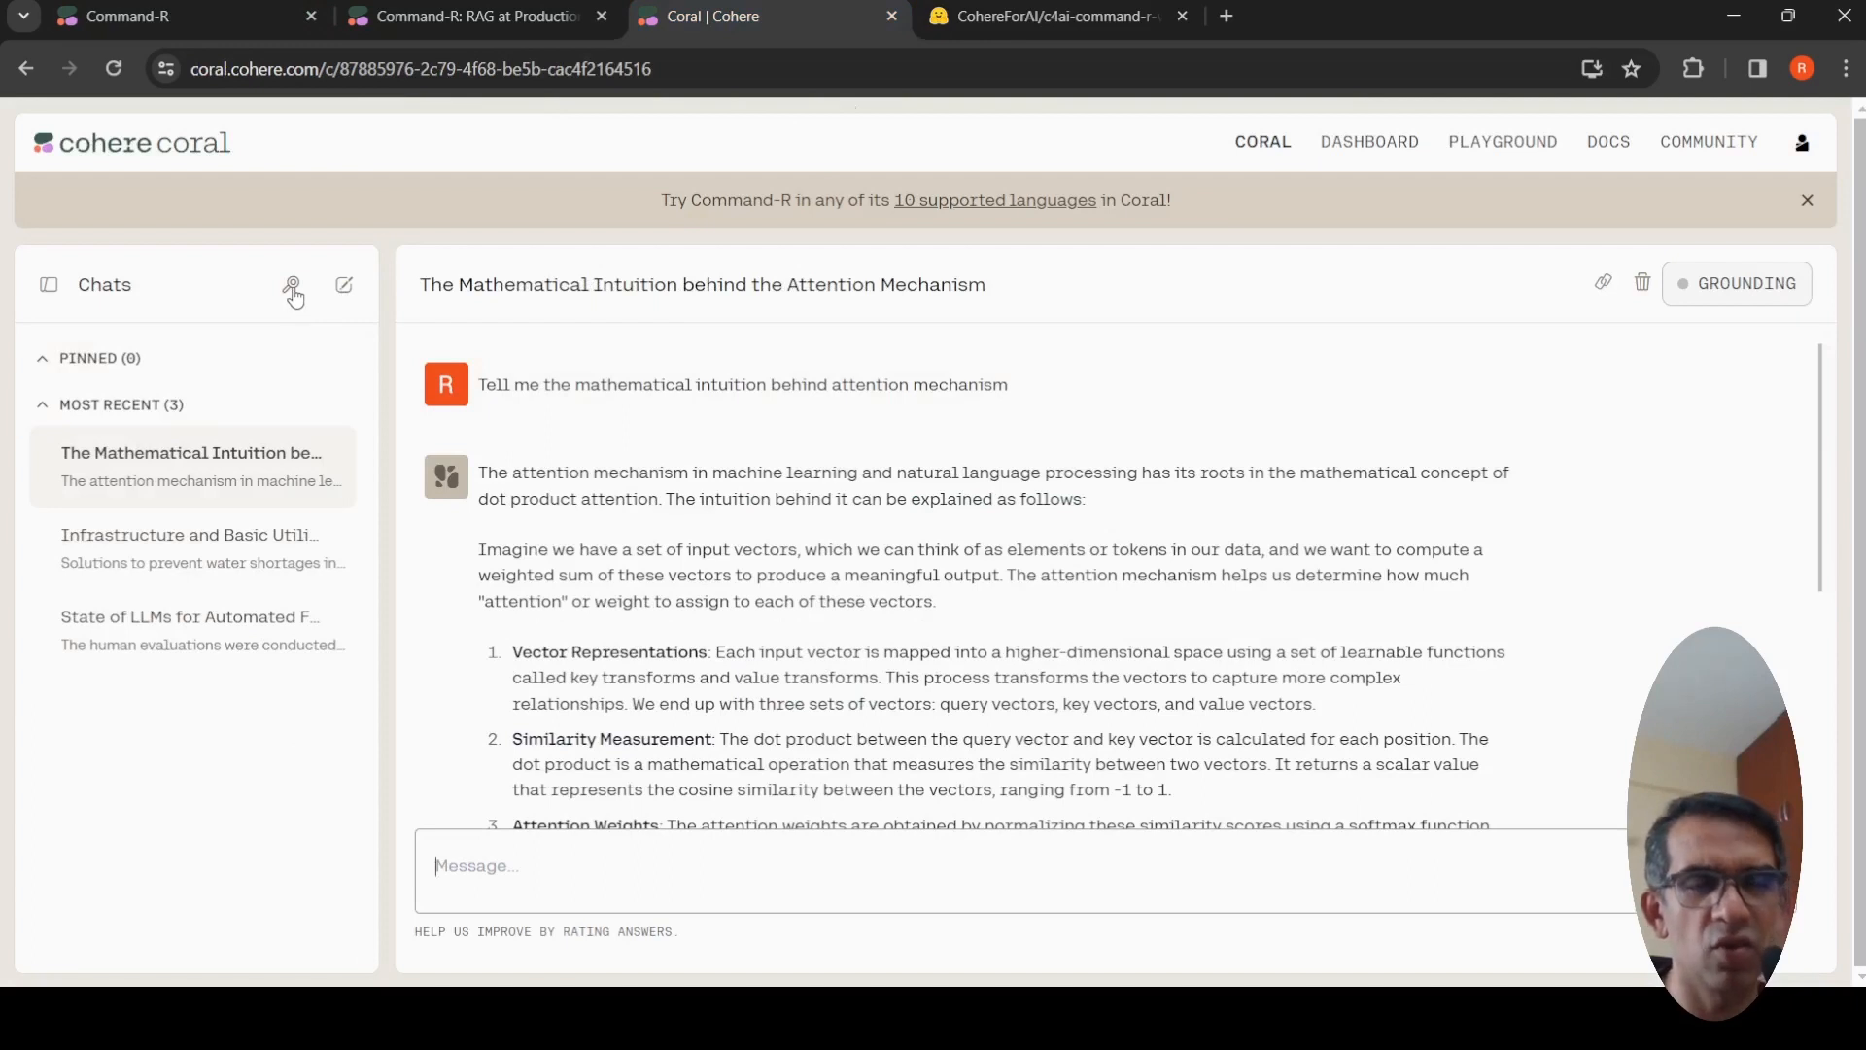
mouse_move(346, 291)
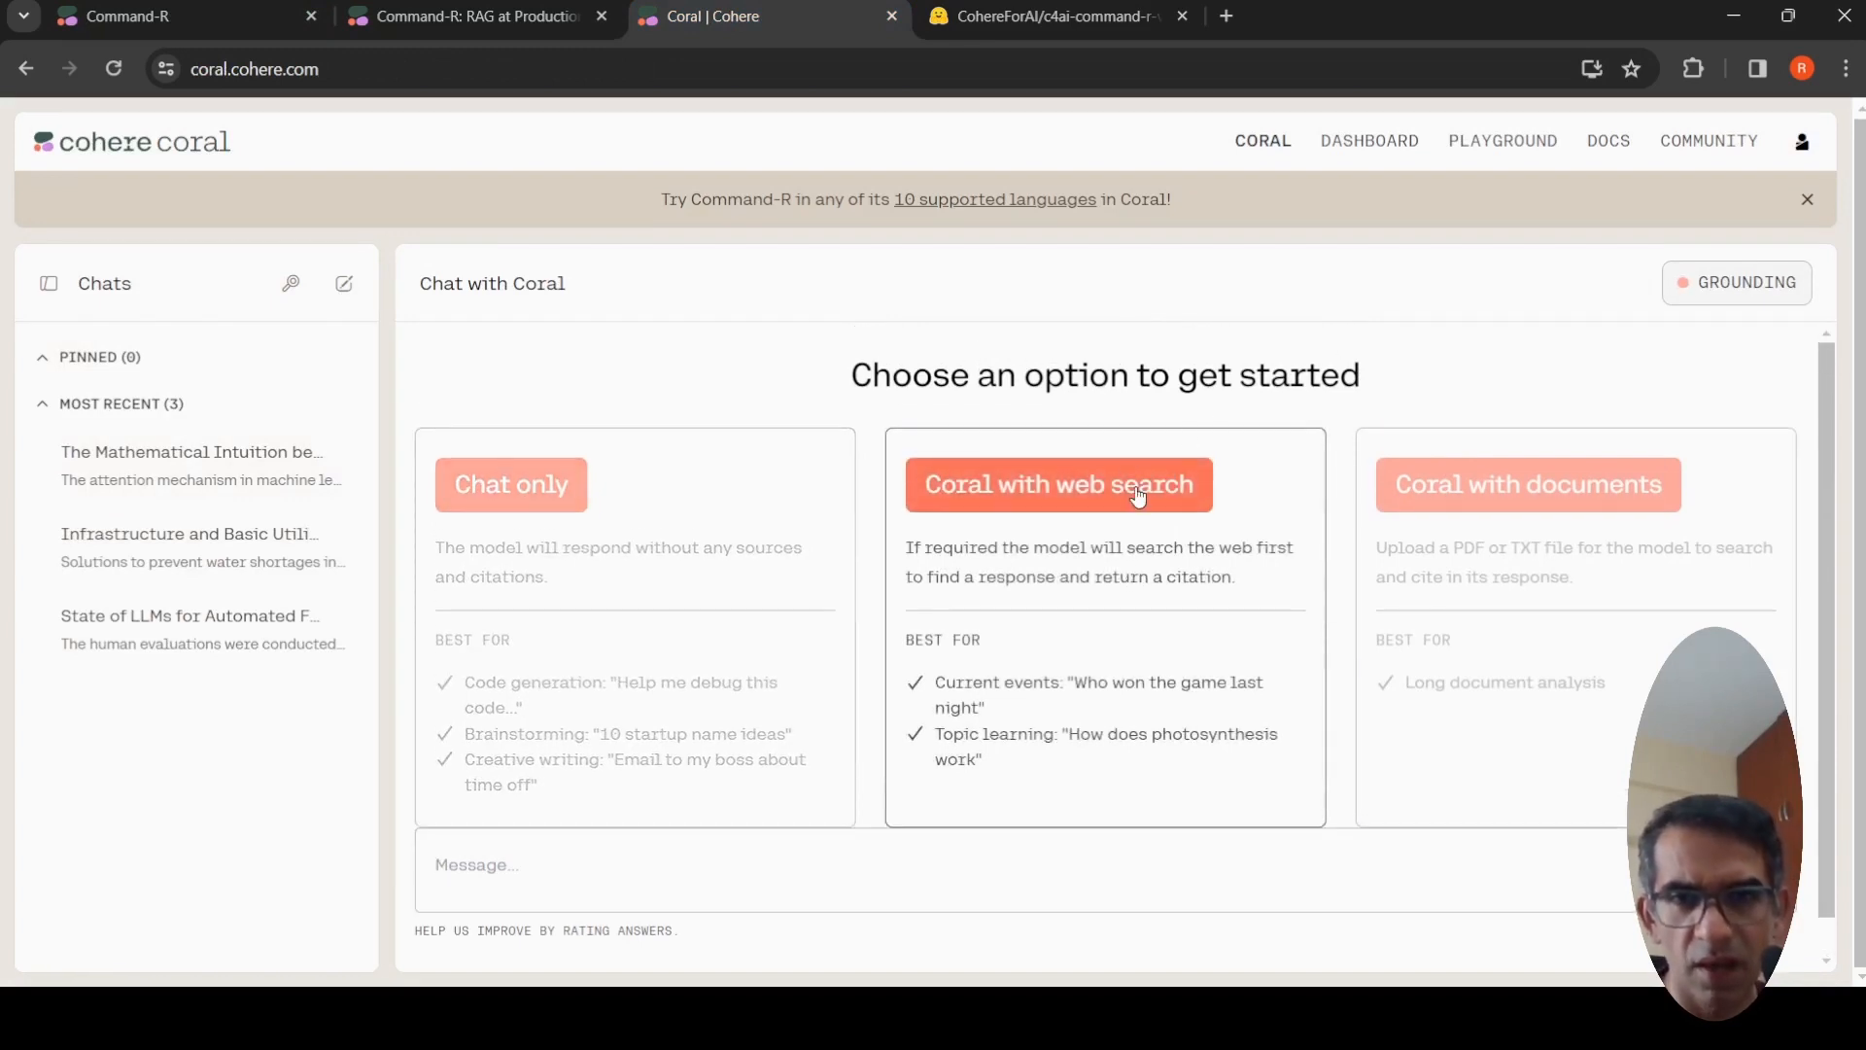
left_click(1736, 282)
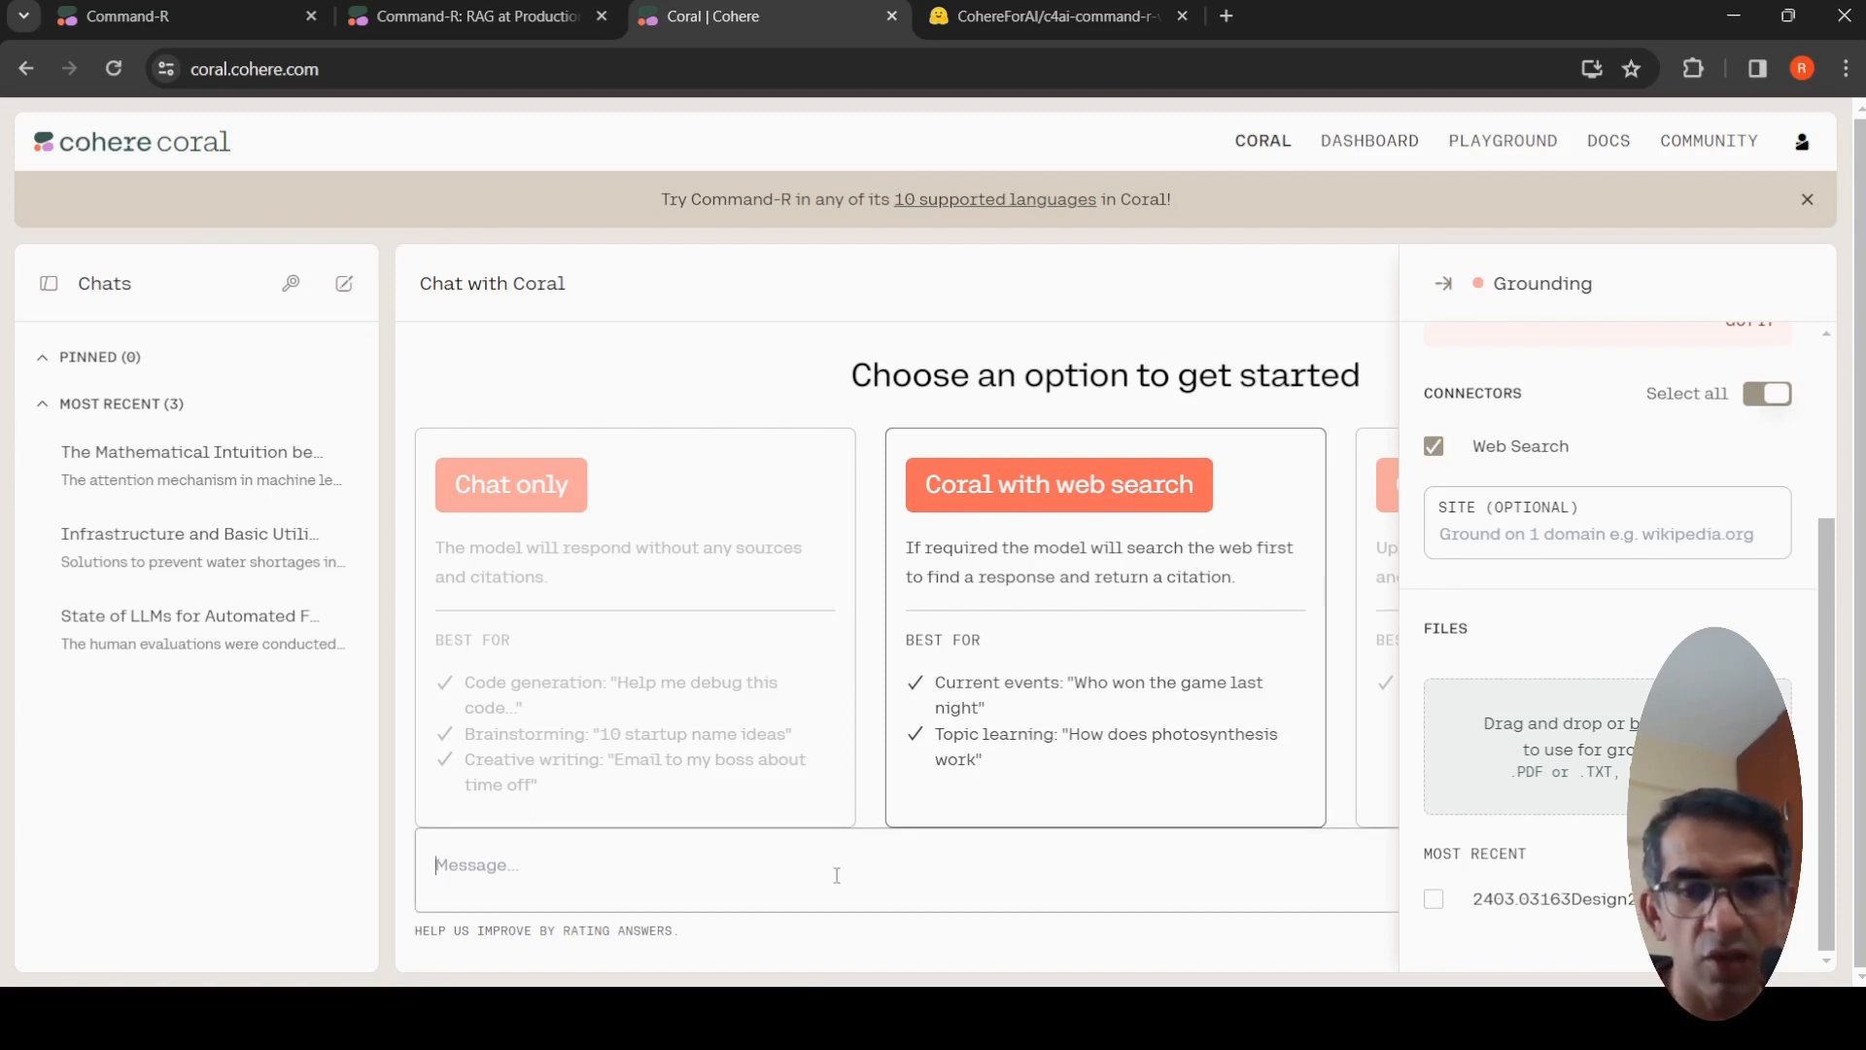
Draft 'i have bought 15 pencils for rs 10 and 20 notebooks for rs 20 each how much did i spend'
type("i have")
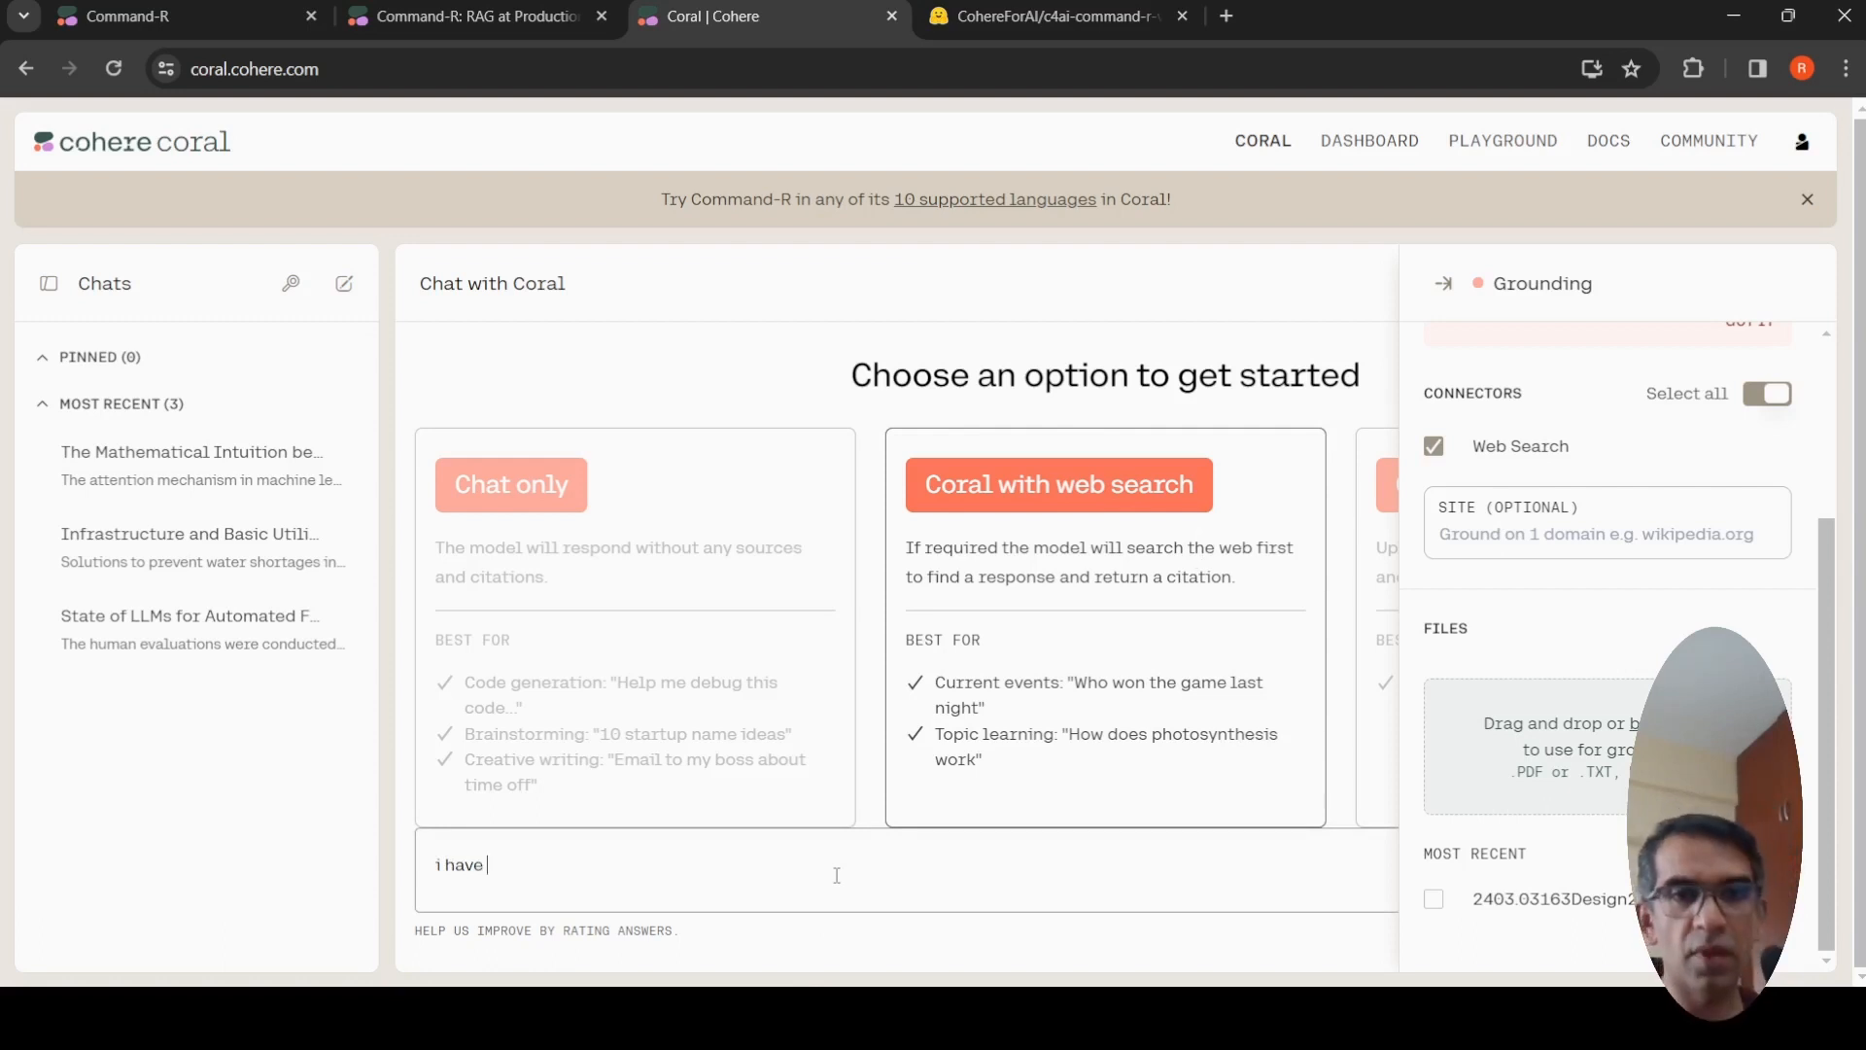
type("b")
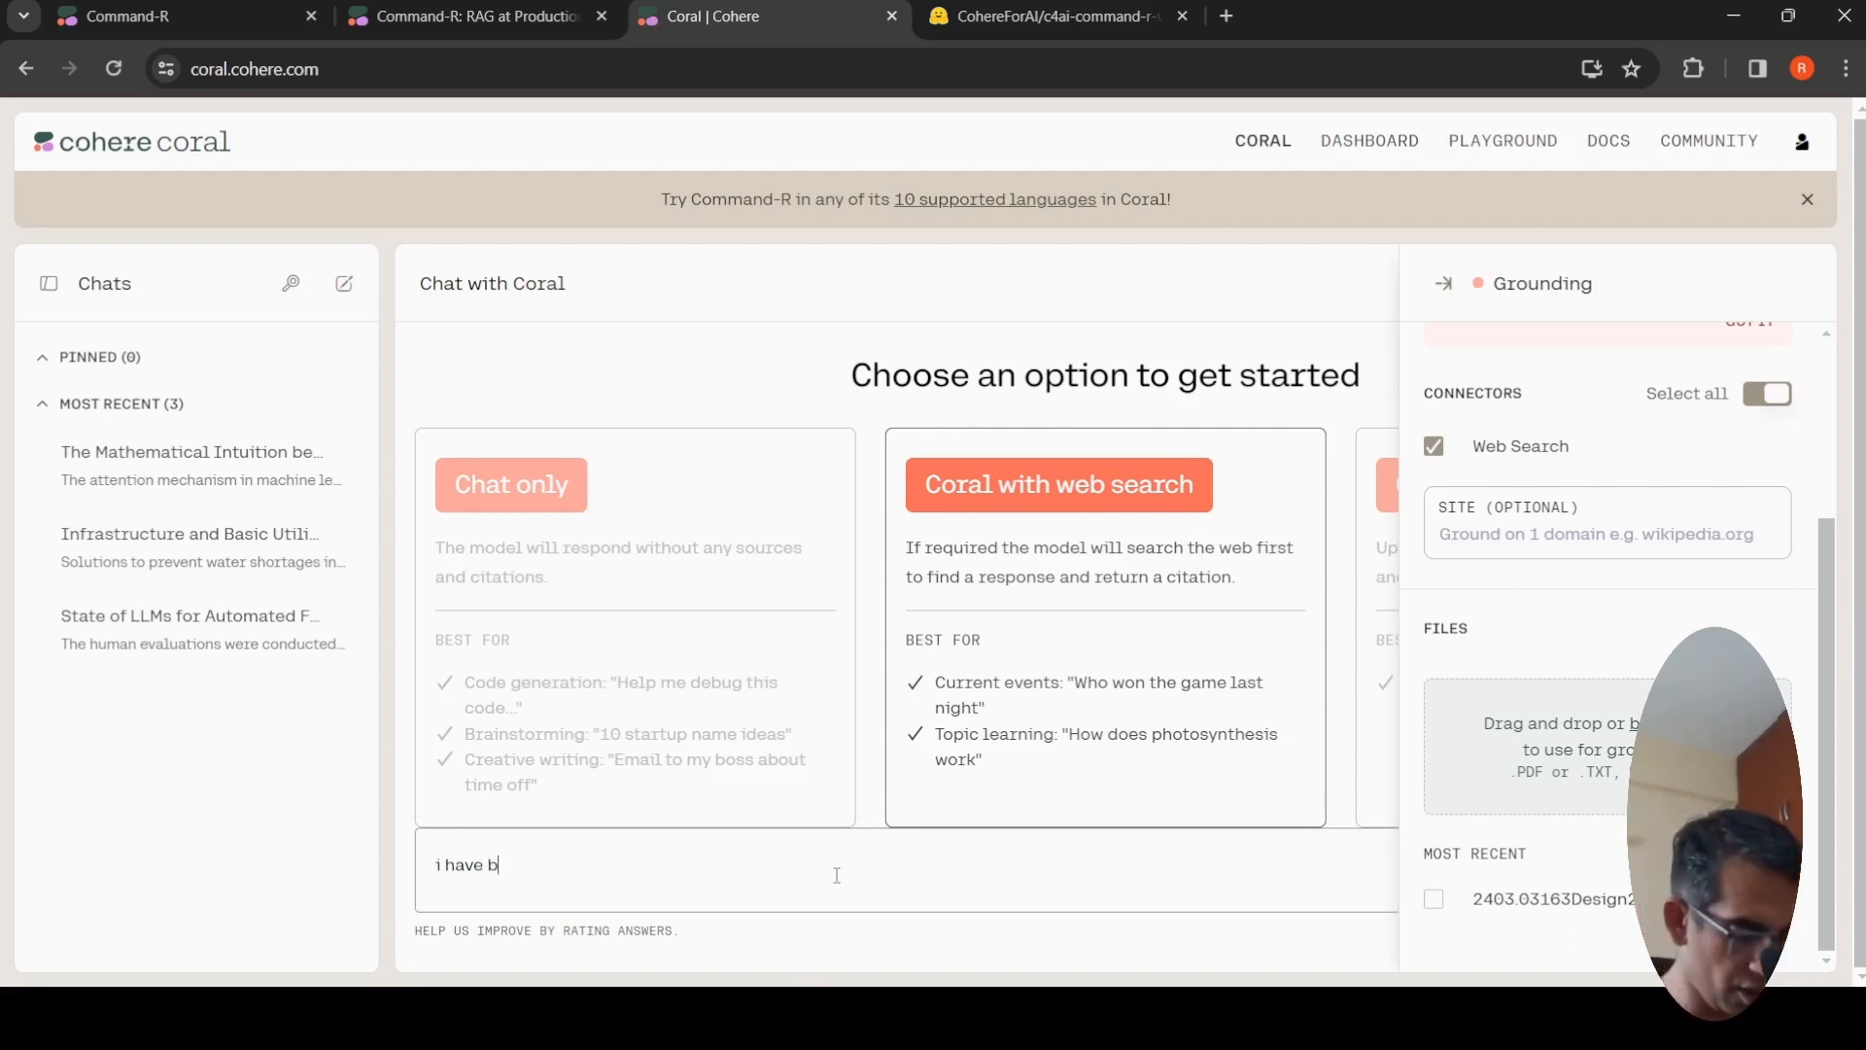
type("ought 1")
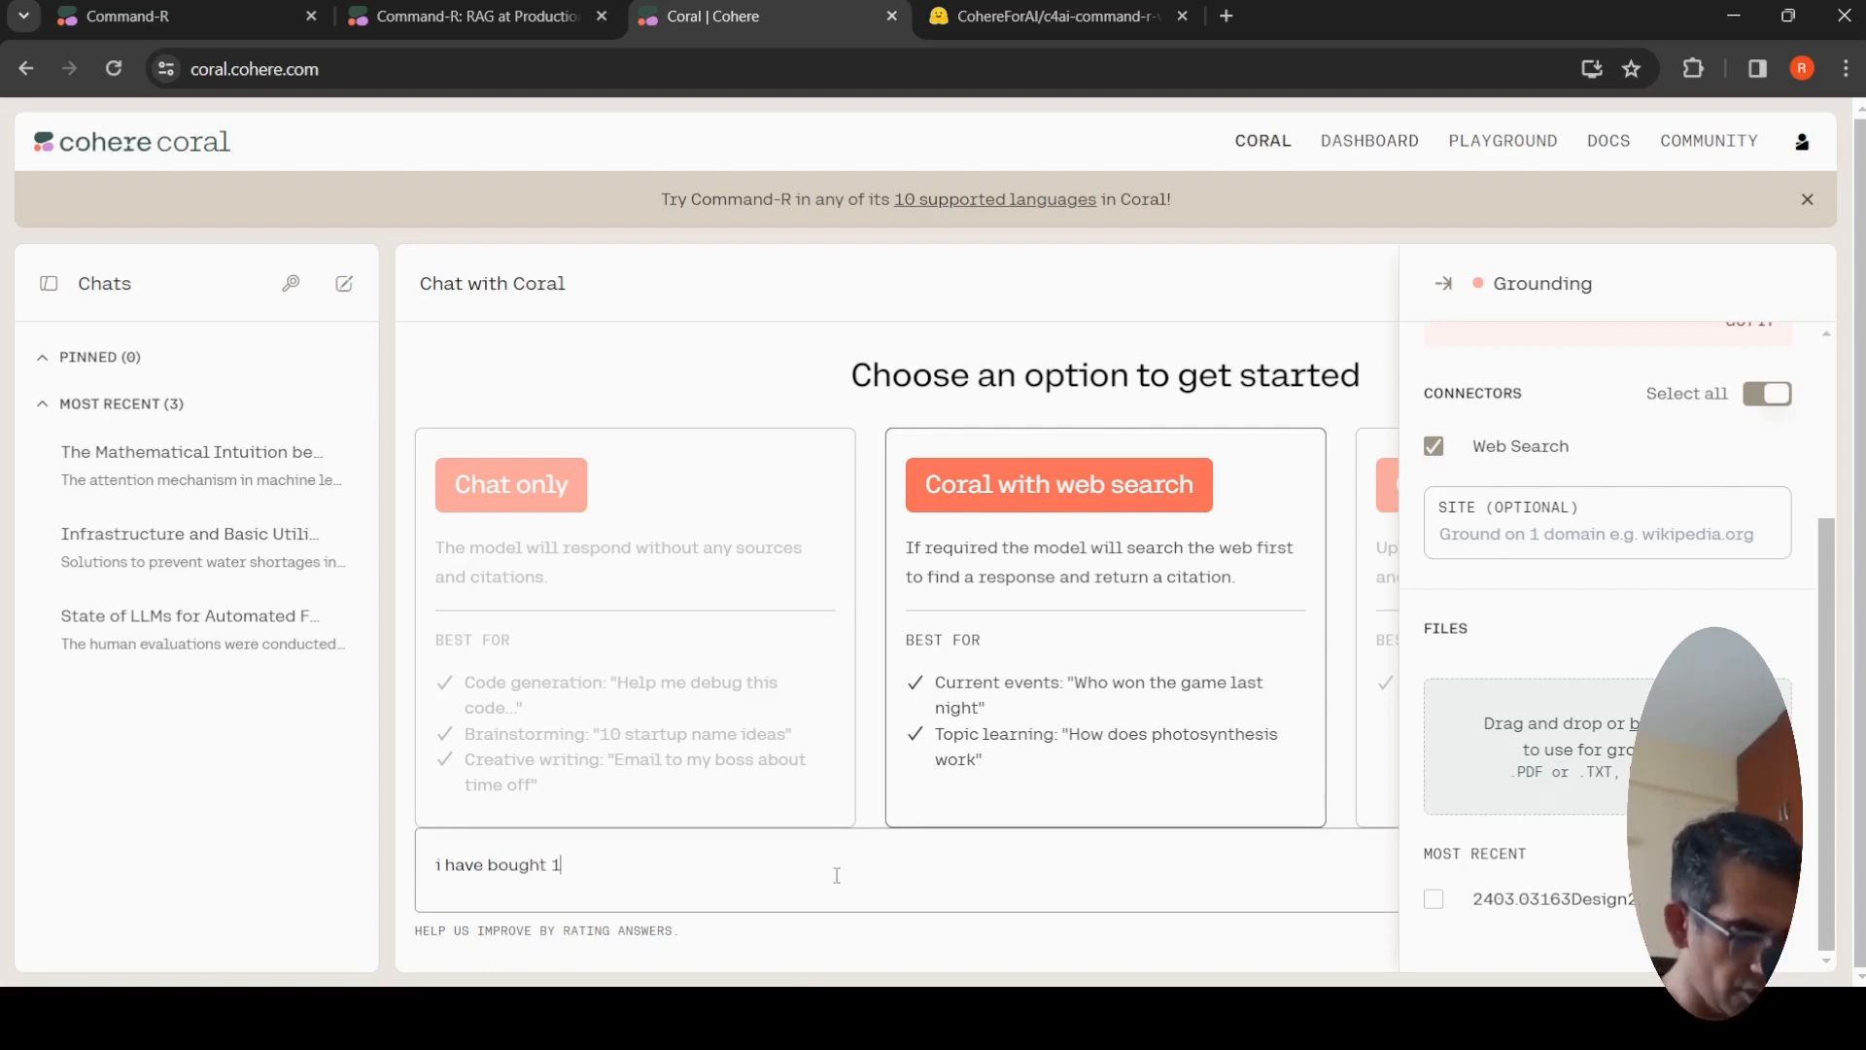
type("5 pen")
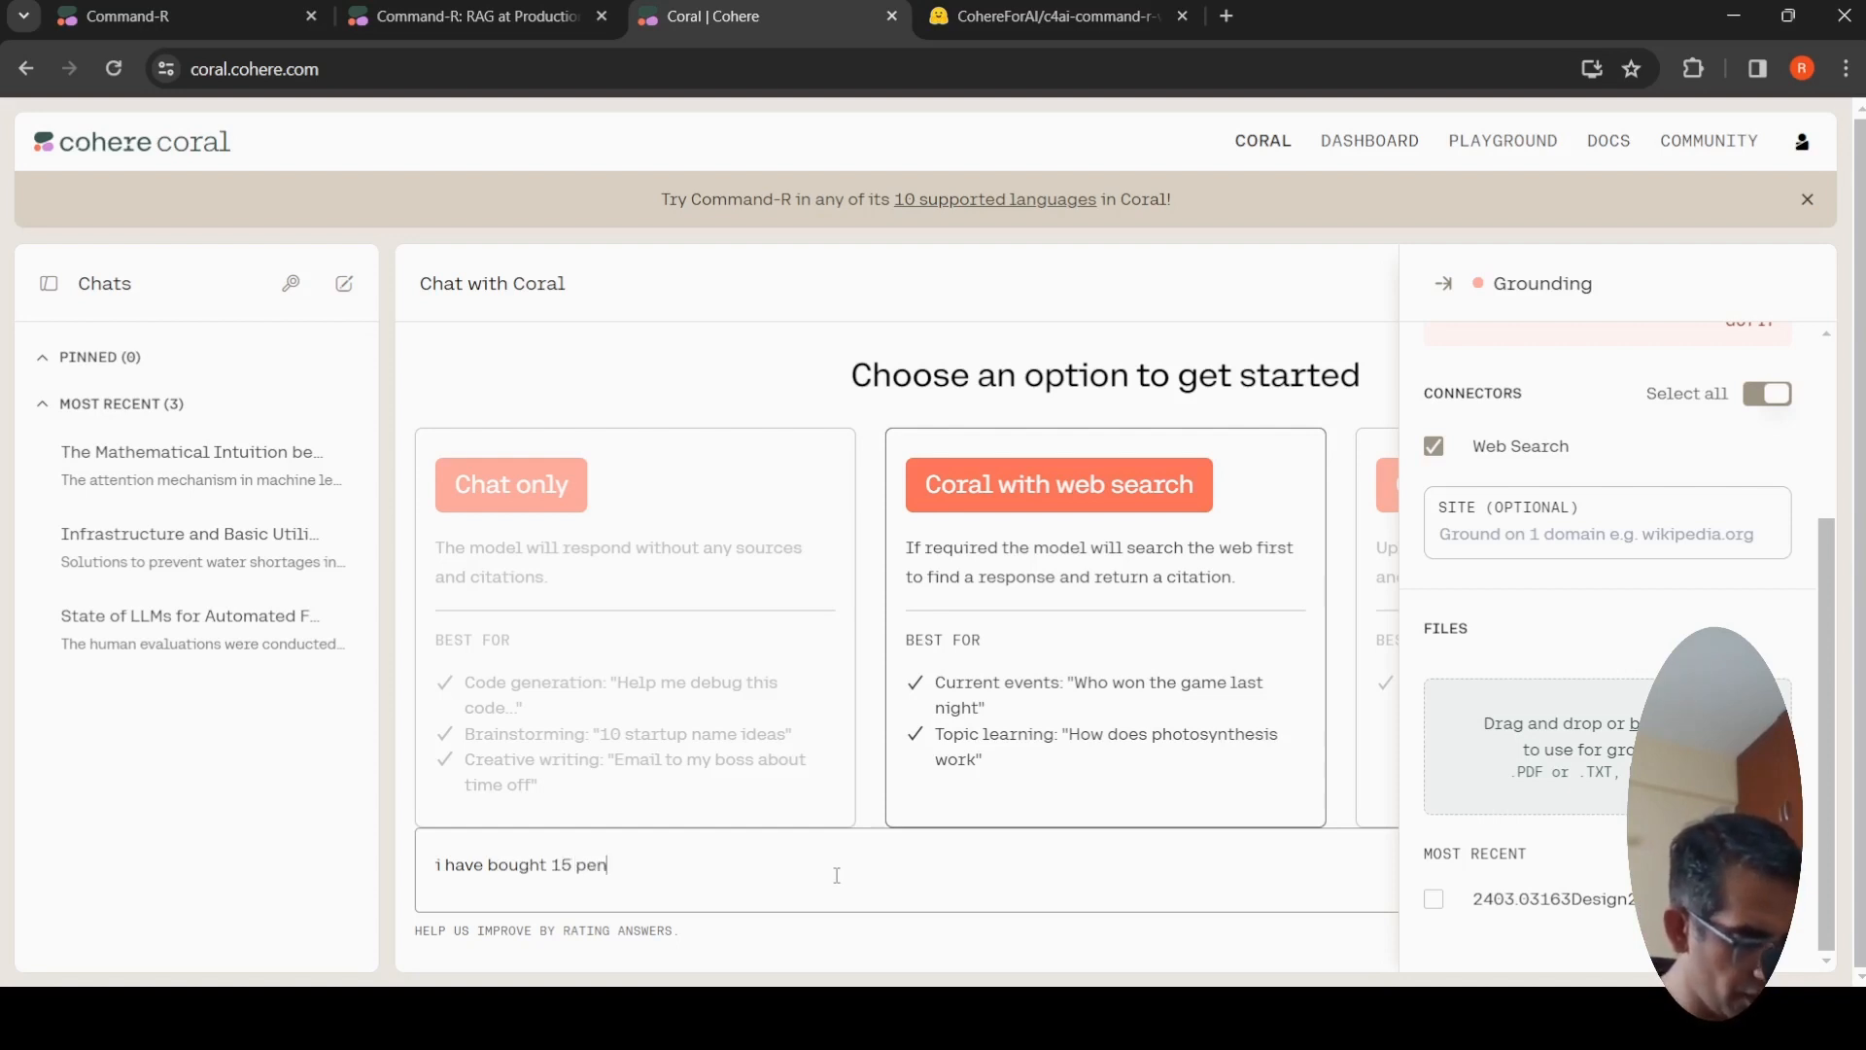
type("cils for rs")
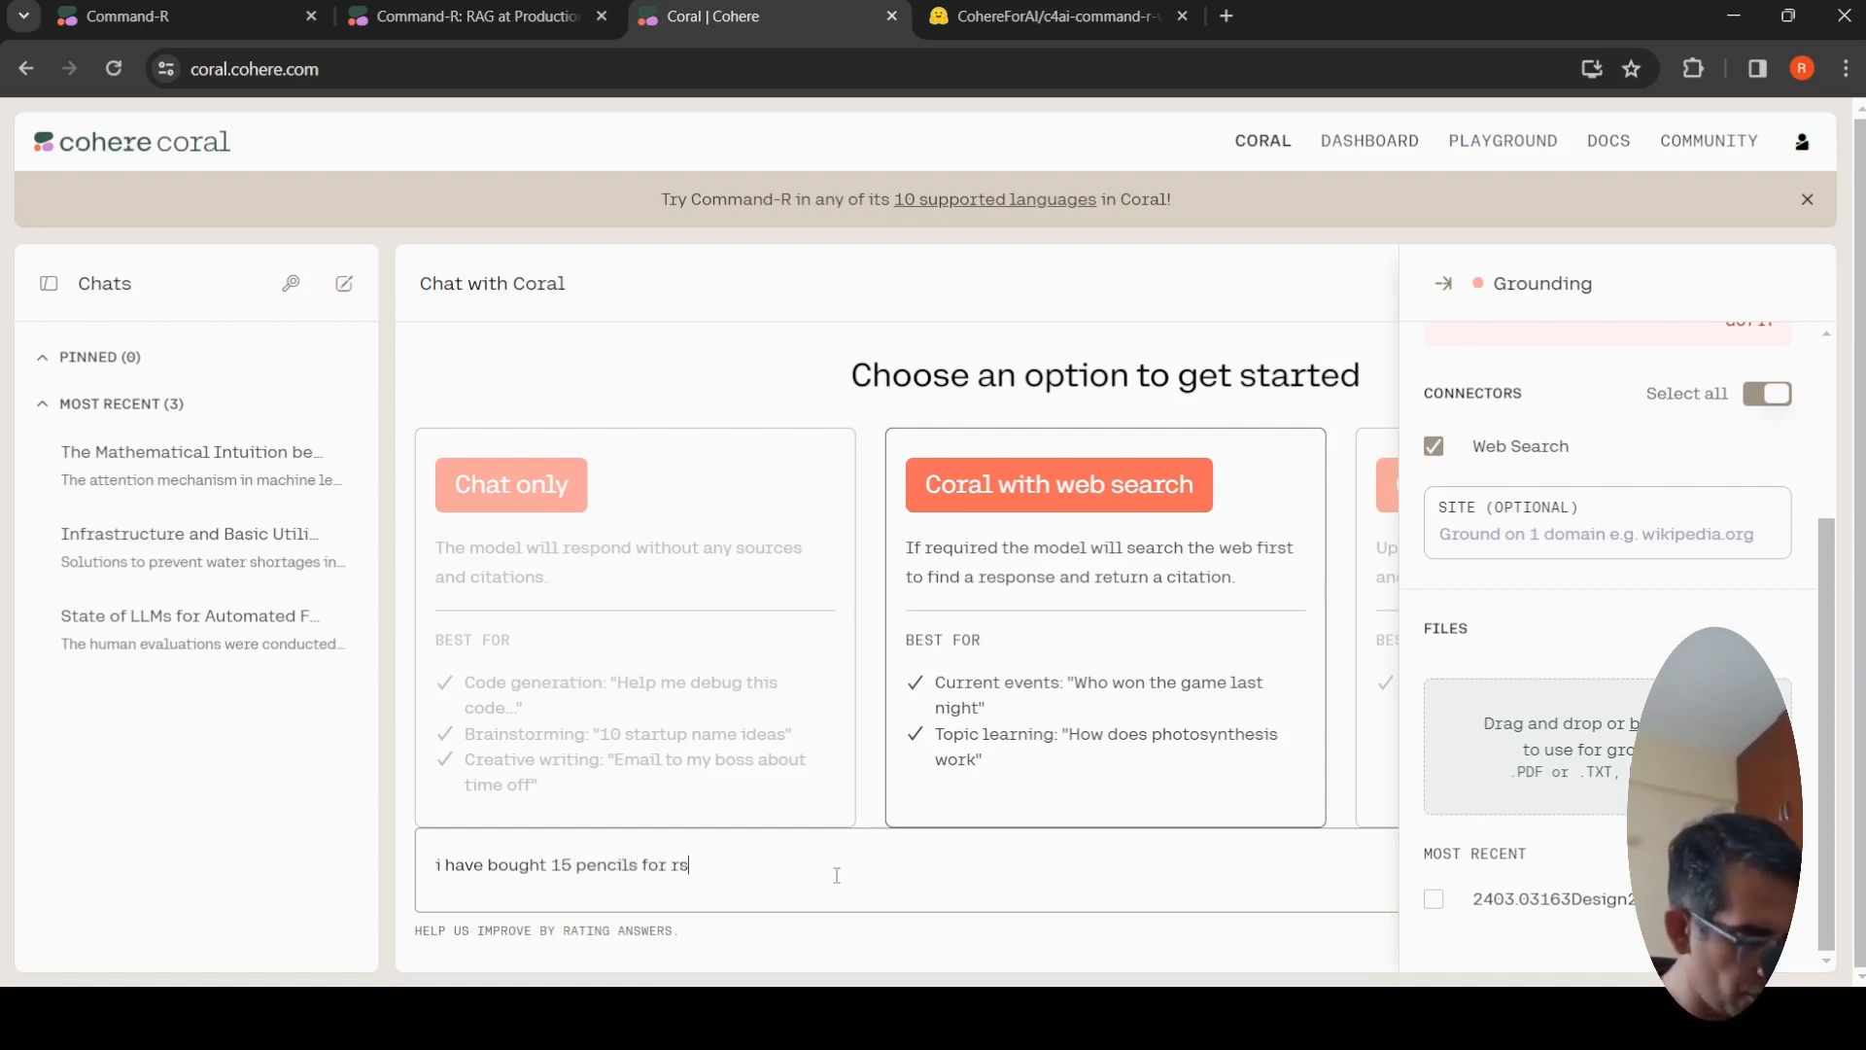
type("10 a")
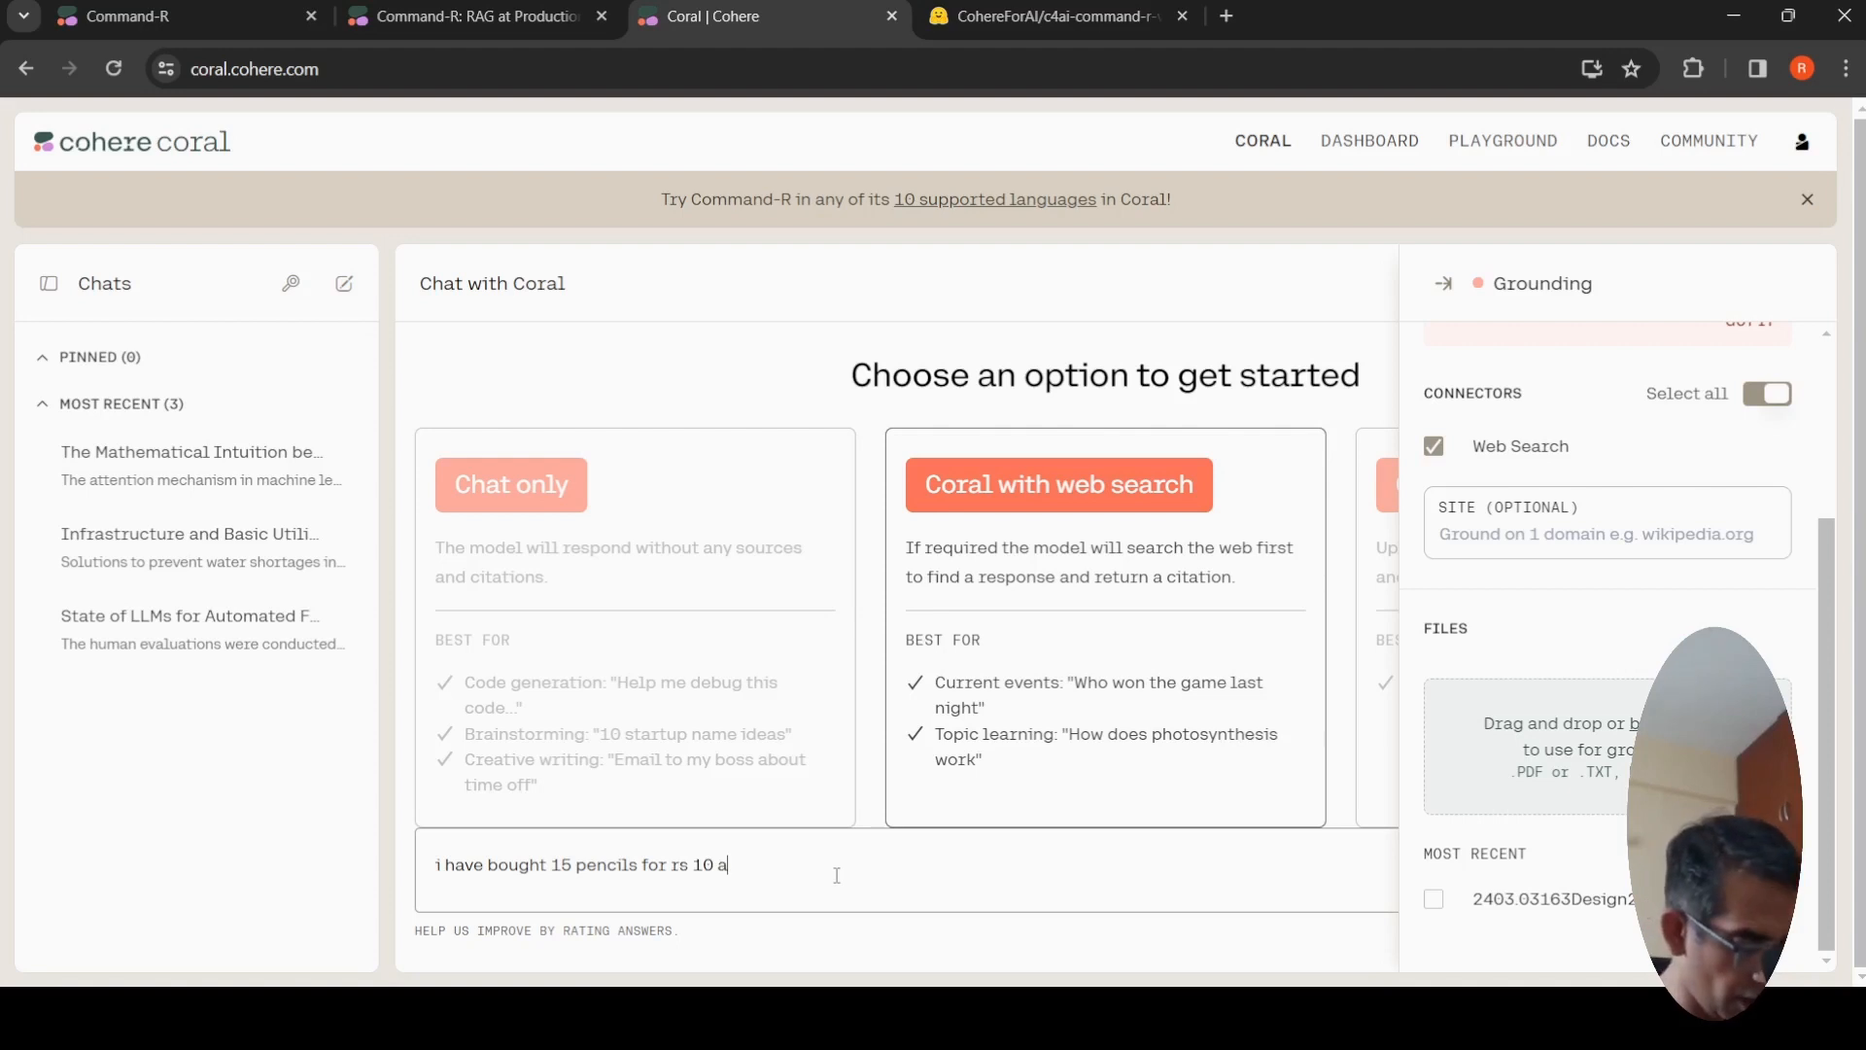
type("nd 20")
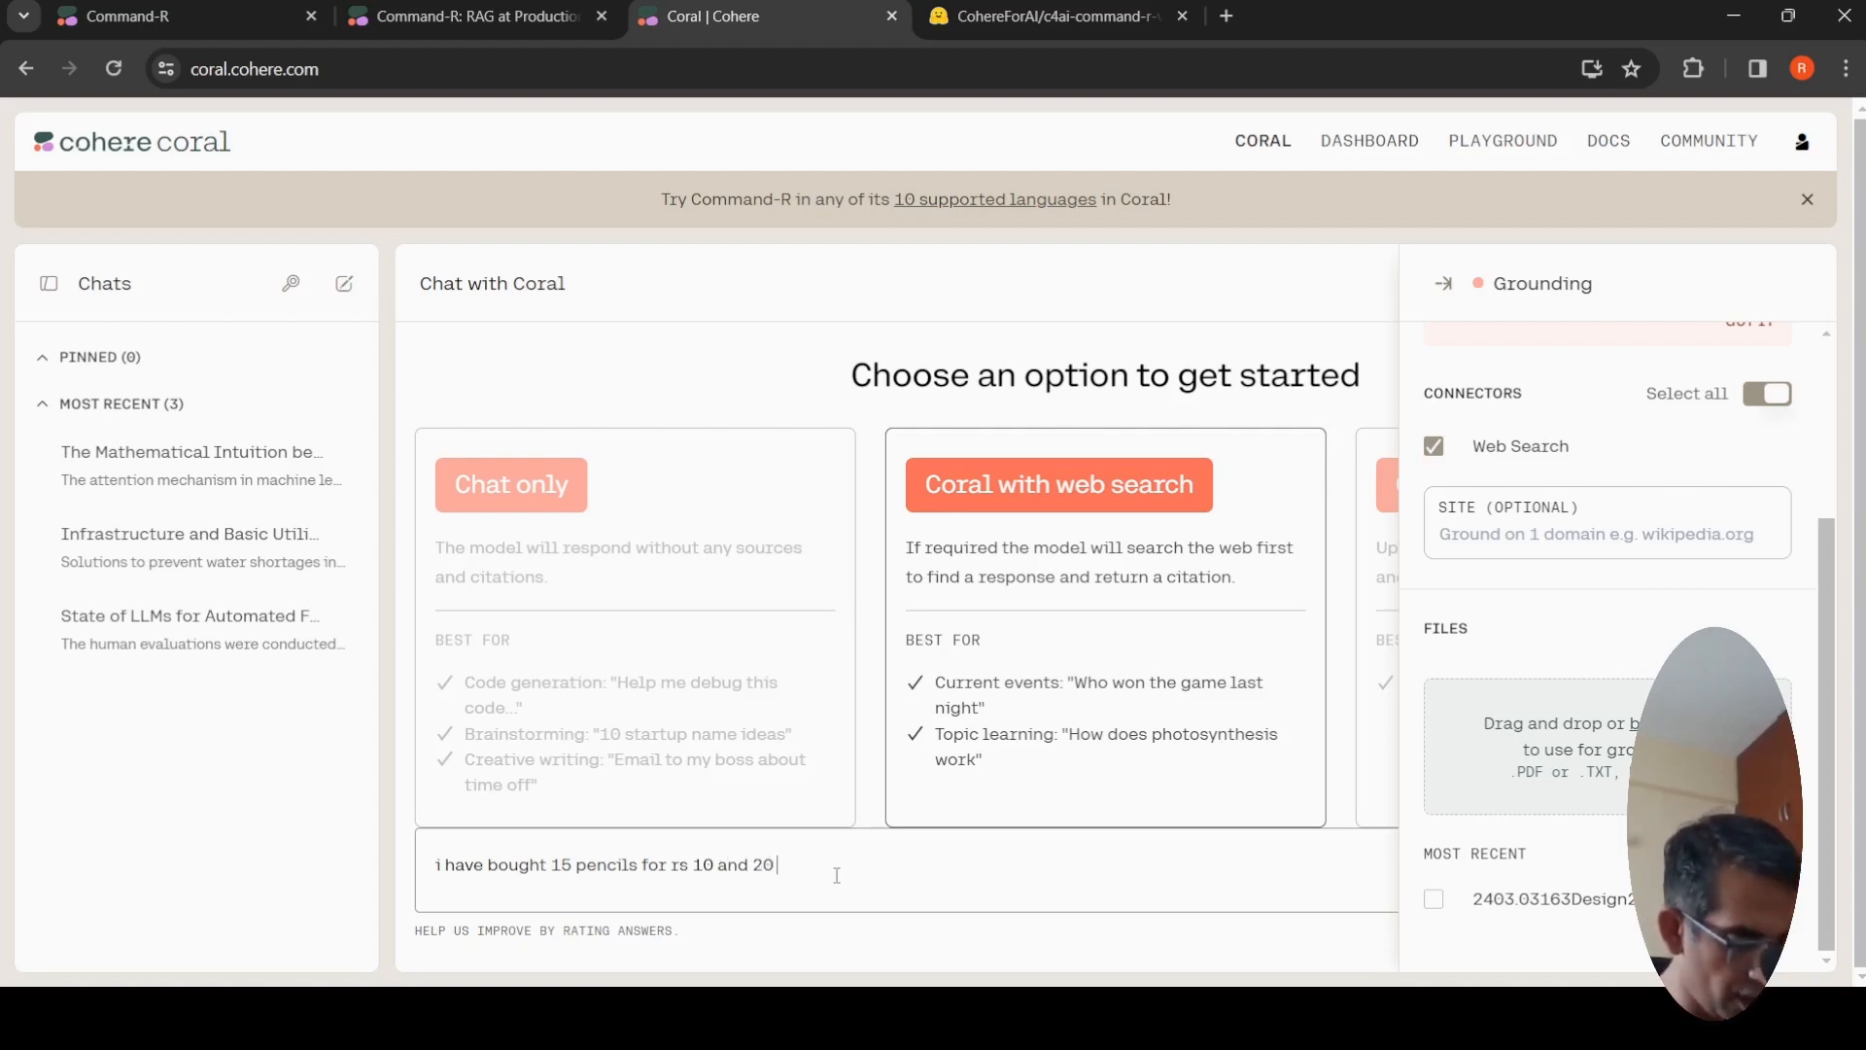
type("notebokks for rs 200 e")
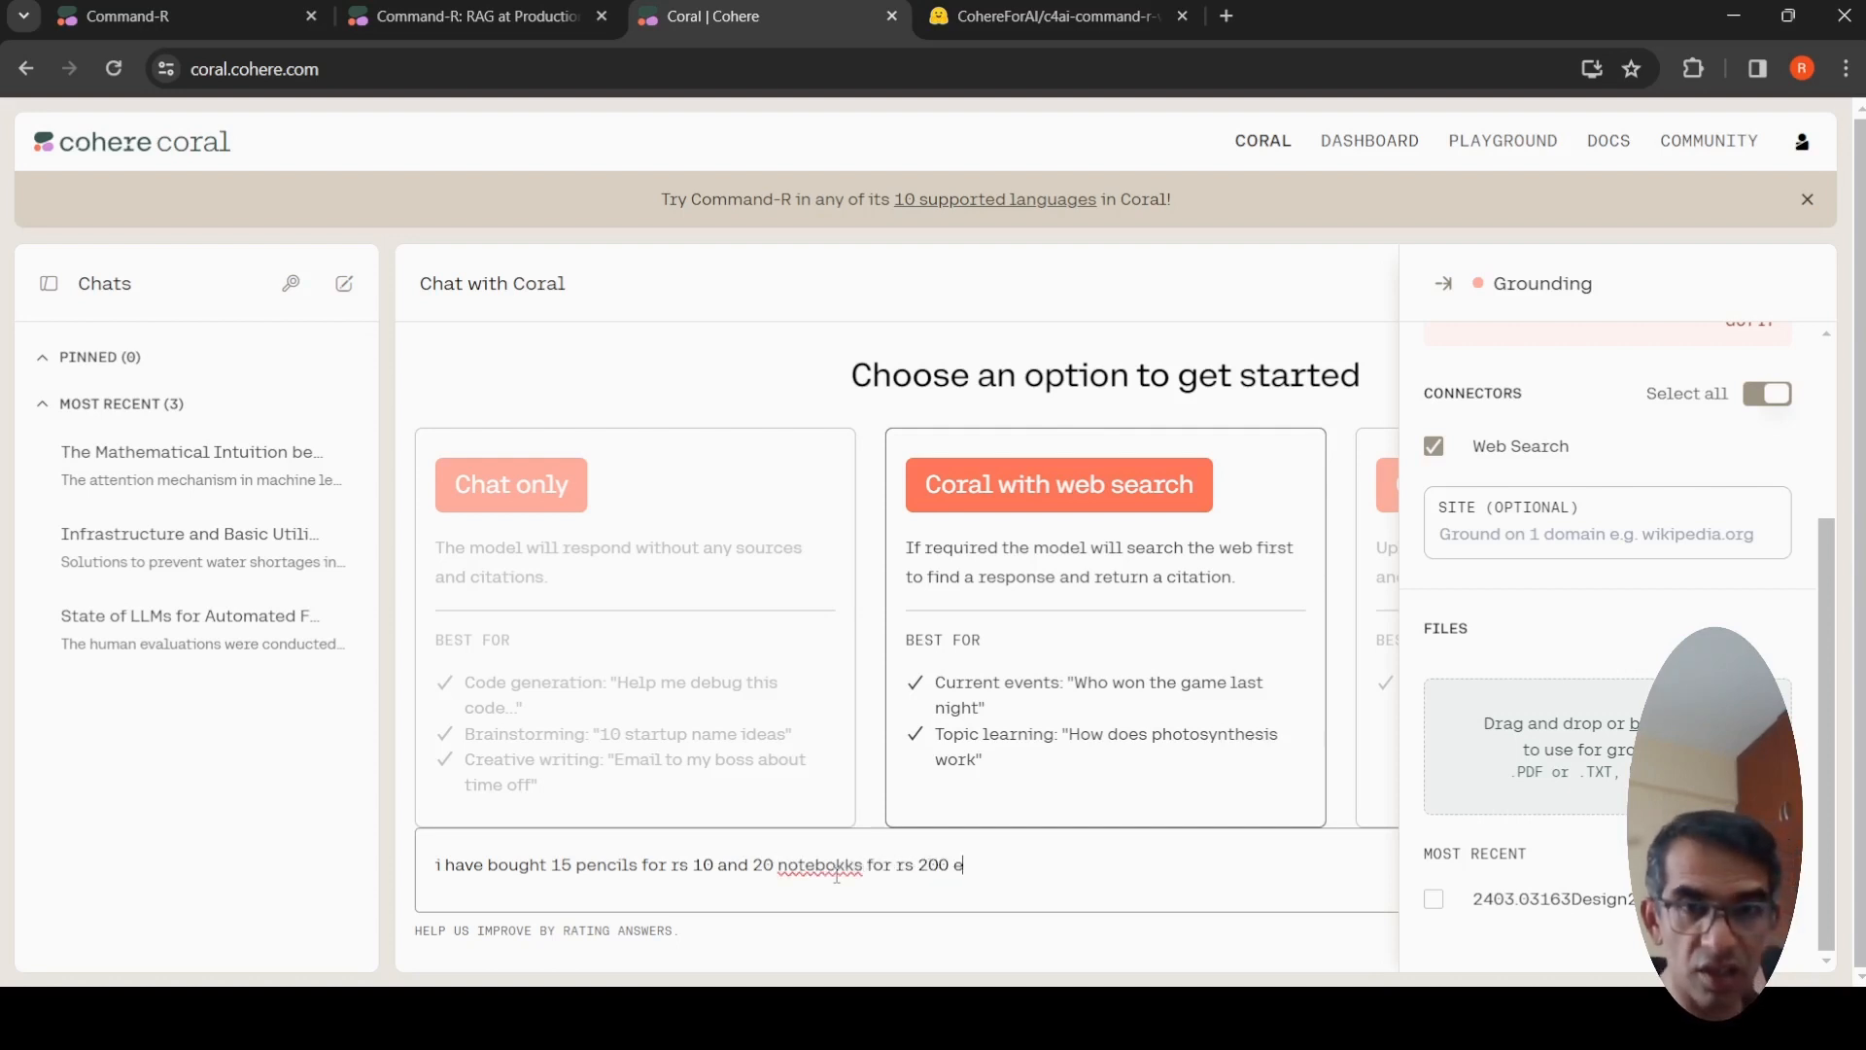
type("ach")
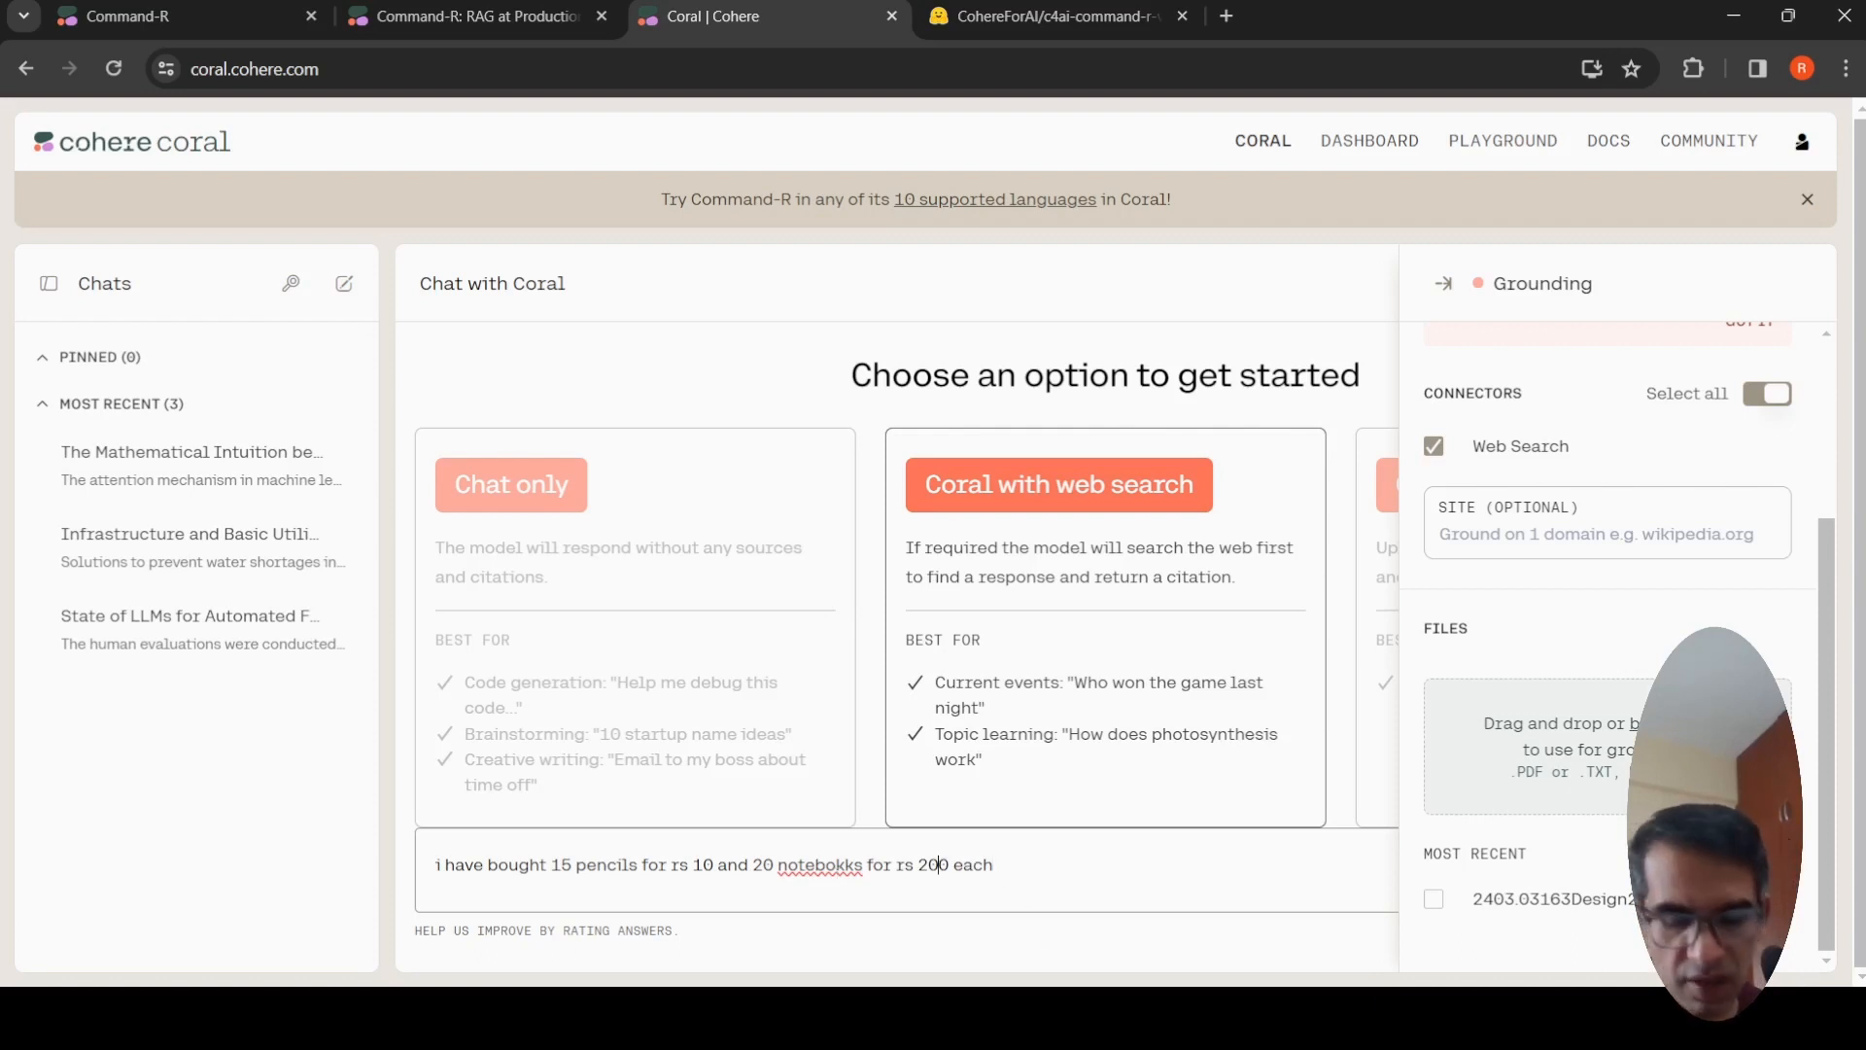
key("Backspace")
type("eac")
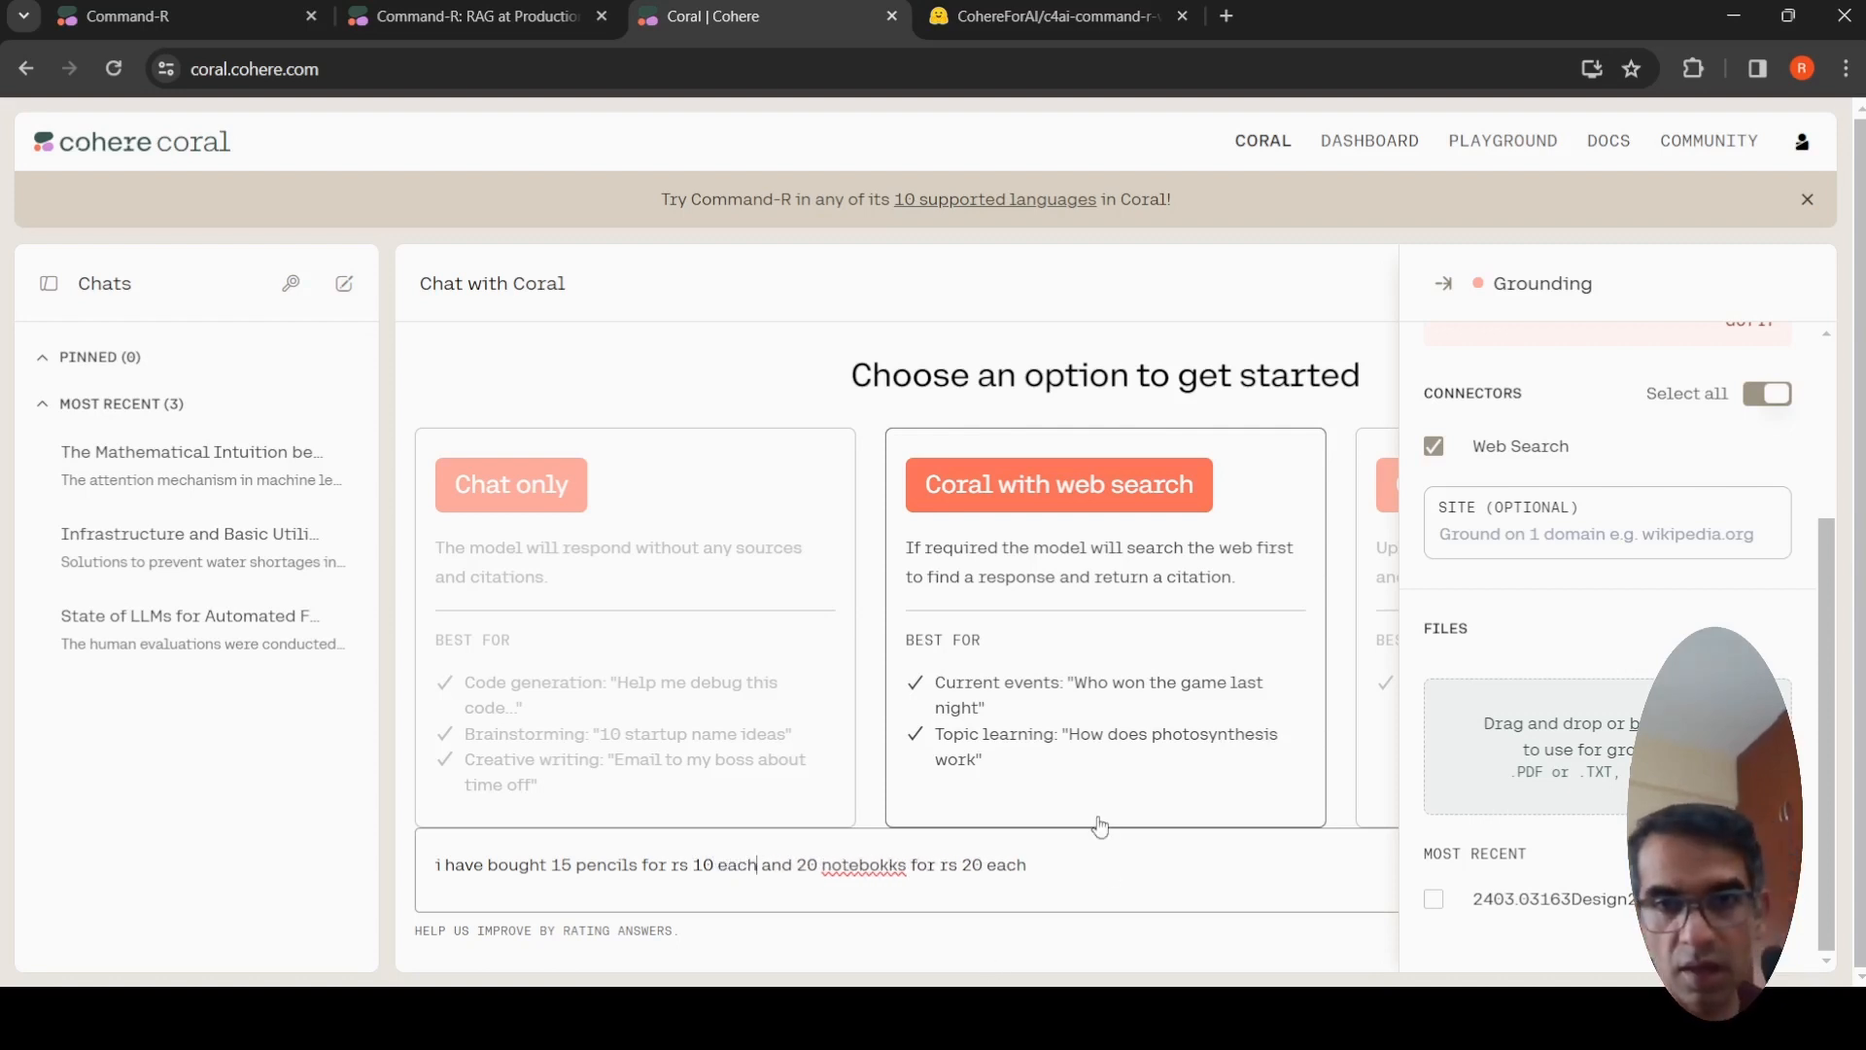
type("h")
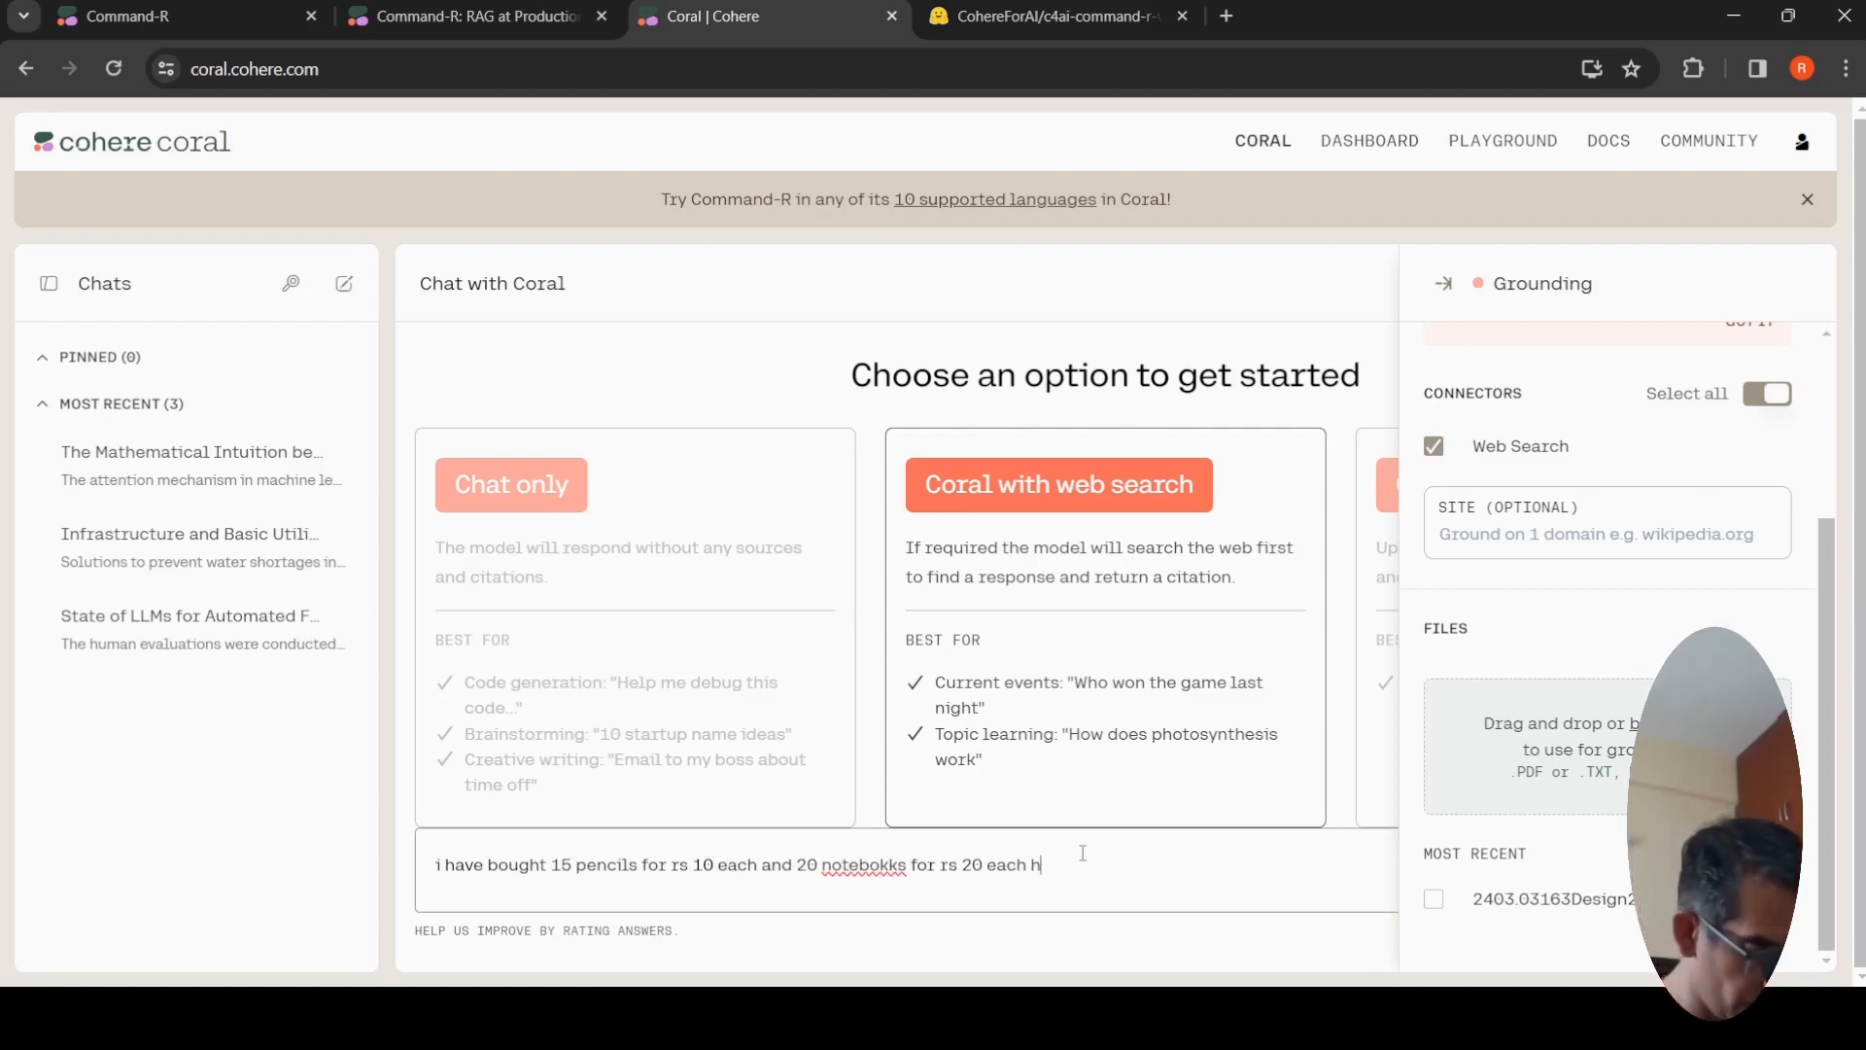
type("ow much did i")
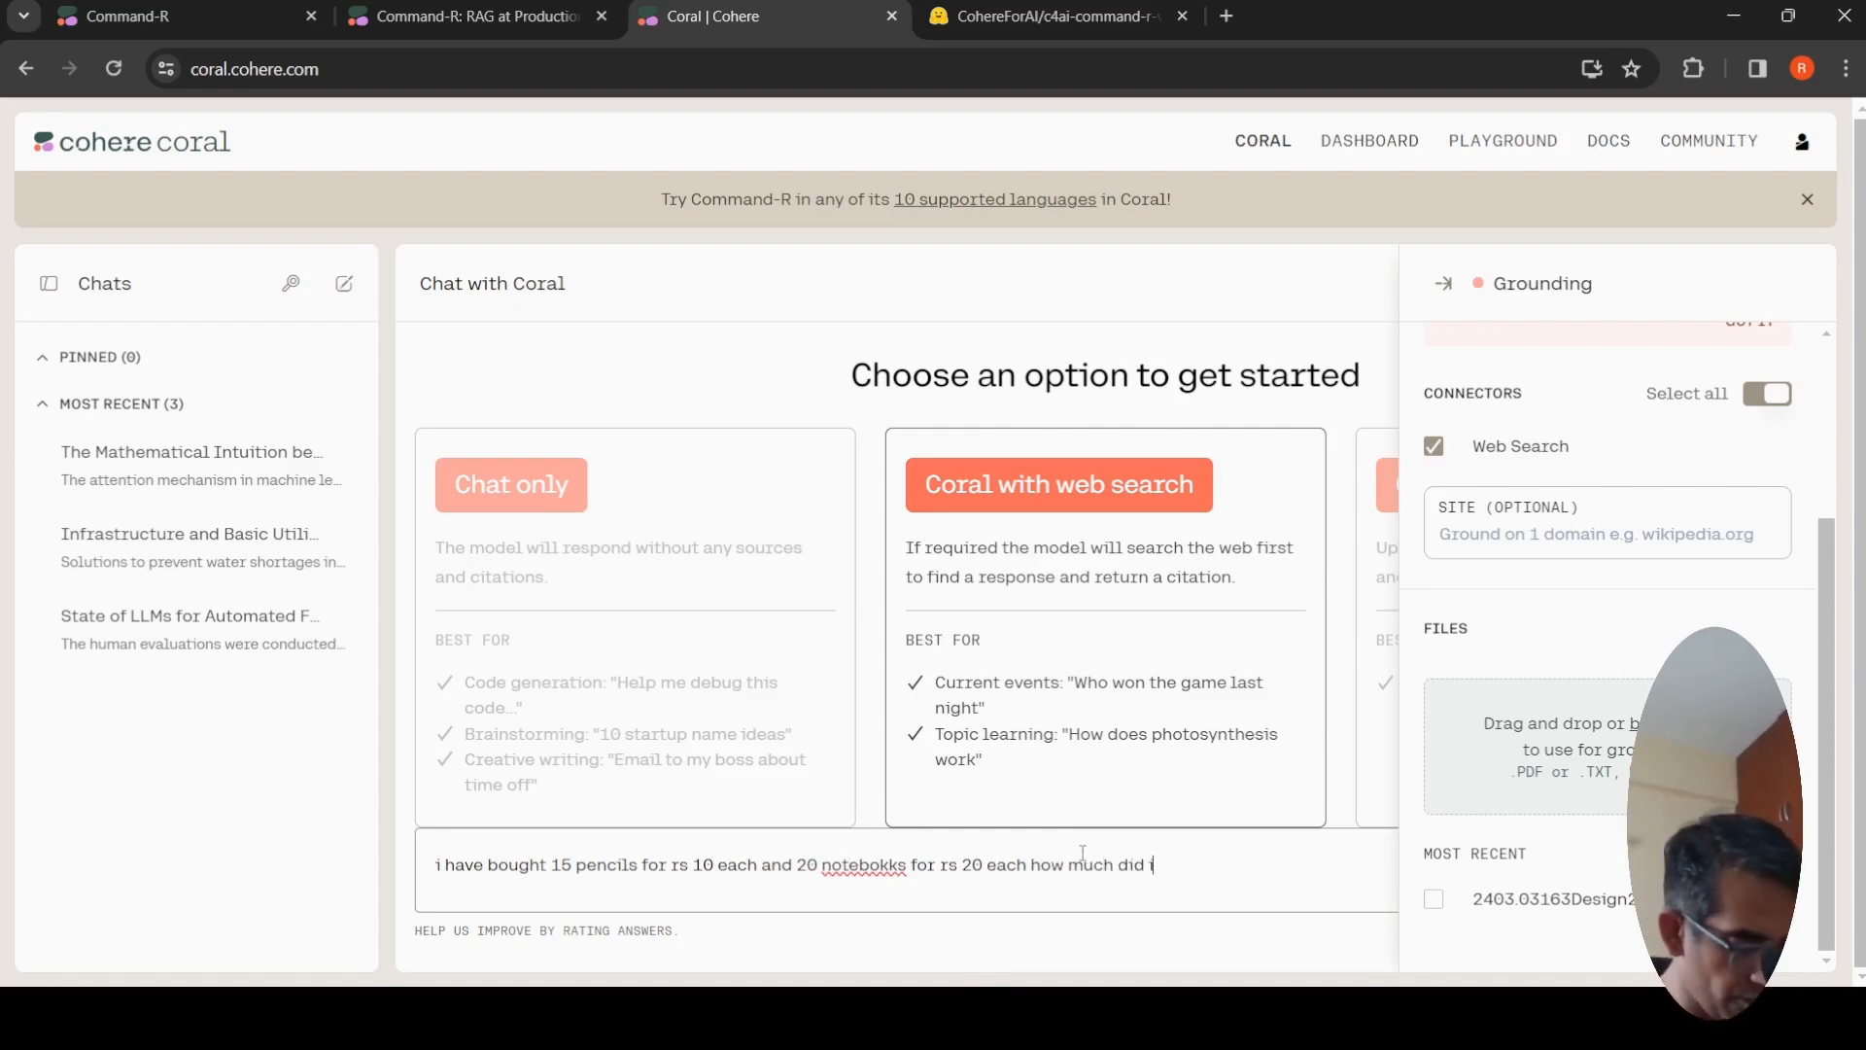
type("spend")
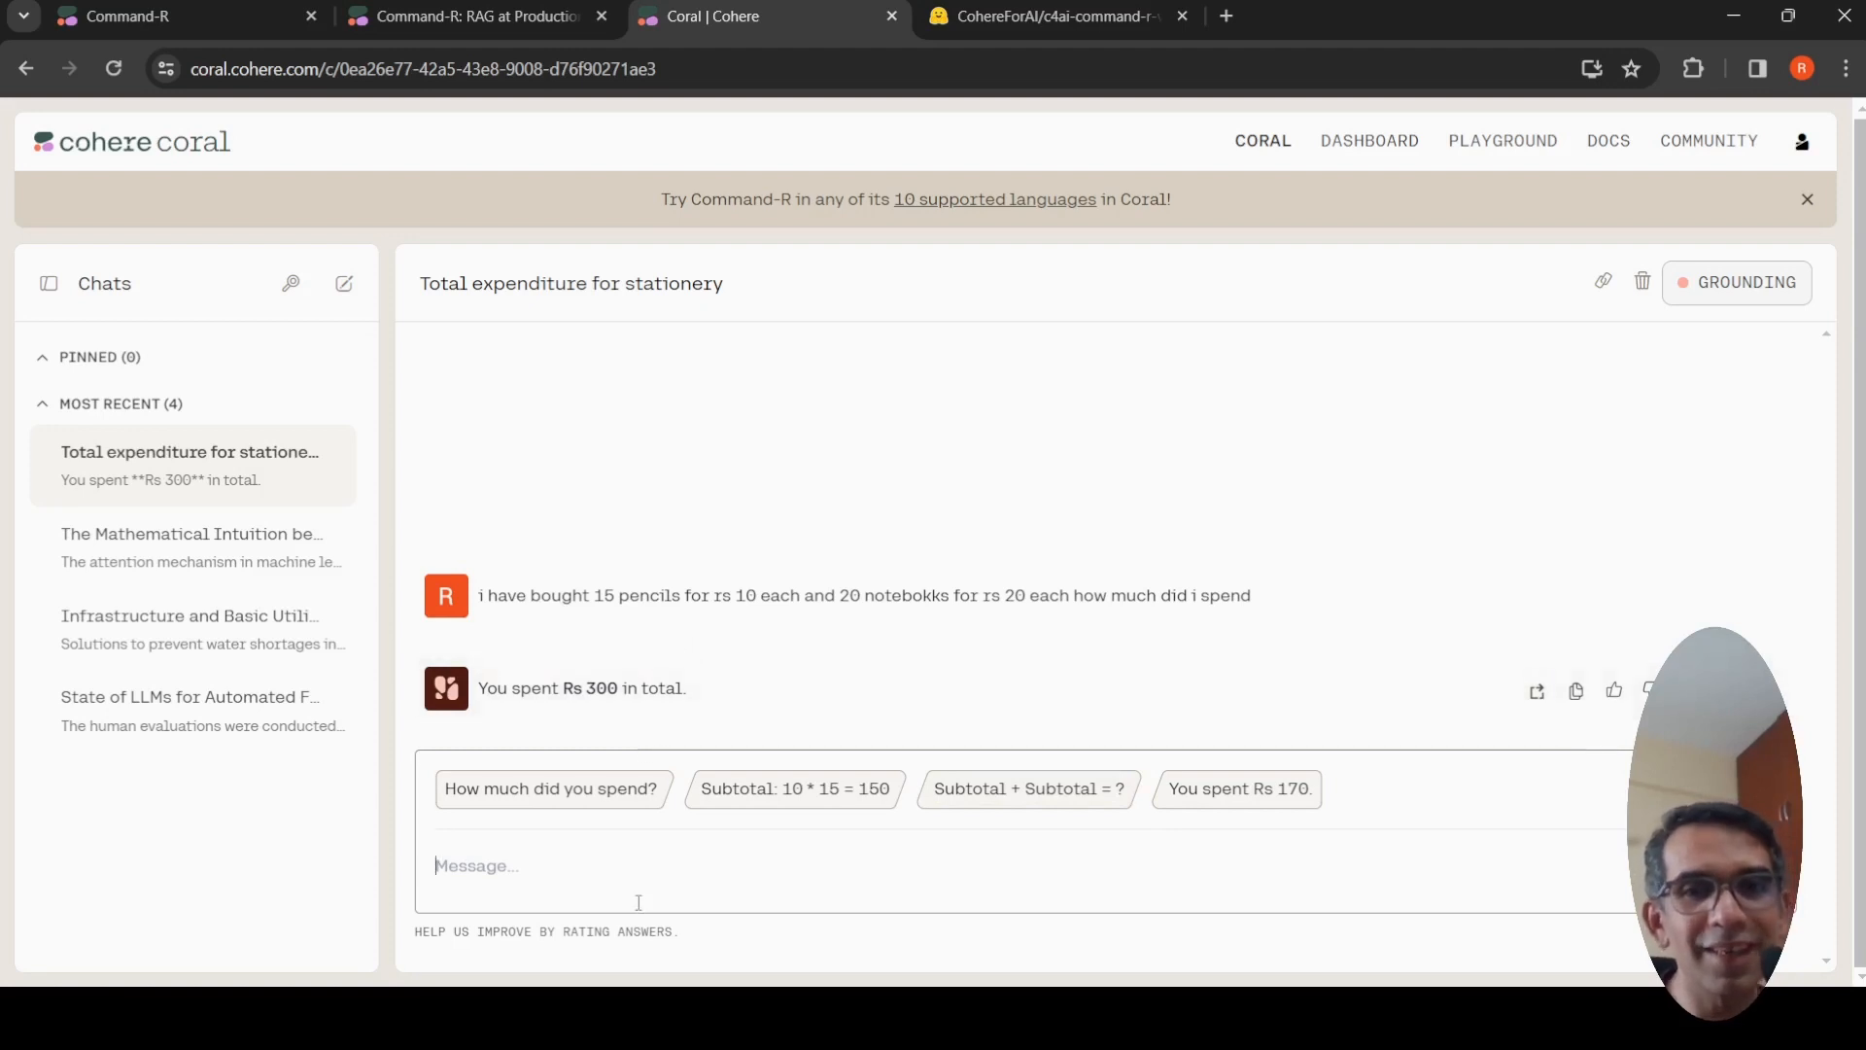
Reply 'You are wrong think step by step' to get the Rs 550 recalculation, then revisit the Command-R post
type("You are wrong th")
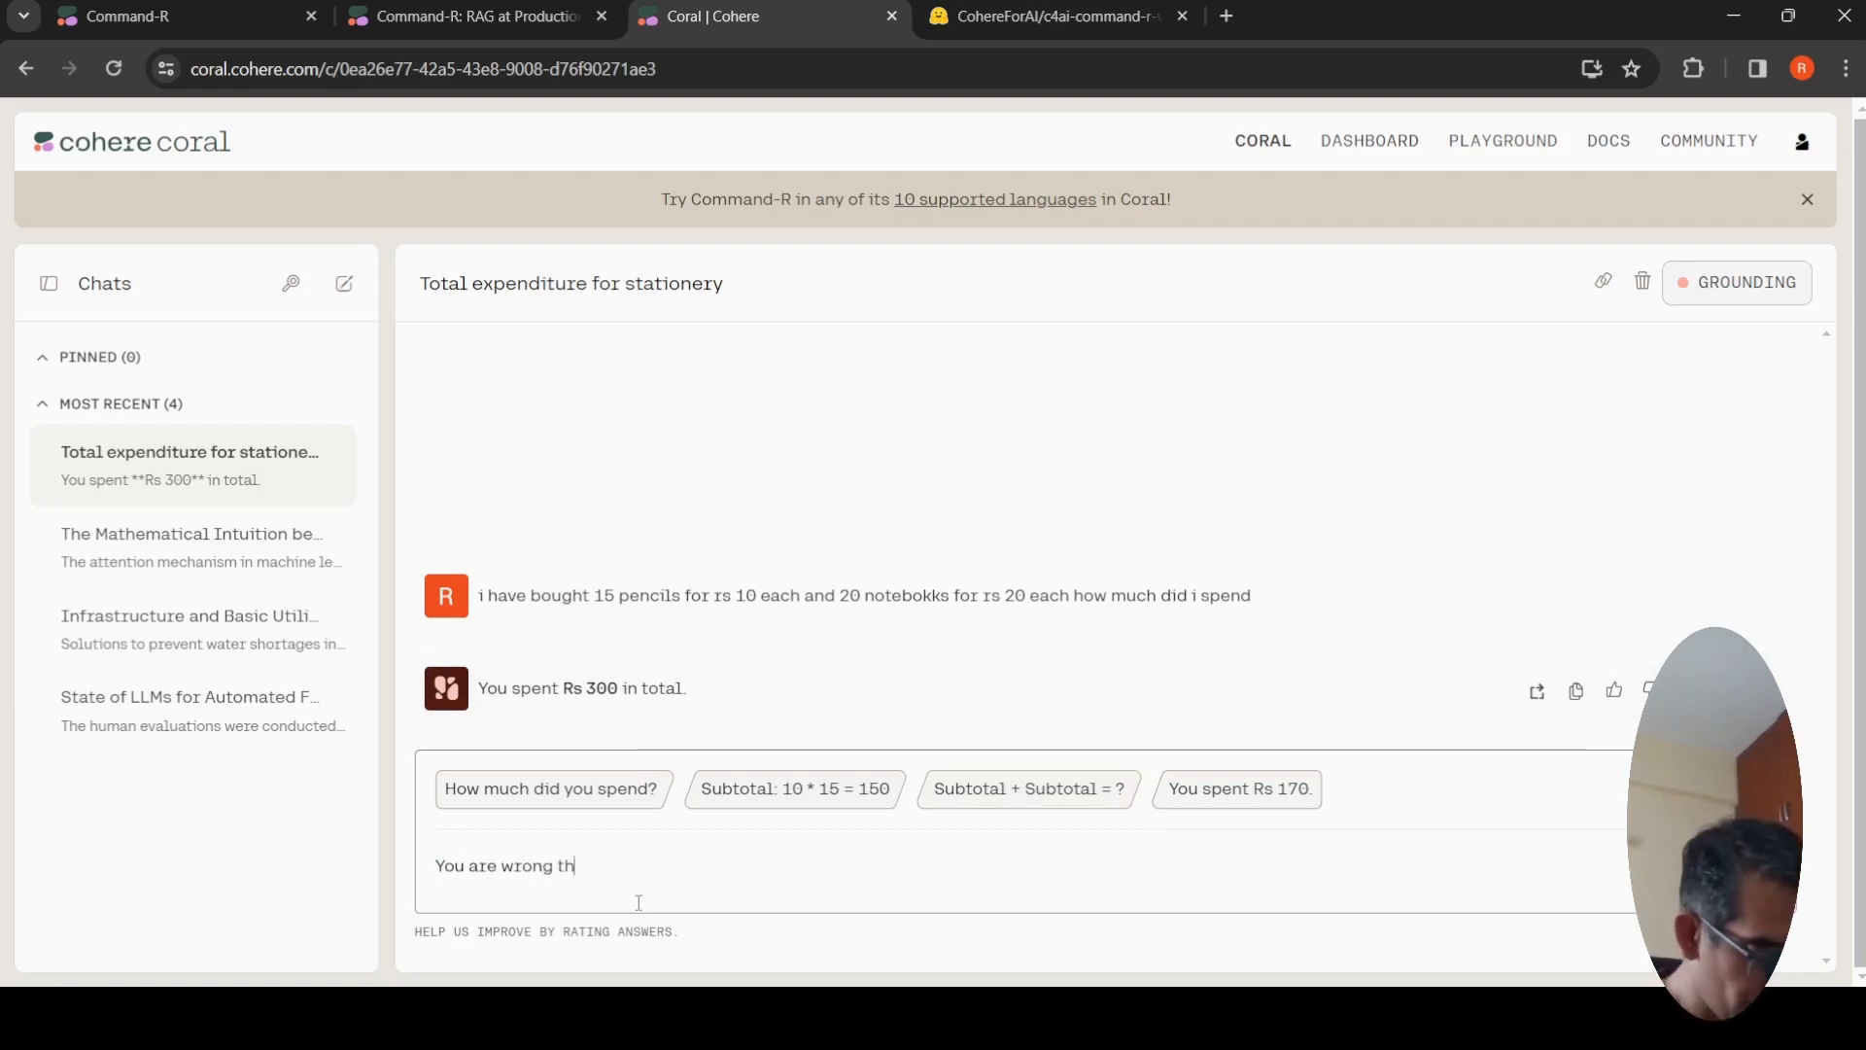
type("ink step")
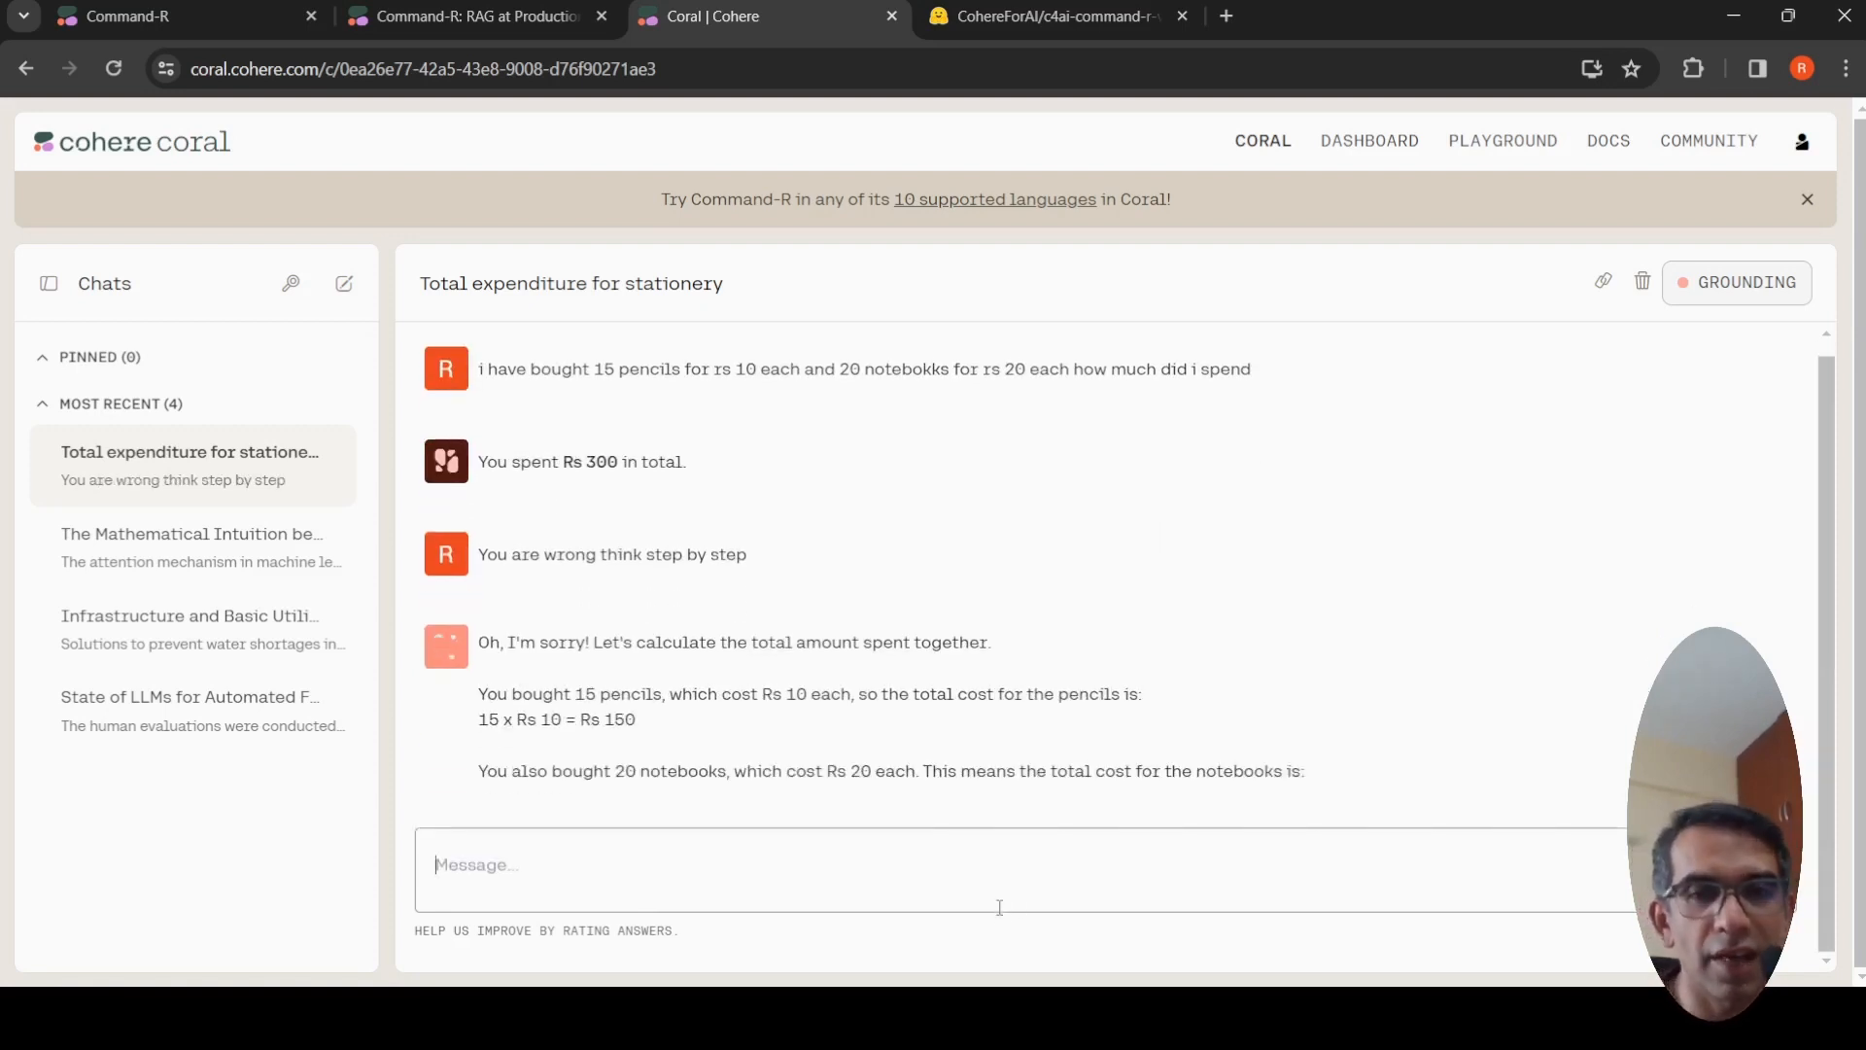
scroll("down", 3)
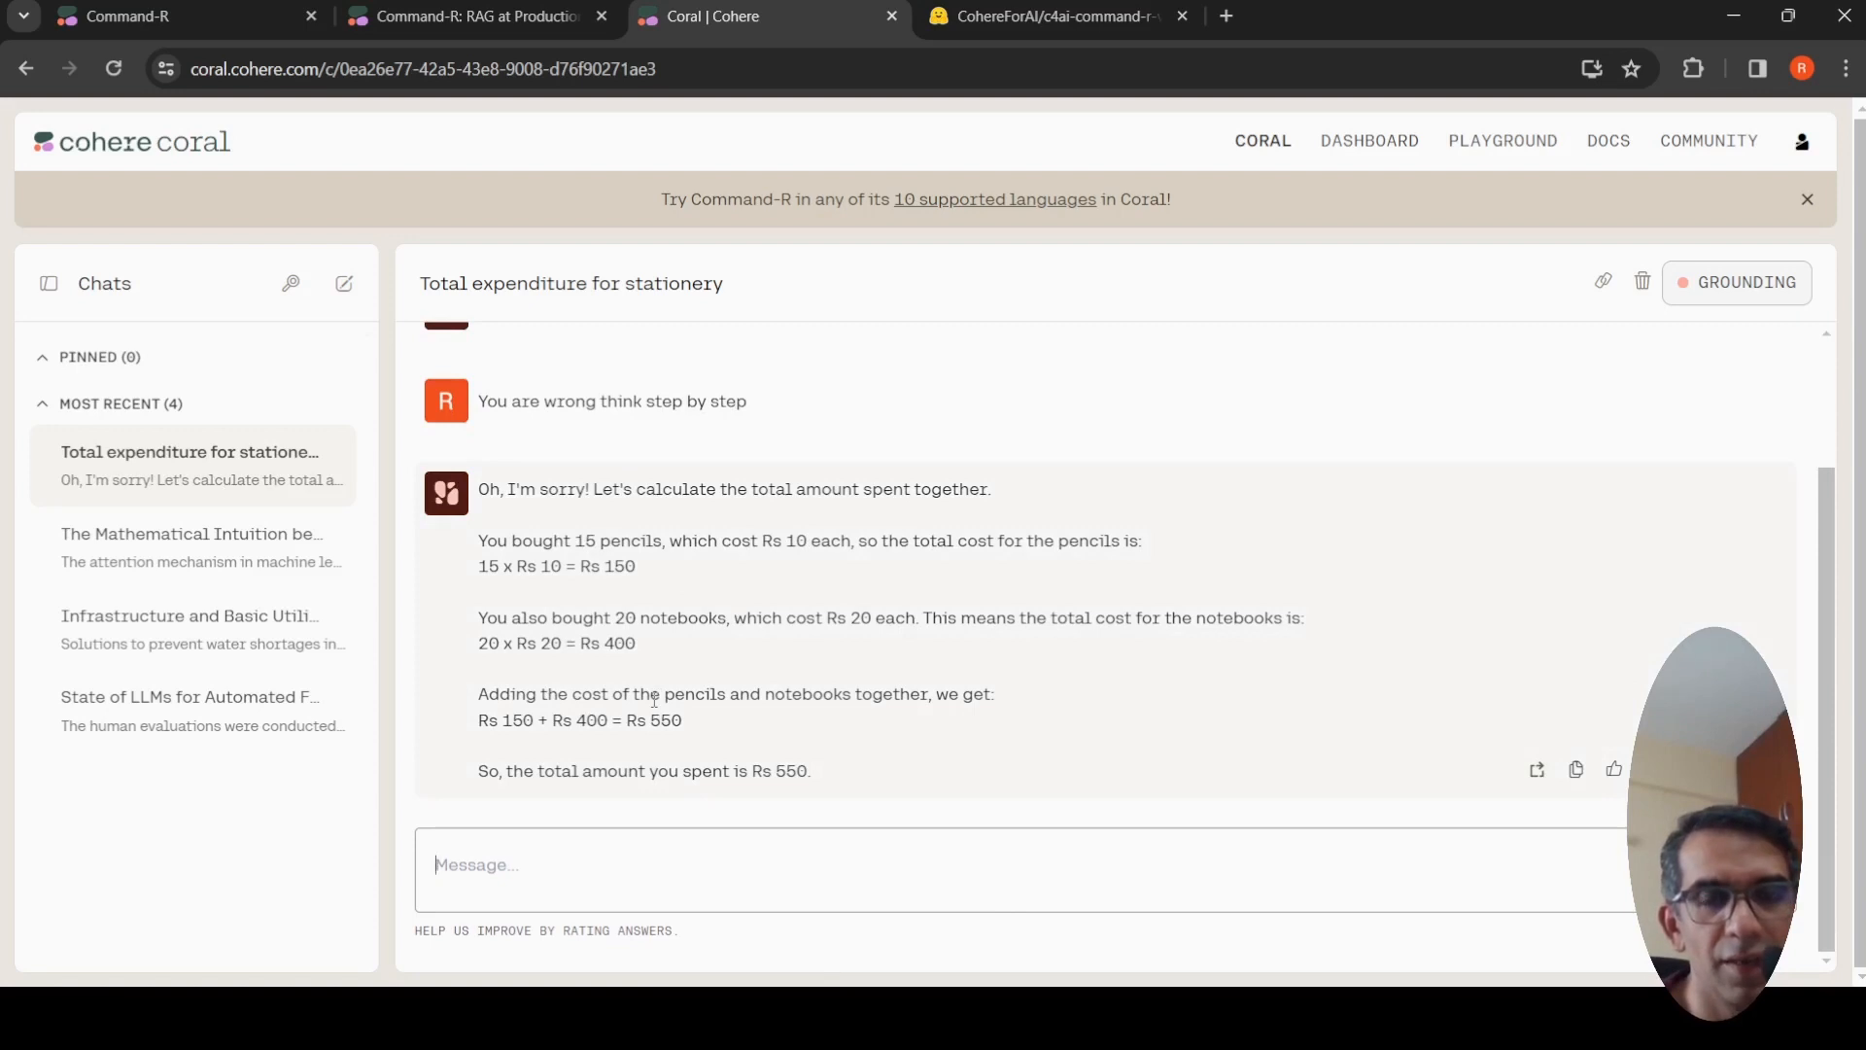
mouse_move(1097, 562)
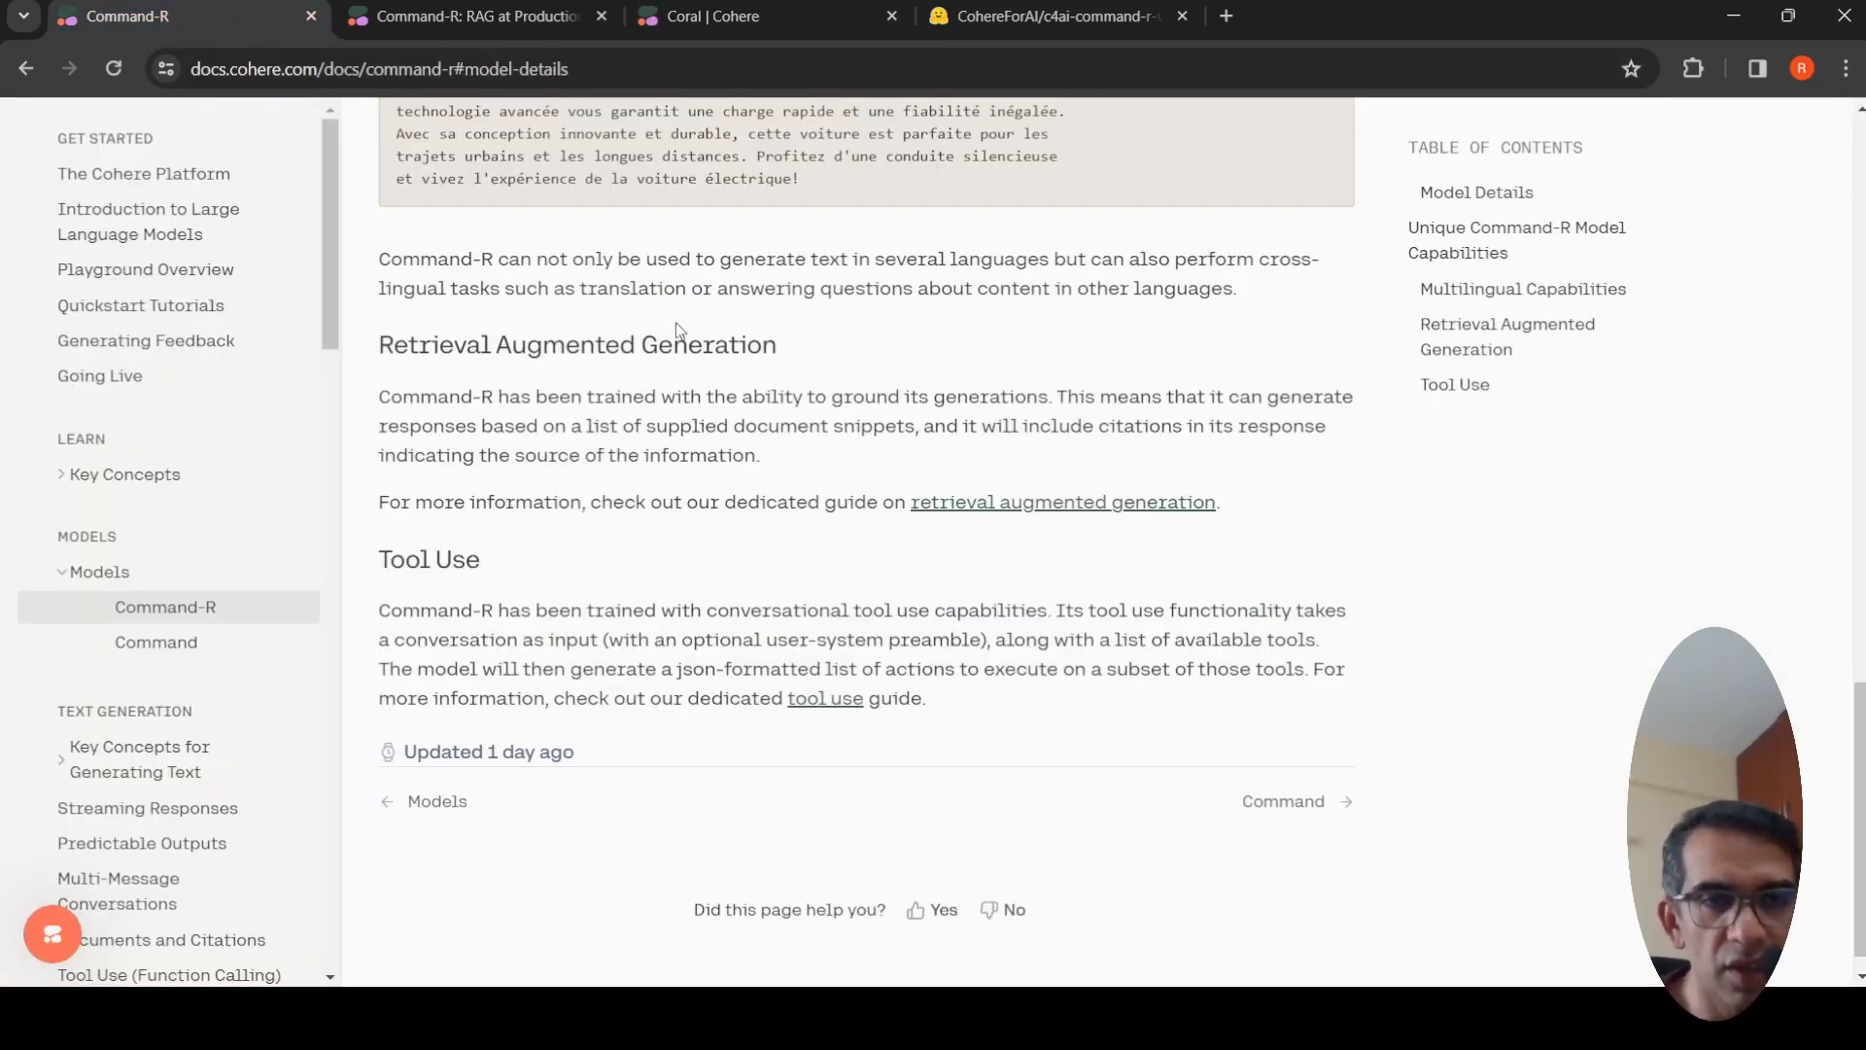
left_click(464, 16)
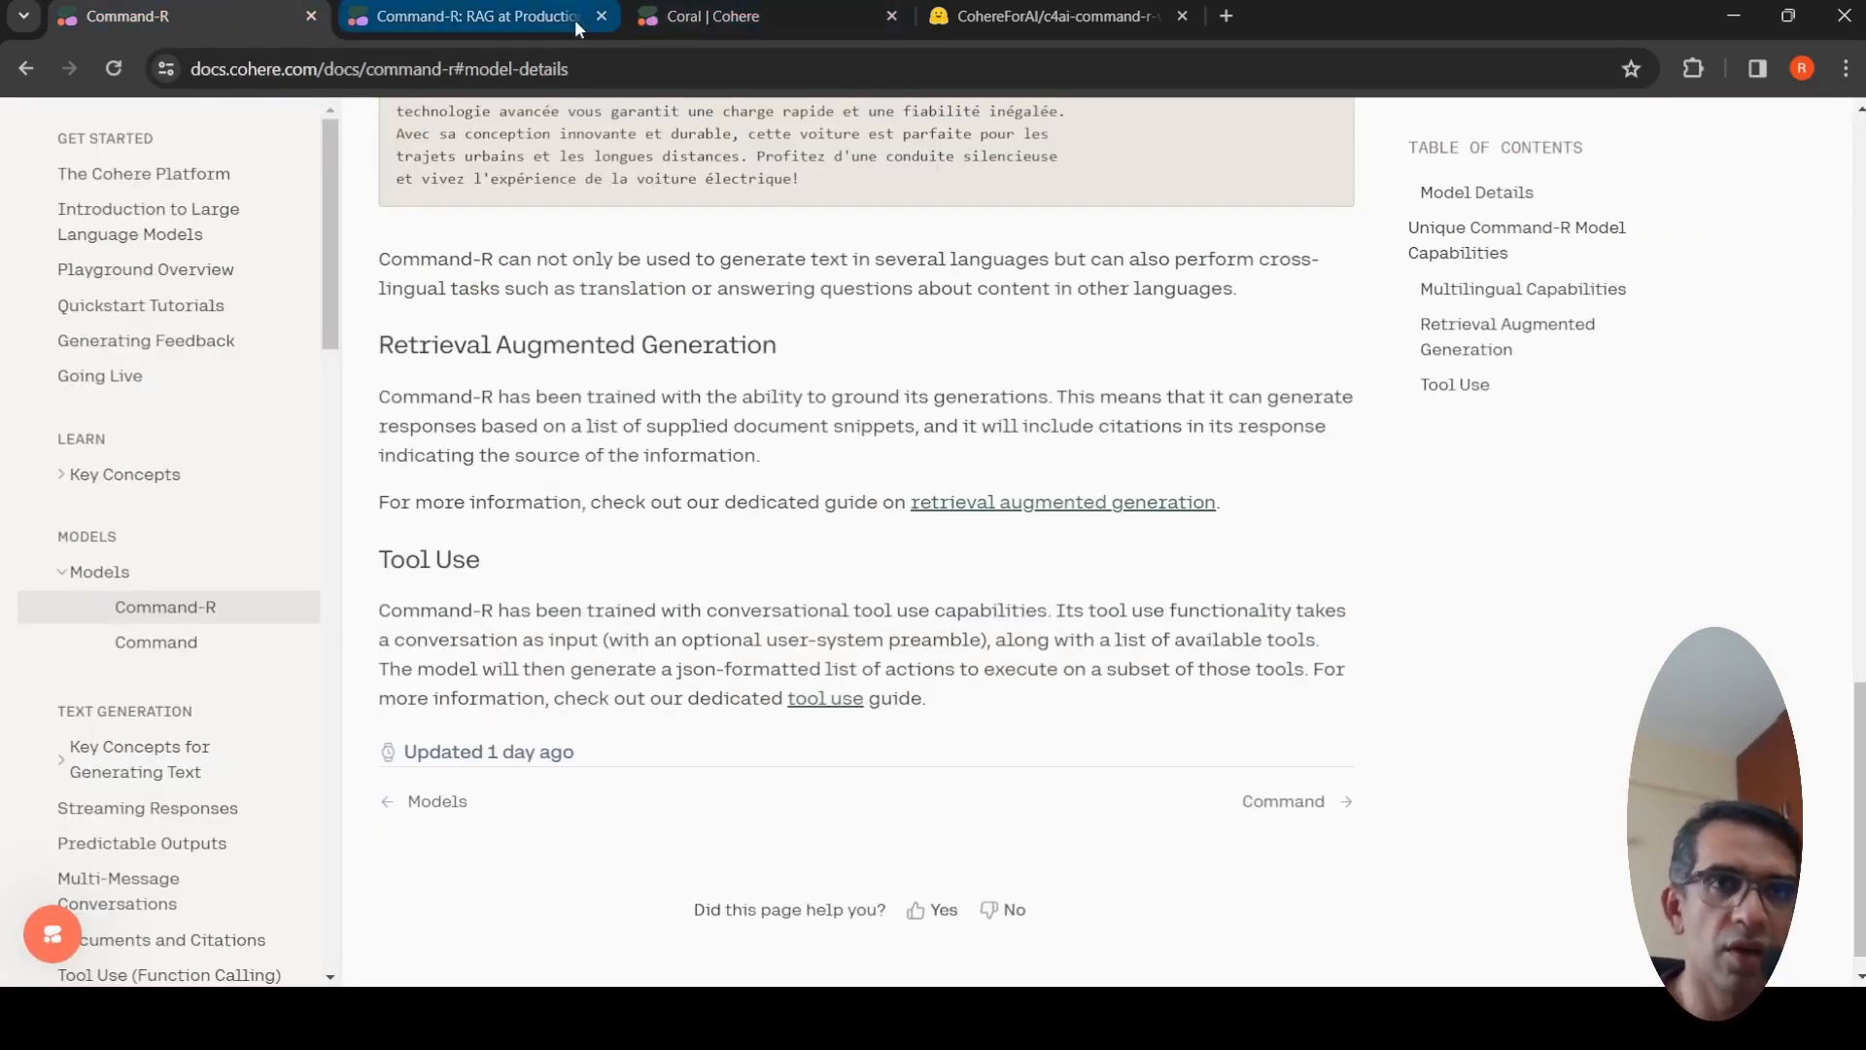